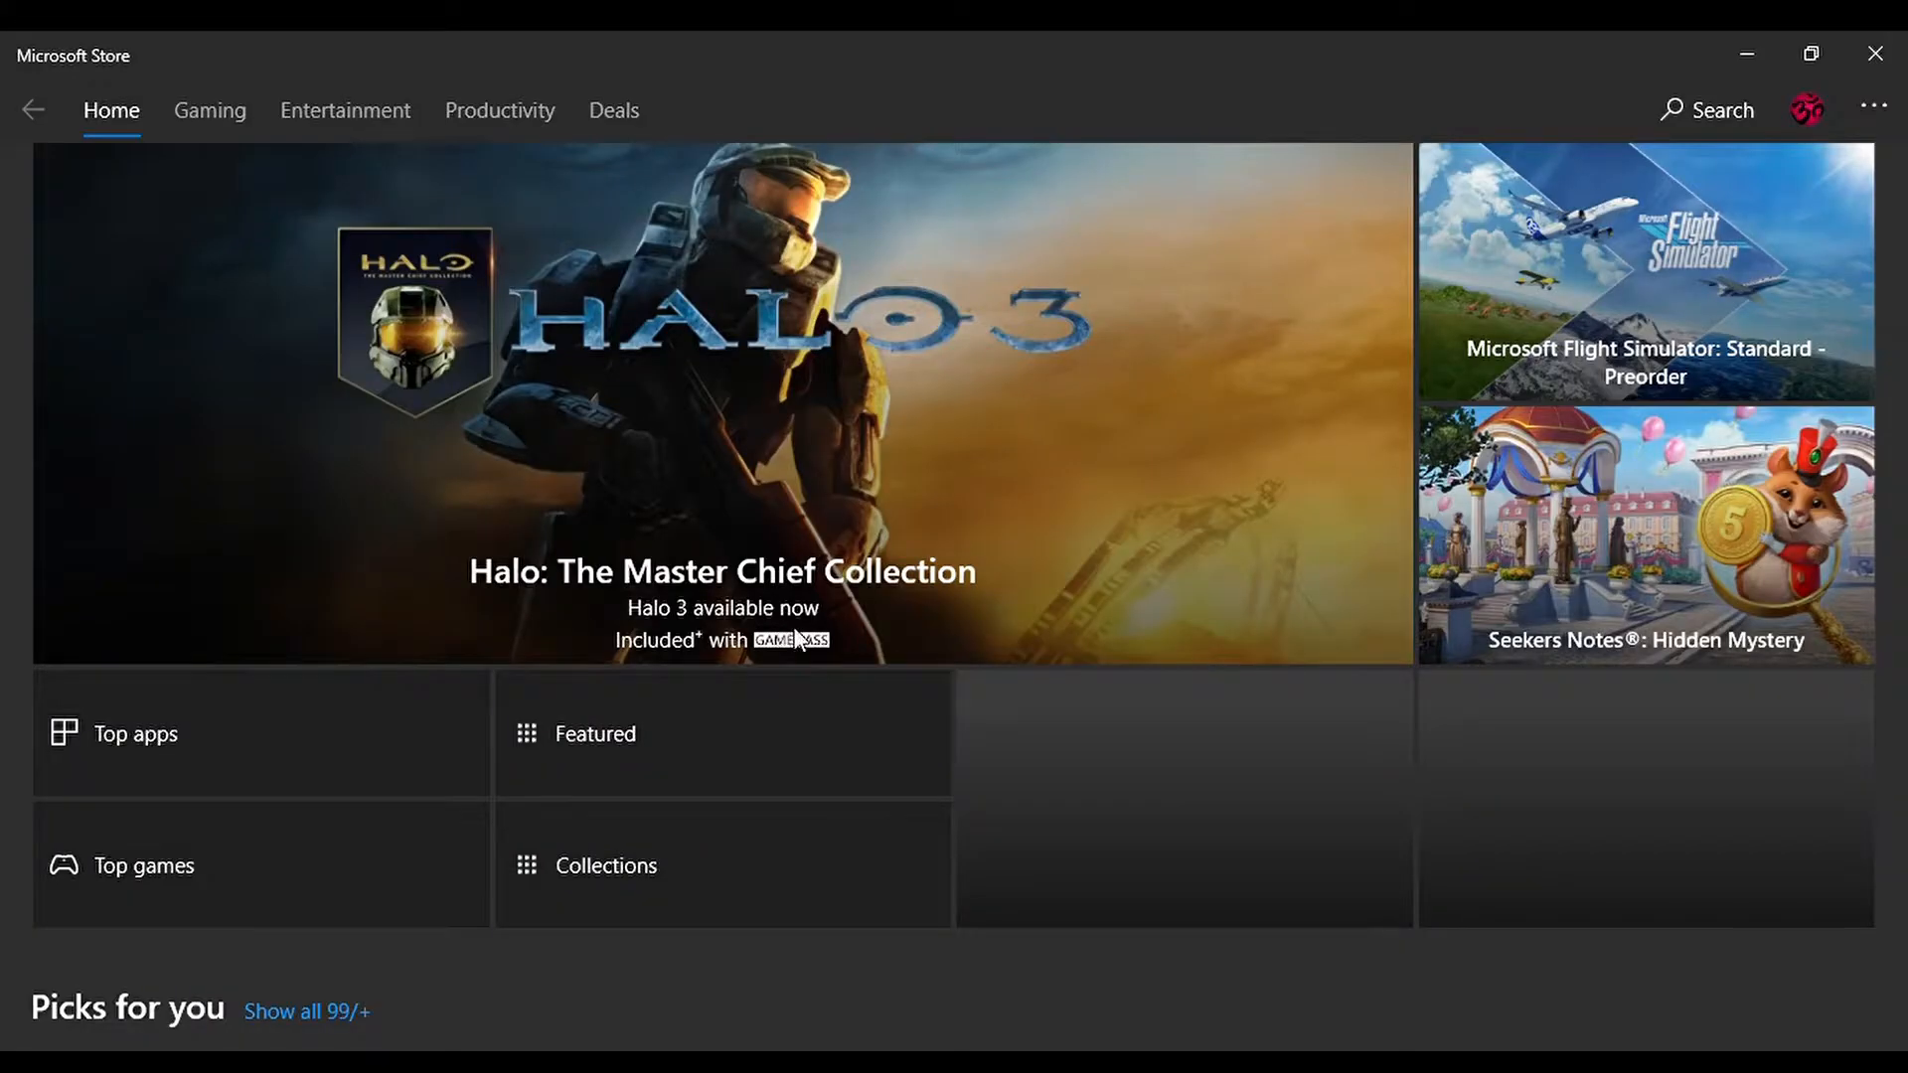
pyautogui.moveTo(1482, 456)
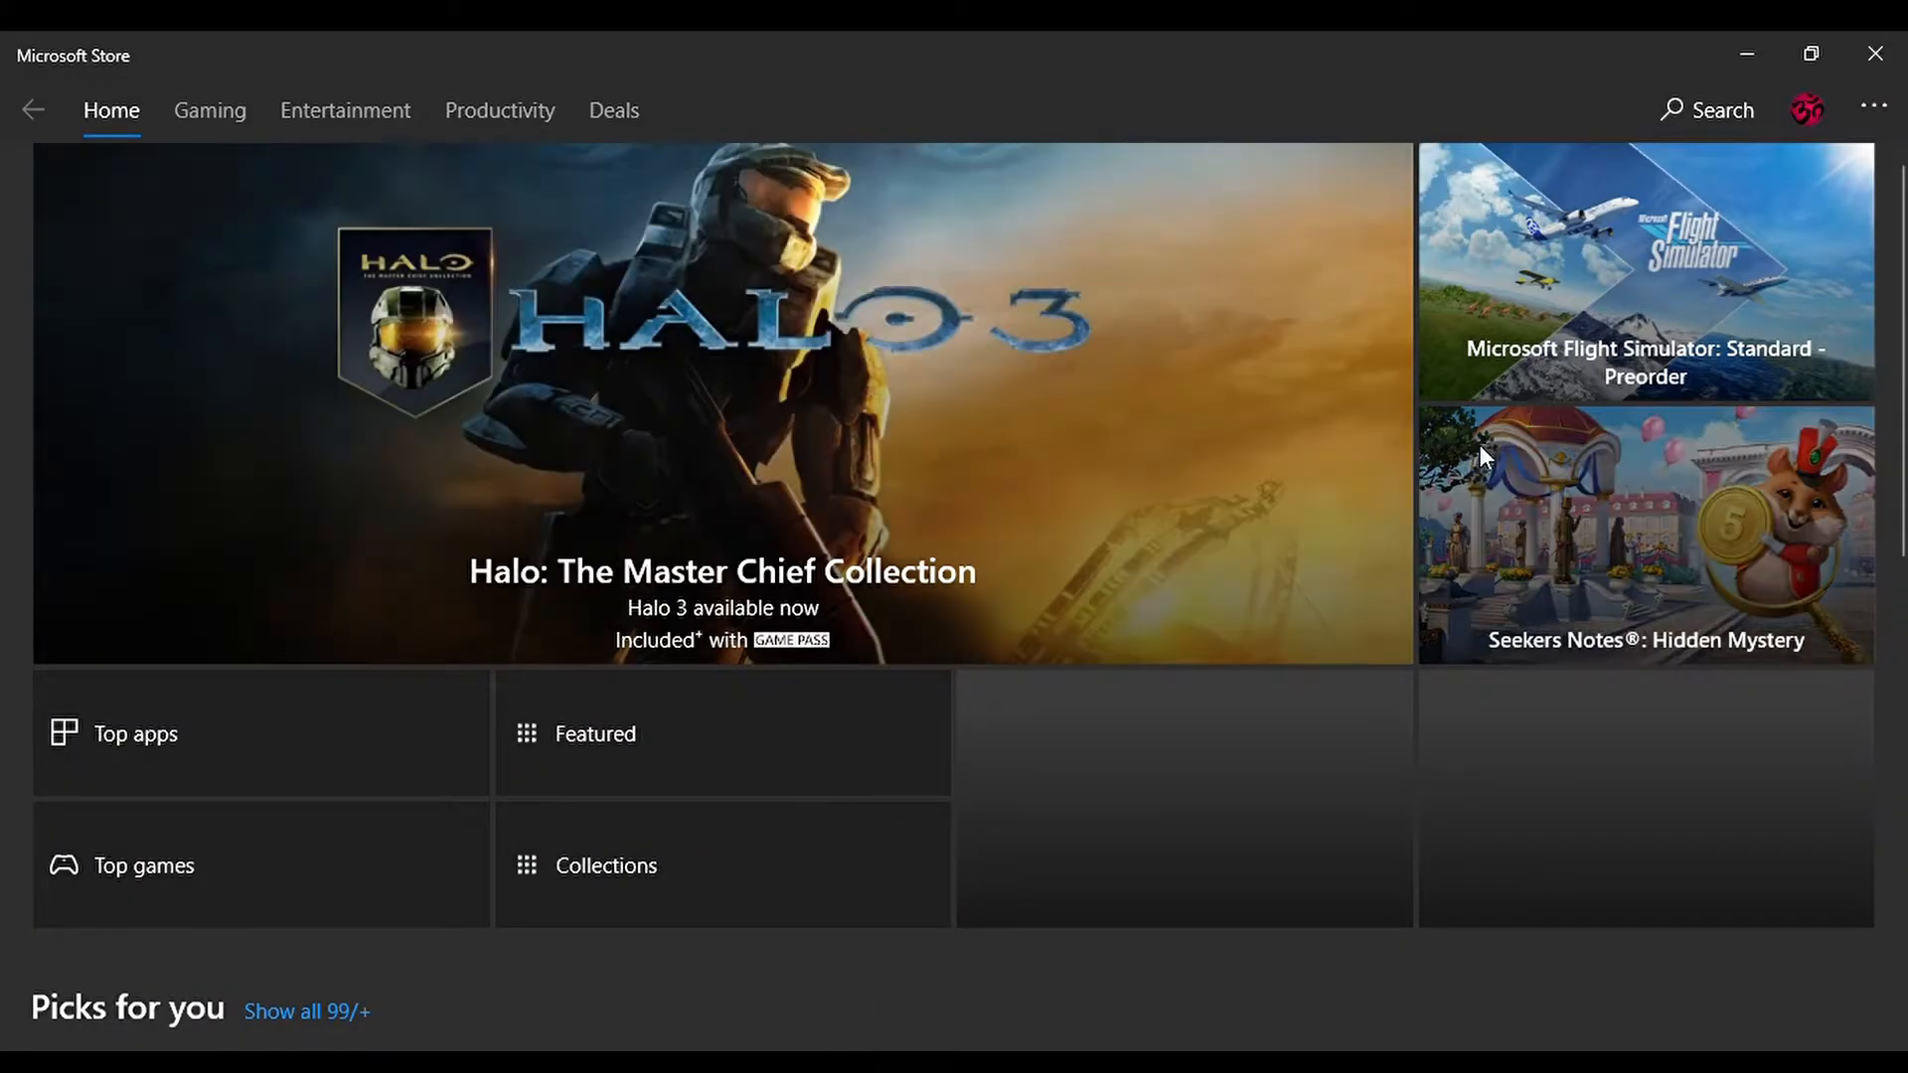
# Search the Microsoft Store for 'Easy Movie' and install Easy Movie Maker
pyautogui.click(1707, 109)
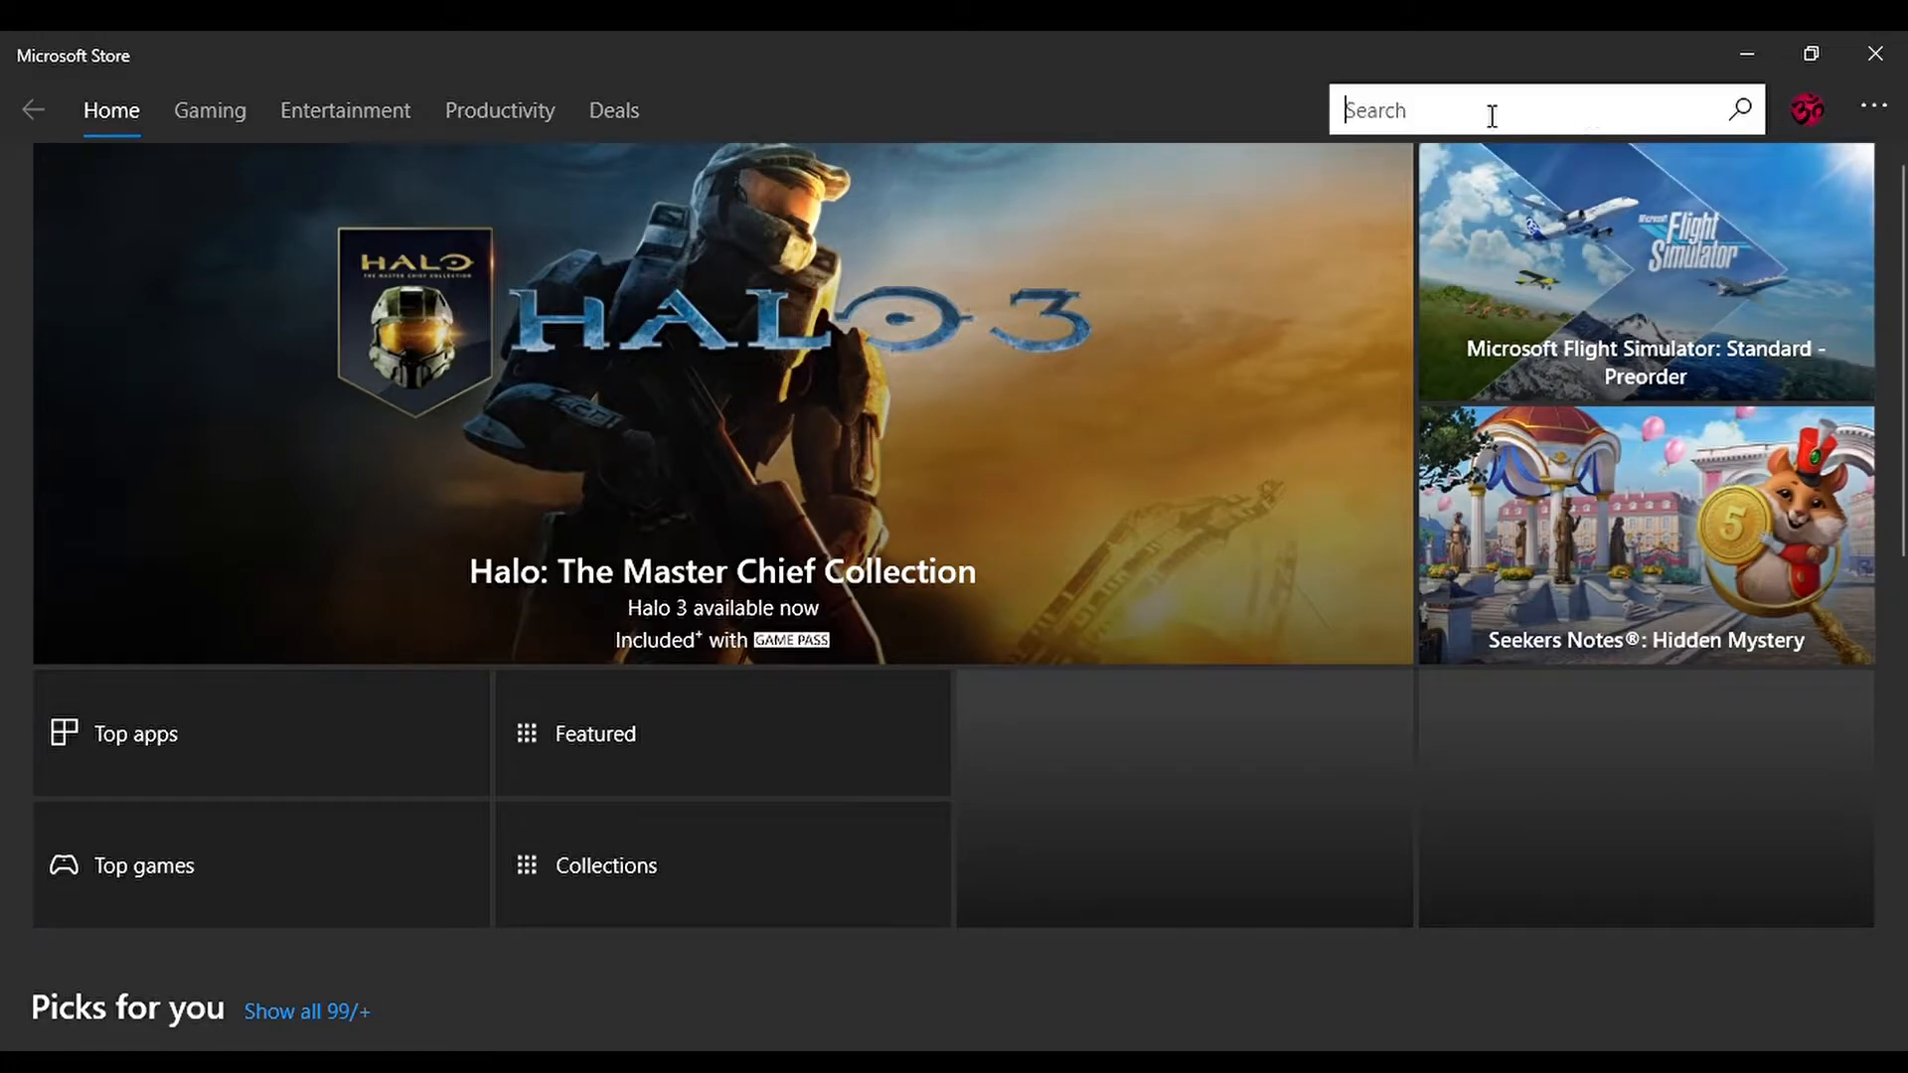
pyautogui.write('Ea')
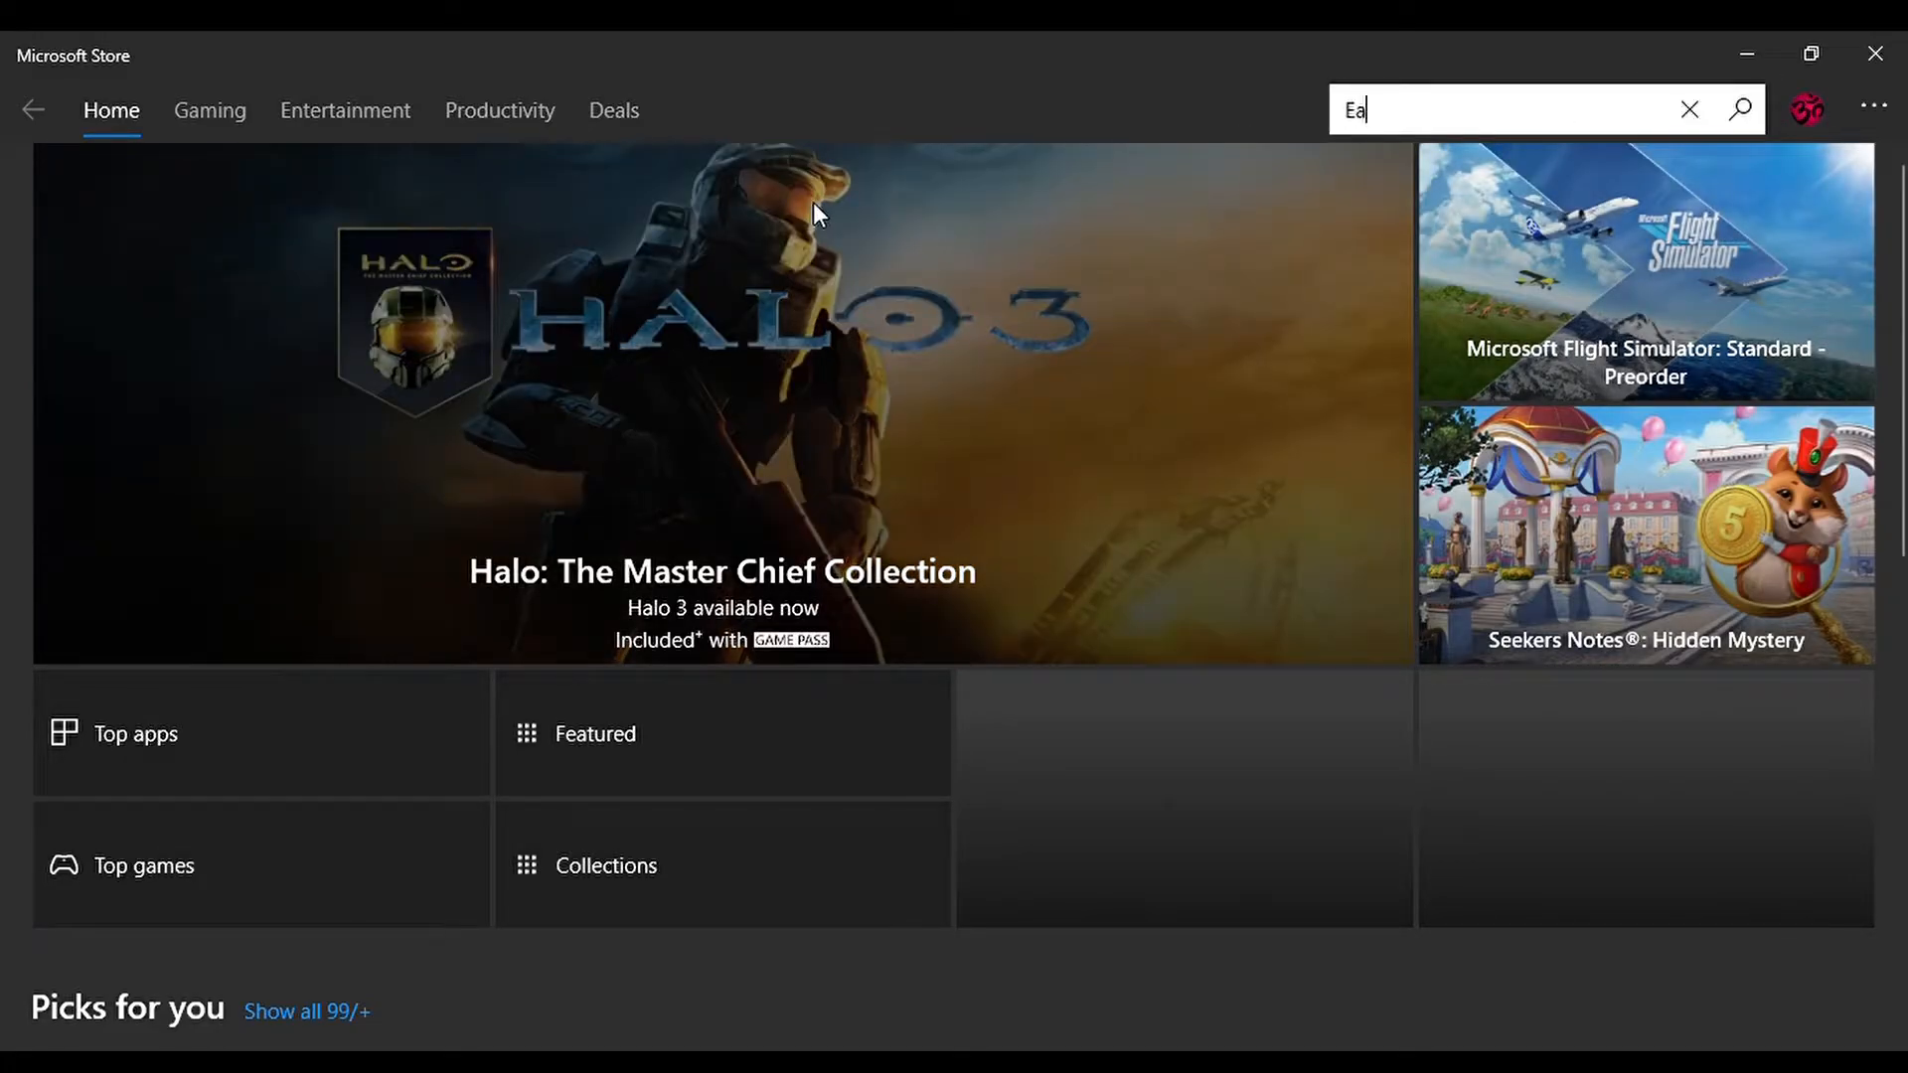
pyautogui.write('sy movi')
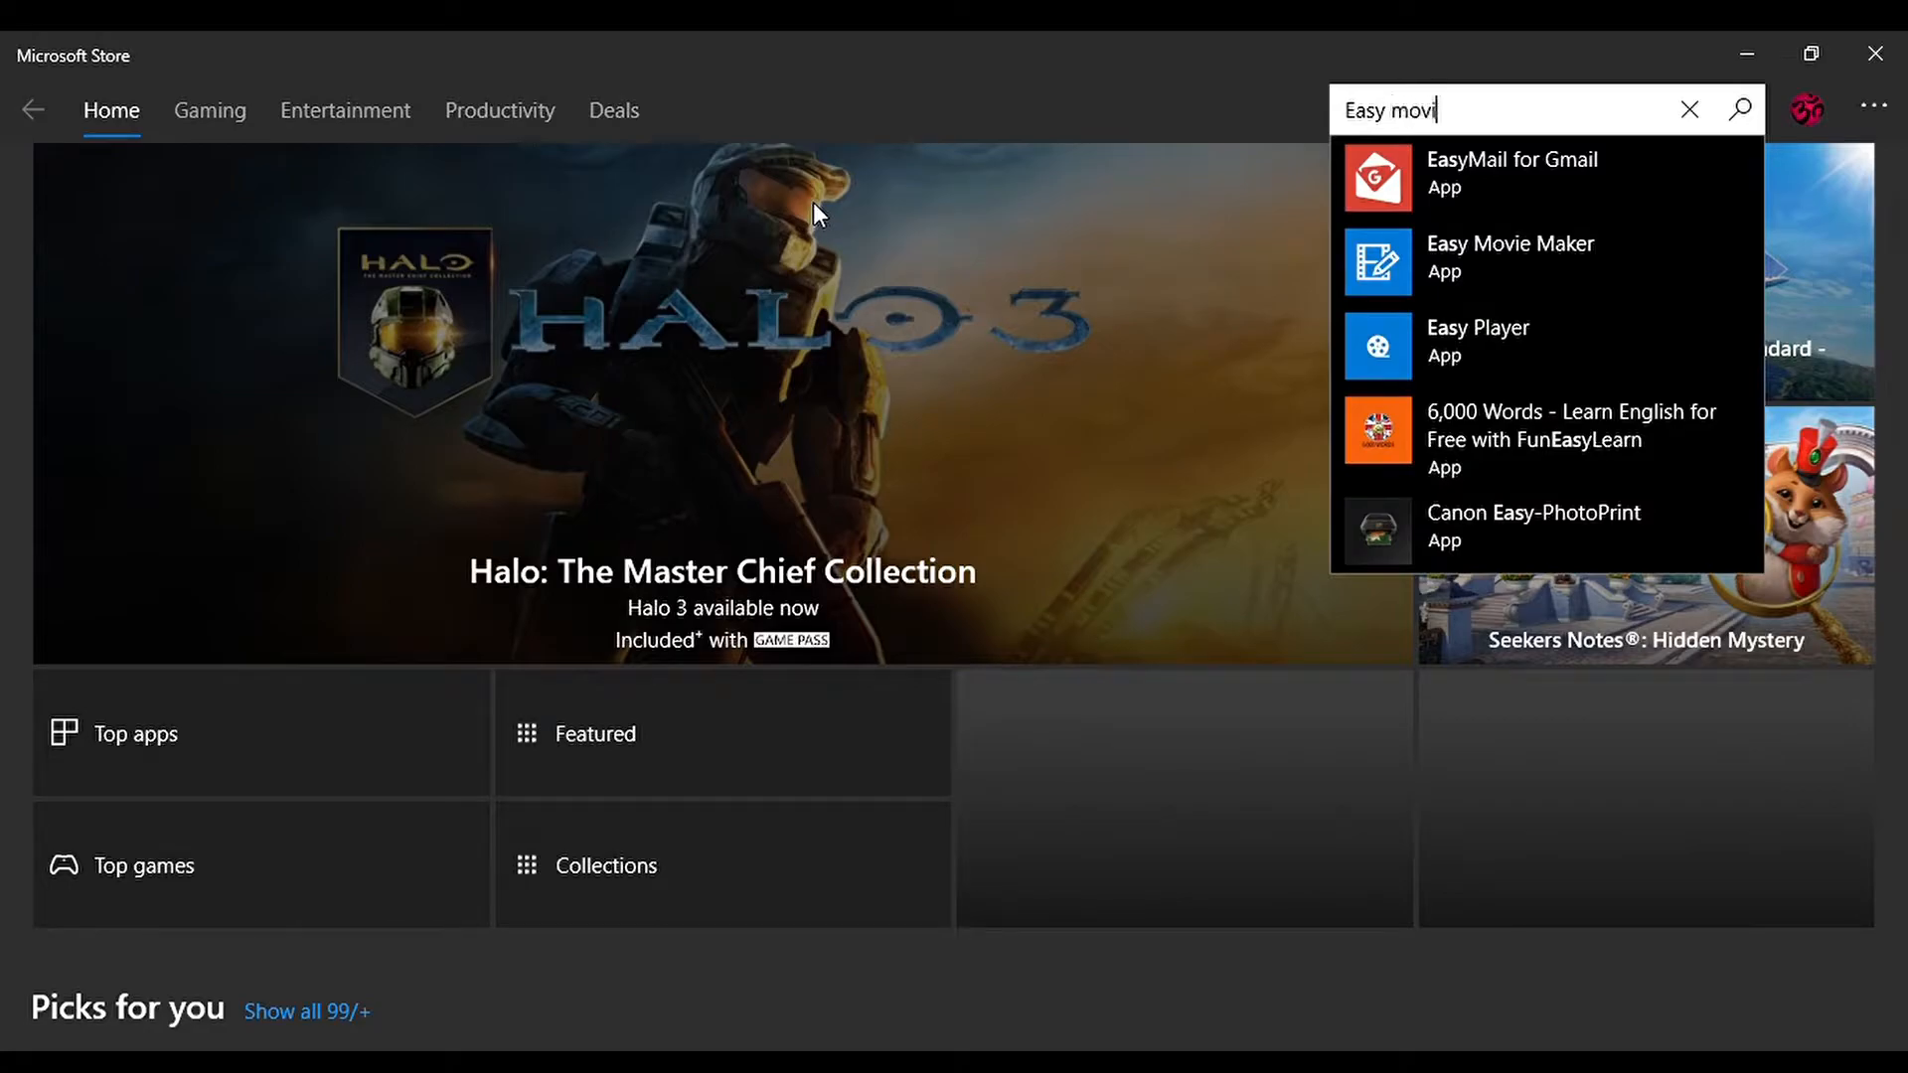
pyautogui.write('e')
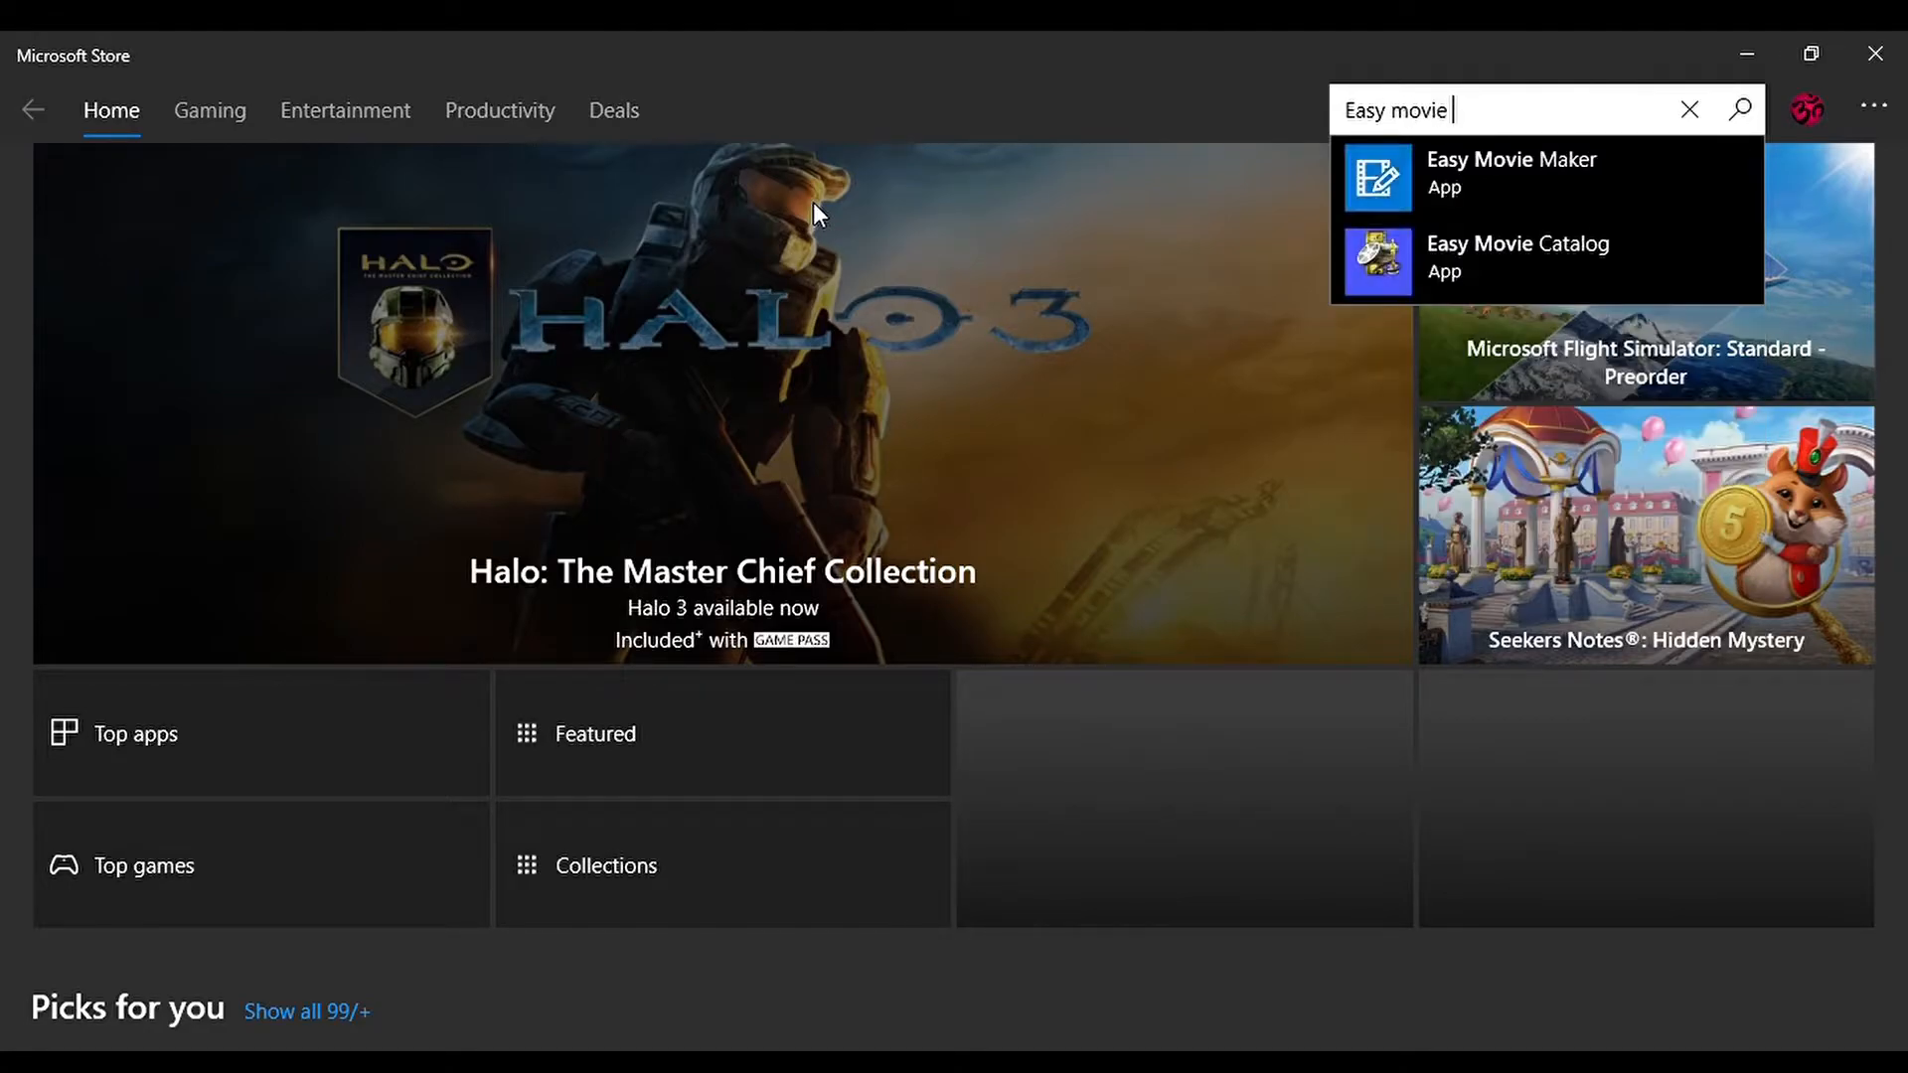
pyautogui.write('Movie')
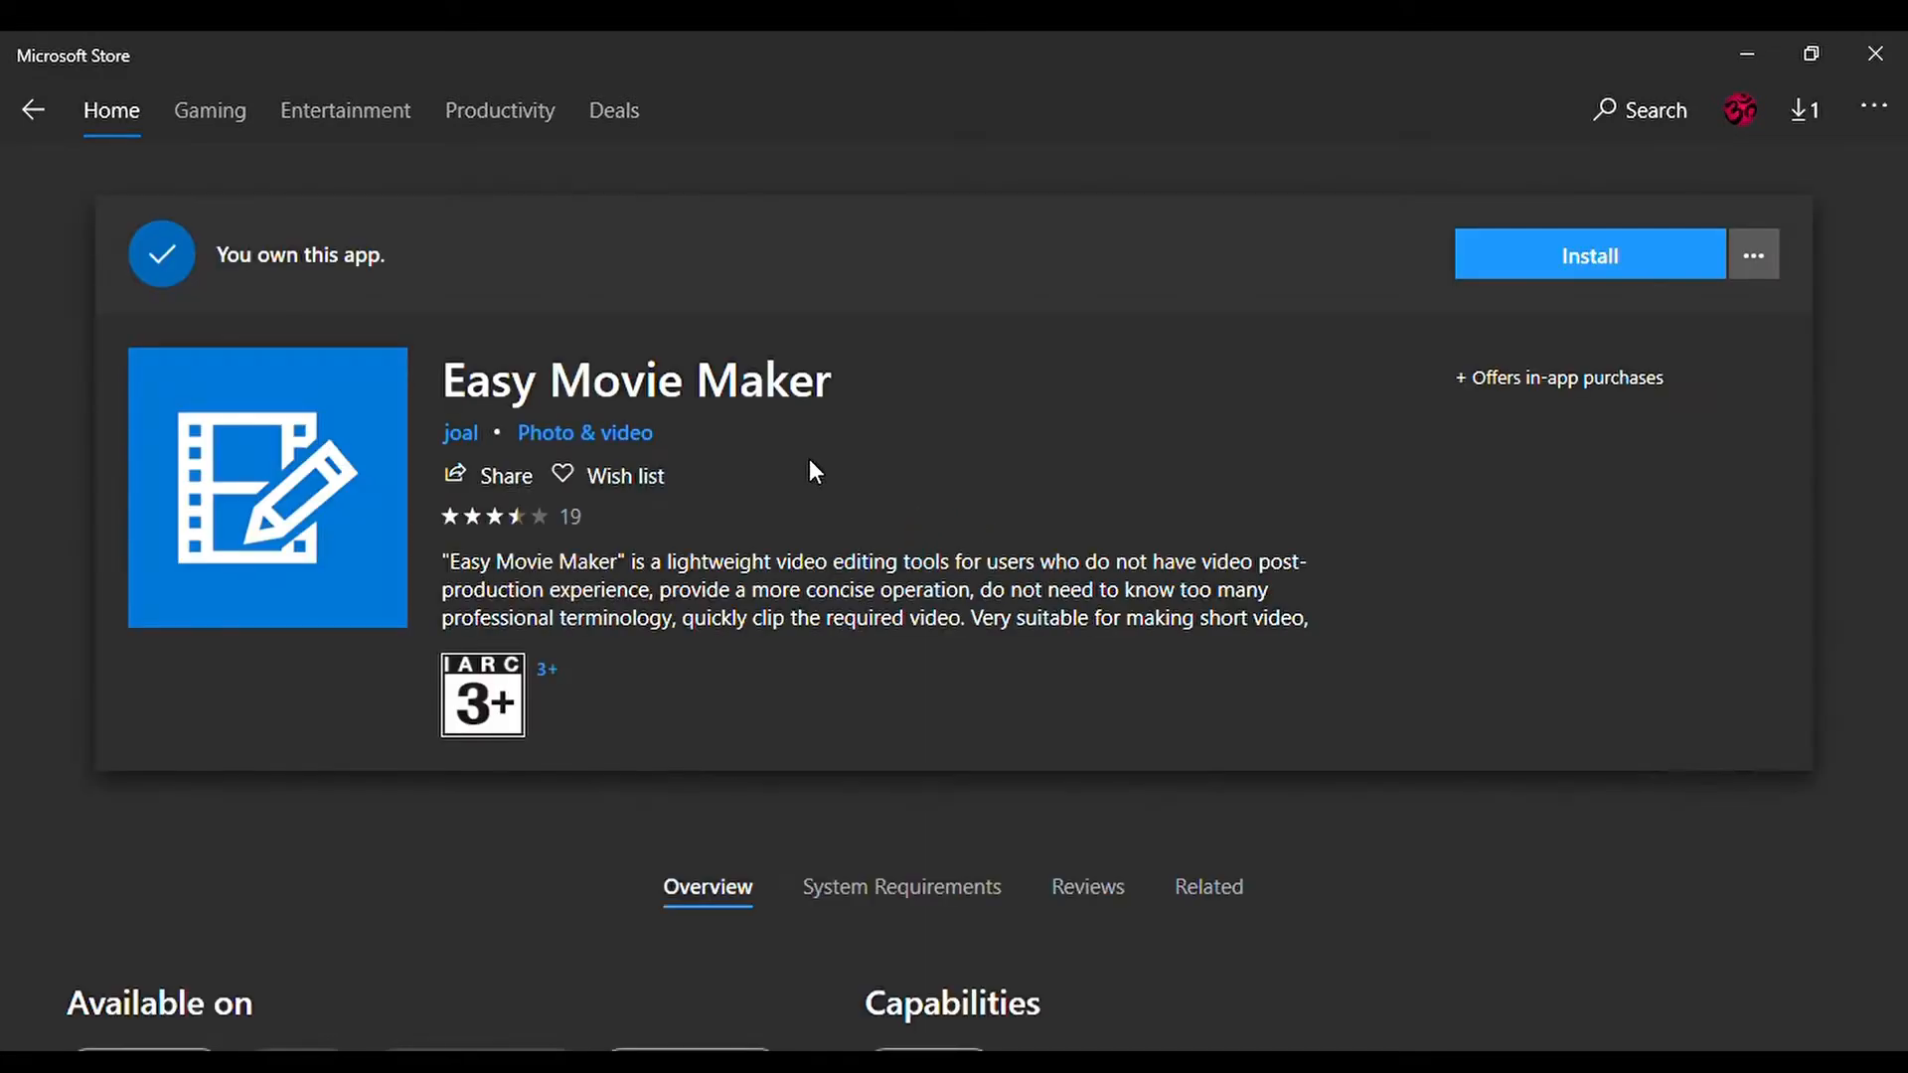
pyautogui.click(1588, 255)
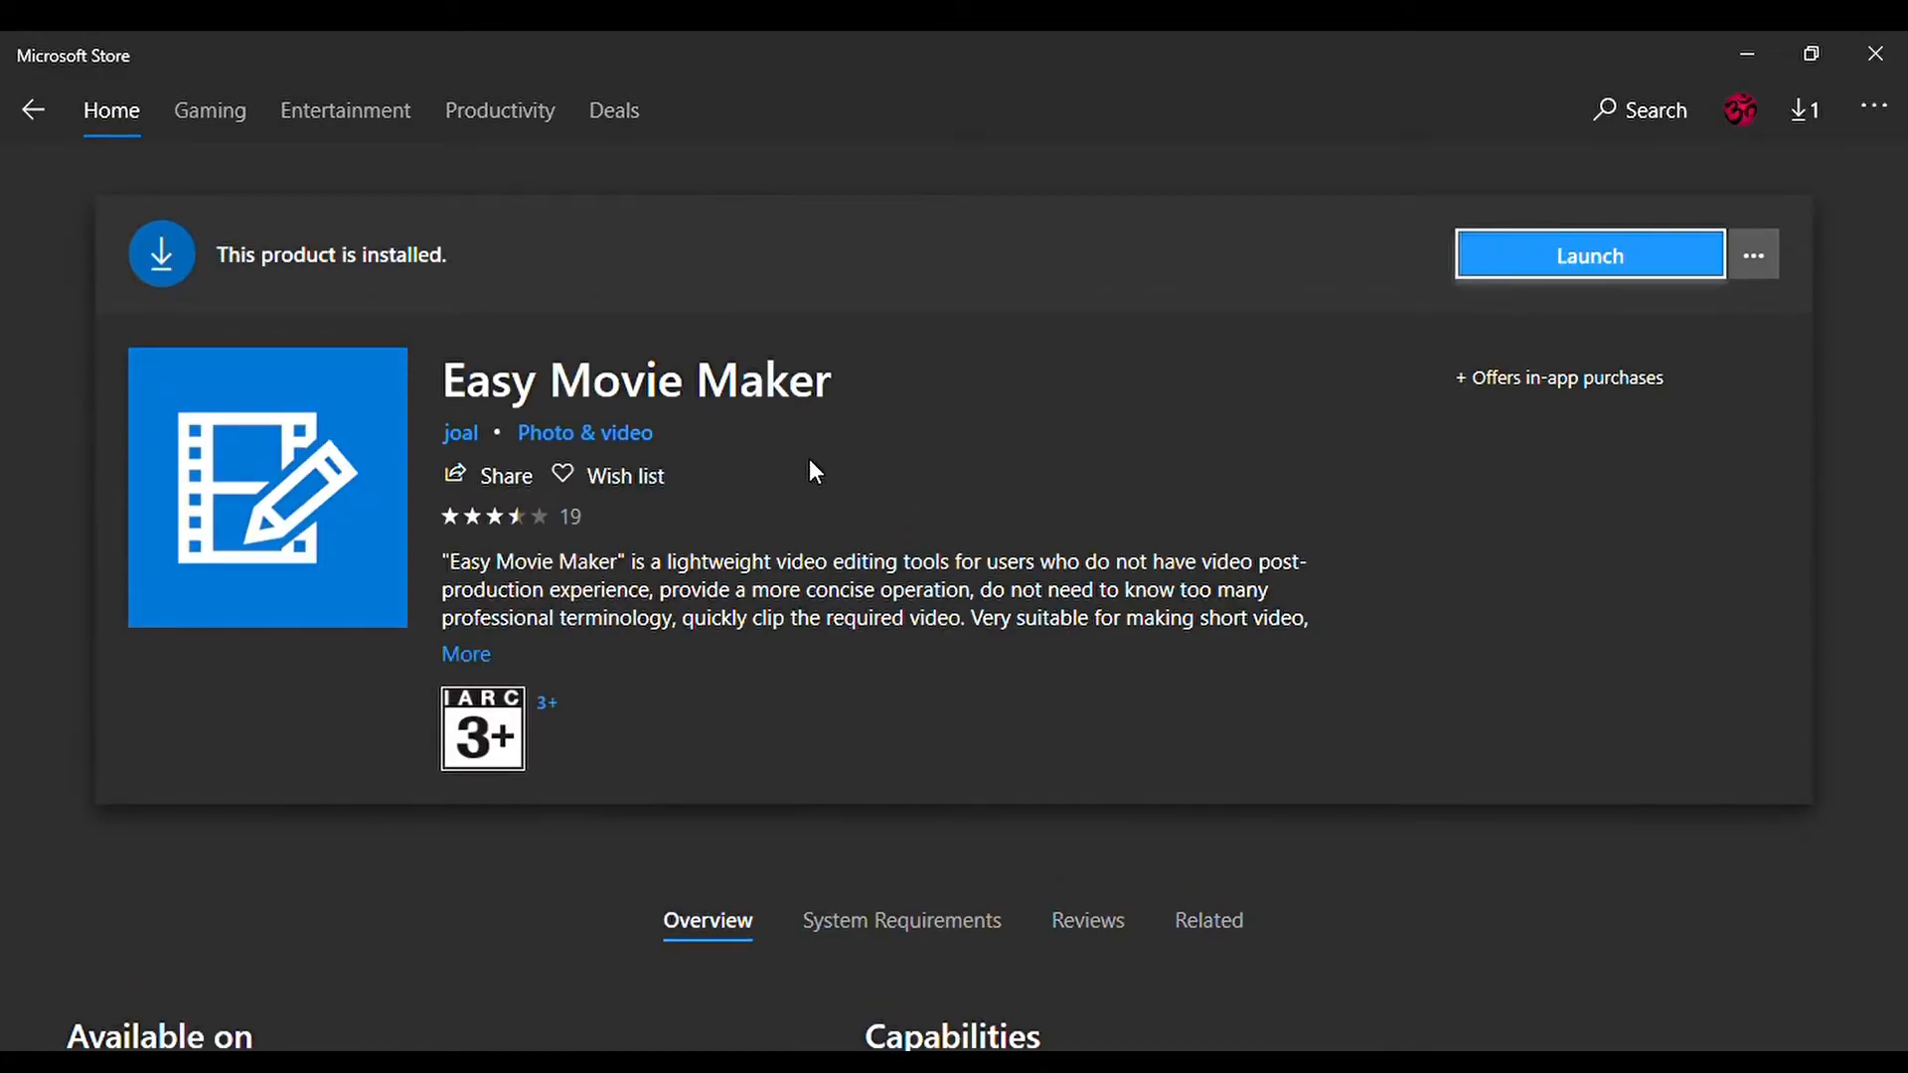
pyautogui.moveTo(6, 454)
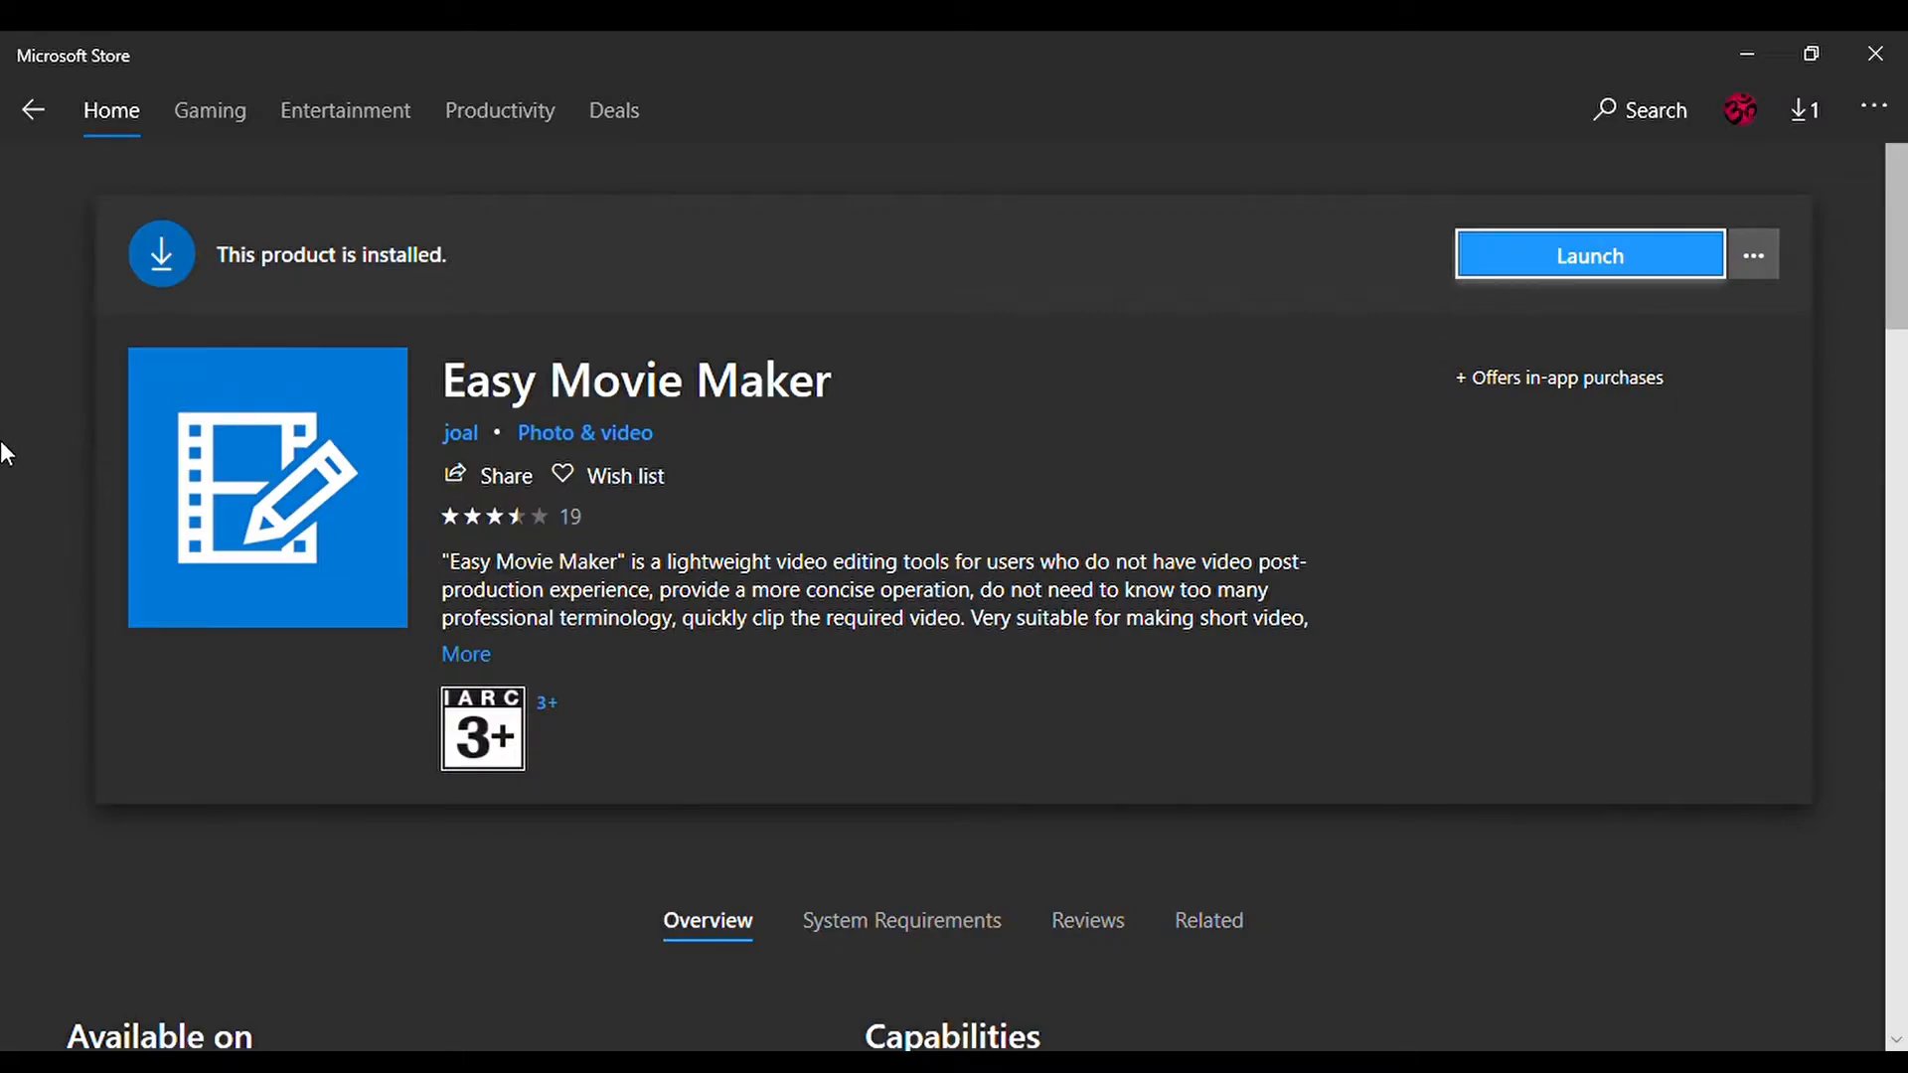
pyautogui.moveTo(596, 399)
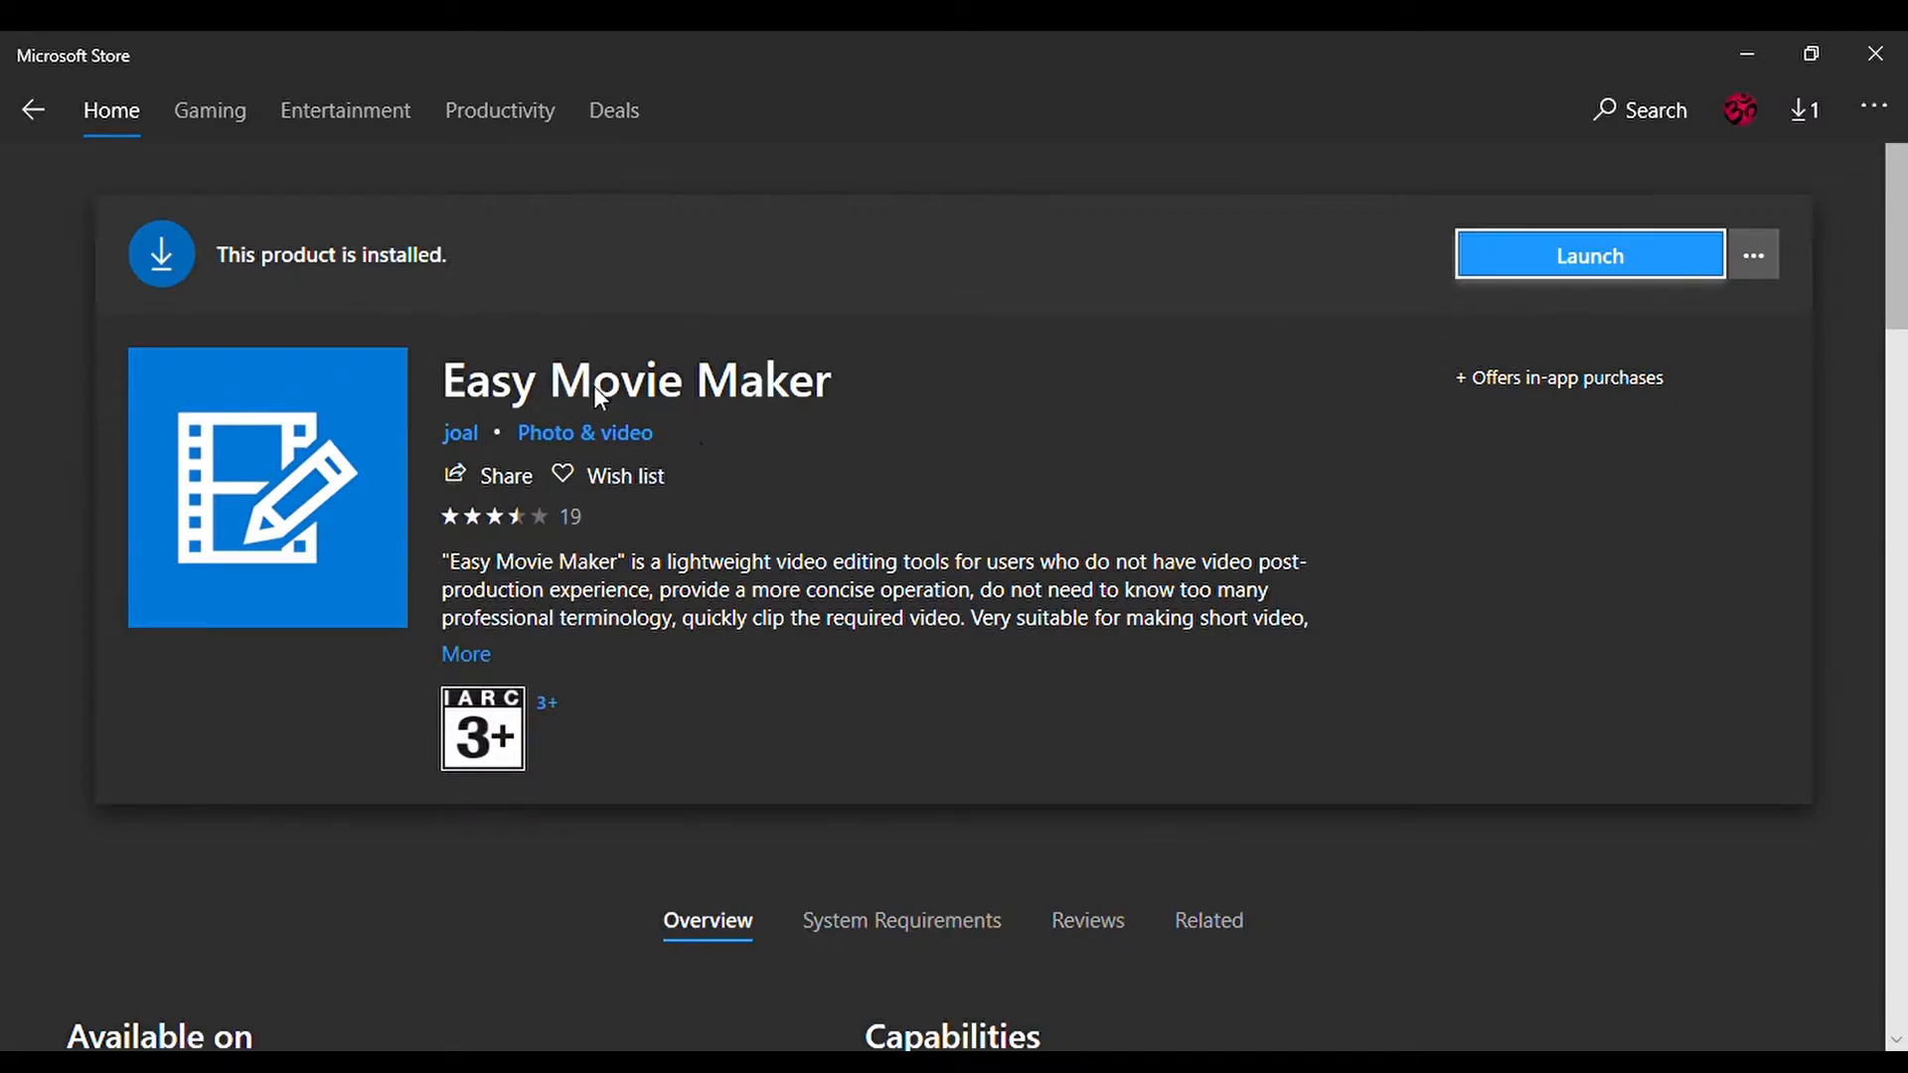
pyautogui.moveTo(5, 608)
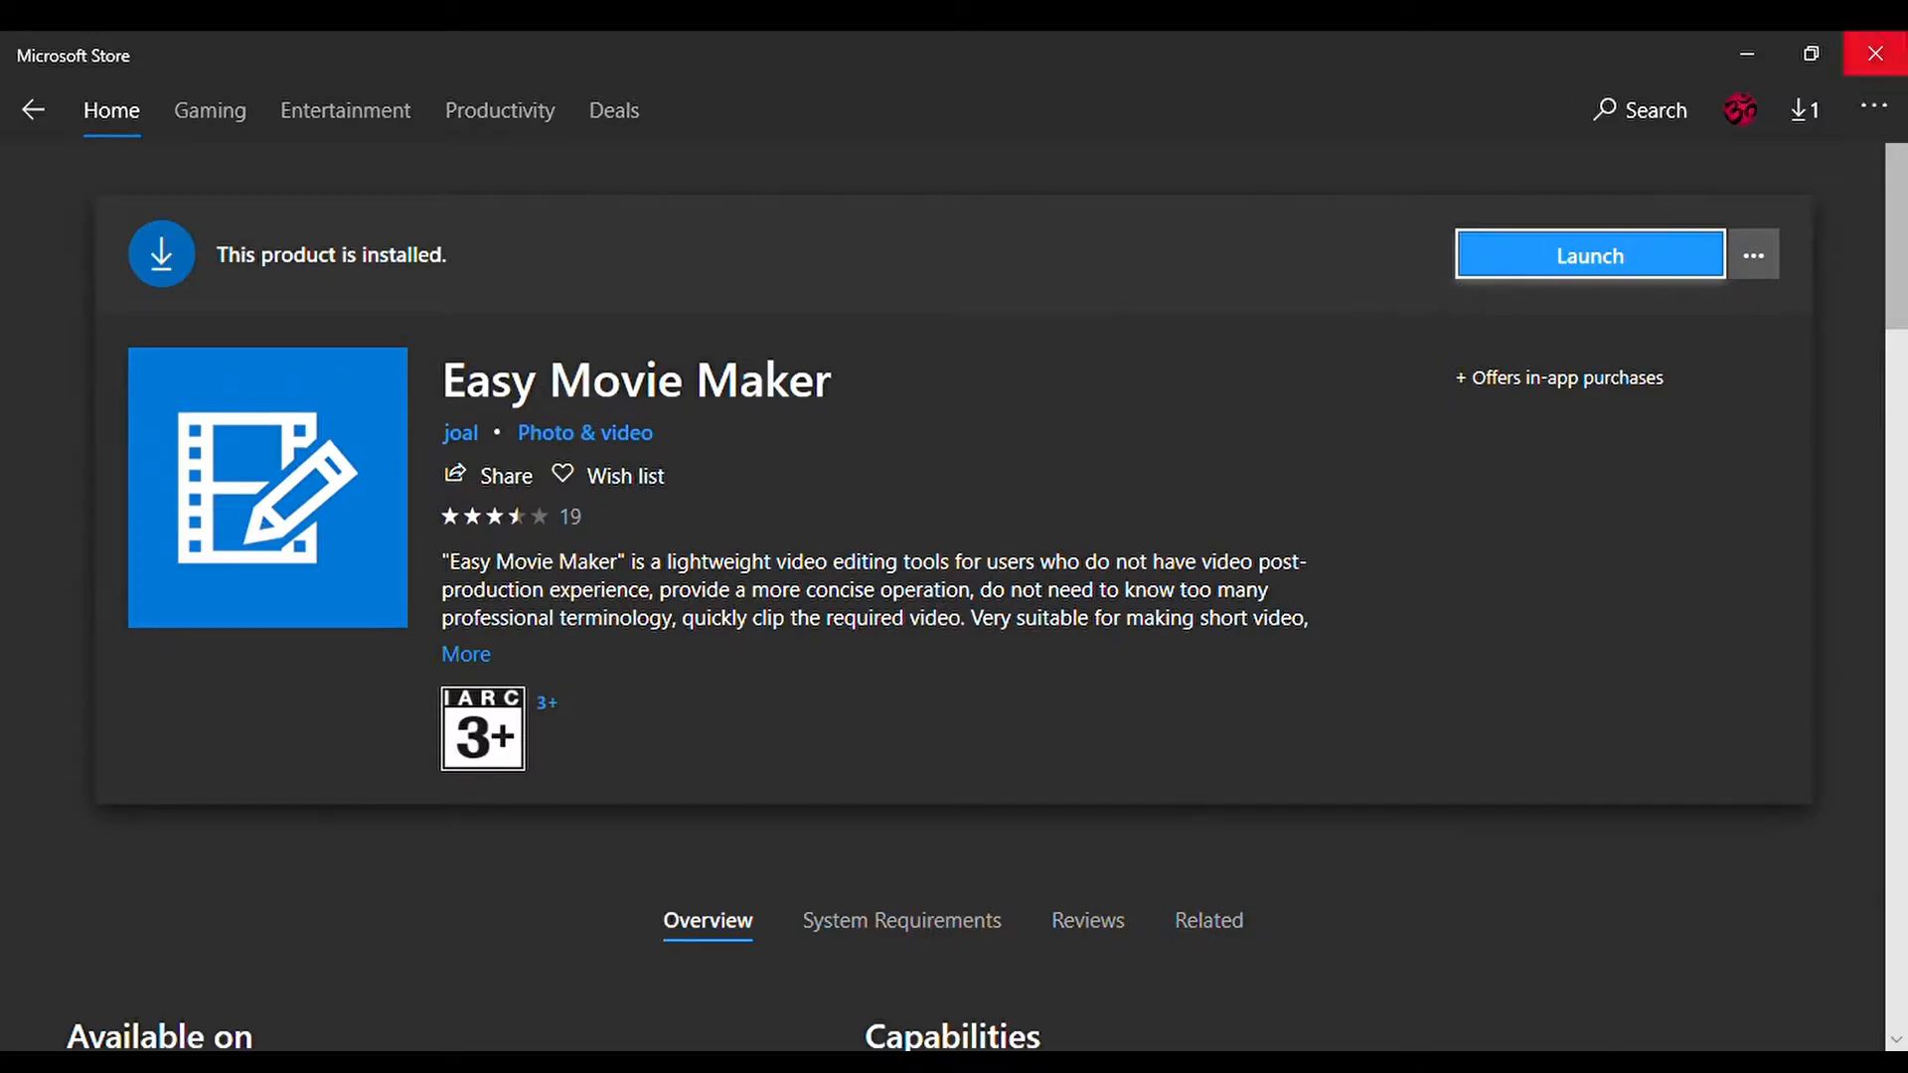
pyautogui.click(1588, 256)
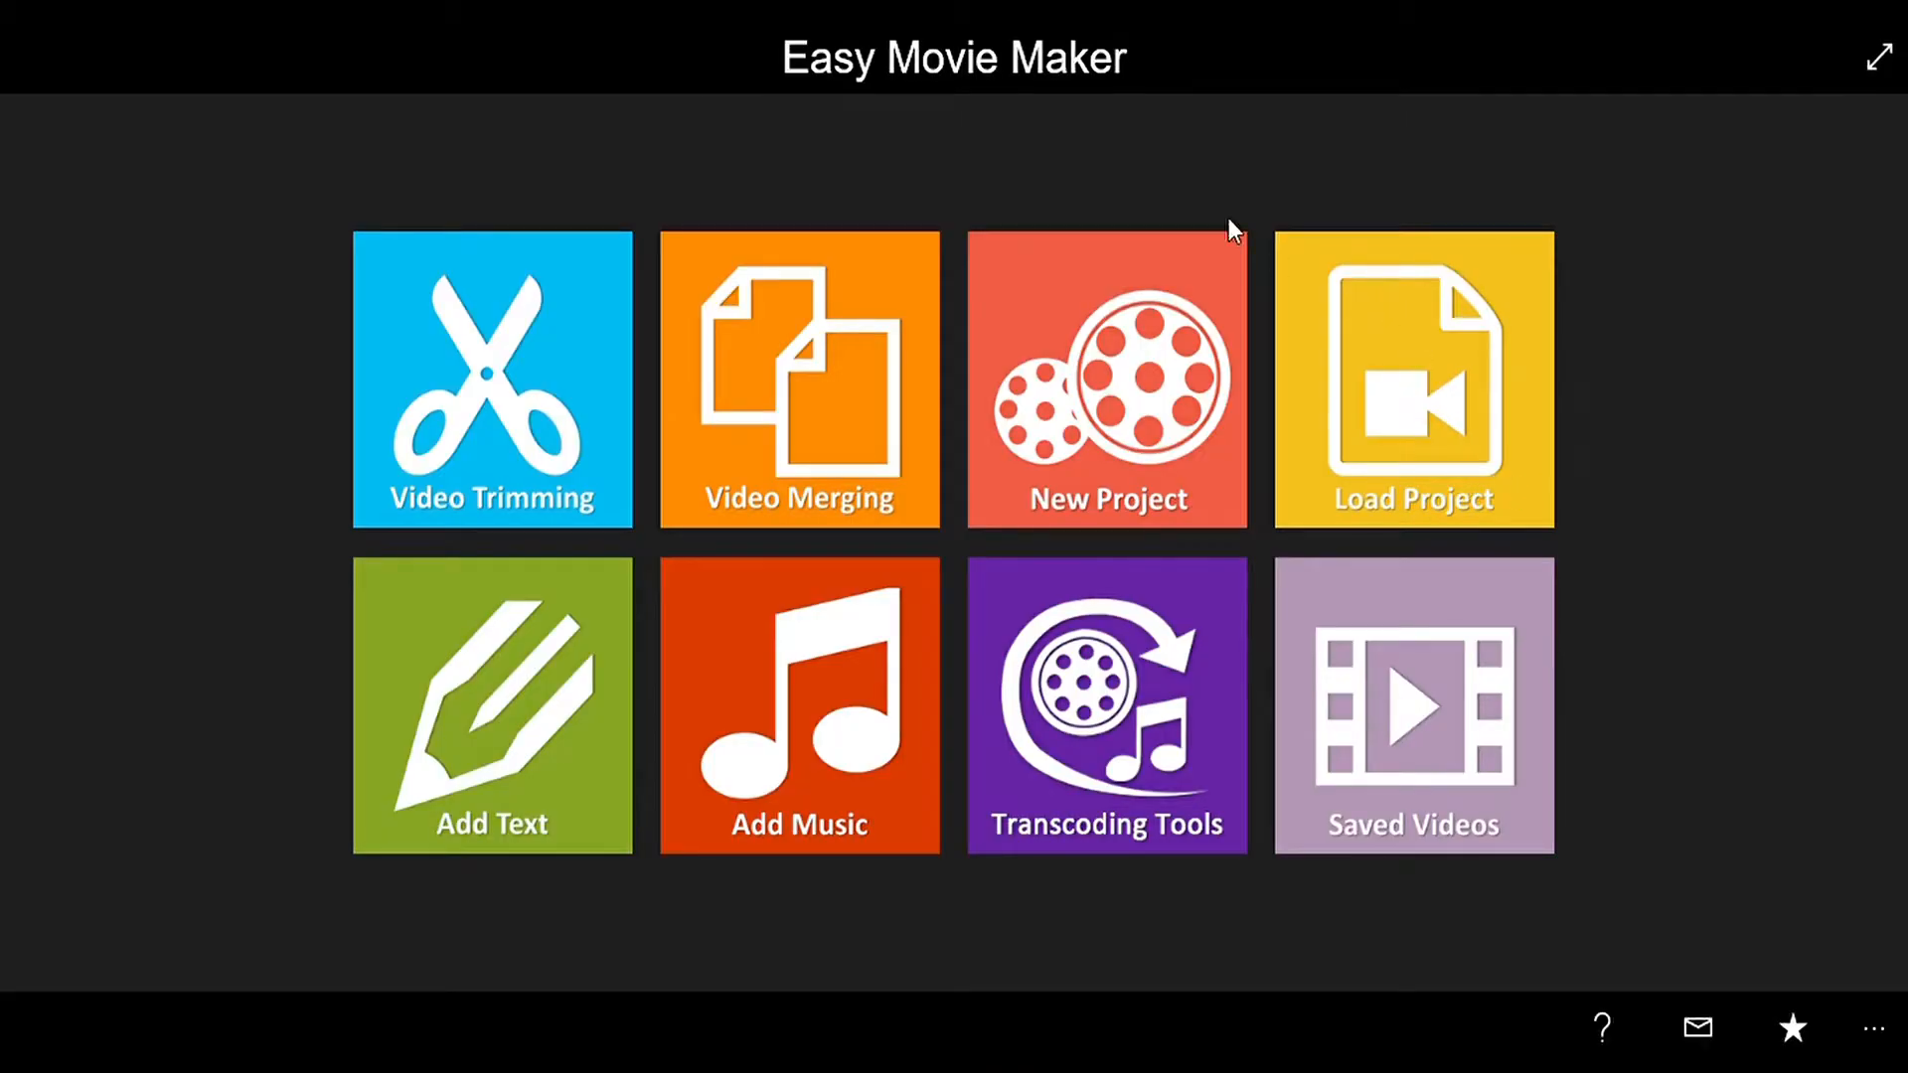
pyautogui.moveTo(1221, 219)
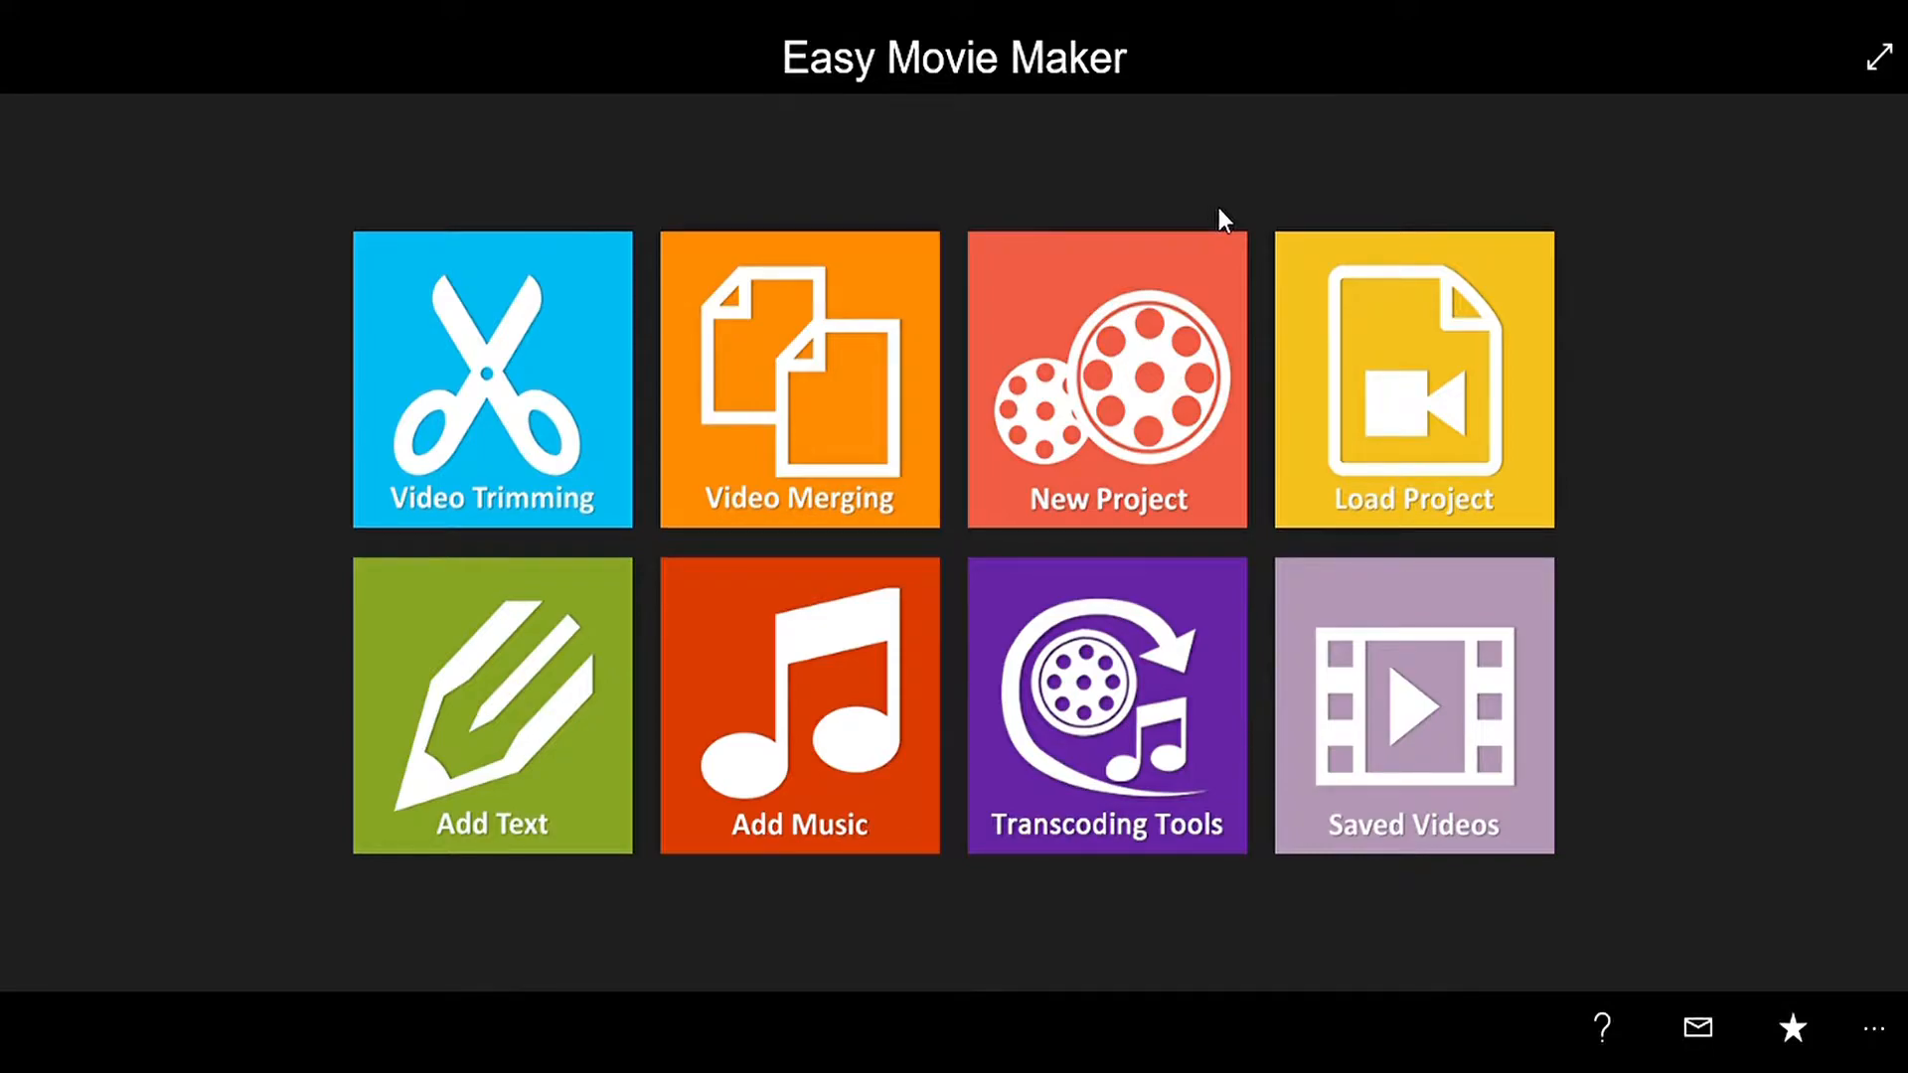
pyautogui.moveTo(792, 273)
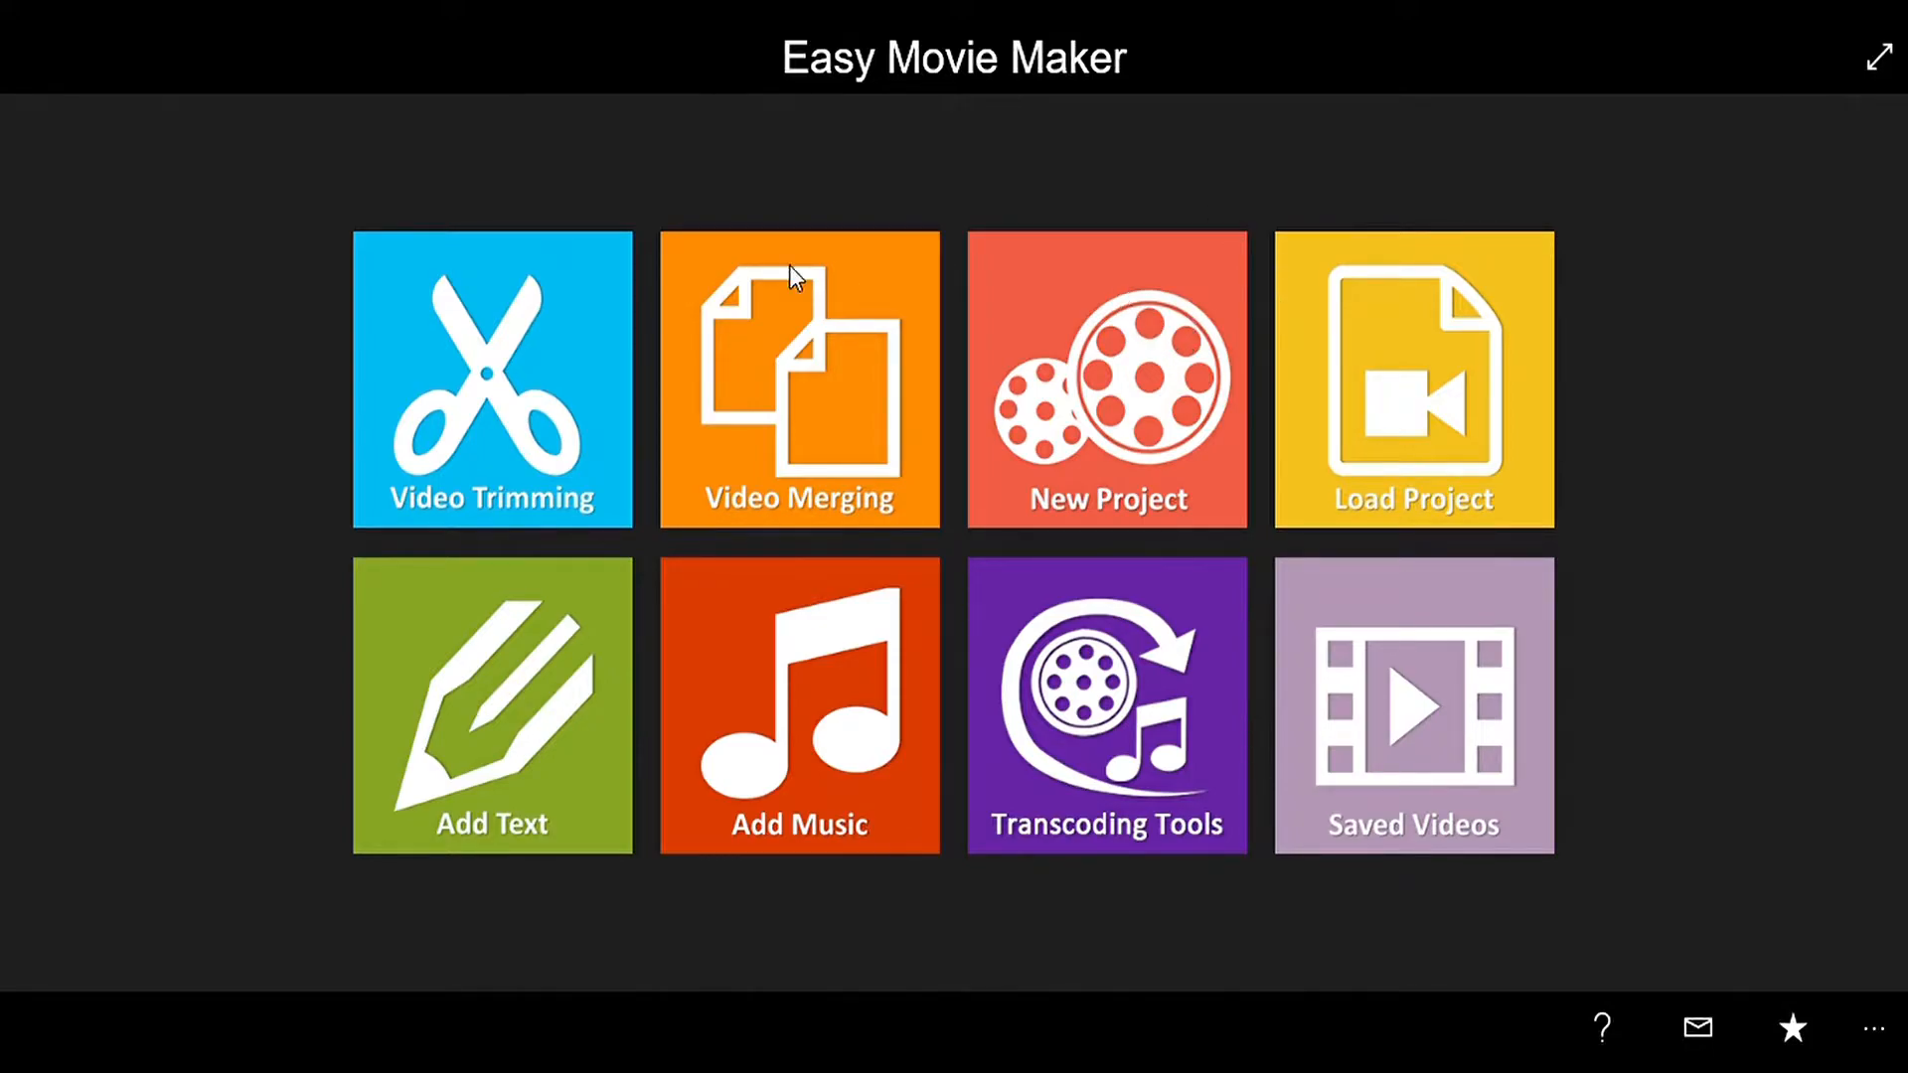
pyautogui.moveTo(487, 608)
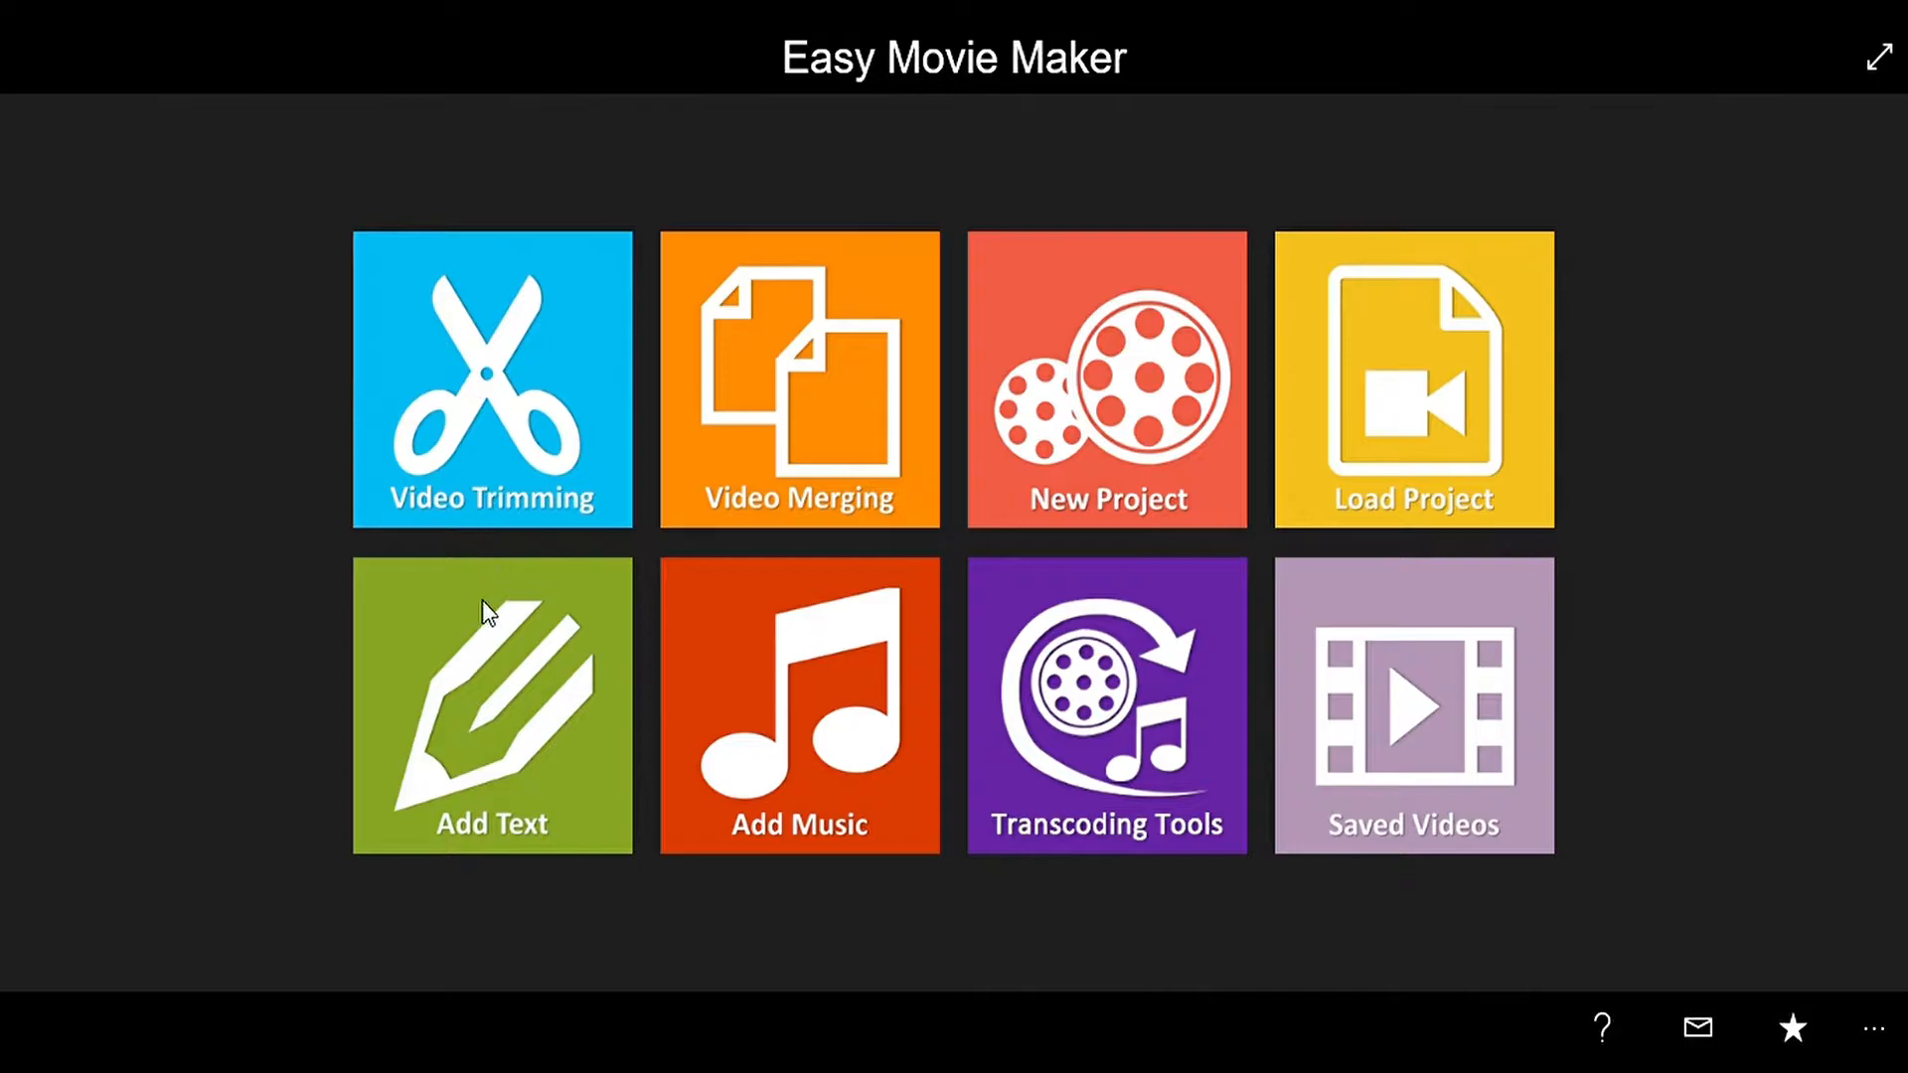
pyautogui.moveTo(1084, 450)
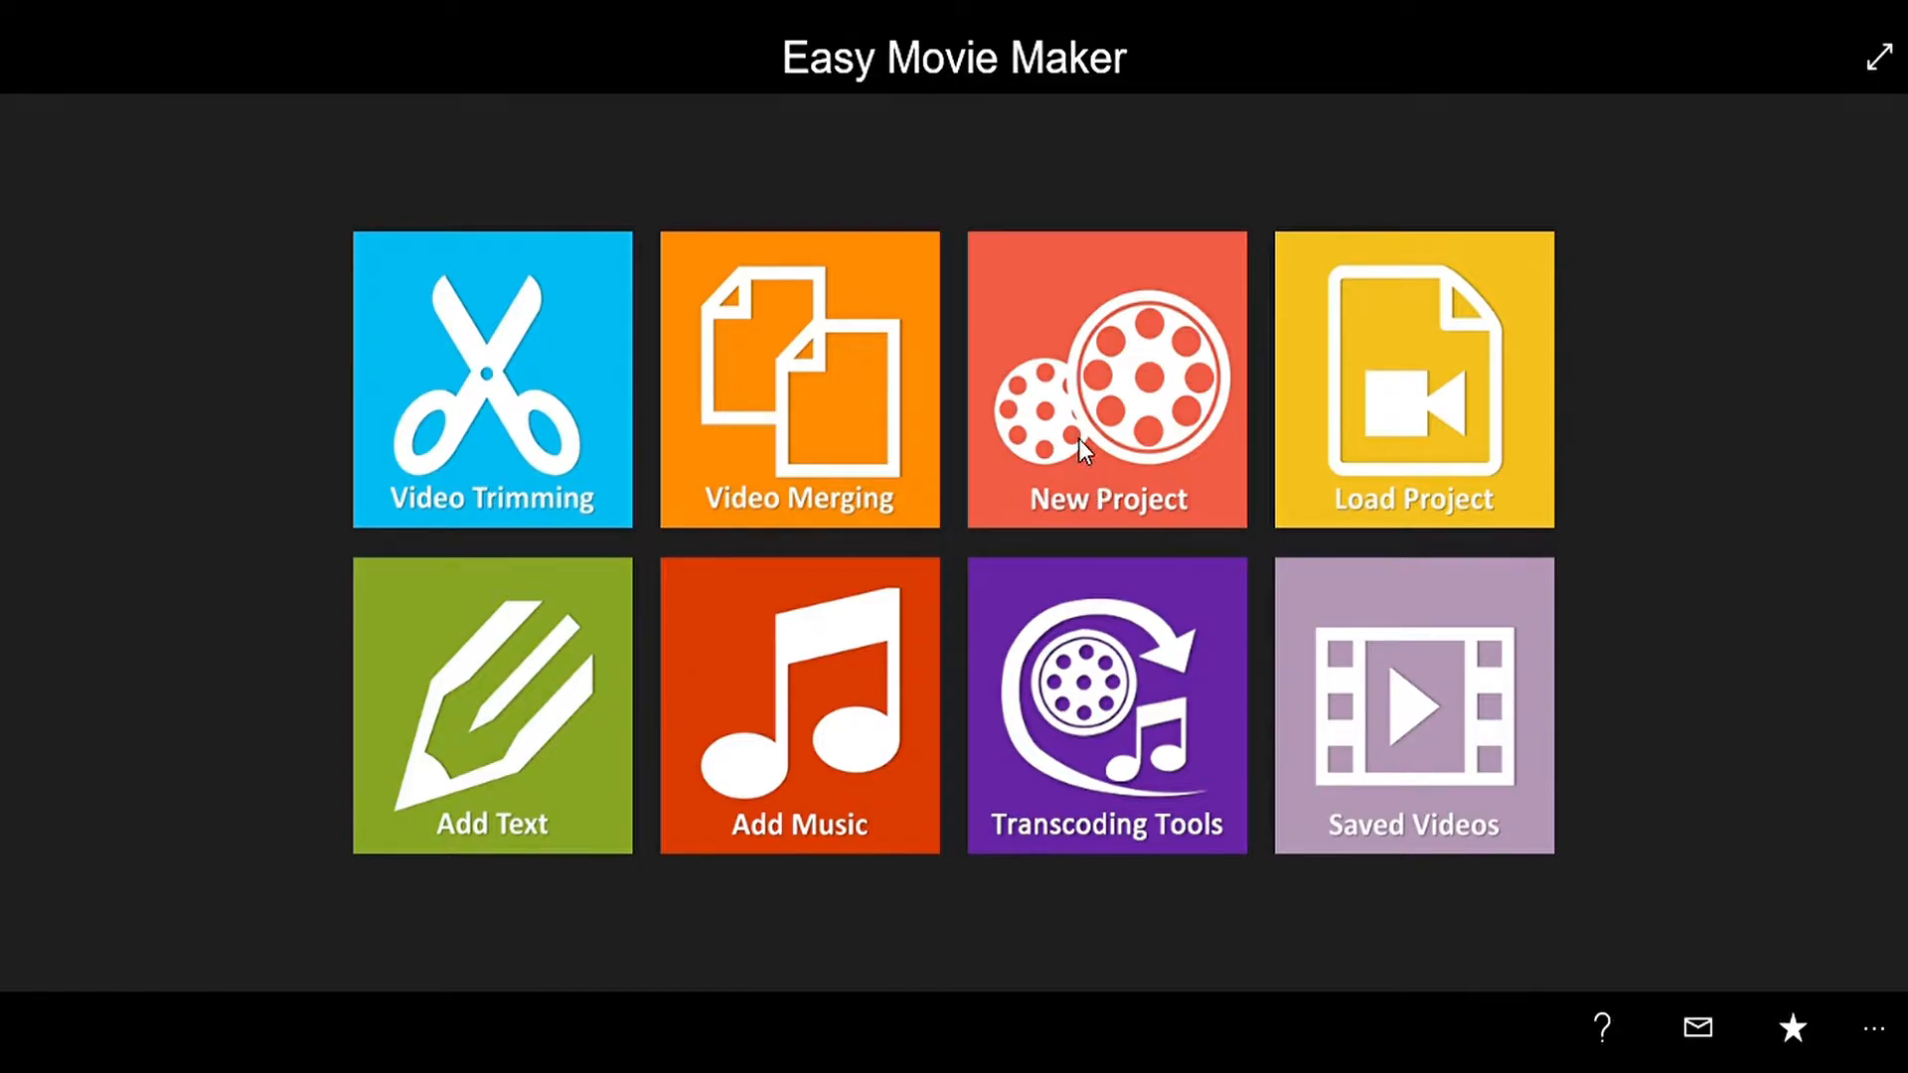
pyautogui.moveTo(1235, 558)
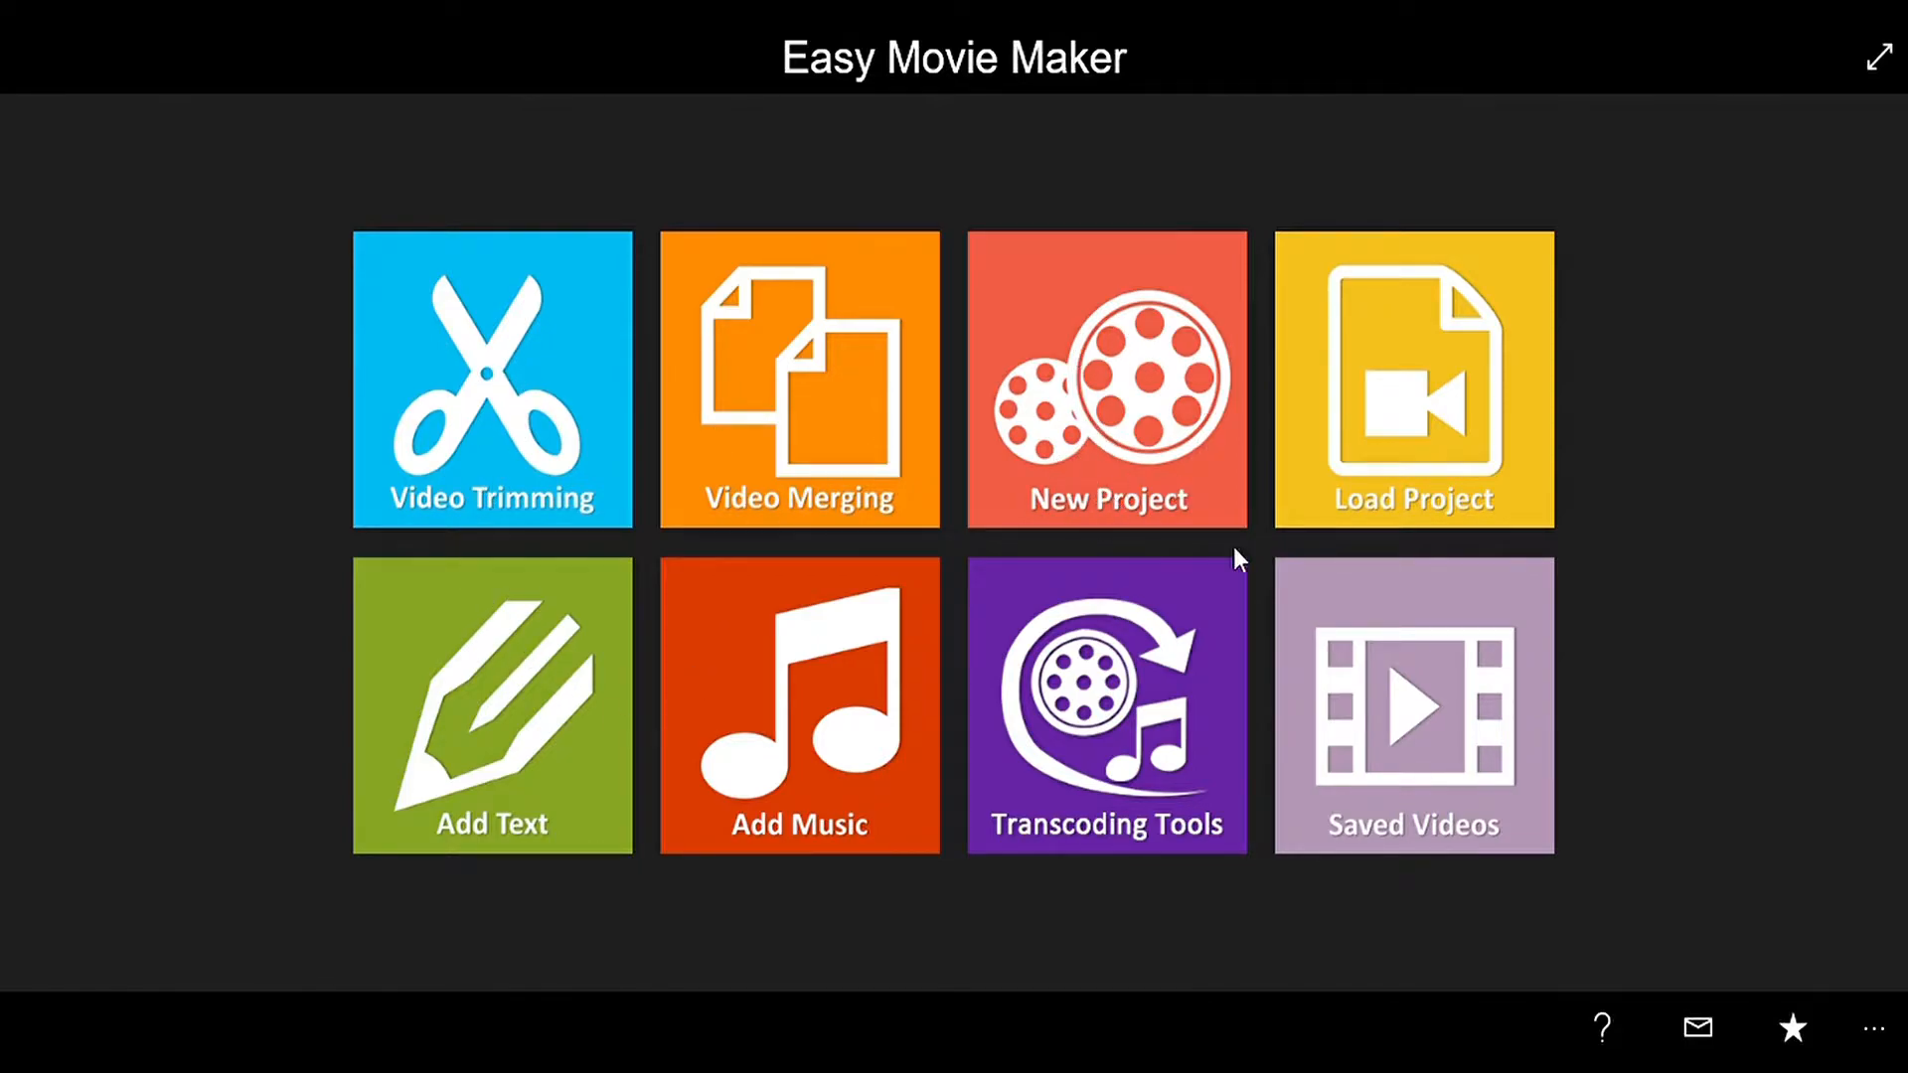
pyautogui.click(1413, 379)
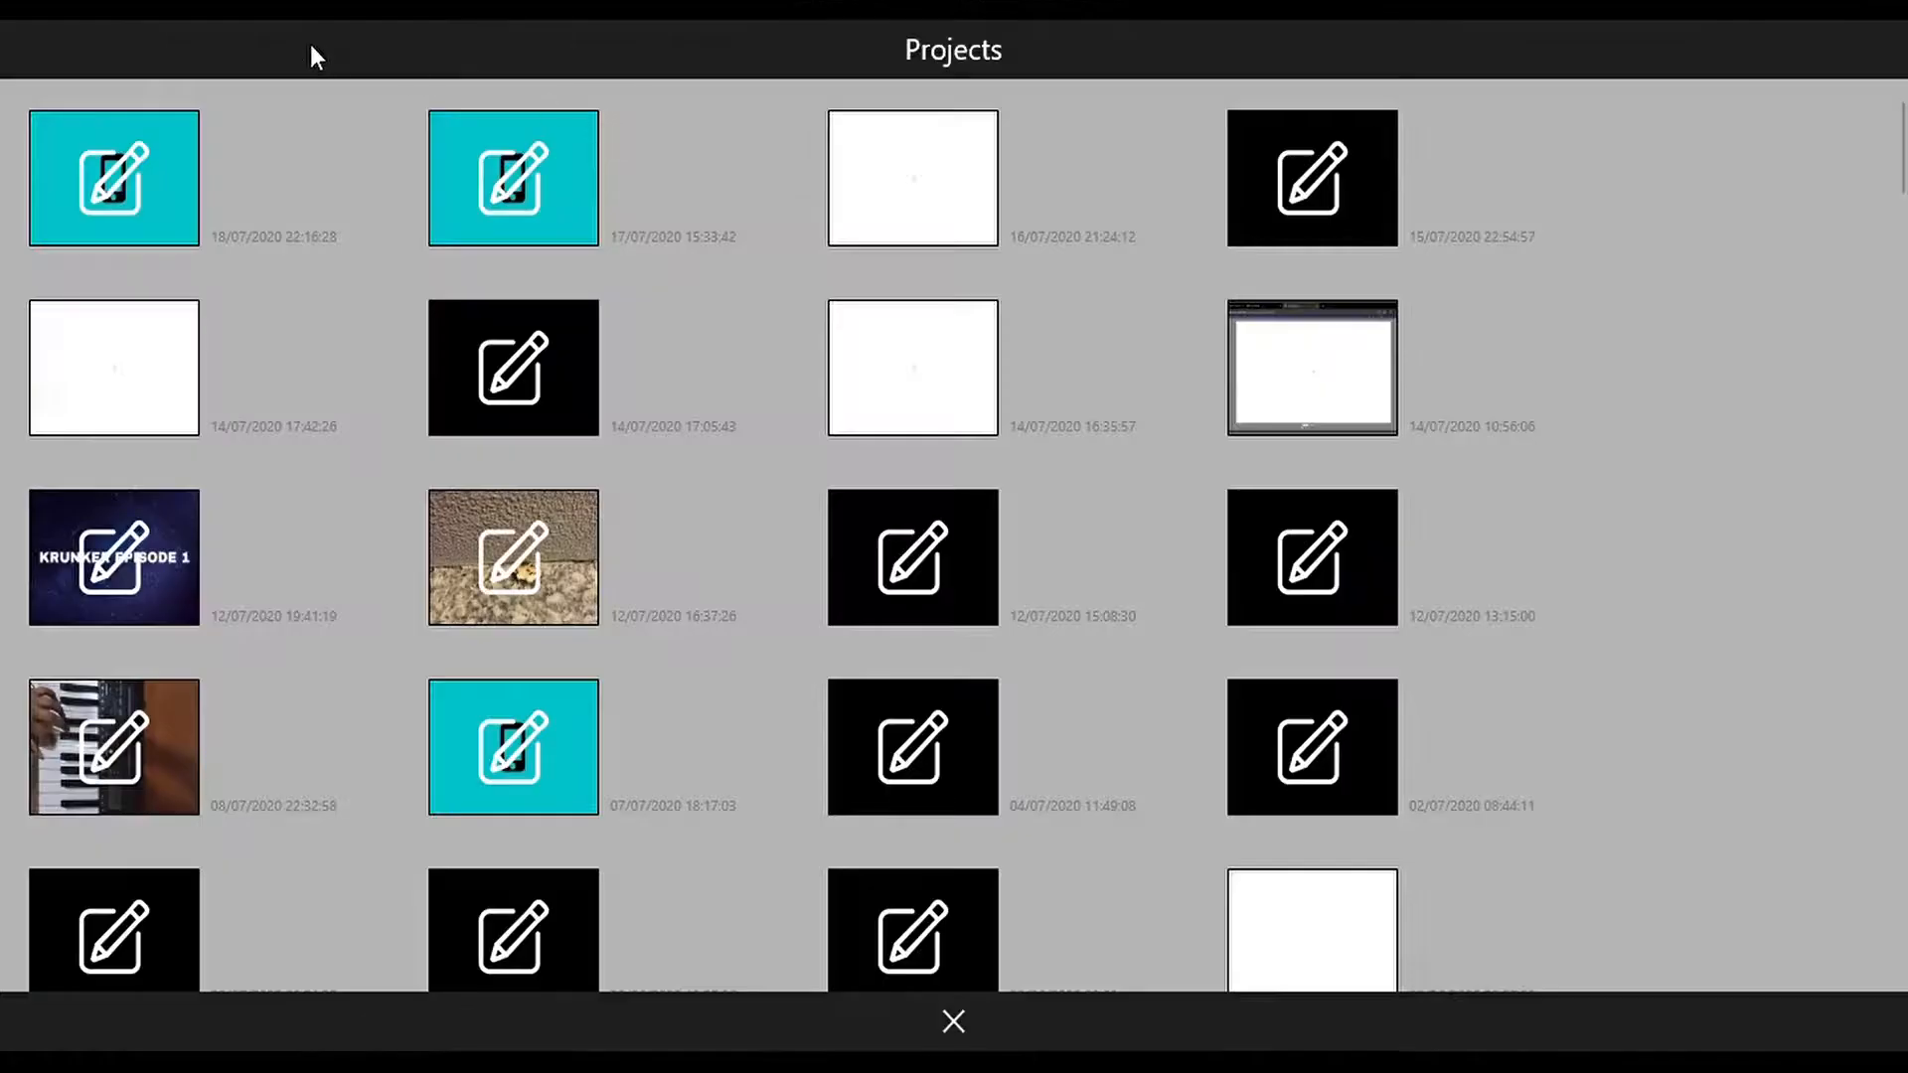
pyautogui.moveTo(985, 516)
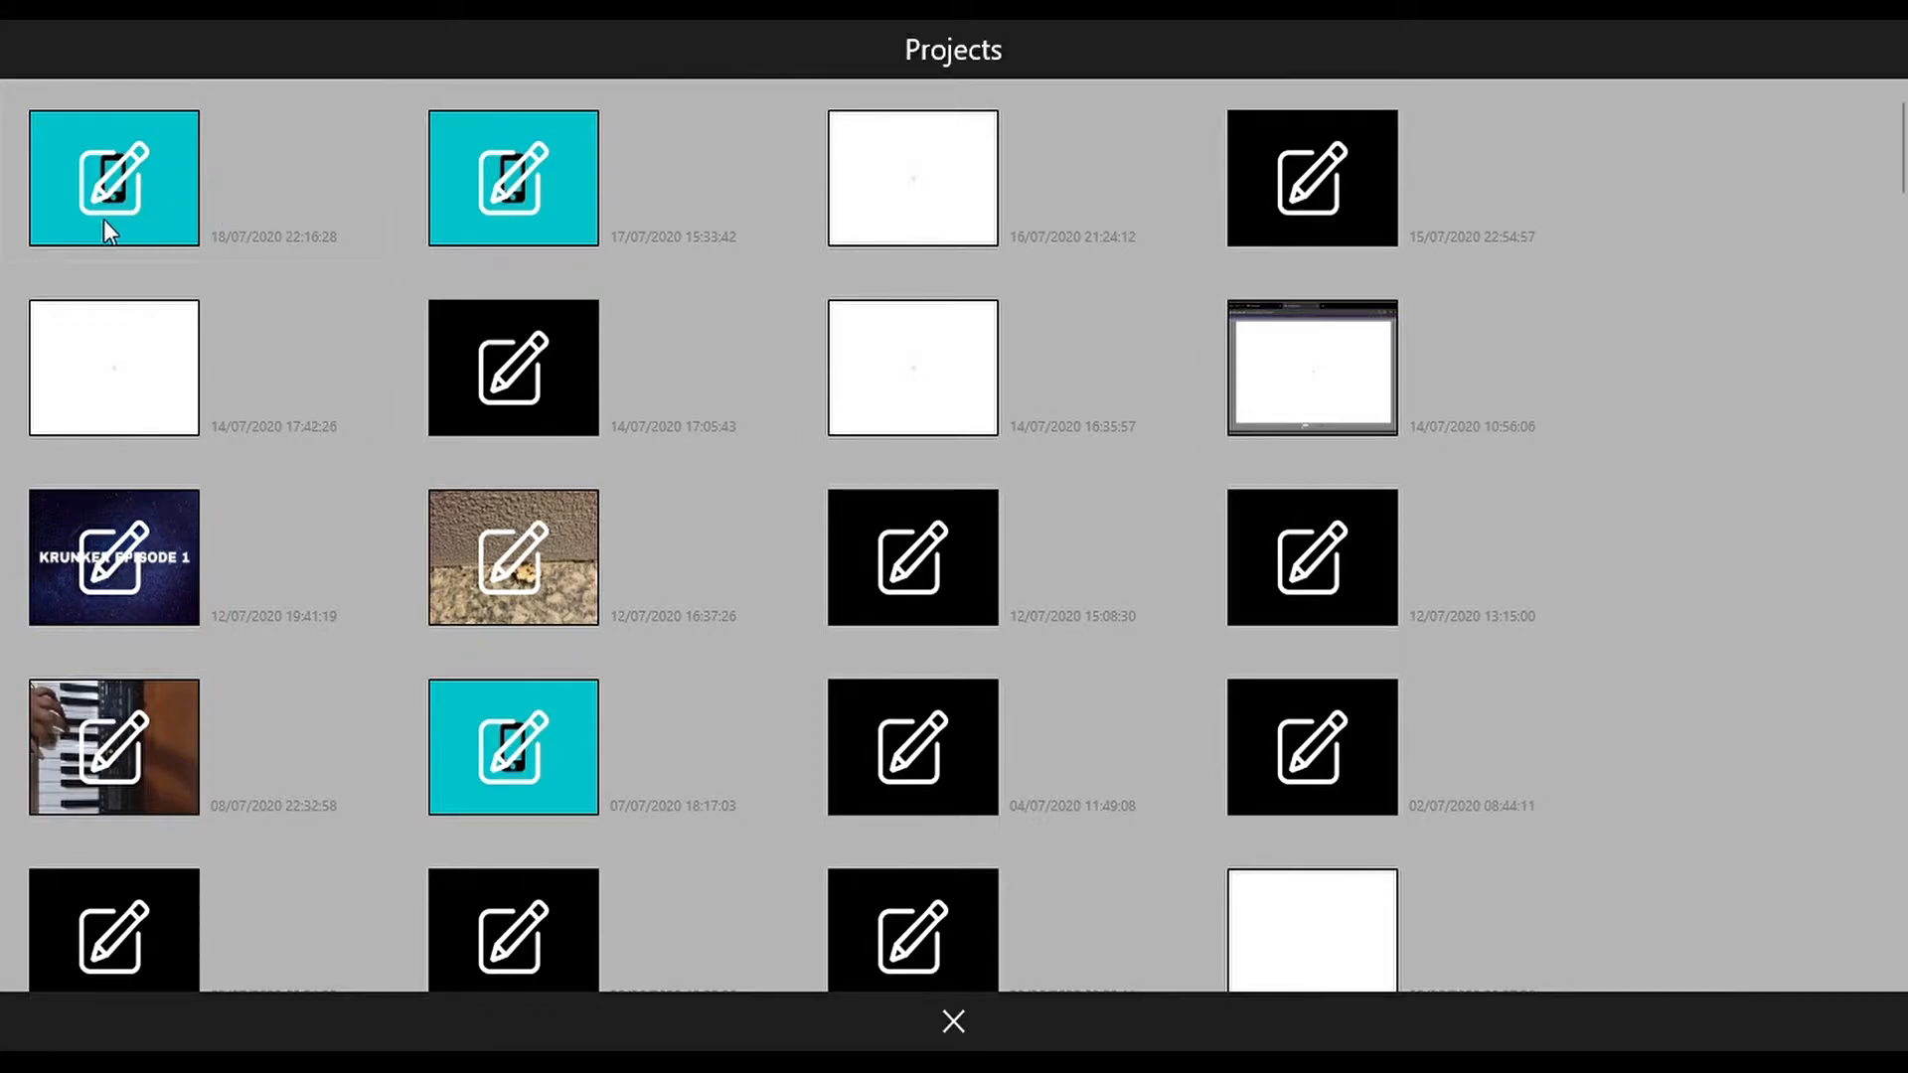
pyautogui.click(953, 1023)
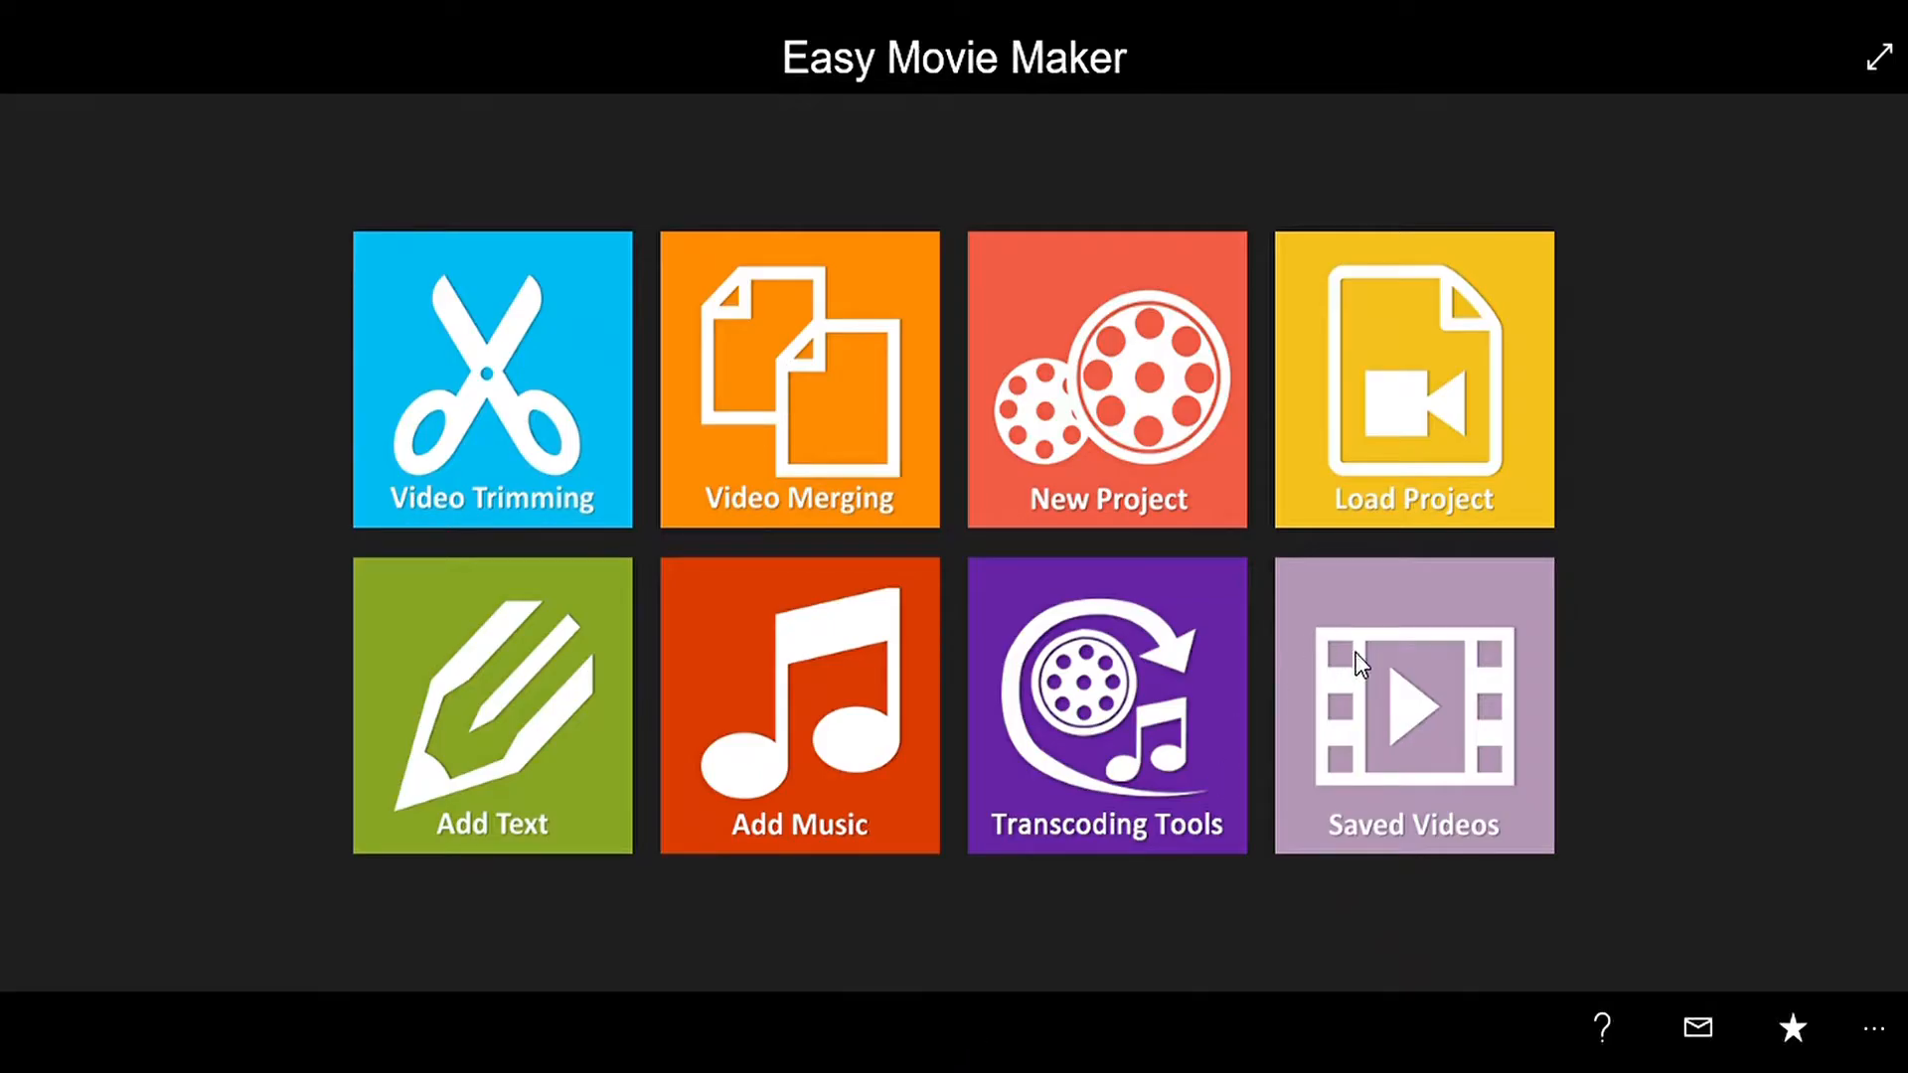
pyautogui.click(1411, 705)
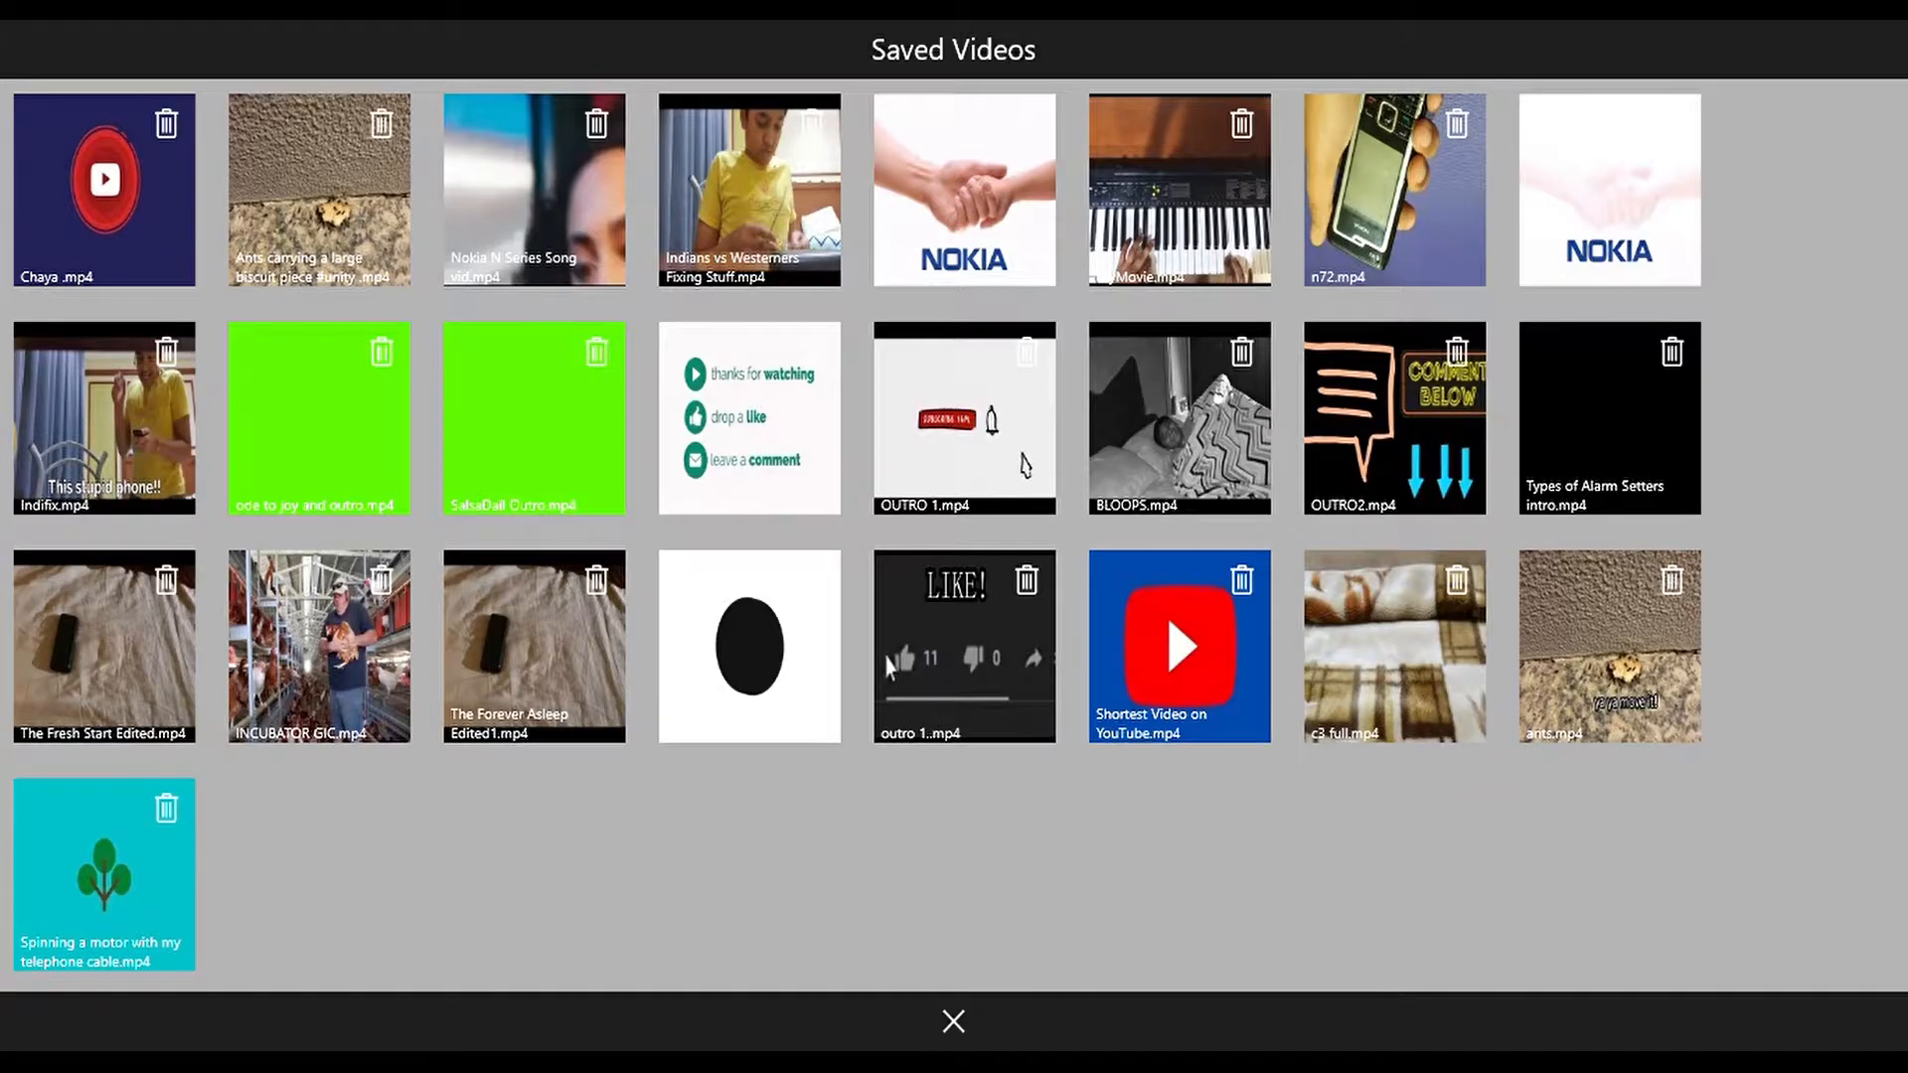
pyautogui.moveTo(869, 909)
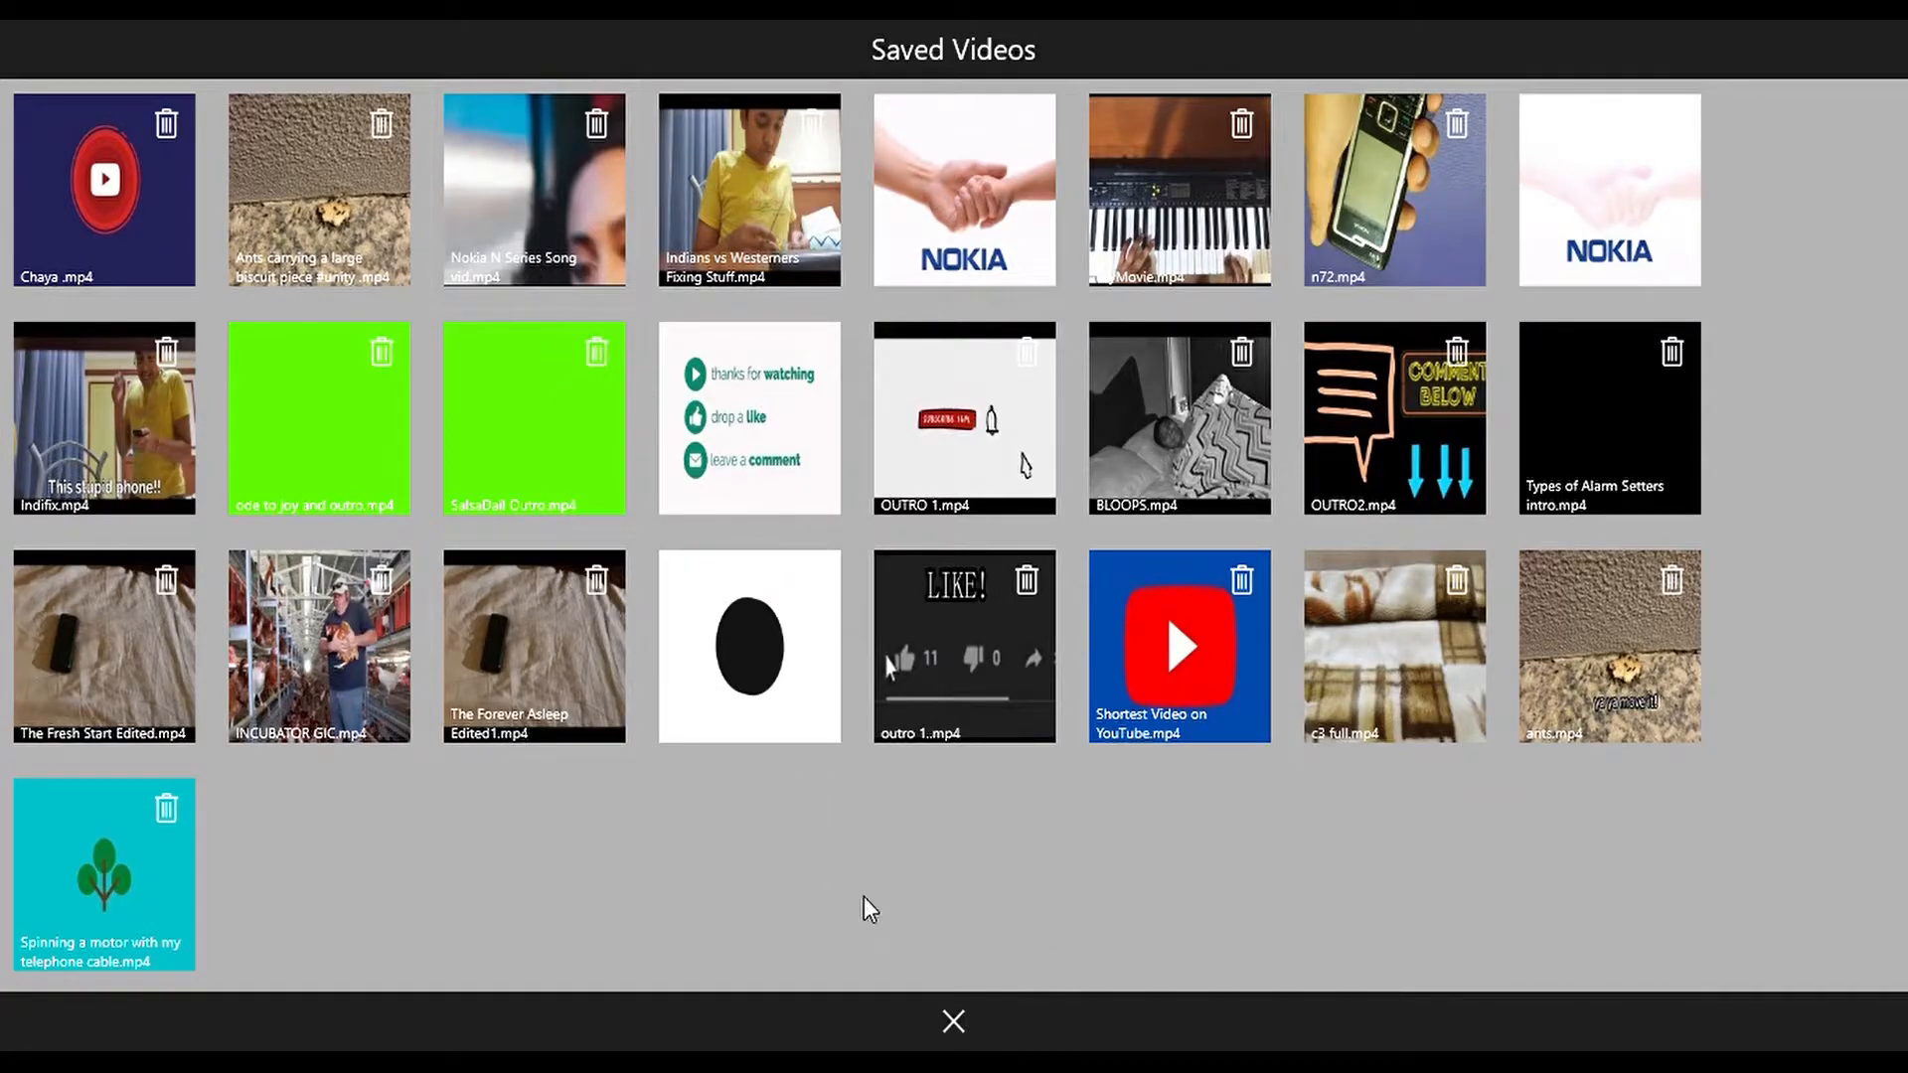
pyautogui.click(953, 1021)
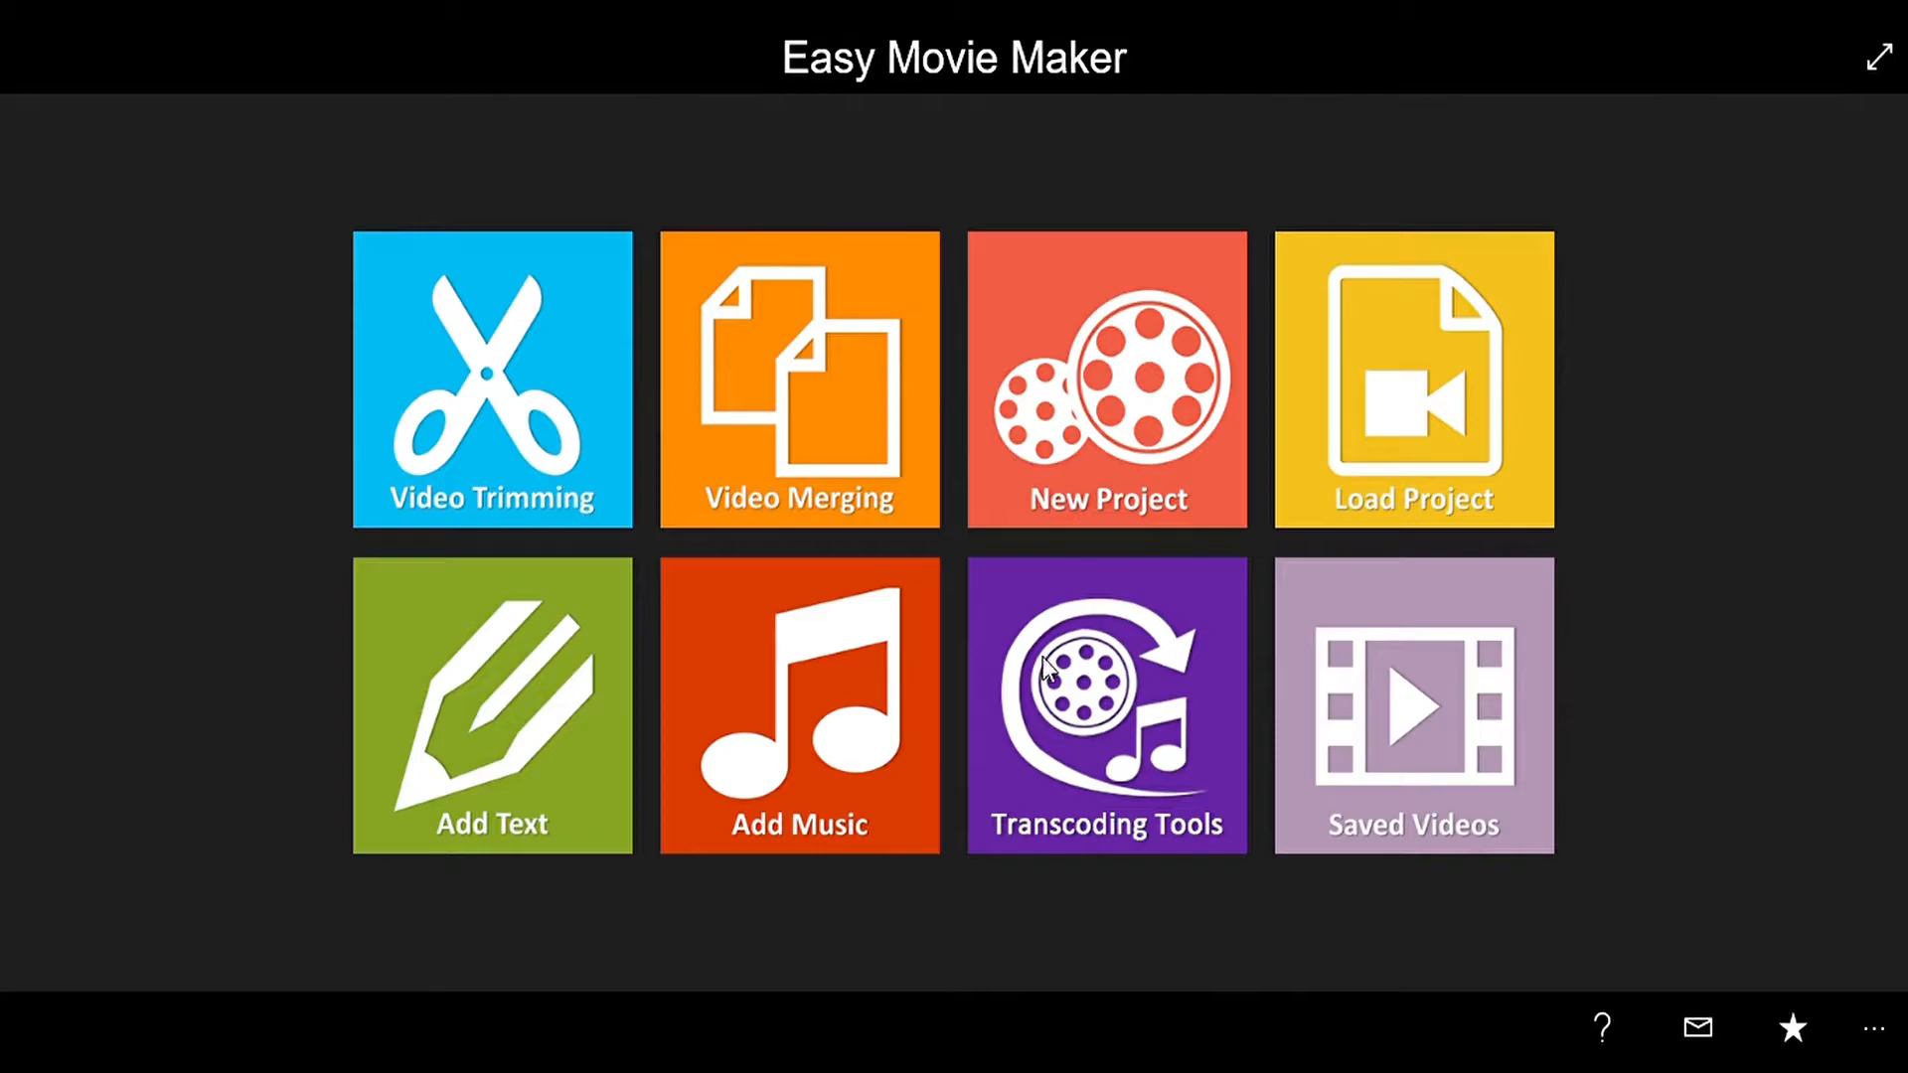
pyautogui.click(1106, 705)
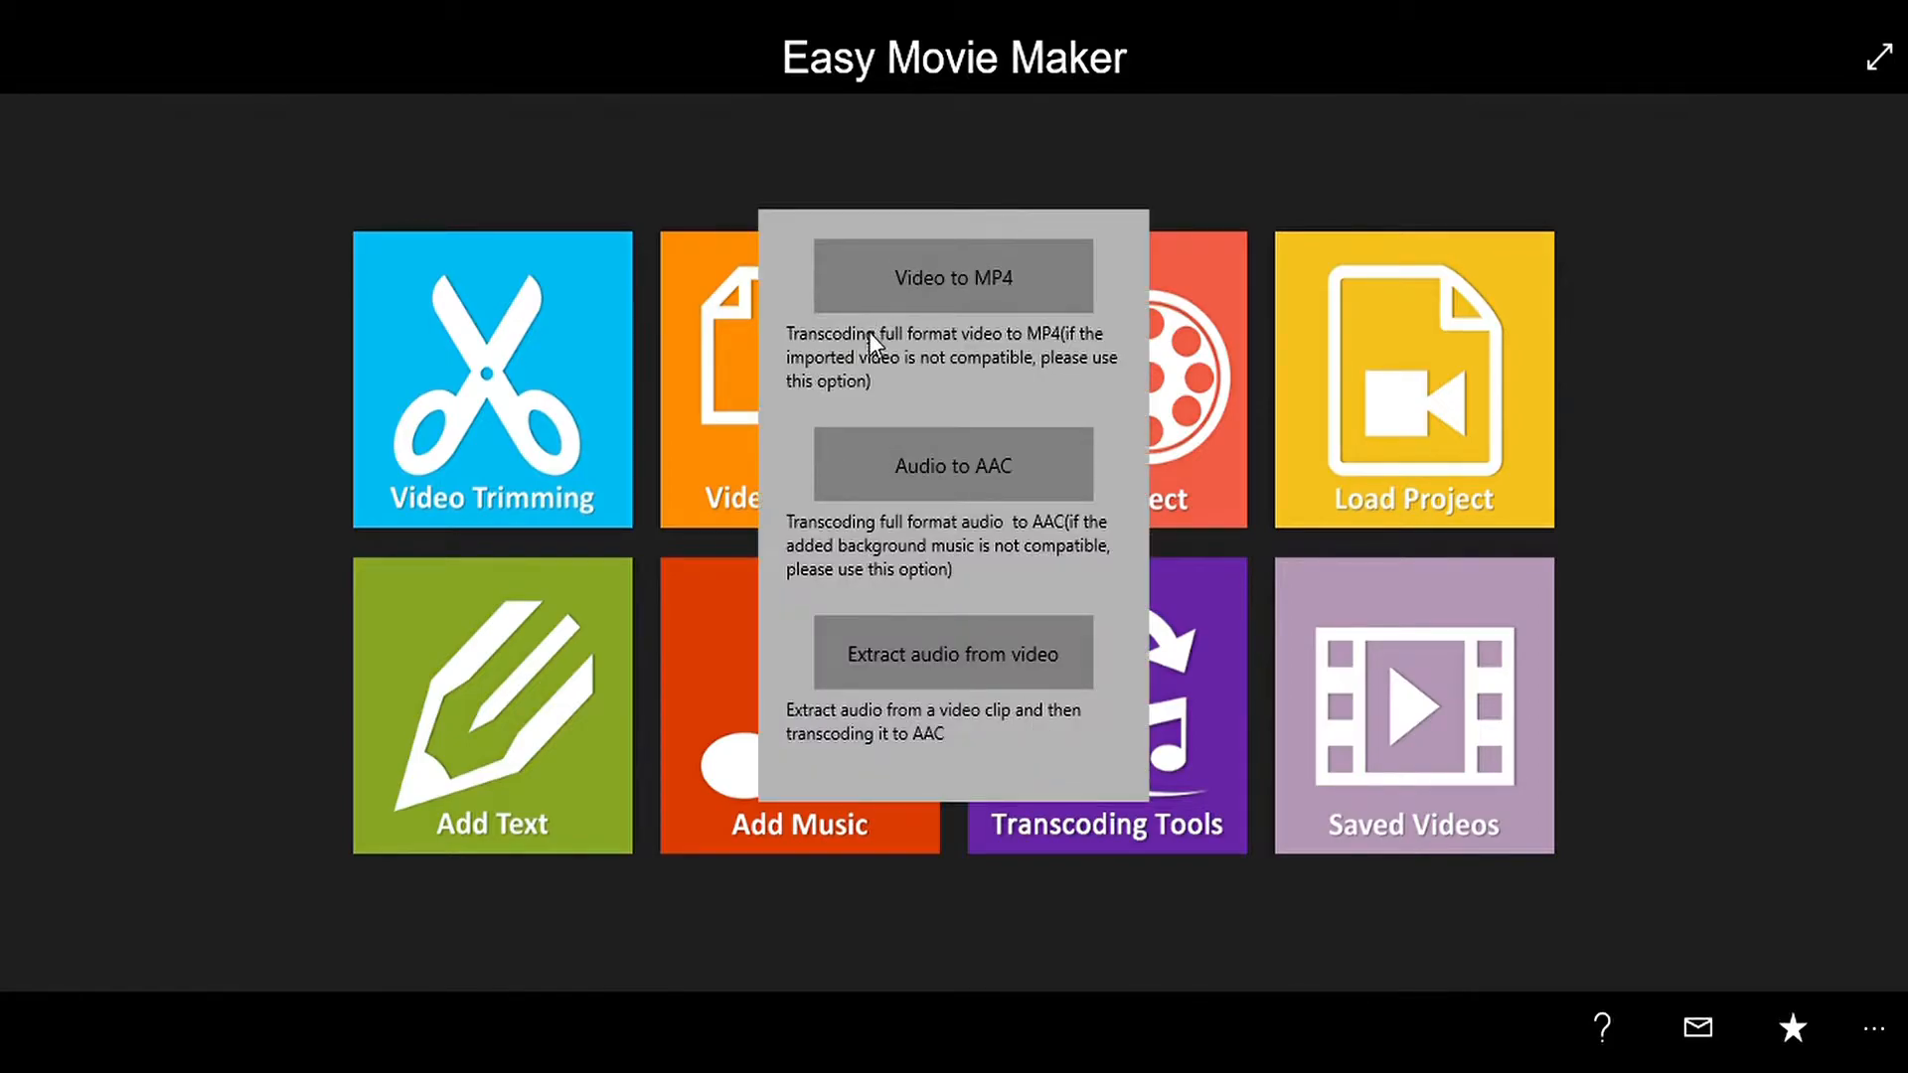
pyautogui.moveTo(864, 710)
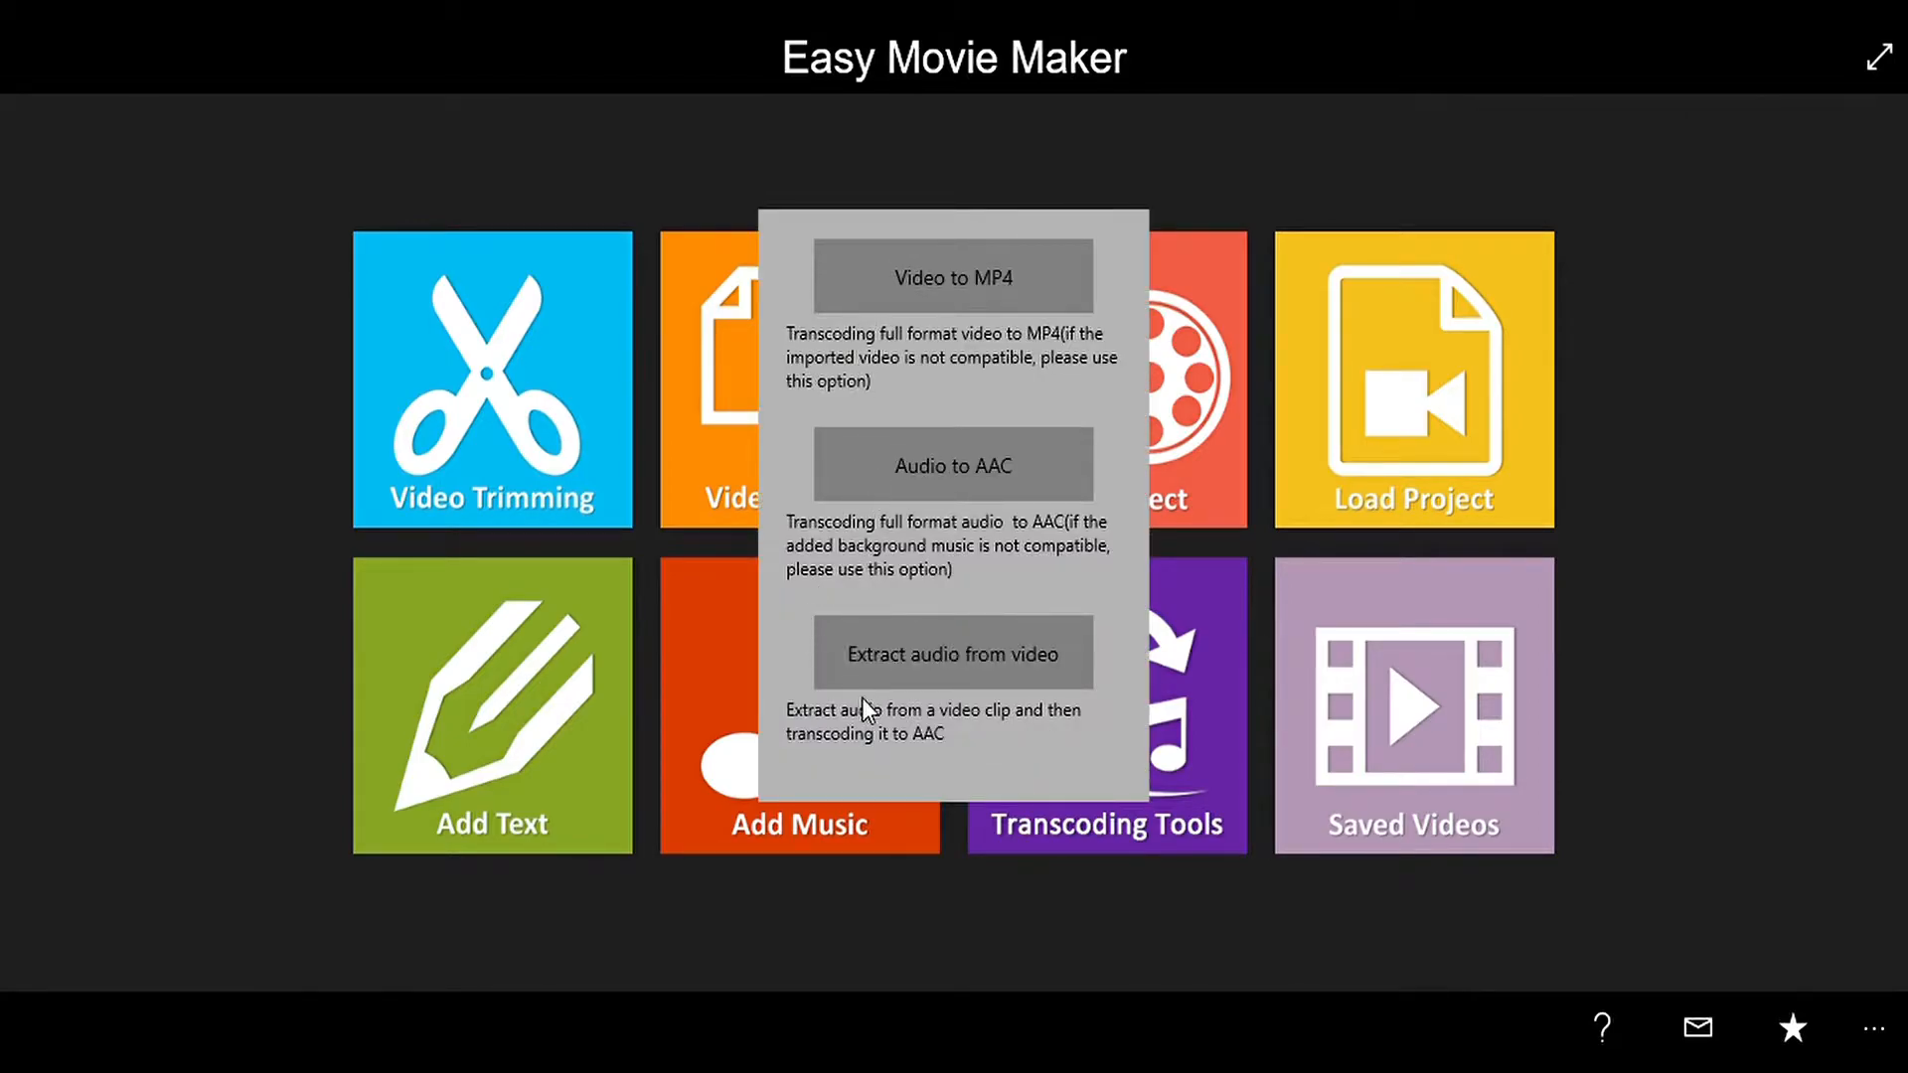
pyautogui.moveTo(10, 614)
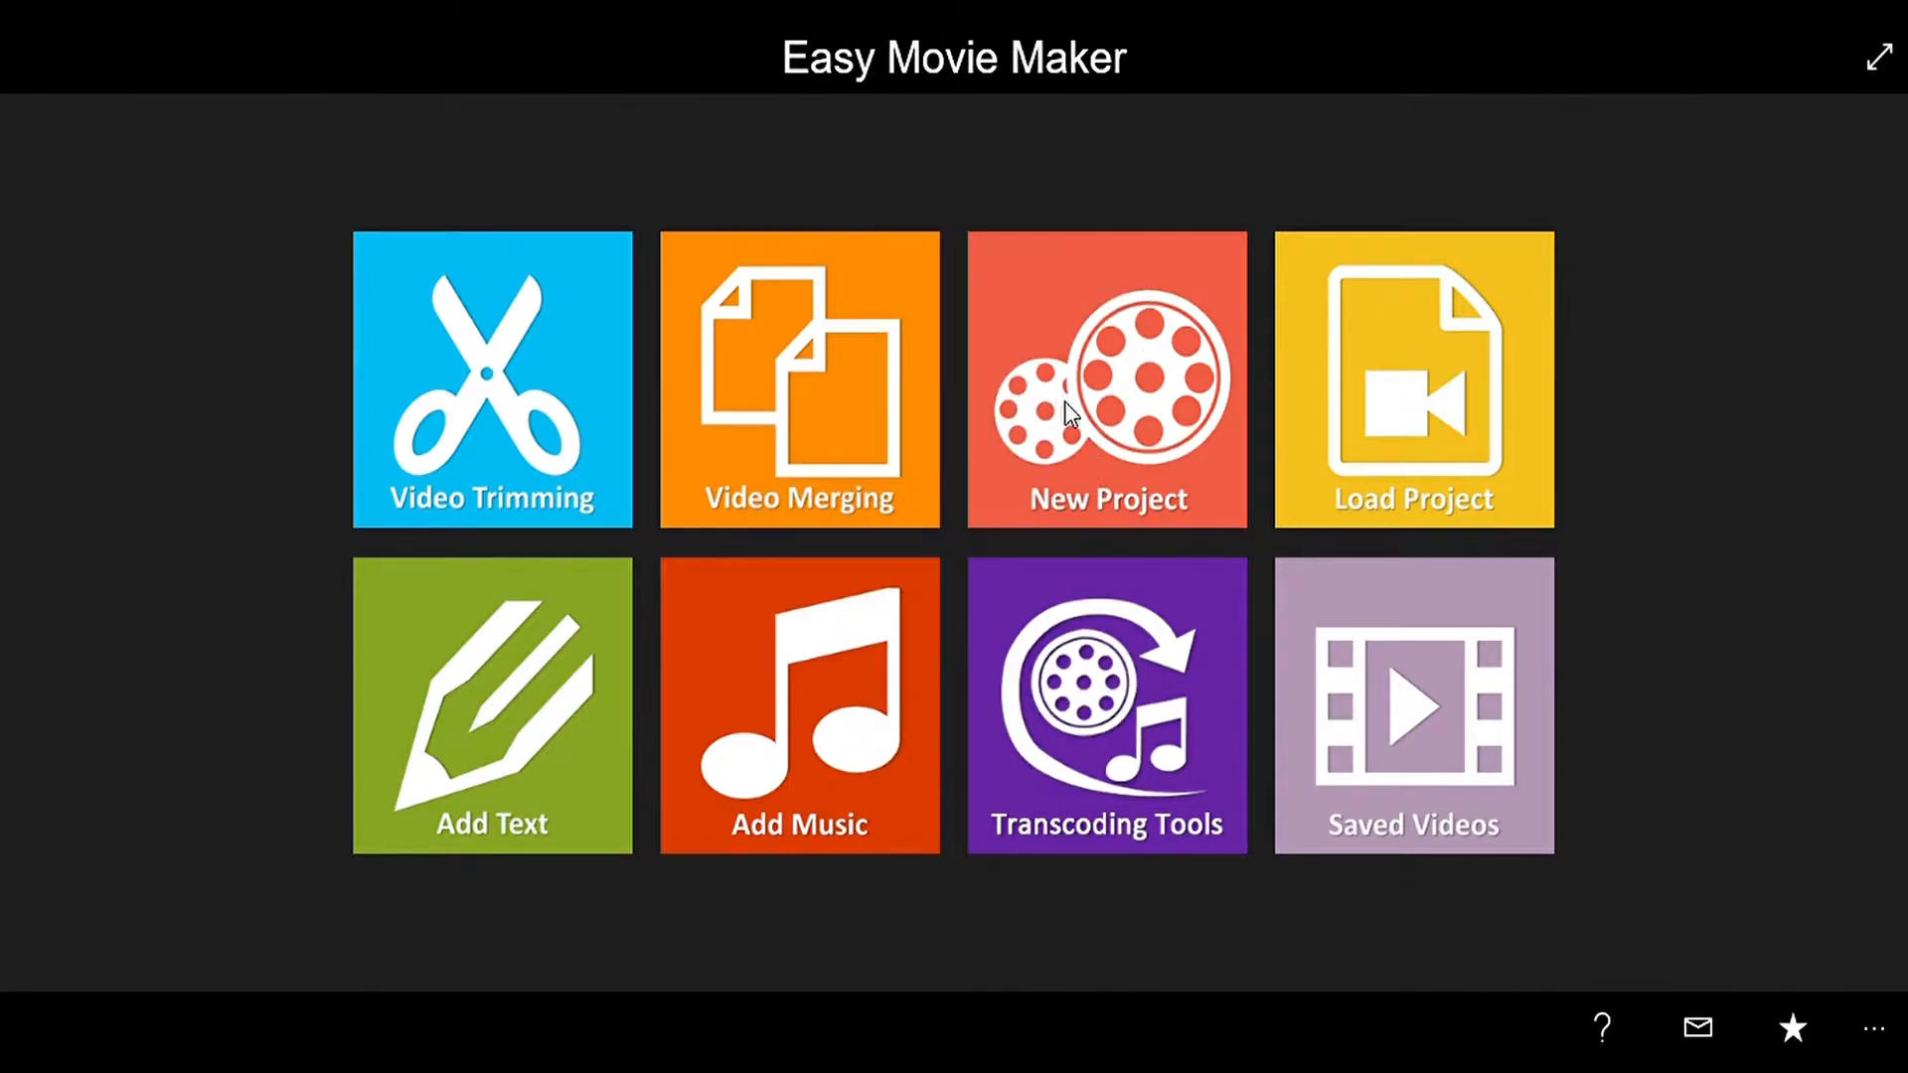
# Create a new project with 16:9 resolution and landscape orientation
pyautogui.click(1105, 380)
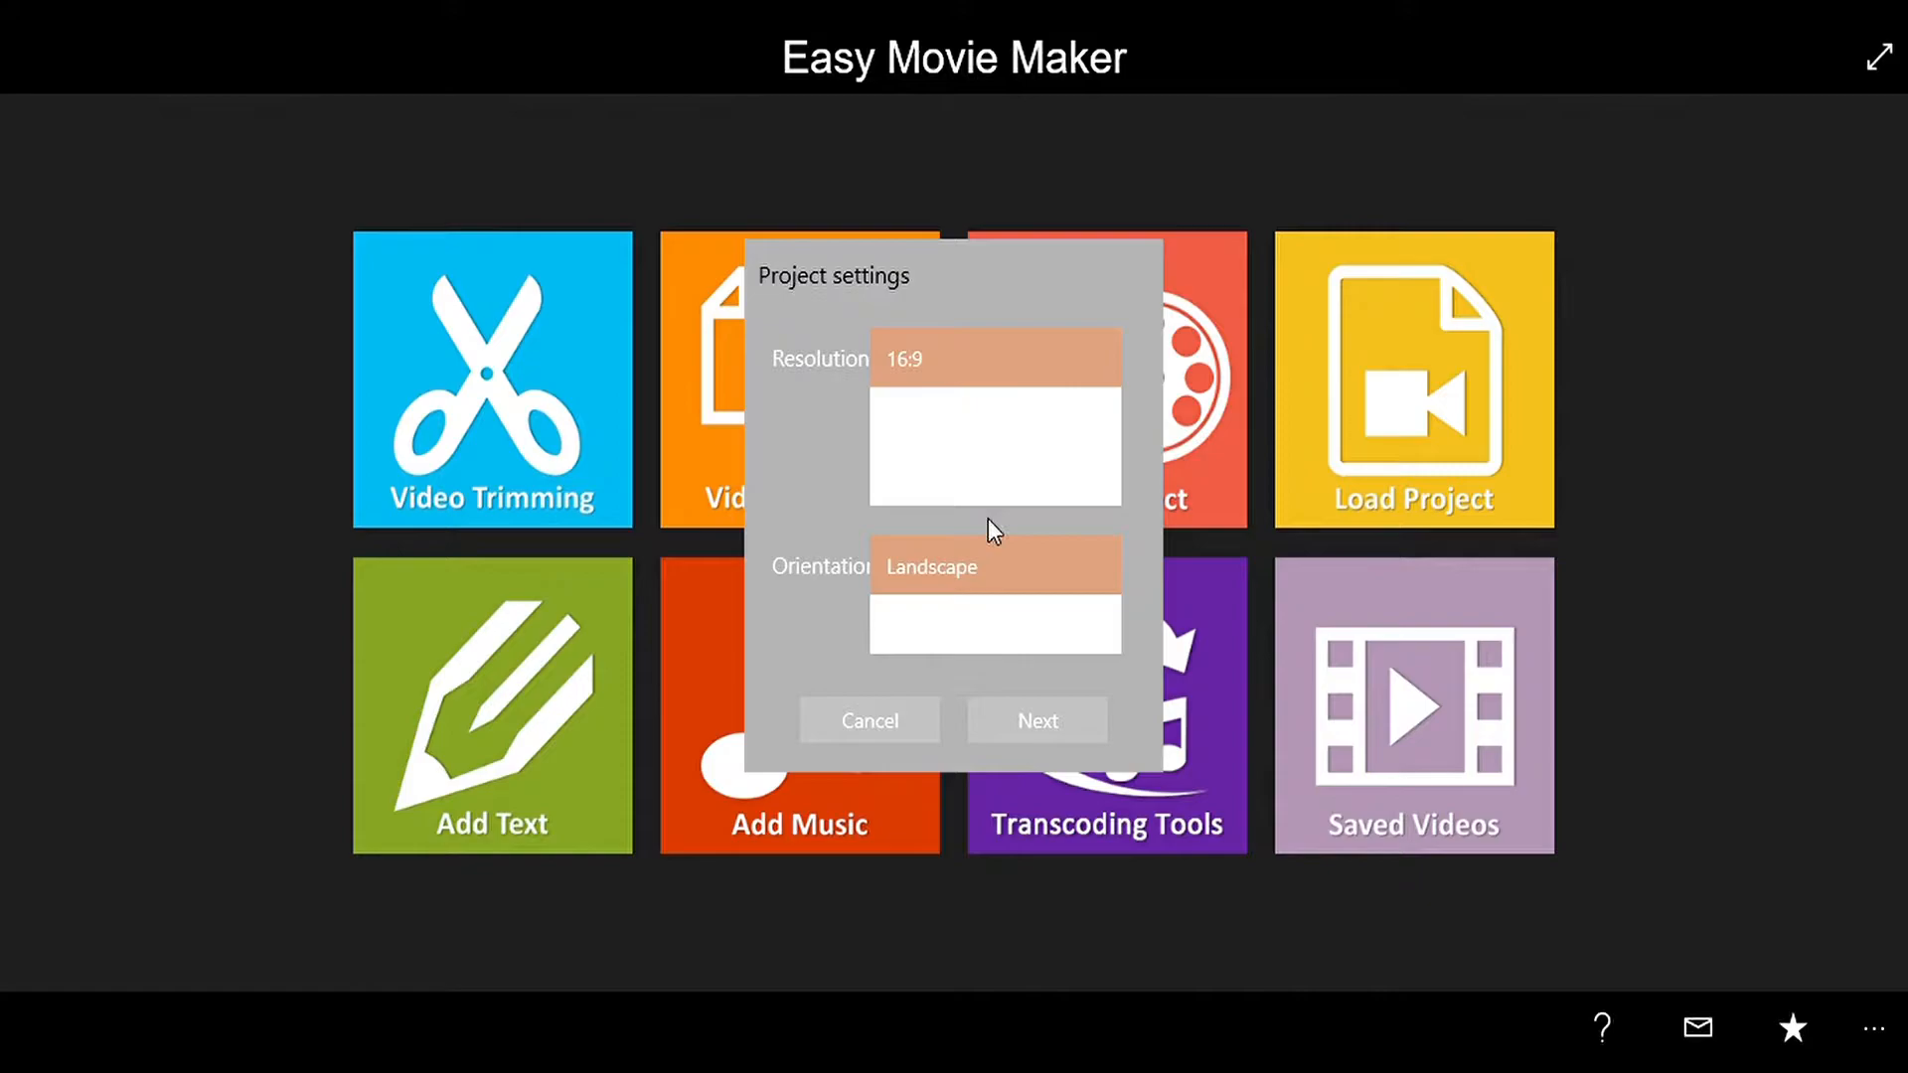
pyautogui.moveTo(883, 402)
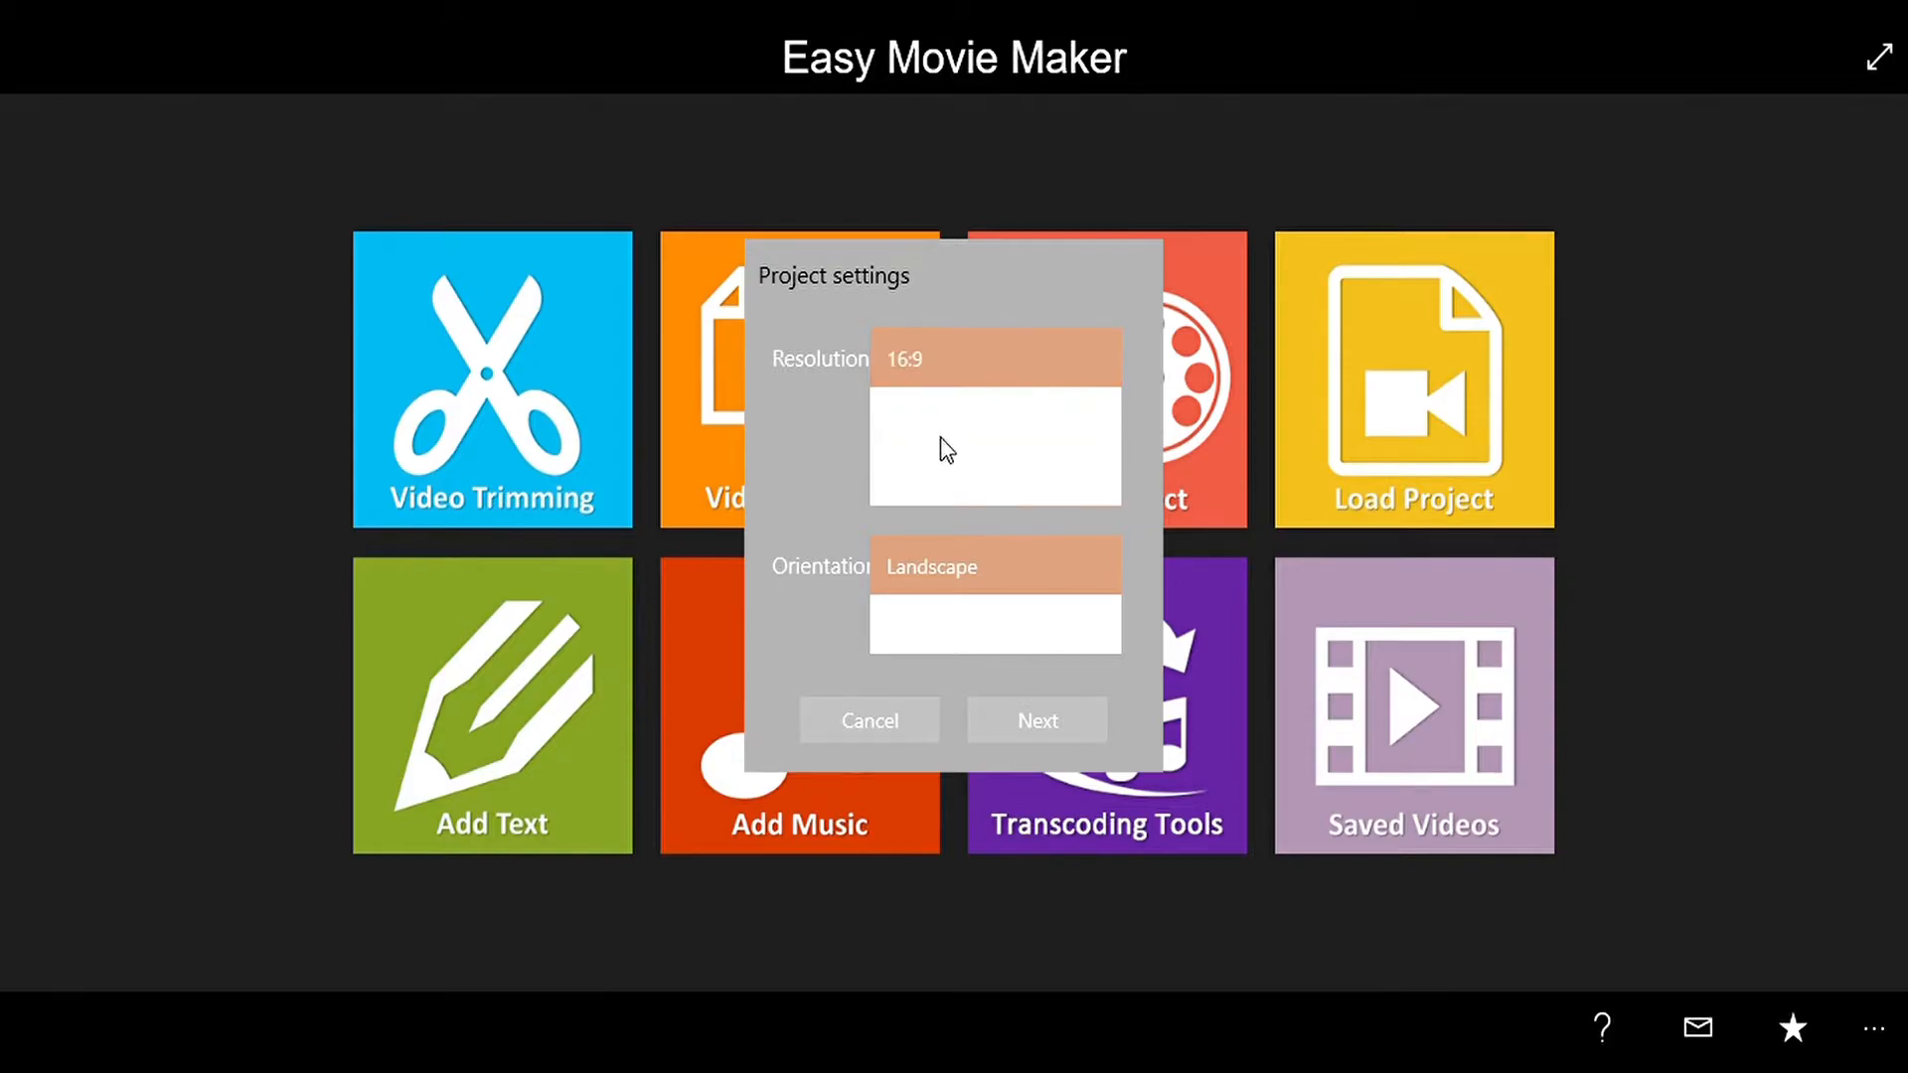
pyautogui.moveTo(973, 358)
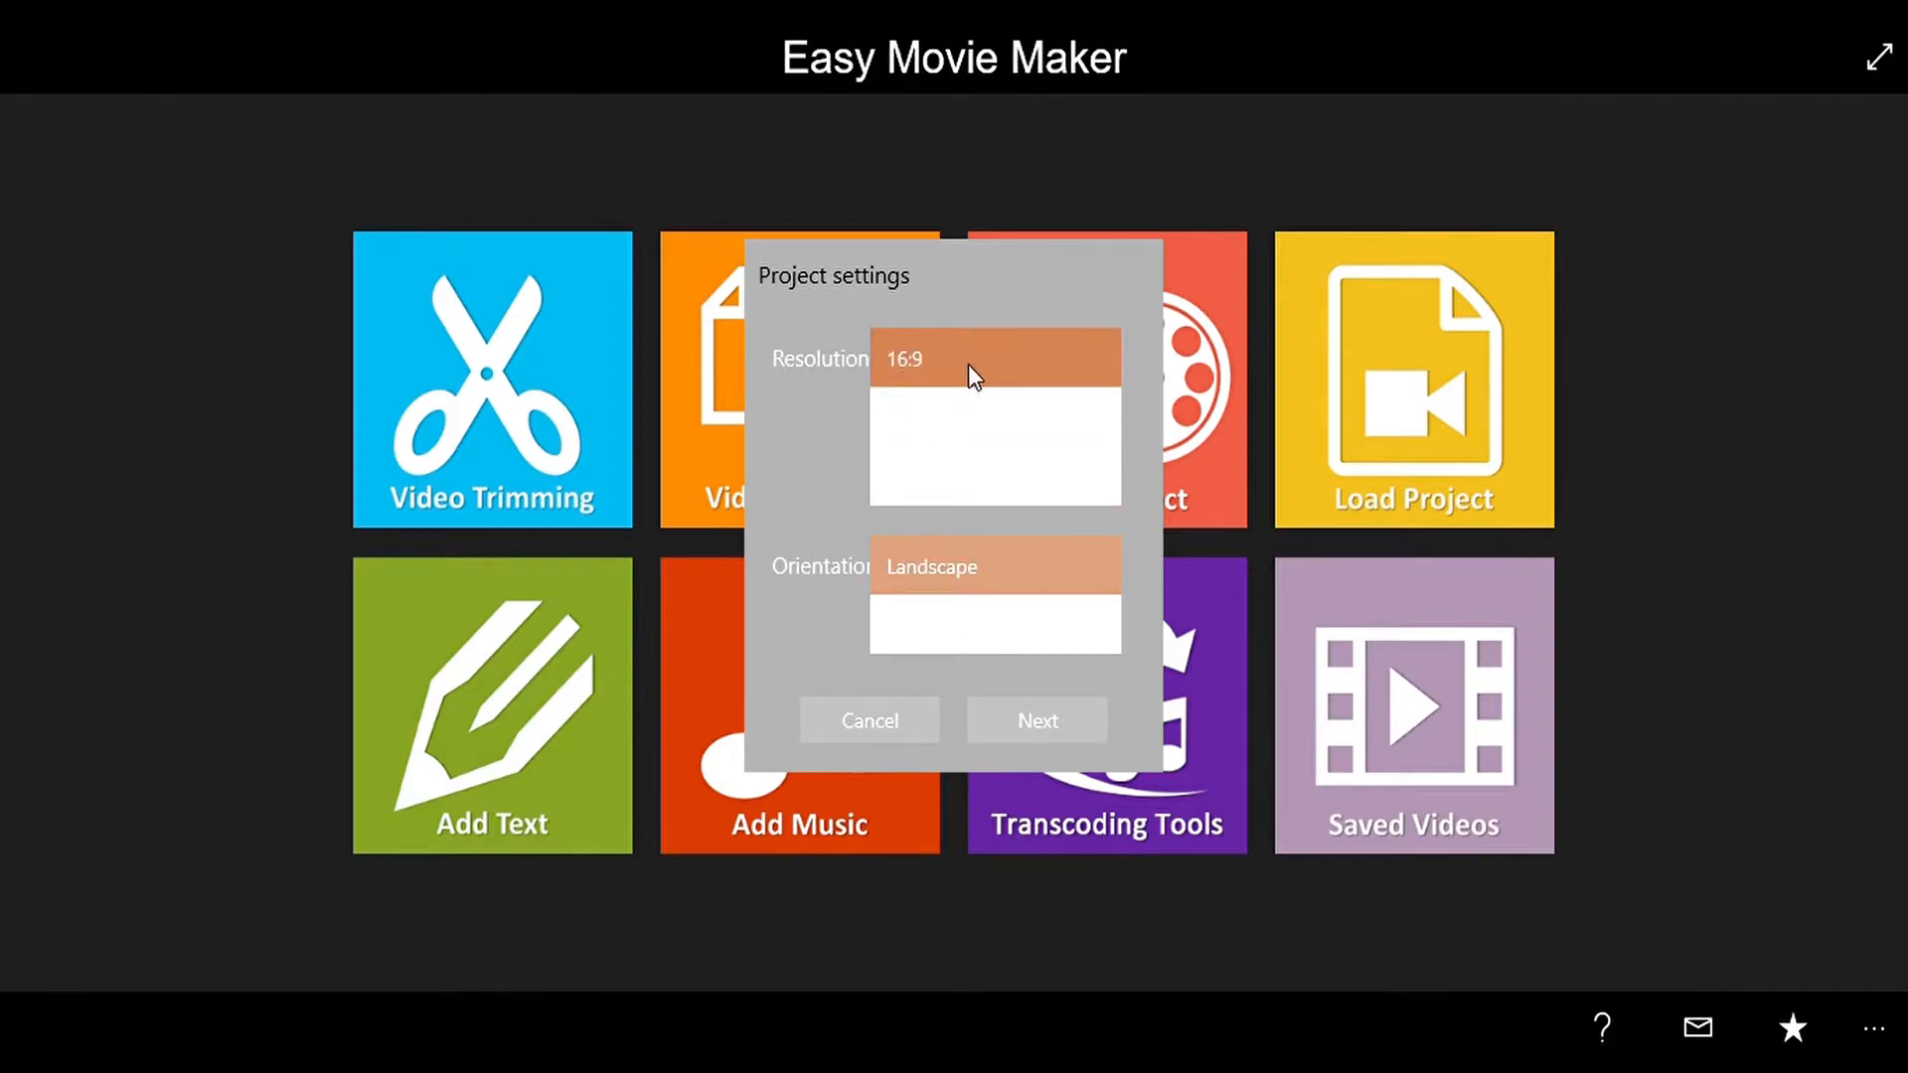
pyautogui.moveTo(932, 606)
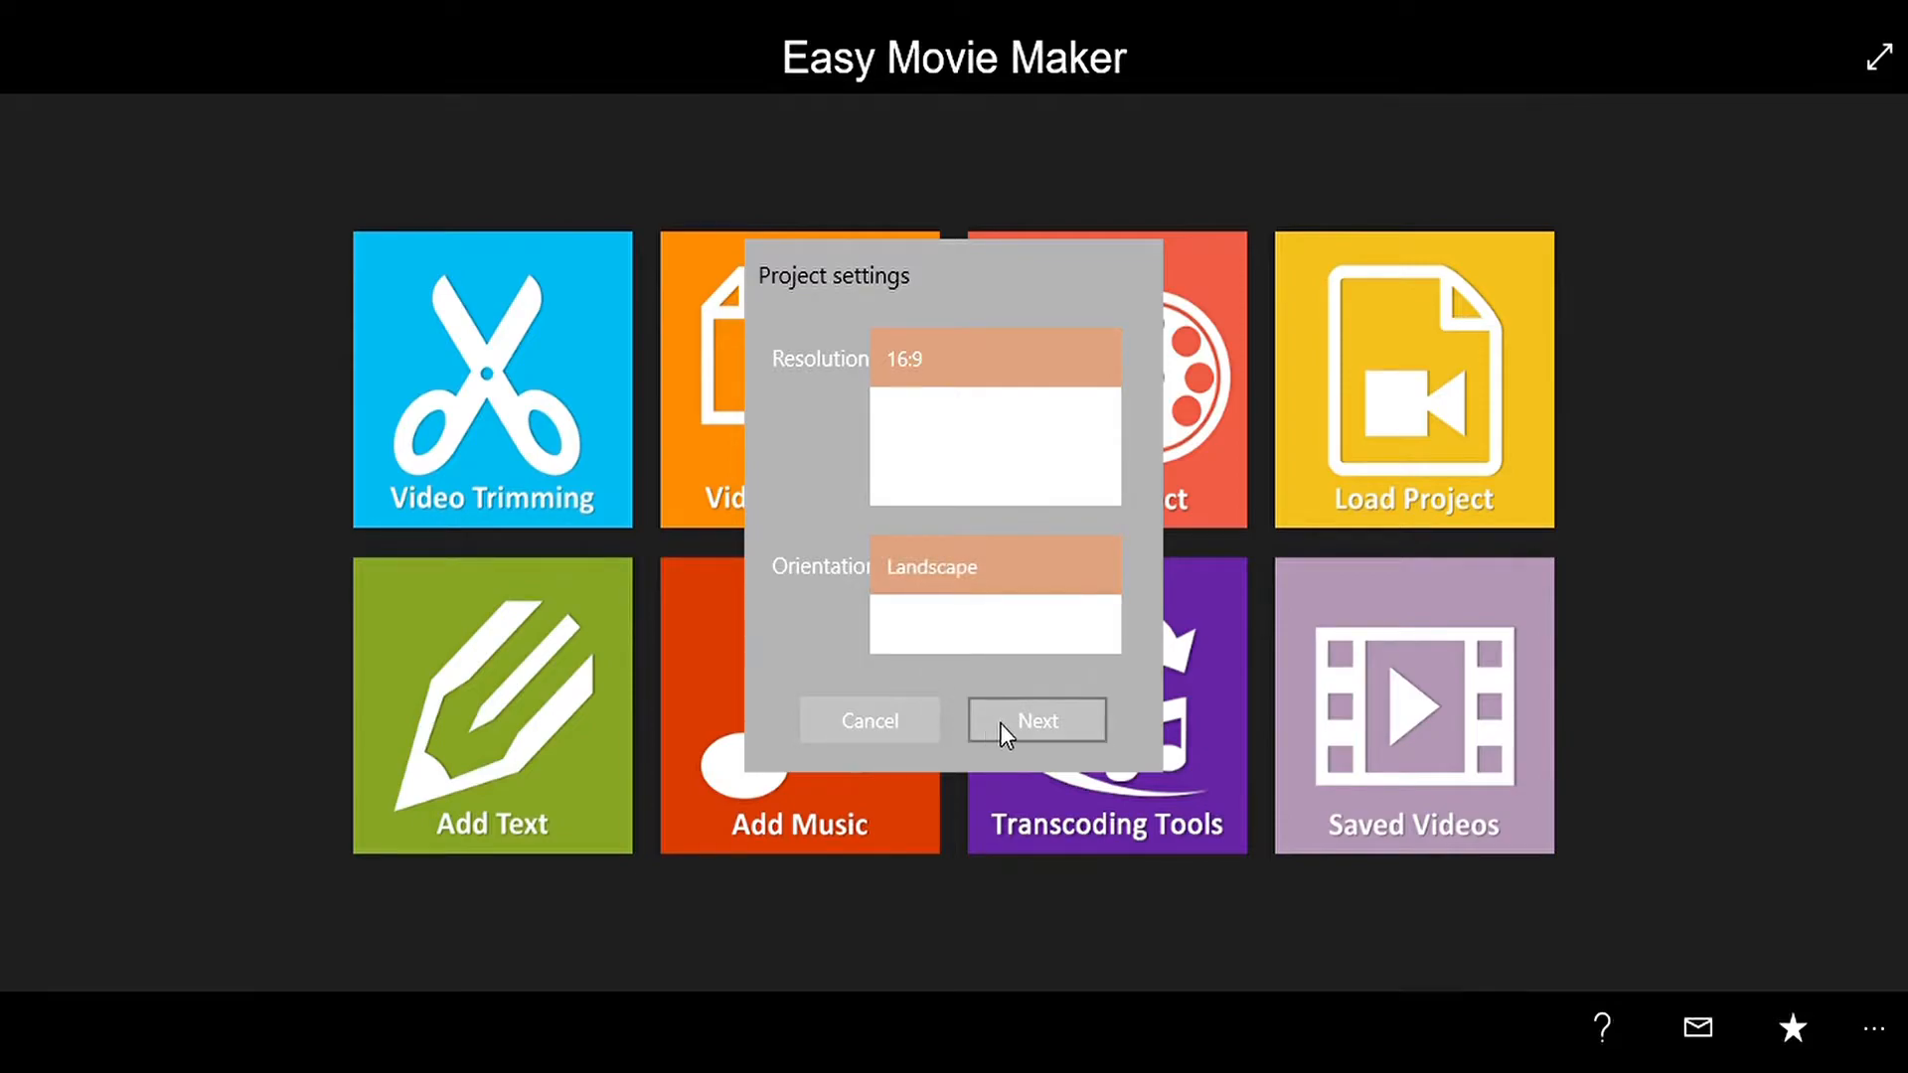
pyautogui.click(1035, 721)
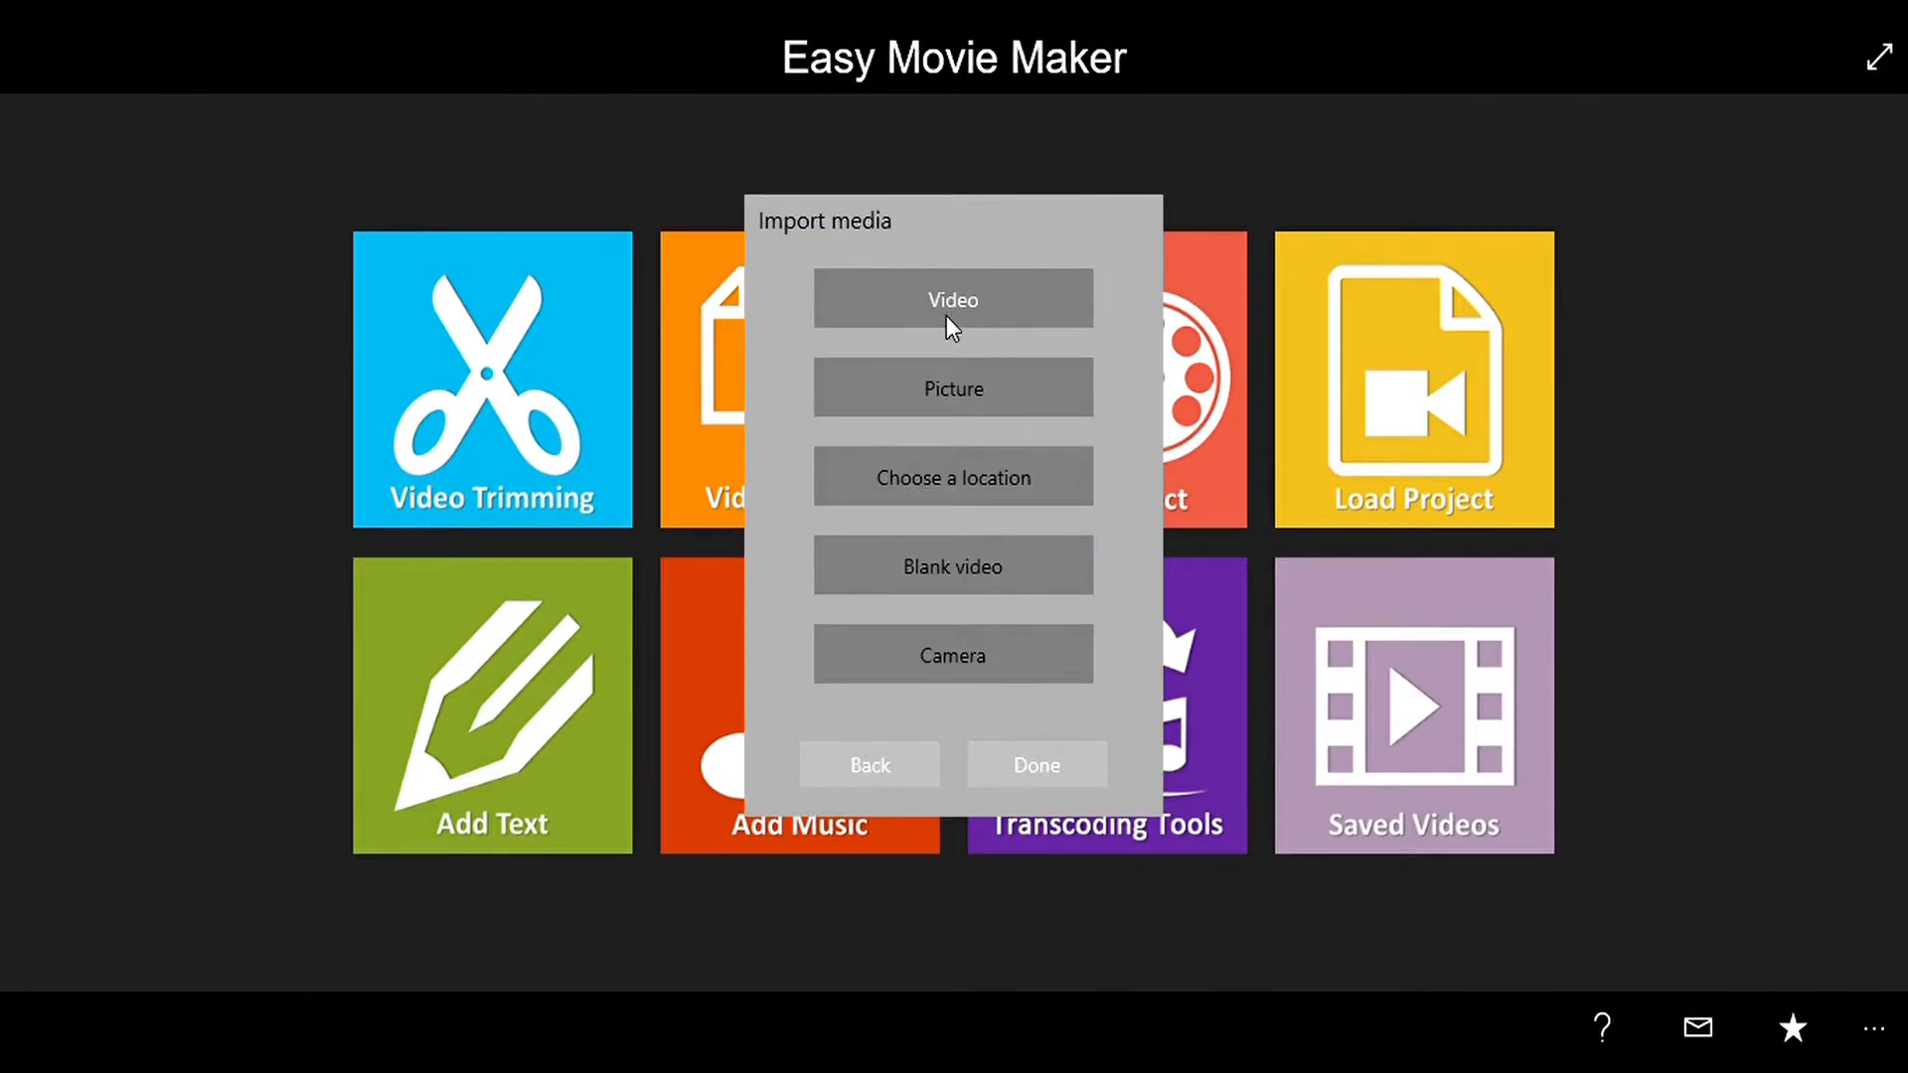
pyautogui.moveTo(906, 238)
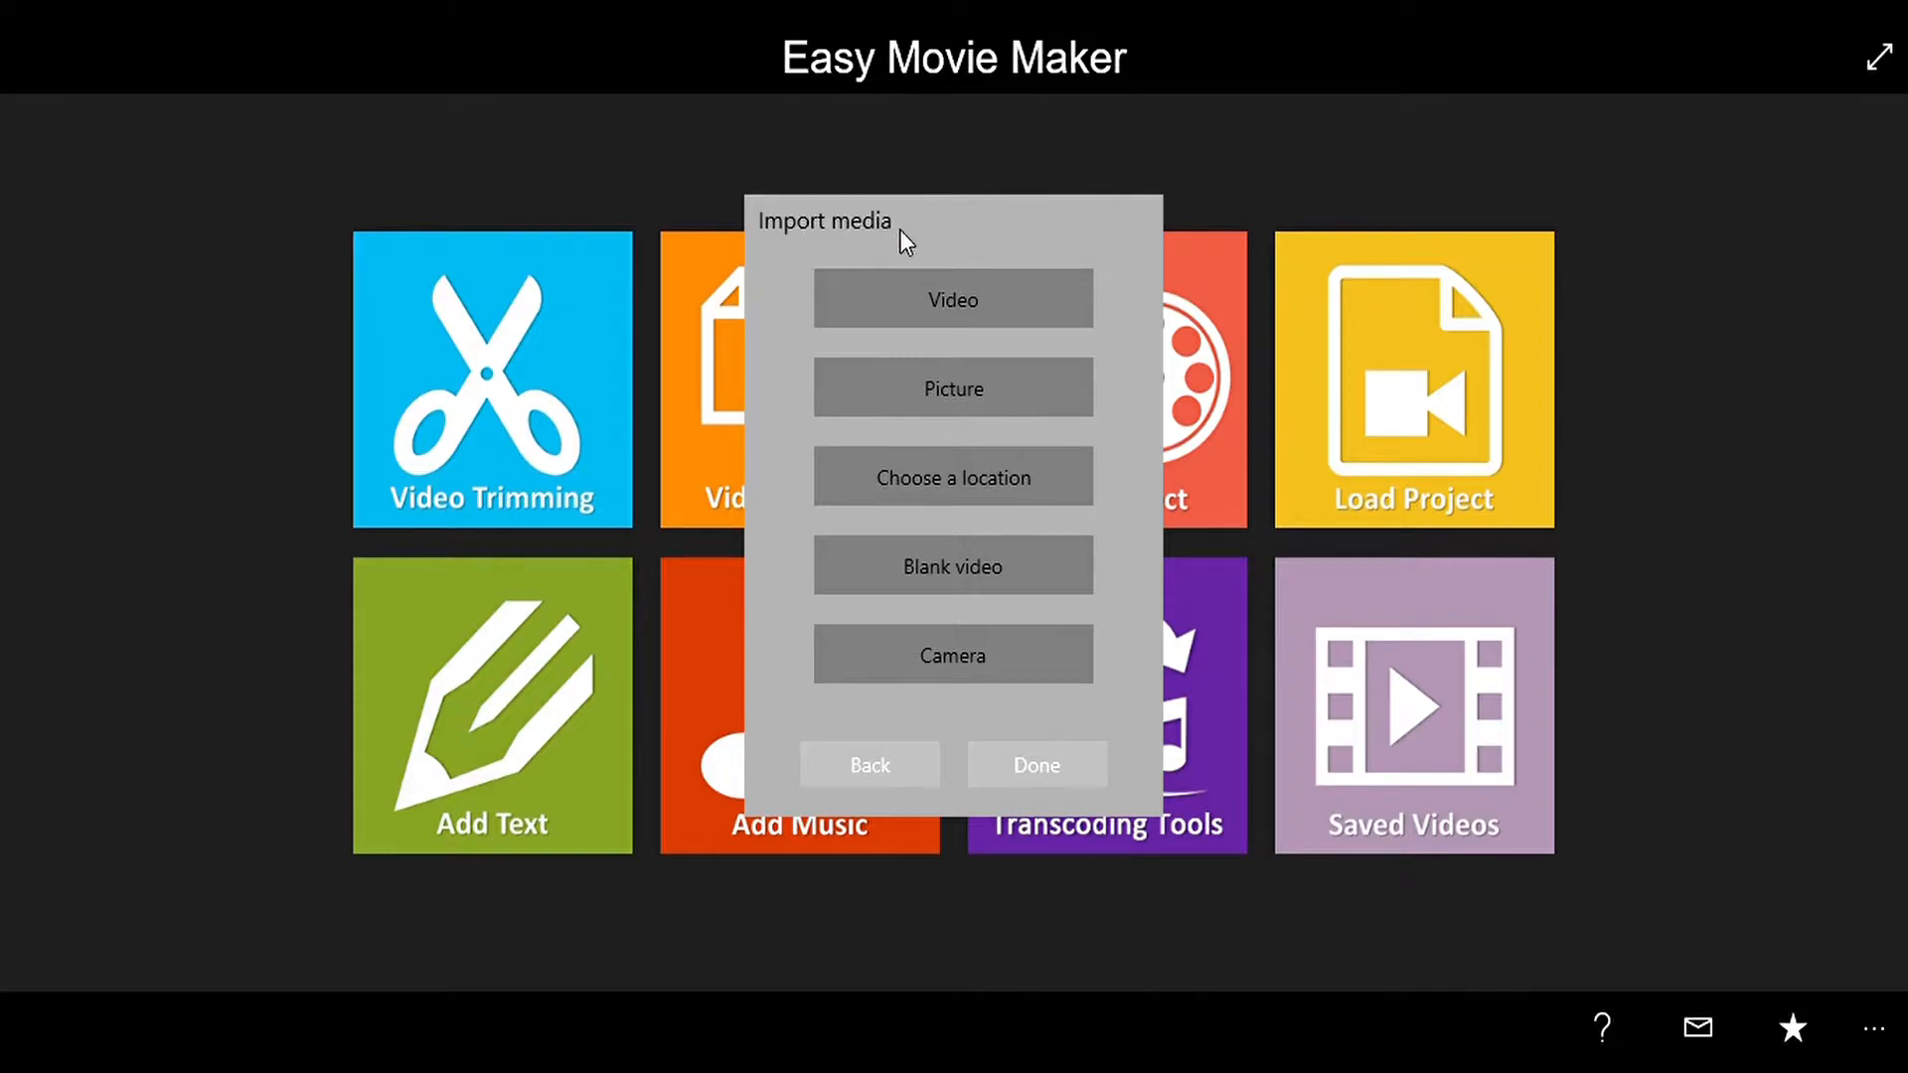
pyautogui.moveTo(983, 335)
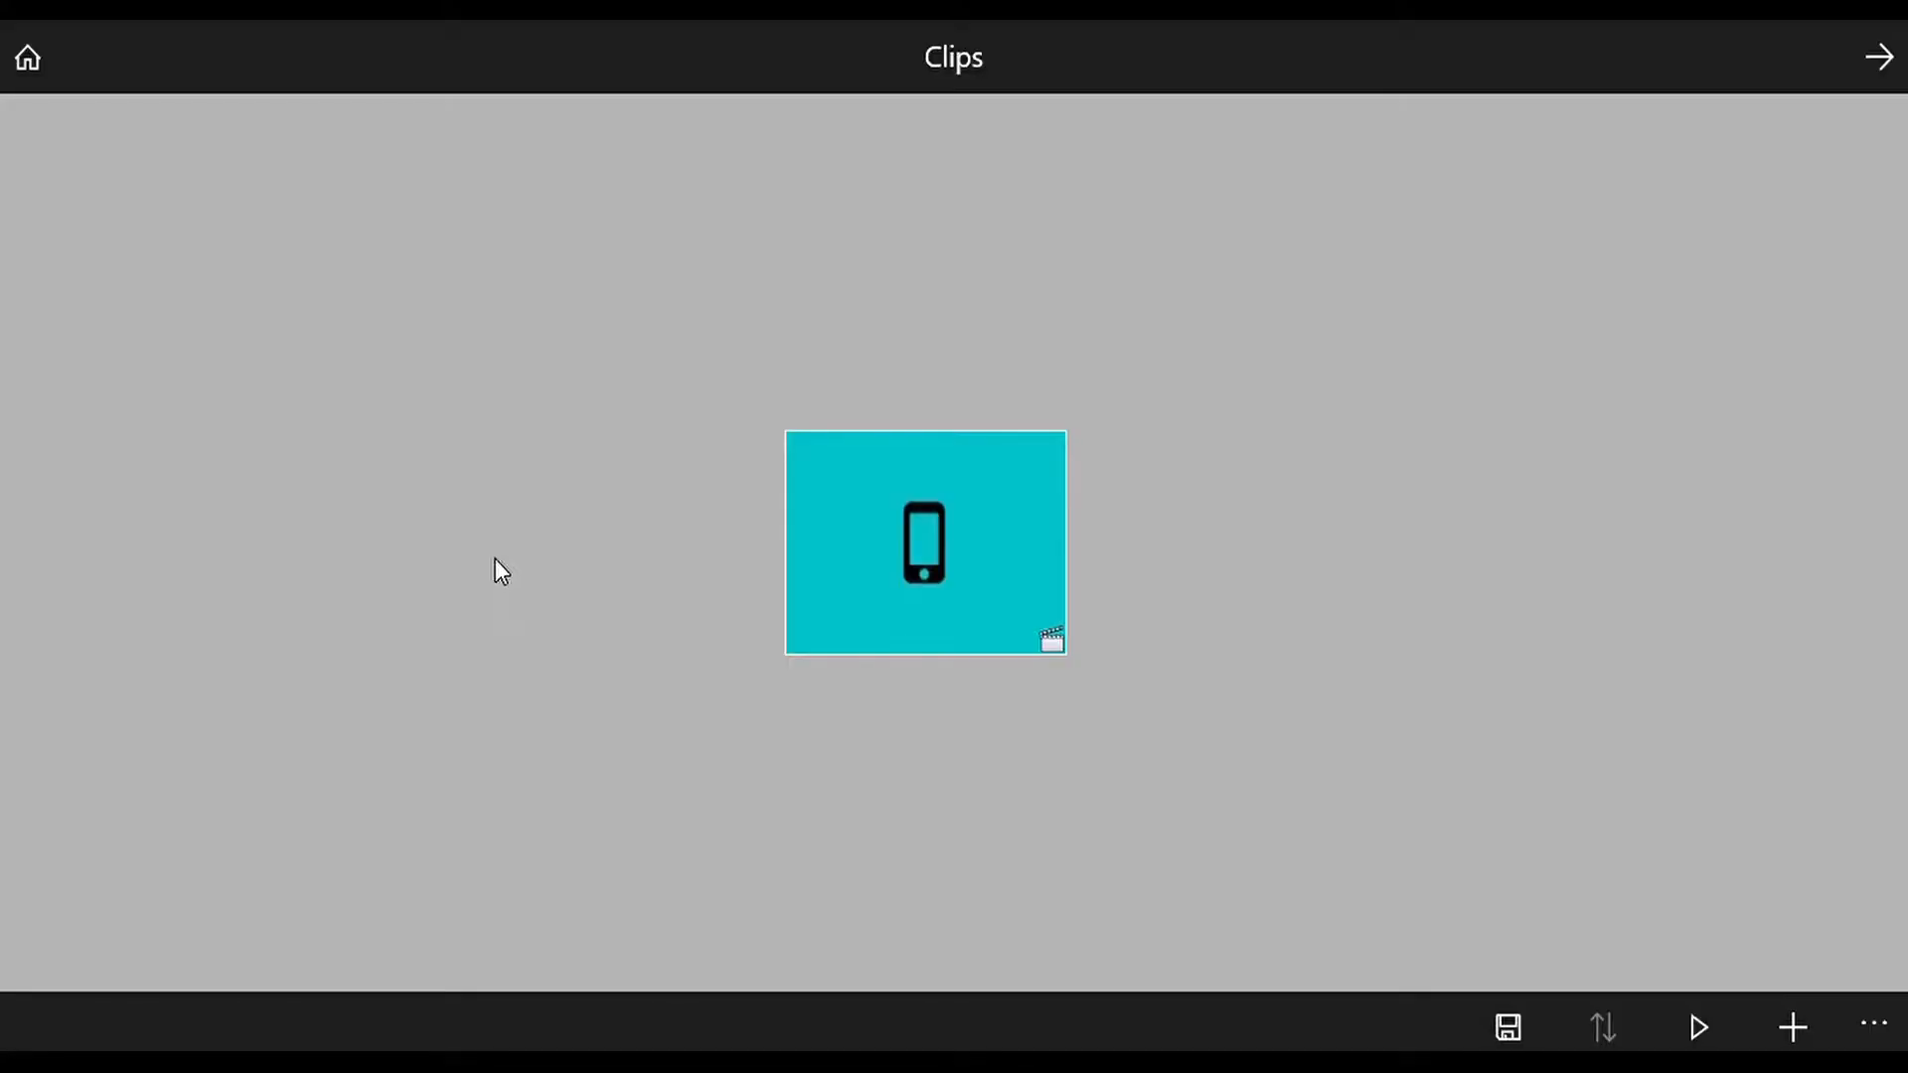
pyautogui.moveTo(1871, 1026)
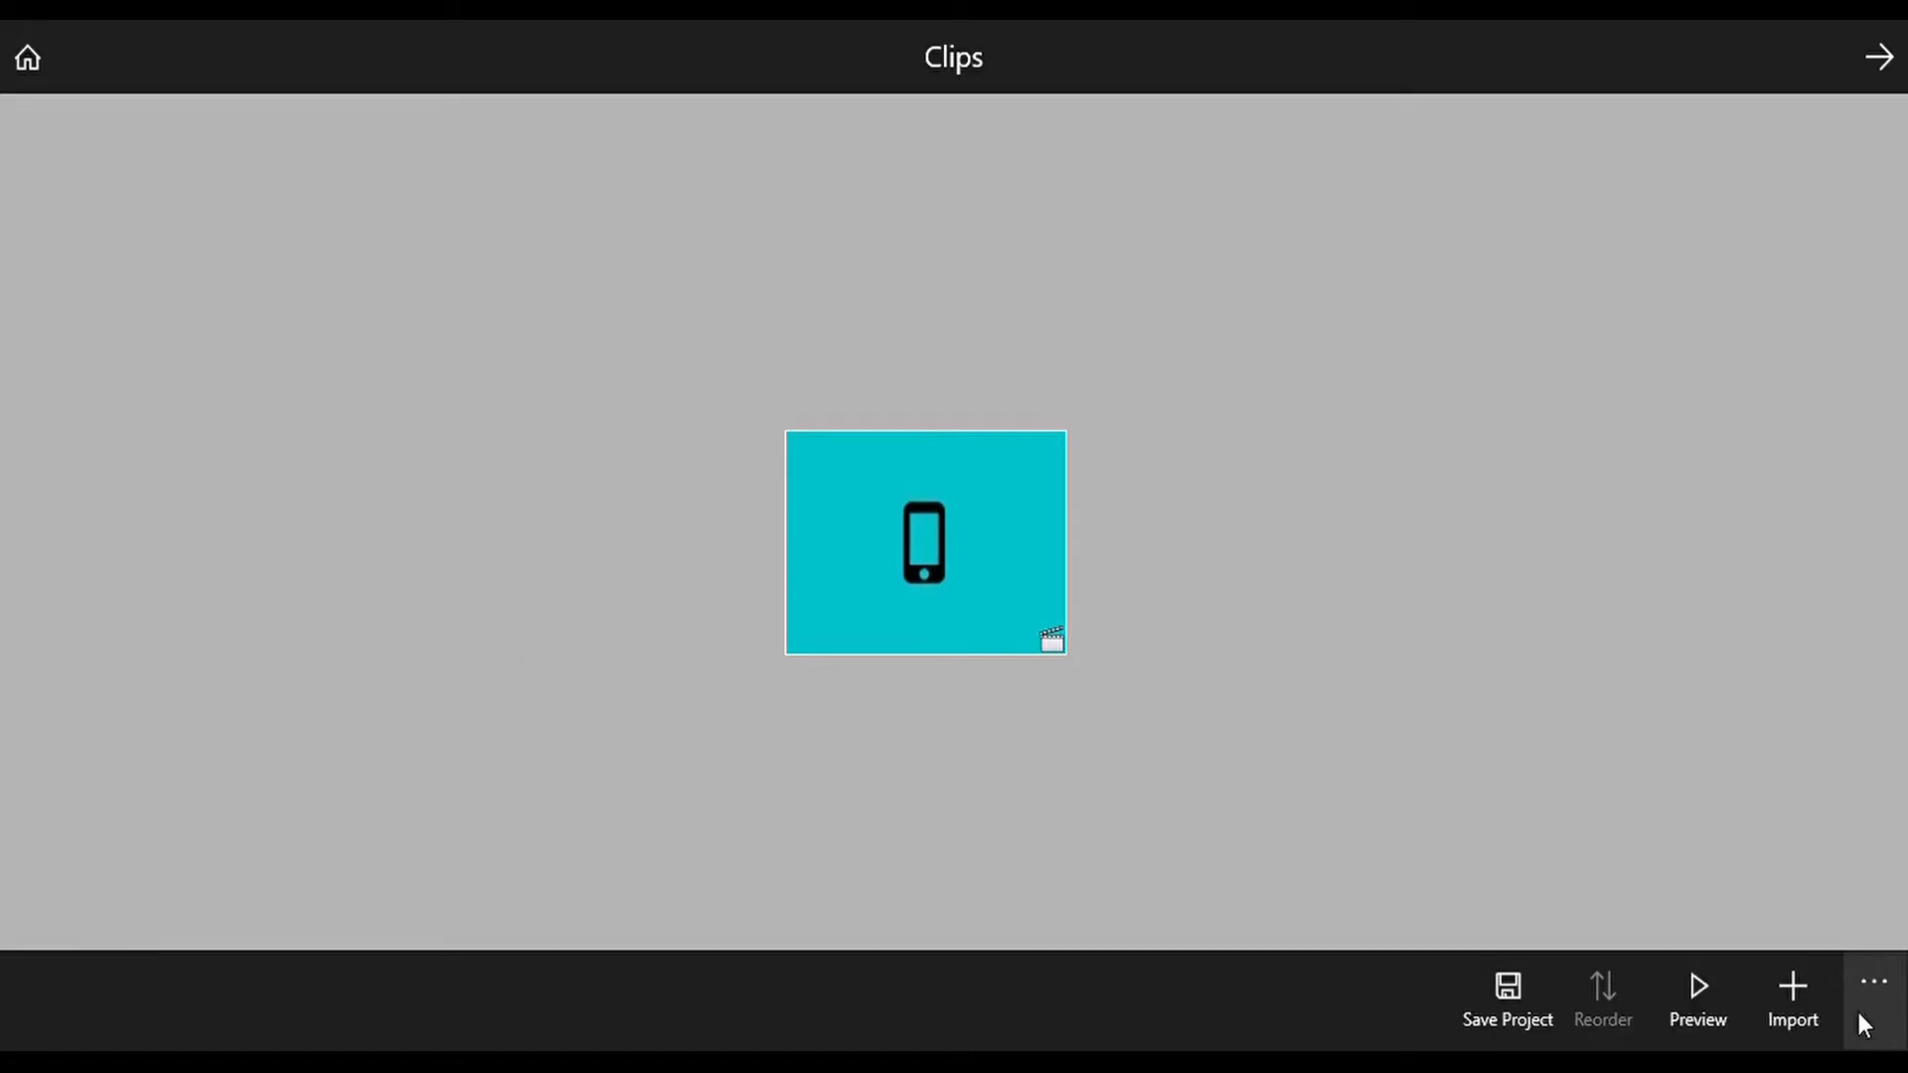
pyautogui.moveTo(1506, 1001)
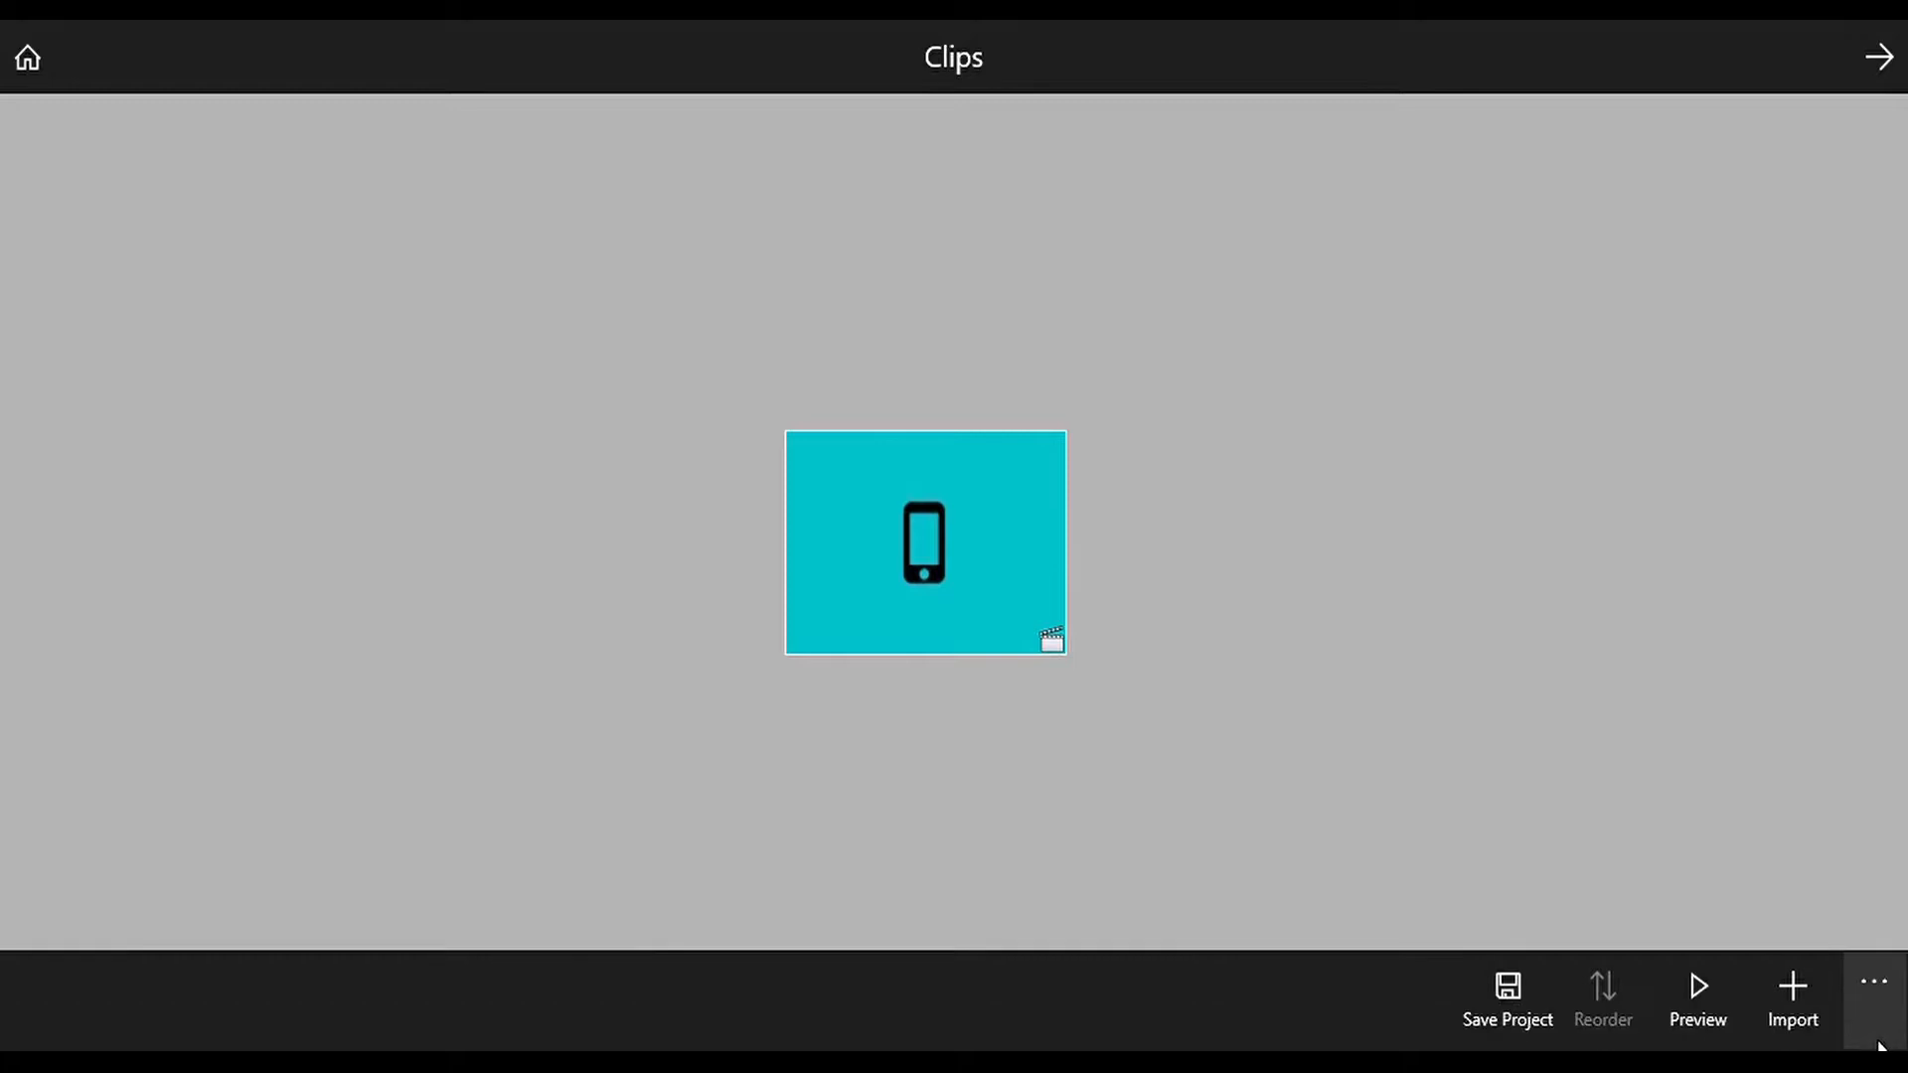
pyautogui.moveTo(1535, 870)
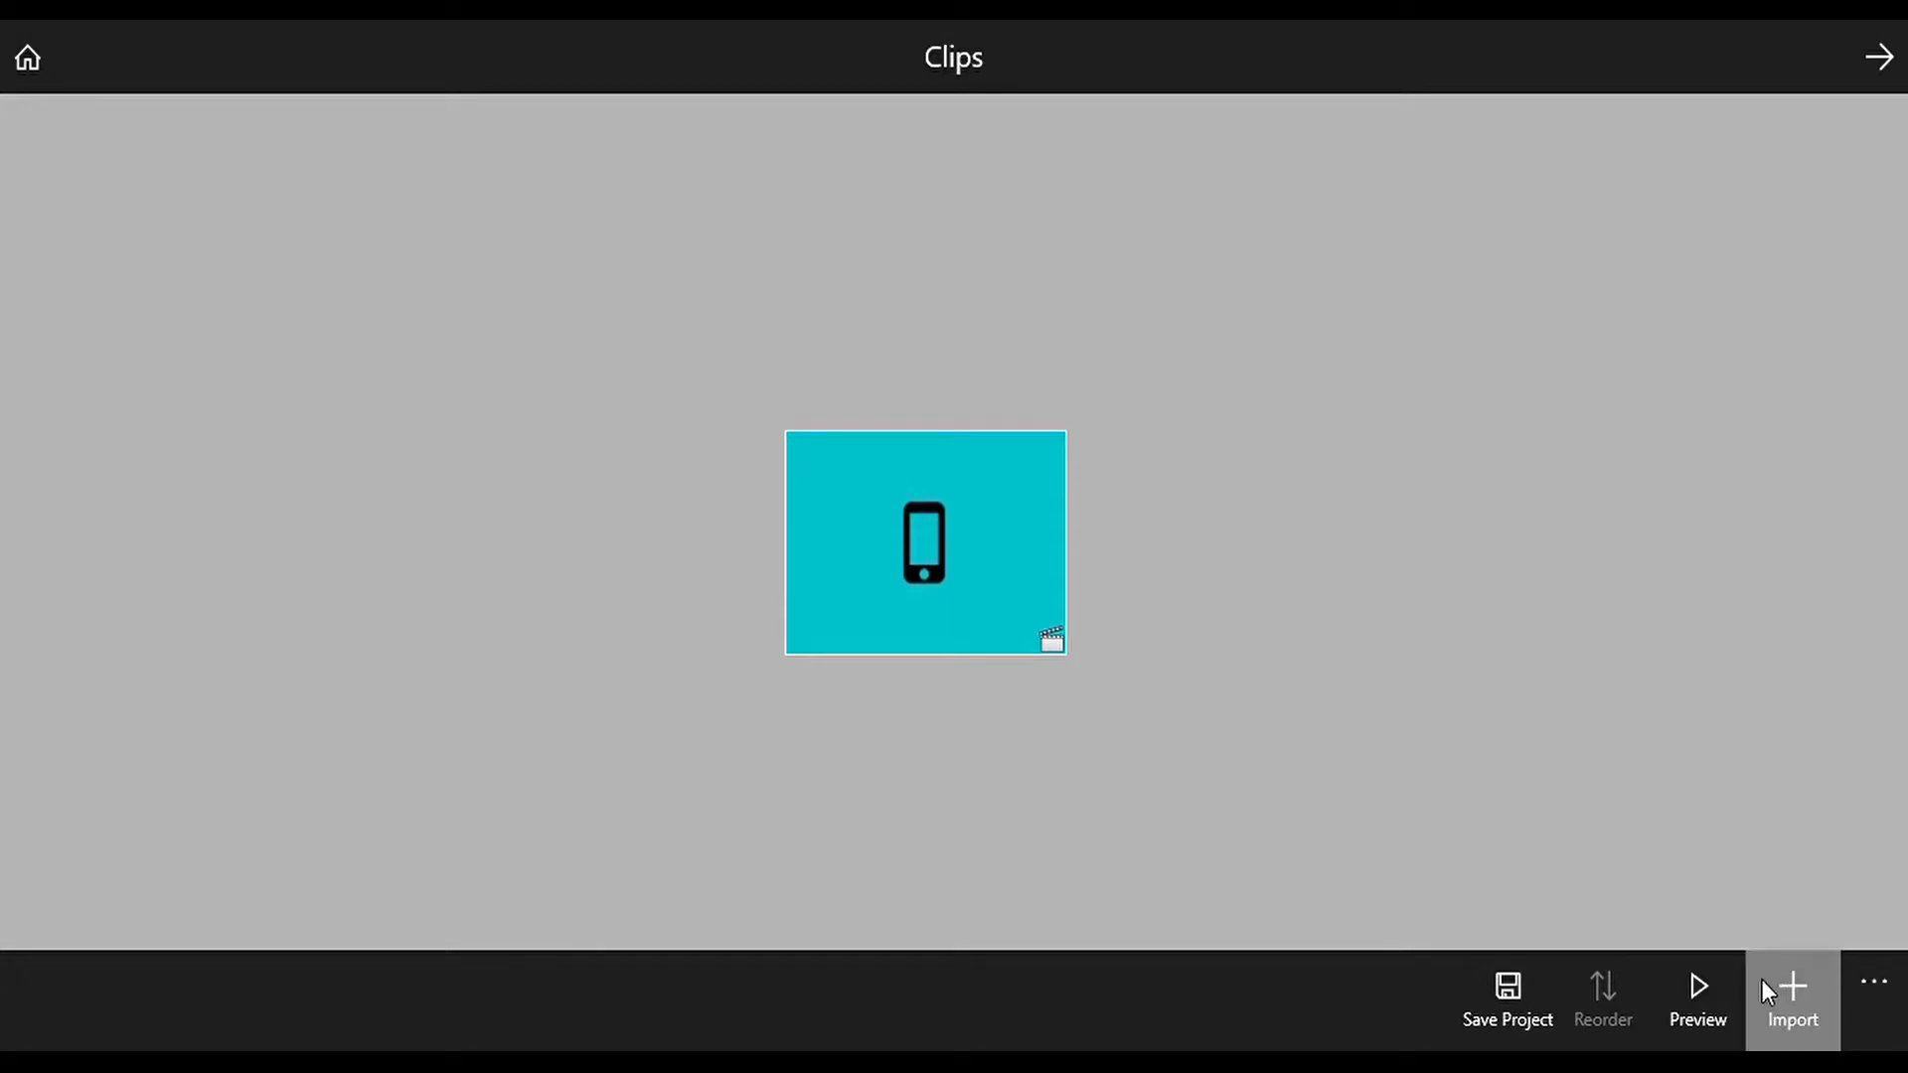
# Import the coffin-bearers picture as a clip and close its preview
pyautogui.click(1696, 998)
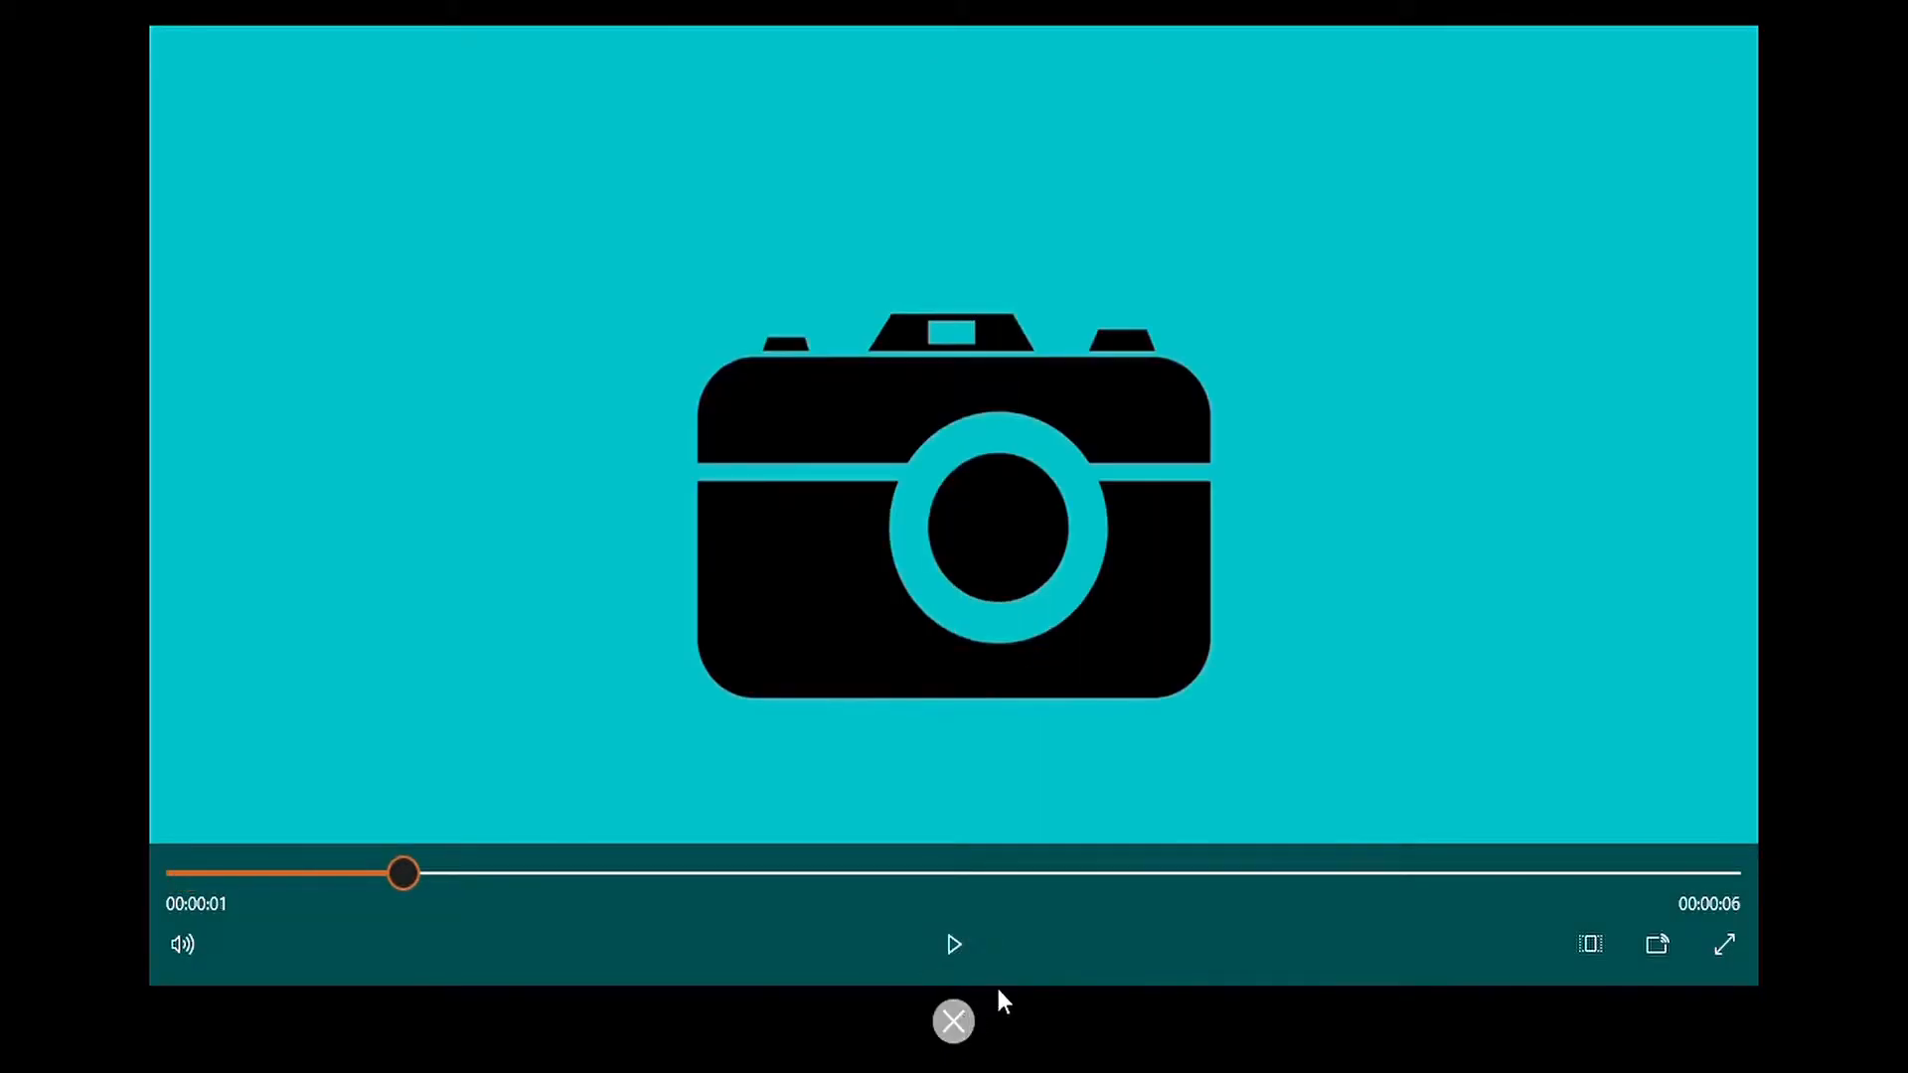
pyautogui.click(953, 1019)
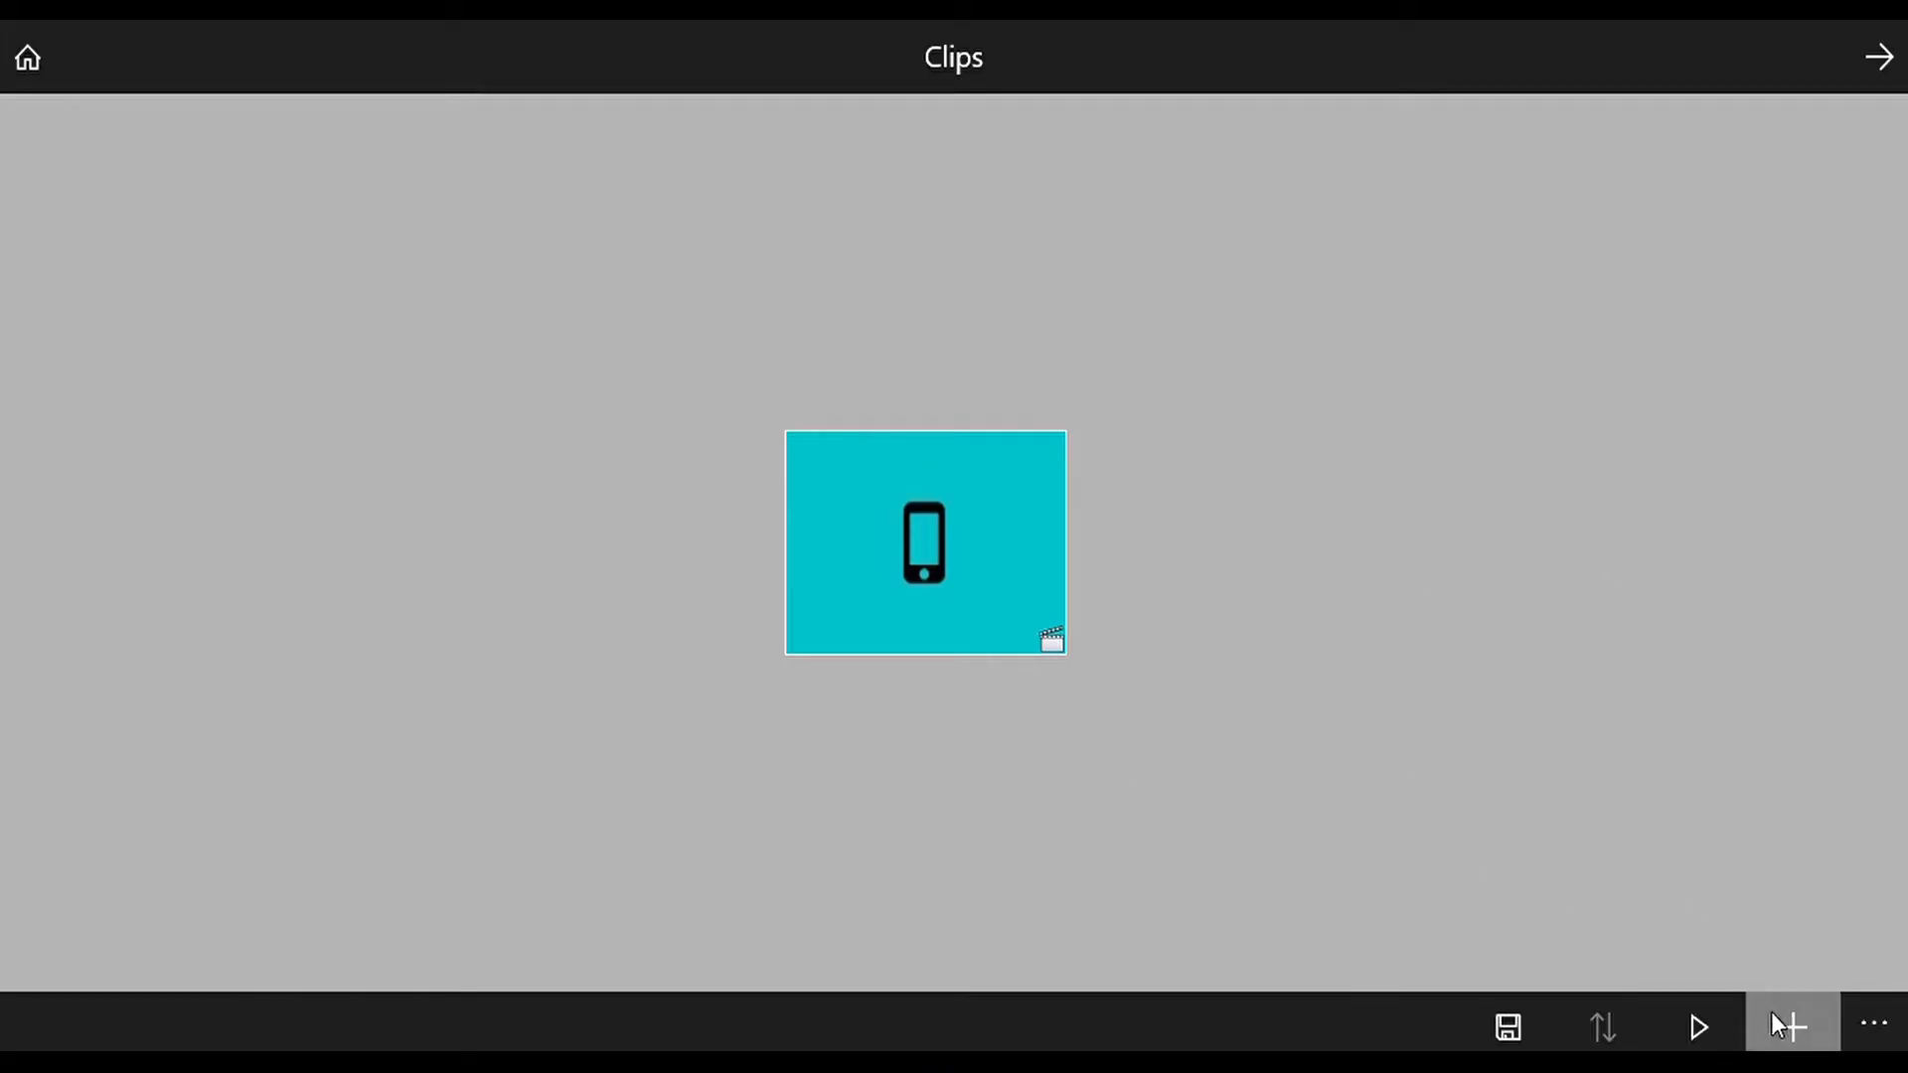
pyautogui.moveTo(1502, 806)
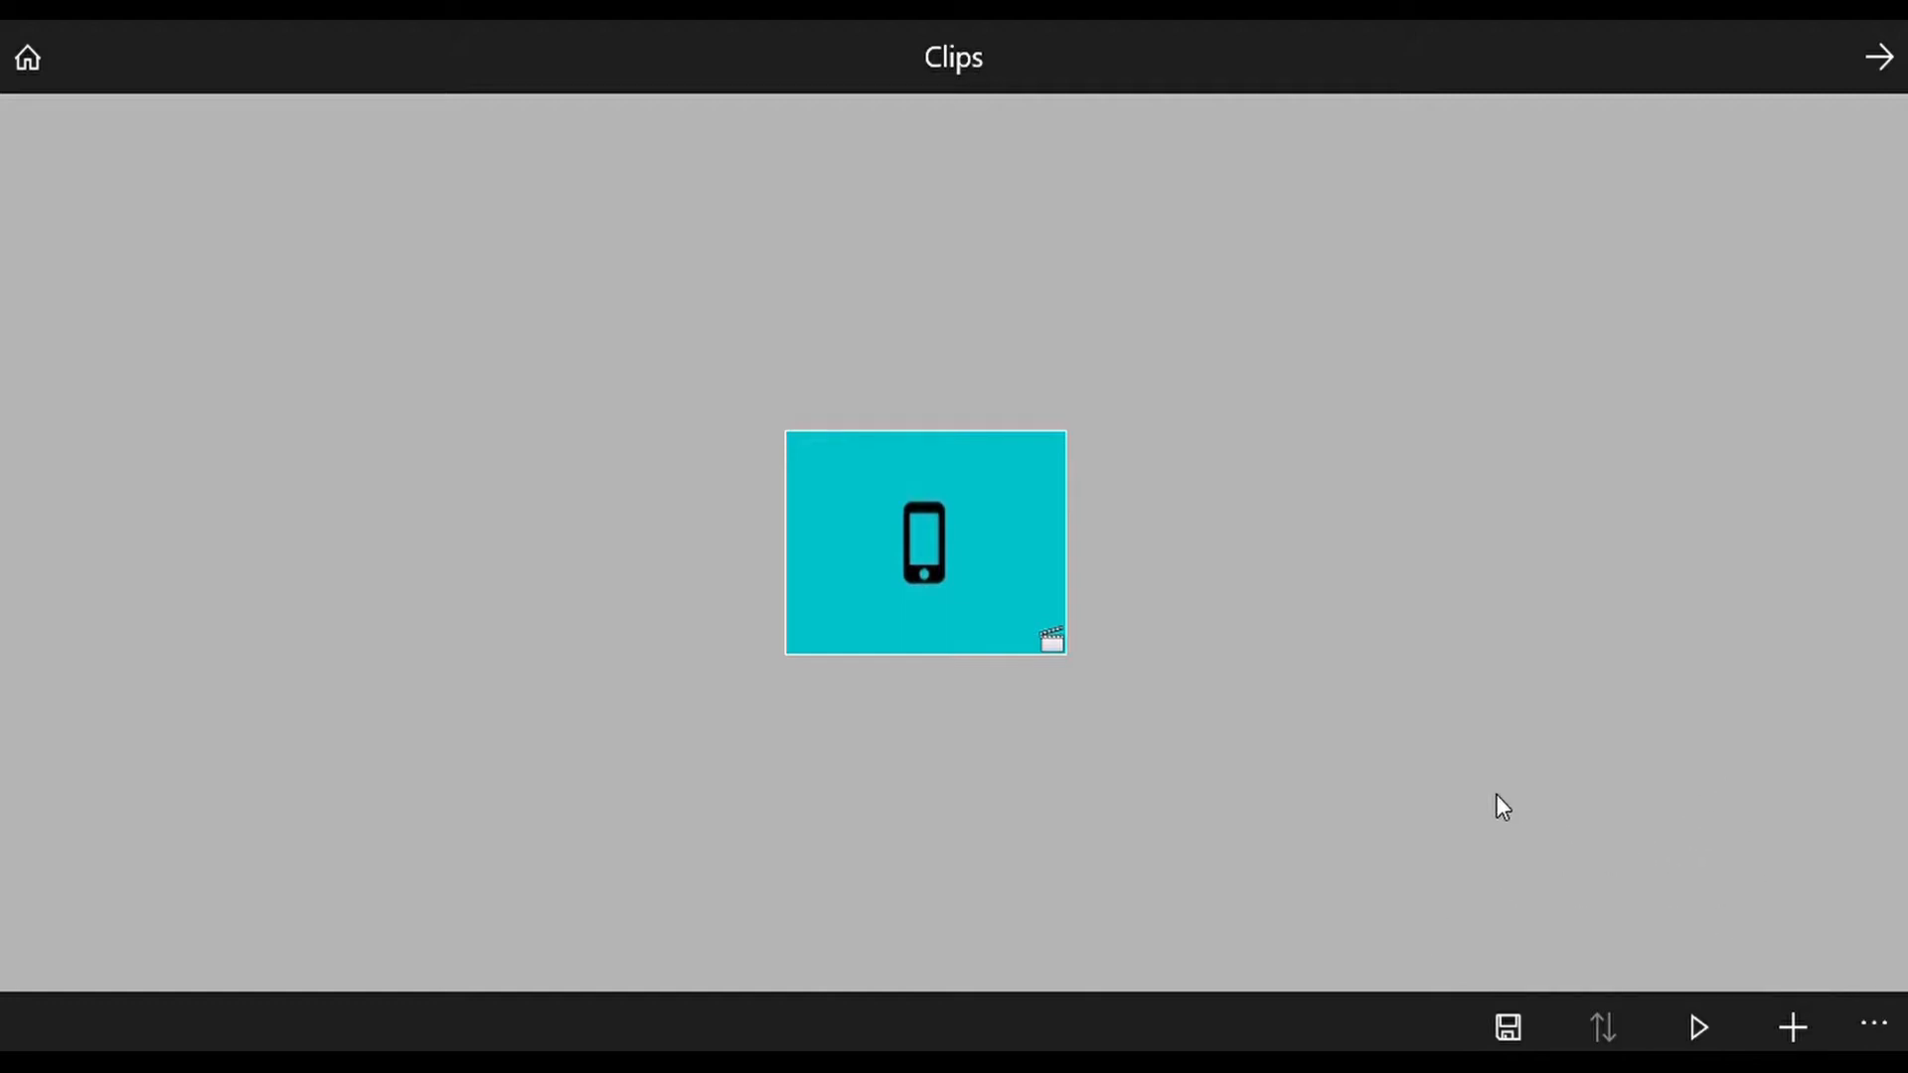
pyautogui.moveTo(1790, 1026)
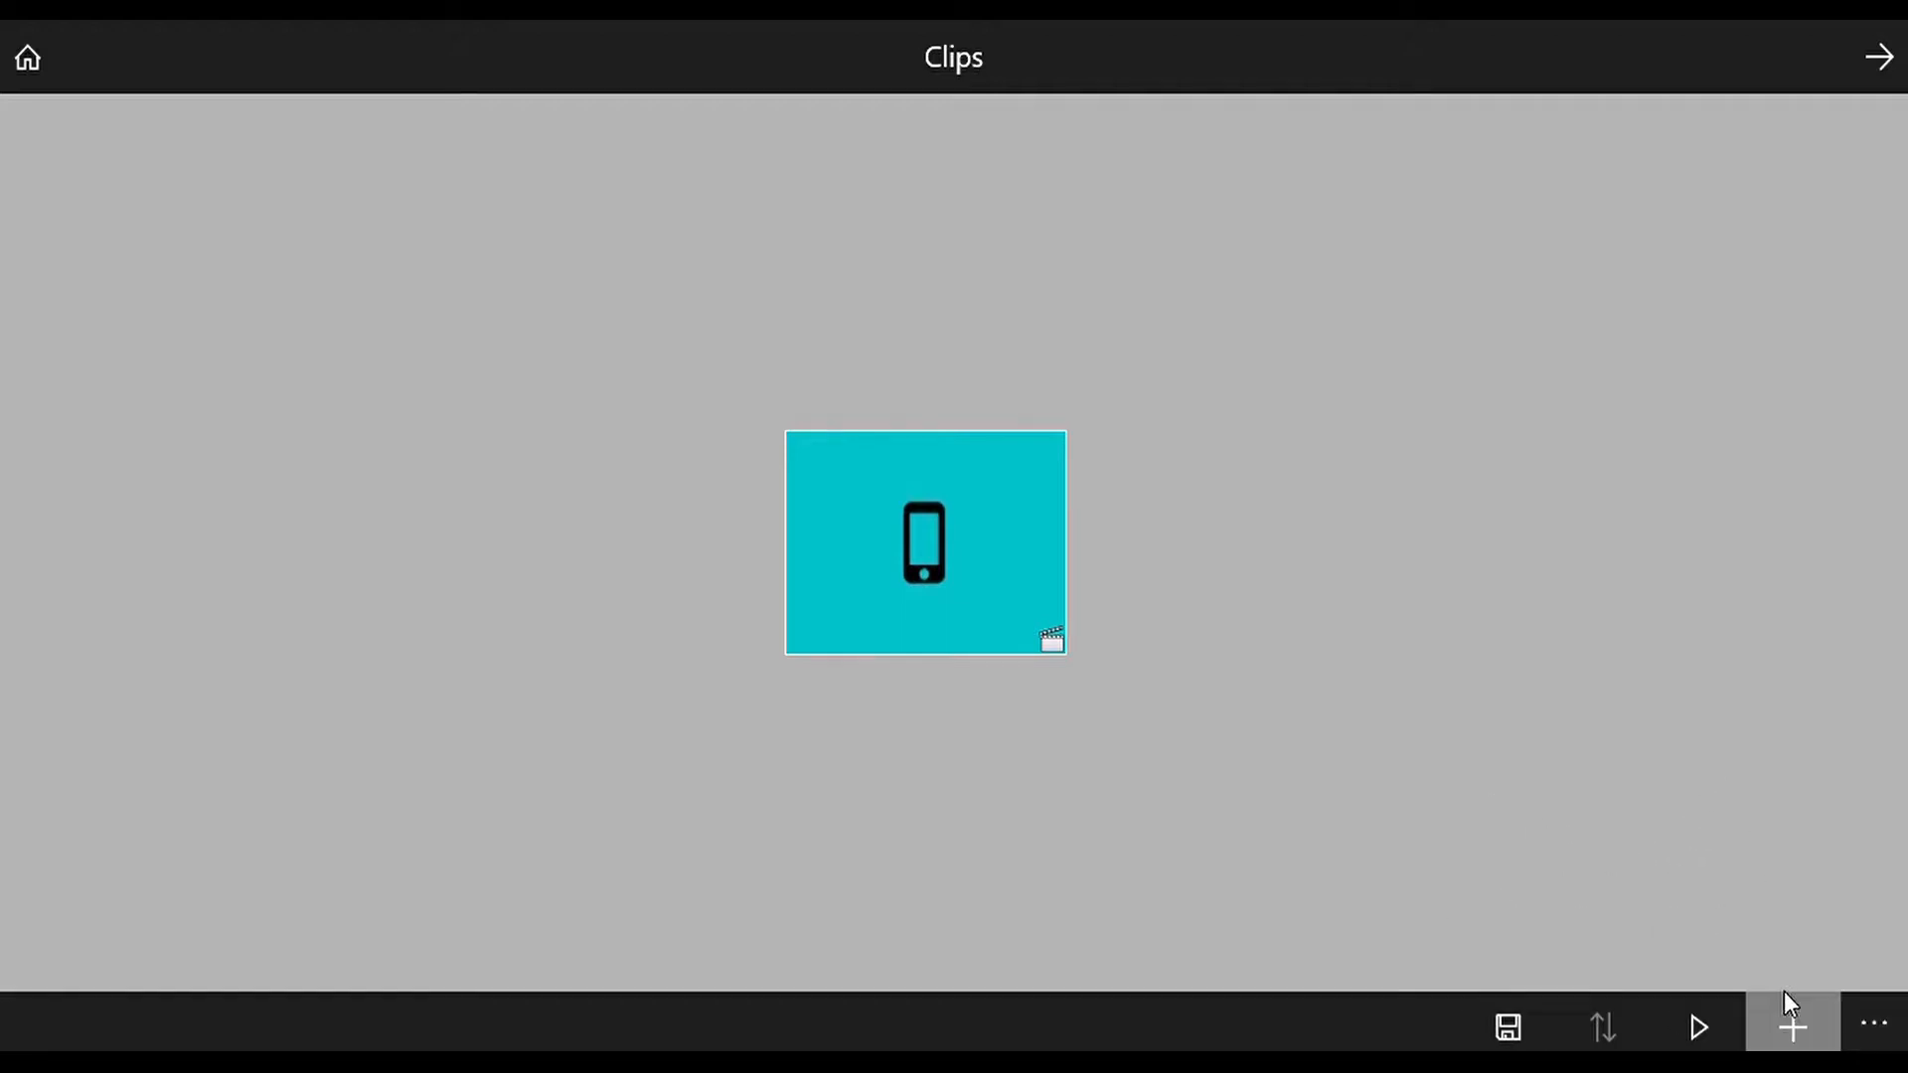
pyautogui.moveTo(1749, 833)
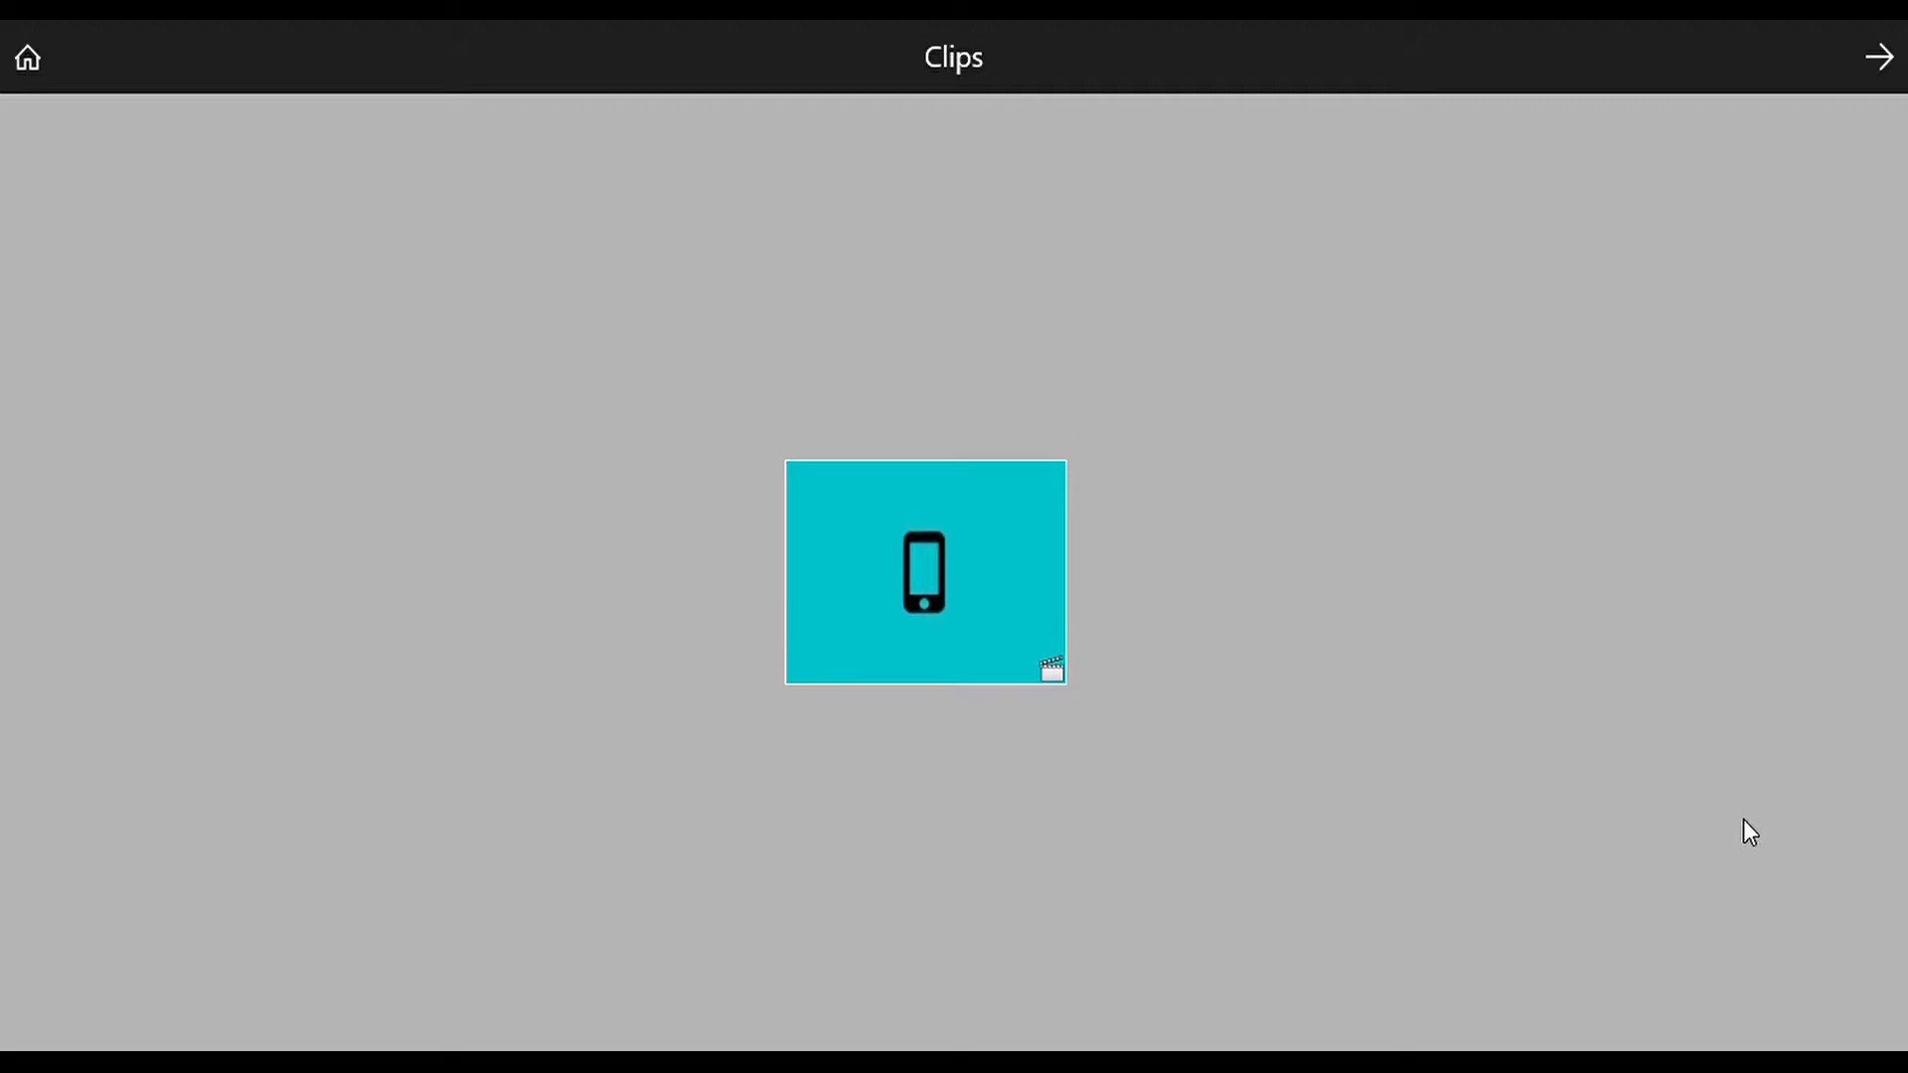
pyautogui.moveTo(86, 353)
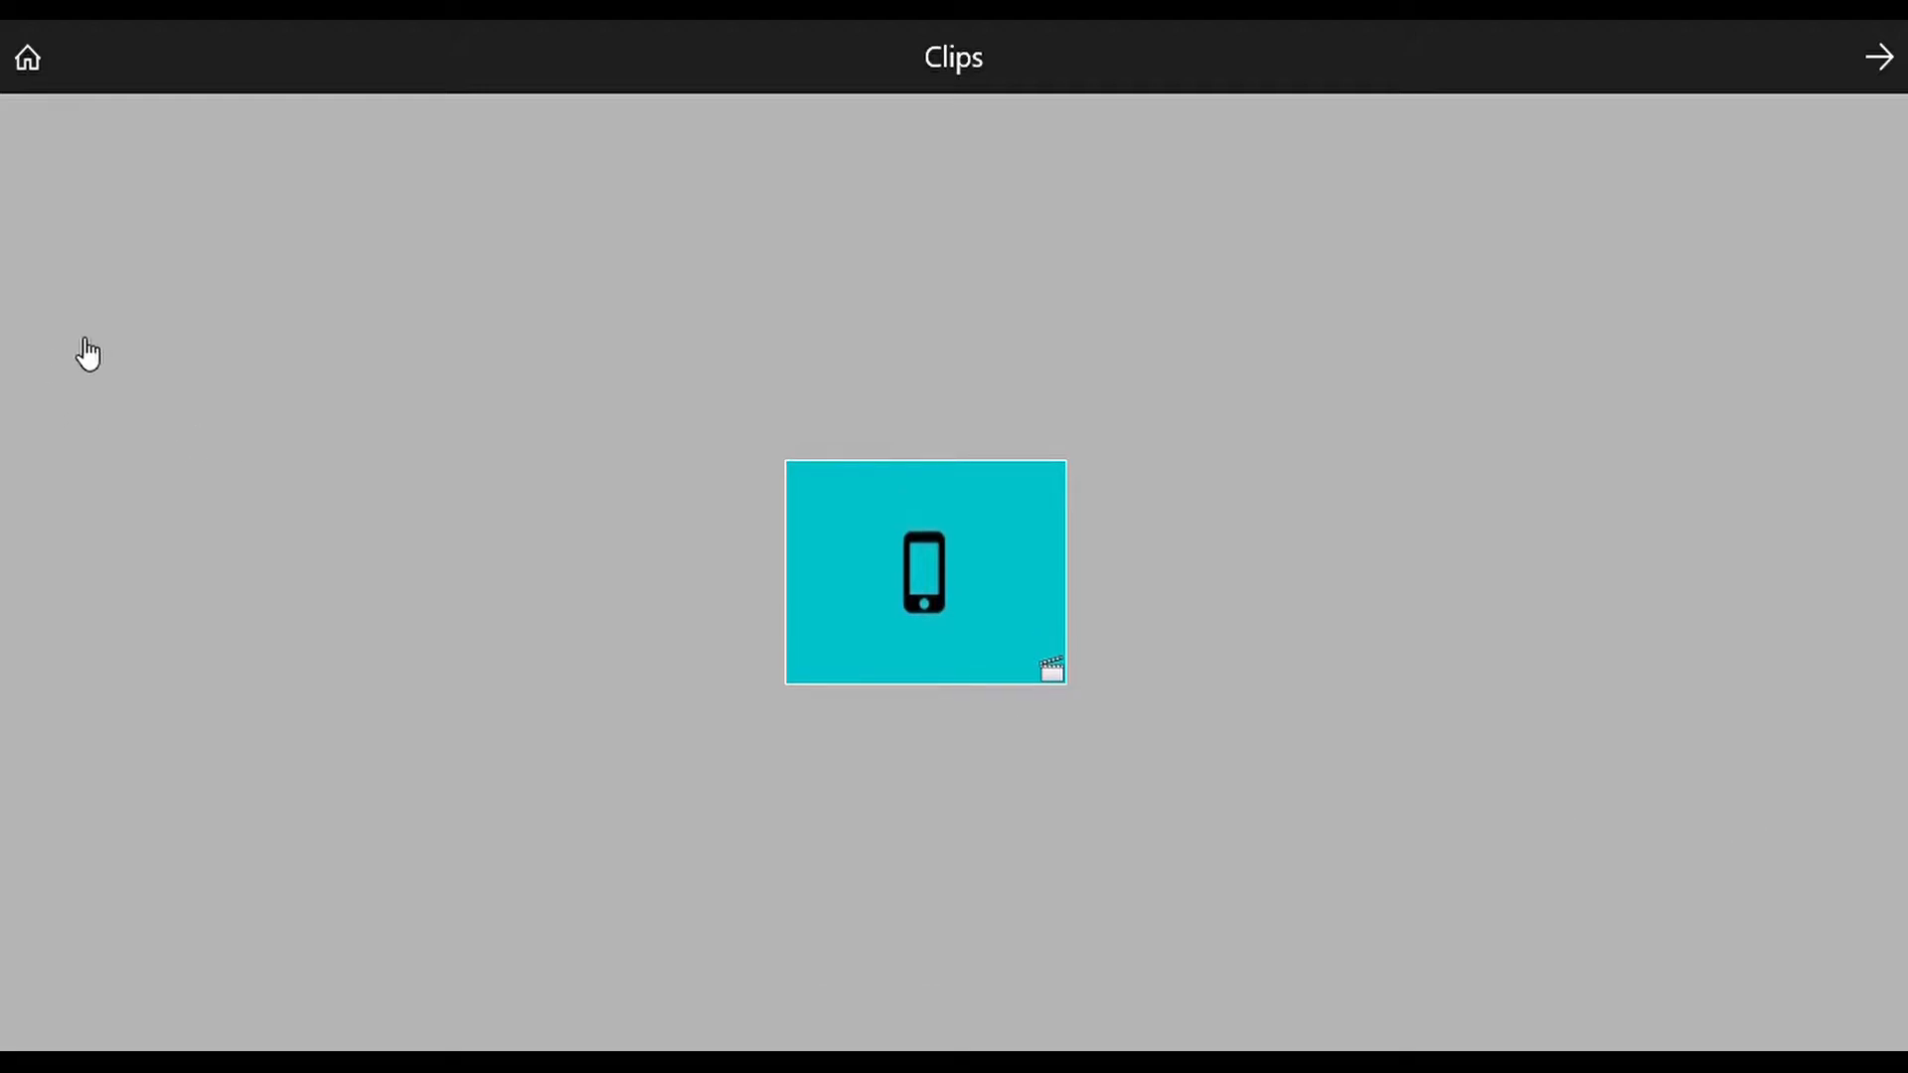
pyautogui.moveTo(116, 334)
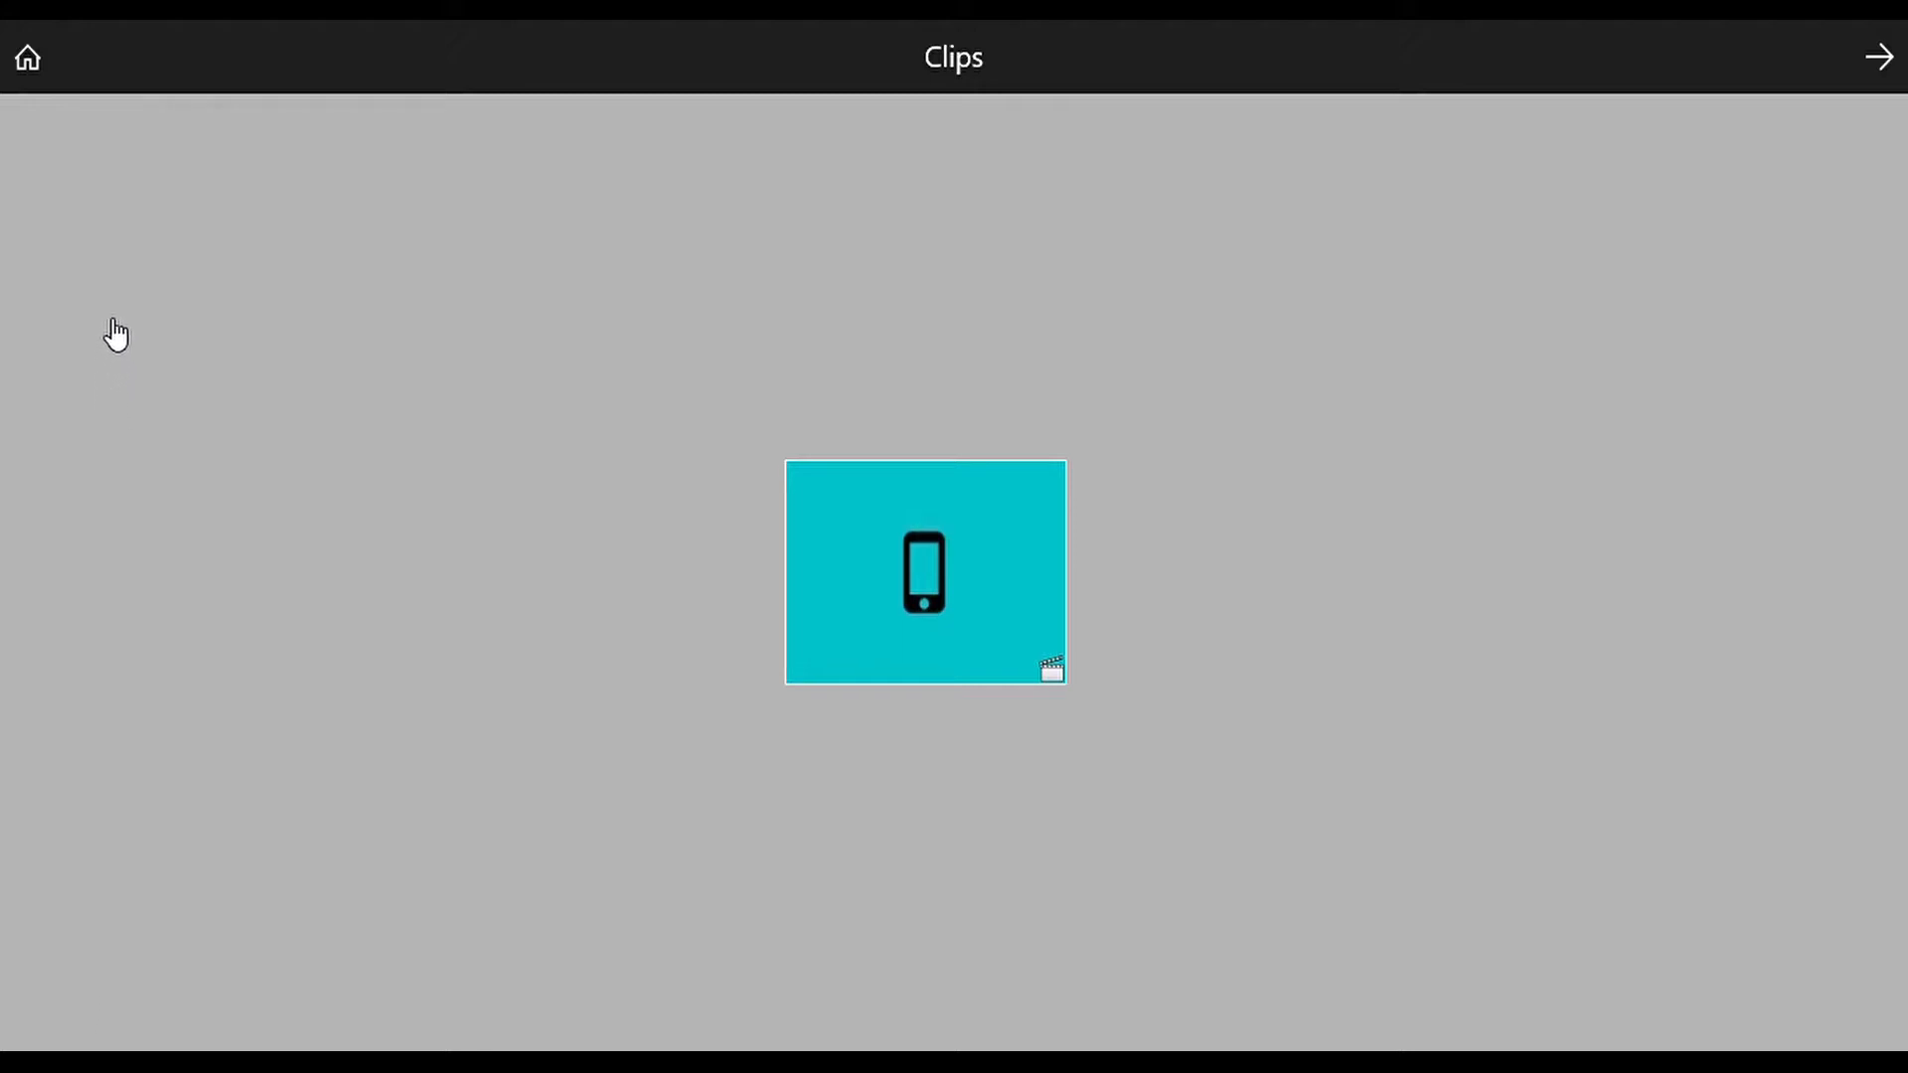
pyautogui.moveTo(500, 455)
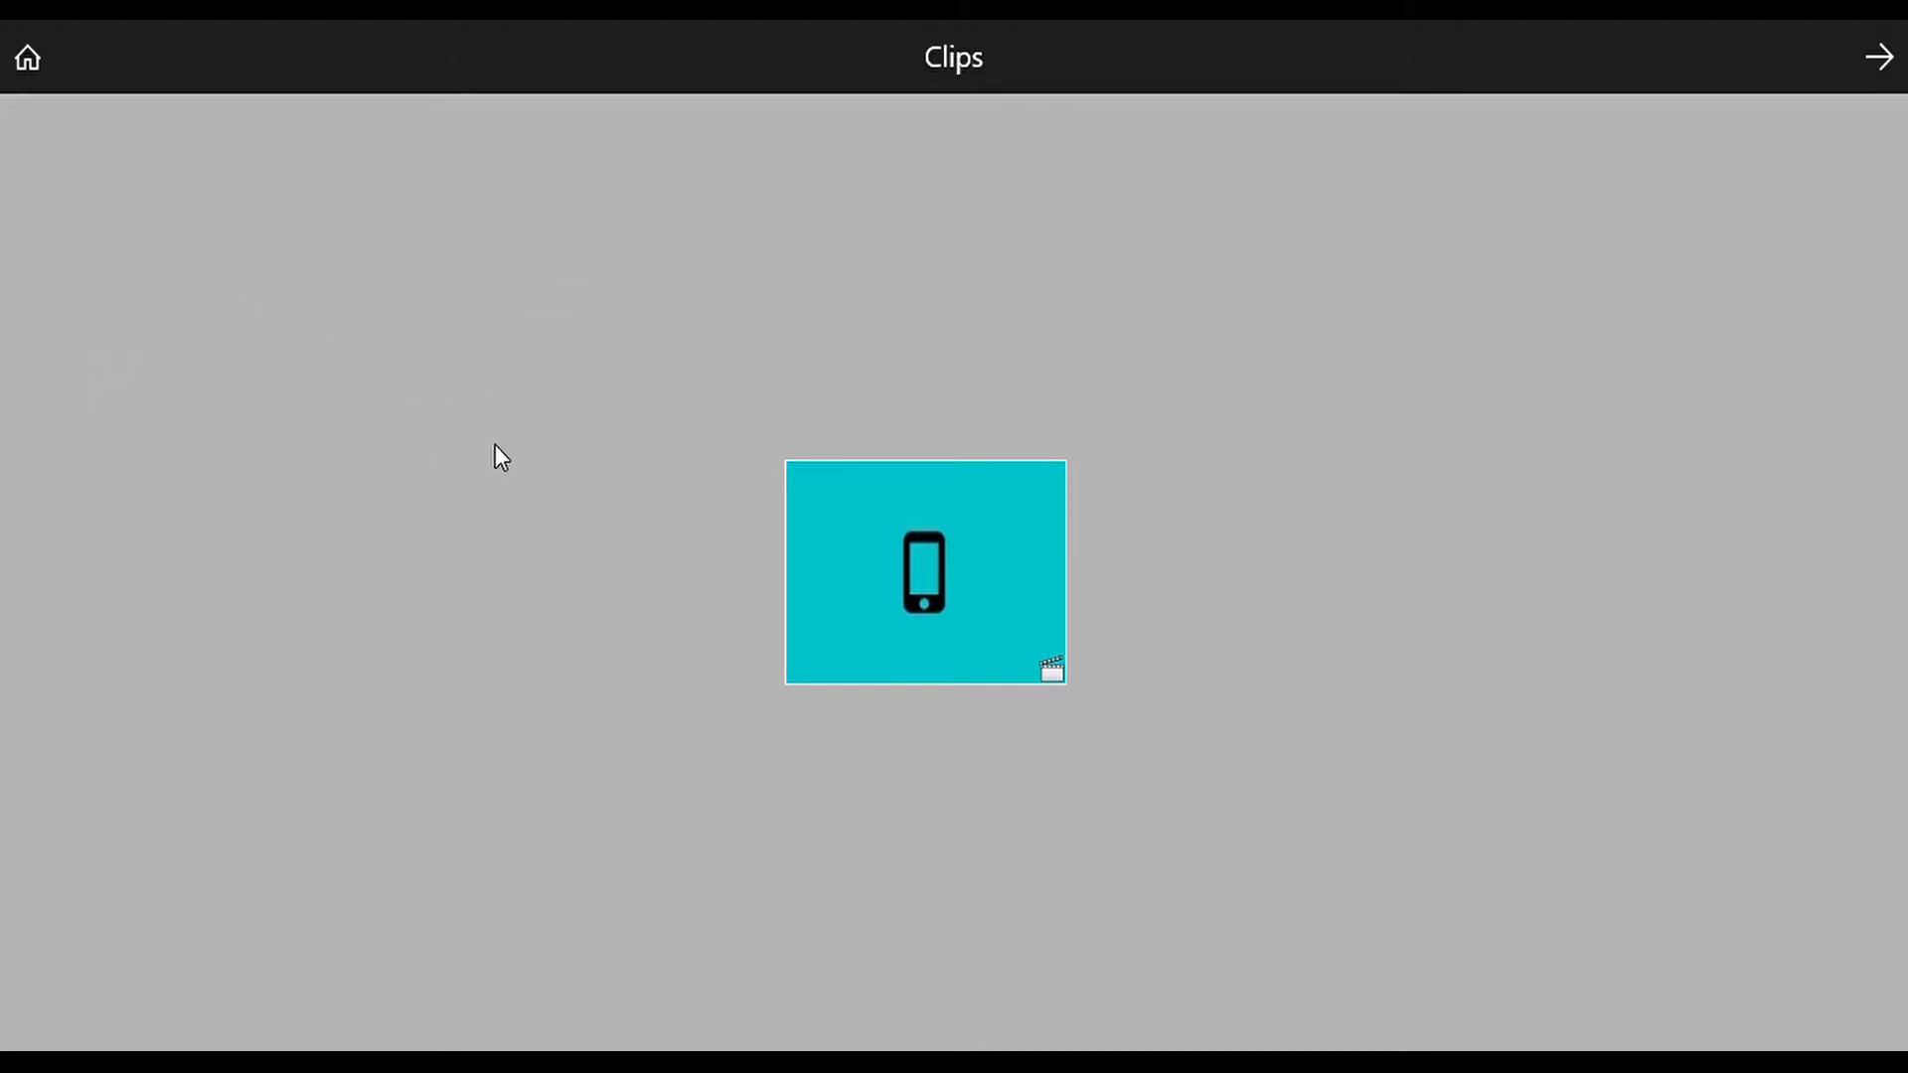
pyautogui.moveTo(595, 809)
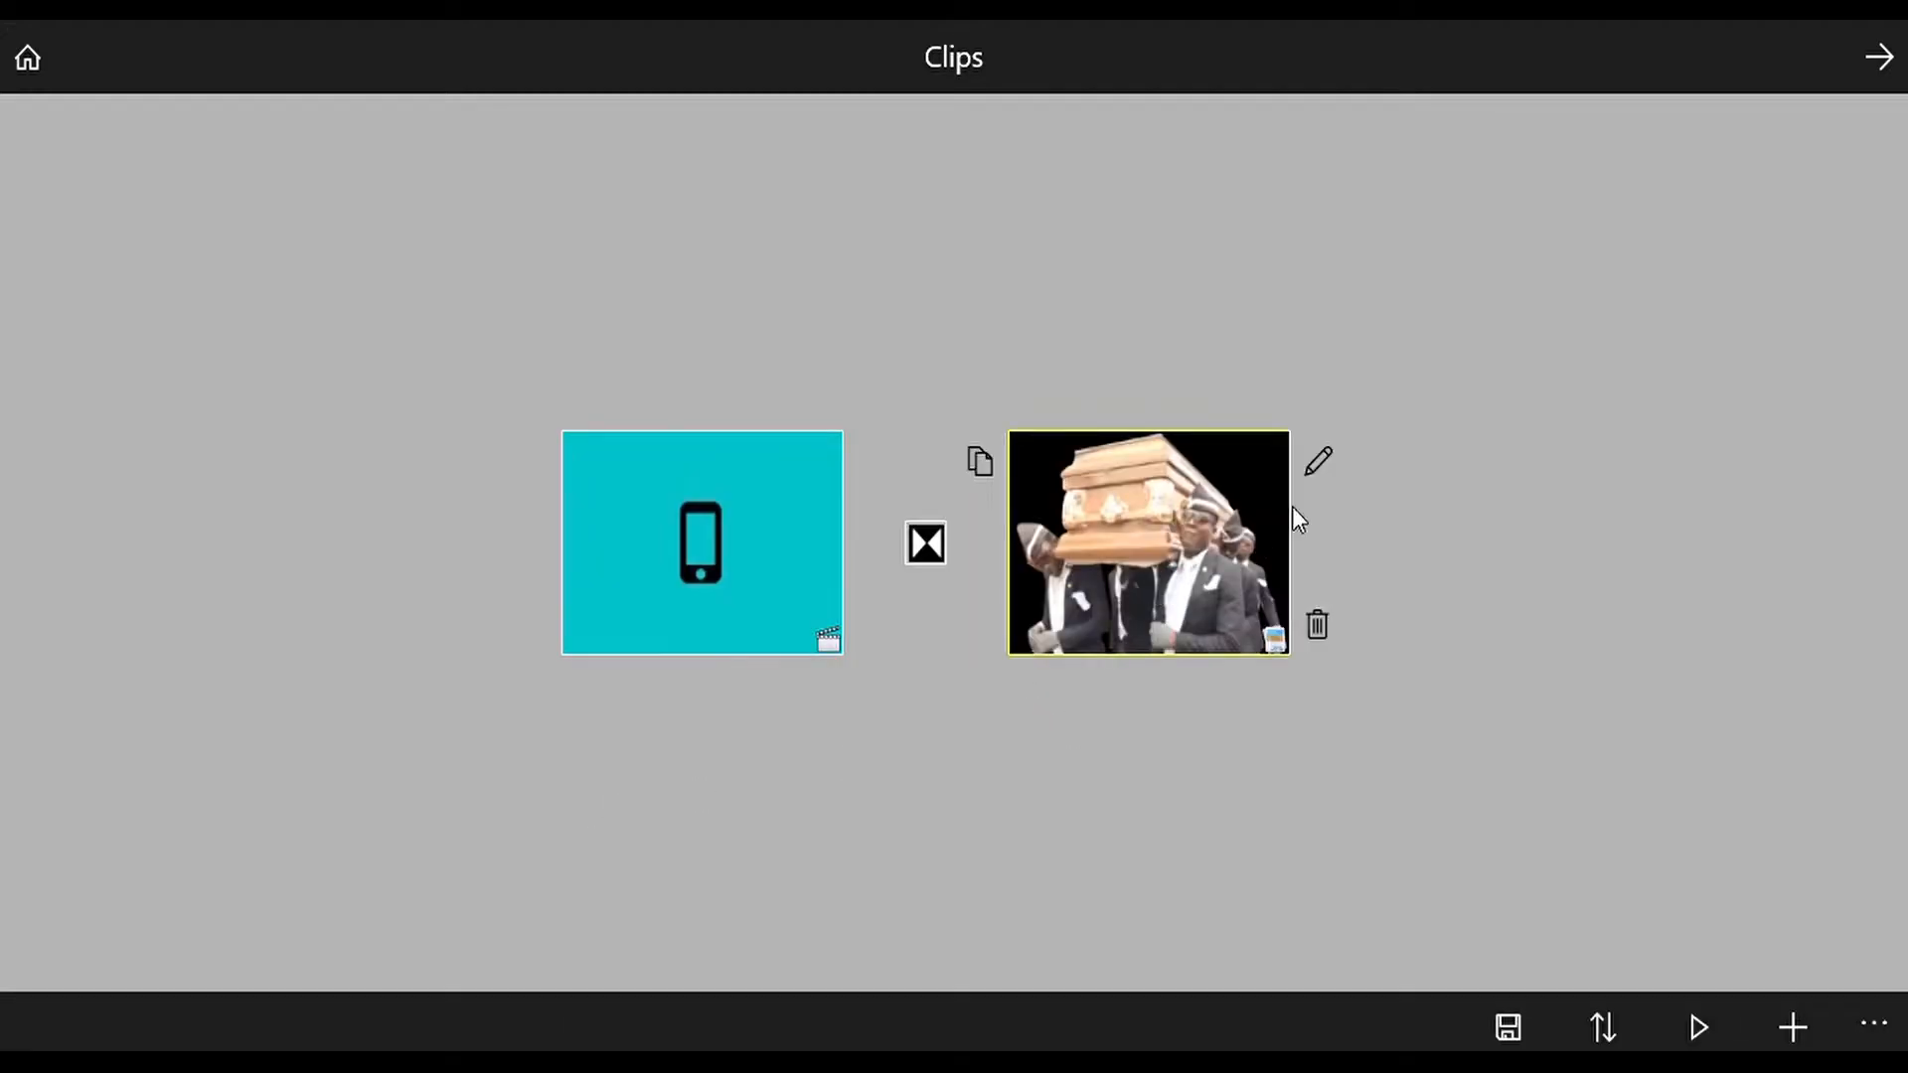
# Give the coffin-bearers picture a 2 s top-to-bottom animation with filter None
pyautogui.click(1318, 461)
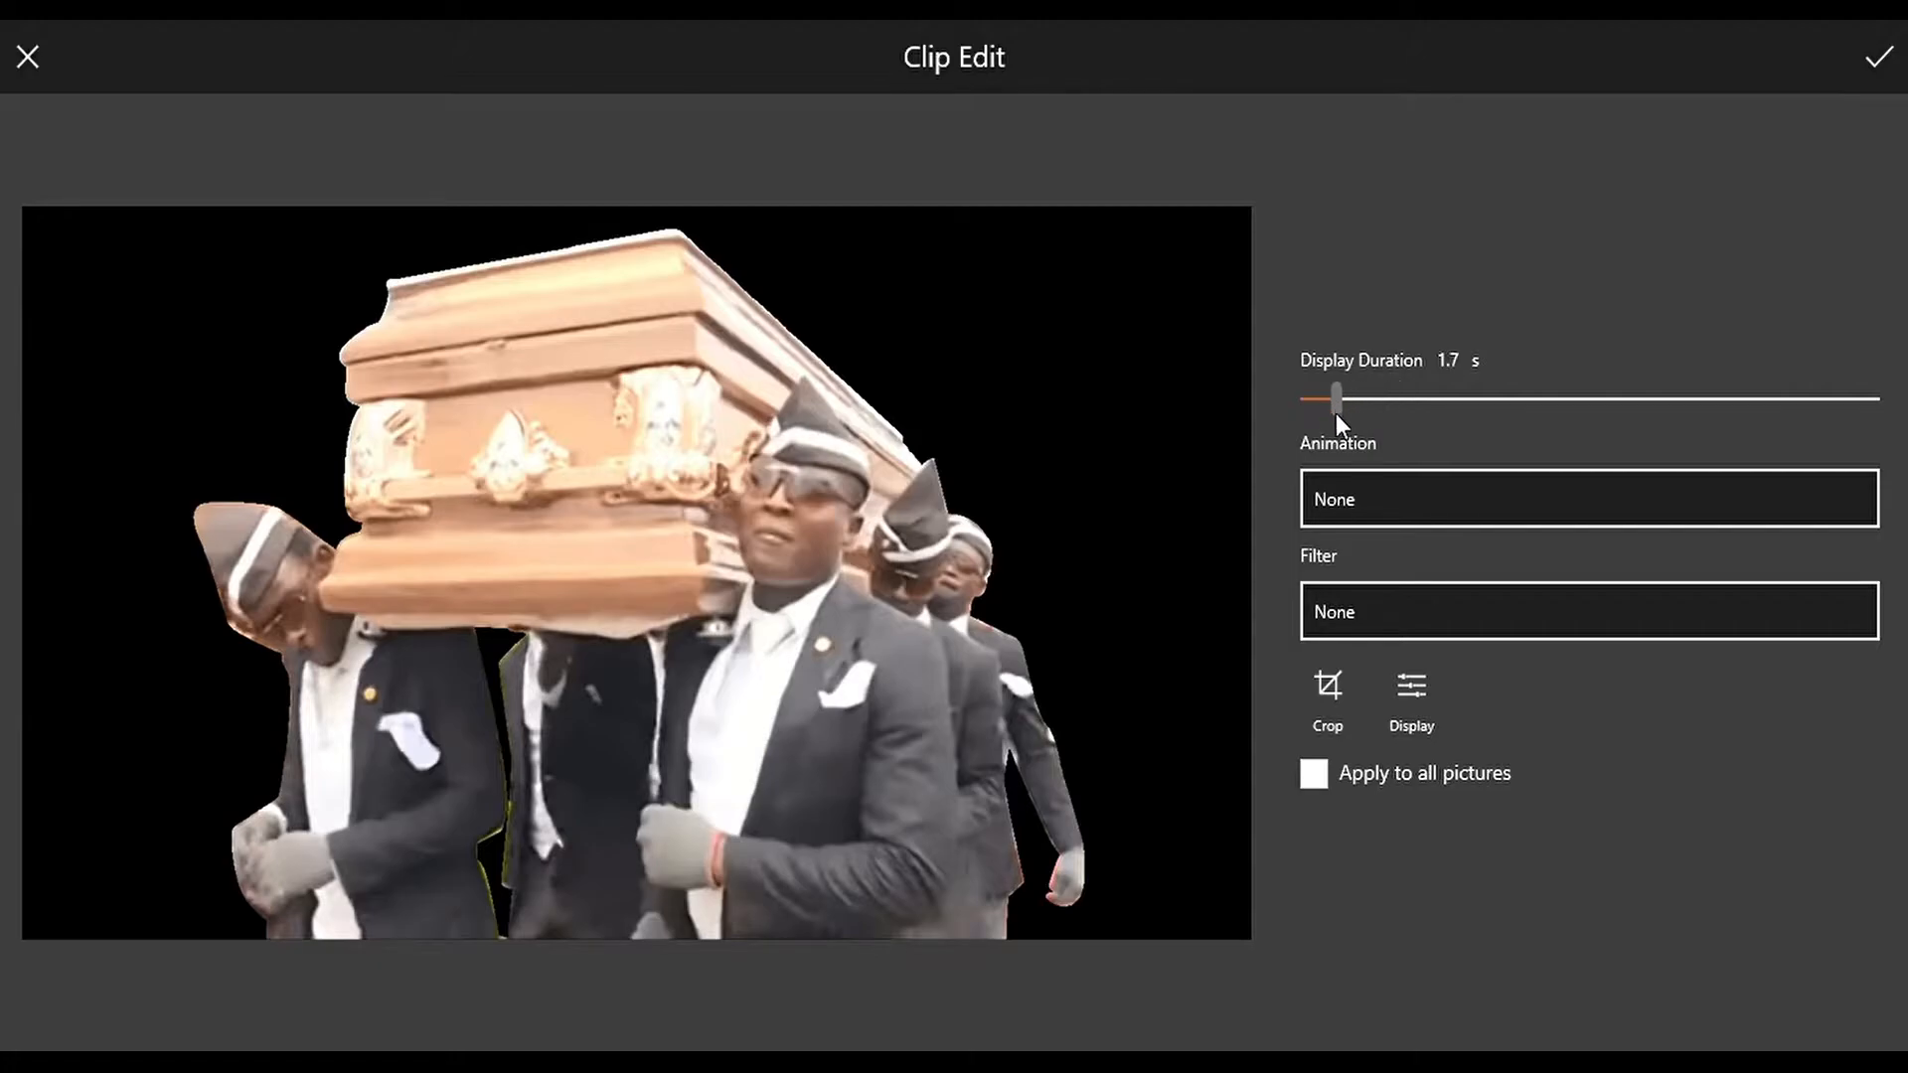
pyautogui.click(1586, 499)
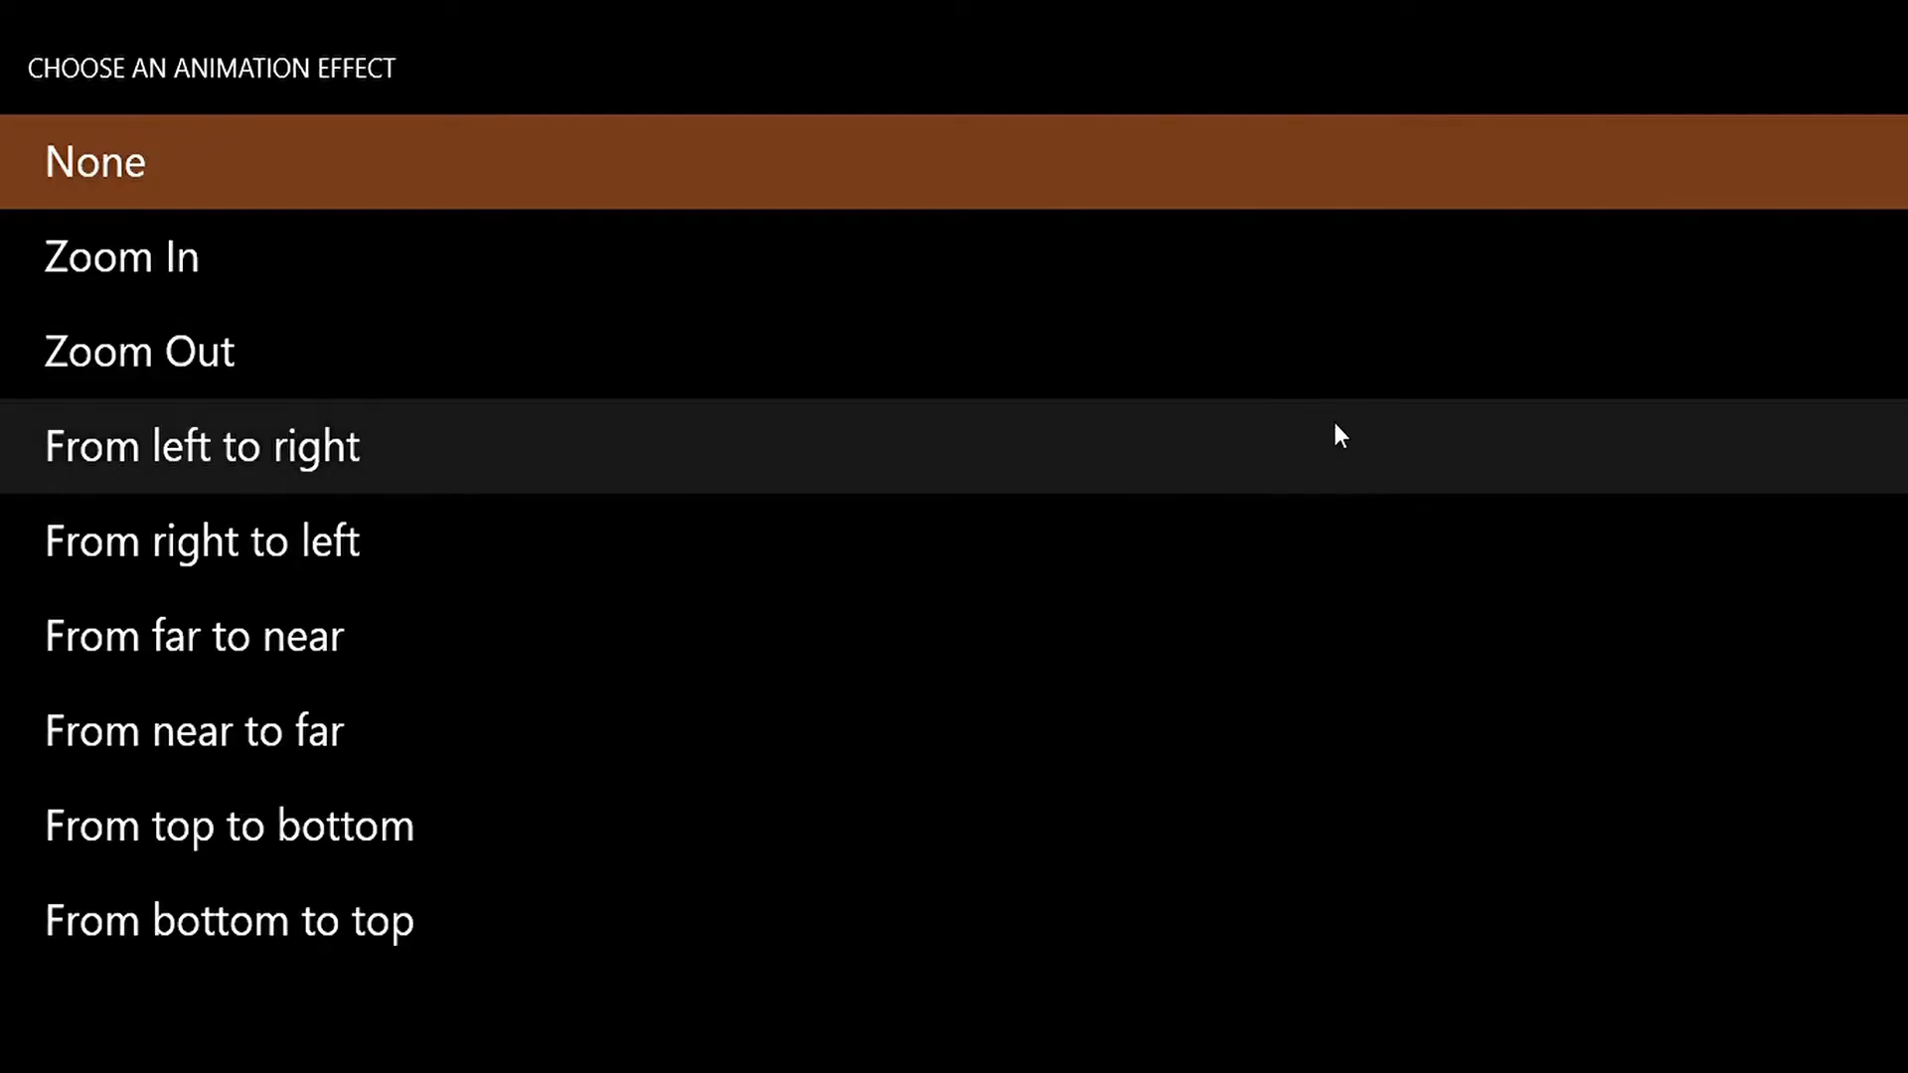
pyautogui.moveTo(281, 272)
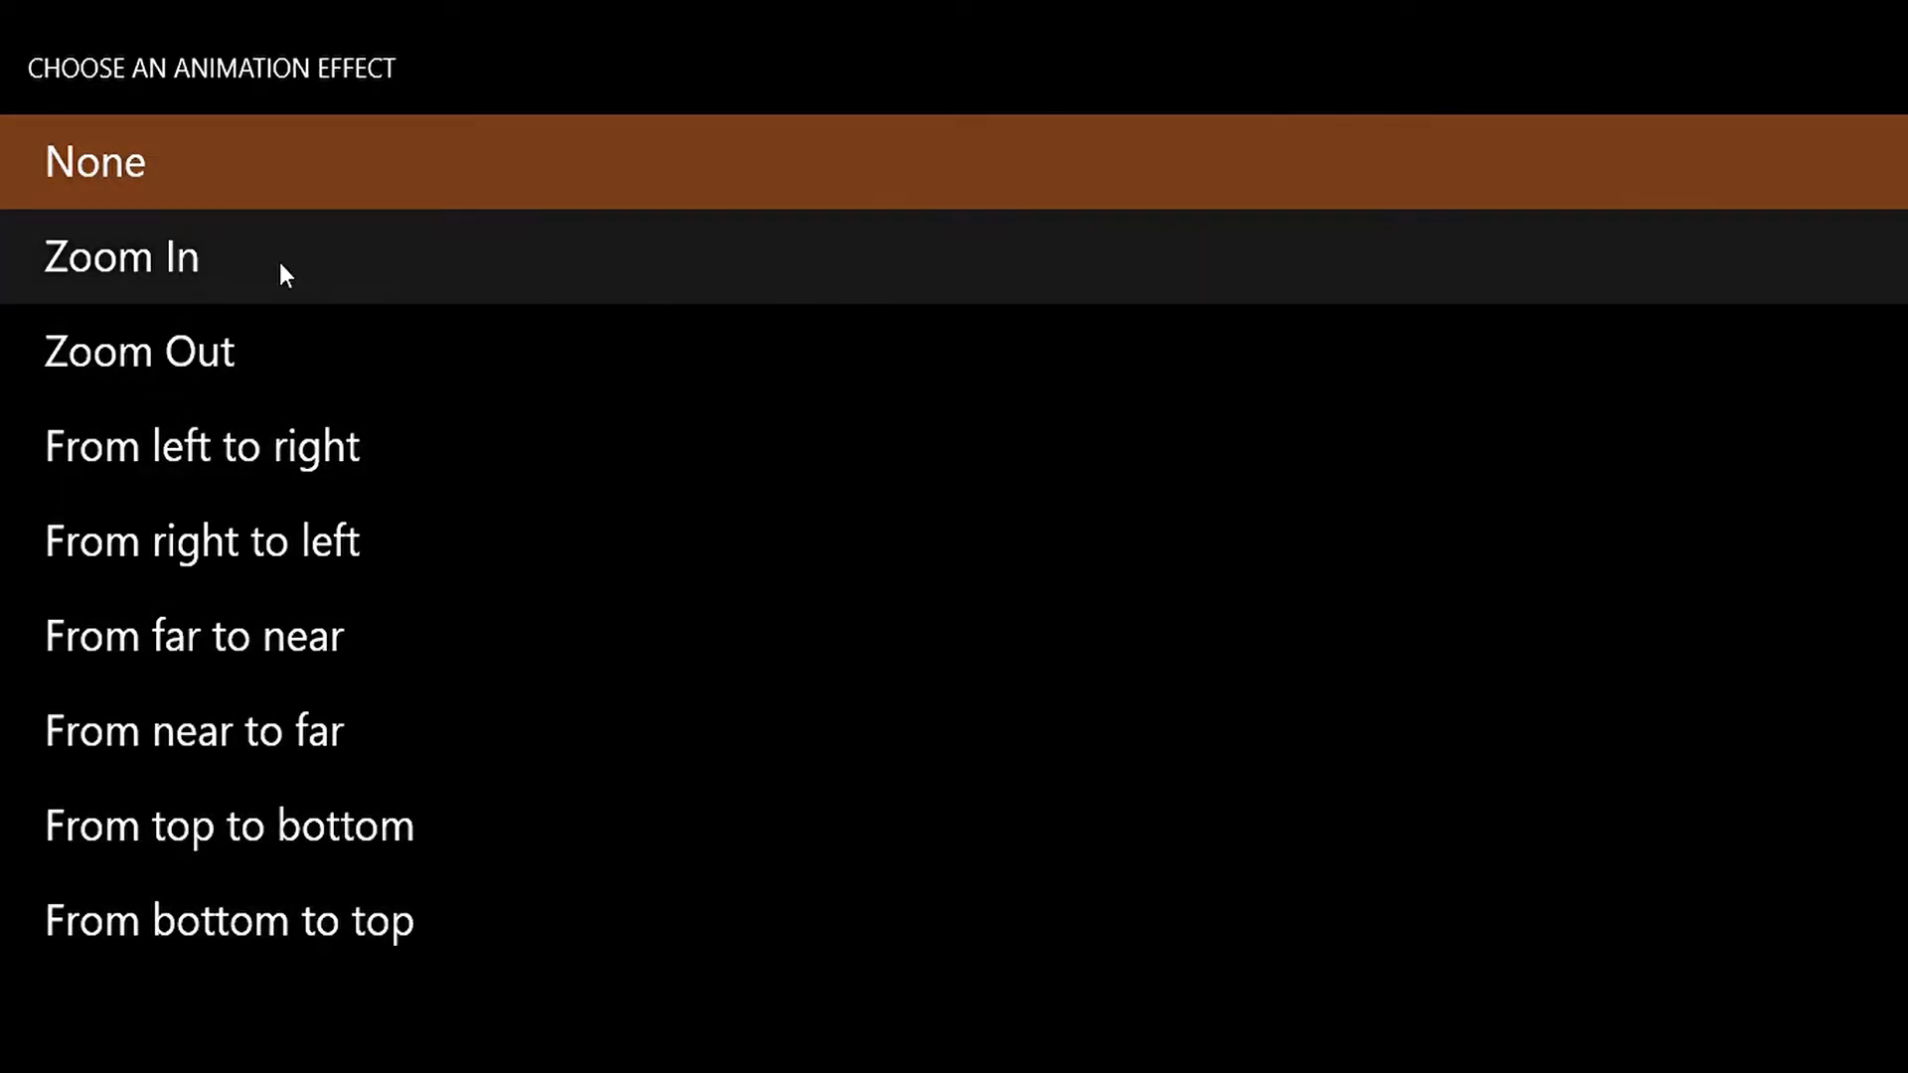
pyautogui.moveTo(189, 275)
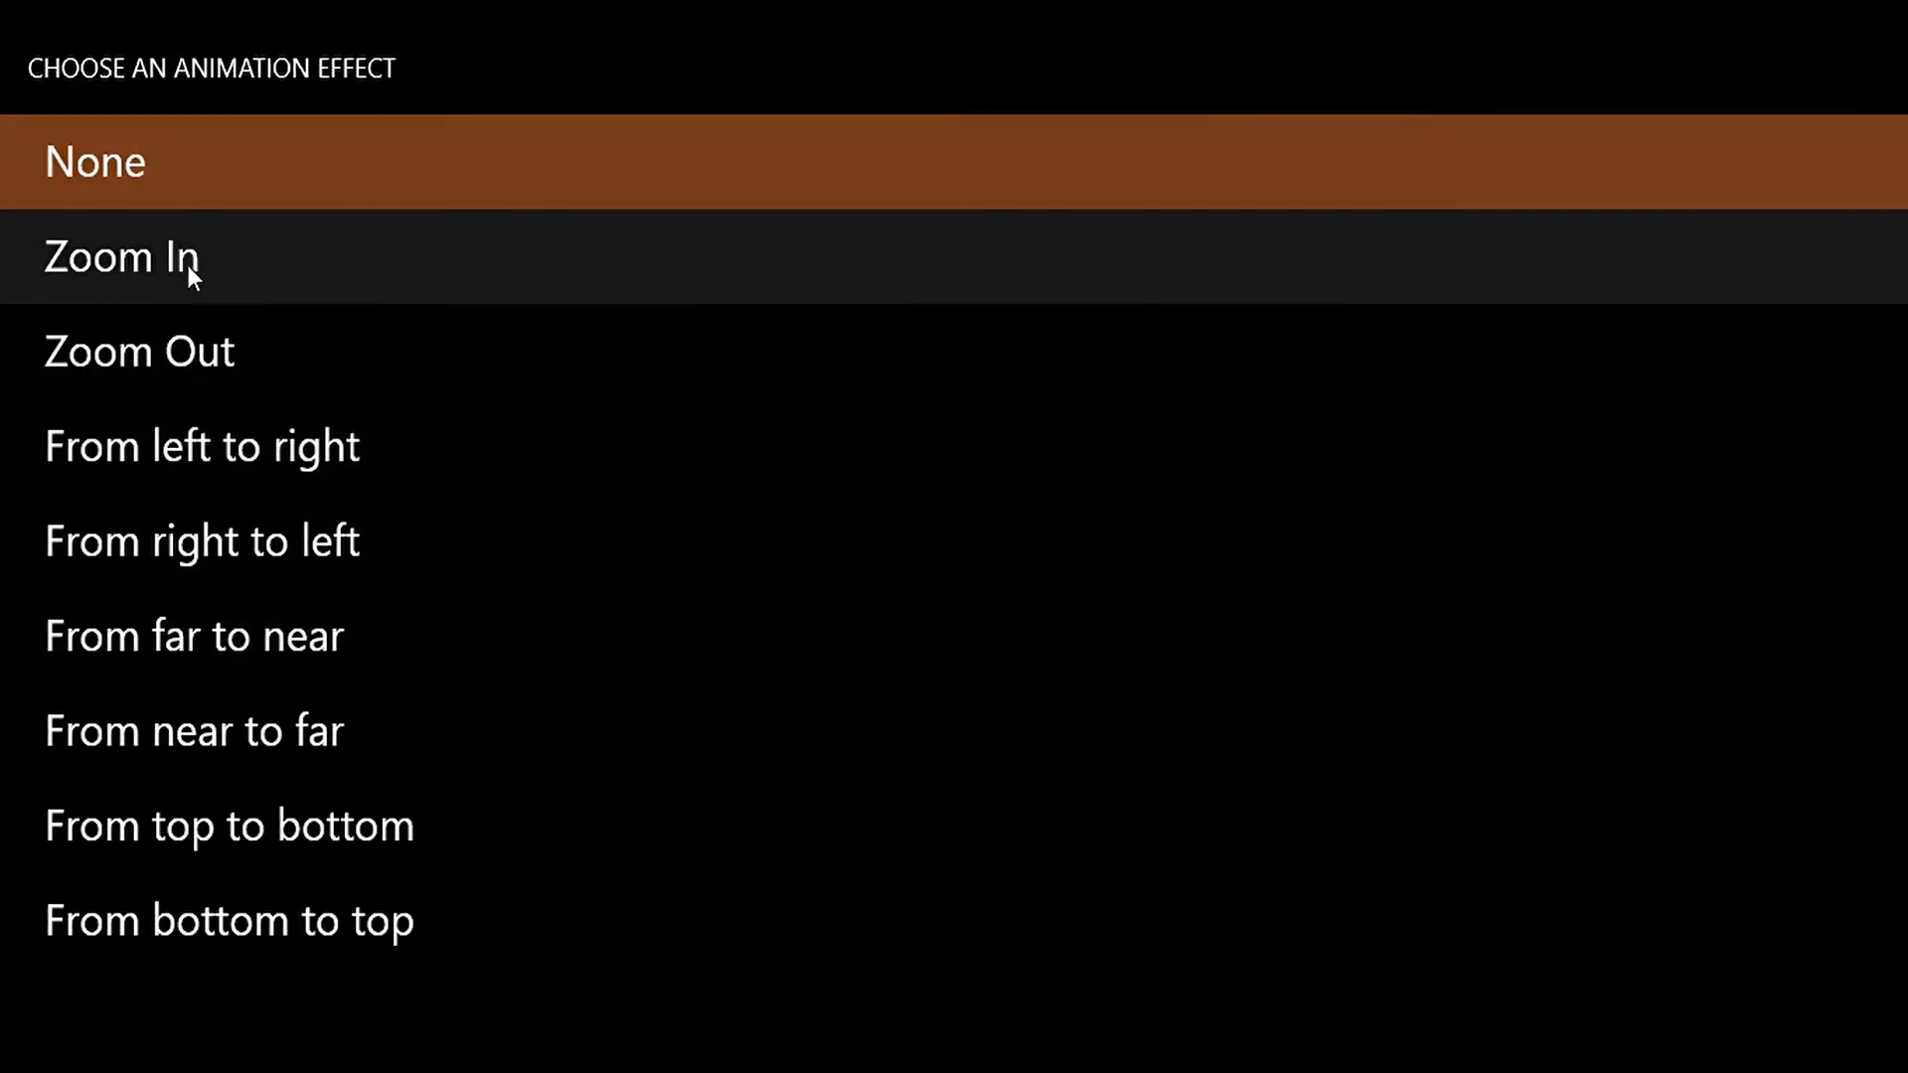
pyautogui.click(122, 256)
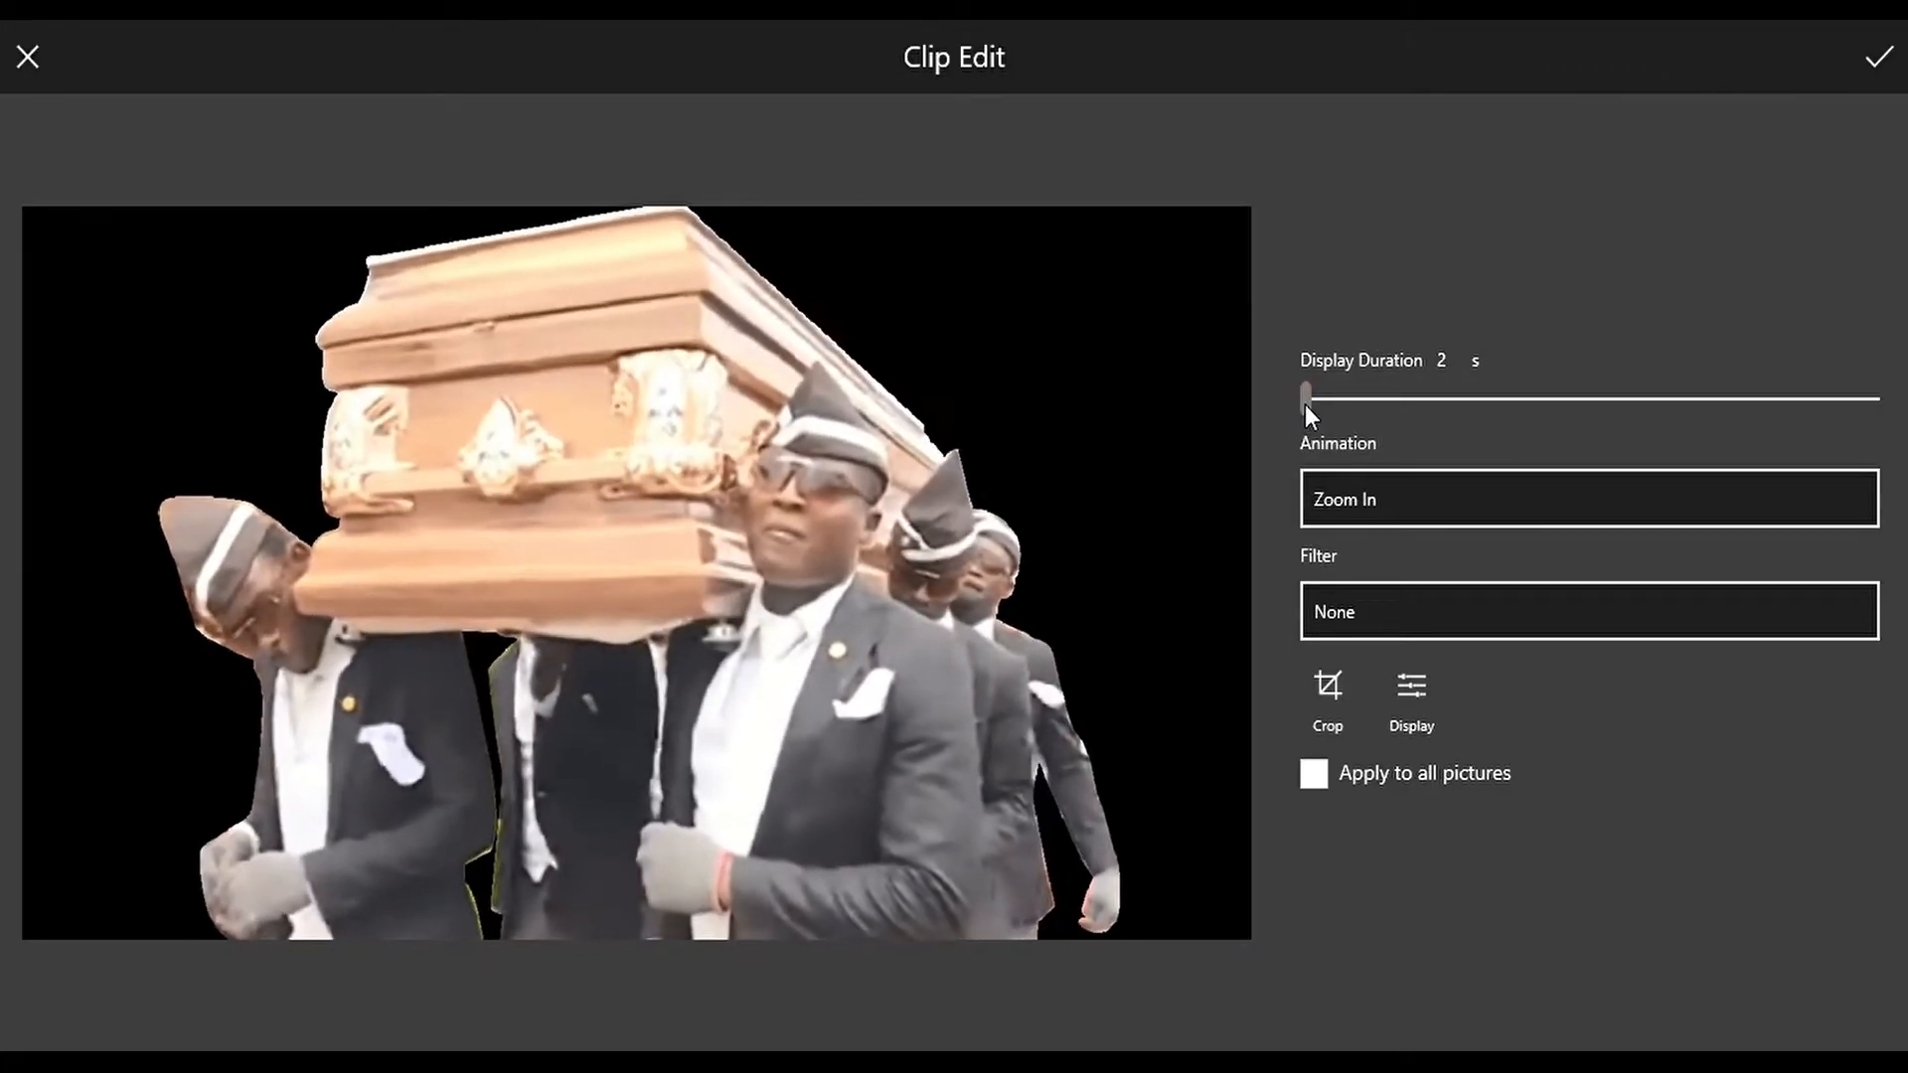
pyautogui.click(1587, 499)
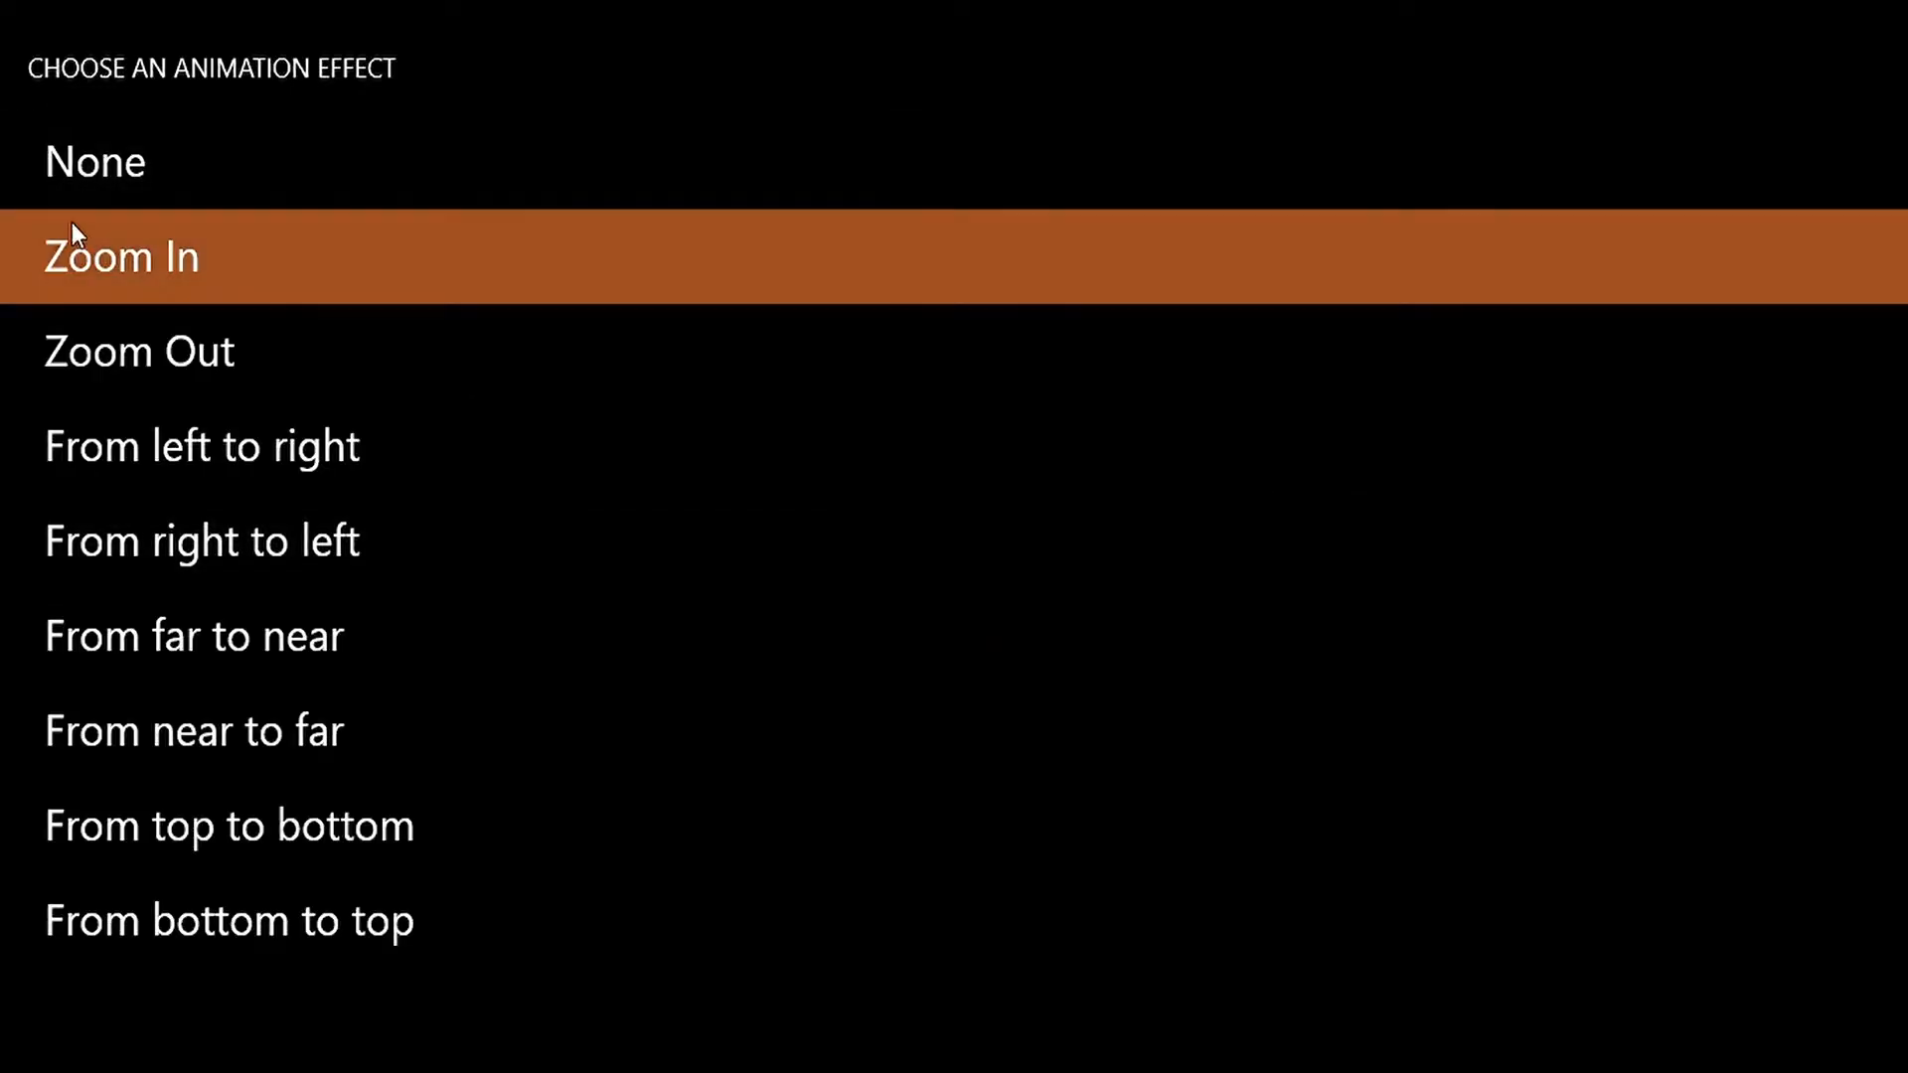
pyautogui.moveTo(115, 352)
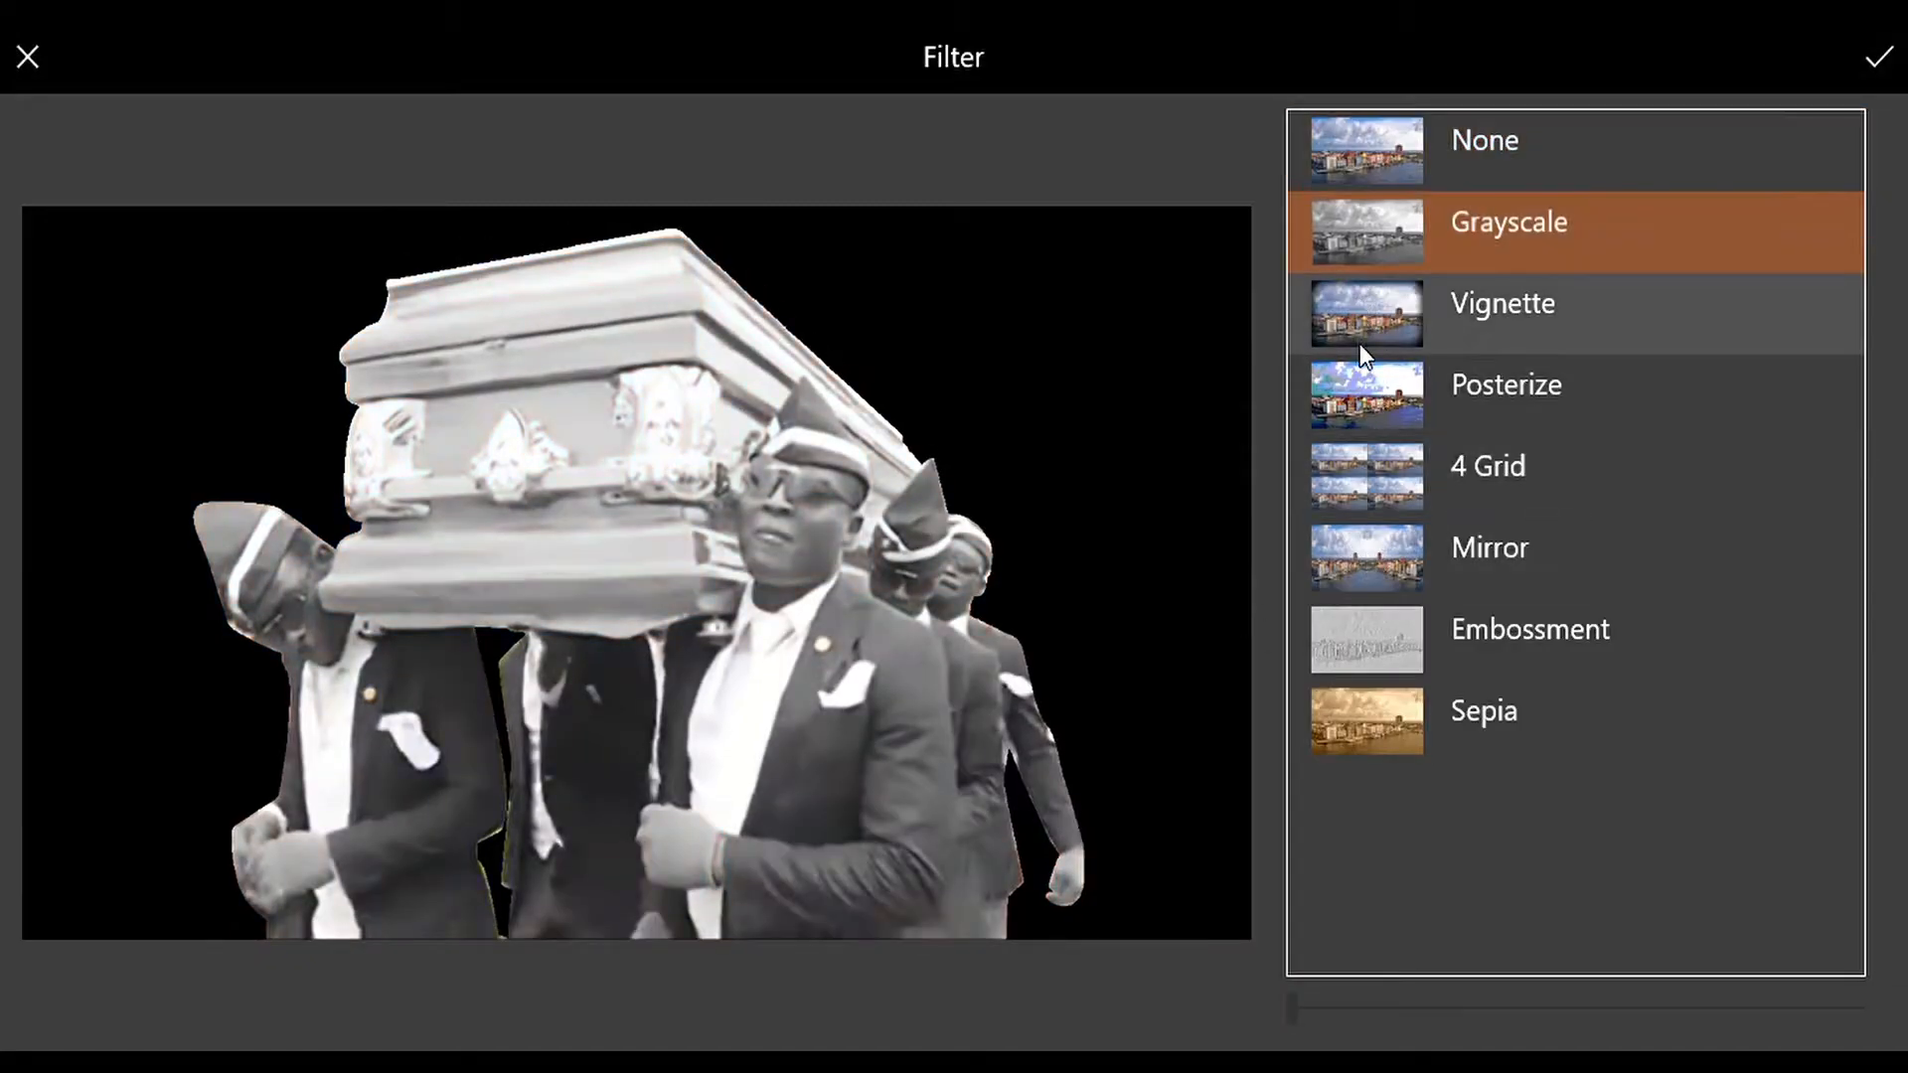
pyautogui.click(1505, 384)
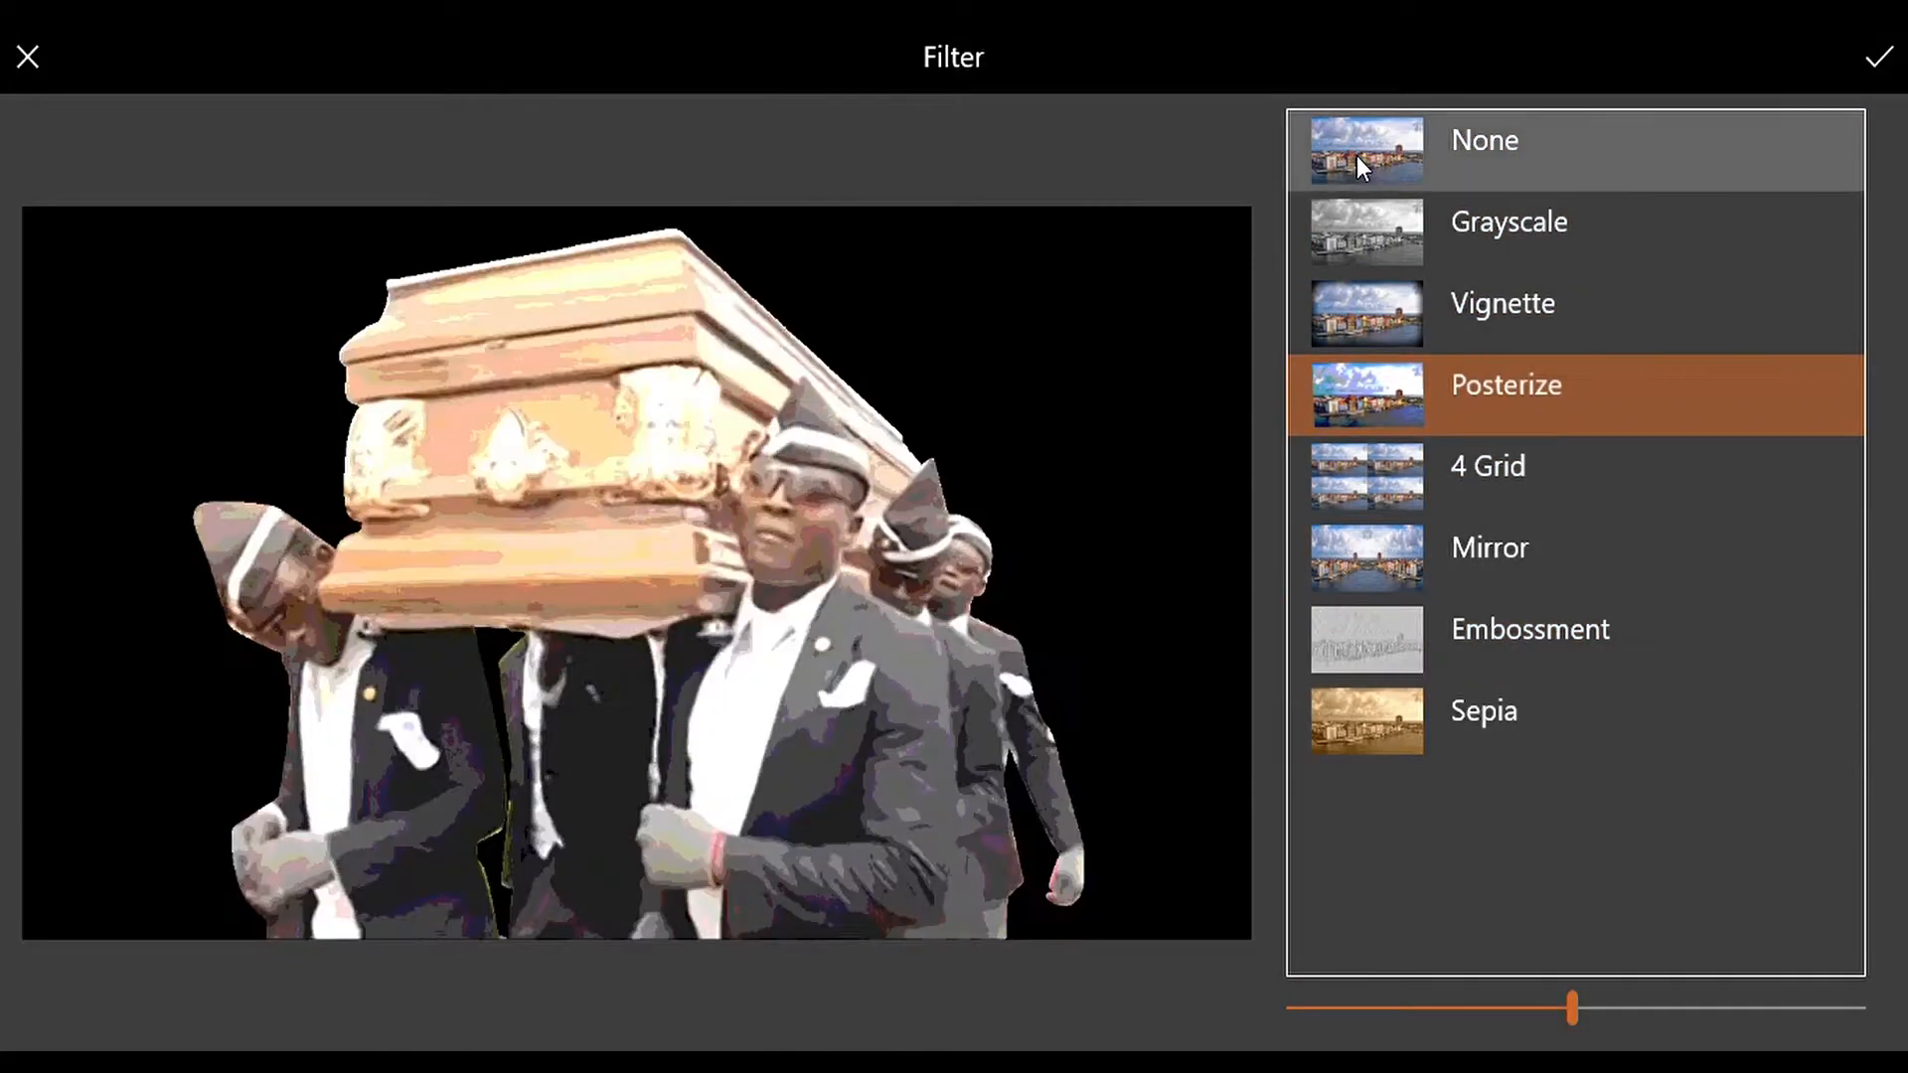
pyautogui.click(1484, 140)
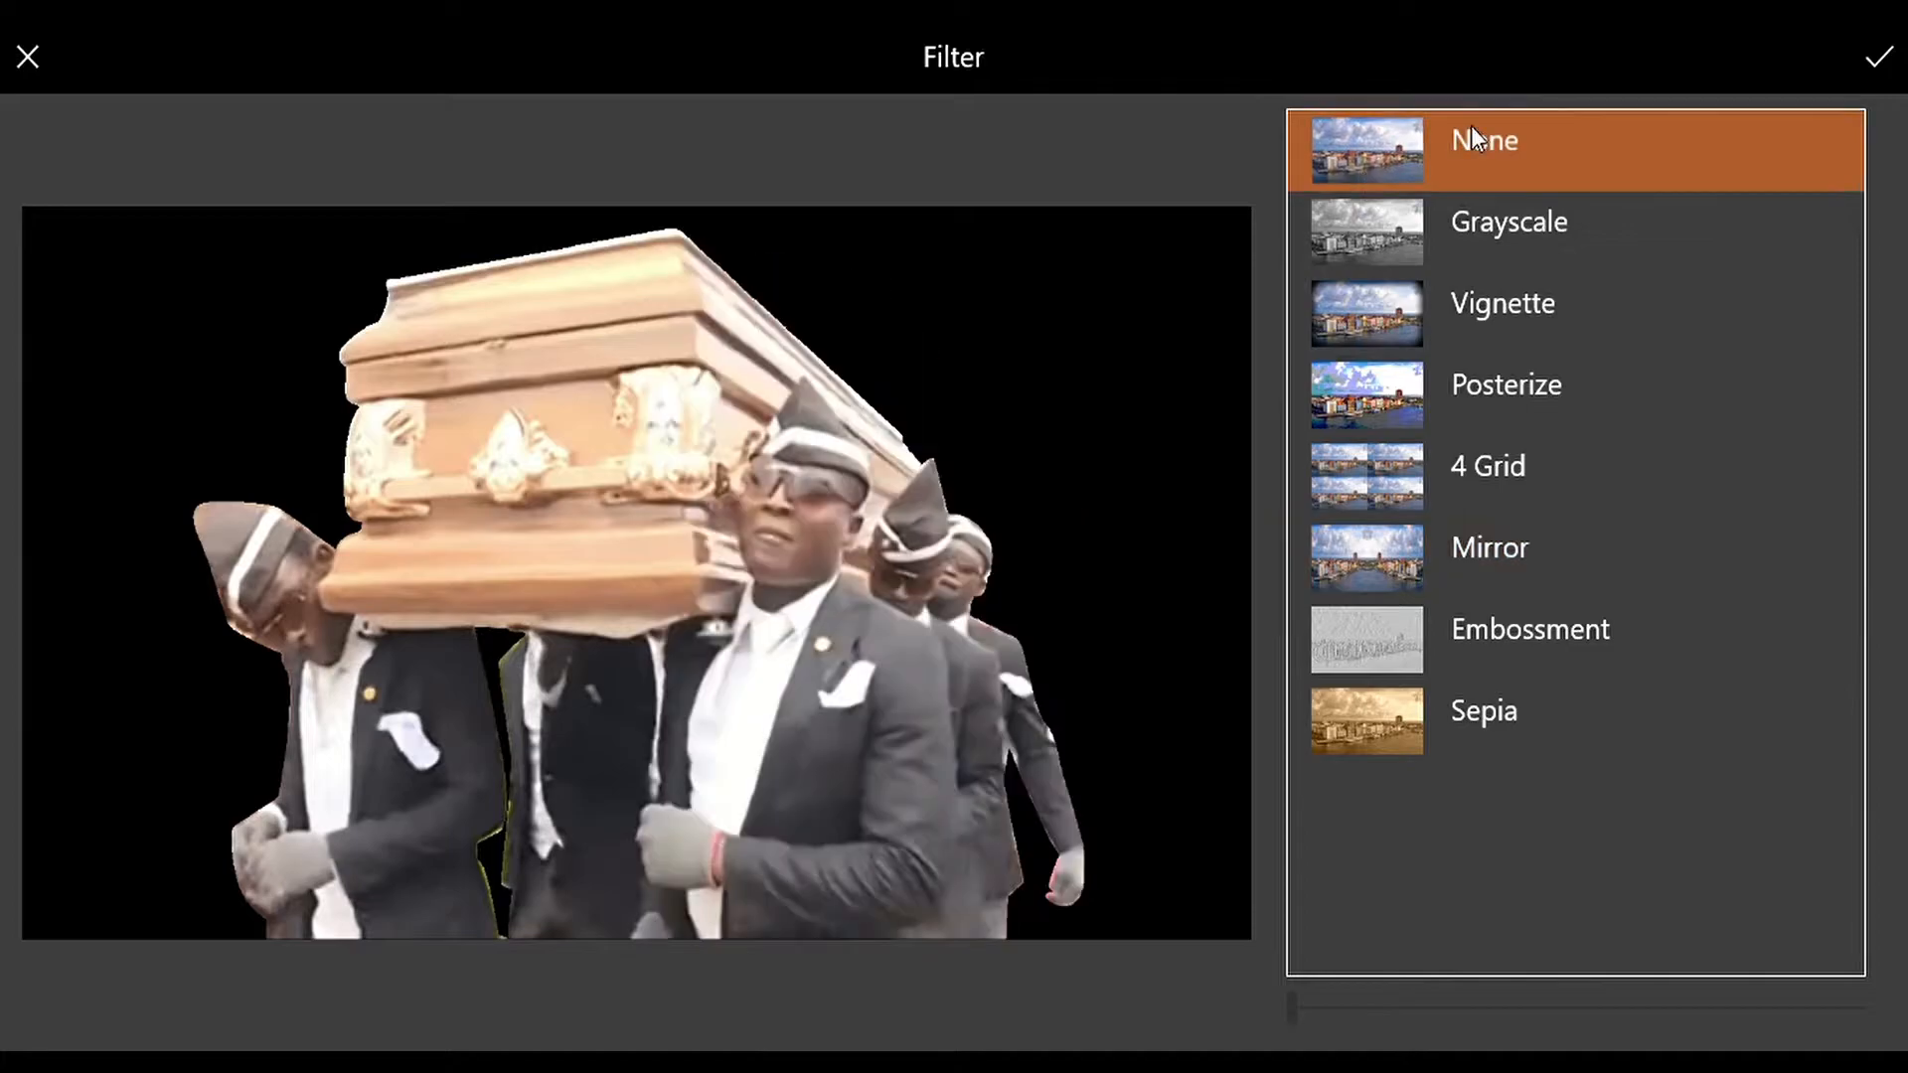
pyautogui.click(1481, 141)
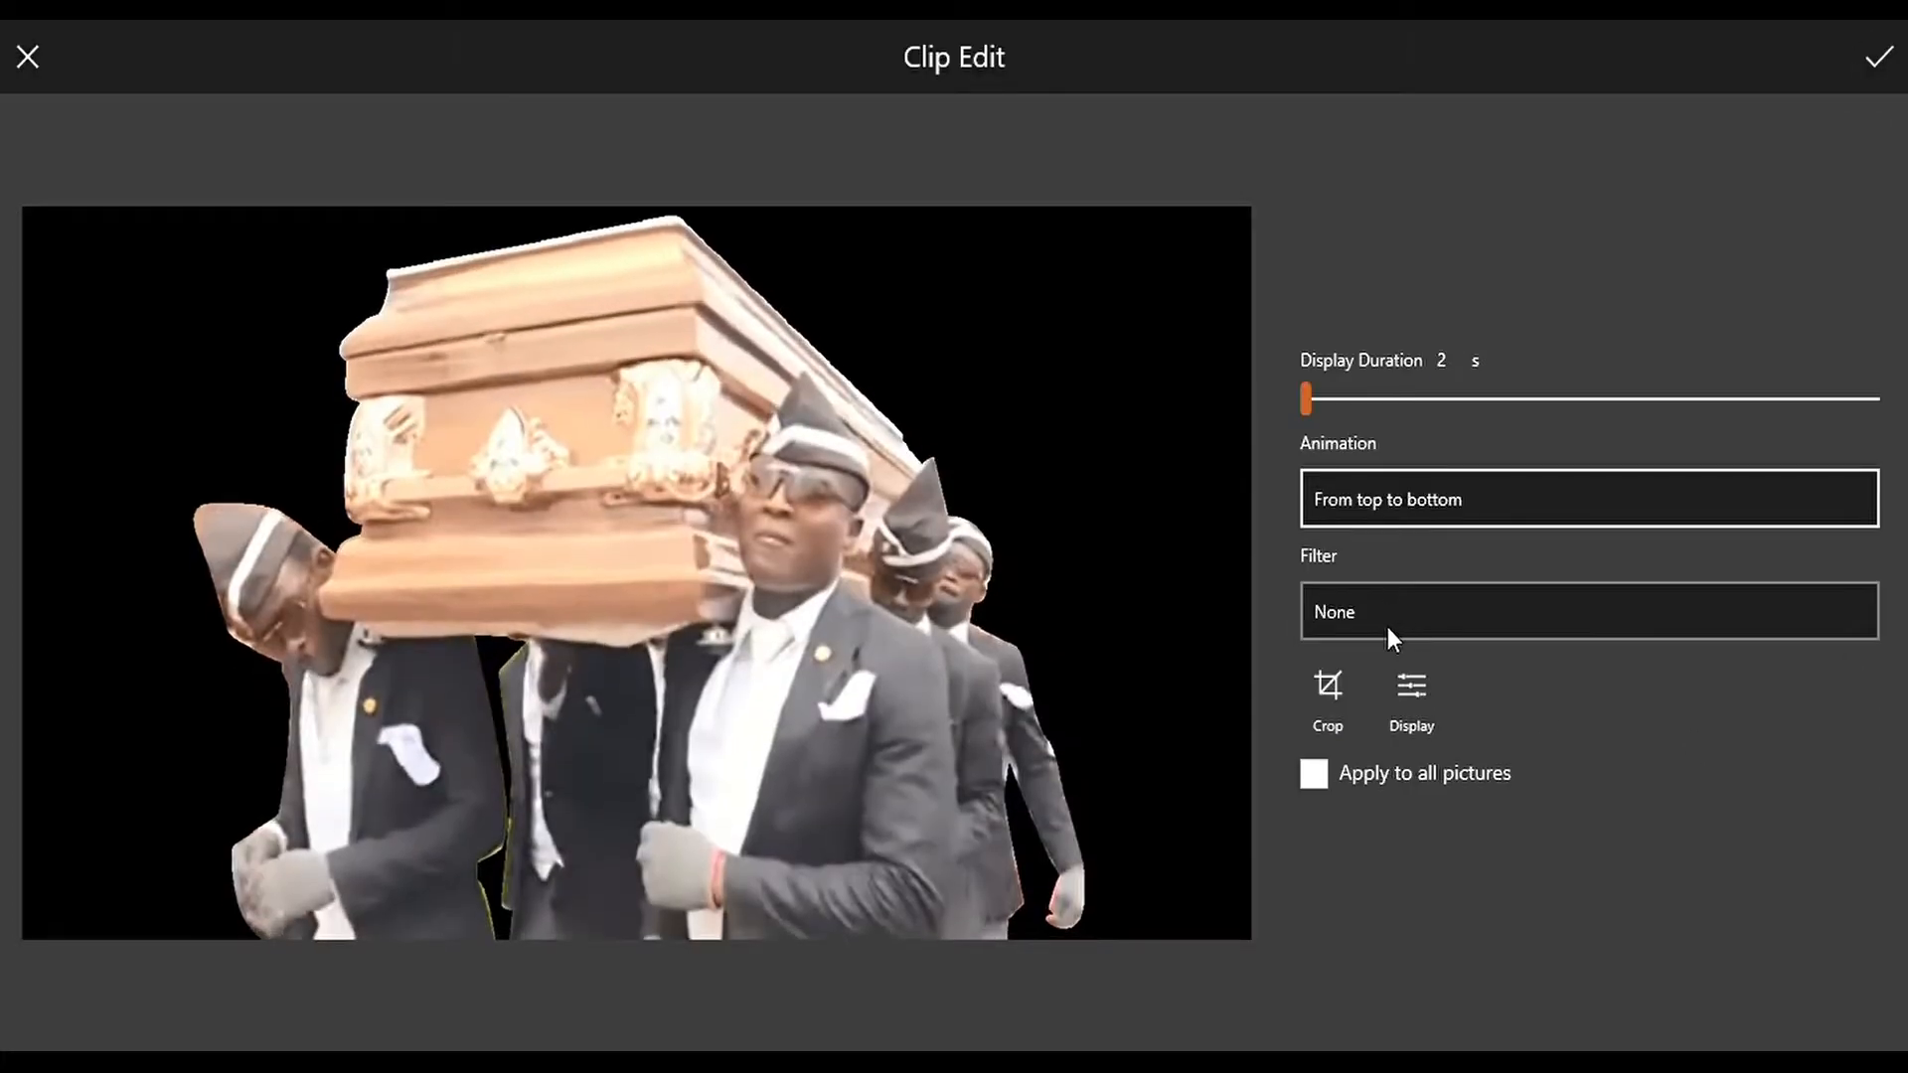
# Crop, flip, shrink and reposition the coffin-bearers picture, applying it to all pictures
pyautogui.click(1327, 693)
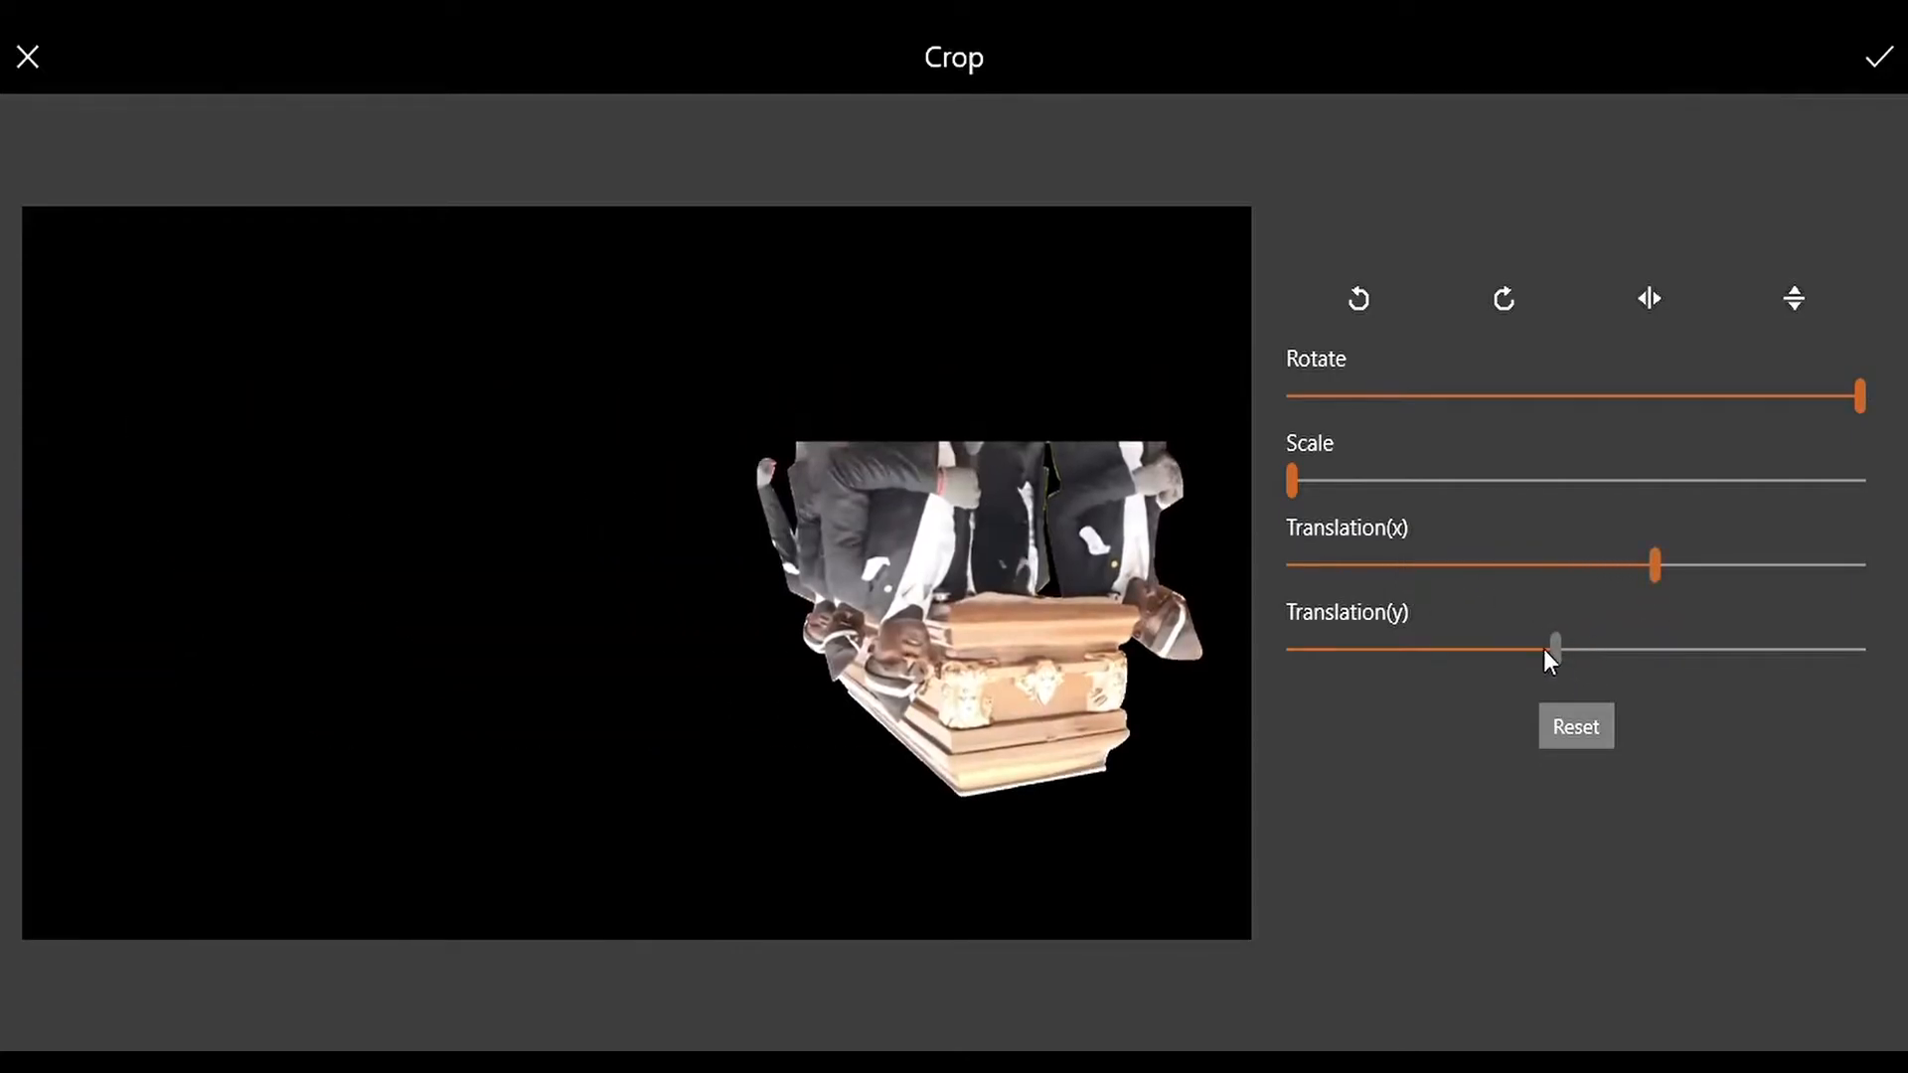
pyautogui.click(1877, 57)
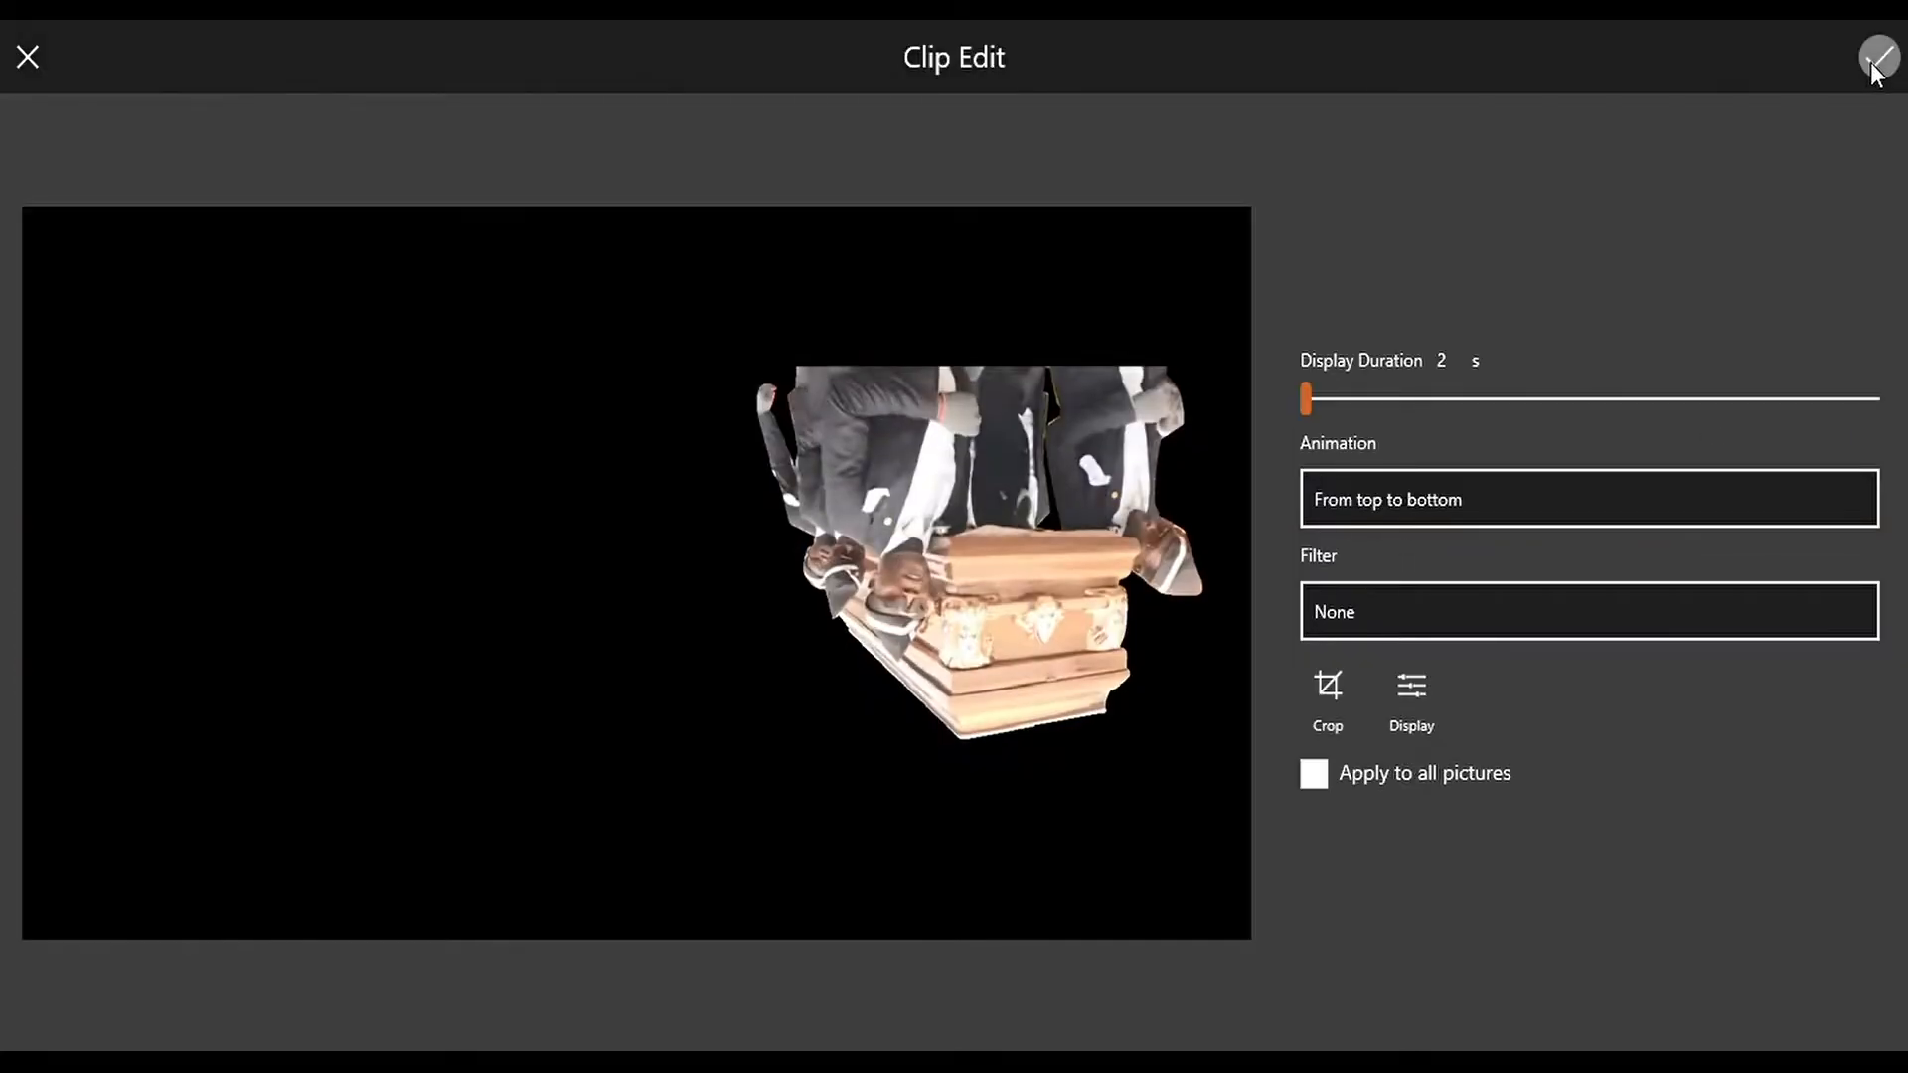
pyautogui.moveTo(1280, 829)
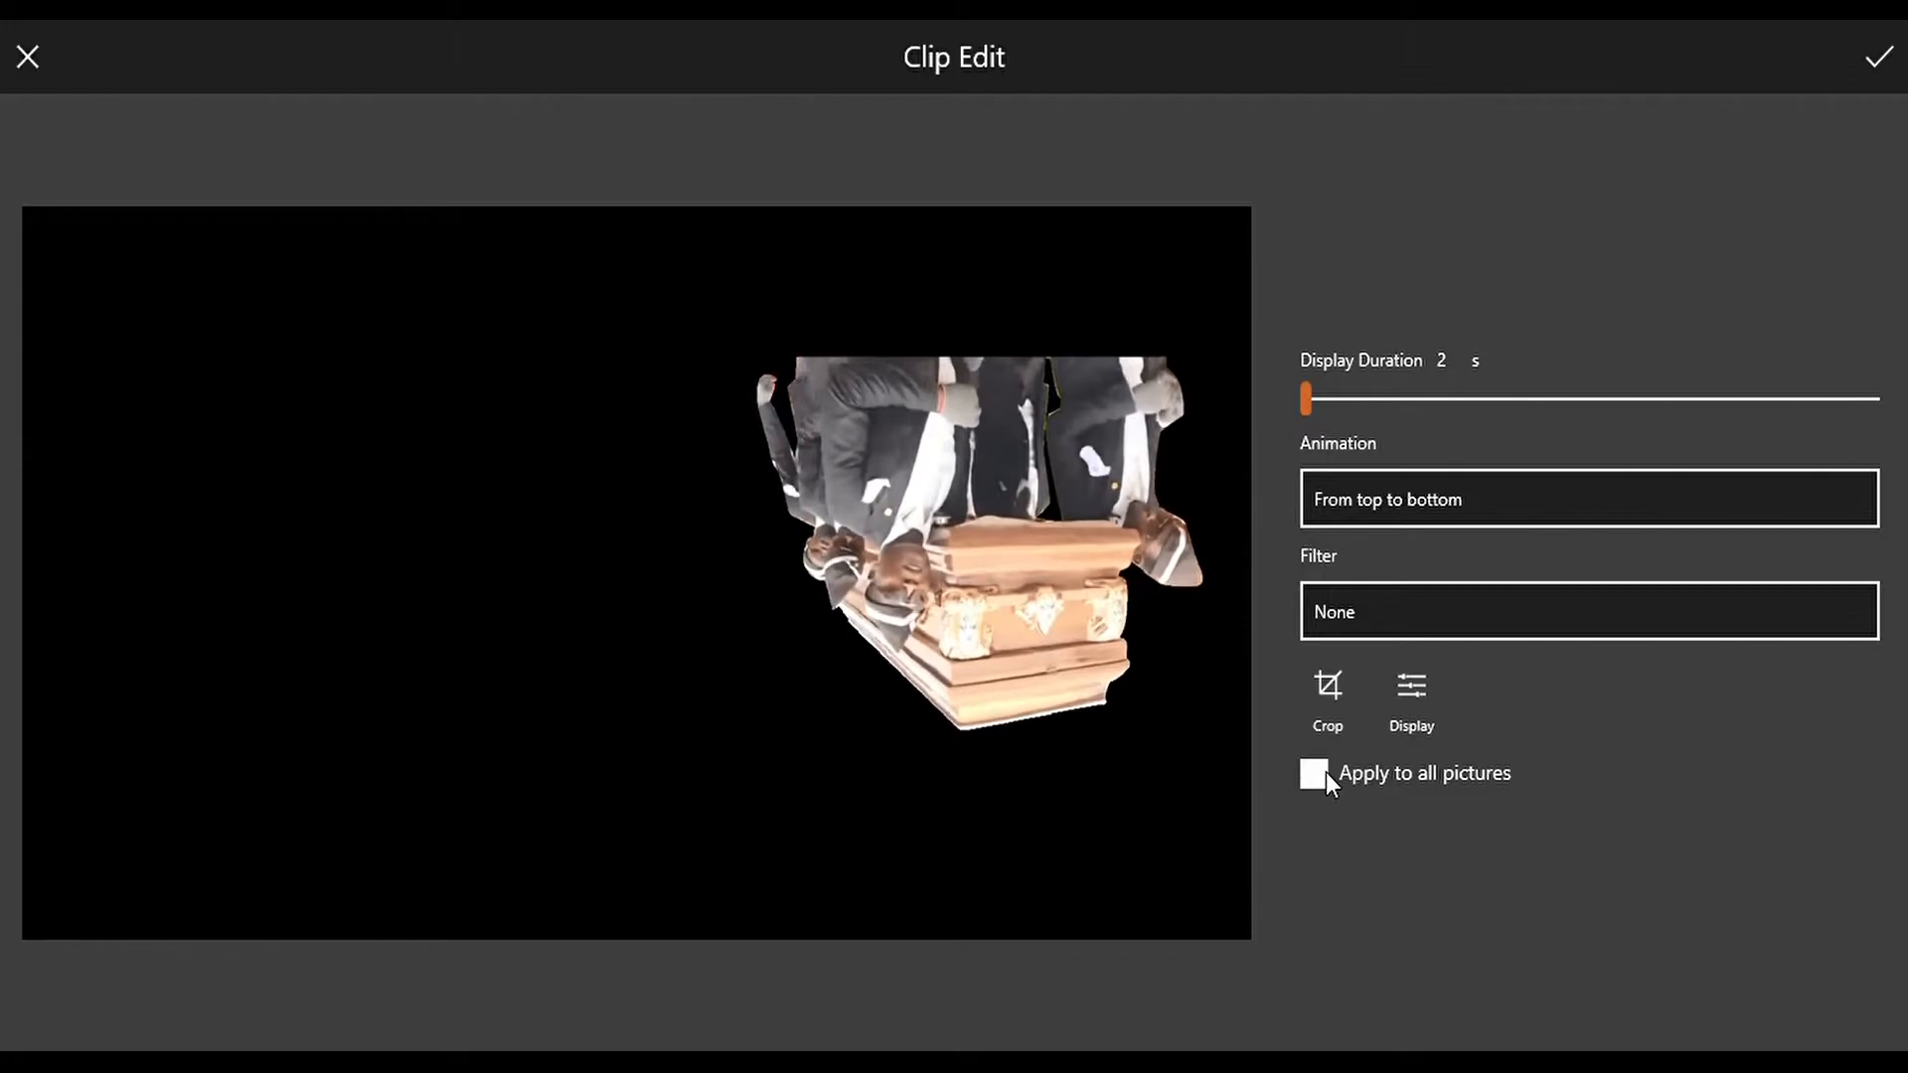
pyautogui.click(1314, 774)
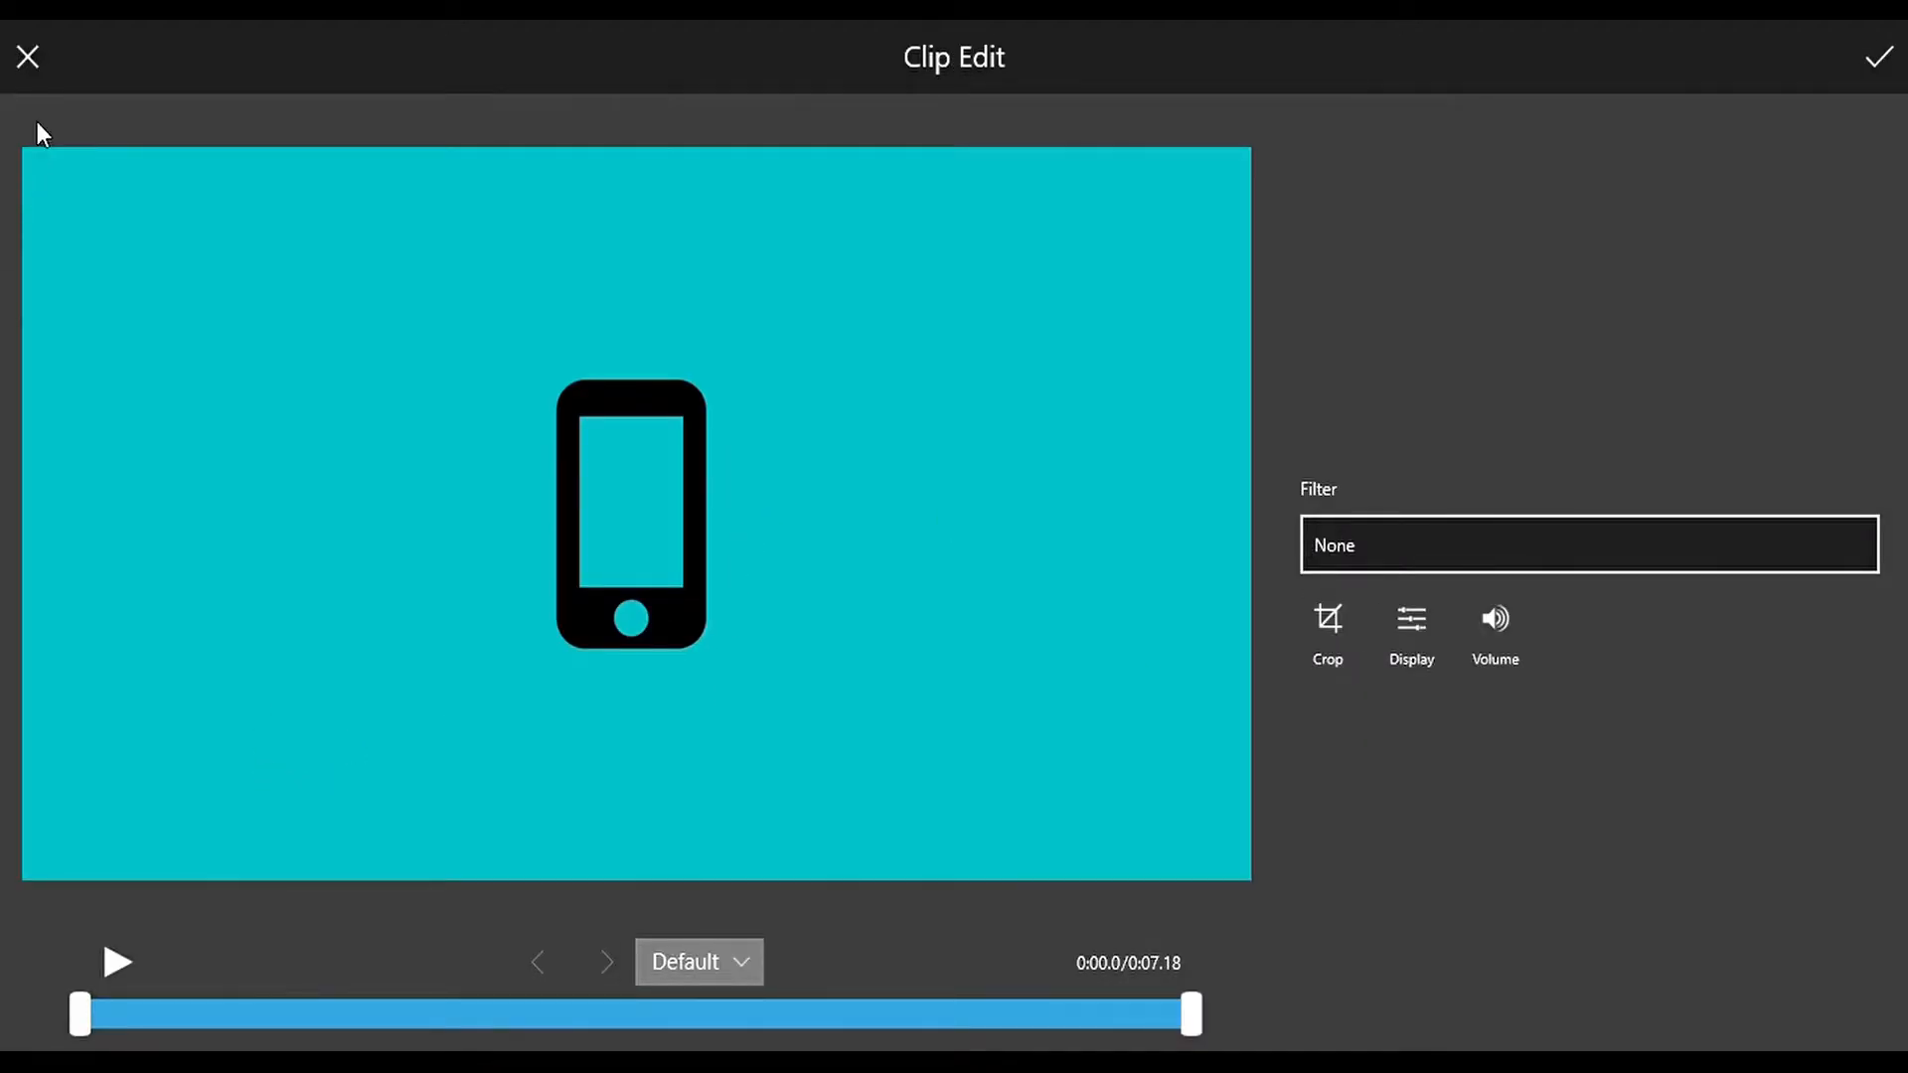
# Open the phone clip, preview the Sepia filter, then discard it
pyautogui.click(27, 55)
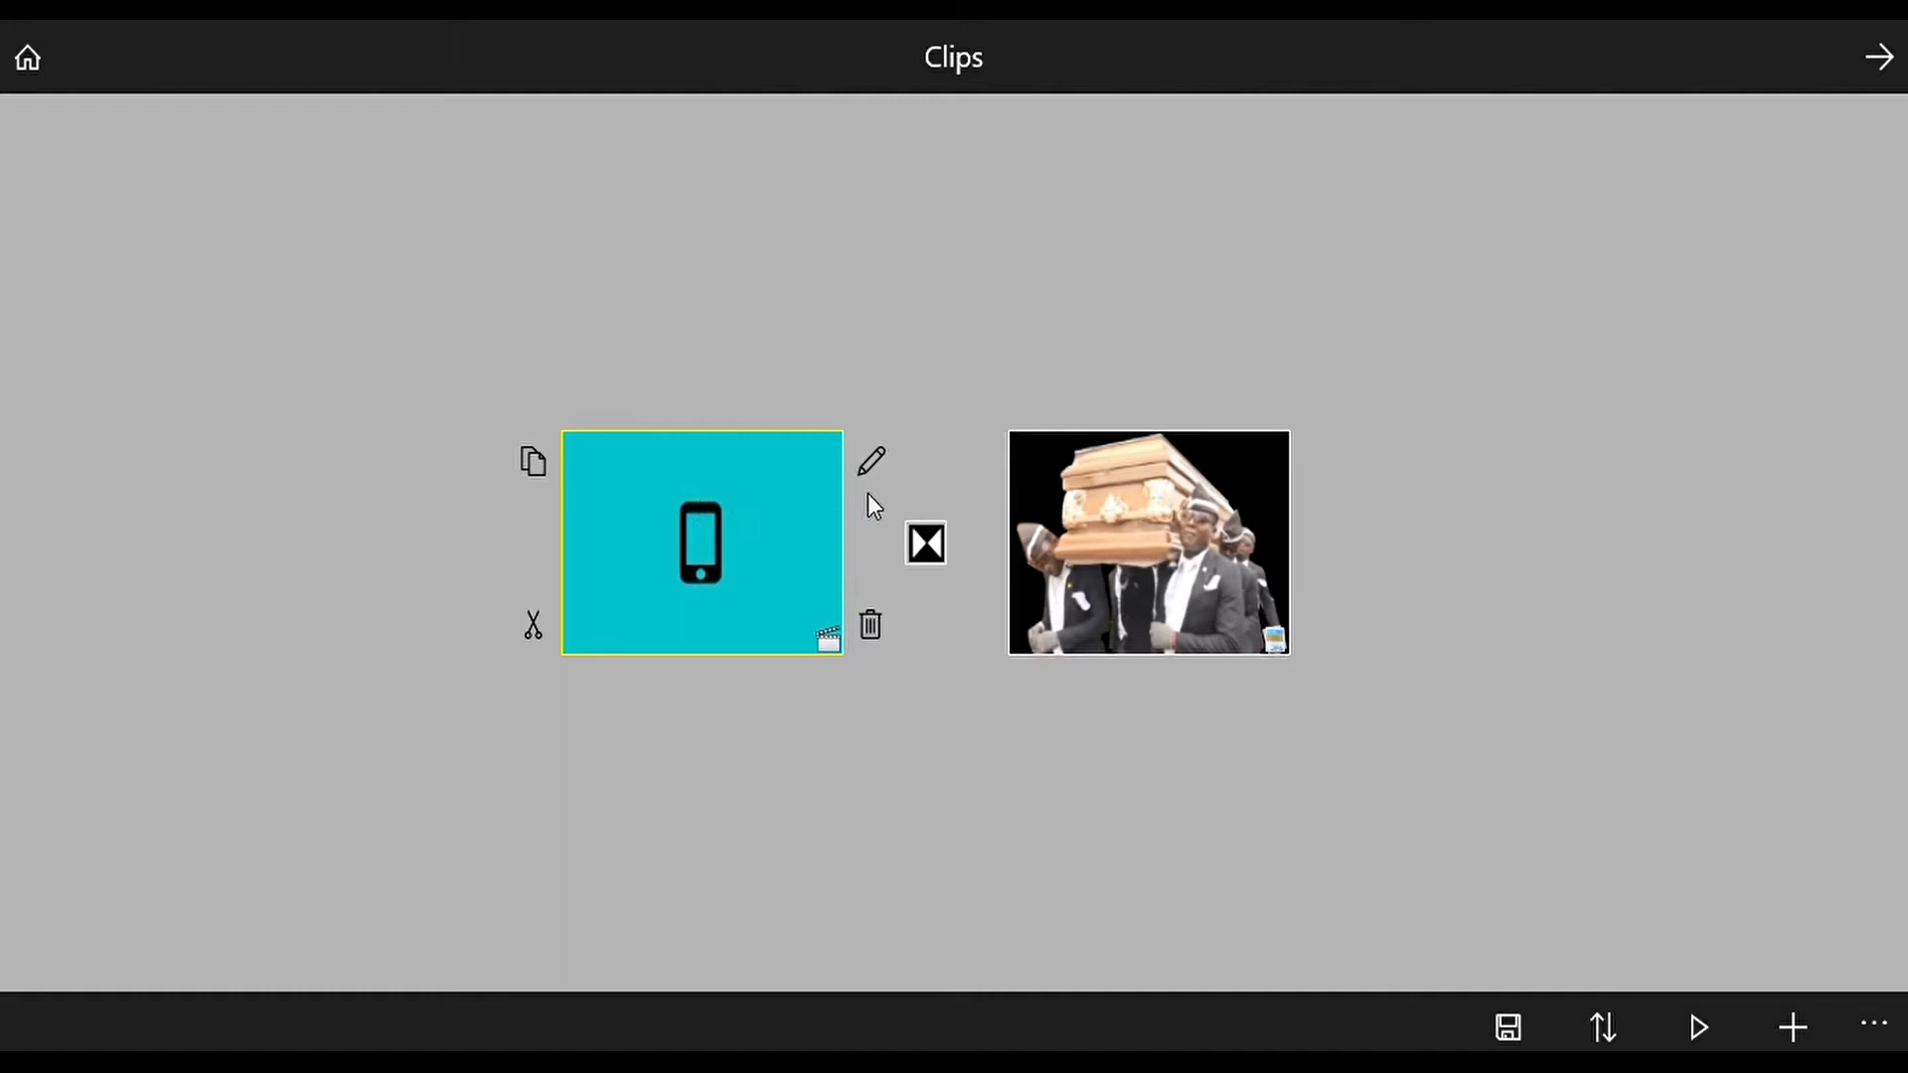
pyautogui.moveTo(336, 382)
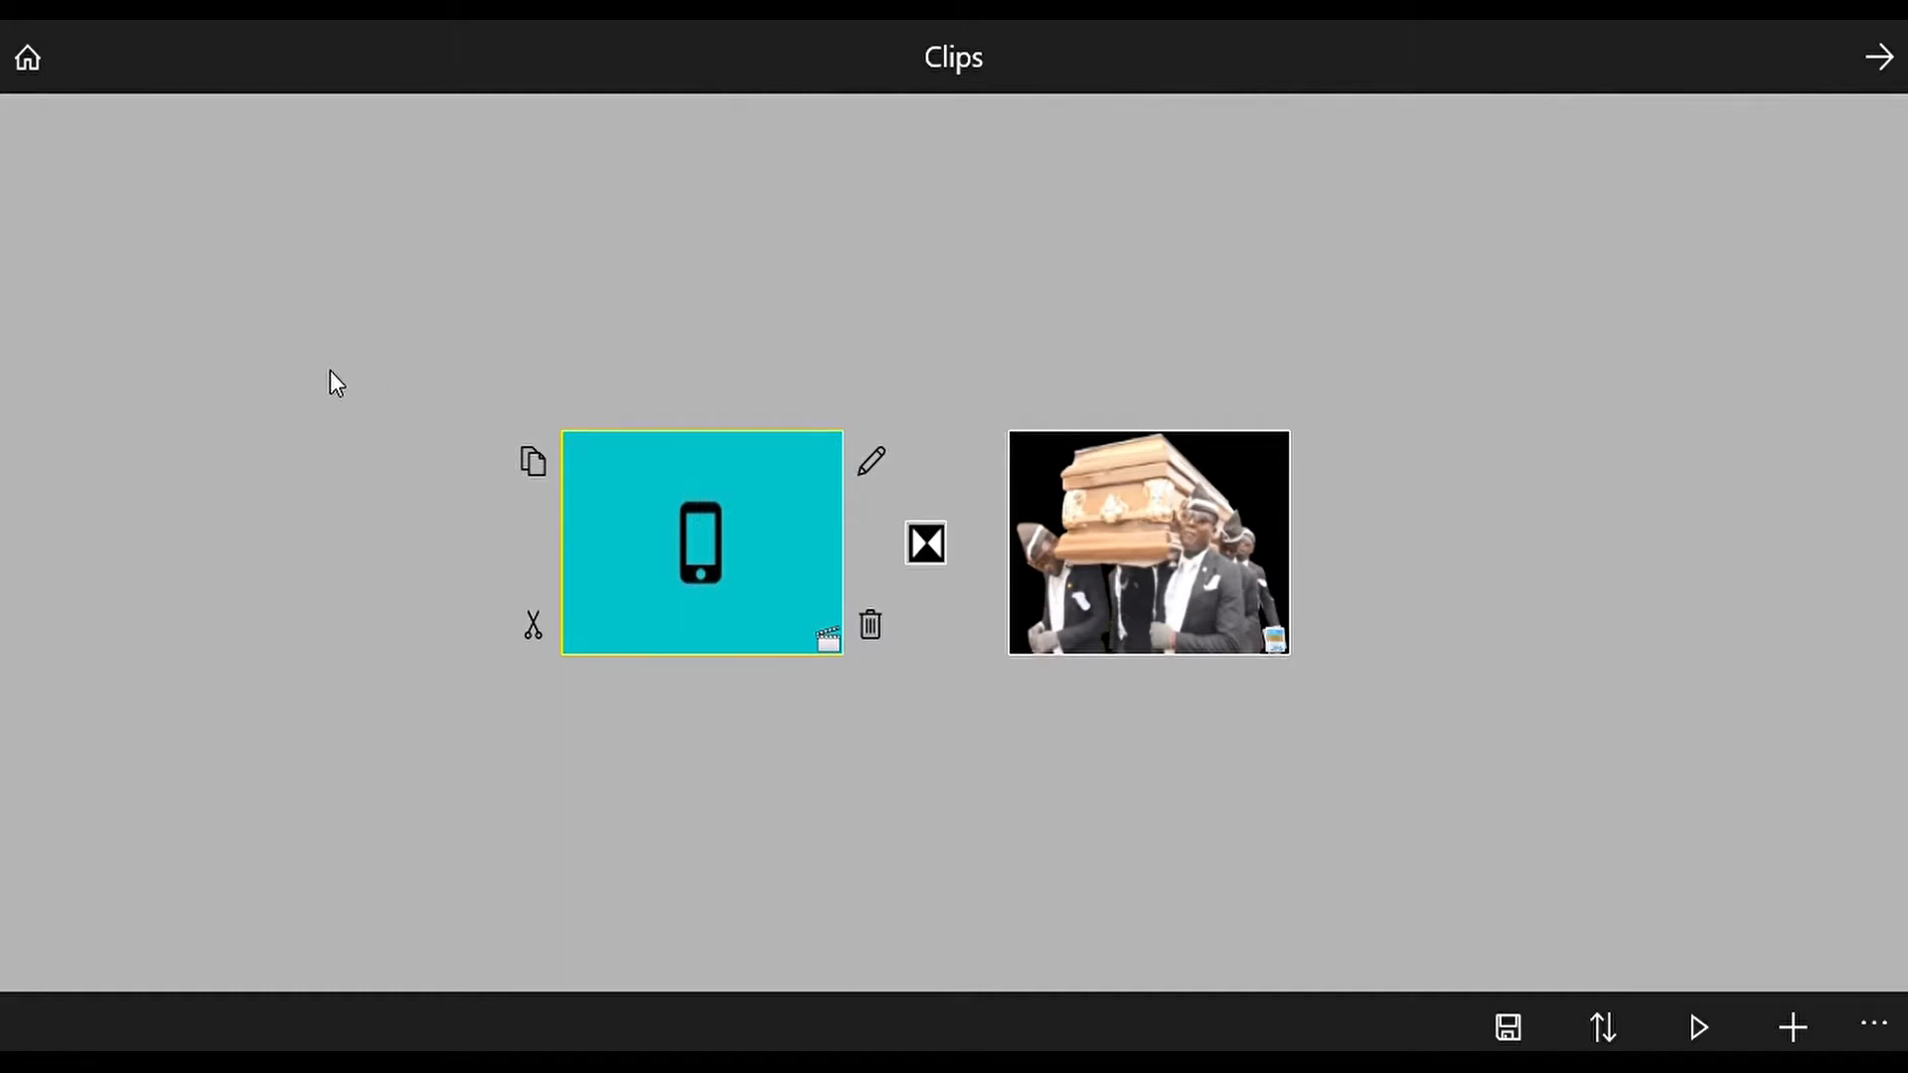
pyautogui.moveTo(526, 514)
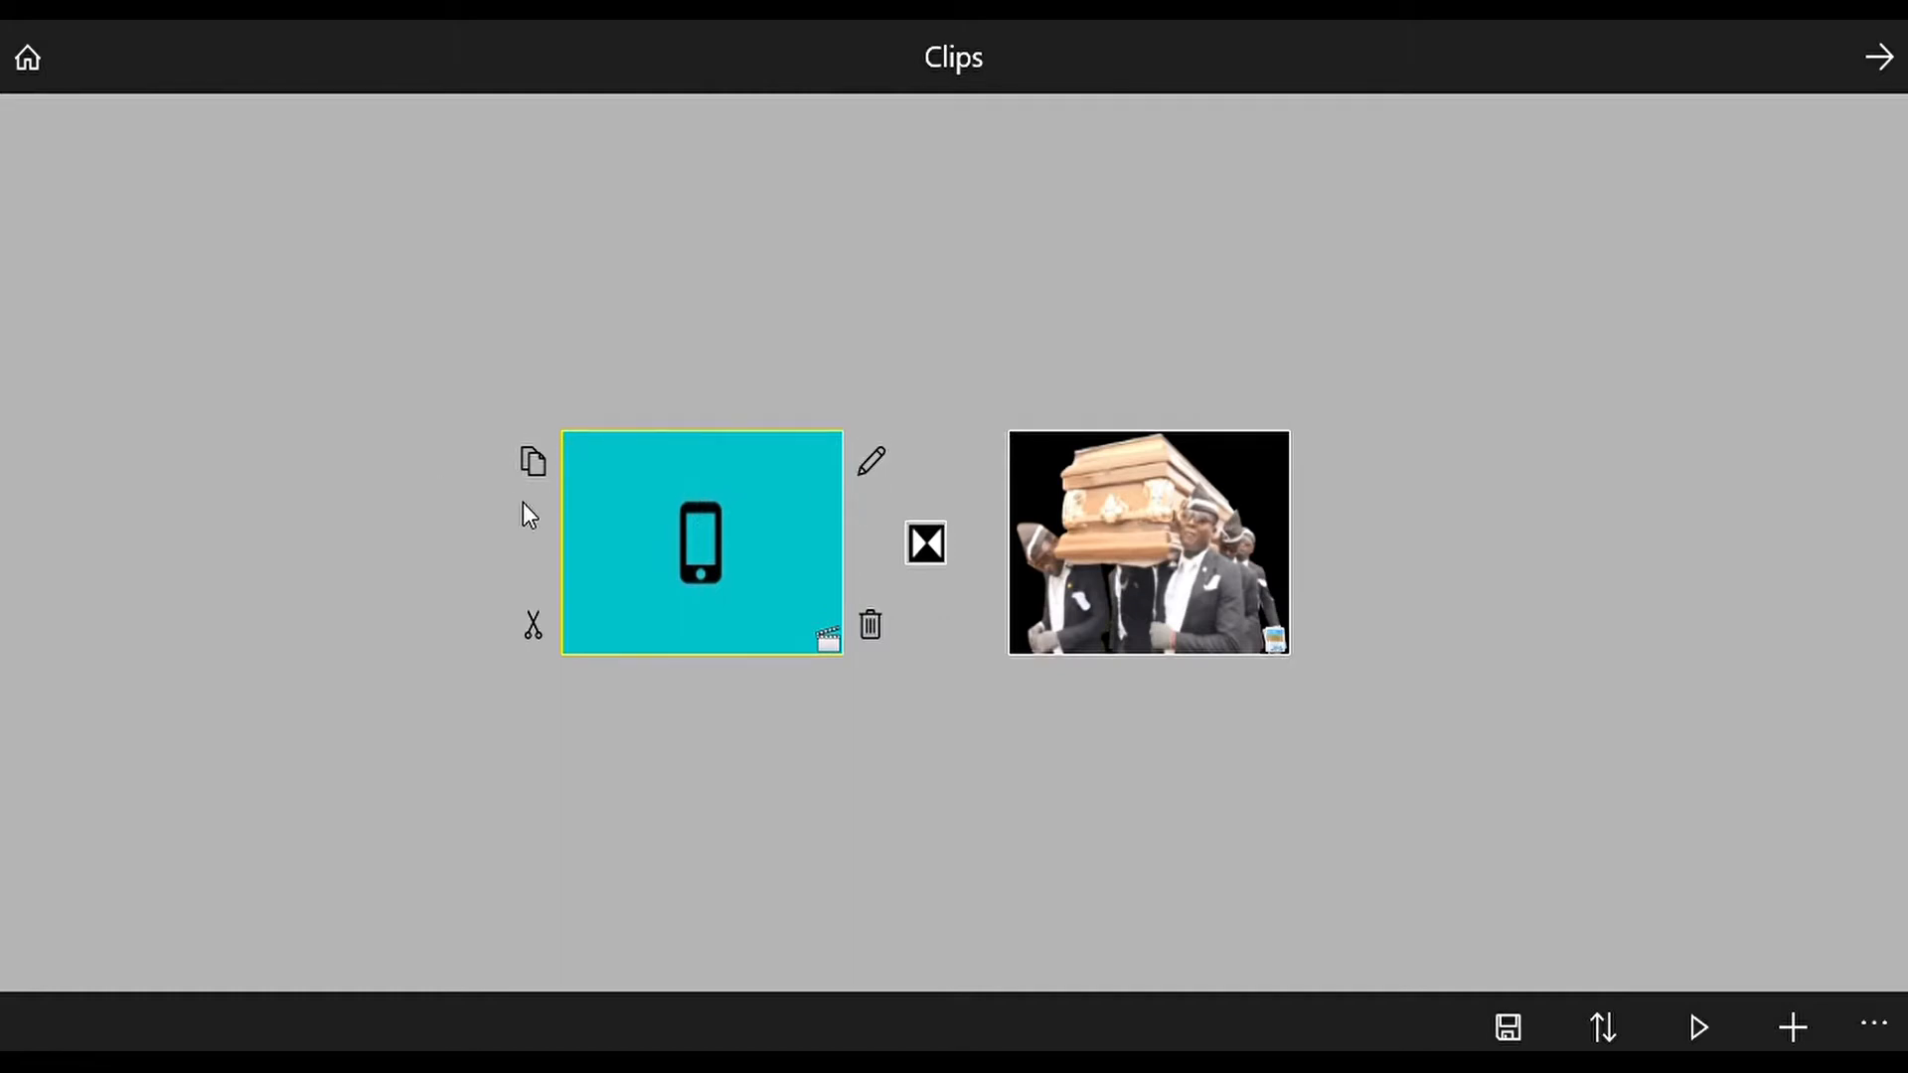
pyautogui.moveTo(541, 575)
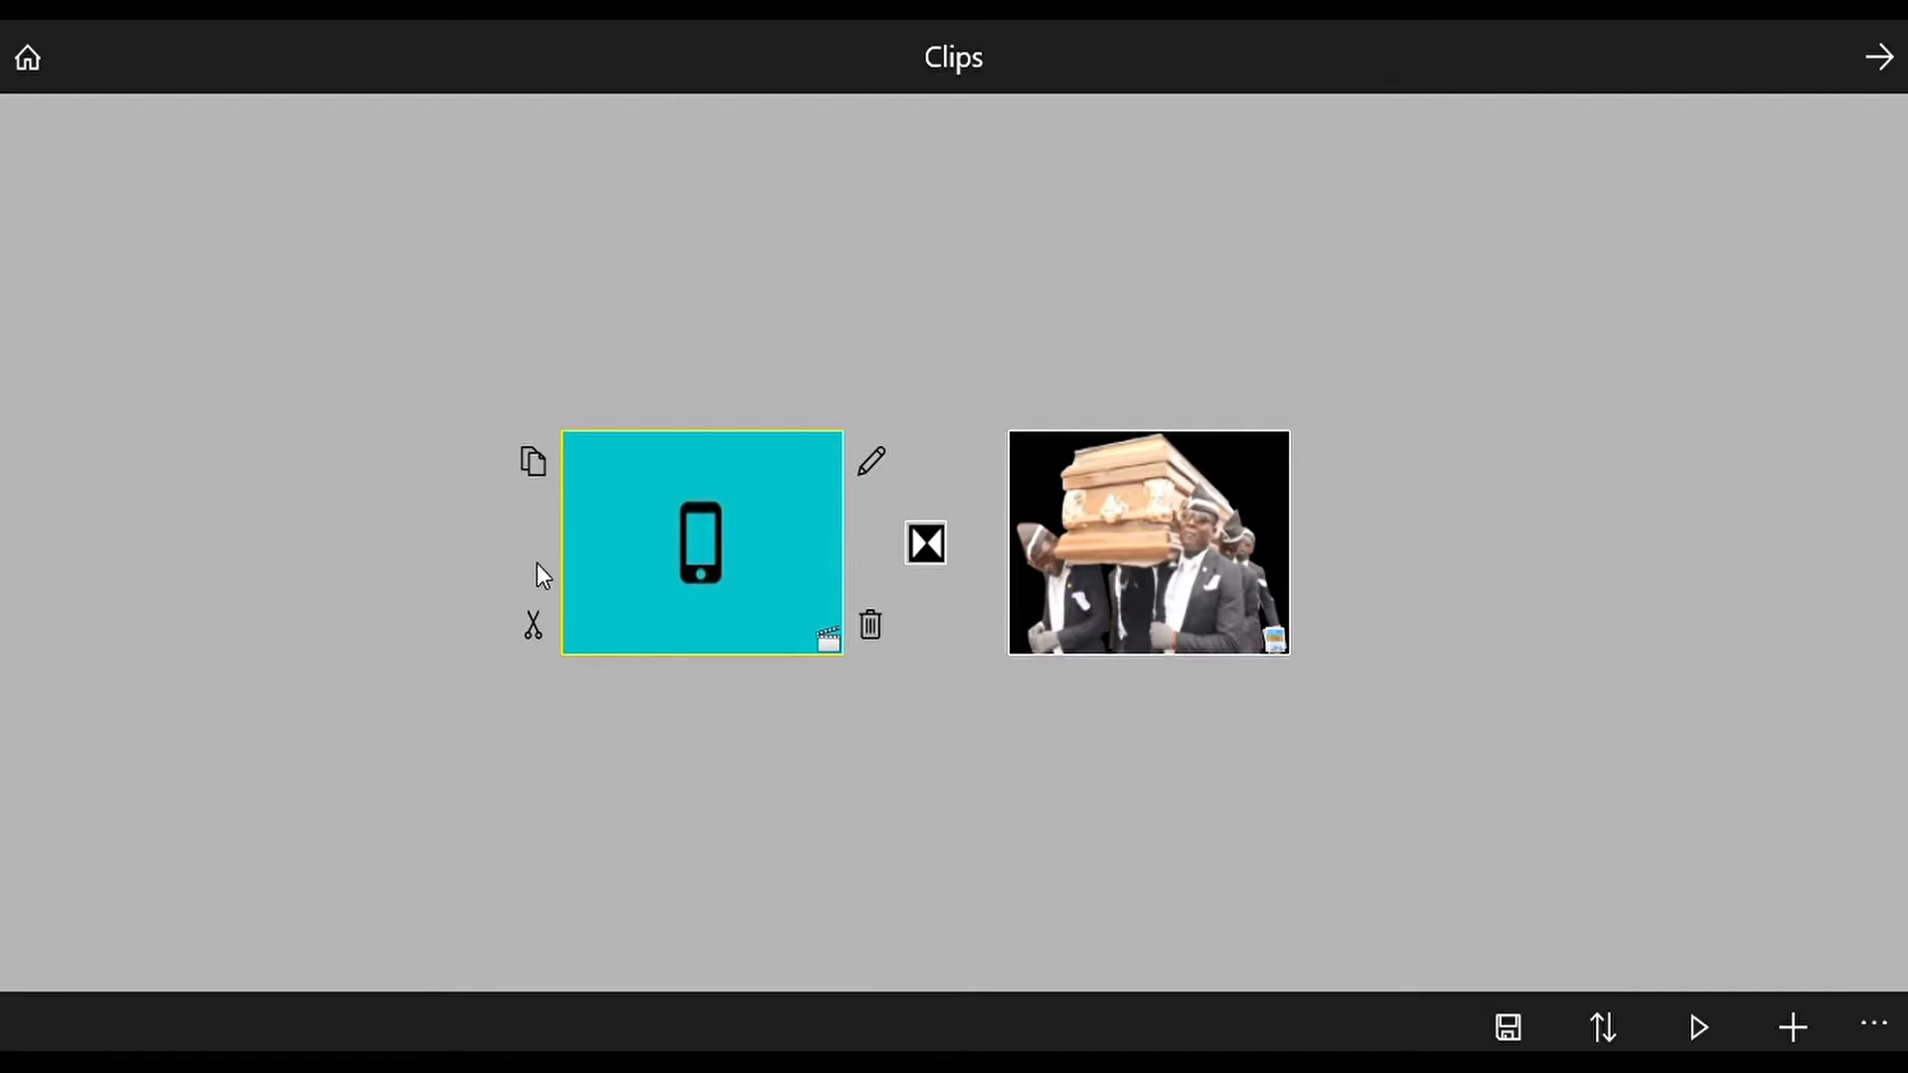
pyautogui.moveTo(879, 597)
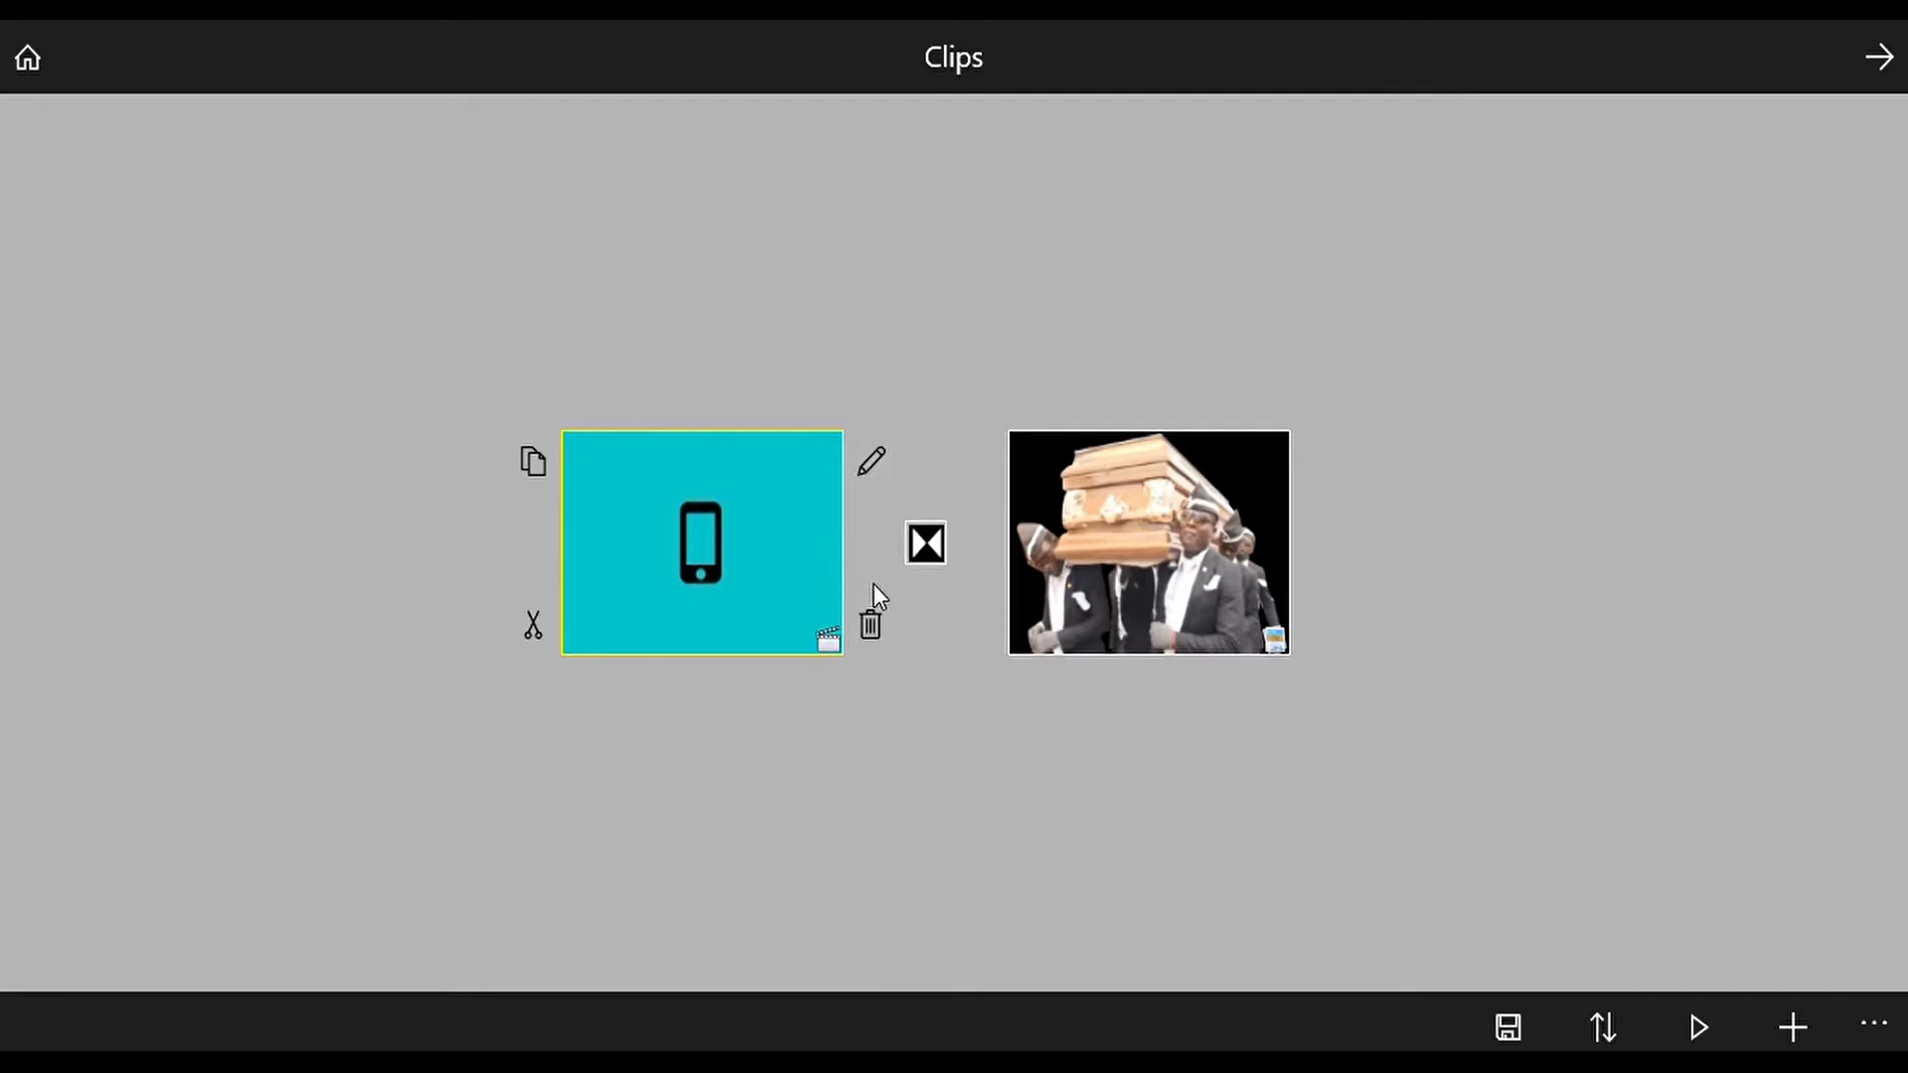
pyautogui.click(872, 461)
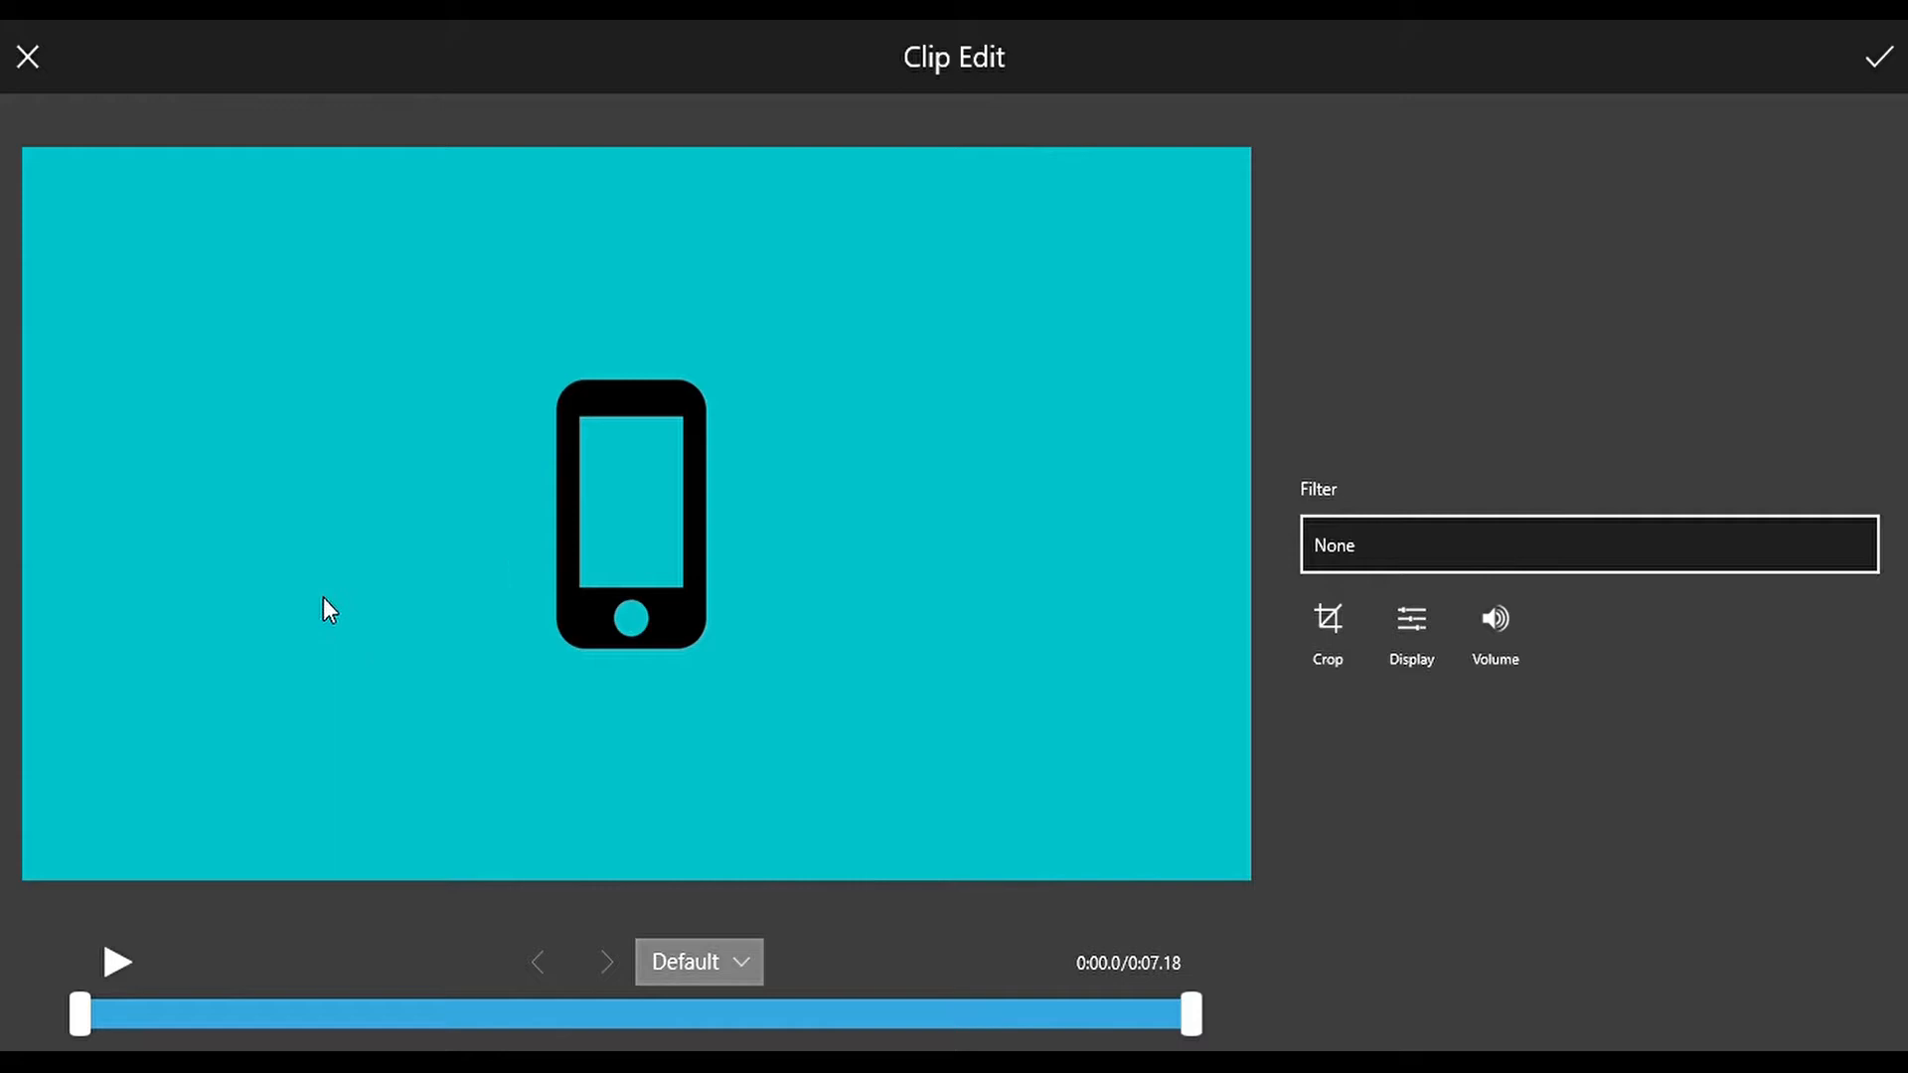
pyautogui.moveTo(520, 775)
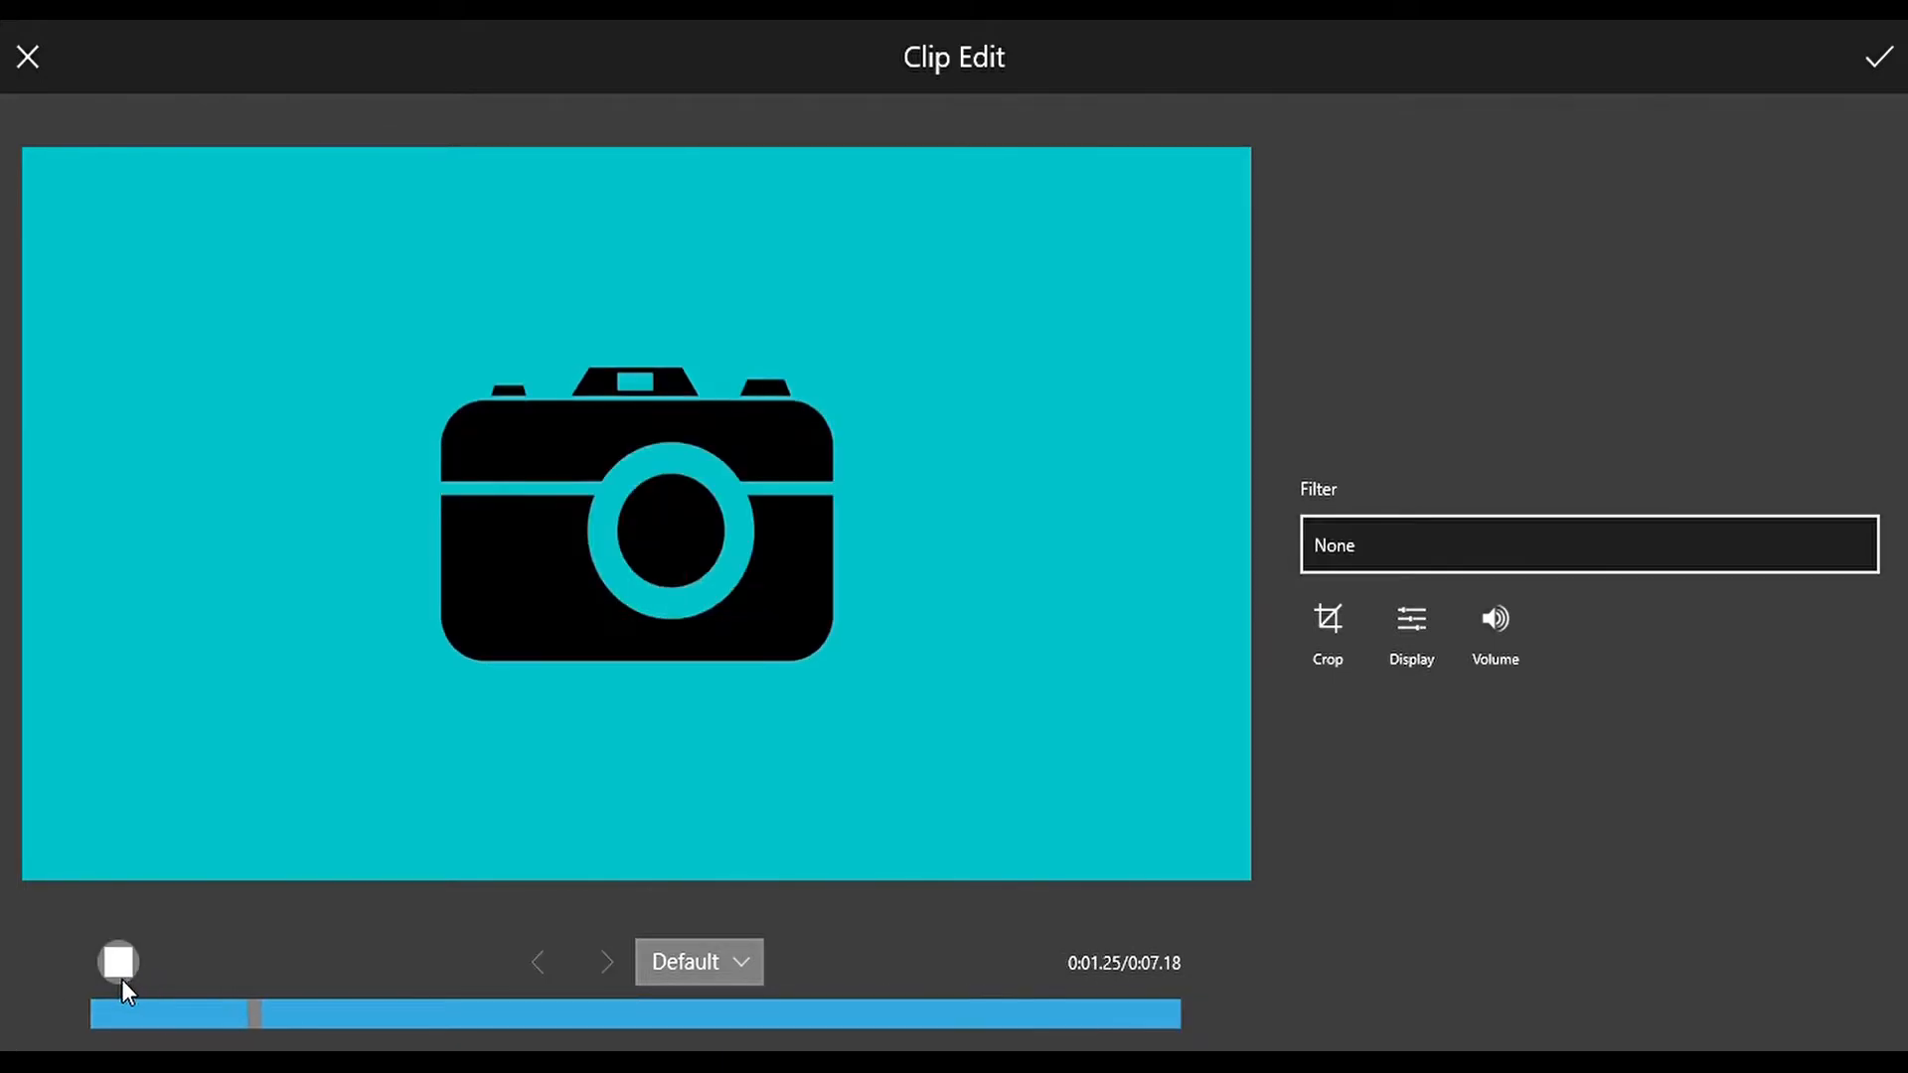
pyautogui.click(1588, 543)
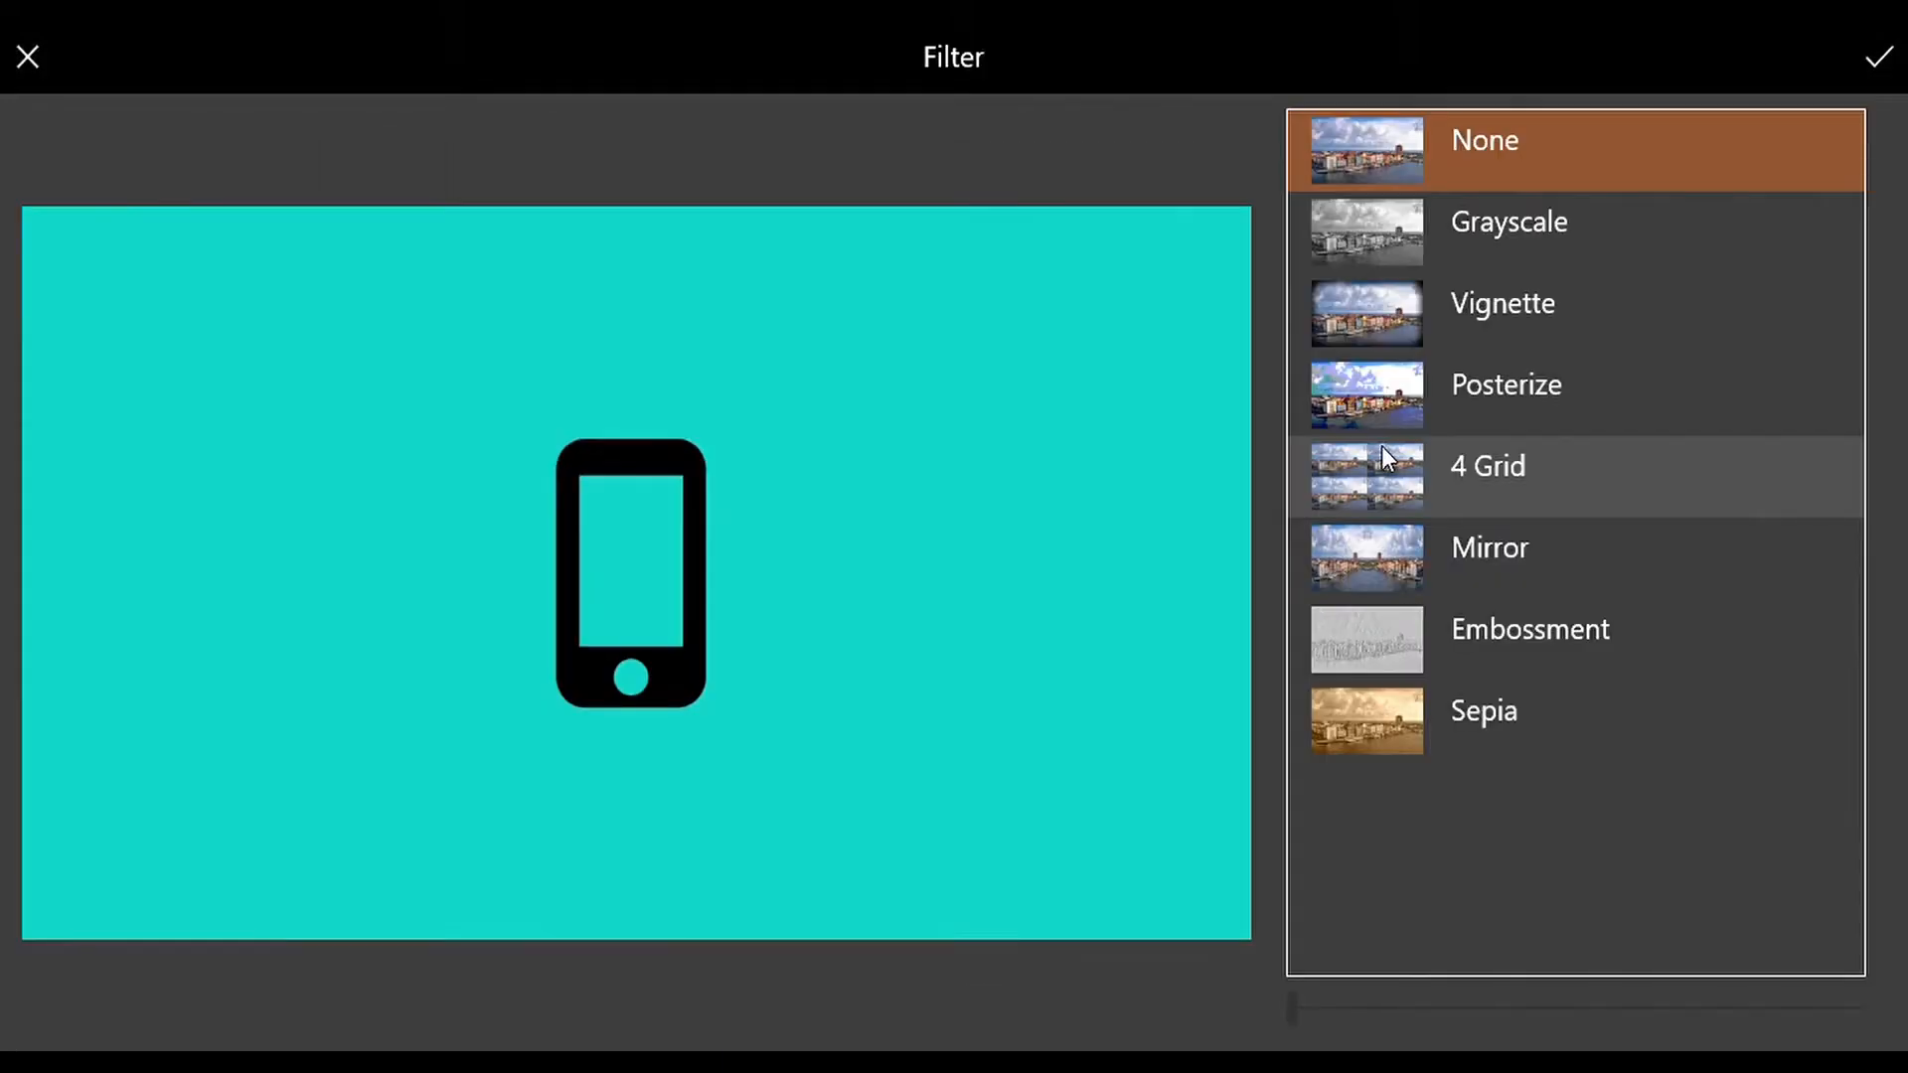
pyautogui.click(1482, 711)
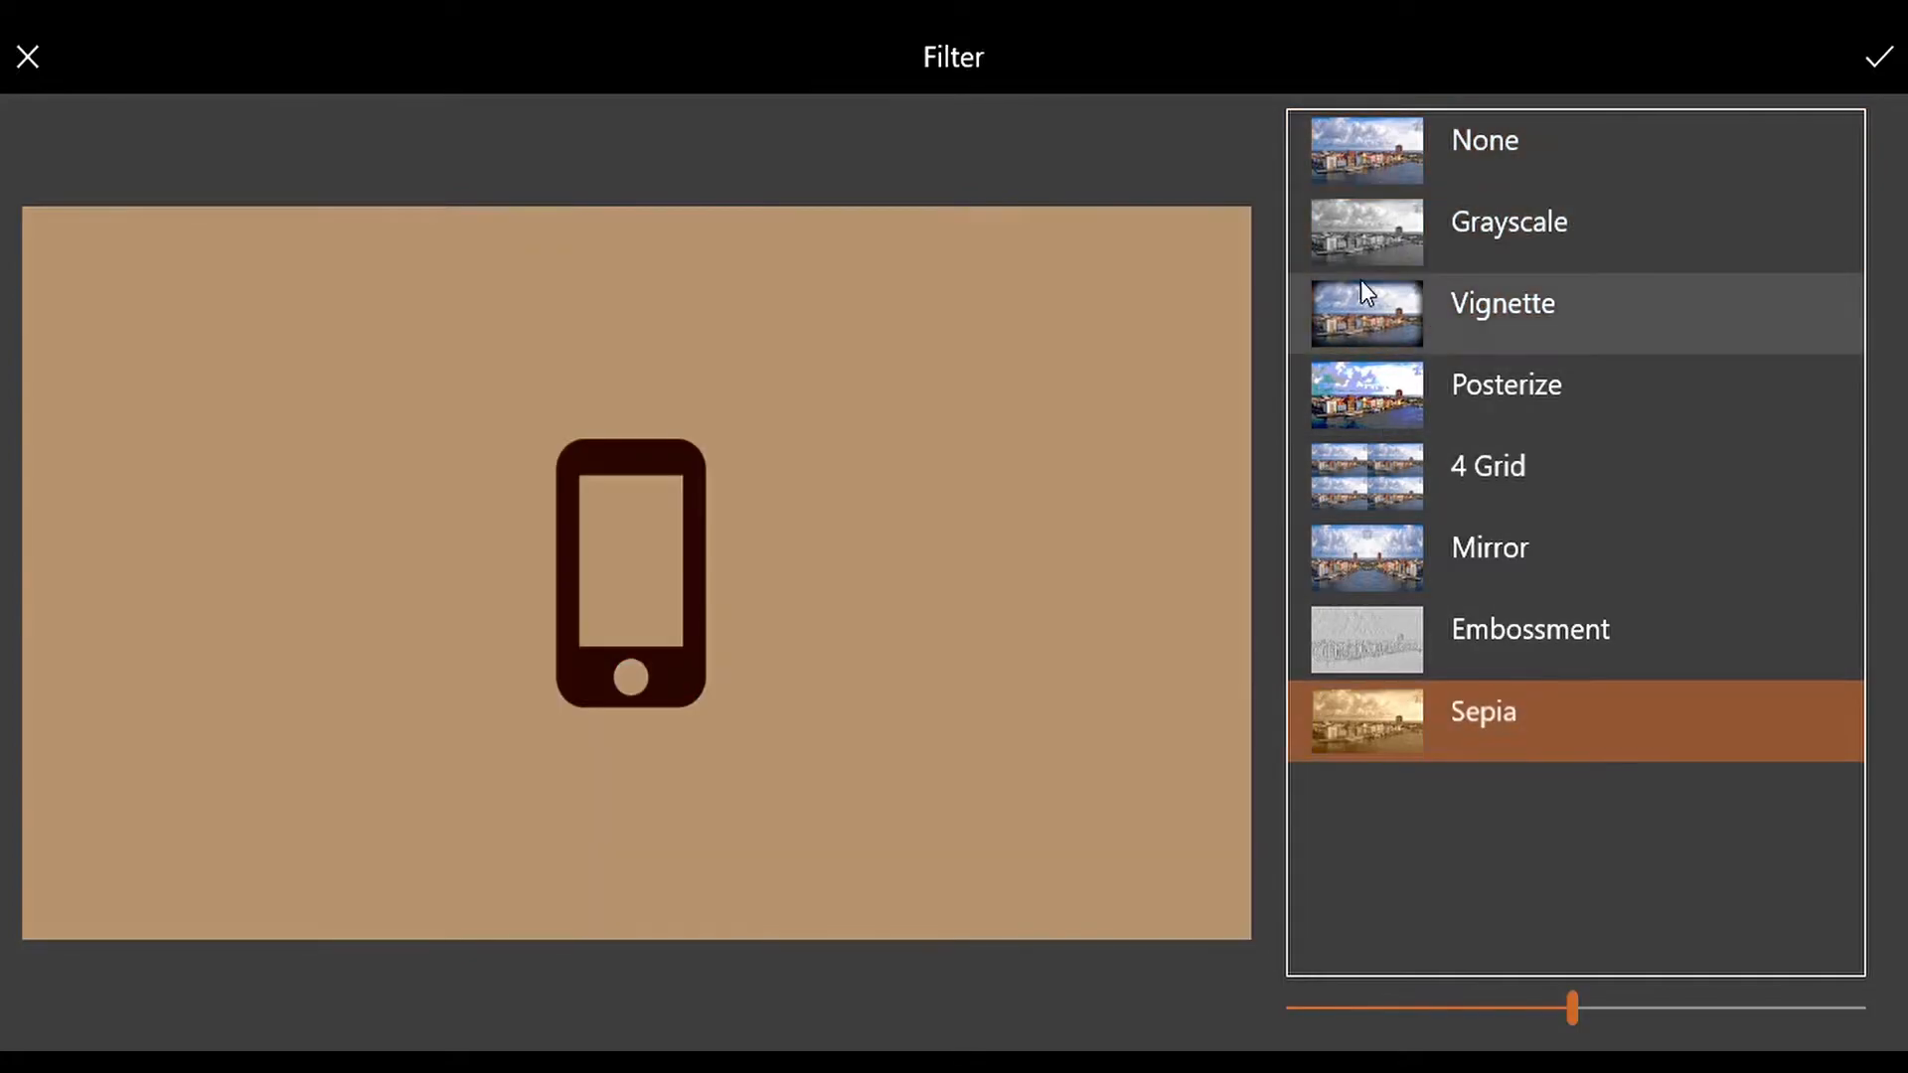
pyautogui.click(1877, 55)
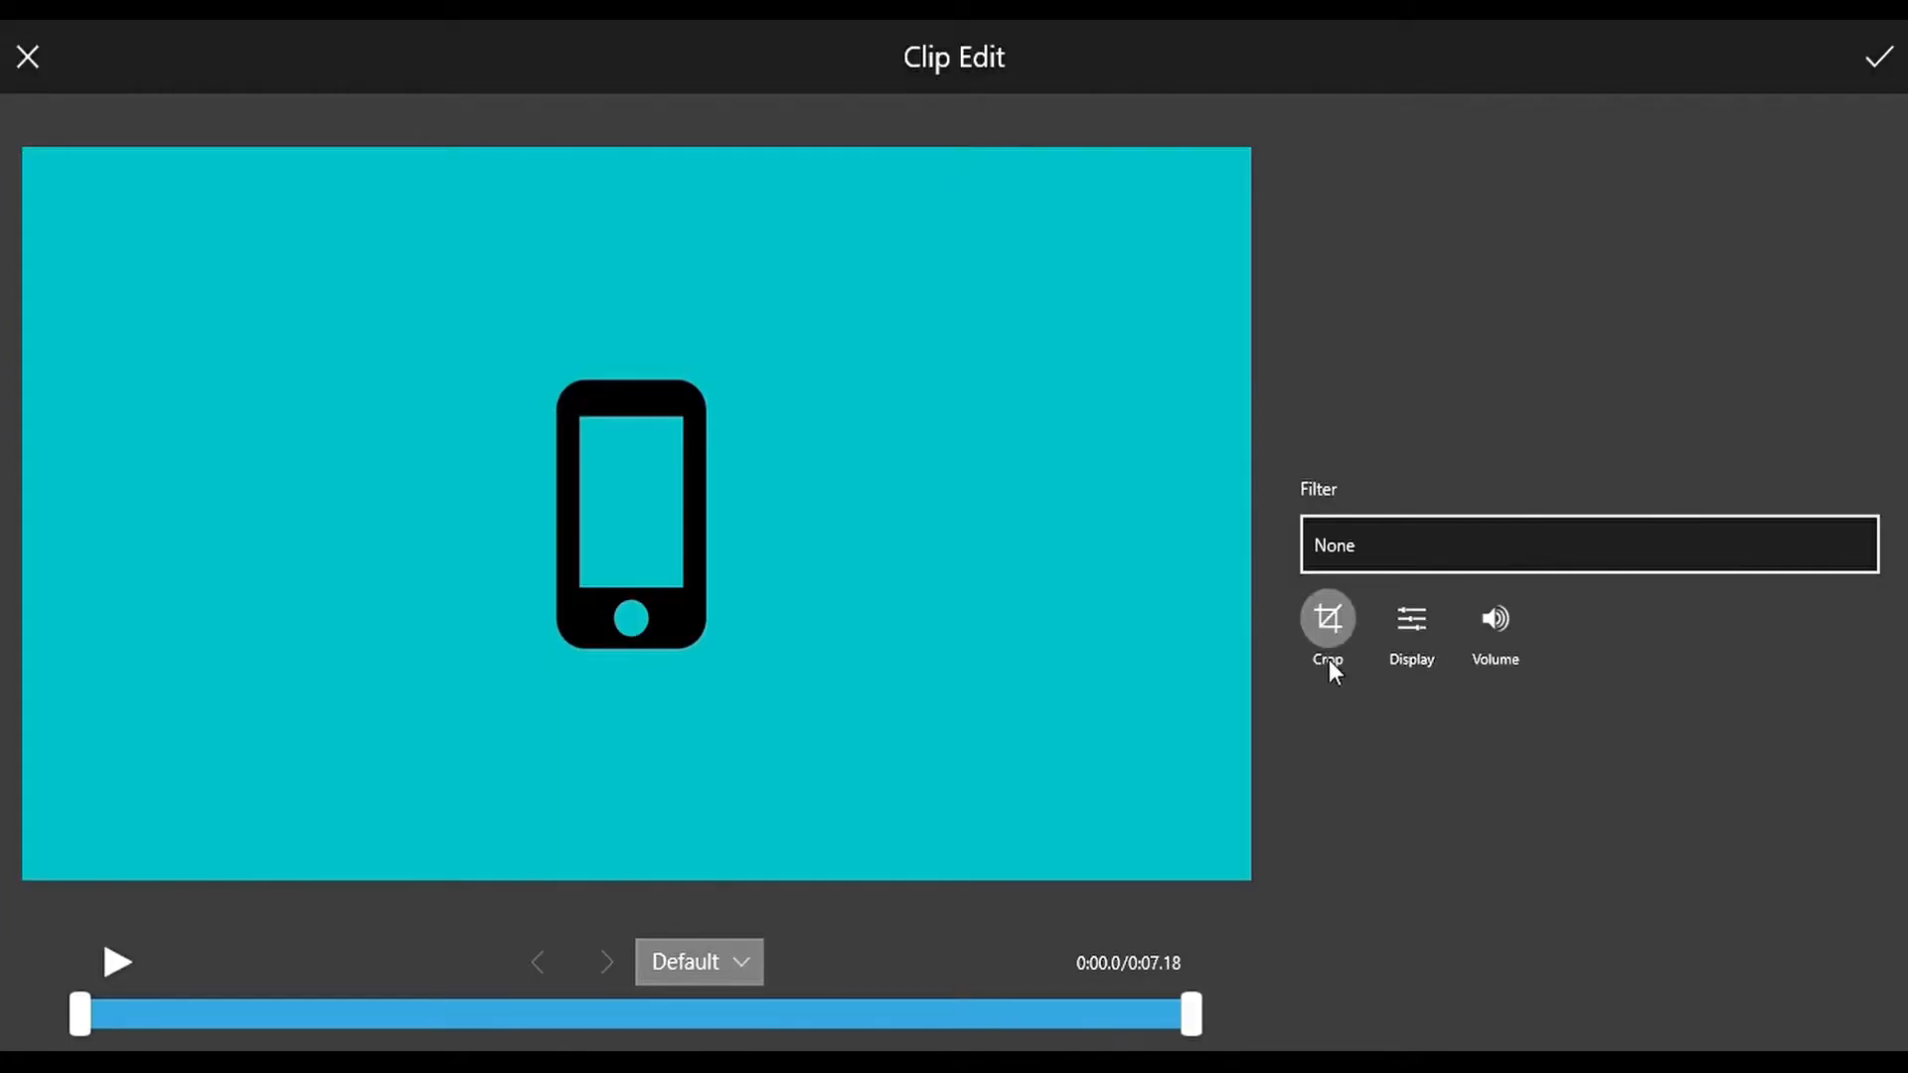
pyautogui.moveTo(748, 272)
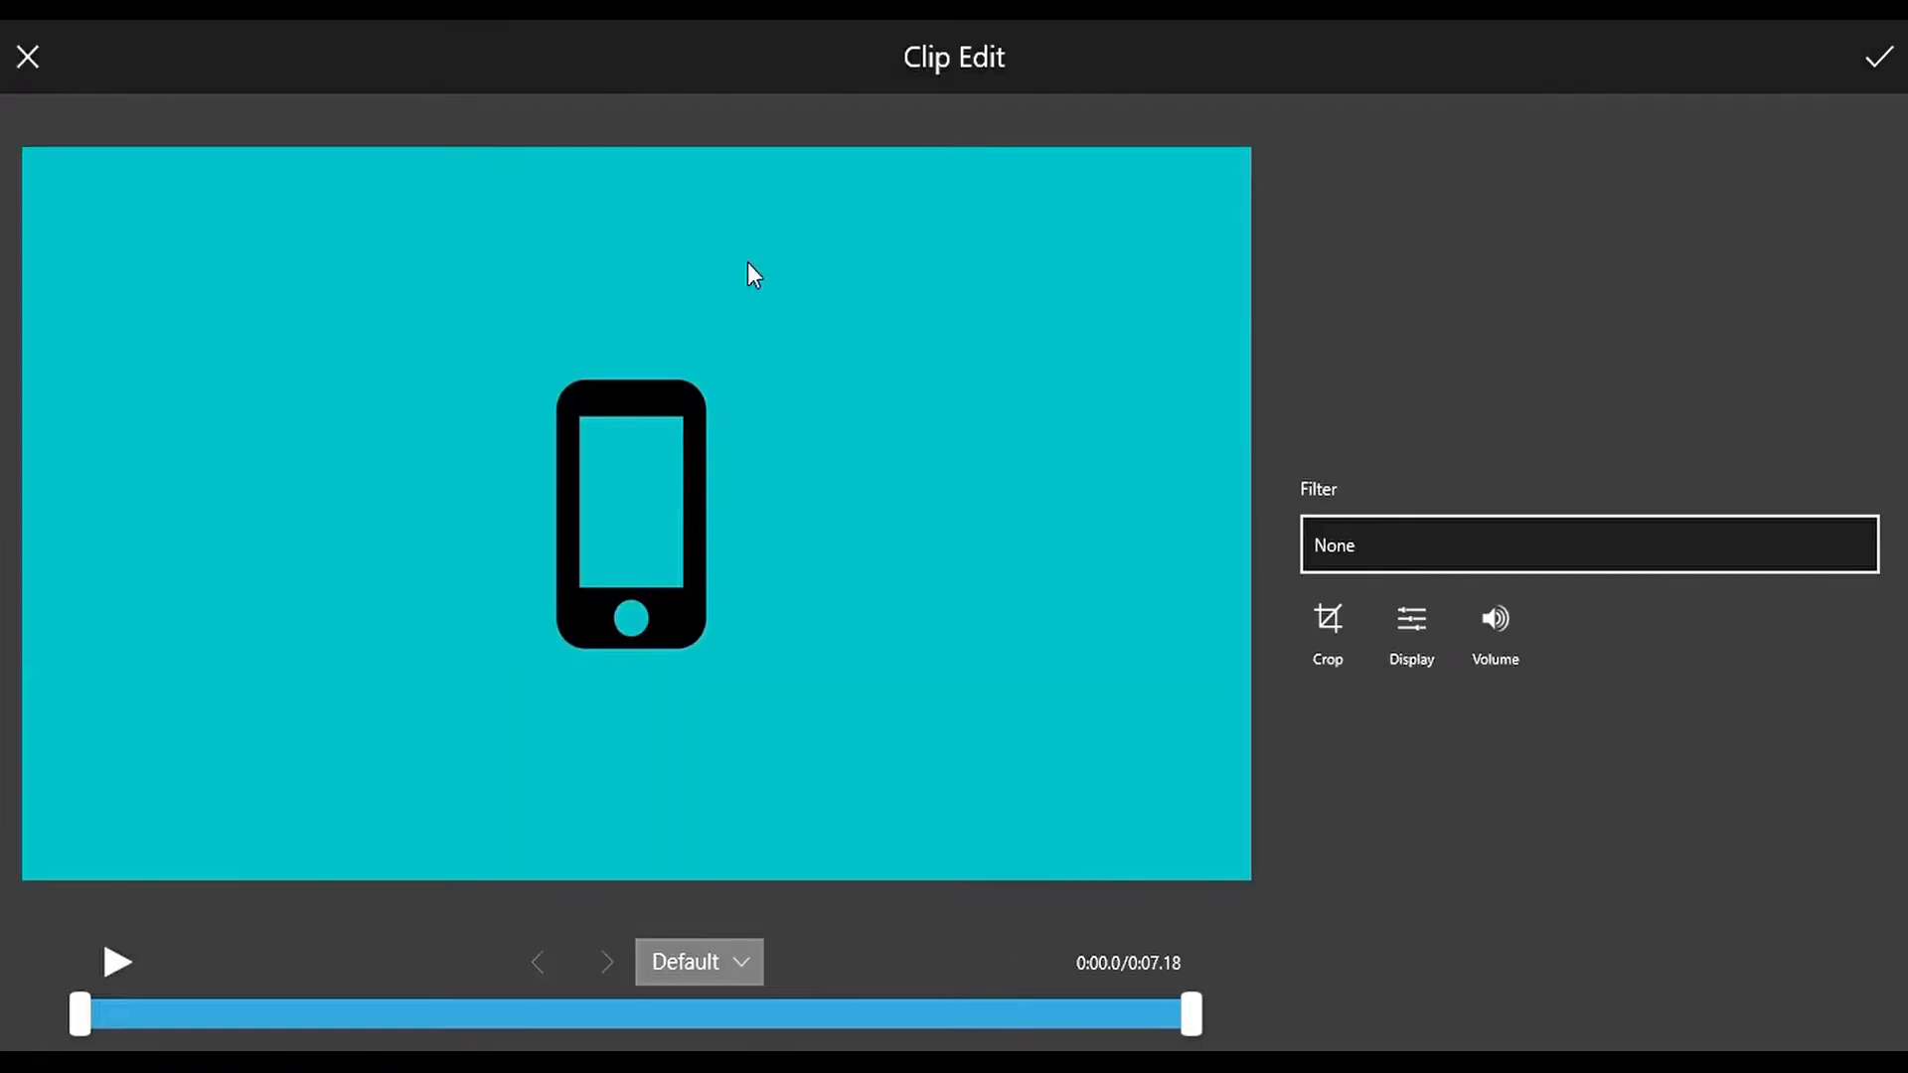
# Set the phone clip's volume to 48% and return to the clips list
pyautogui.click(1410, 633)
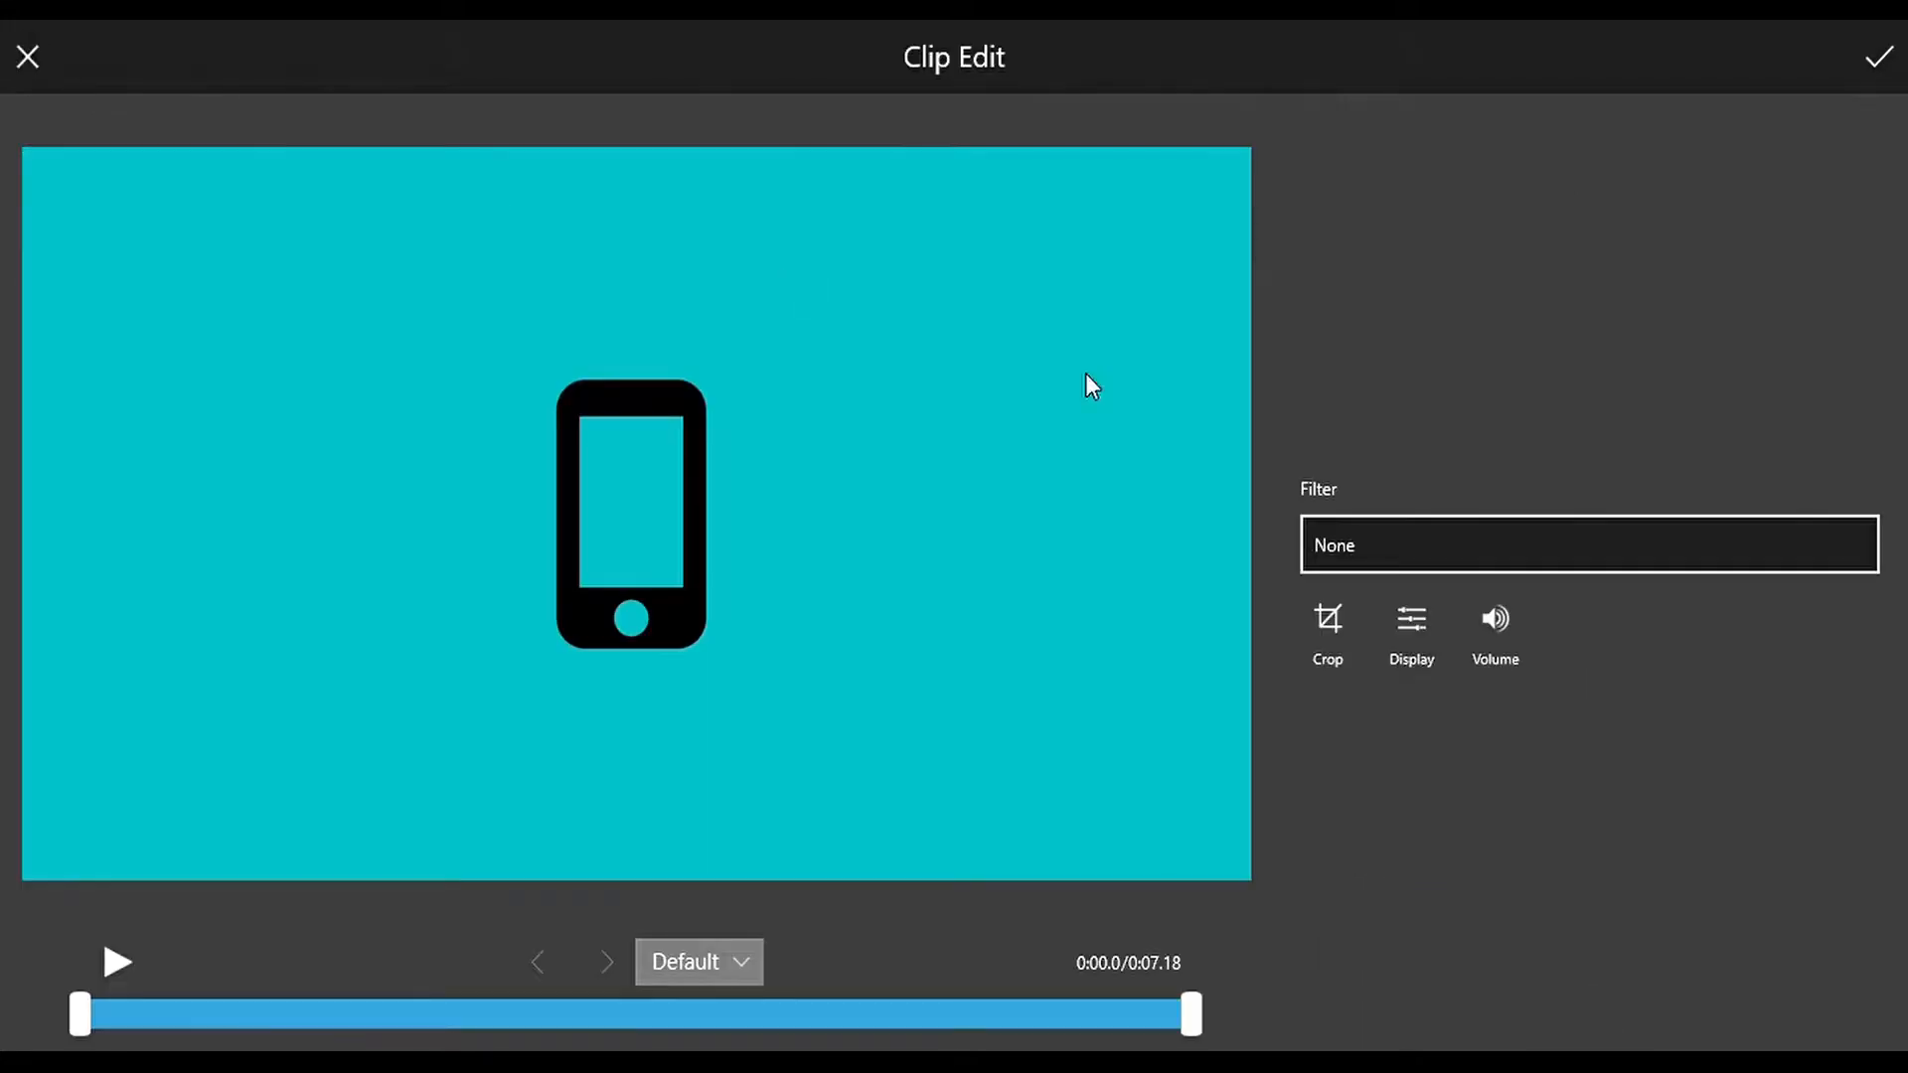
pyautogui.click(1494, 633)
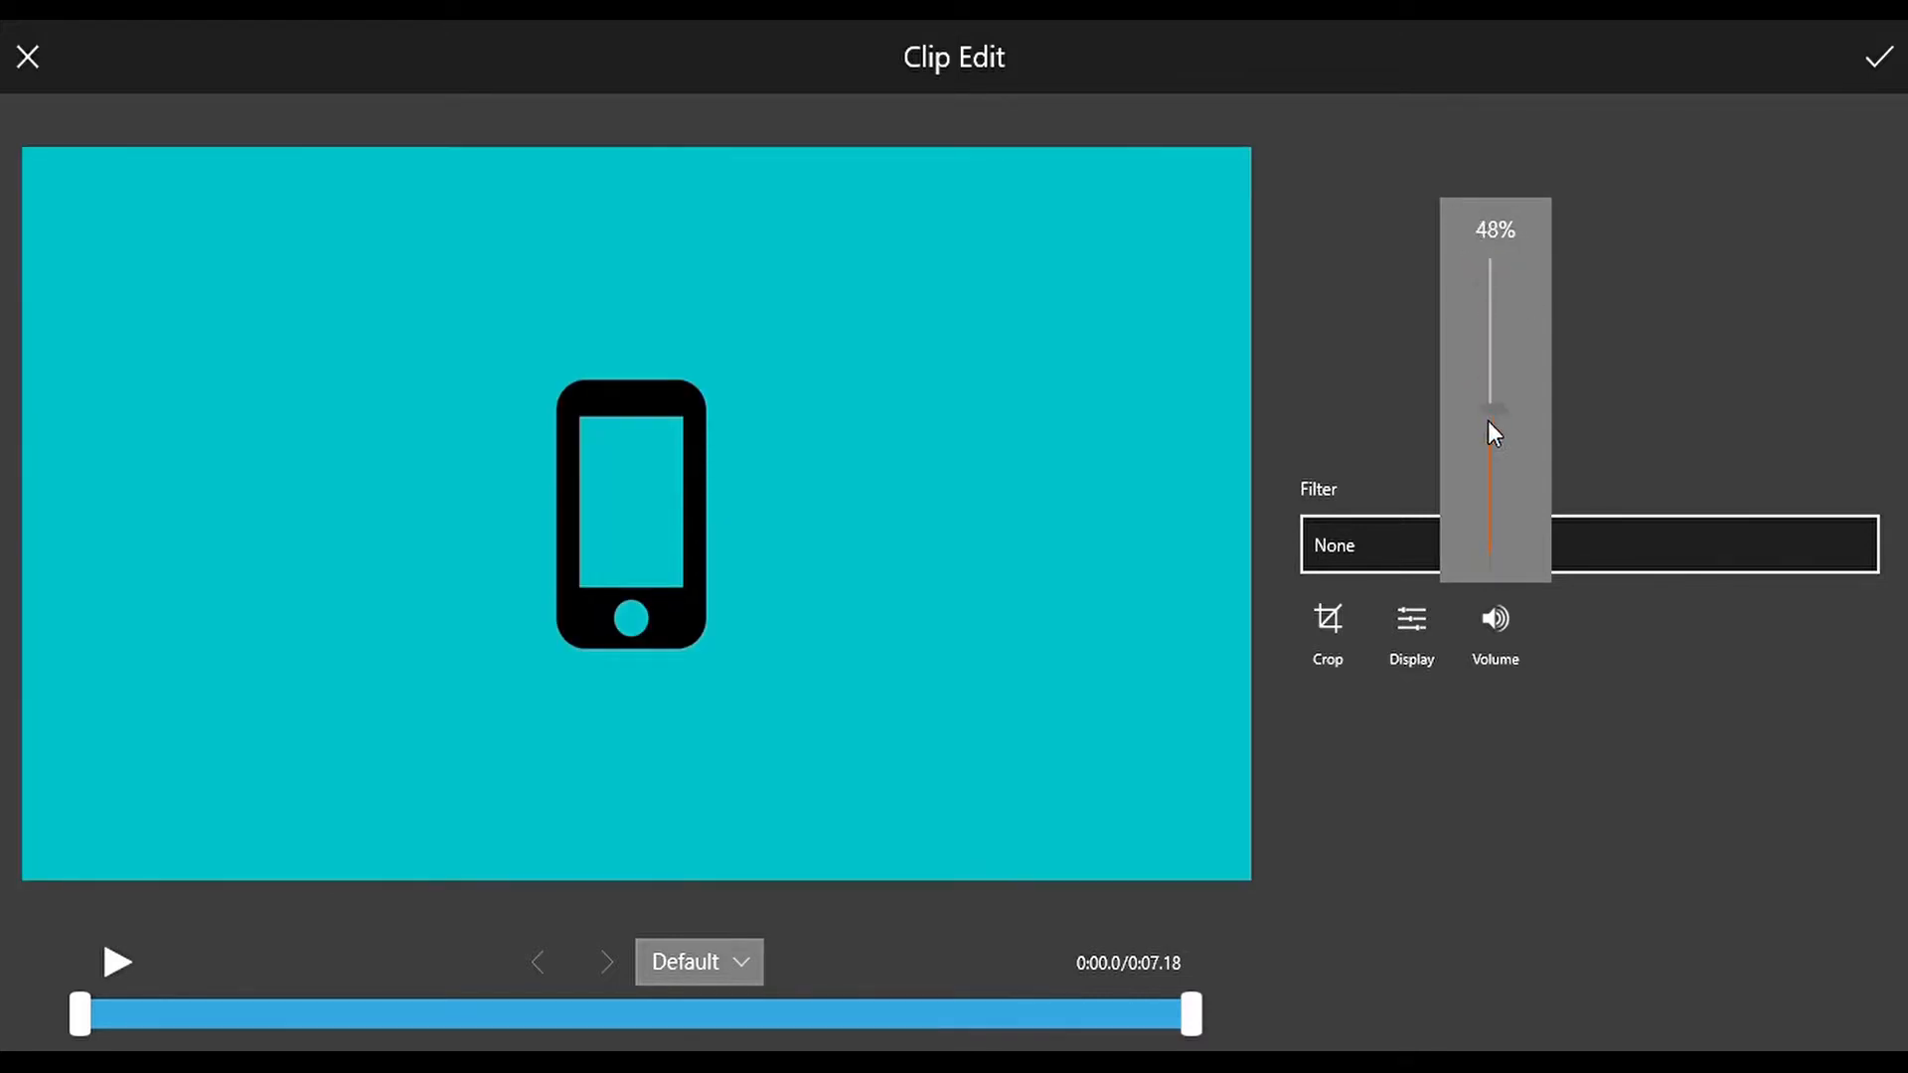
pyautogui.click(1877, 56)
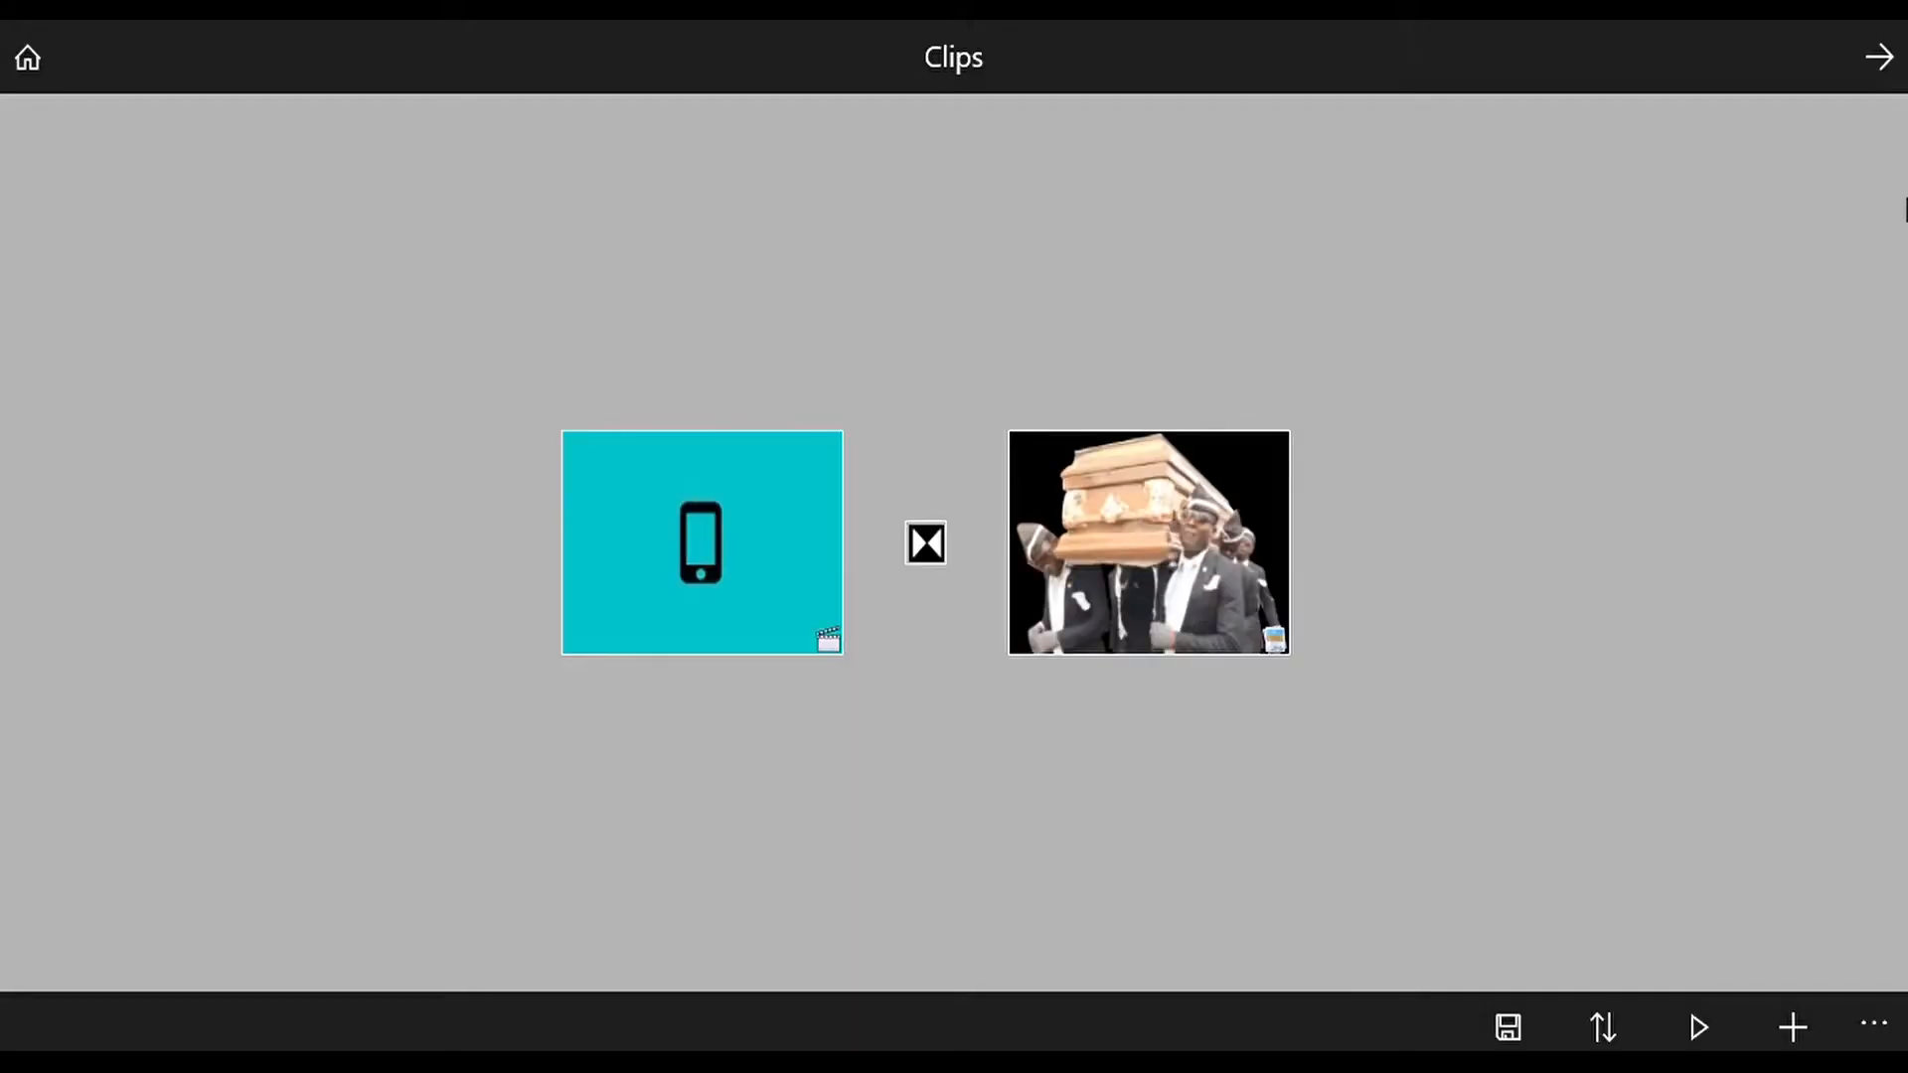
pyautogui.moveTo(1752, 906)
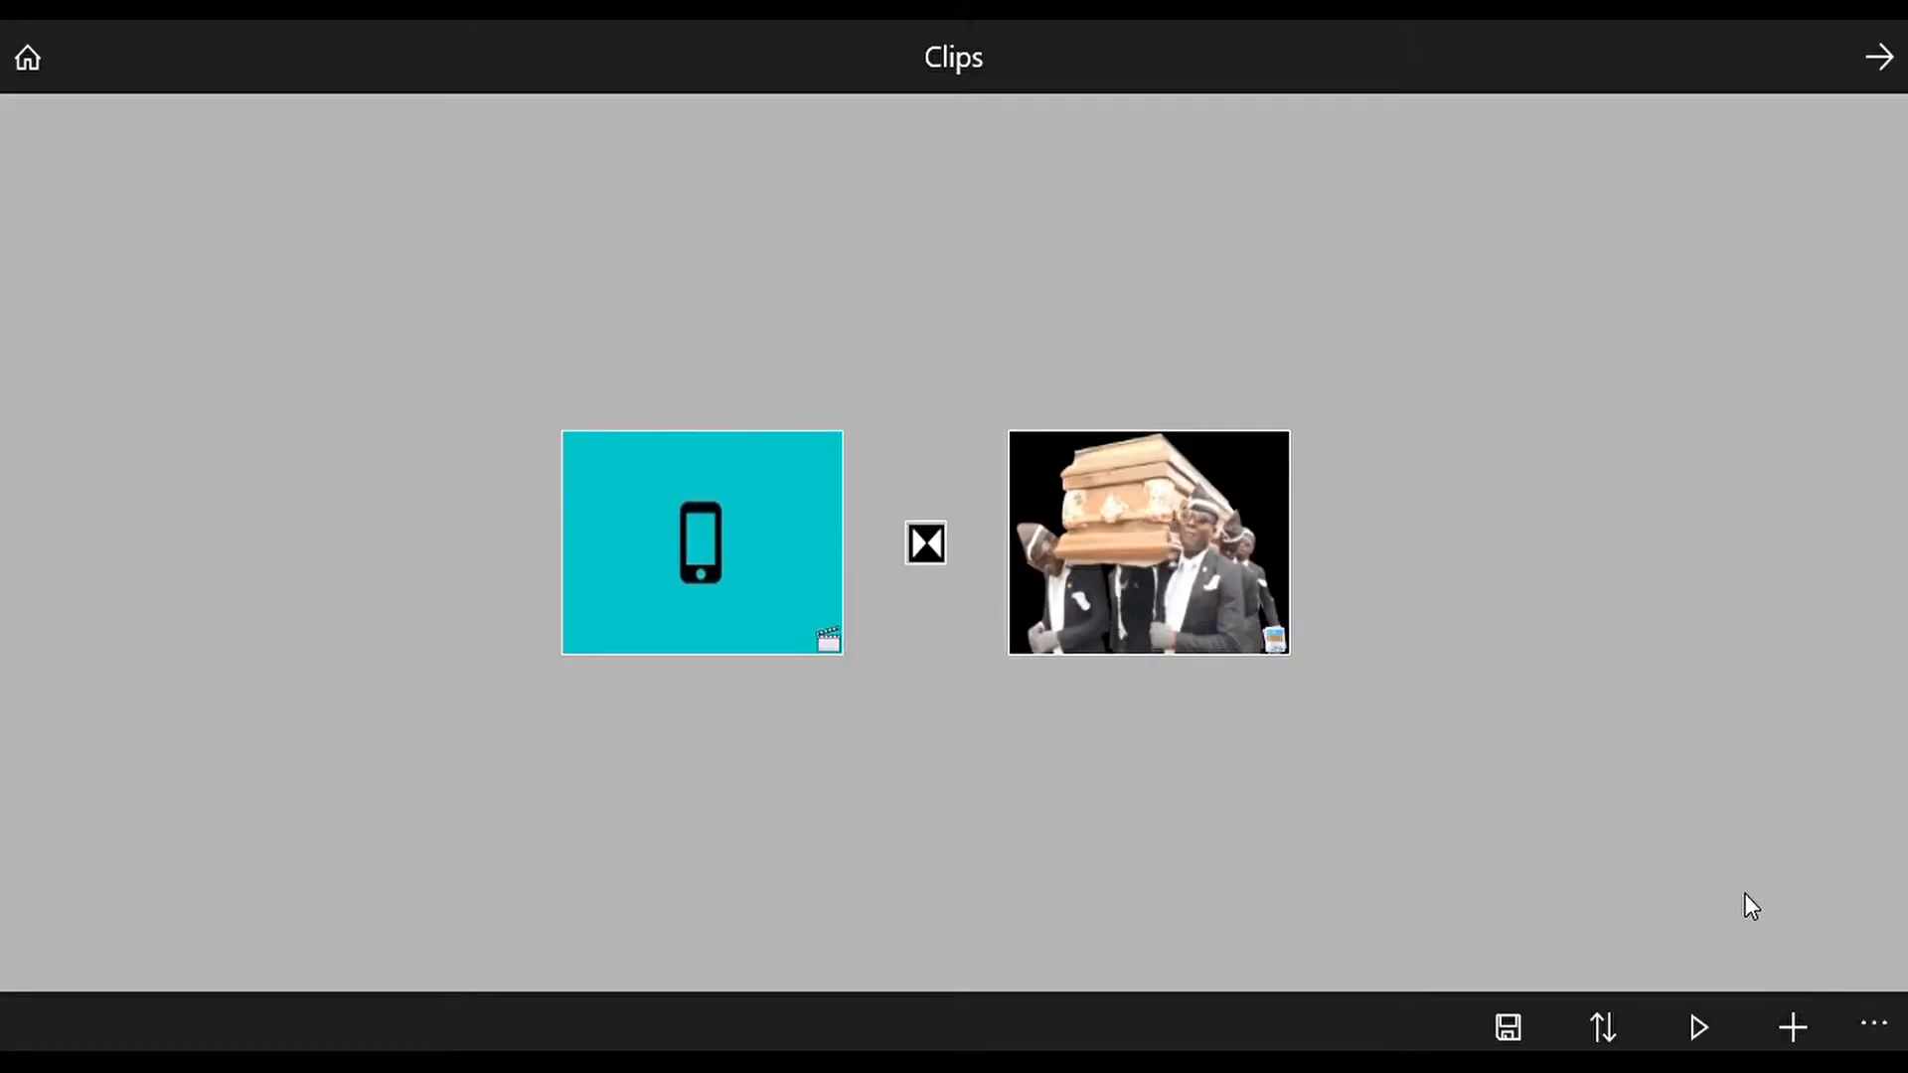
# Add a black colour clip lasting 2 seconds and select it
pyautogui.click(925, 542)
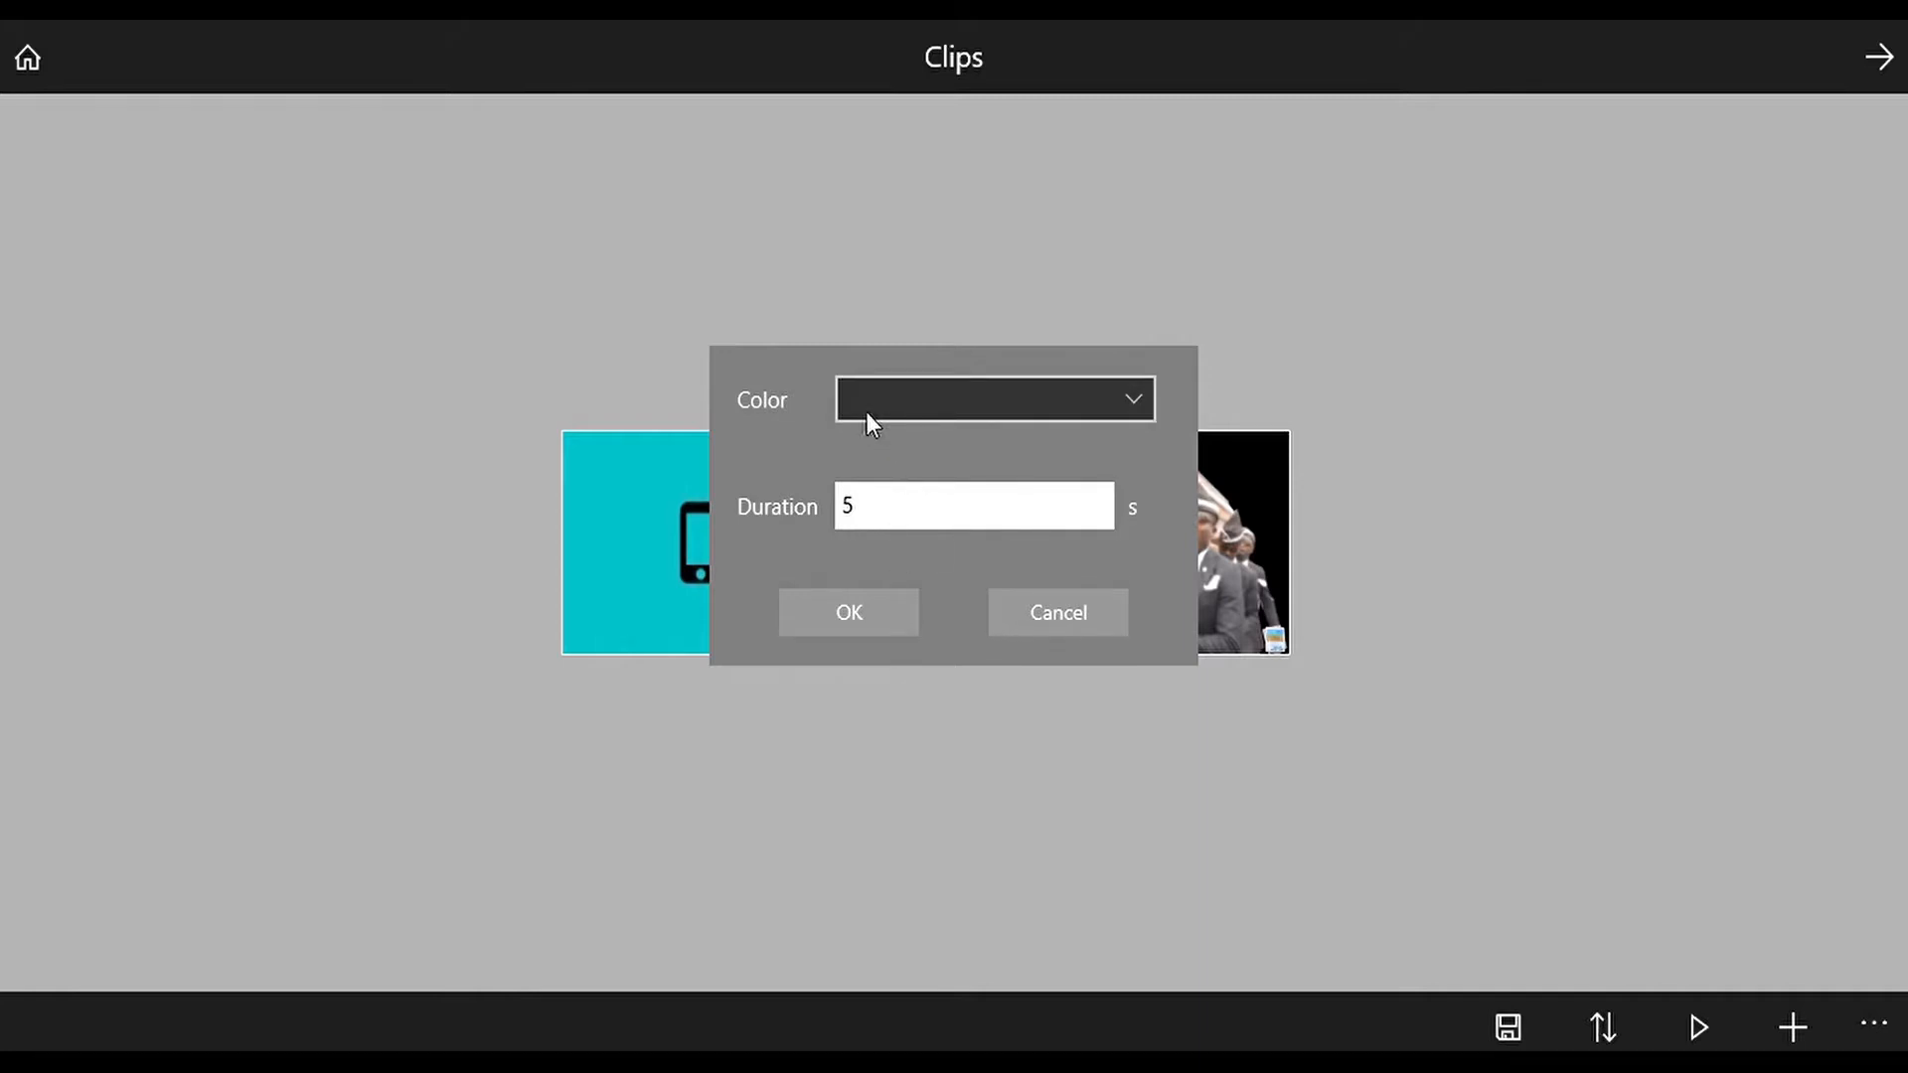
pyautogui.click(974, 506)
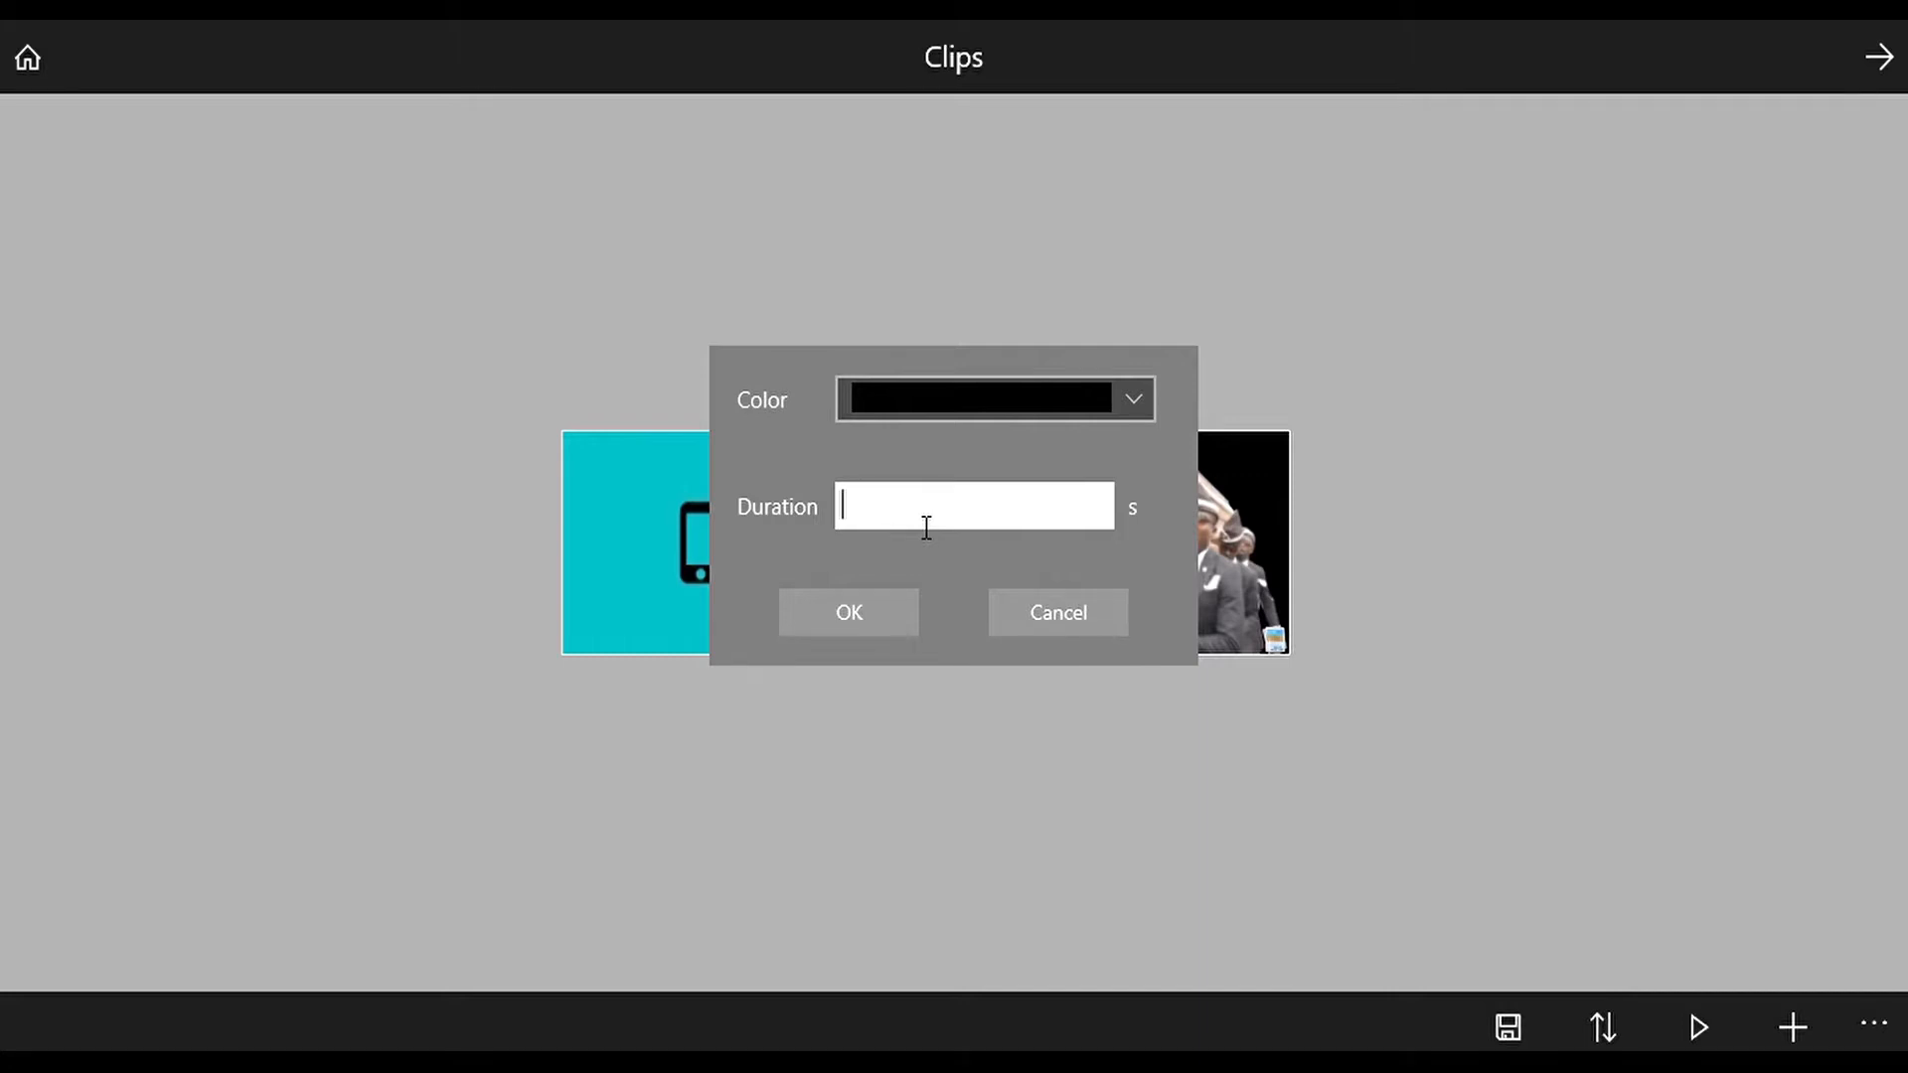
pyautogui.moveTo(880, 497)
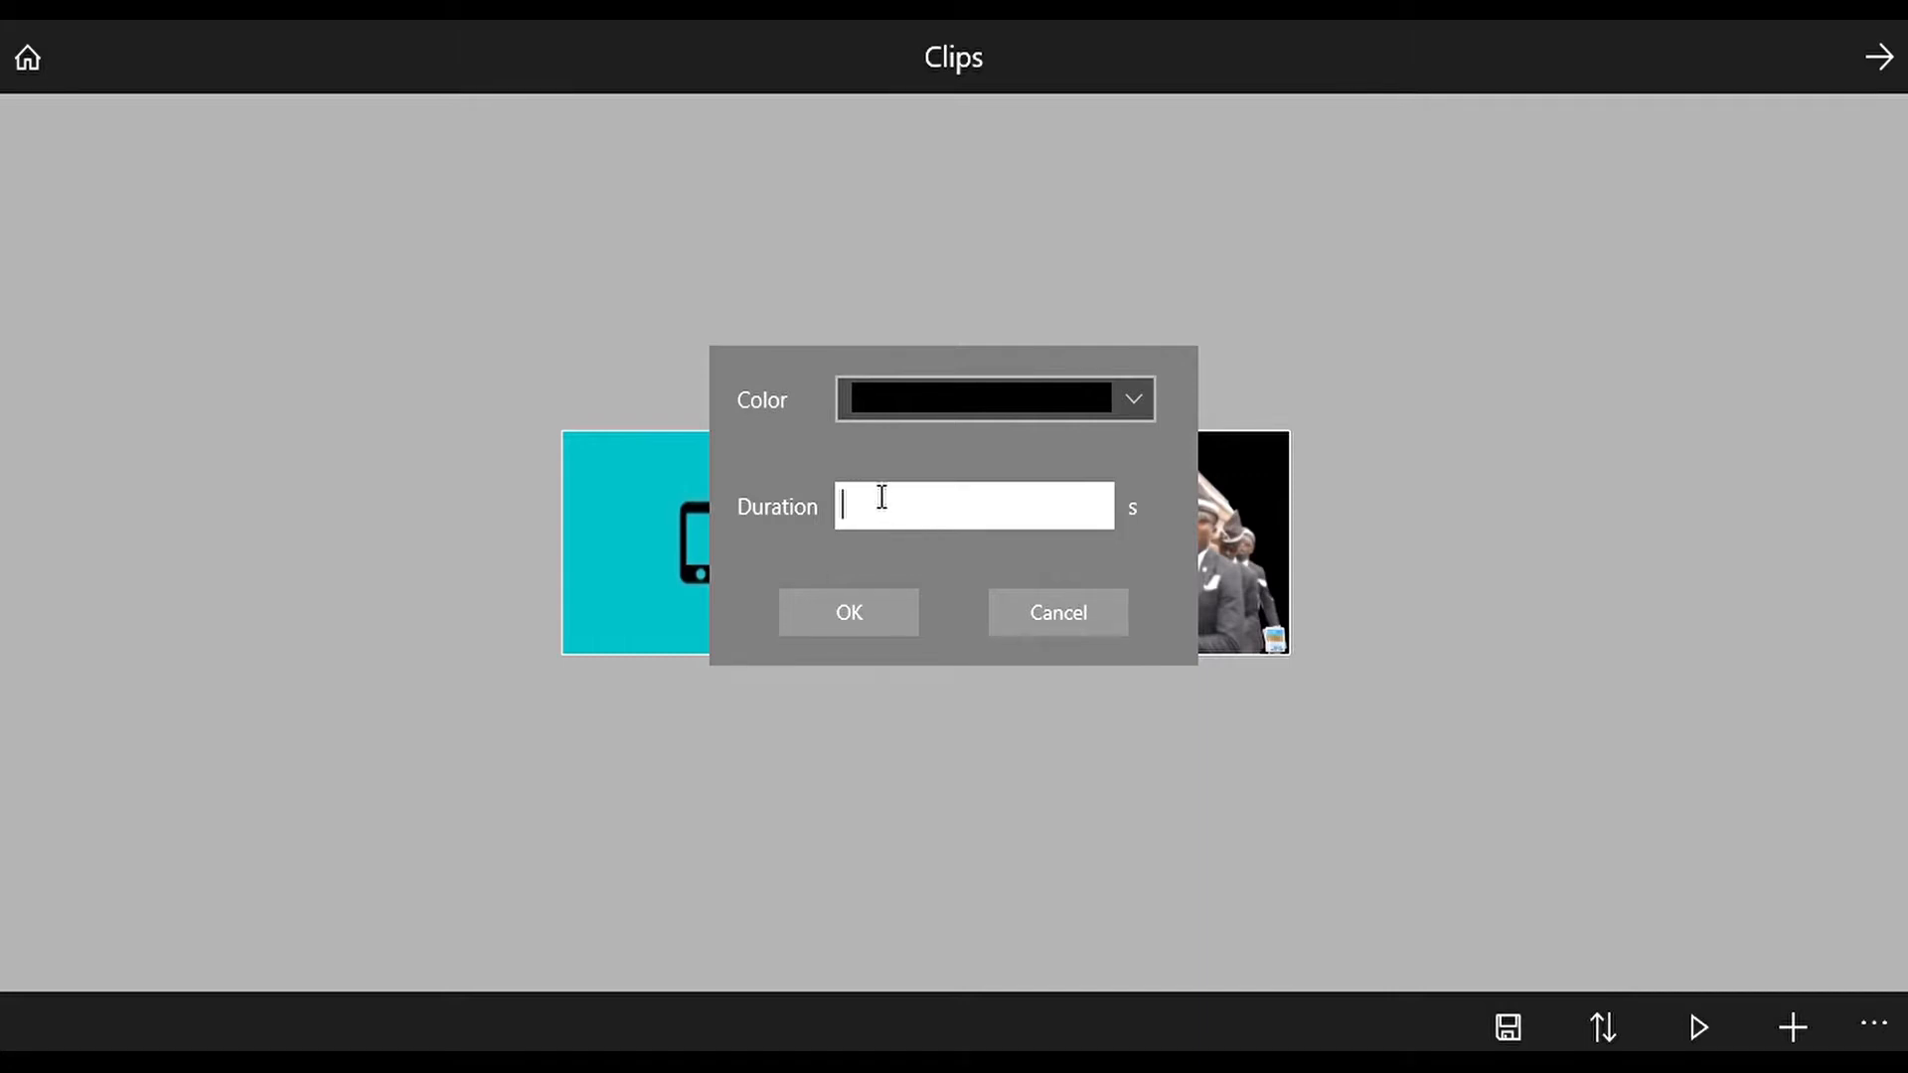
pyautogui.write('2')
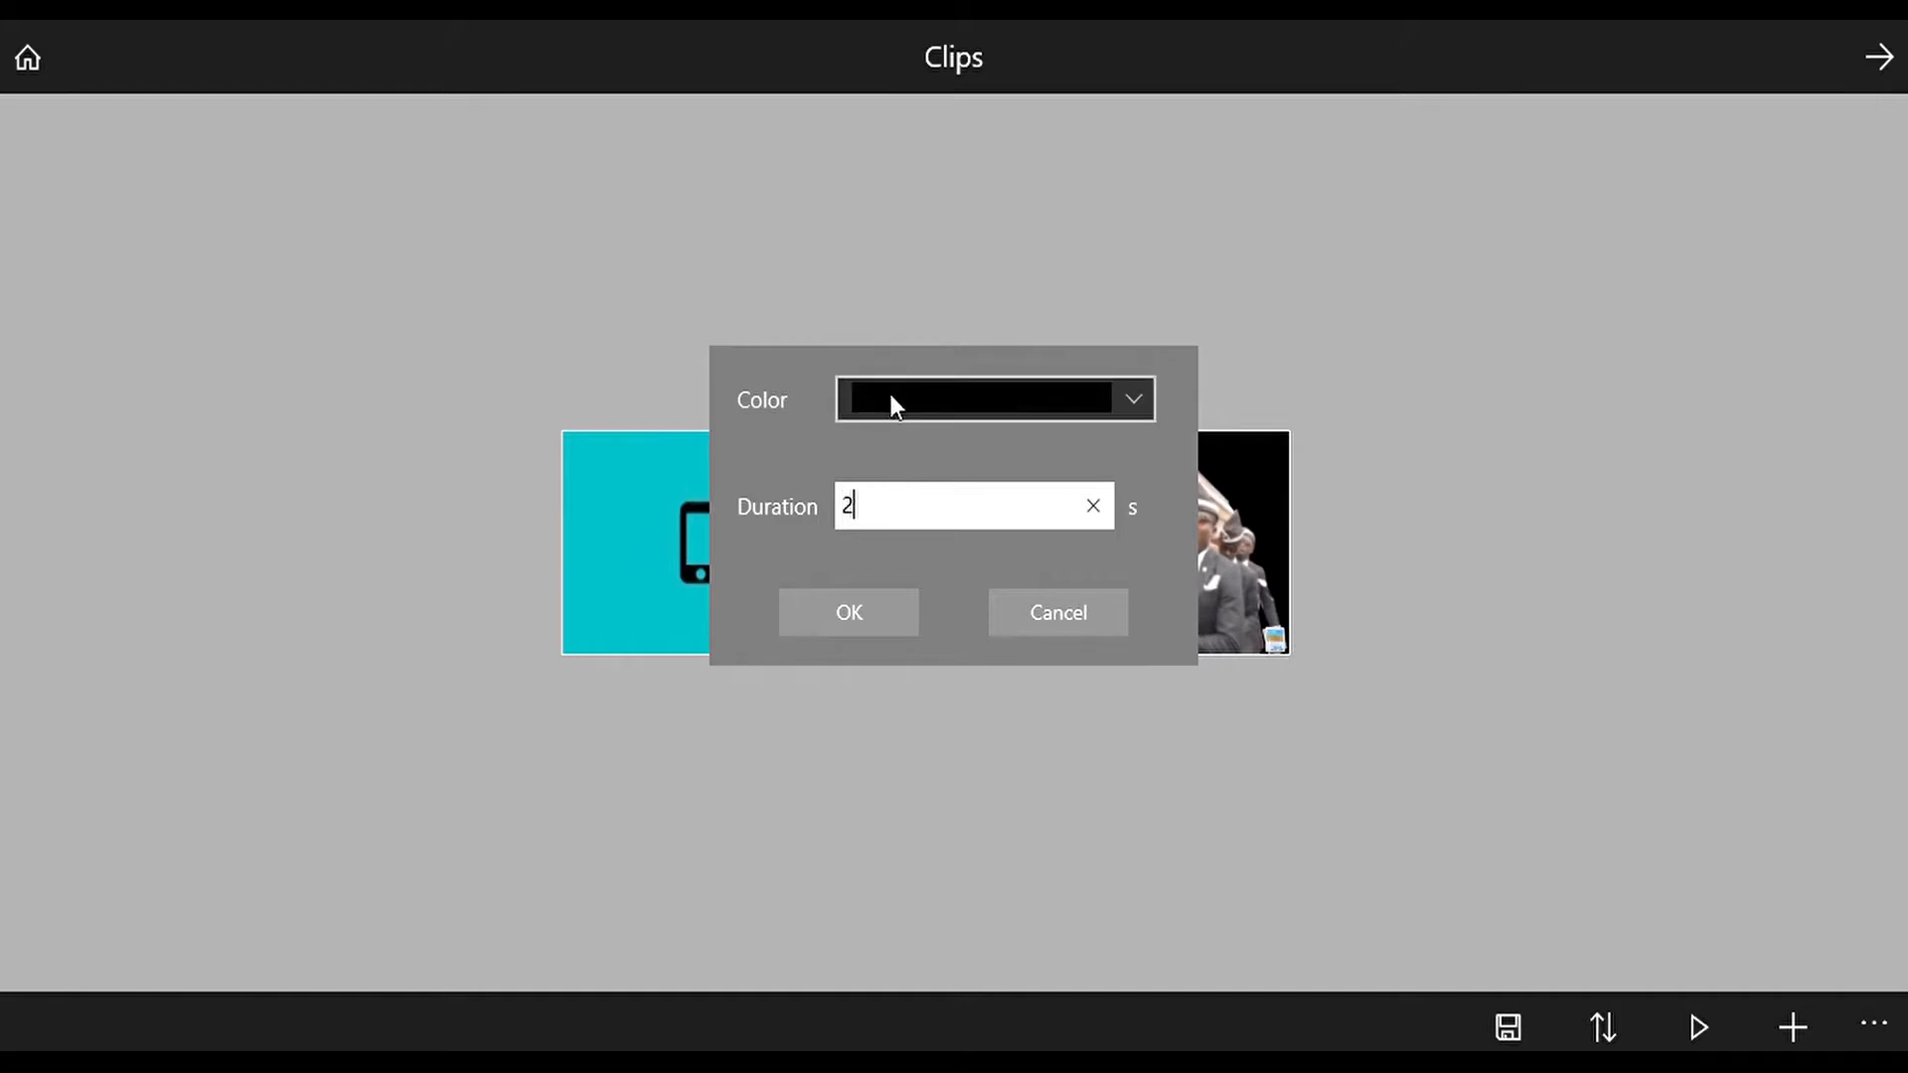
pyautogui.click(847, 612)
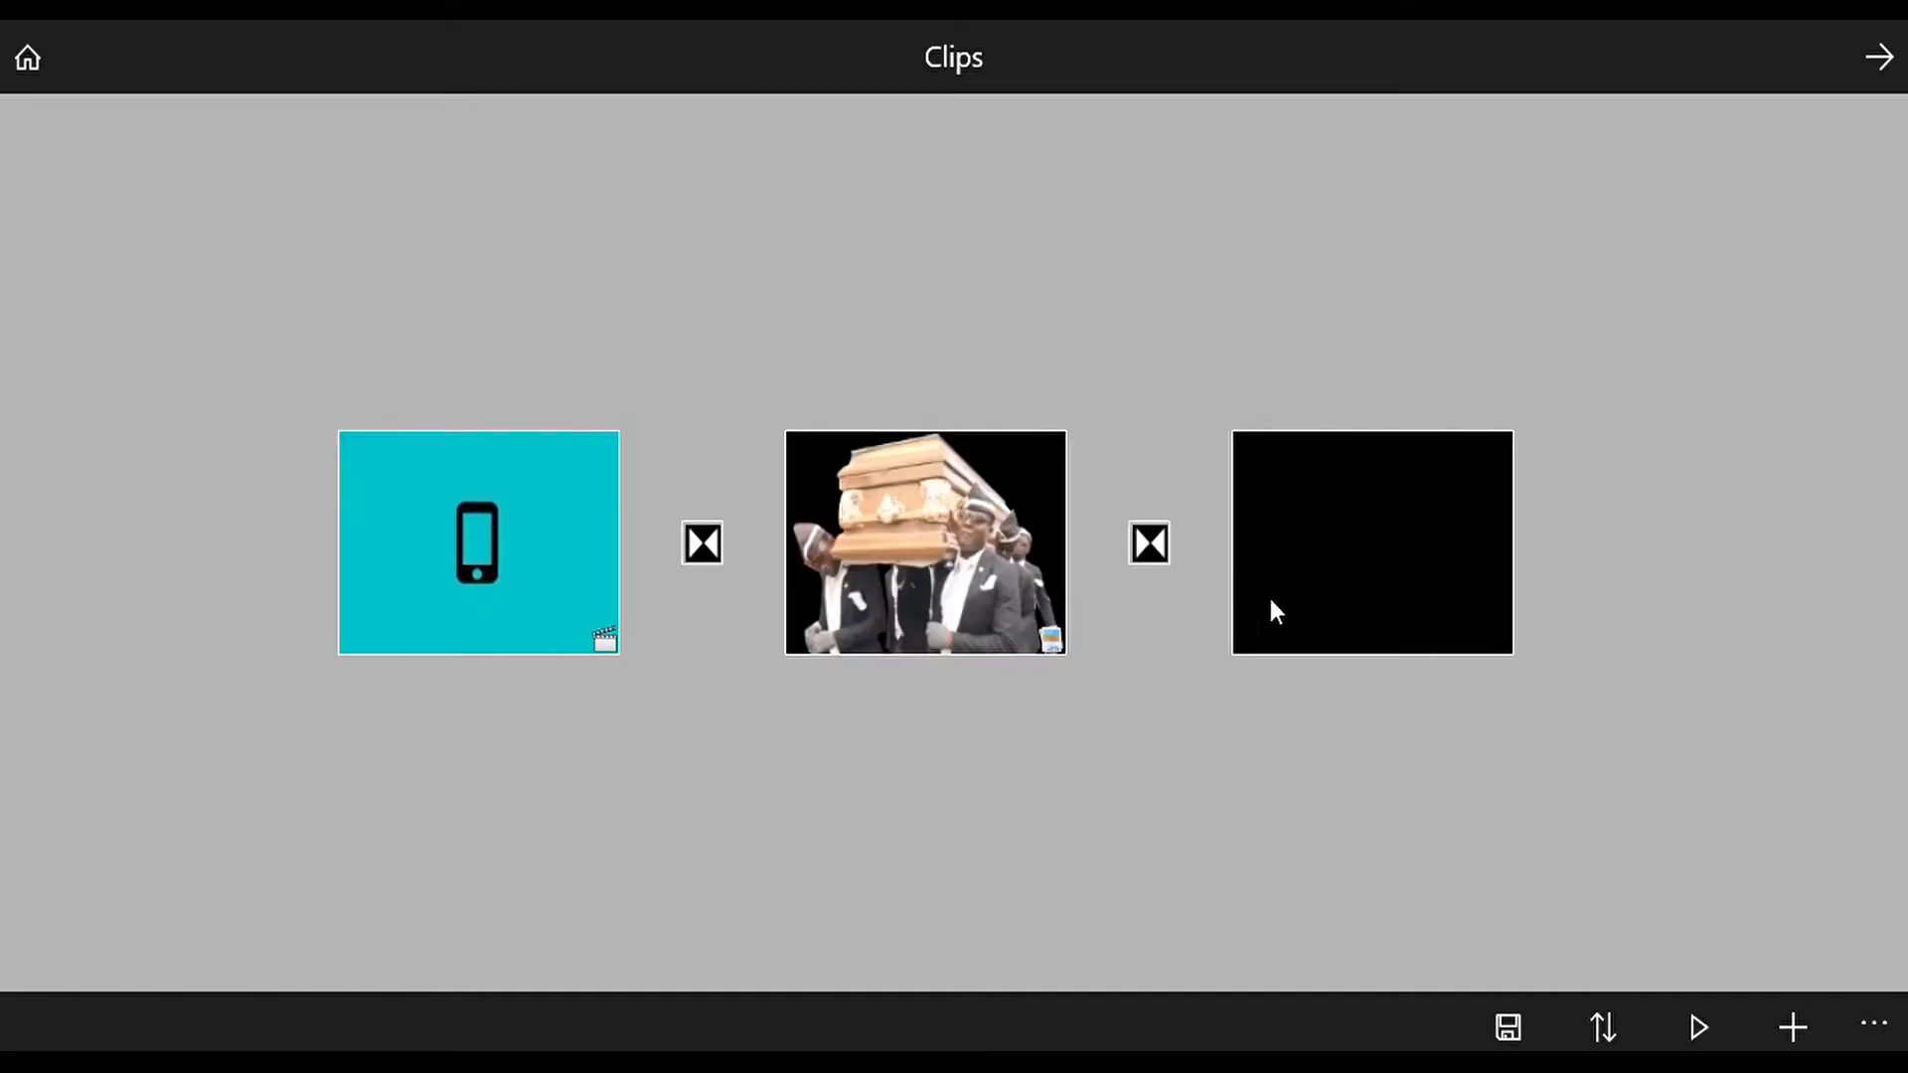
pyautogui.click(1371, 543)
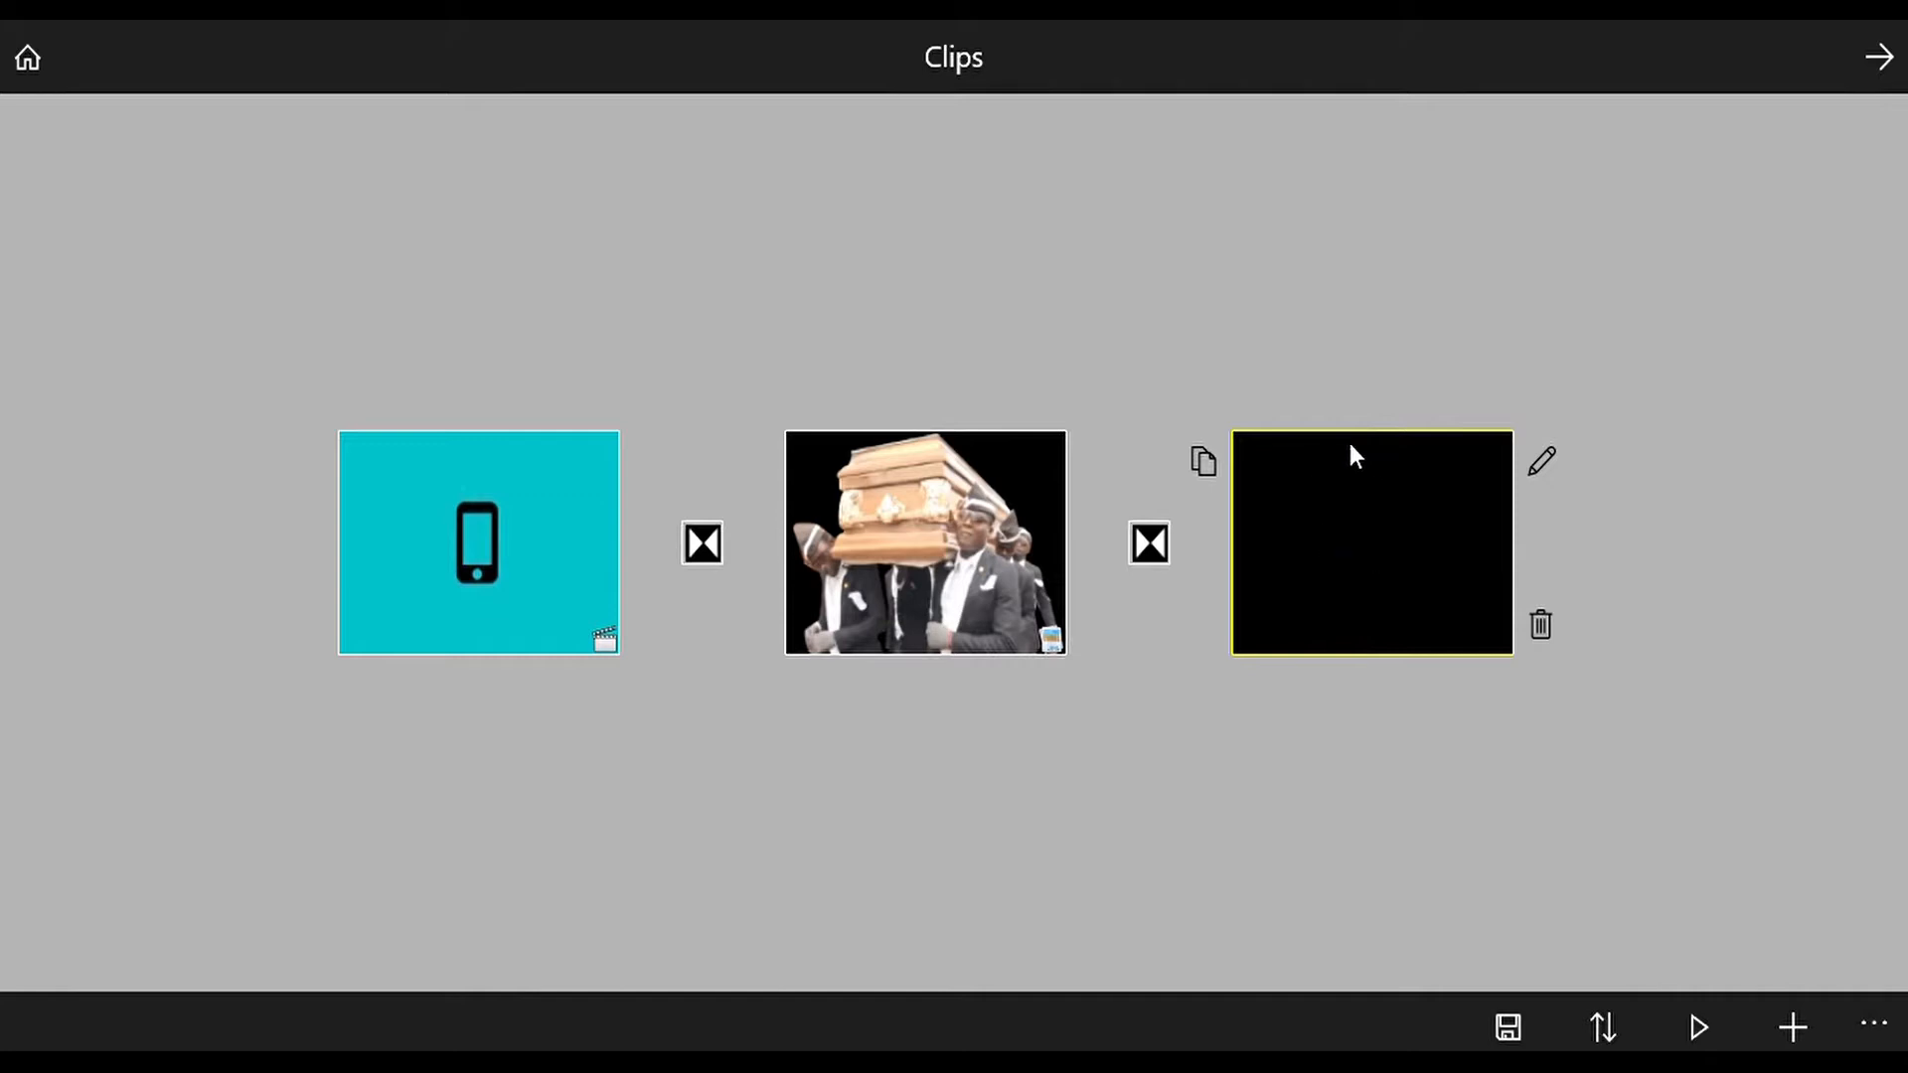
pyautogui.moveTo(1389, 338)
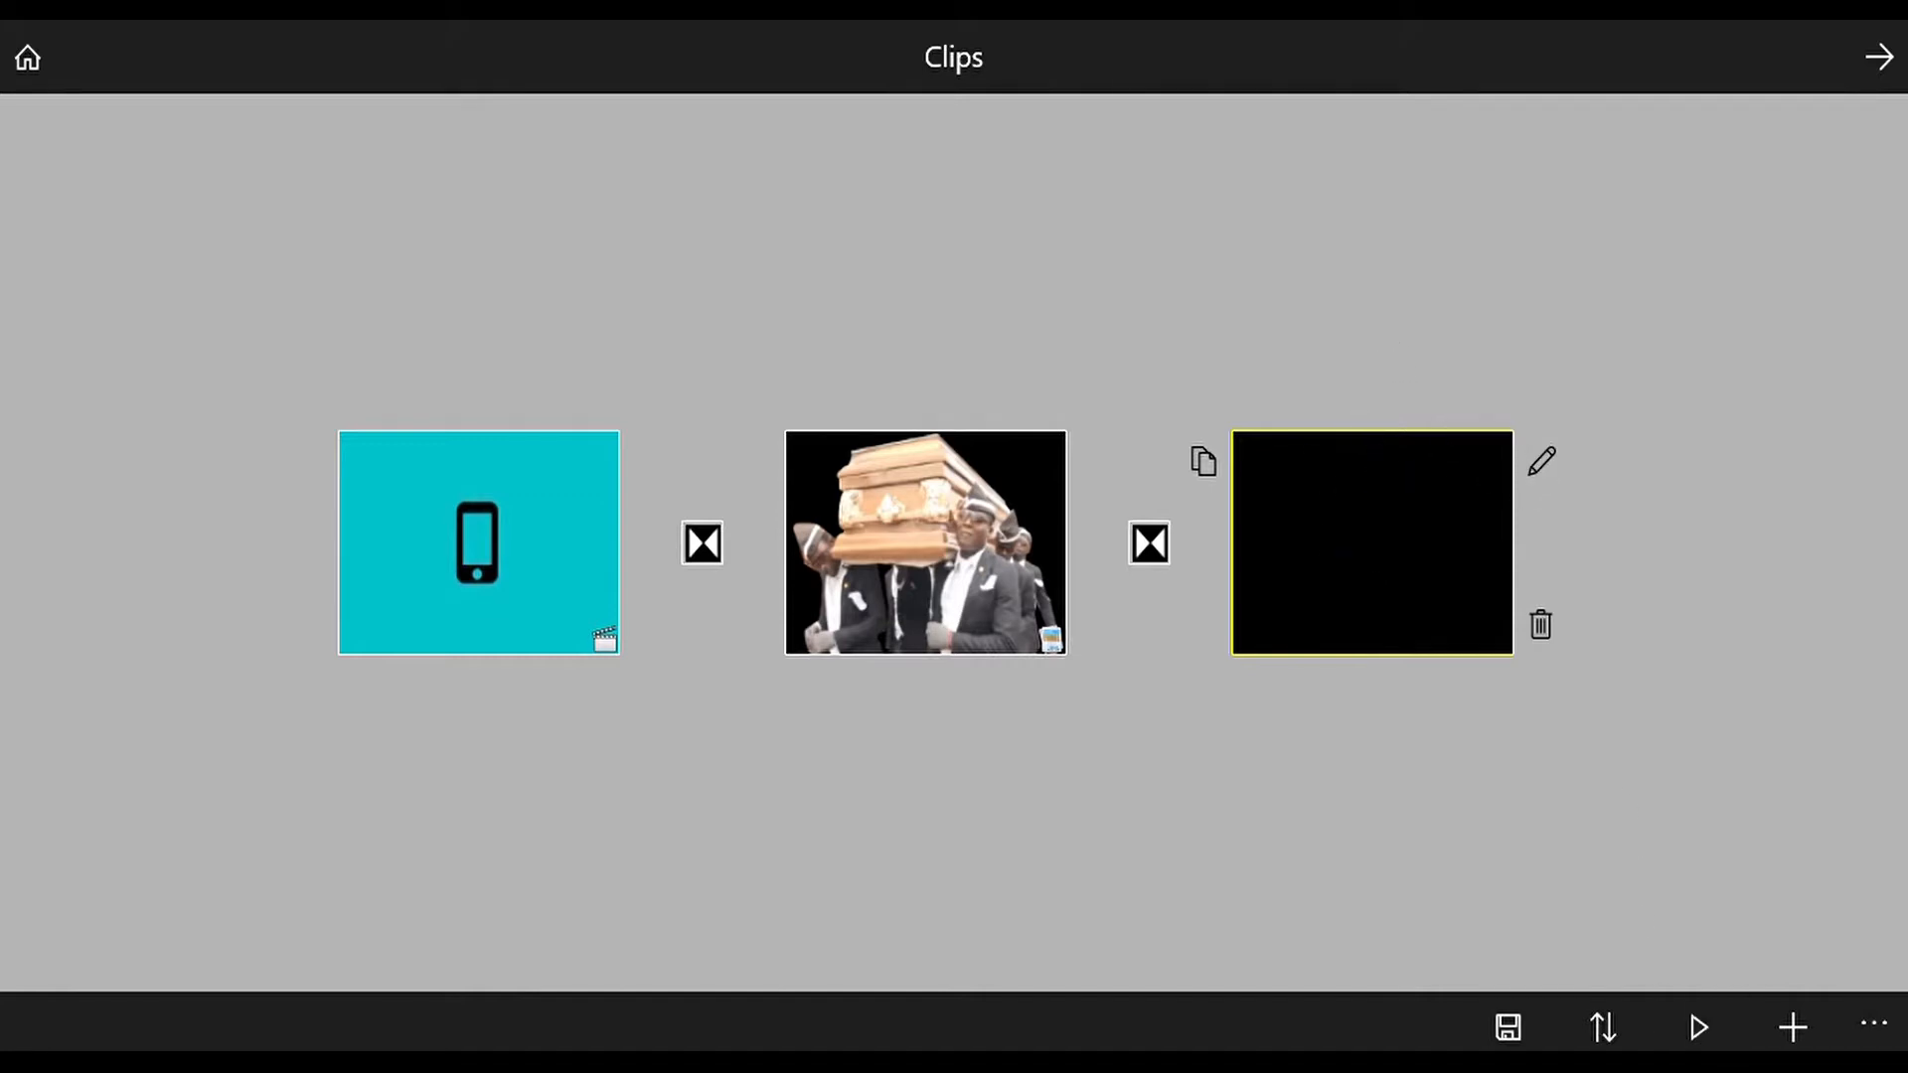
pyautogui.moveTo(1763, 862)
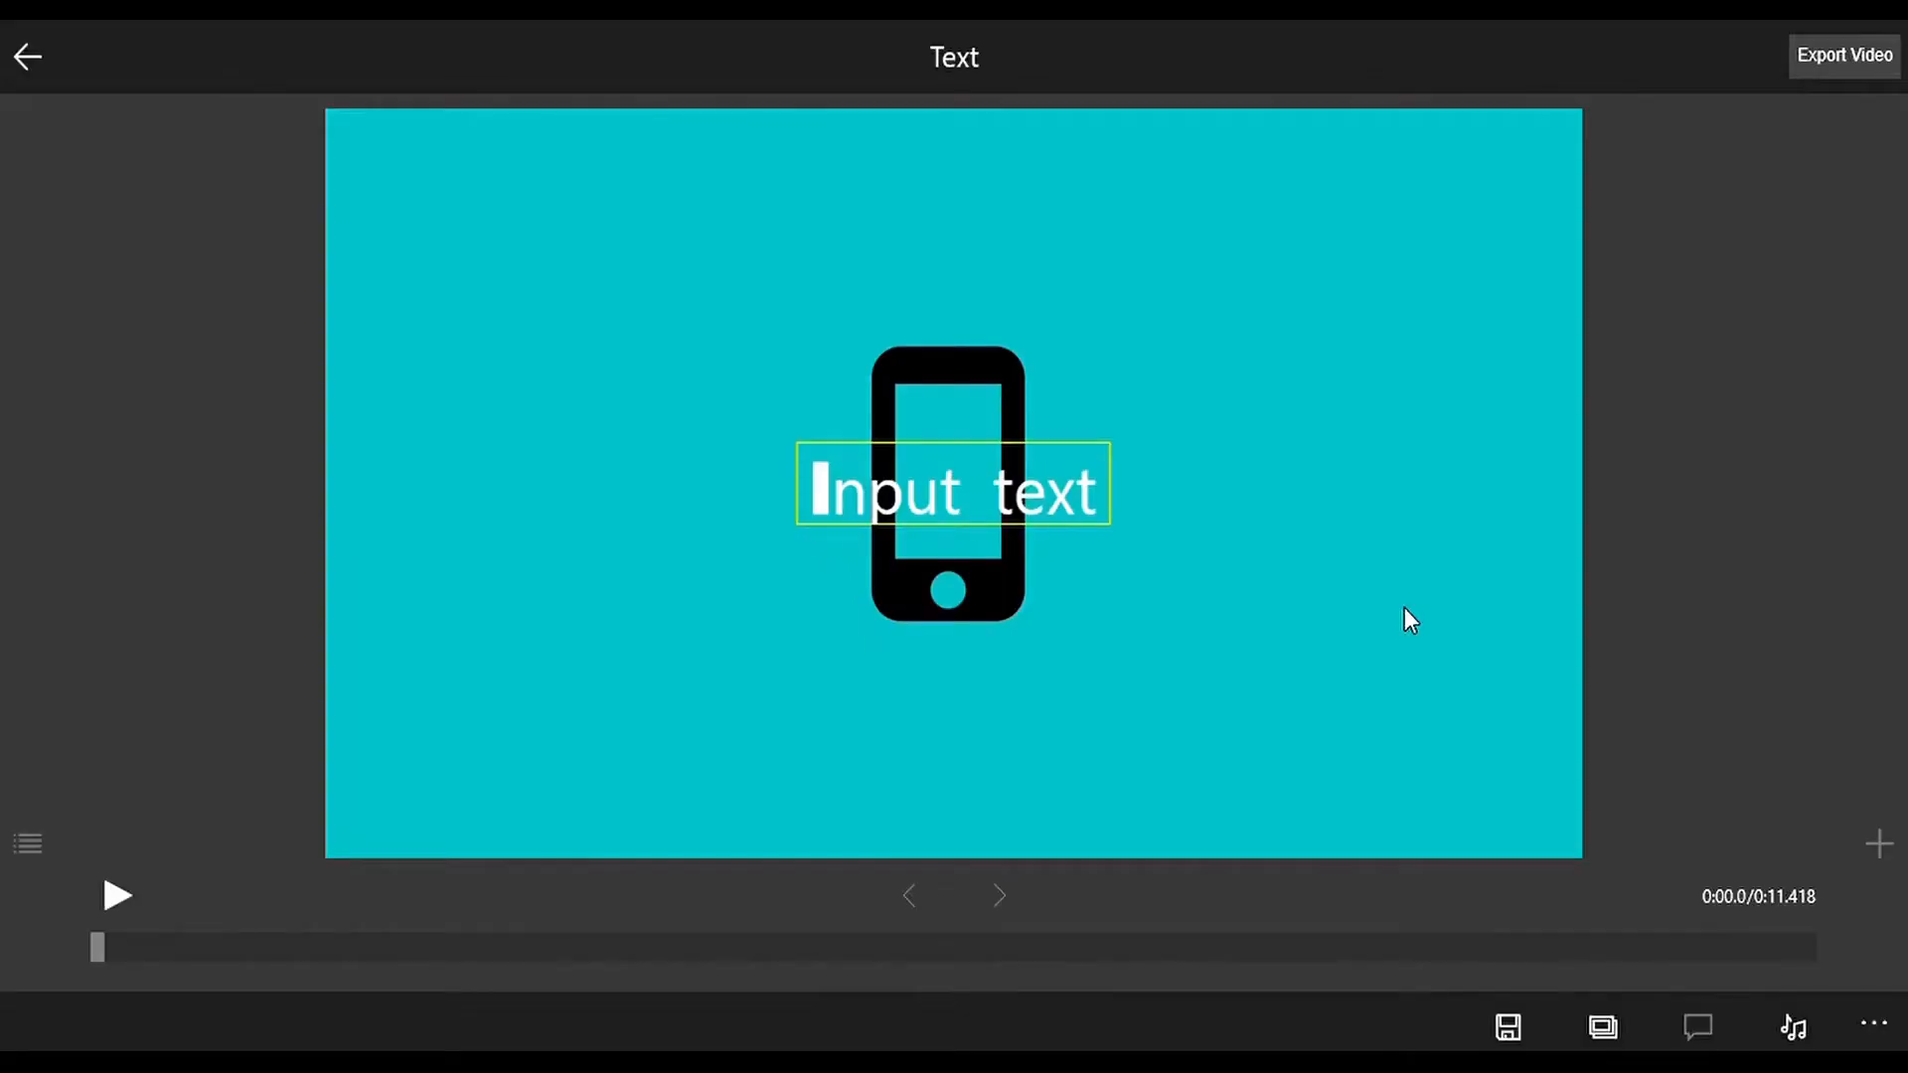
pyautogui.moveTo(1312, 712)
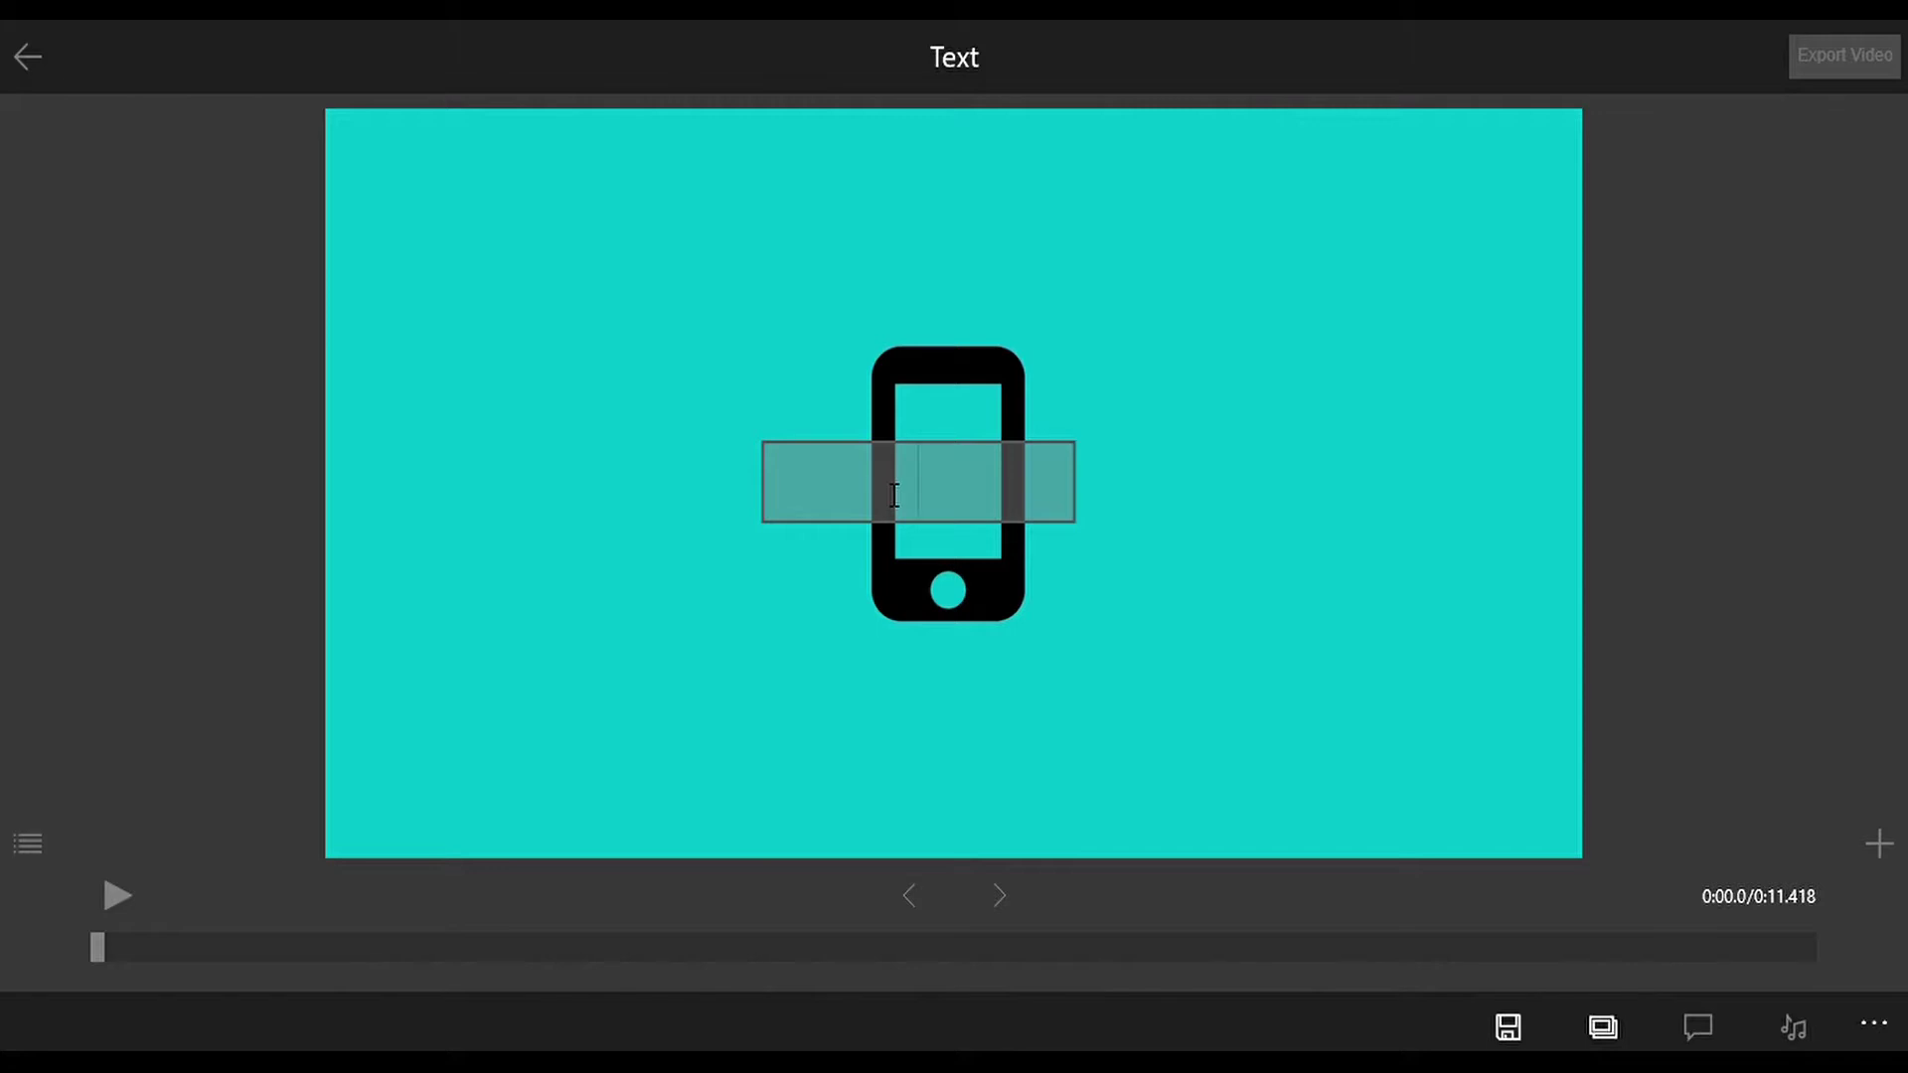
# Add a 'hello' caption over the black clip
pyautogui.write('hello')
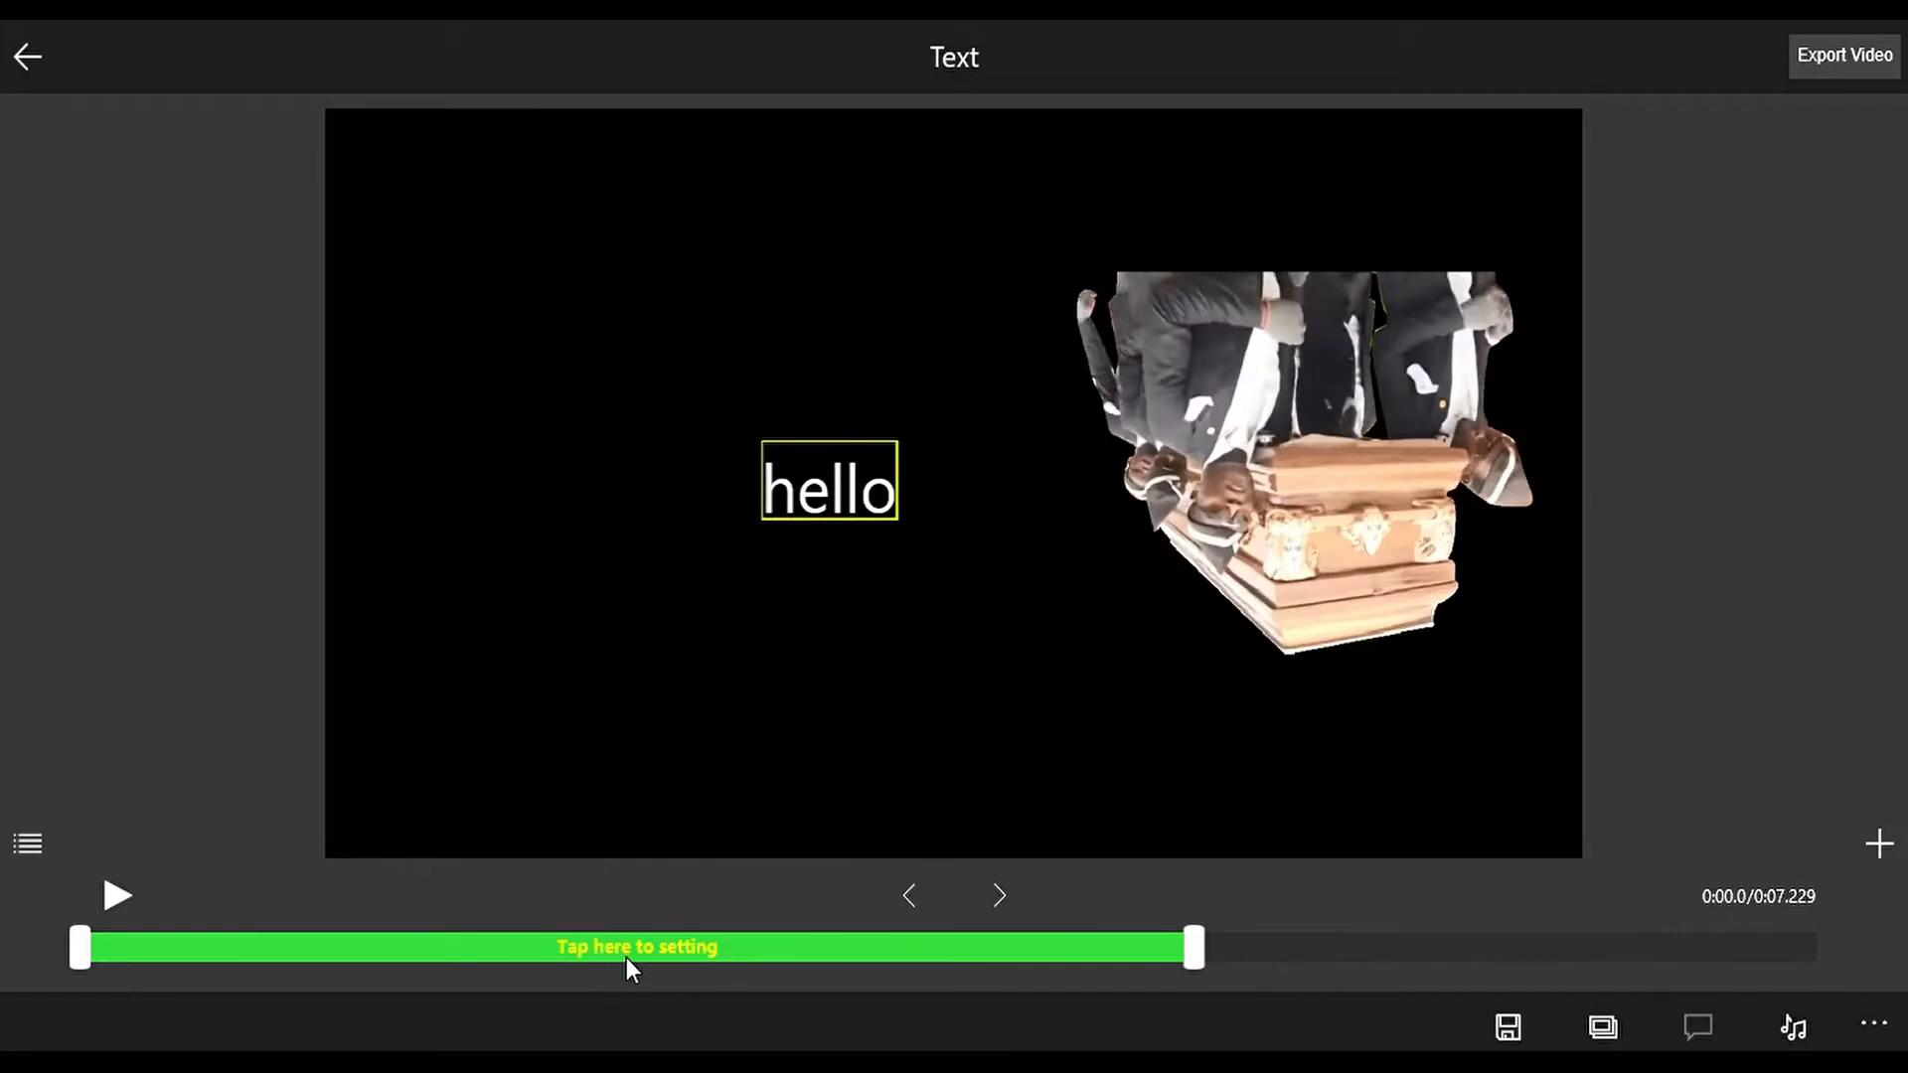
# Give the orange 'm' title a maximum-strength green shadow and play the preview
pyautogui.click(636, 947)
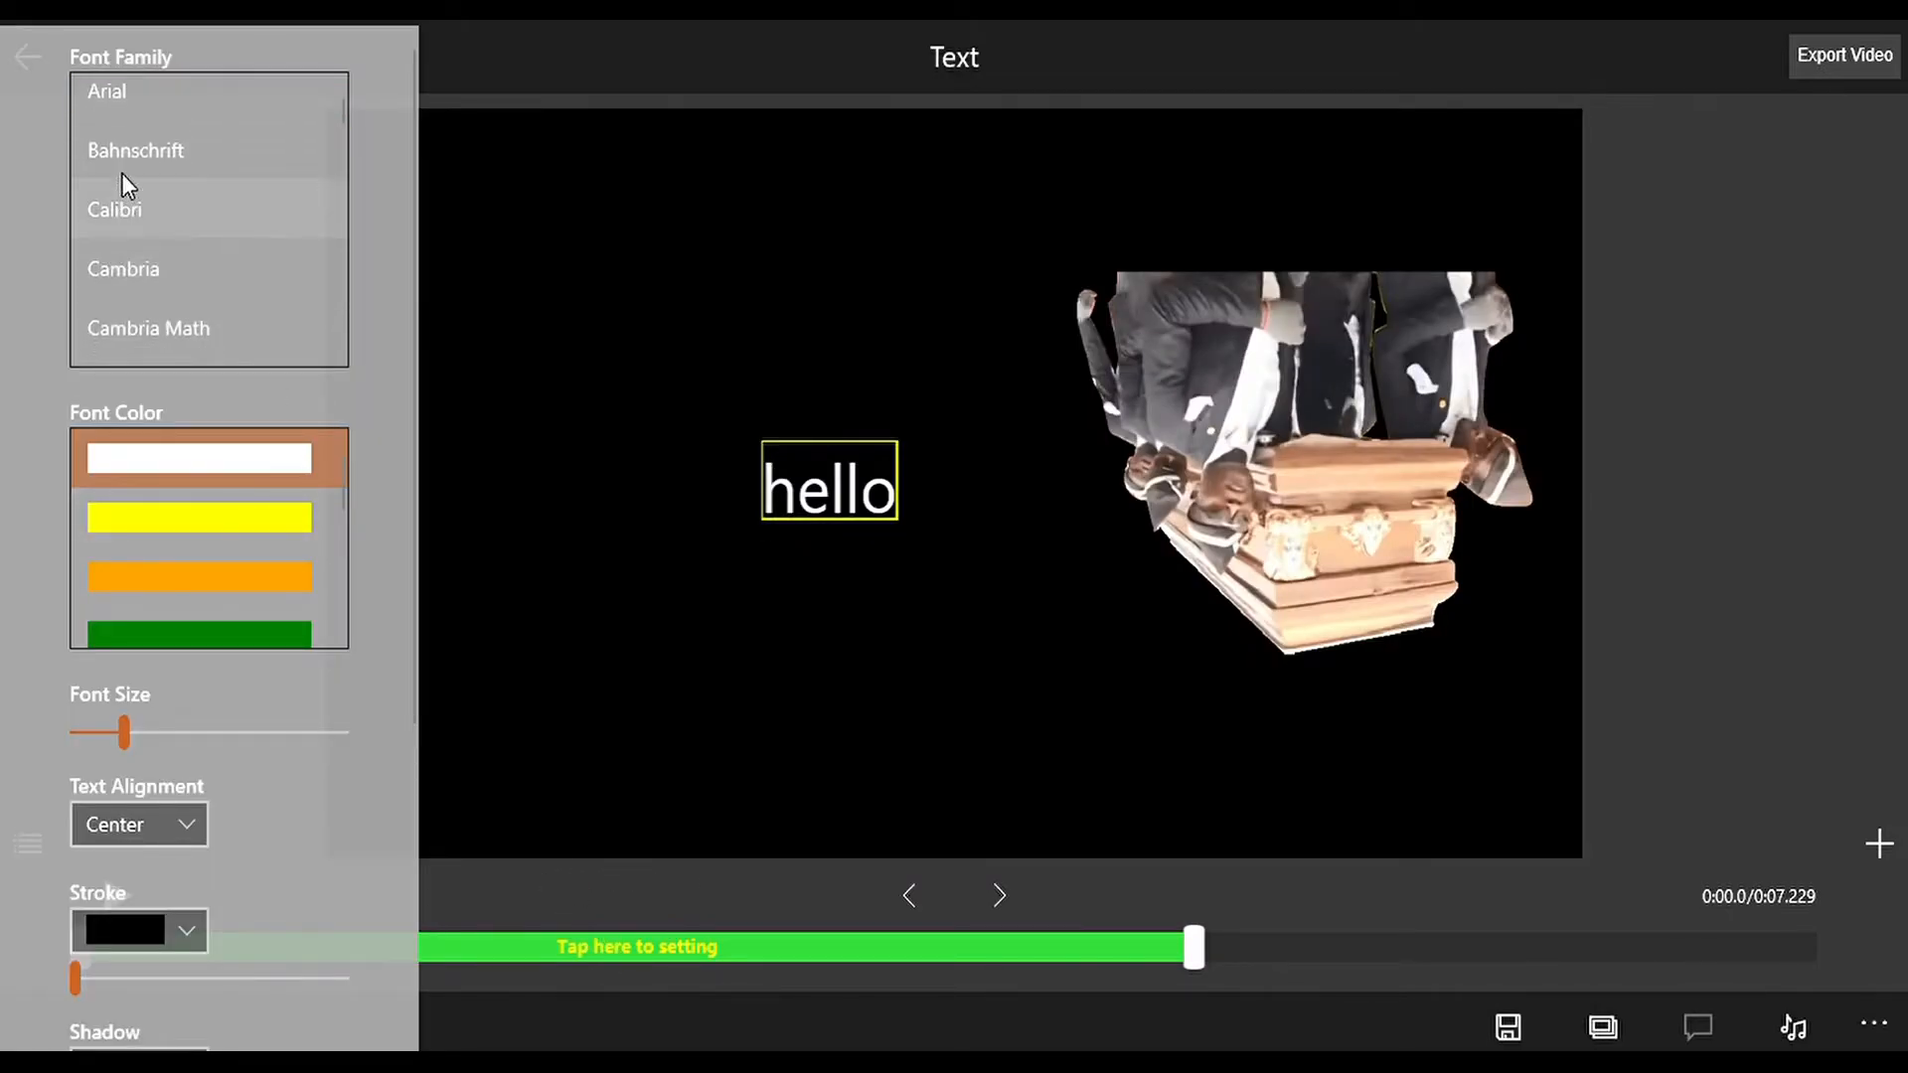
pyautogui.scroll(3)
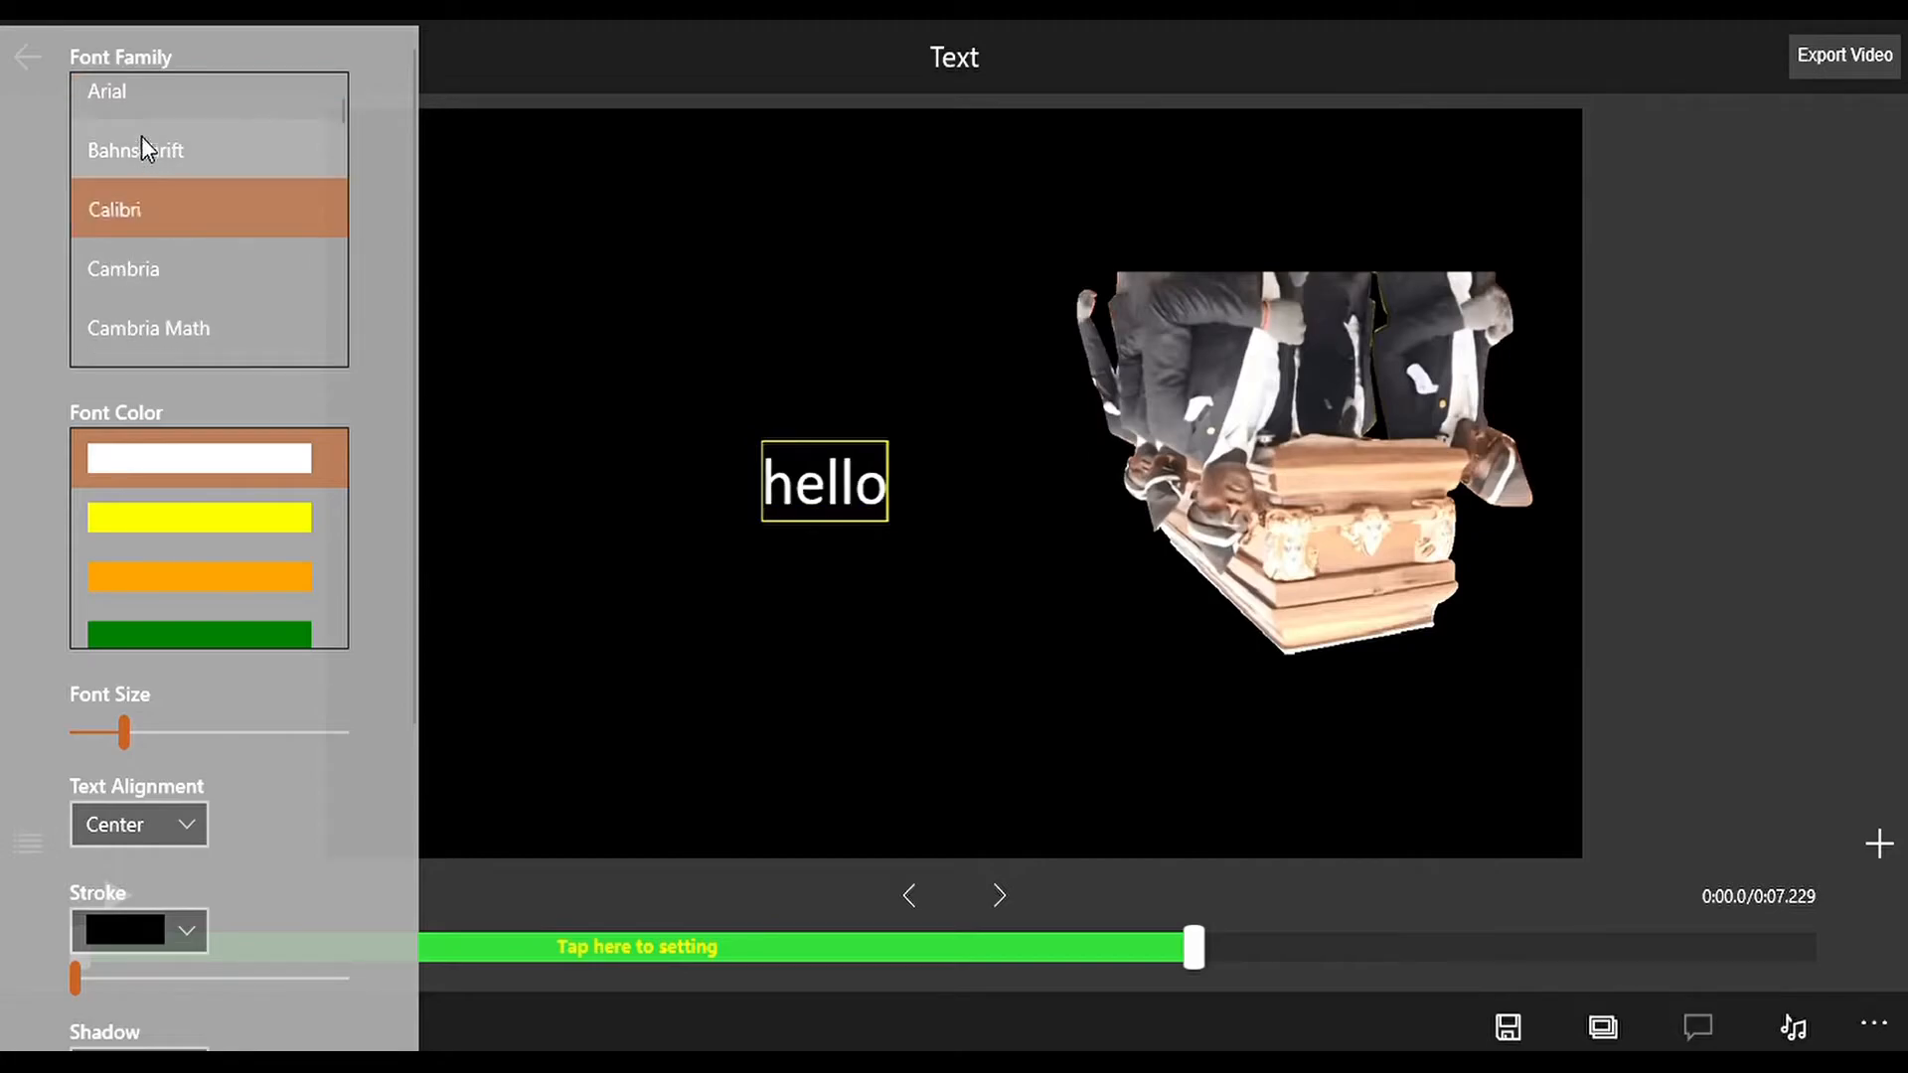
pyautogui.scroll(-3)
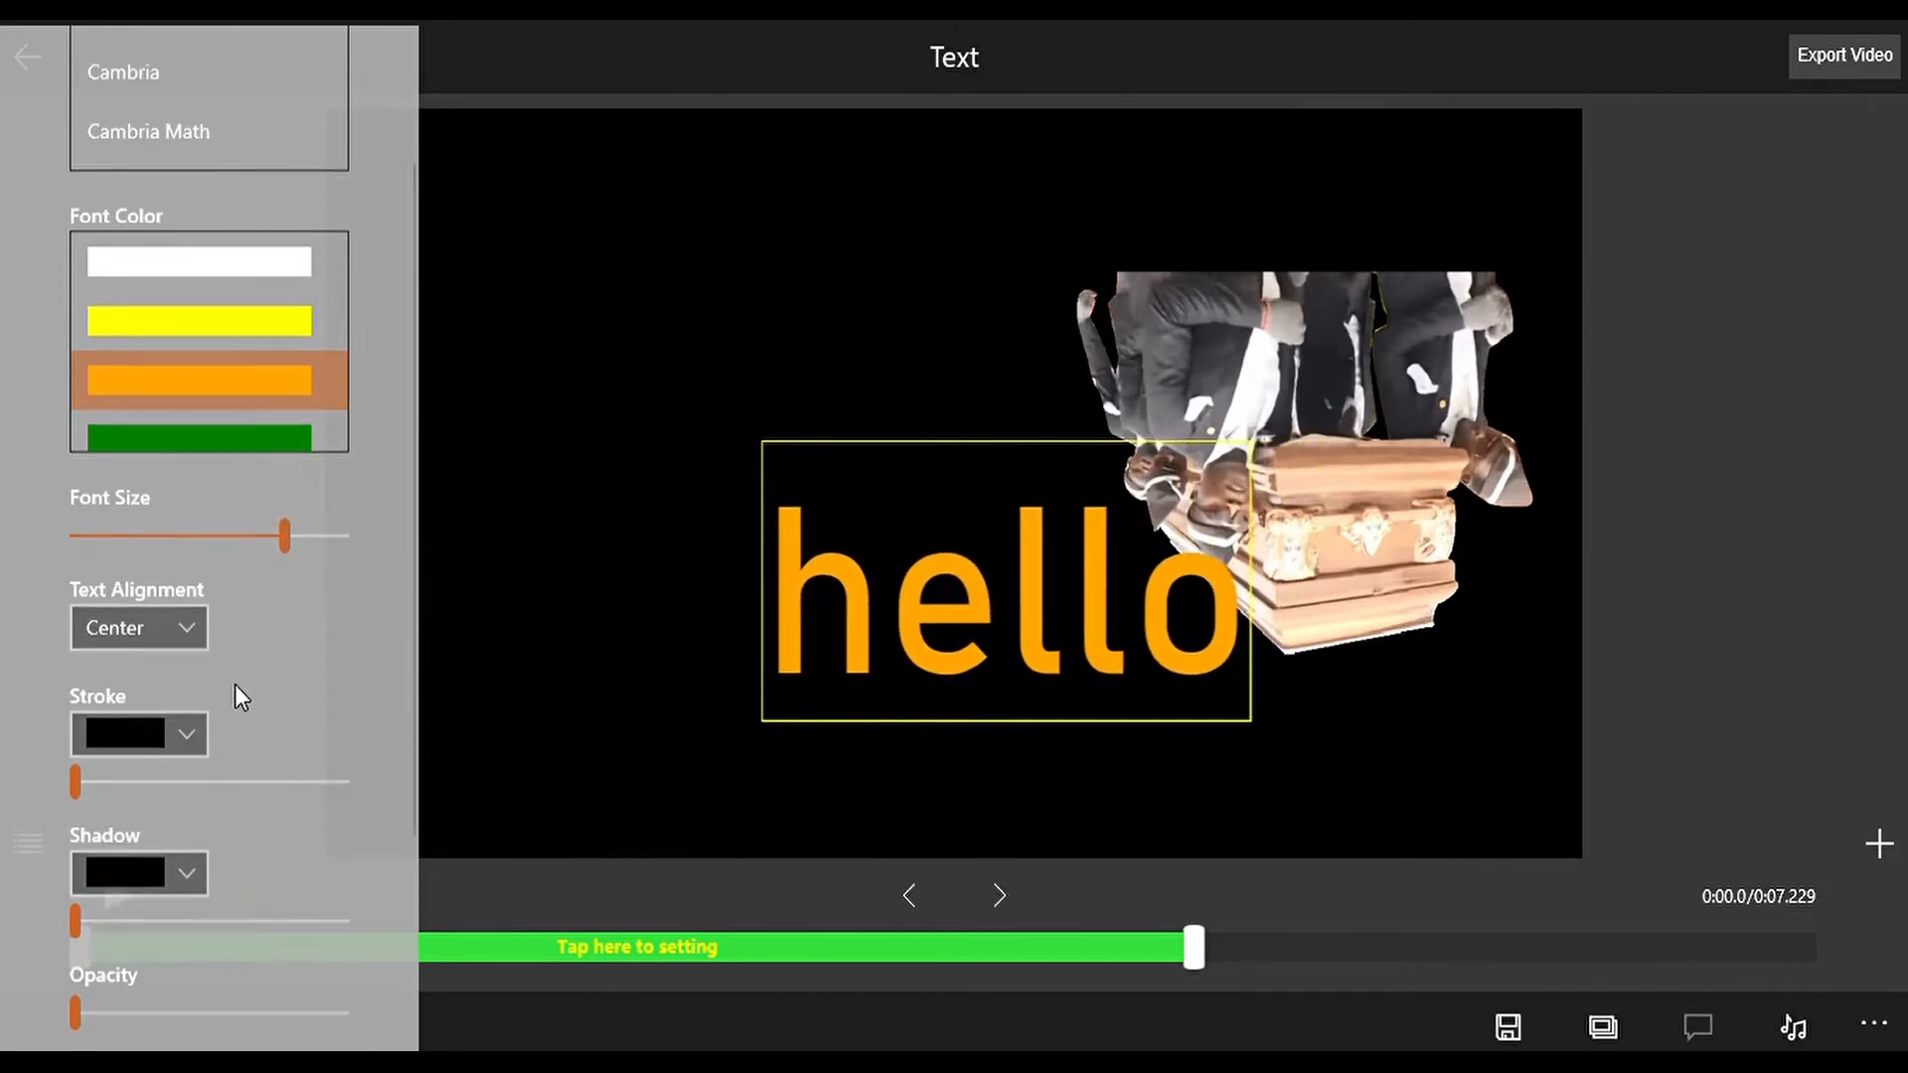
pyautogui.scroll(-3)
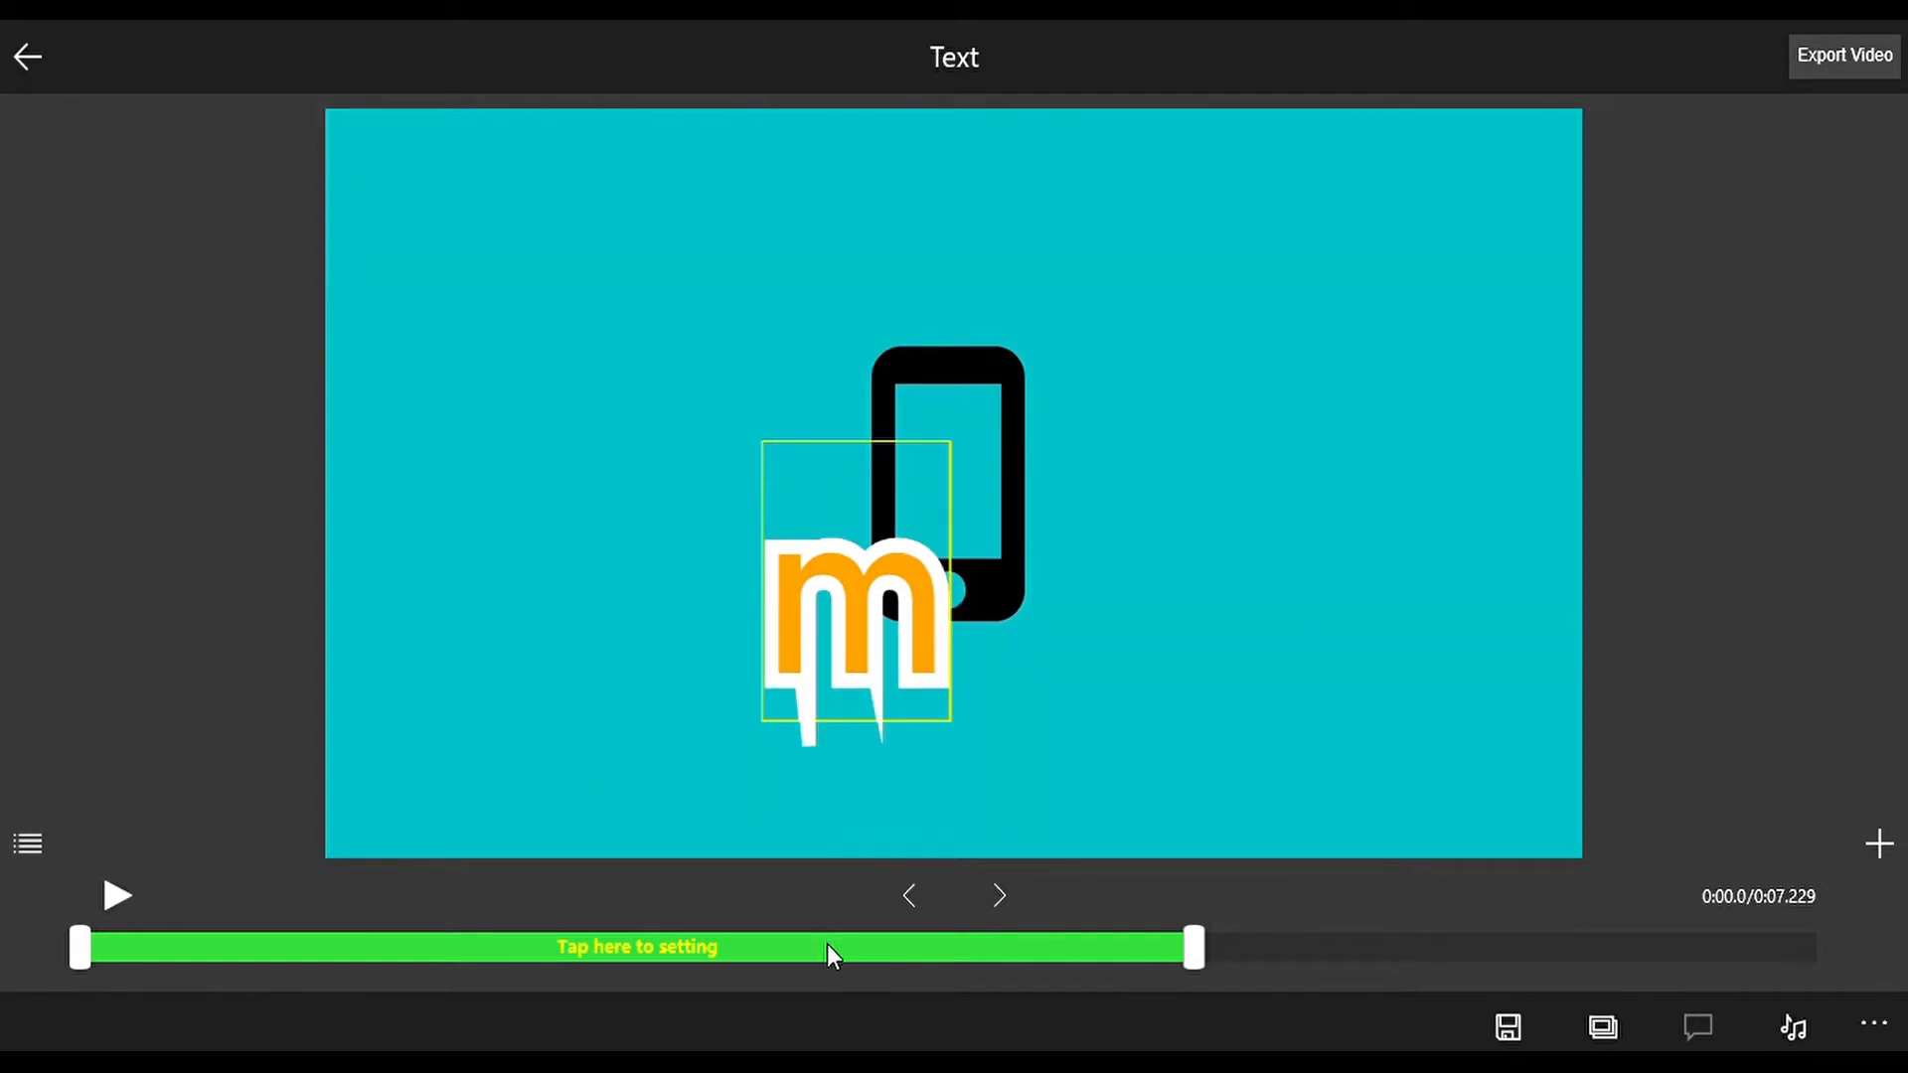
pyautogui.click(636, 947)
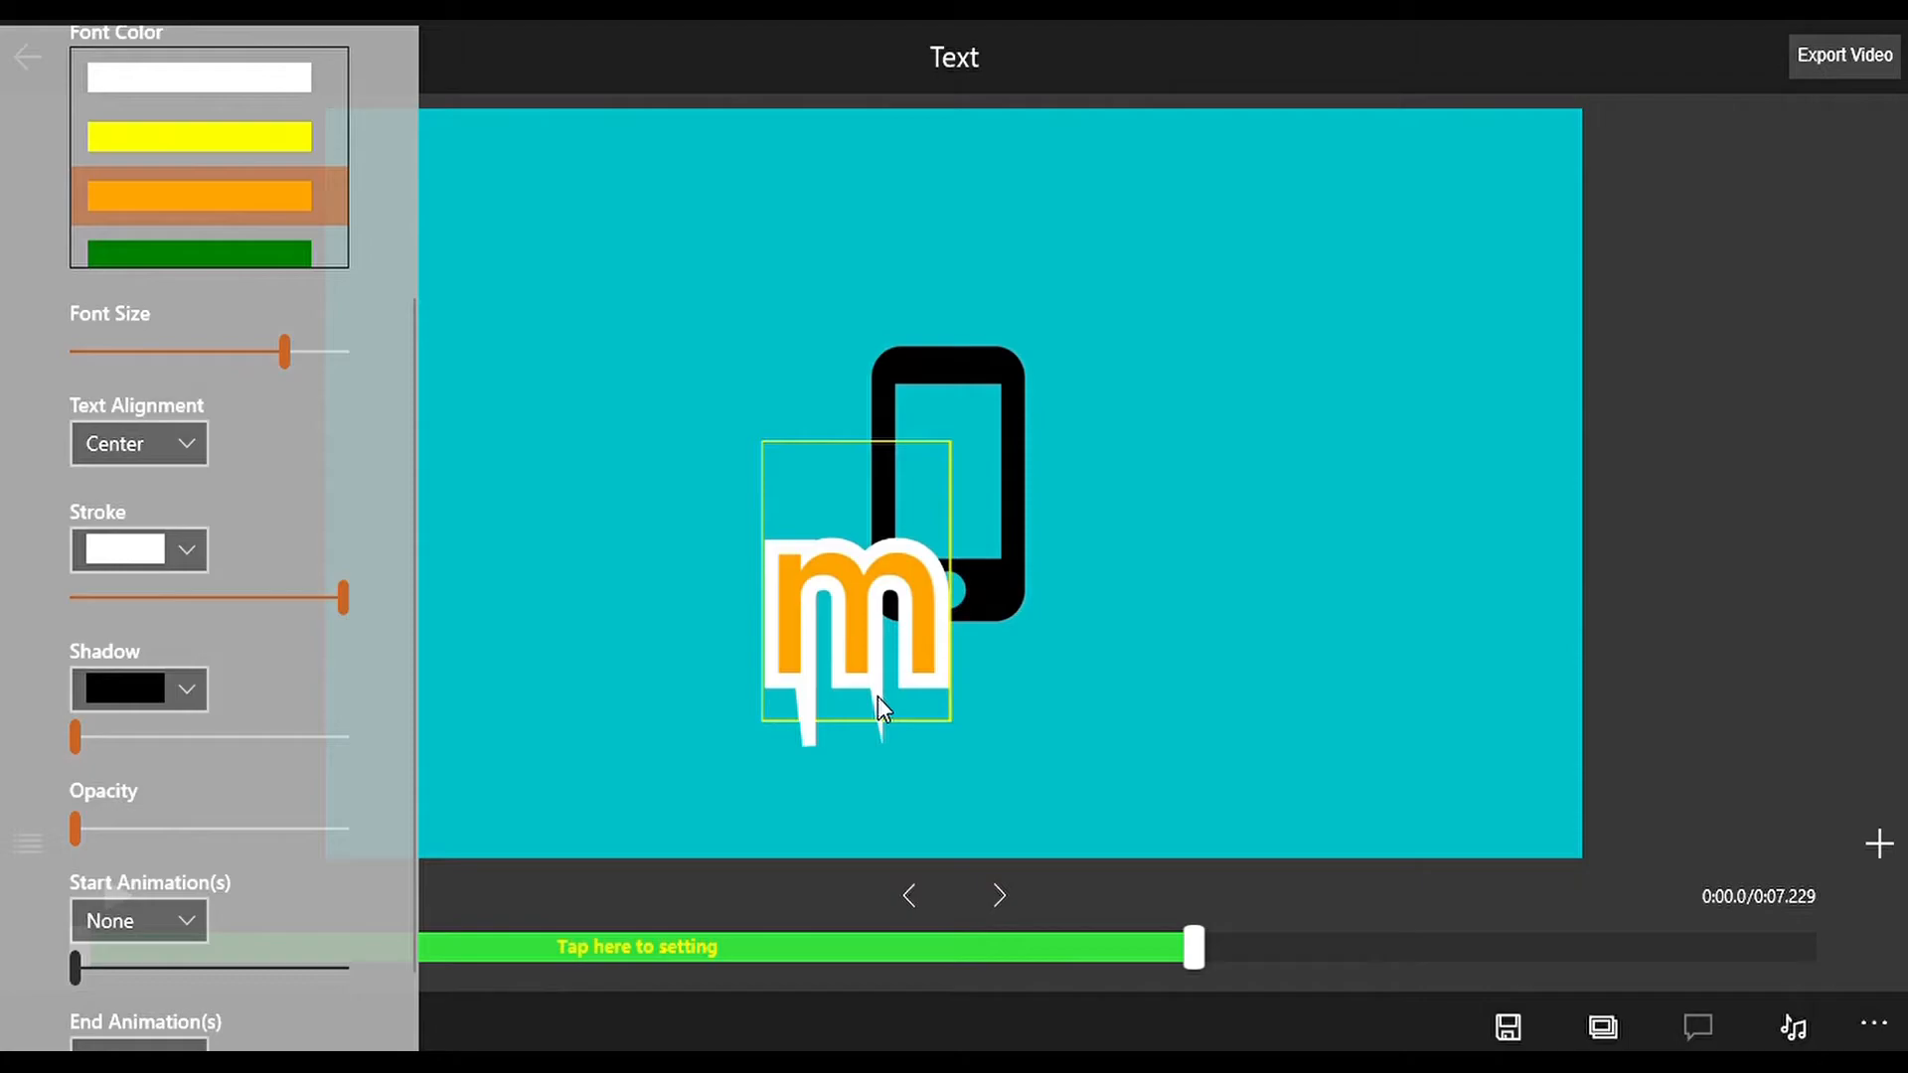
pyautogui.moveTo(54, 736)
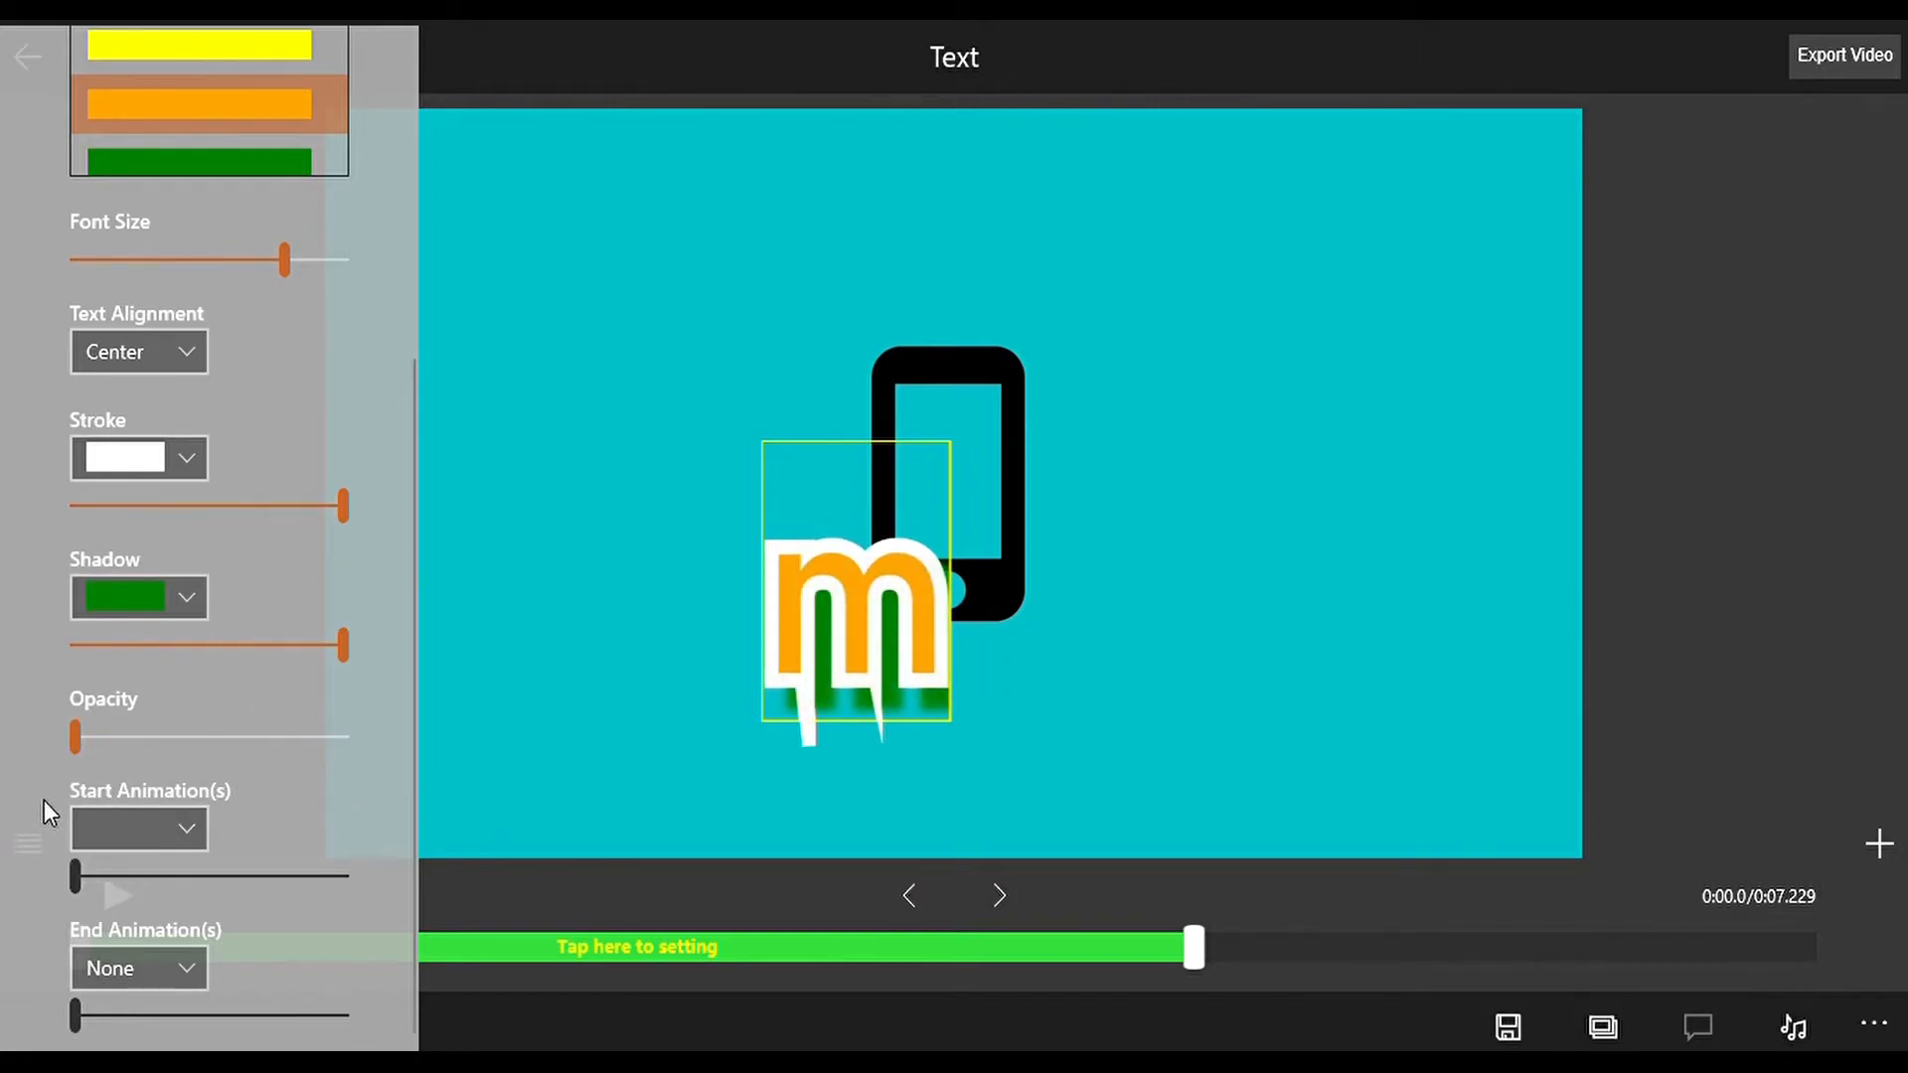
pyautogui.click(137, 828)
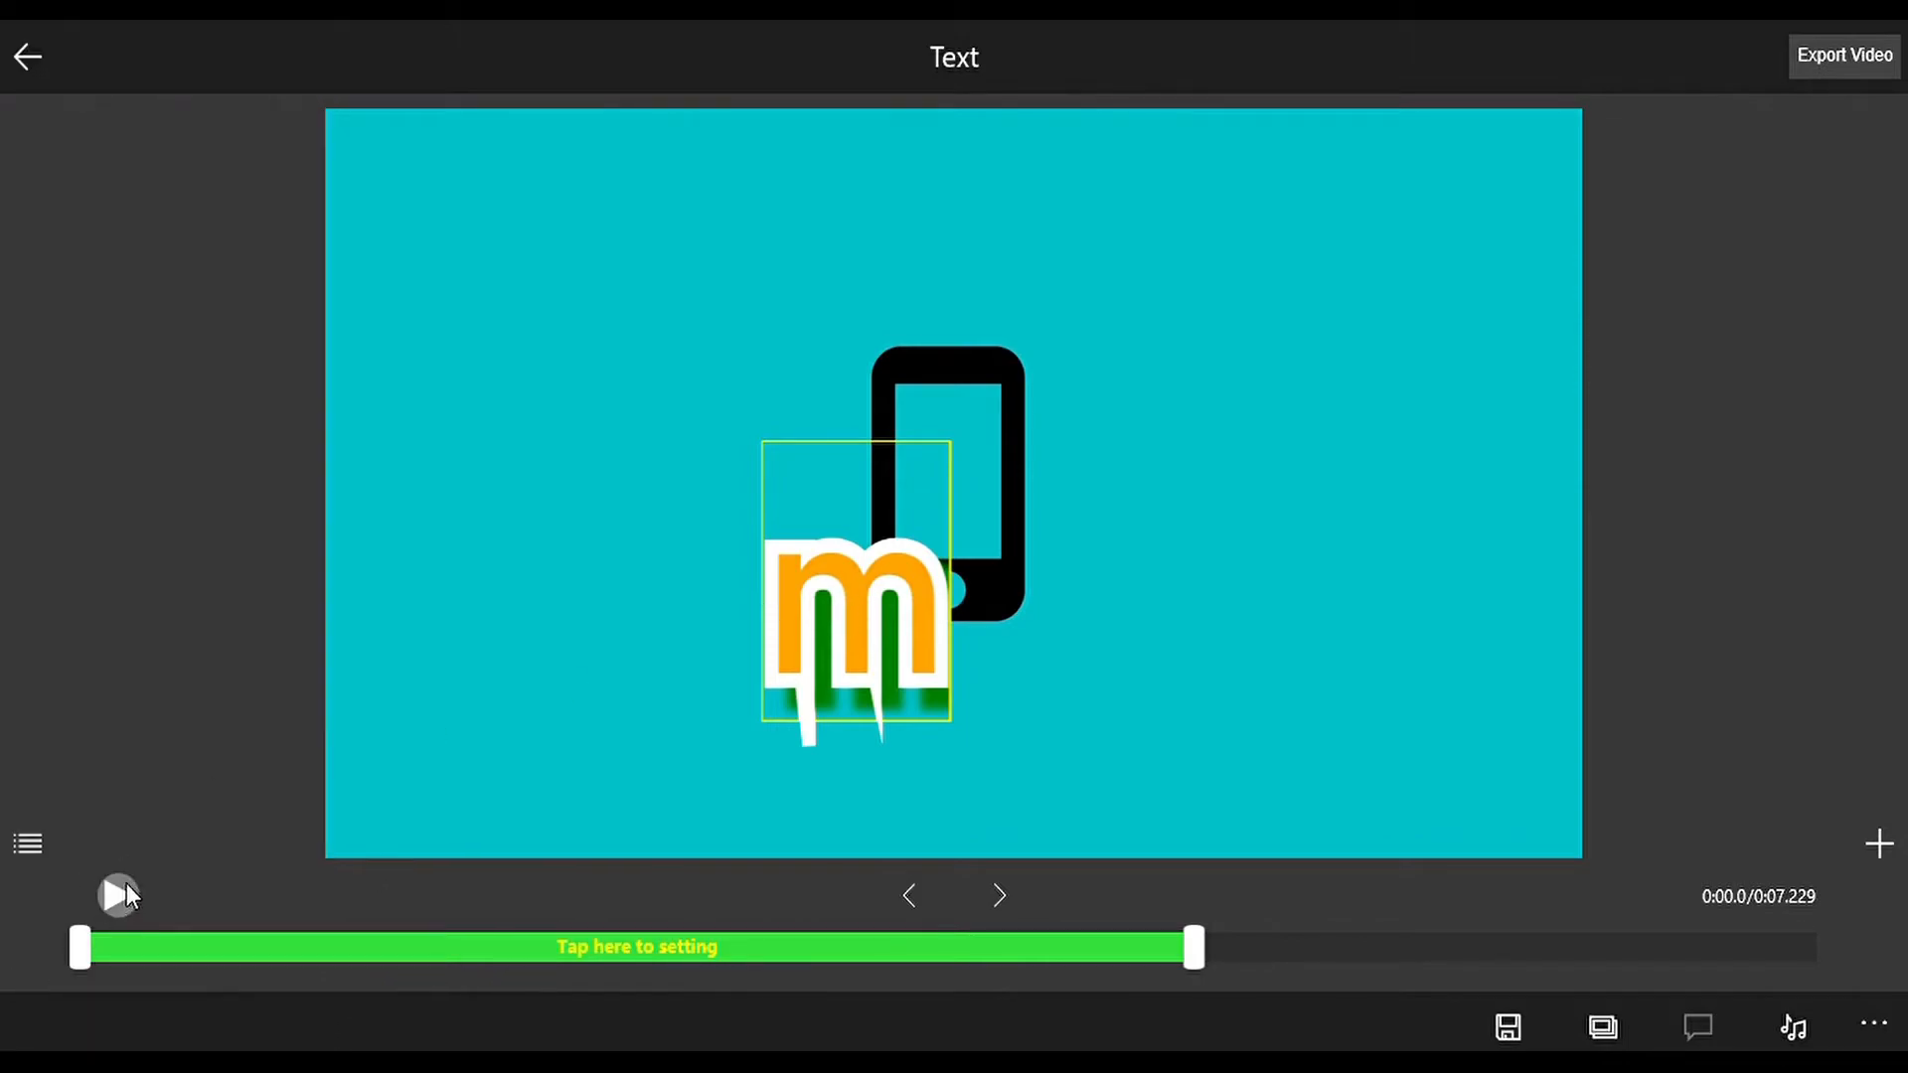
pyautogui.click(118, 895)
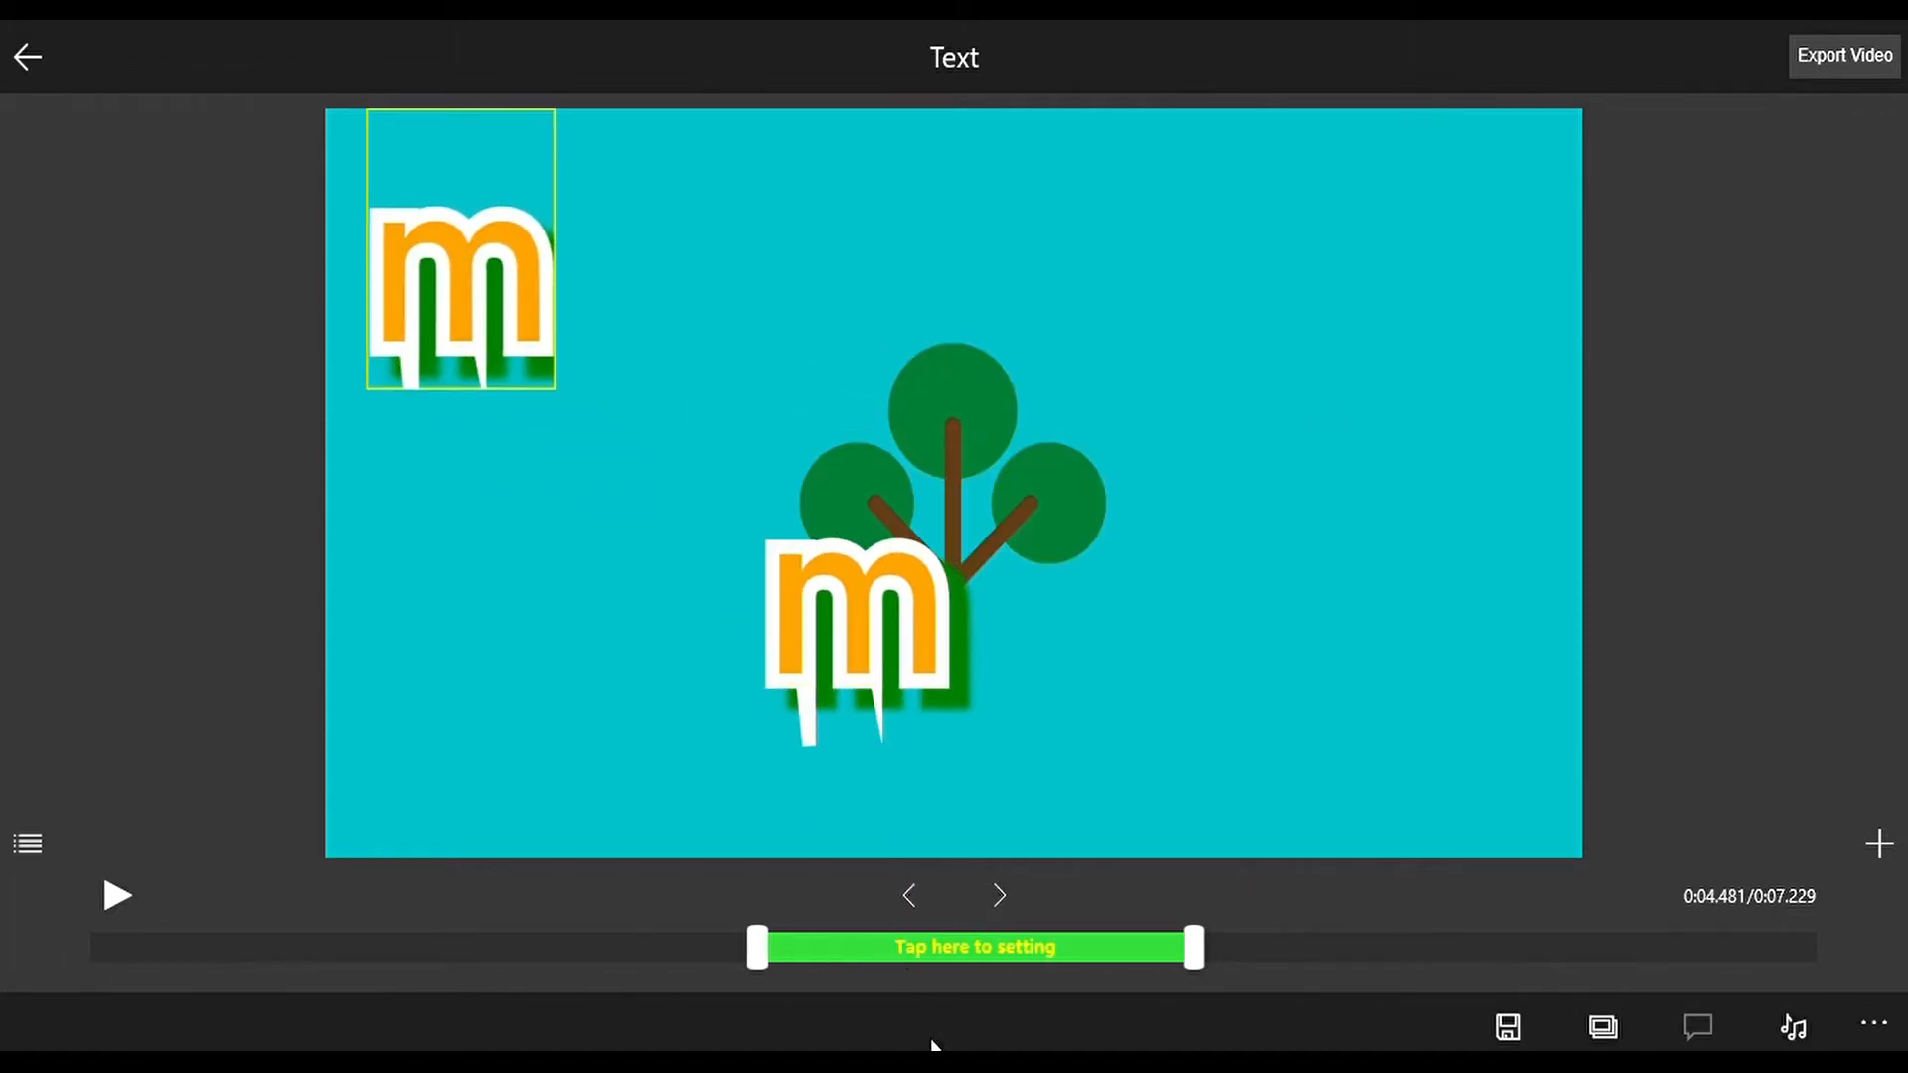
# Shift the 'm' title's start earlier to about 3.8 s, top-left
pyautogui.click(909, 896)
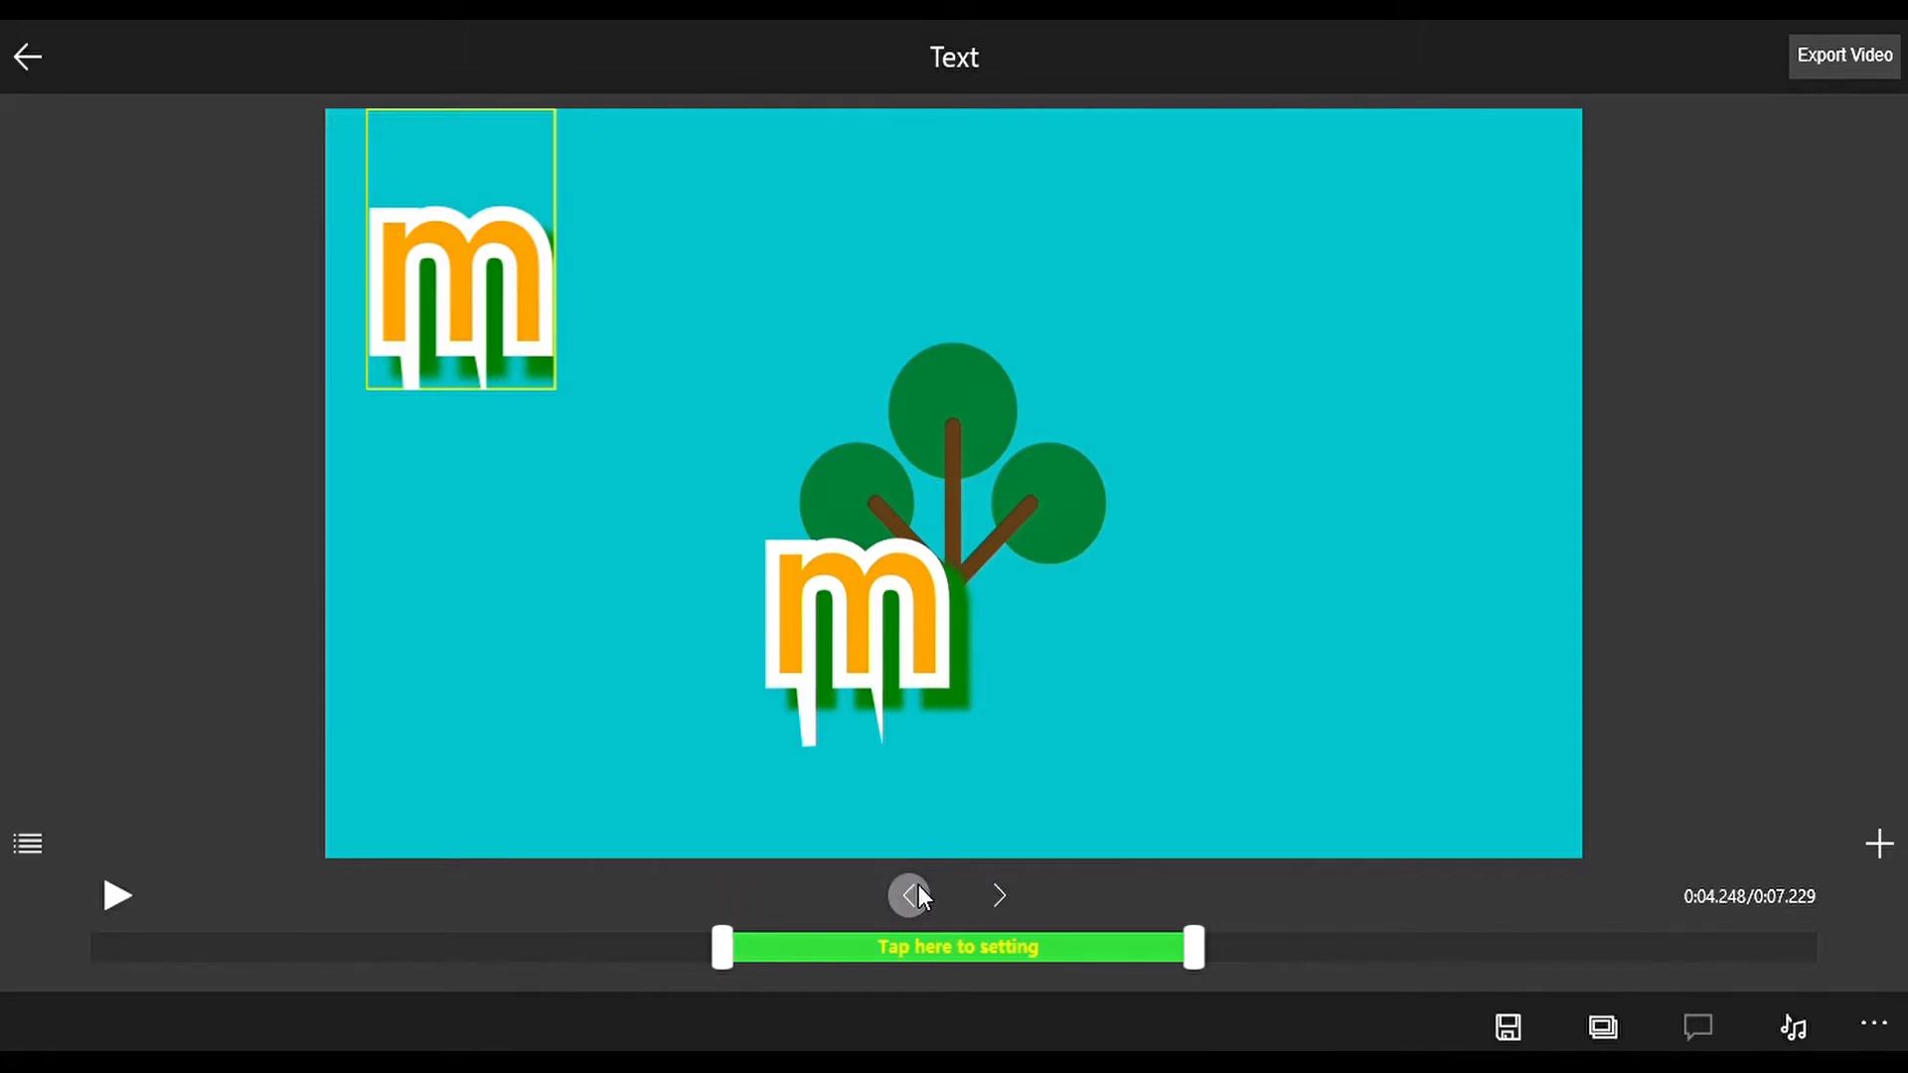
pyautogui.click(911, 897)
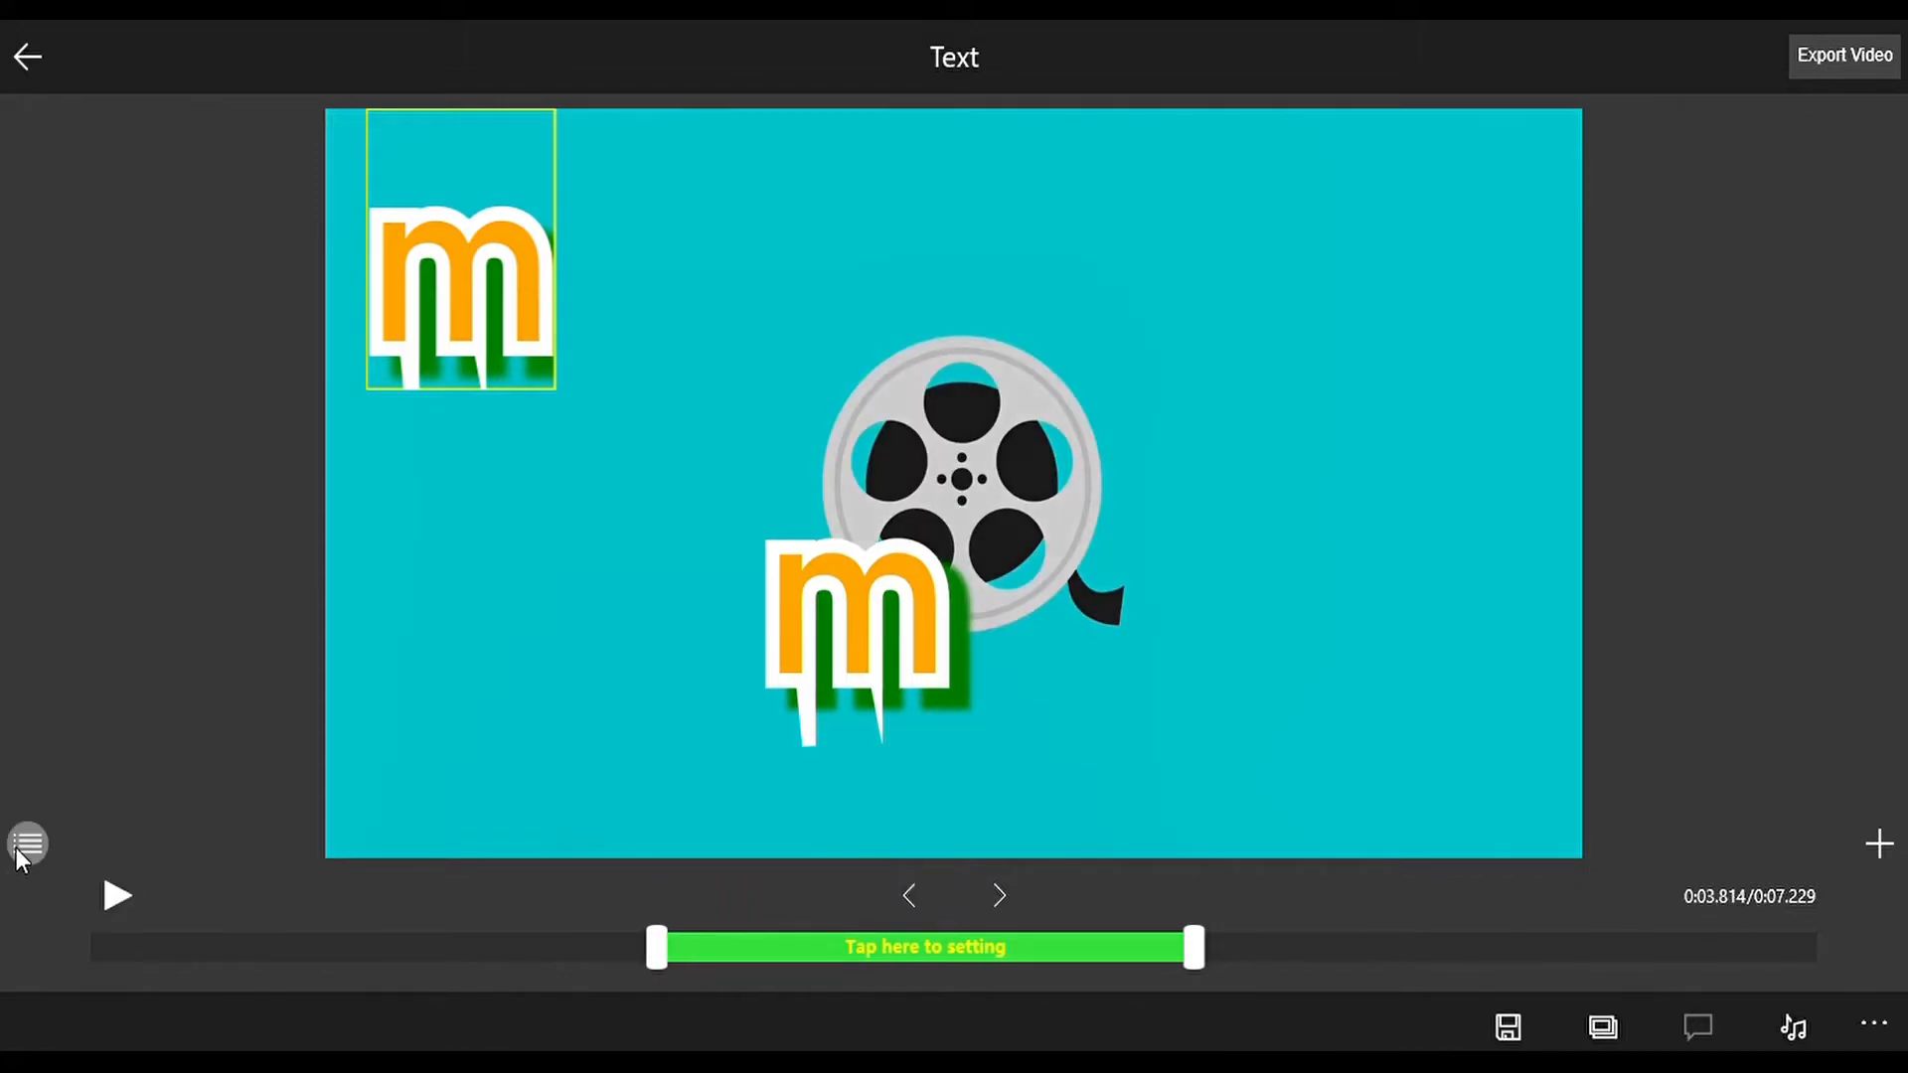
pyautogui.moveTo(1636, 909)
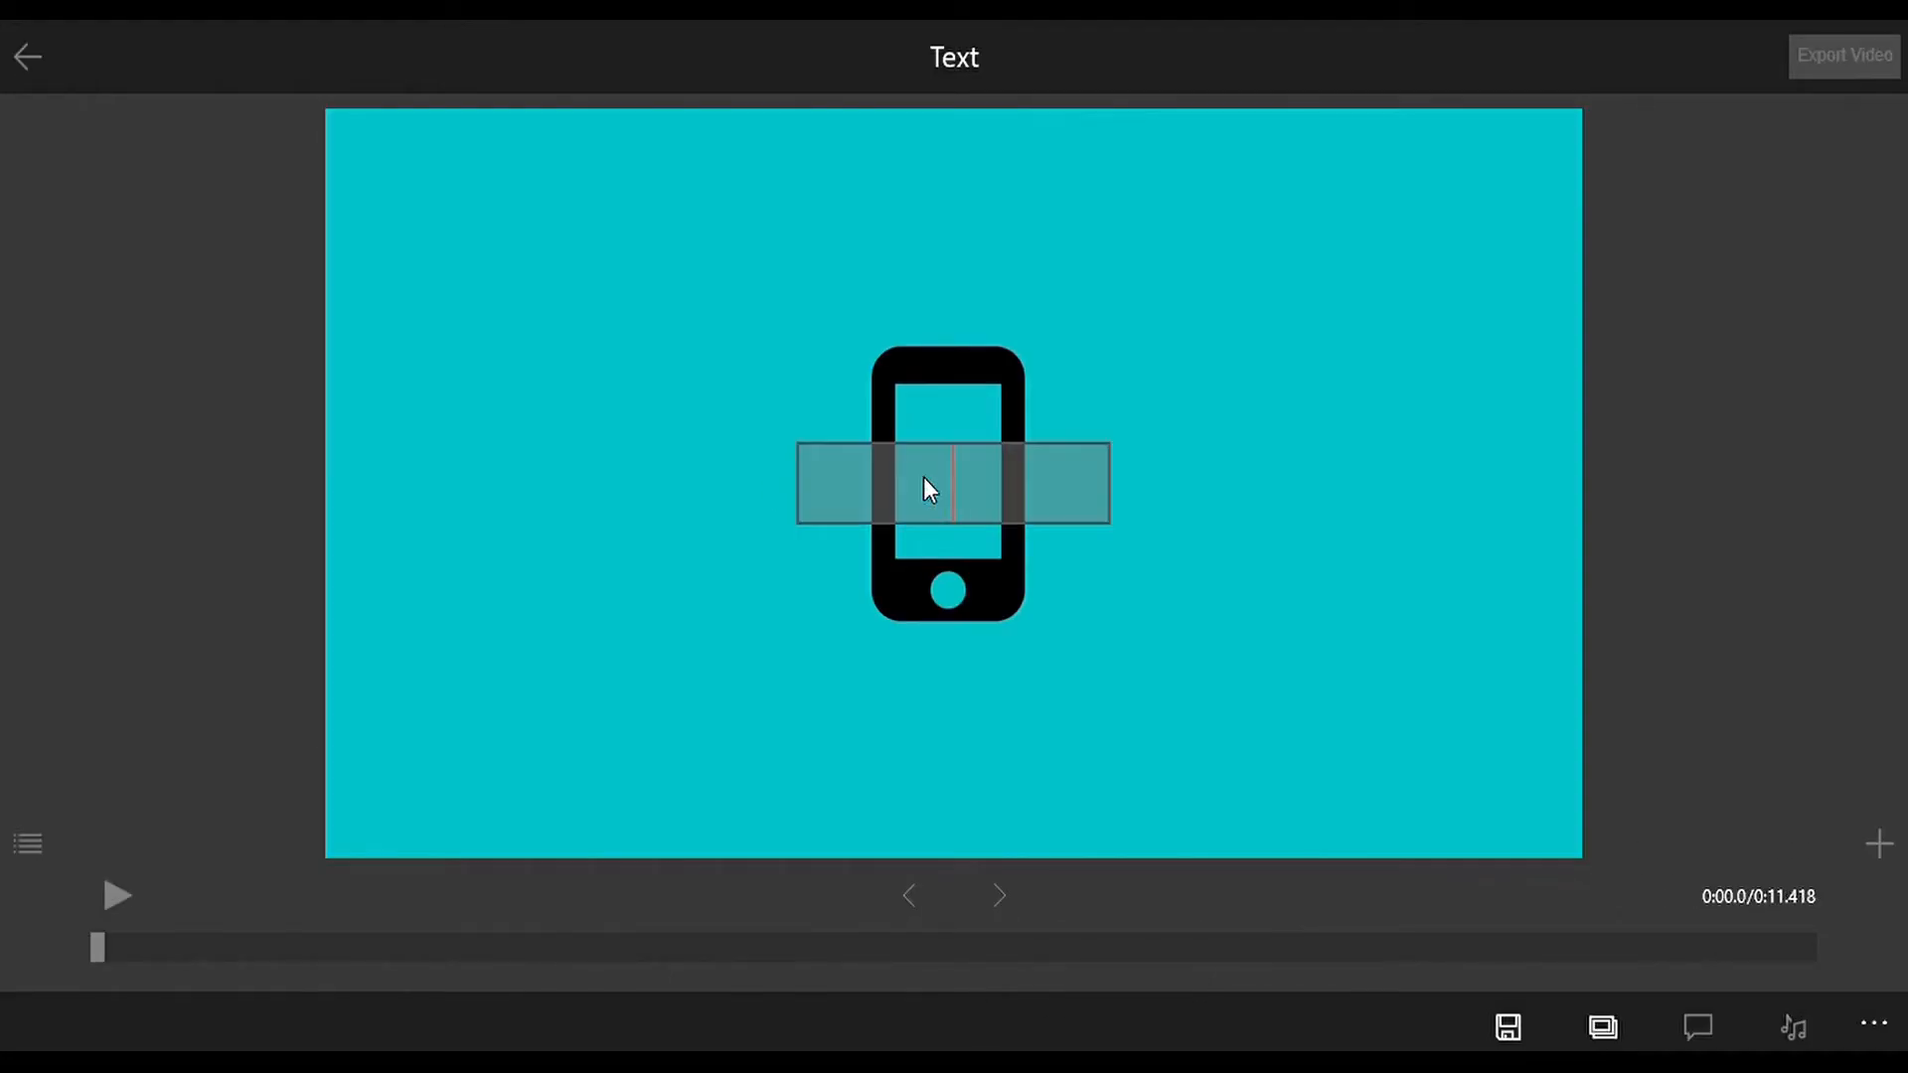
pyautogui.write('swtv5wtr')
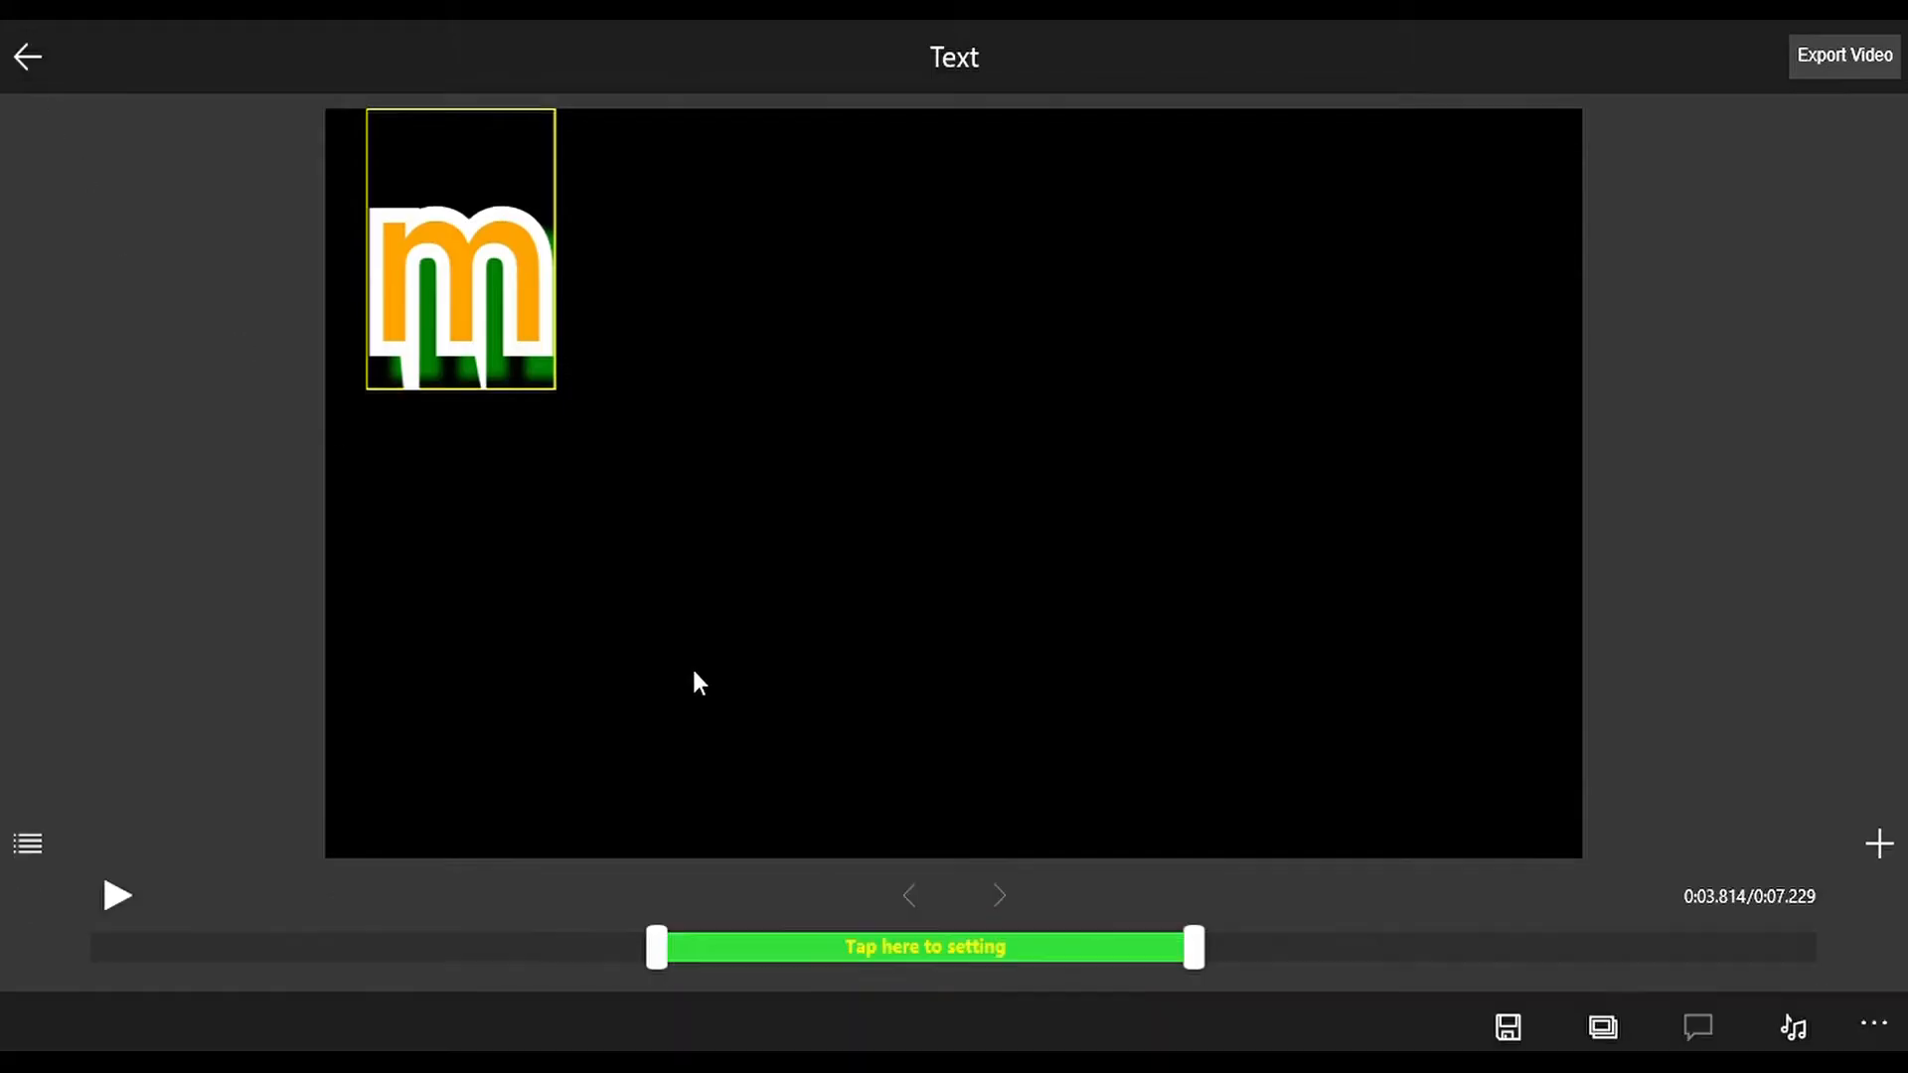
# Add a picture overlay placeholder for the glowing light-bulb image at the movie's start
pyautogui.click(1603, 1026)
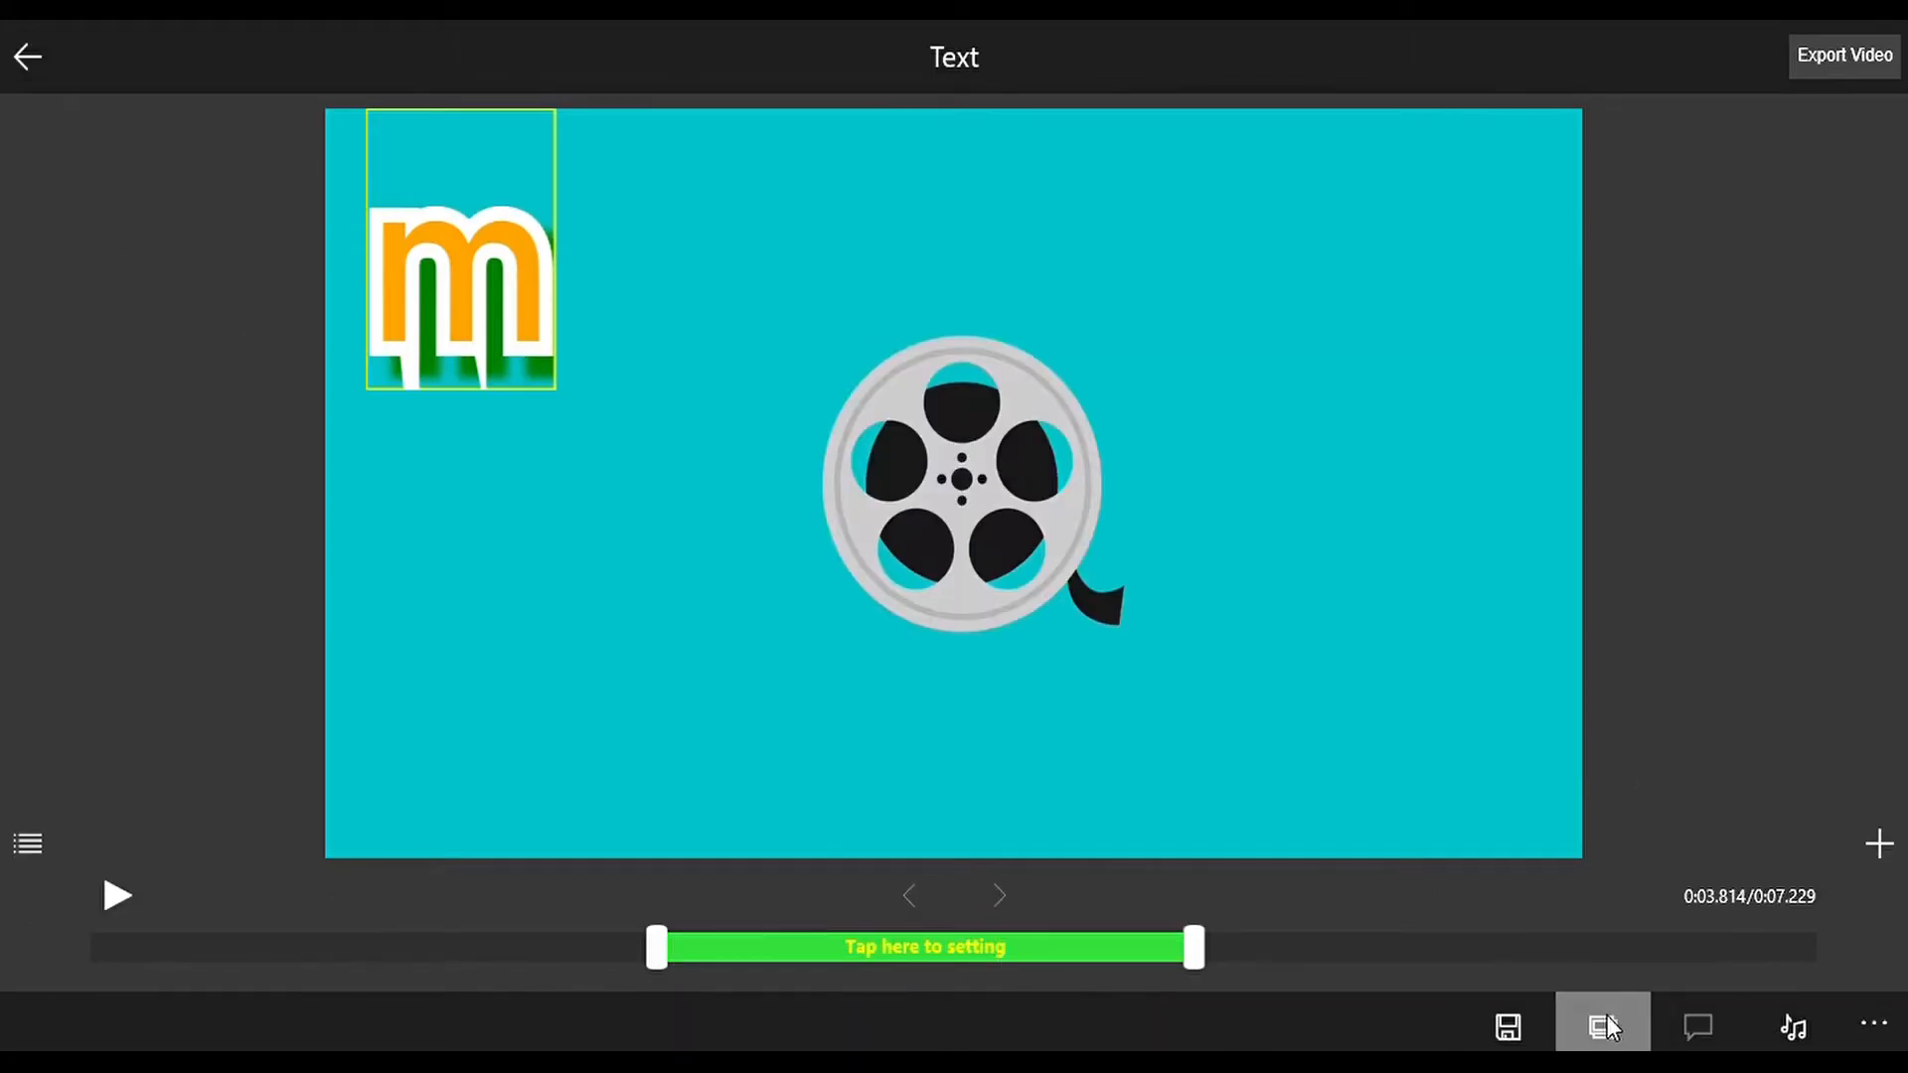
pyautogui.click(1601, 1026)
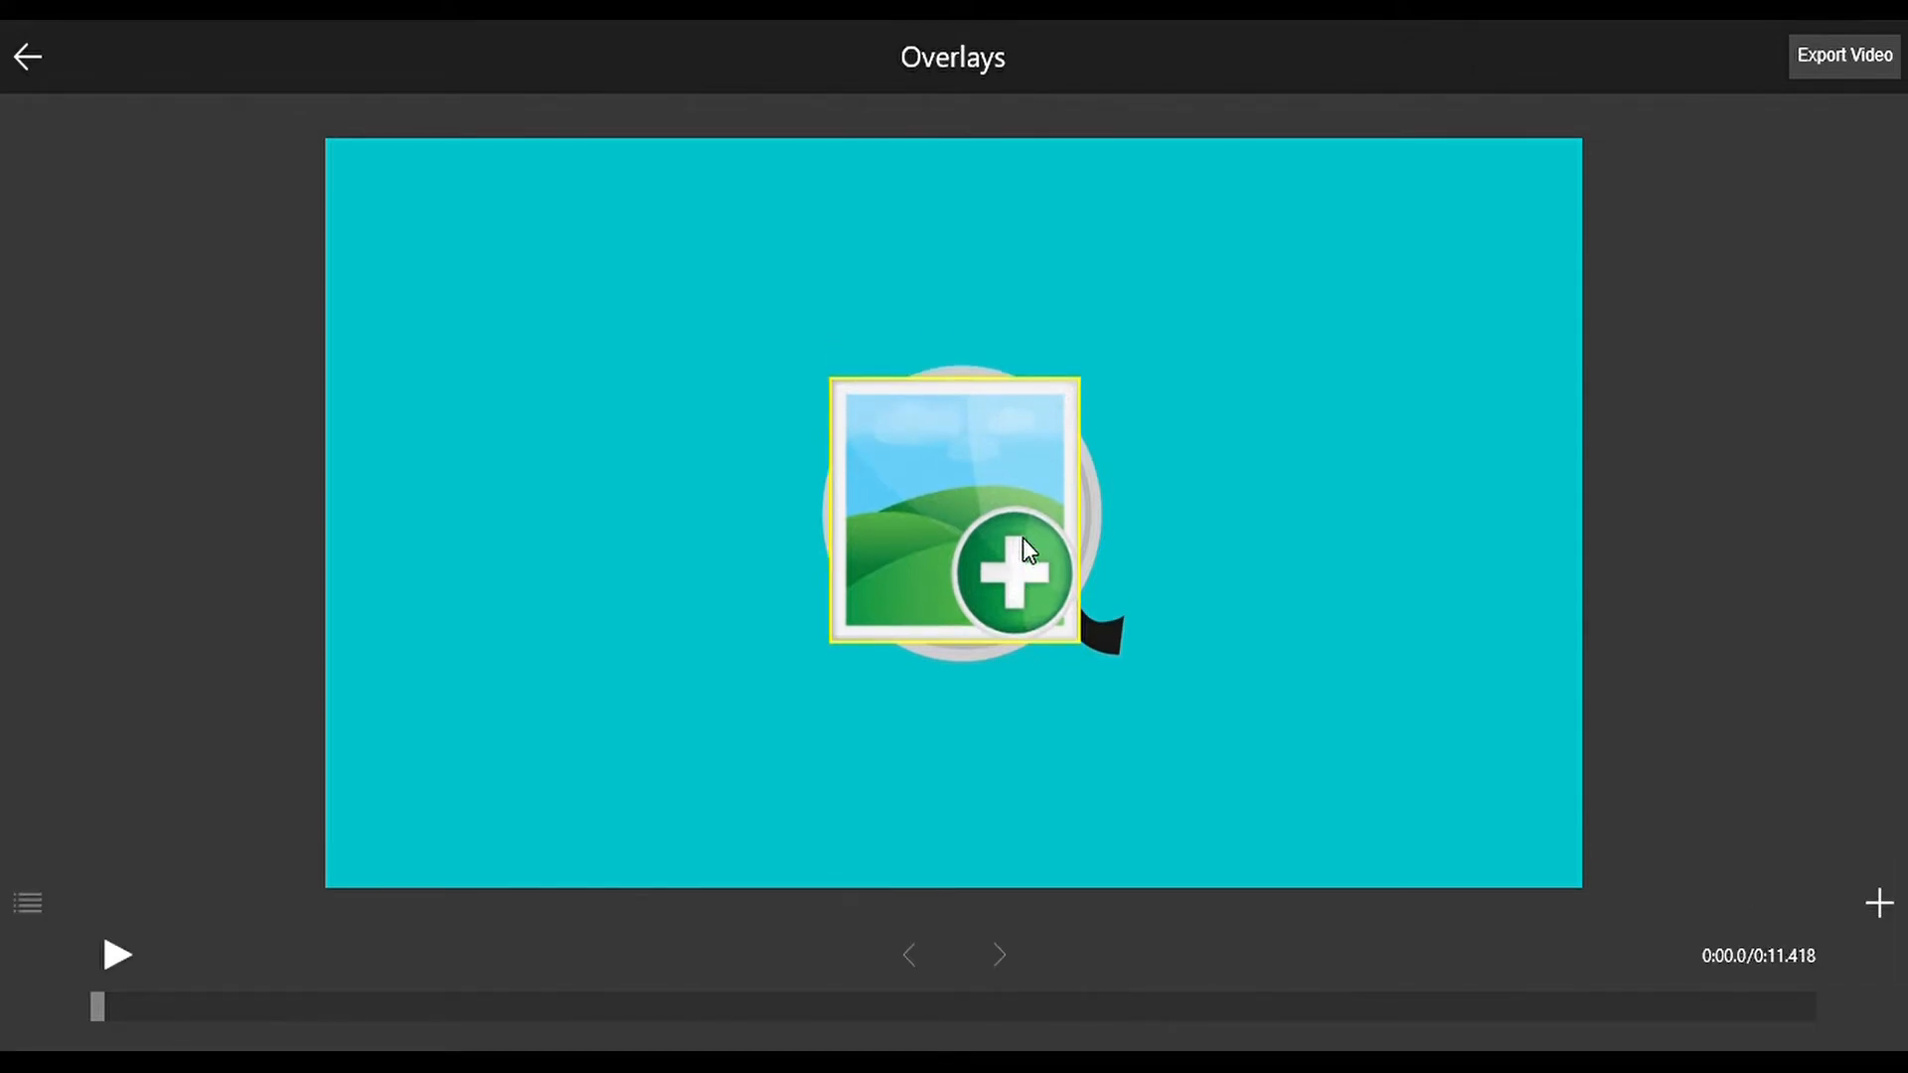
pyautogui.moveTo(473, 375)
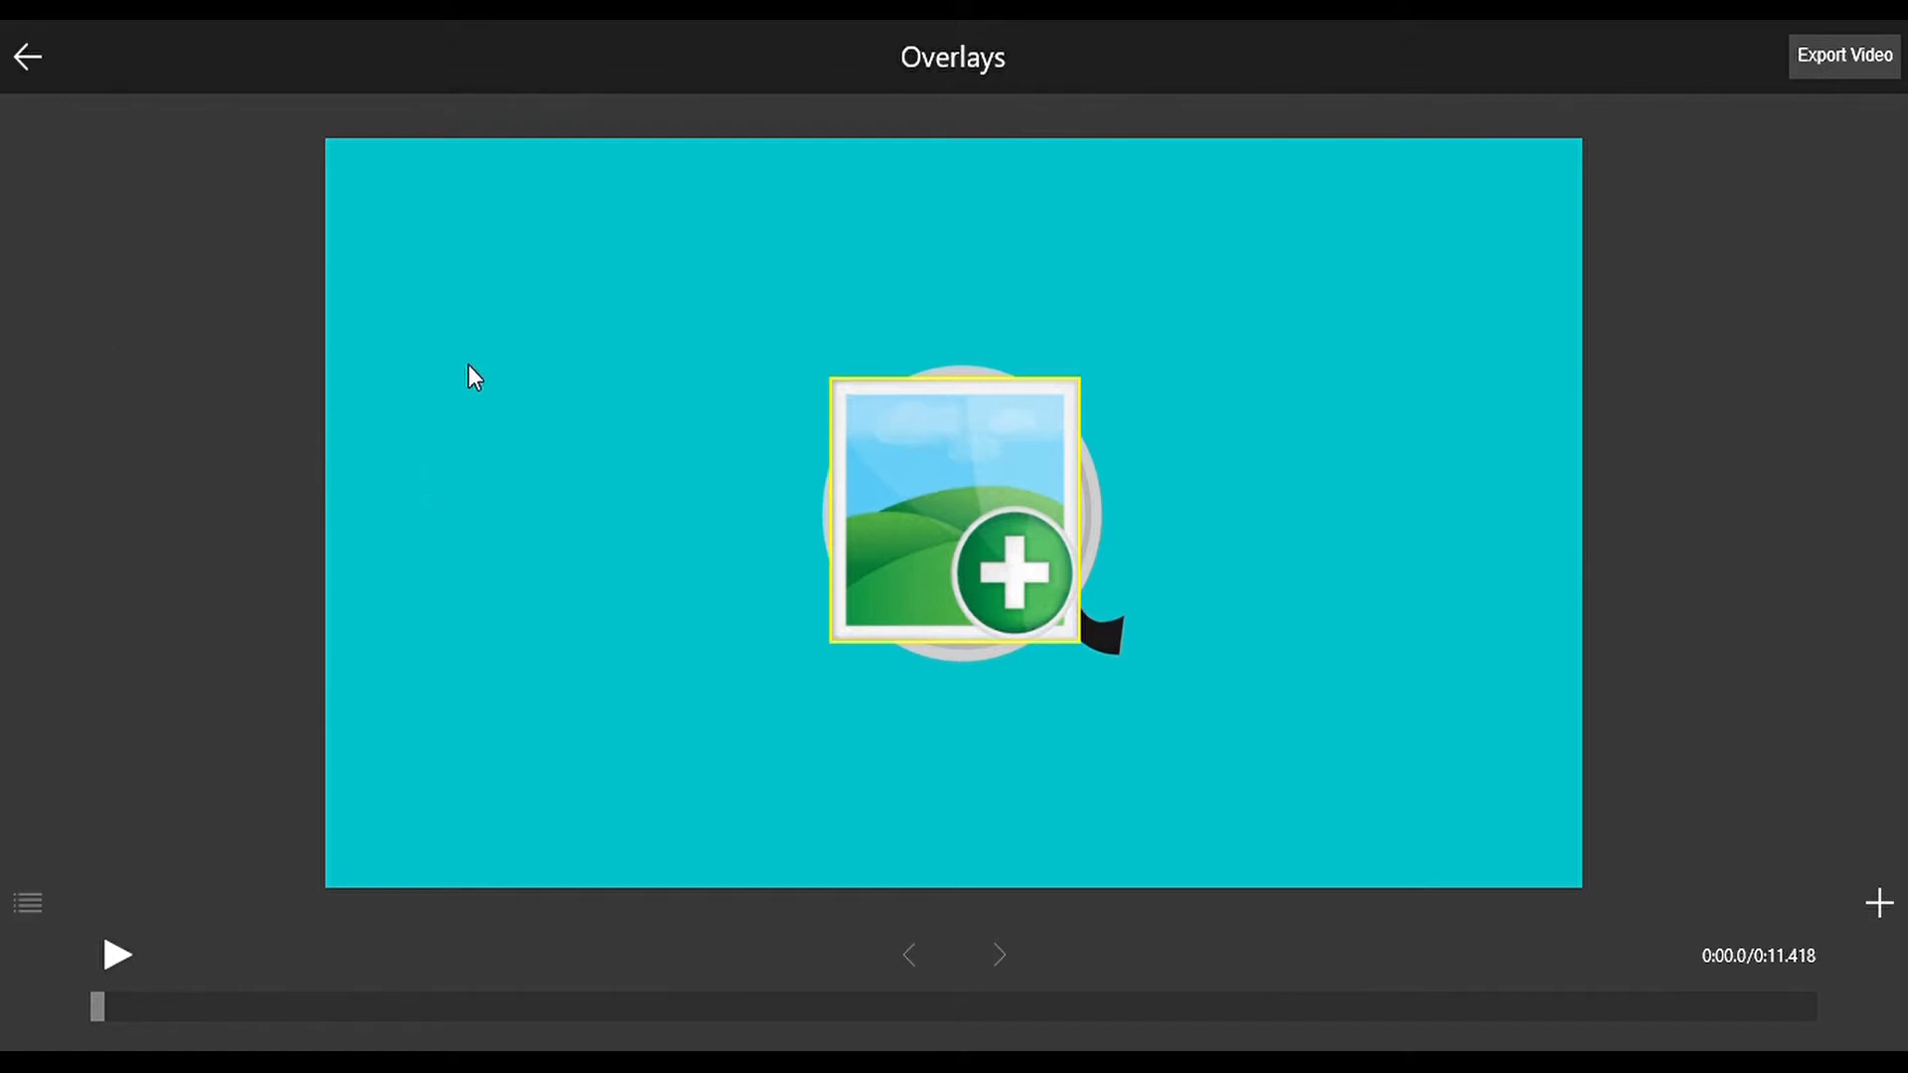
pyautogui.moveTo(527, 533)
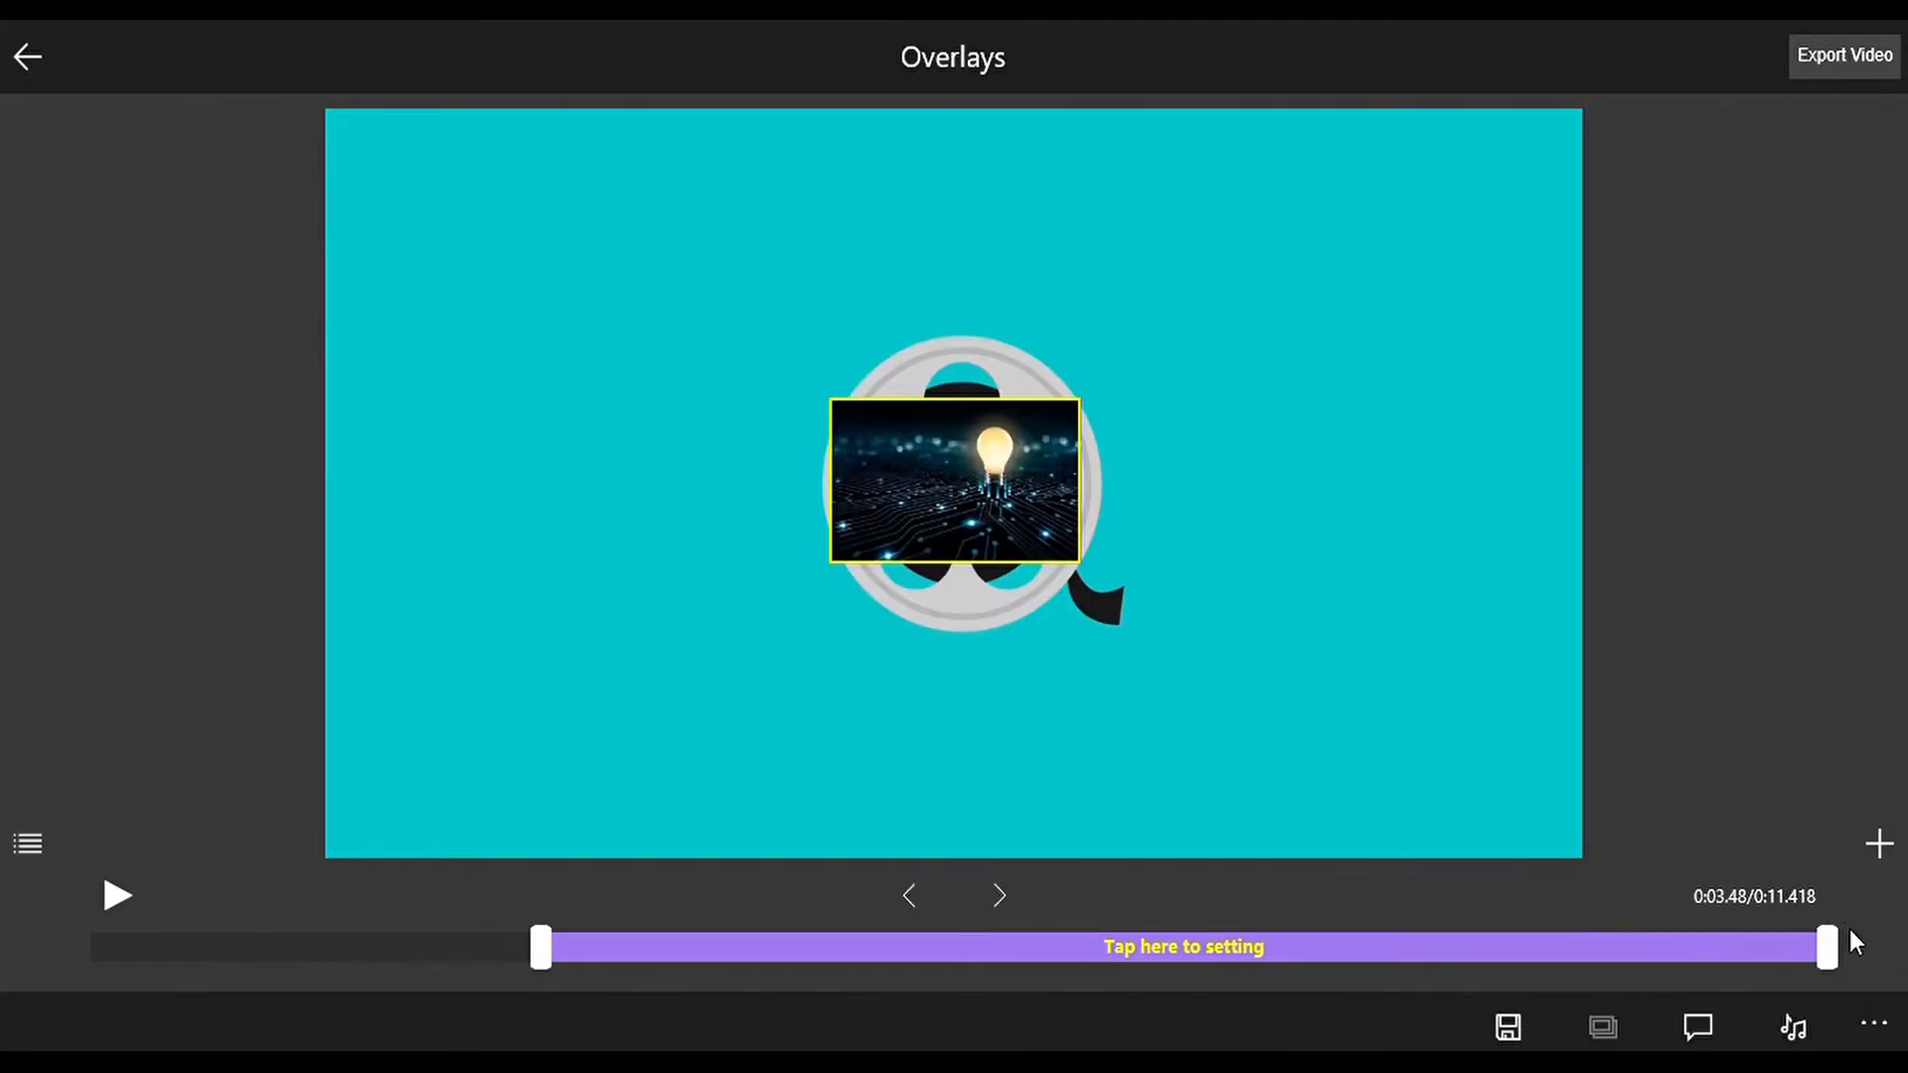
# Enlarge the light-bulb overlay and set its opacity to roughly half
pyautogui.click(1182, 947)
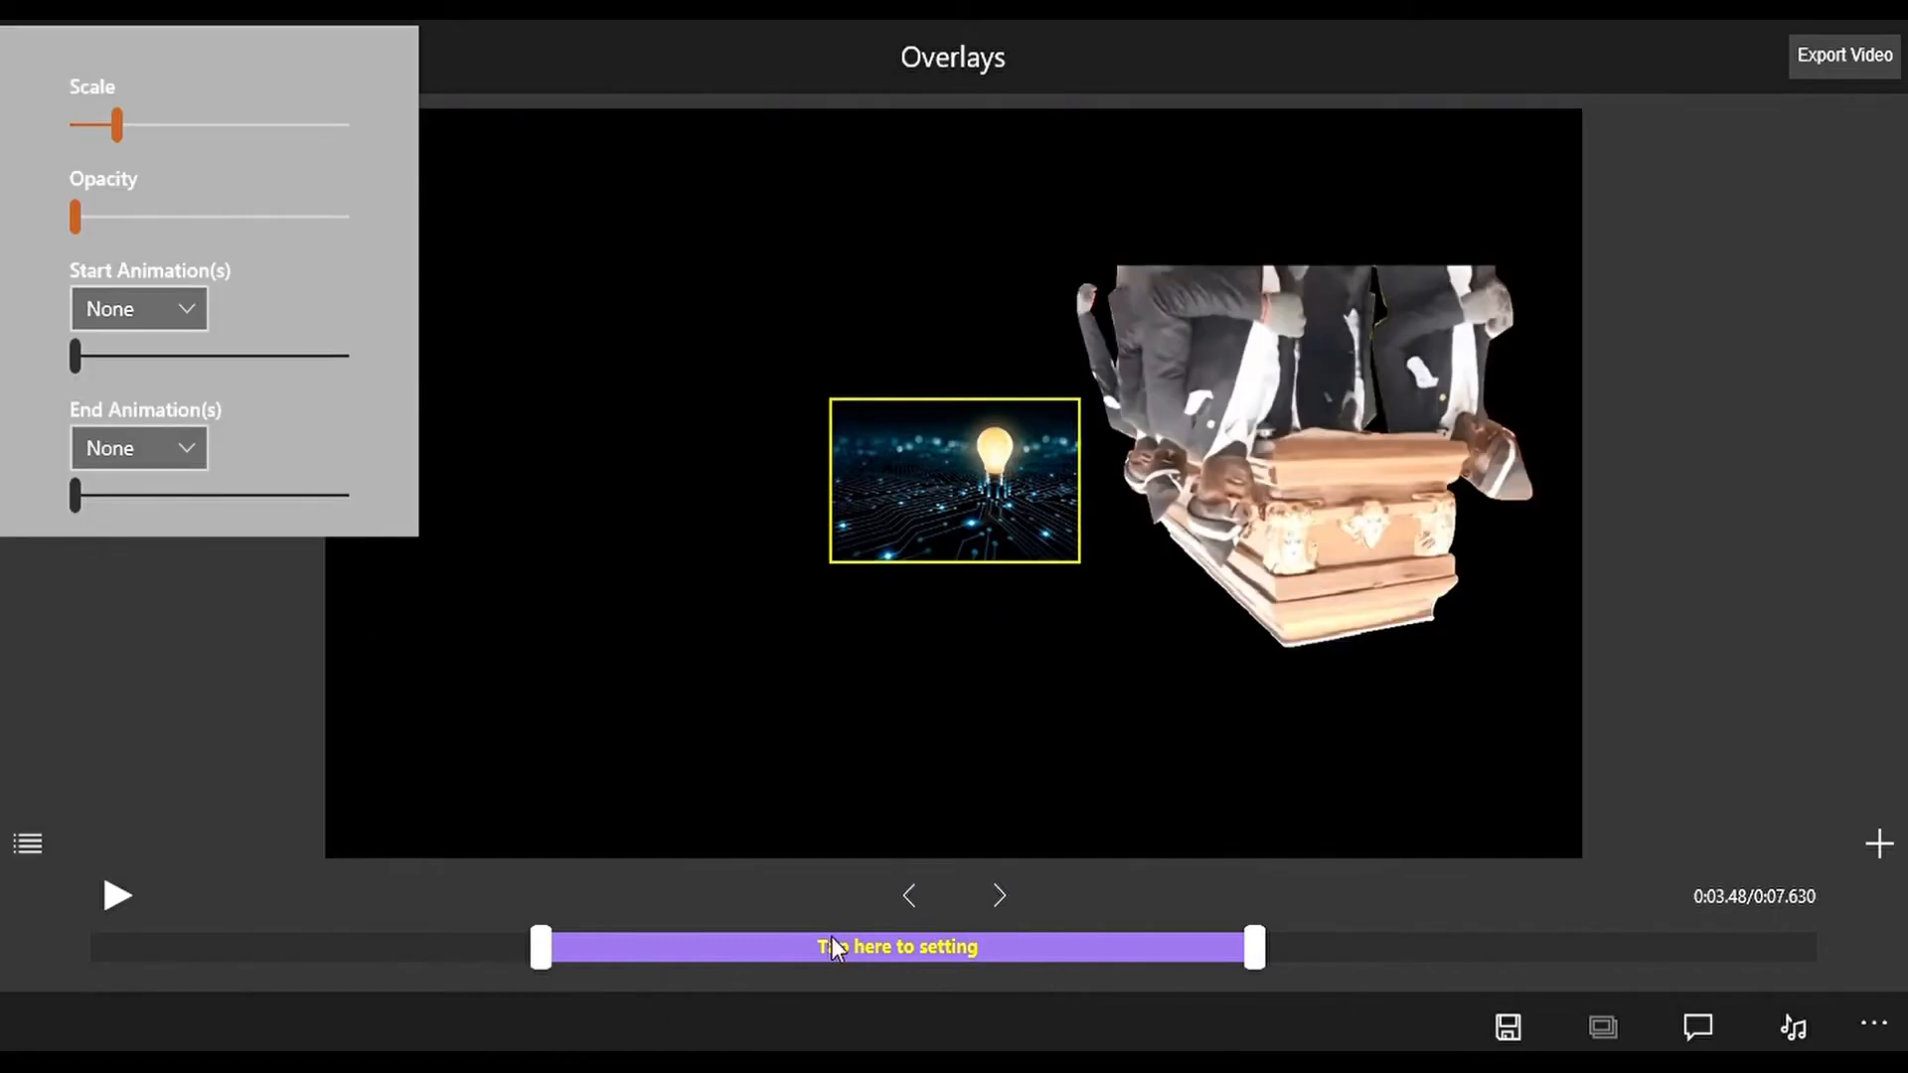
pyautogui.moveTo(115, 125); pyautogui.dragTo(195, 126)
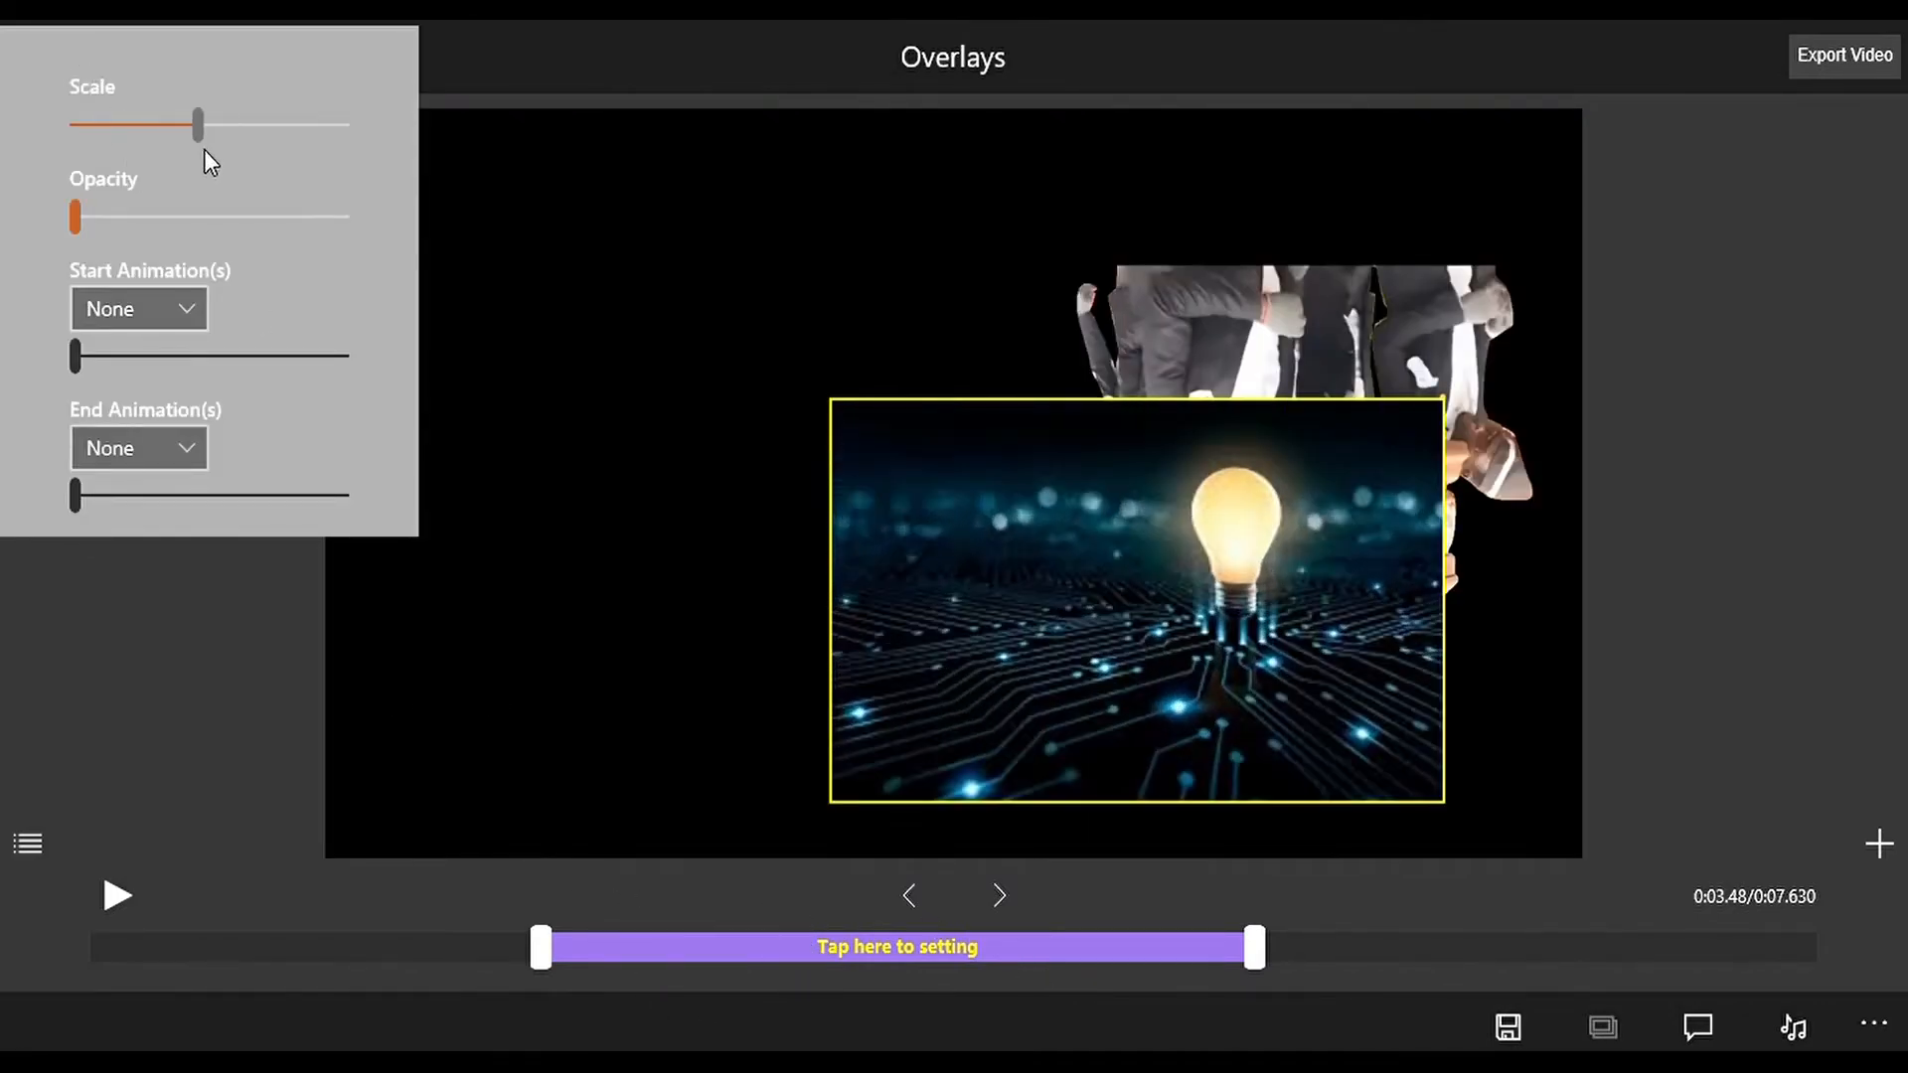
pyautogui.moveTo(75, 217); pyautogui.dragTo(345, 217)
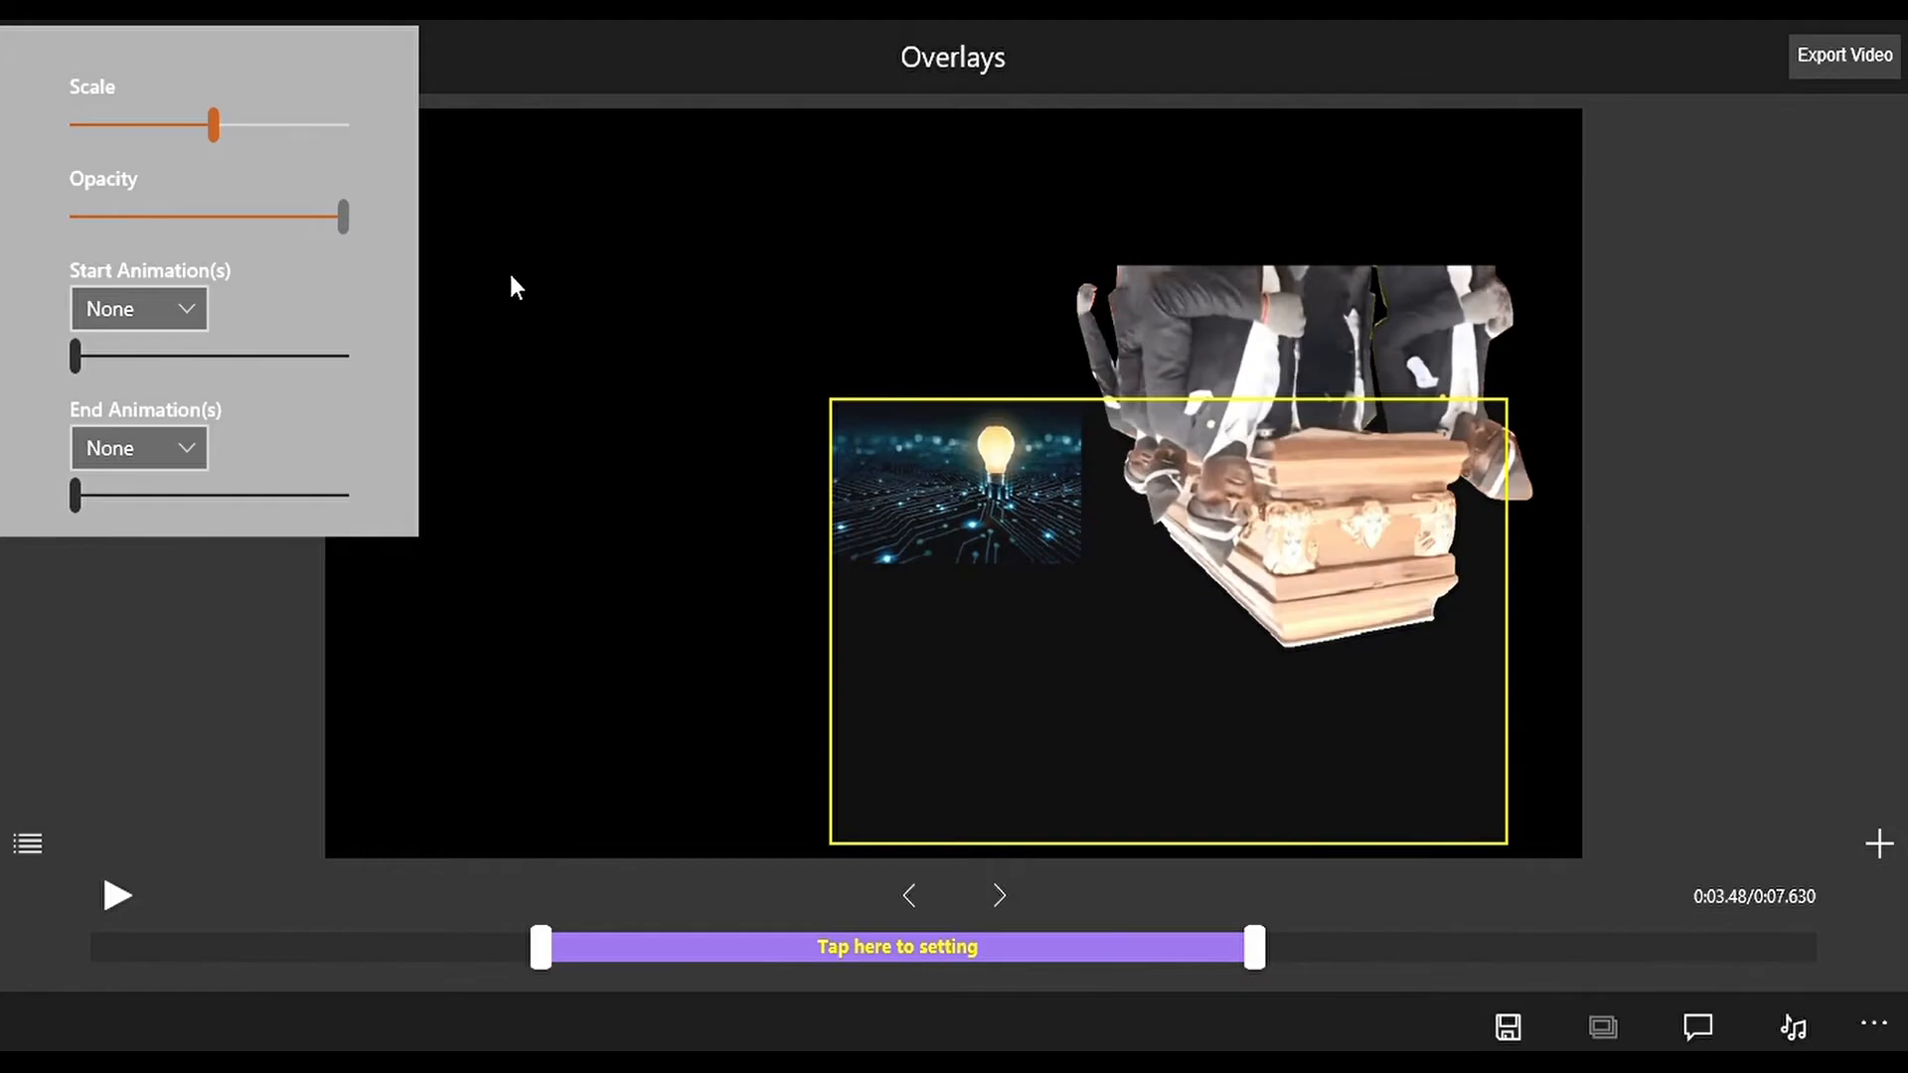
pyautogui.moveTo(341, 216); pyautogui.dragTo(116, 216)
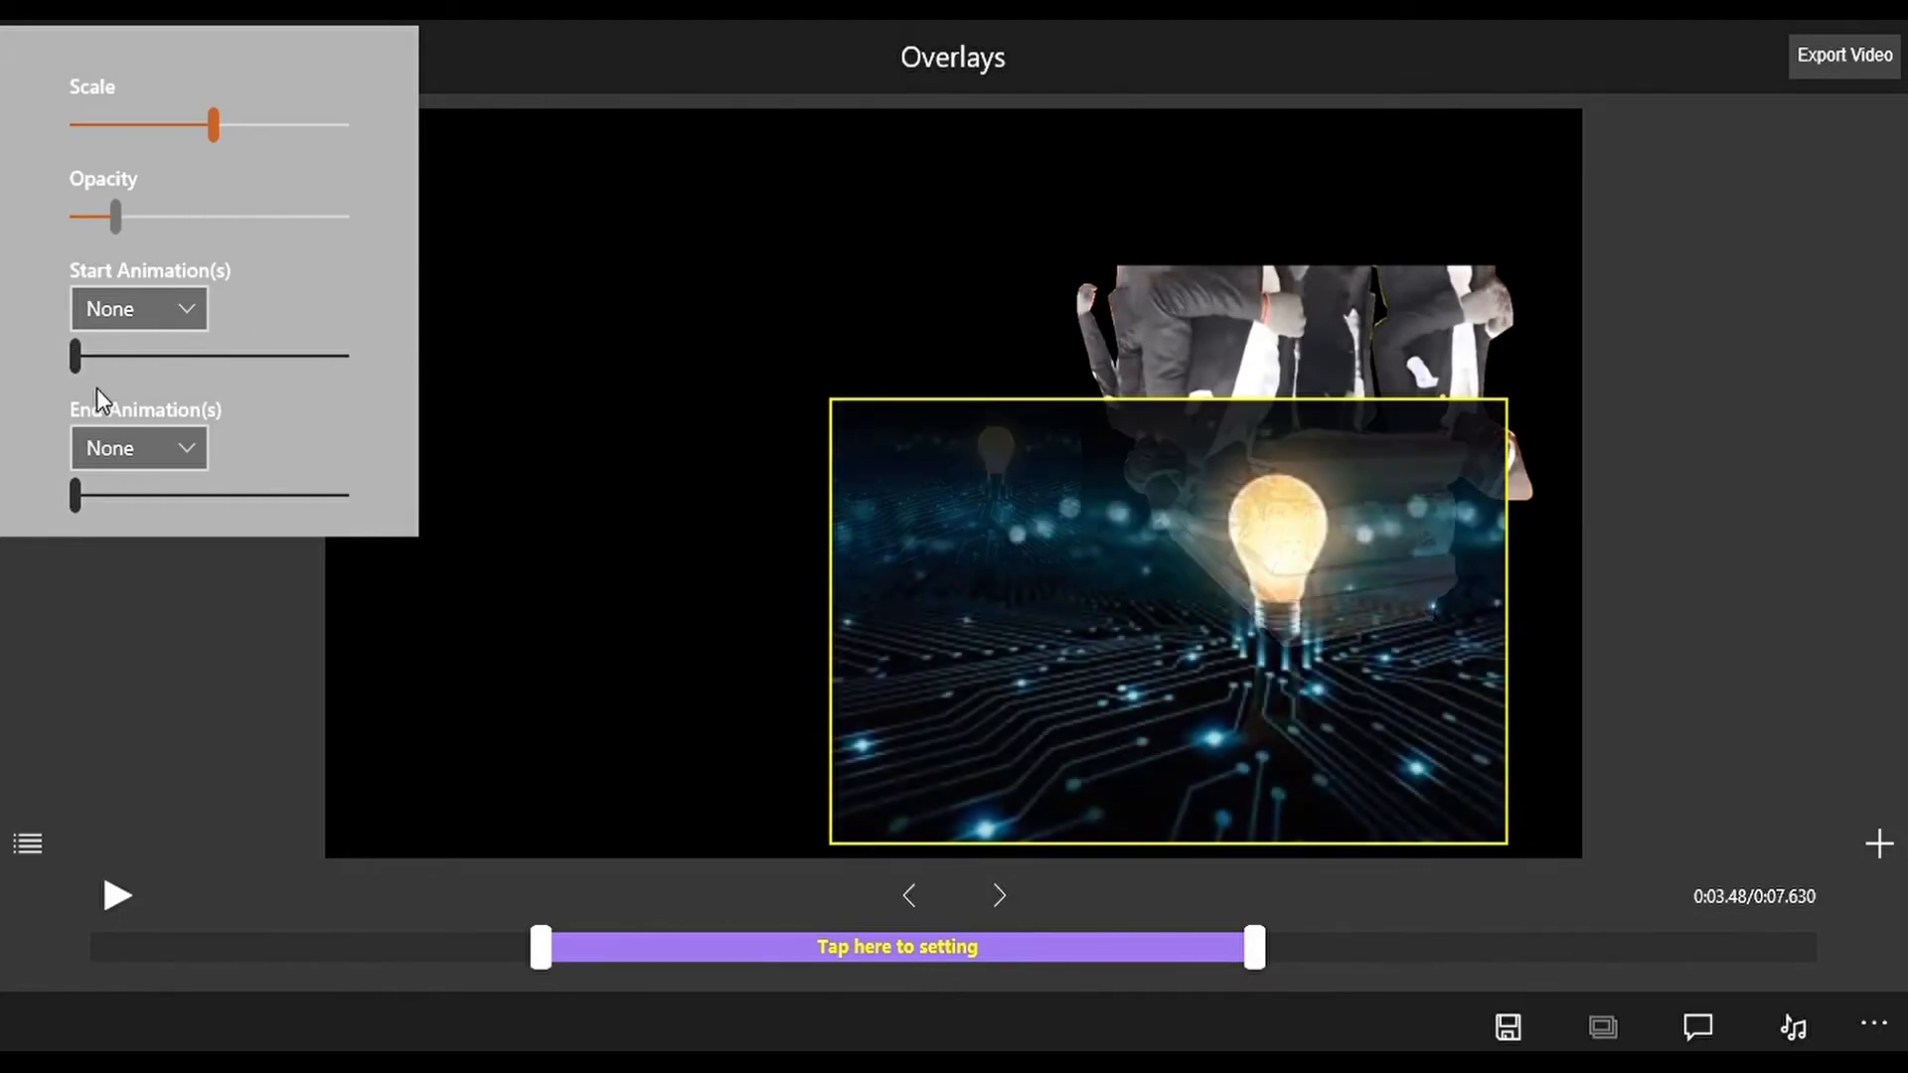
pyautogui.moveTo(115, 217); pyautogui.dragTo(207, 216)
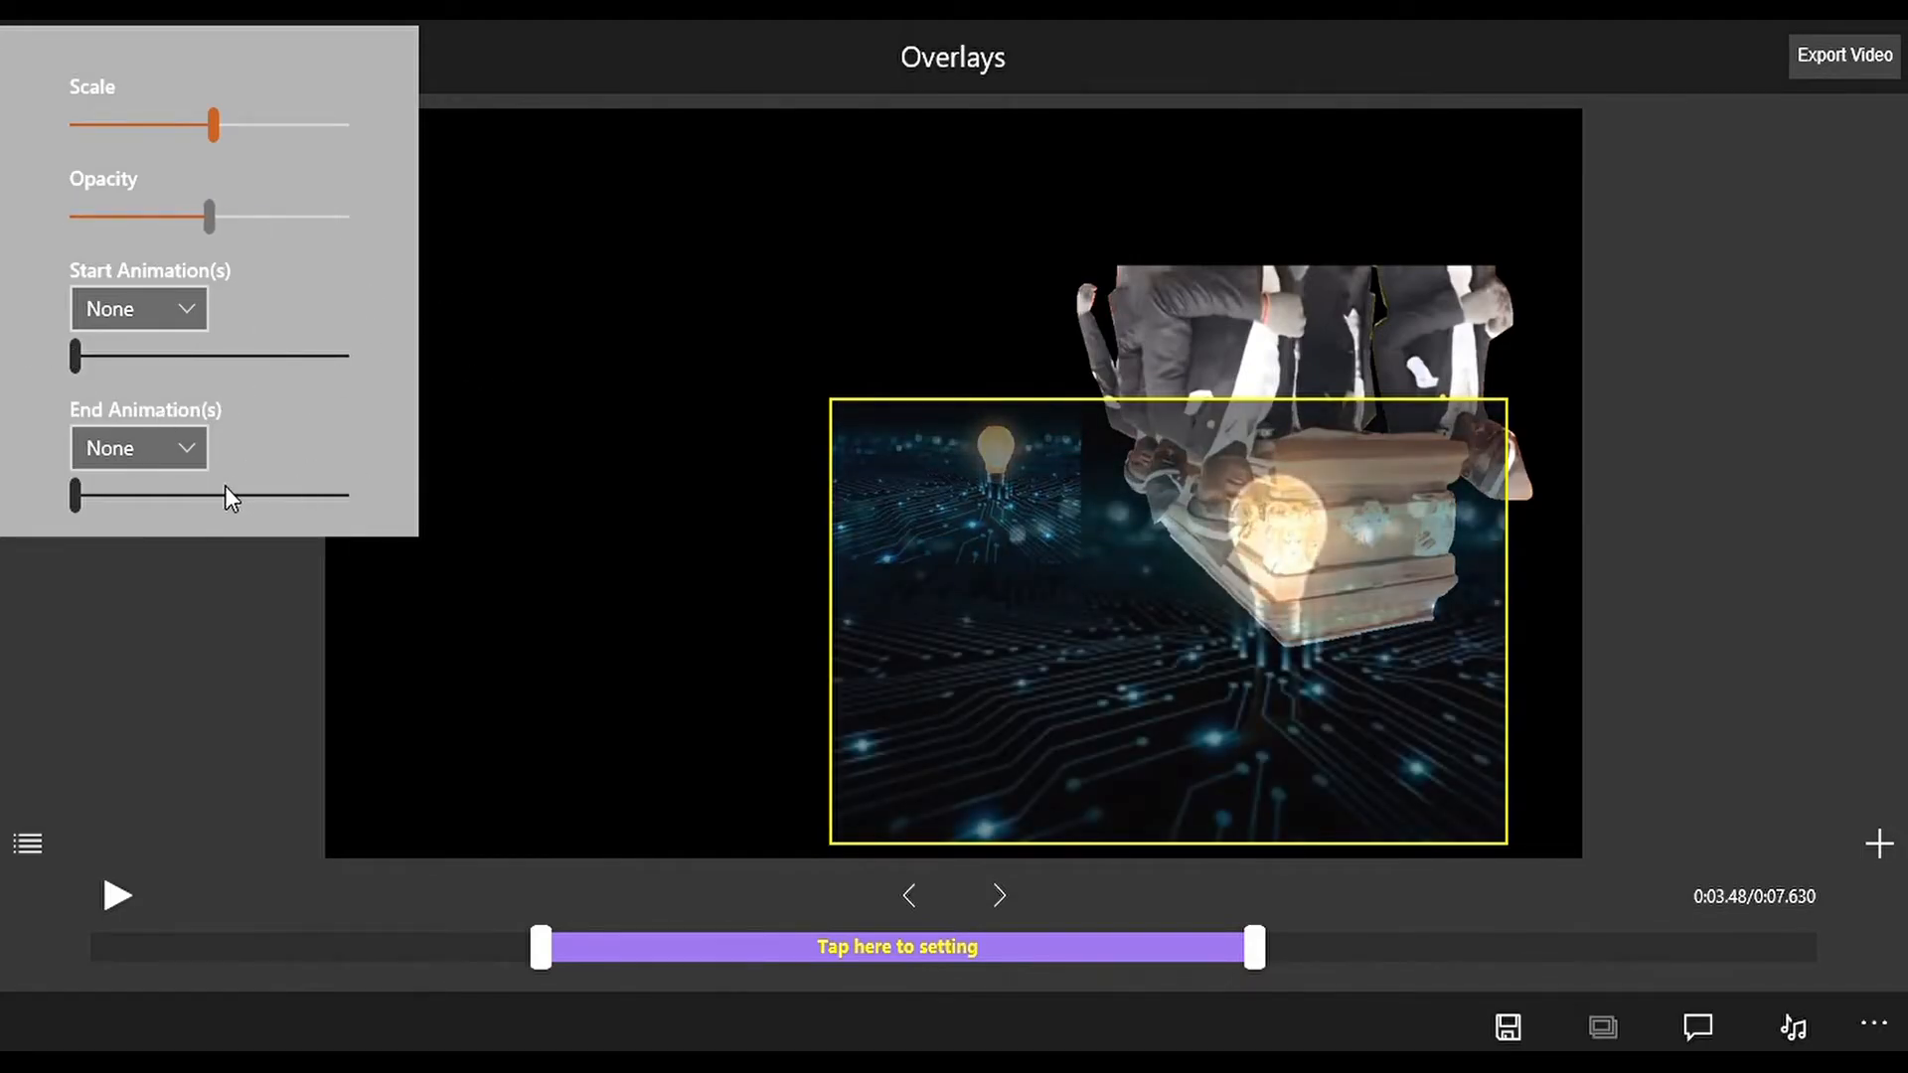
pyautogui.moveTo(213, 216); pyautogui.dragTo(77, 216)
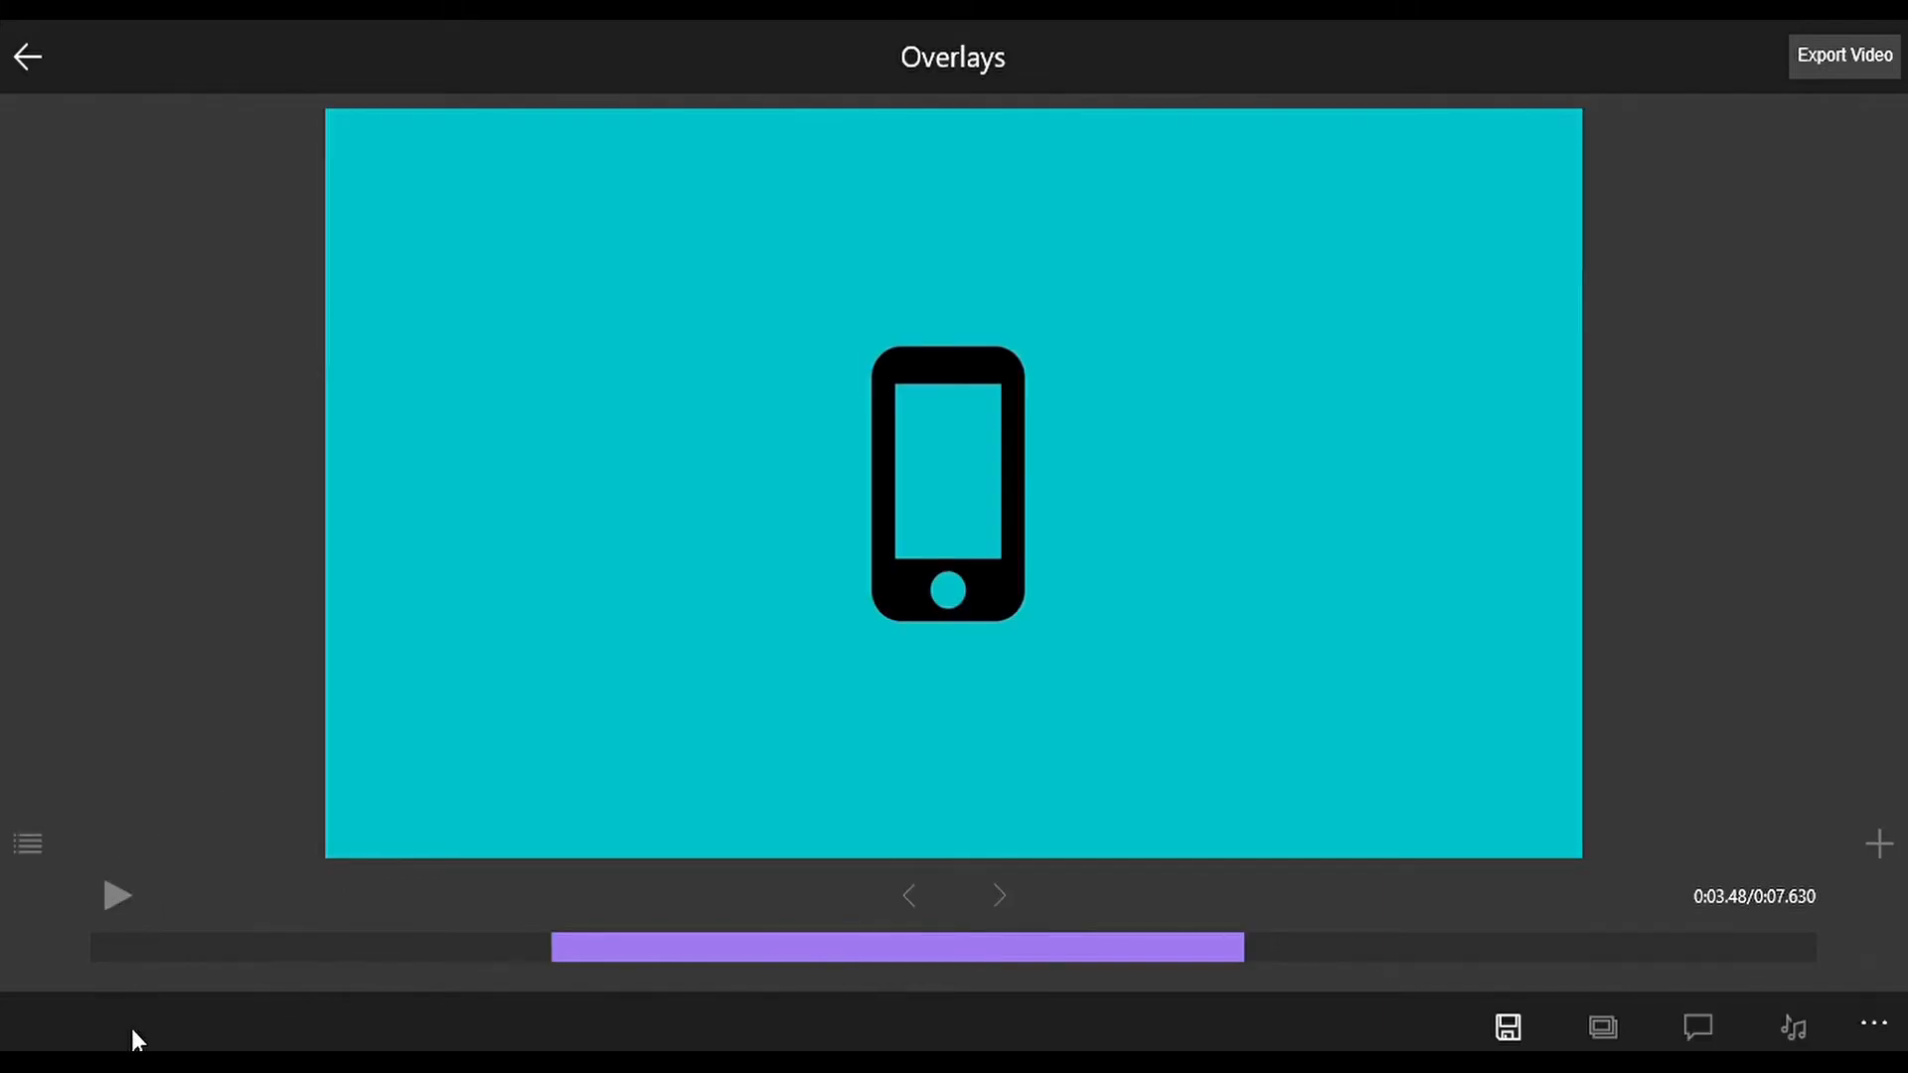
# Close the light-bulb overlay's settings panel
pyautogui.click(119, 896)
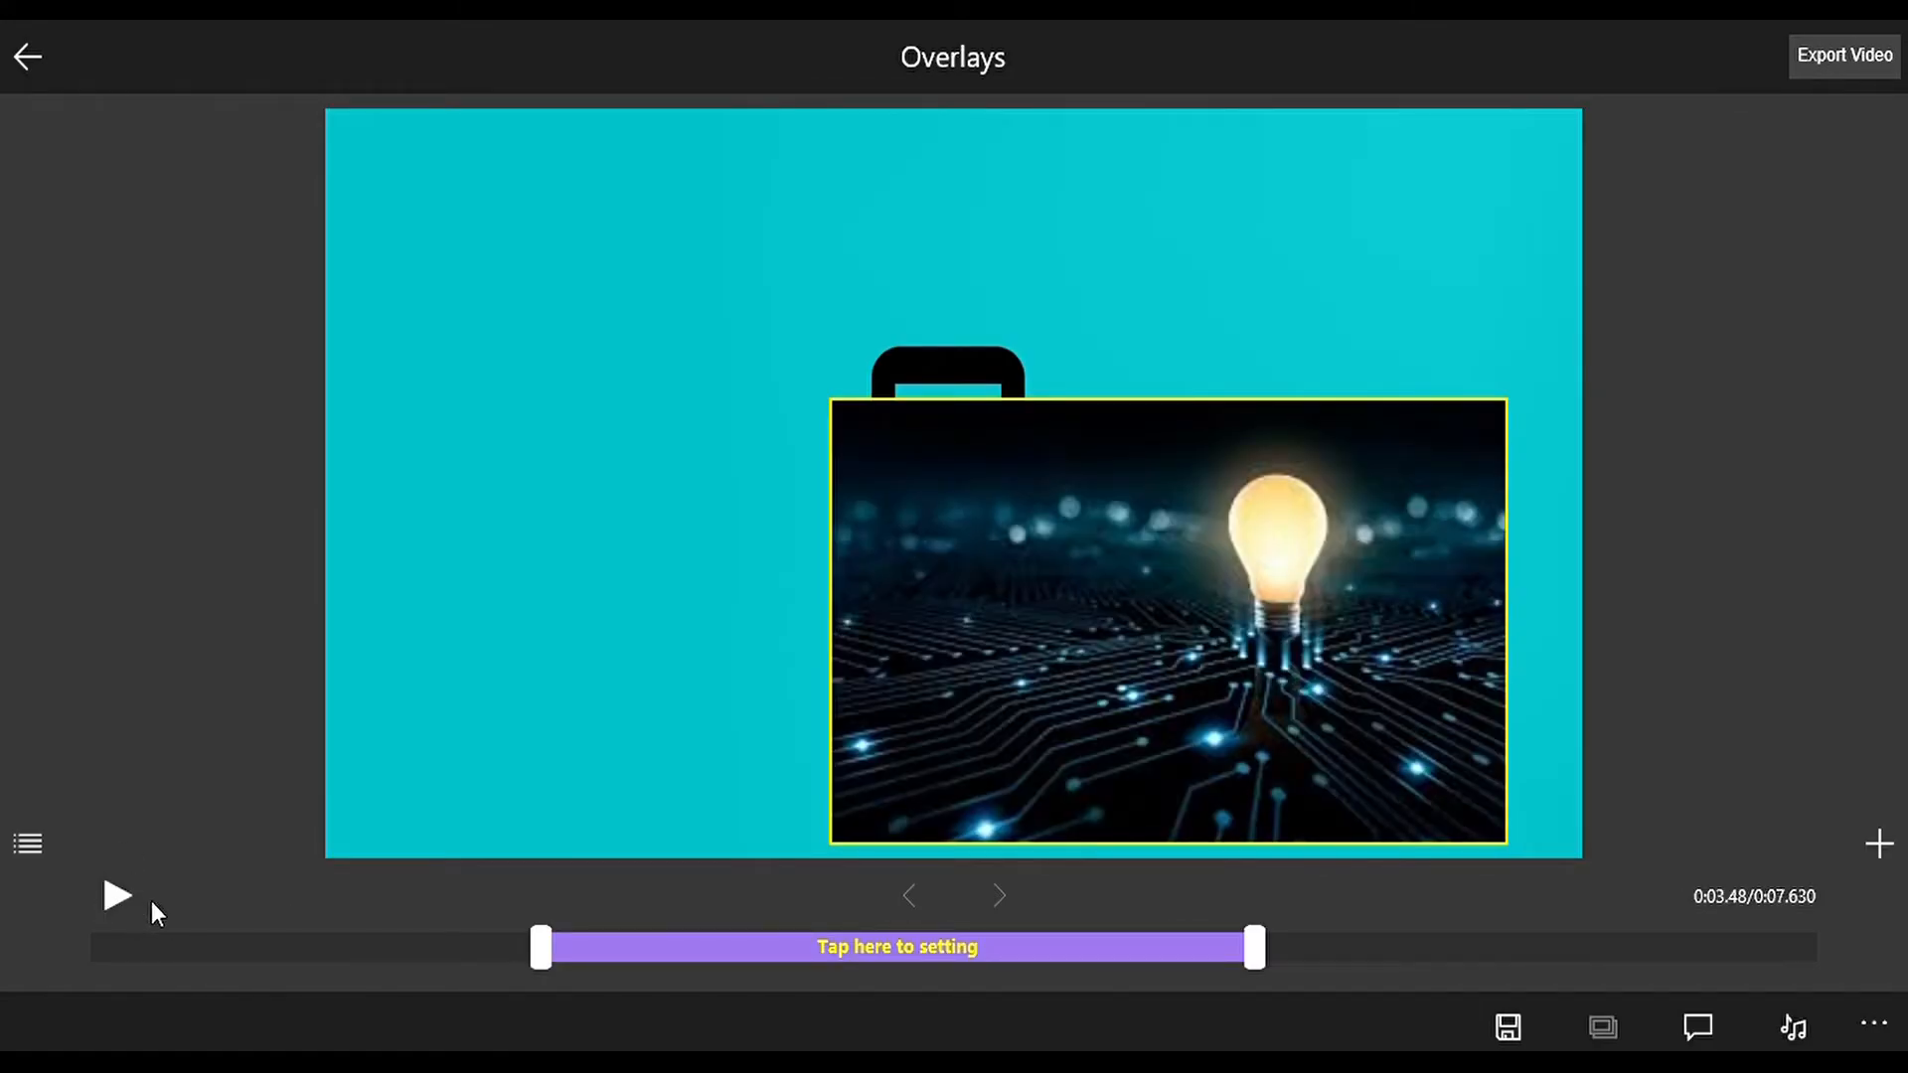
pyautogui.moveTo(1778, 689)
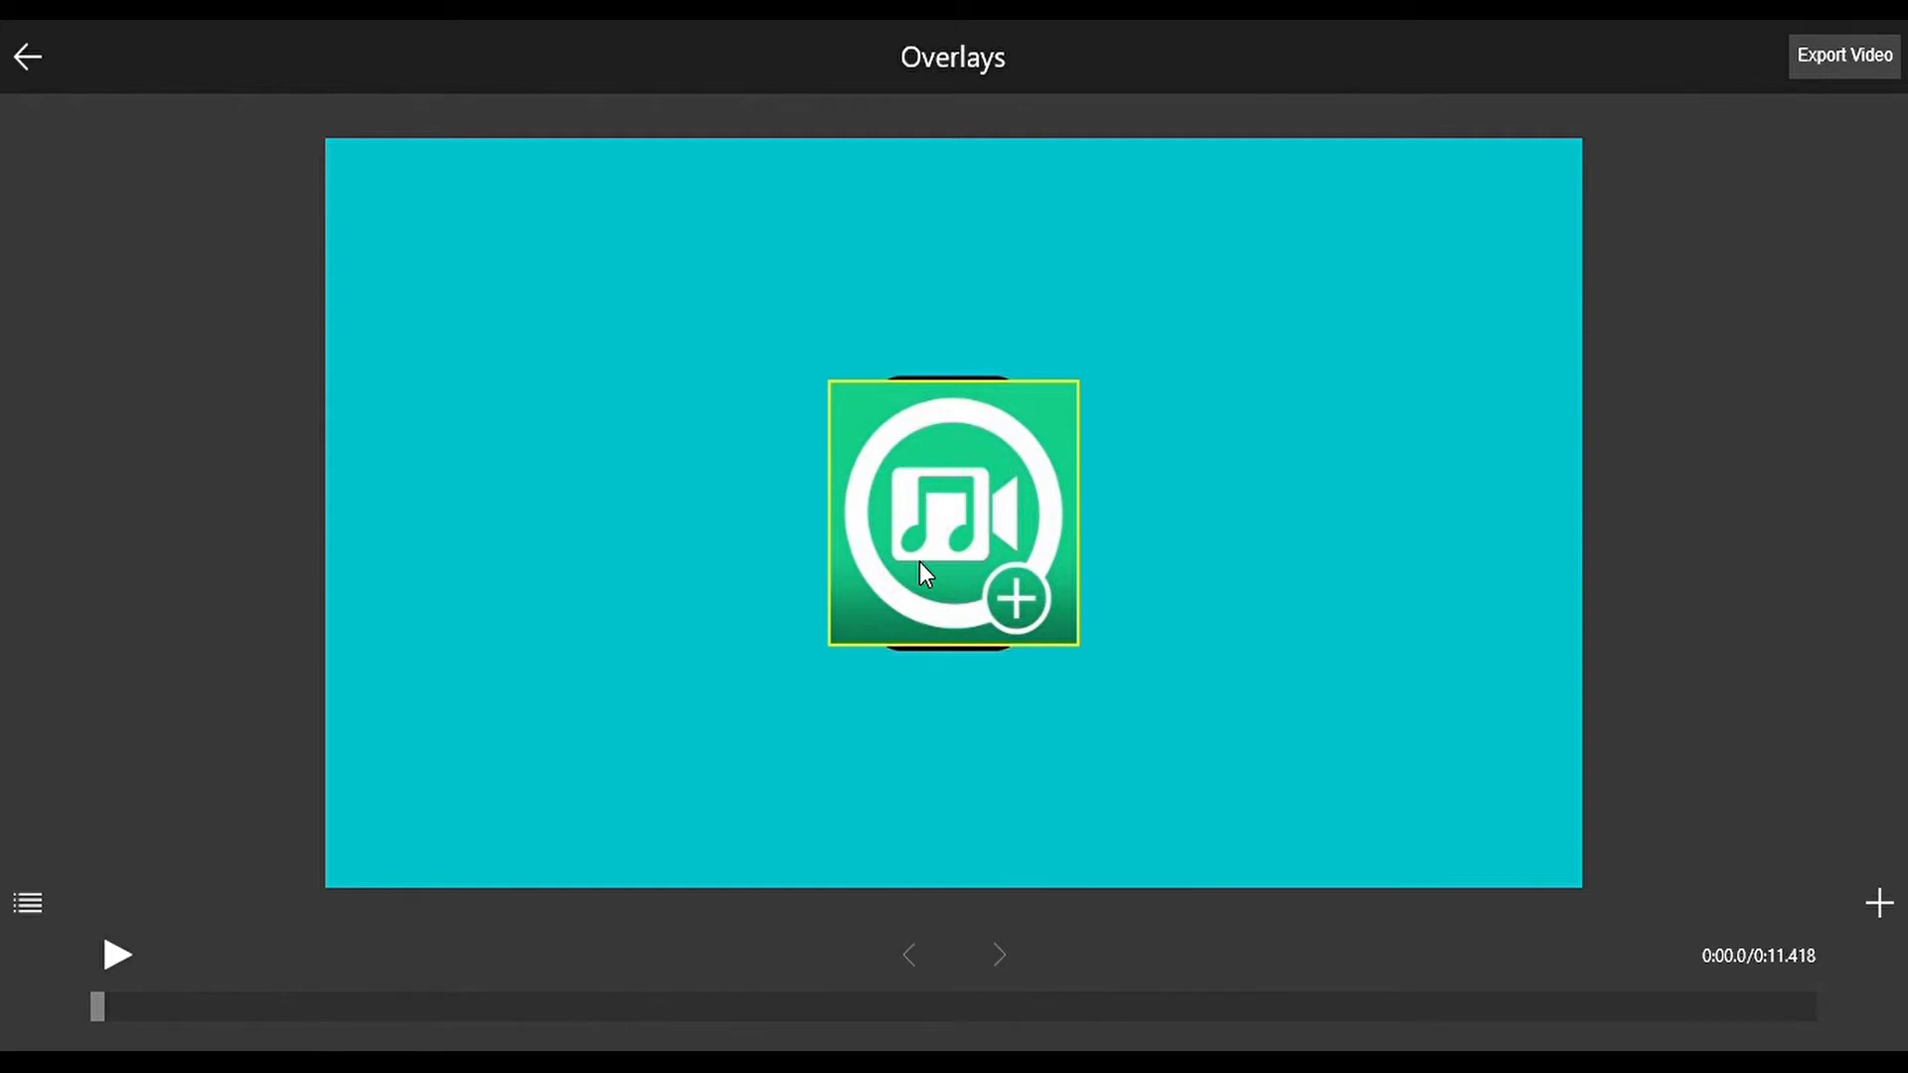
pyautogui.moveTo(106, 380)
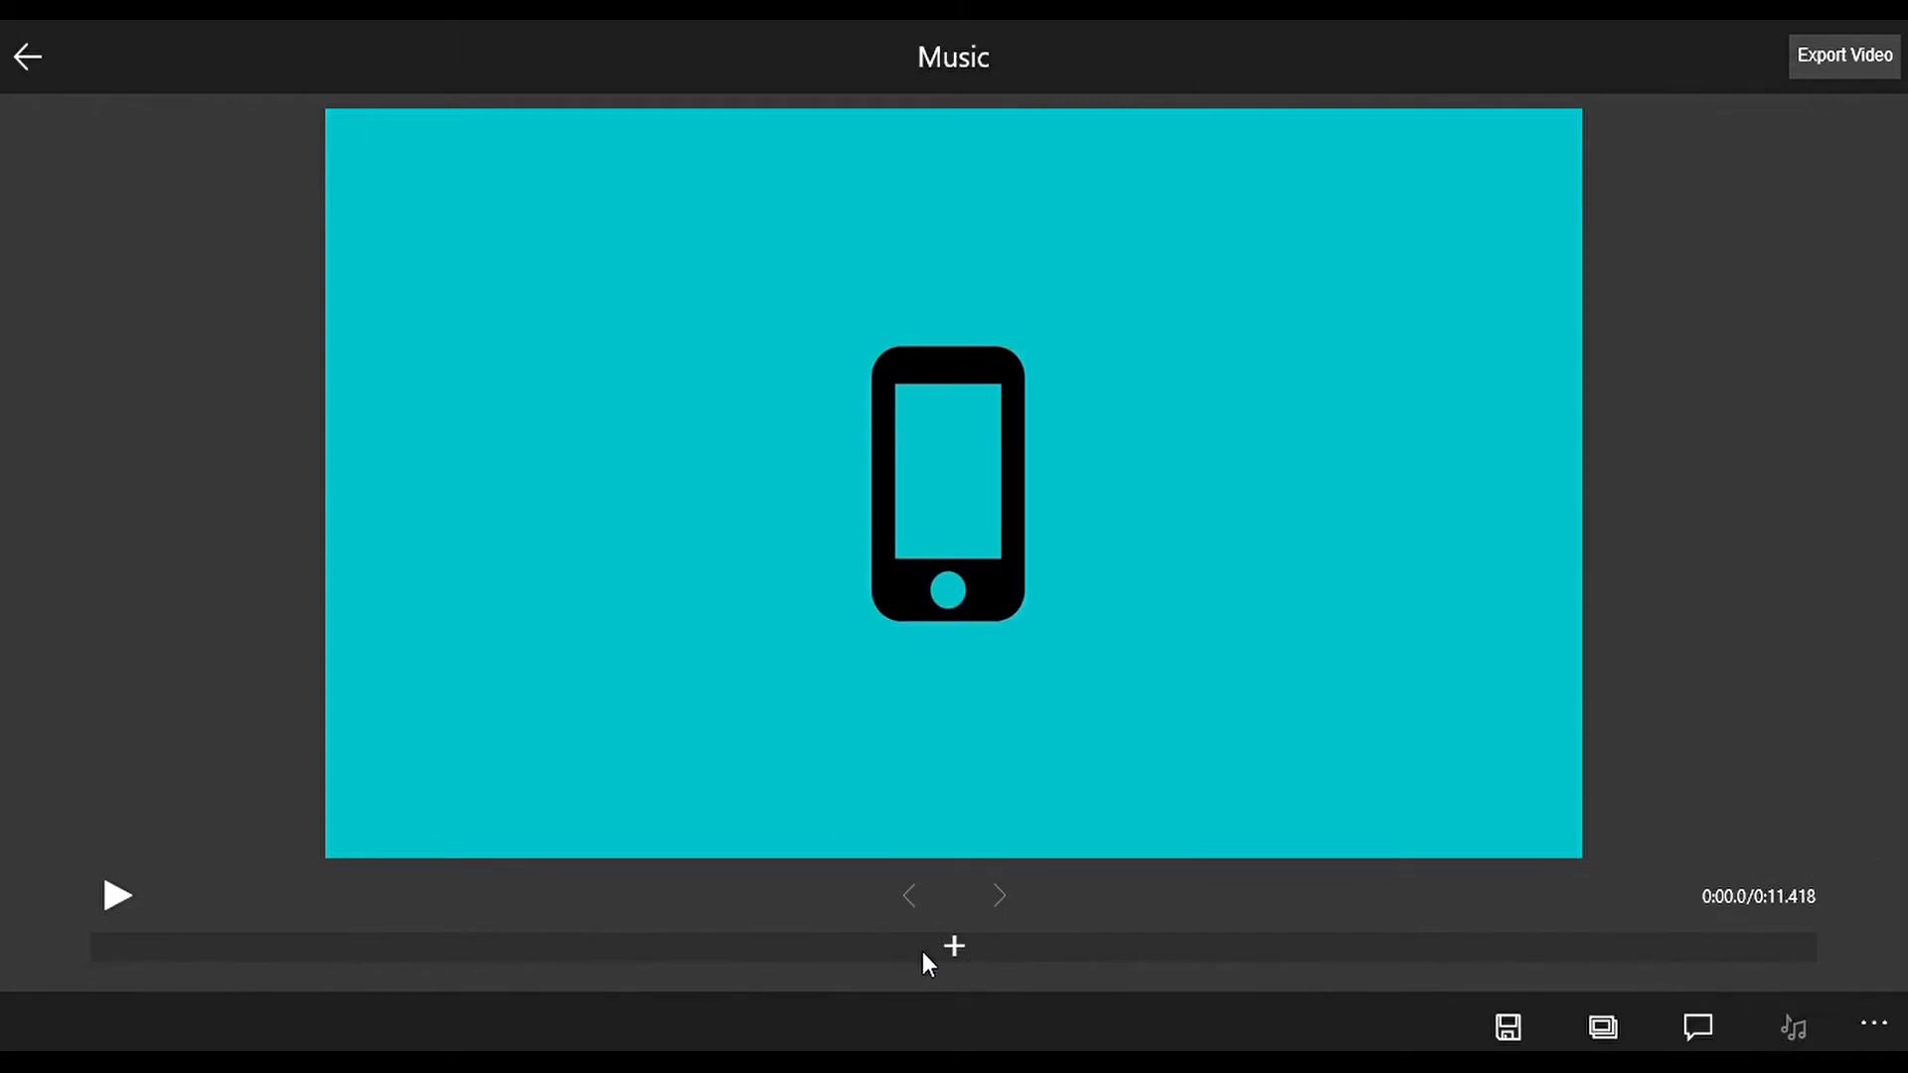
# Pick Nokia Sundown Extended.mp3 from My Music as the background track
pyautogui.click(1791, 1027)
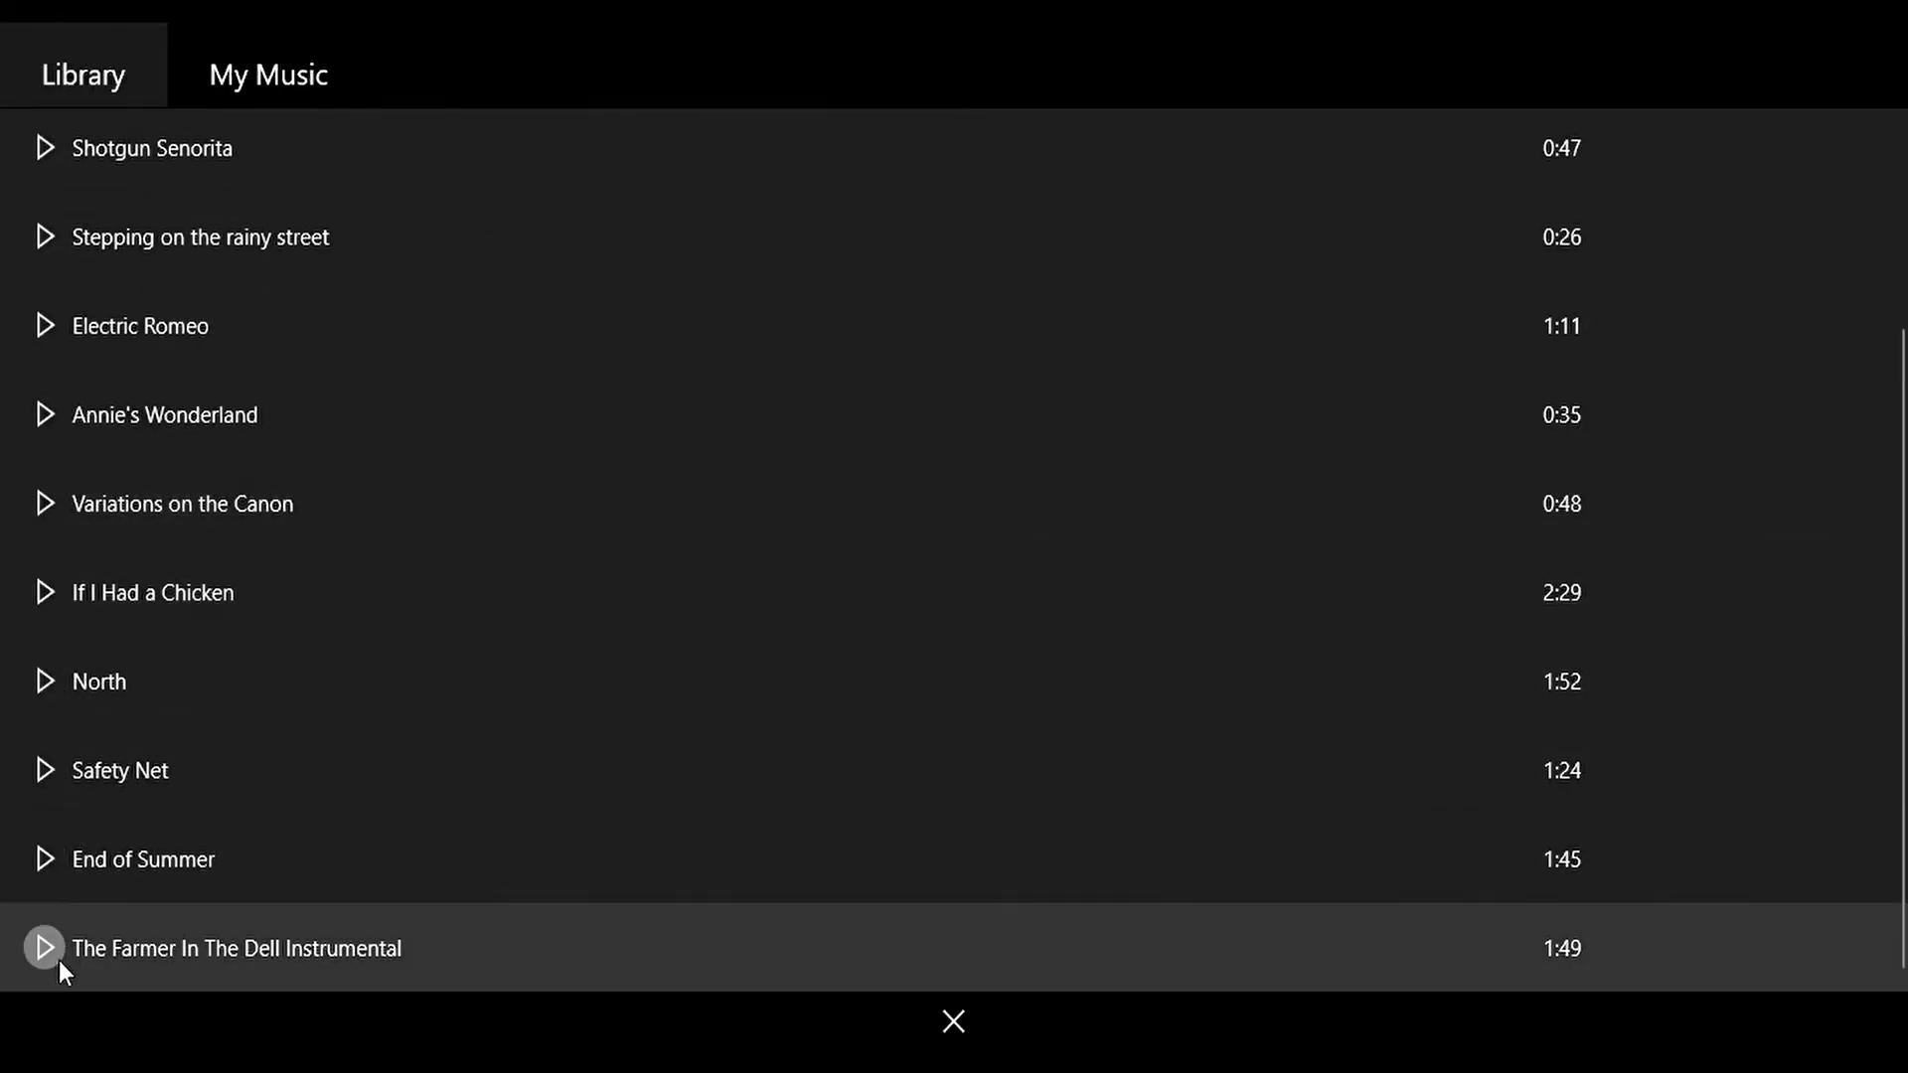
pyautogui.scroll(3)
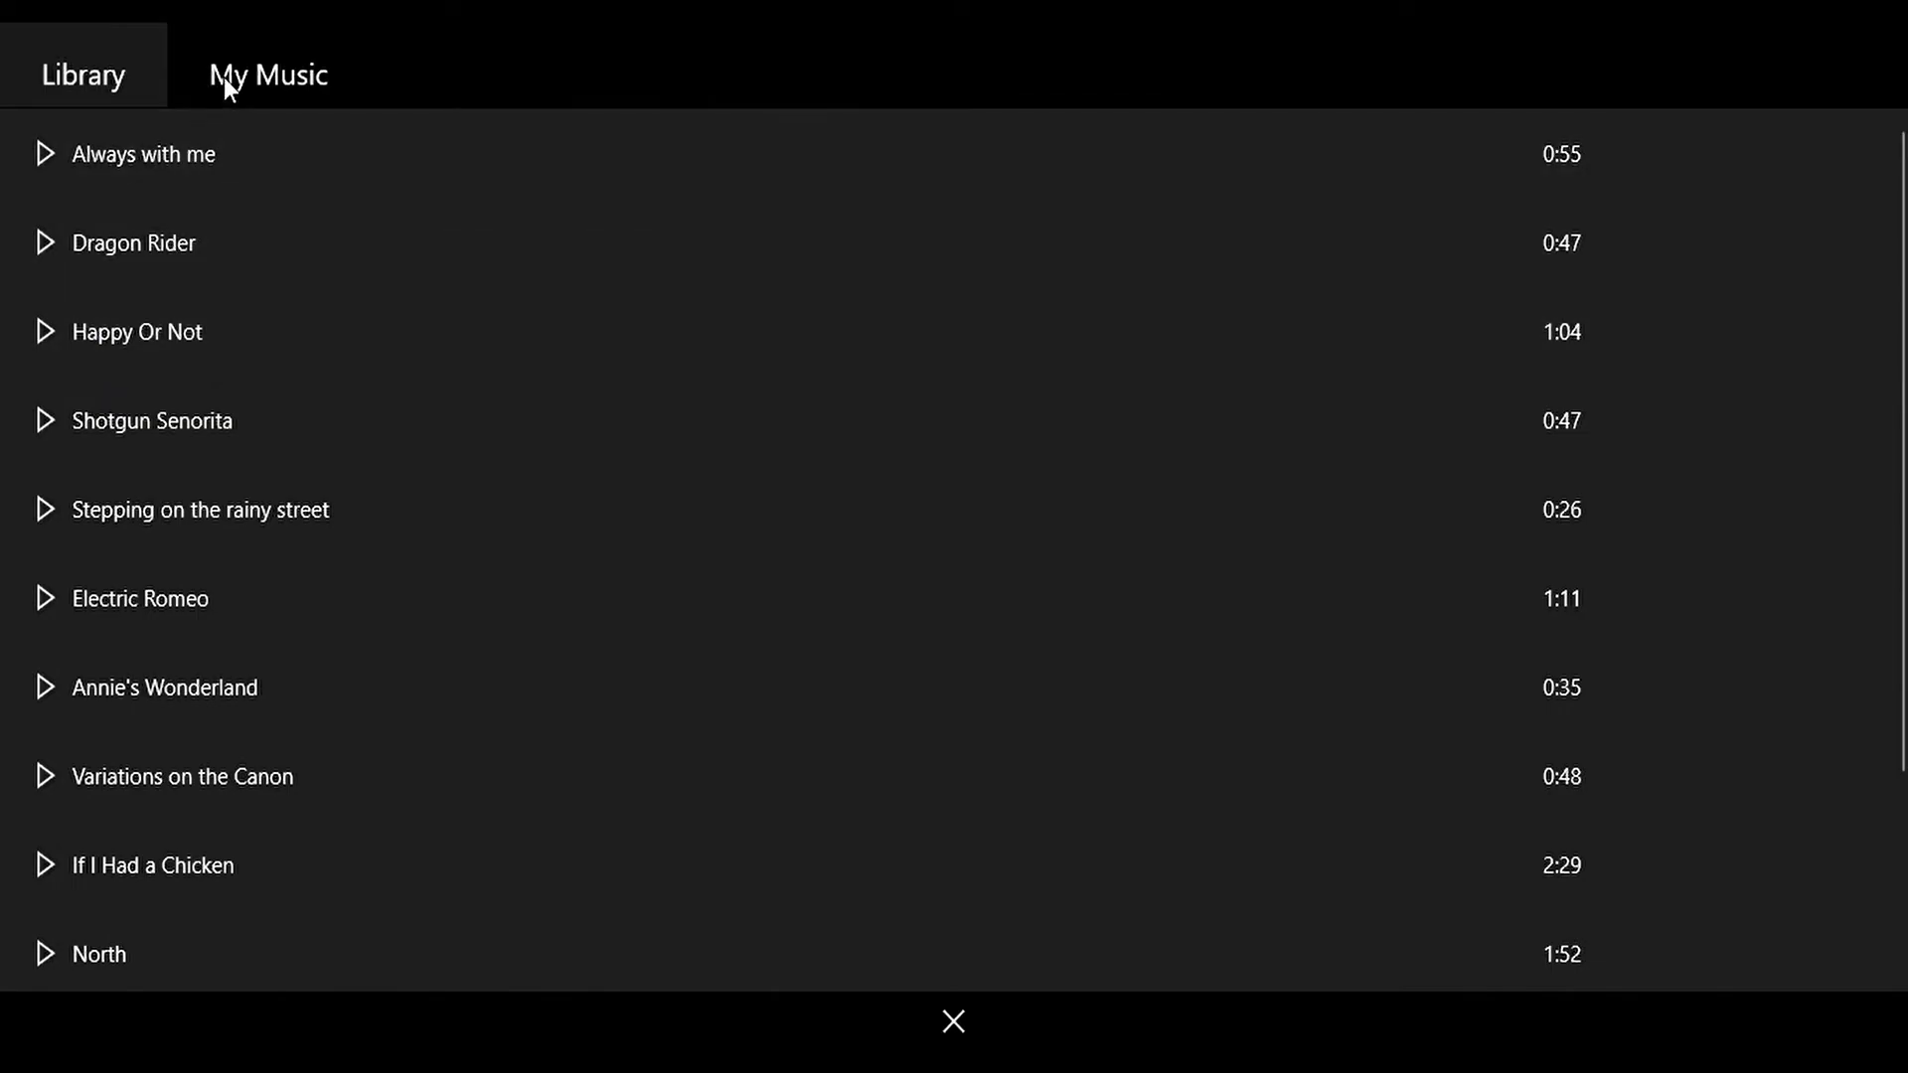
pyautogui.click(267, 64)
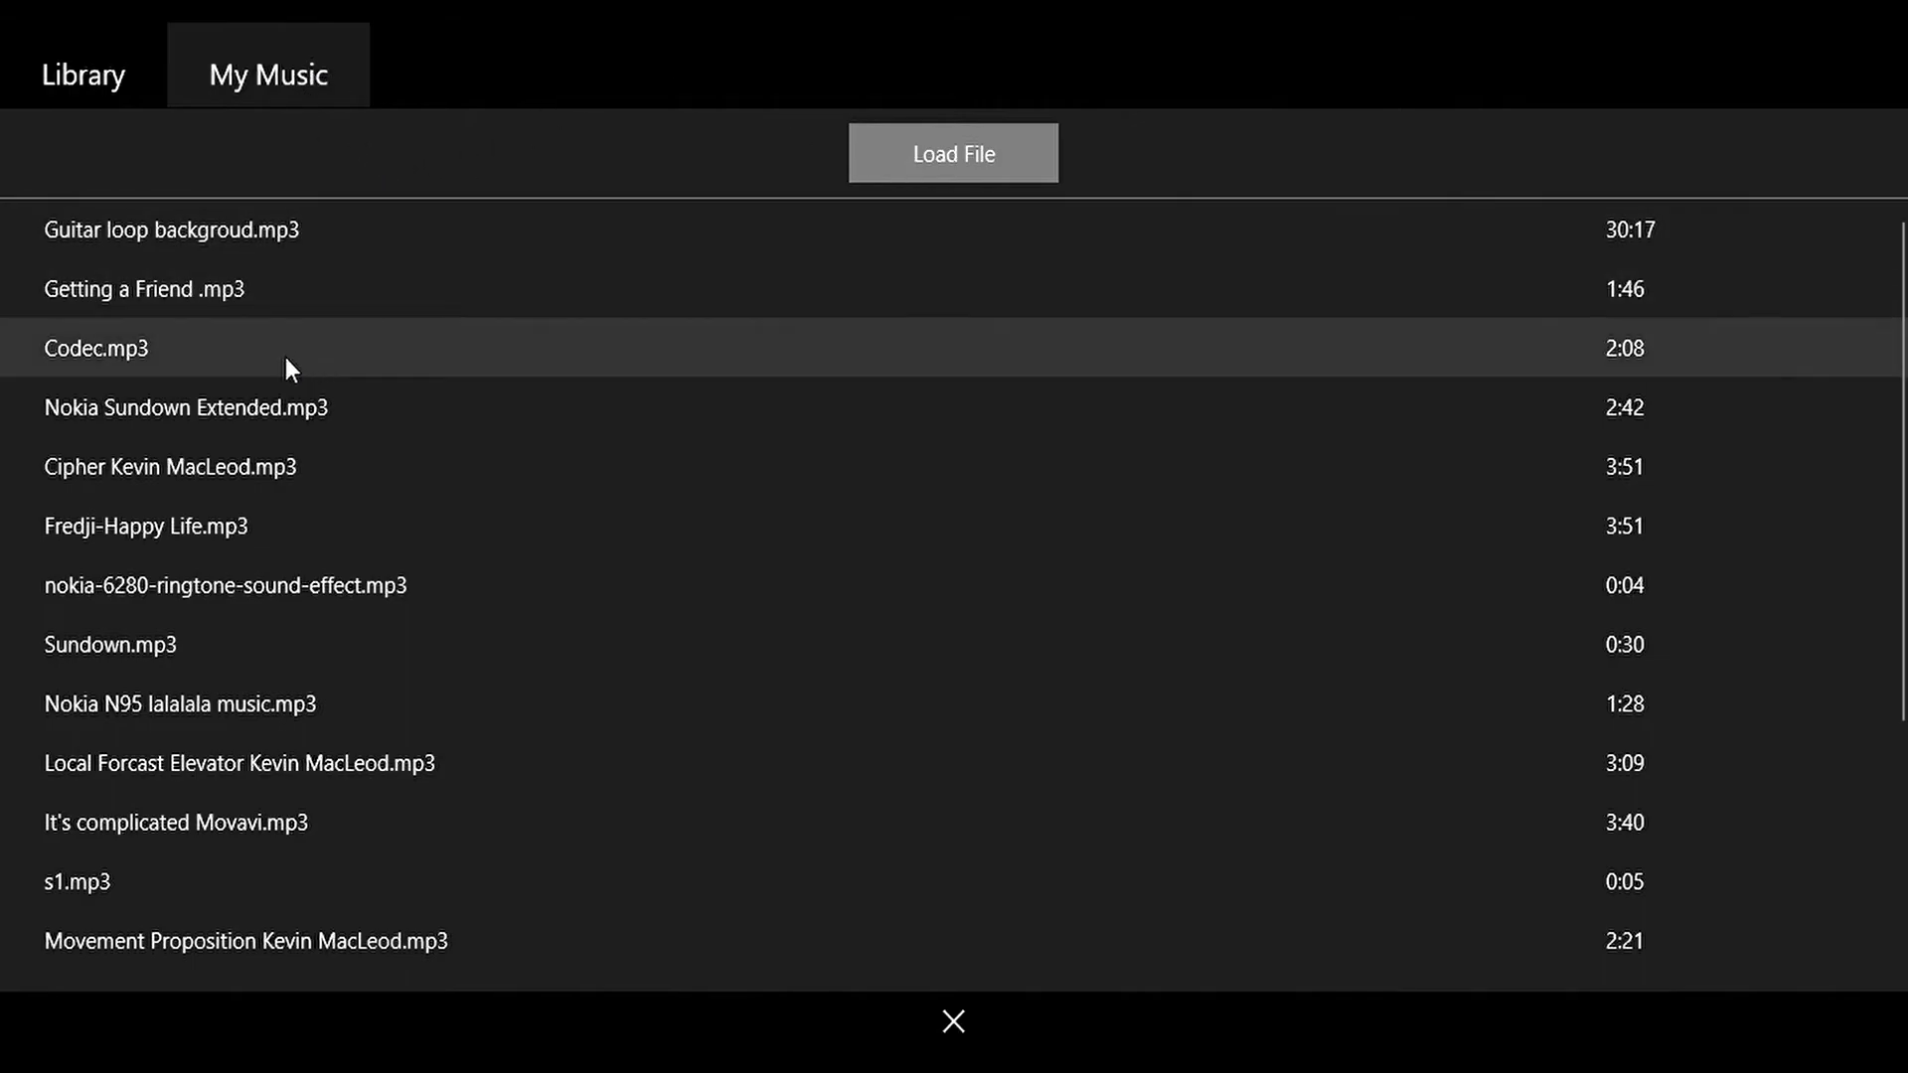
pyautogui.moveTo(202, 368)
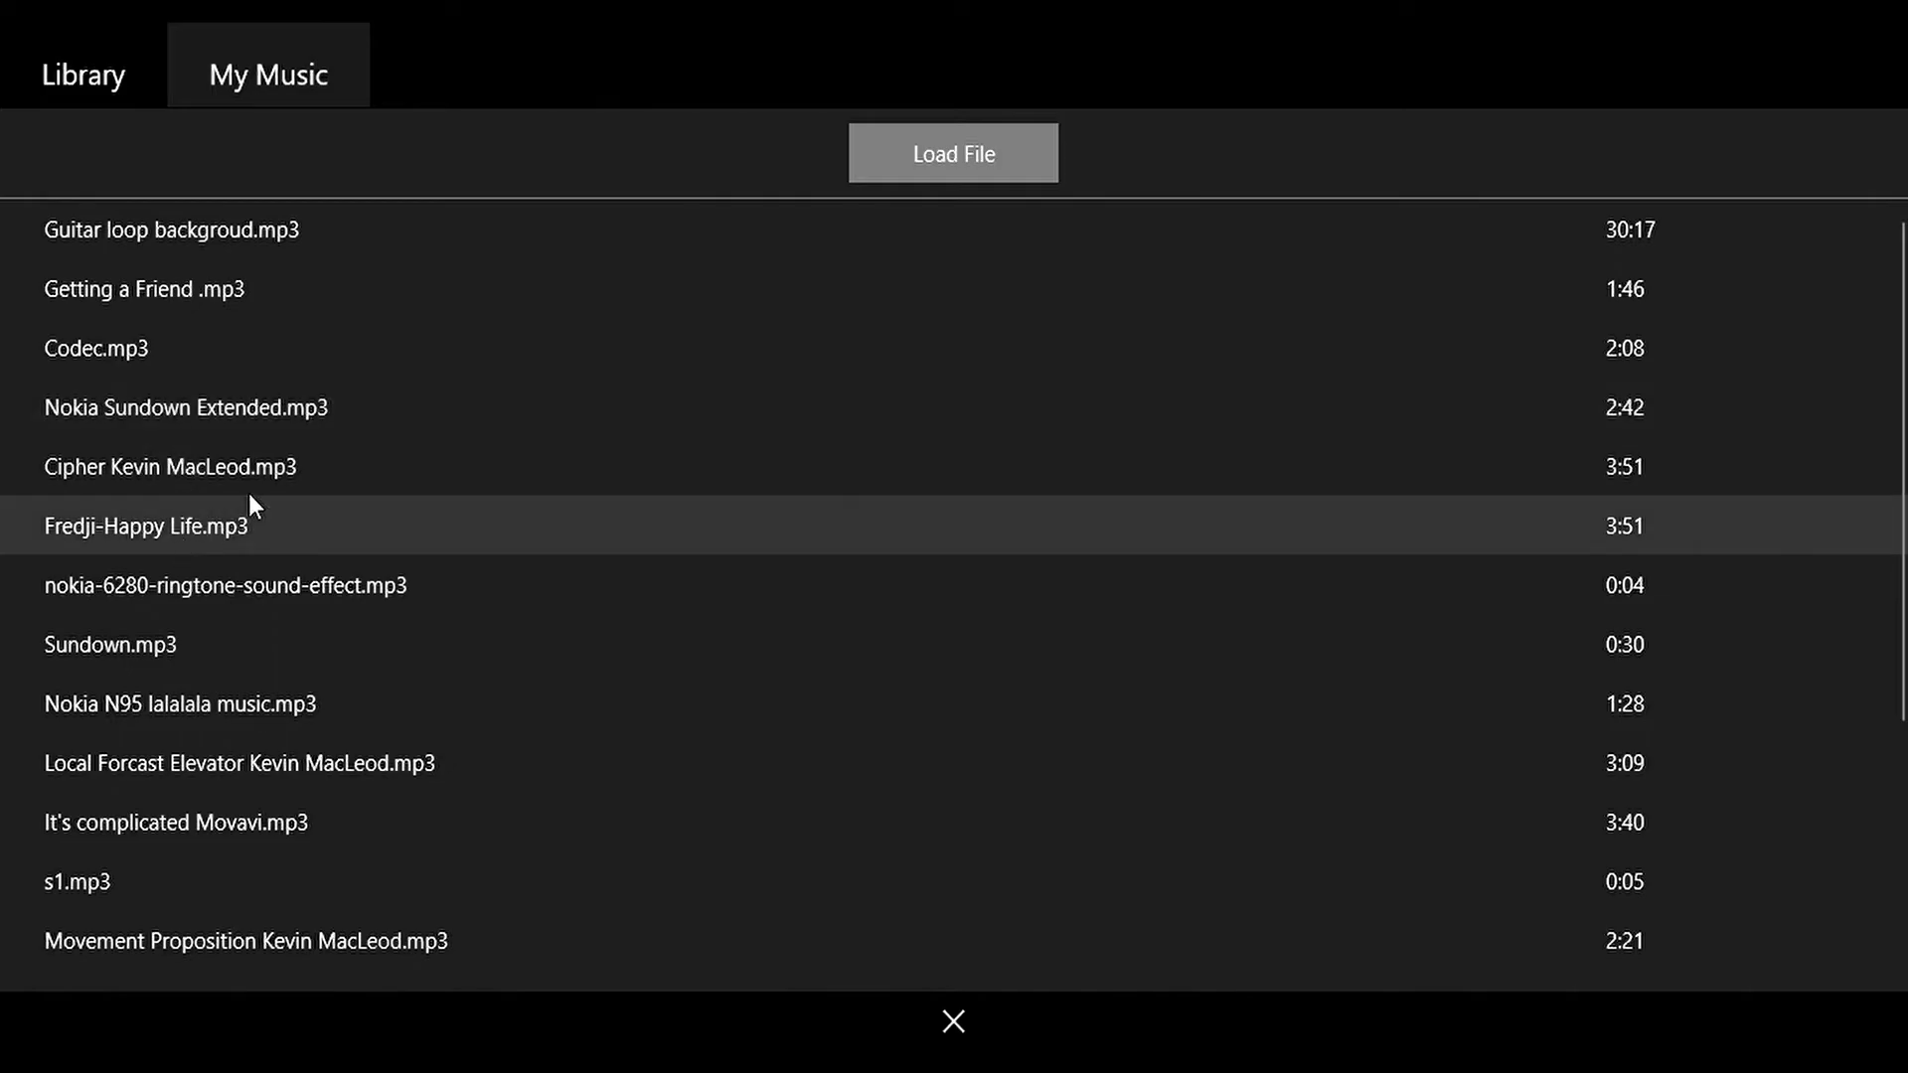
pyautogui.scroll(-3)
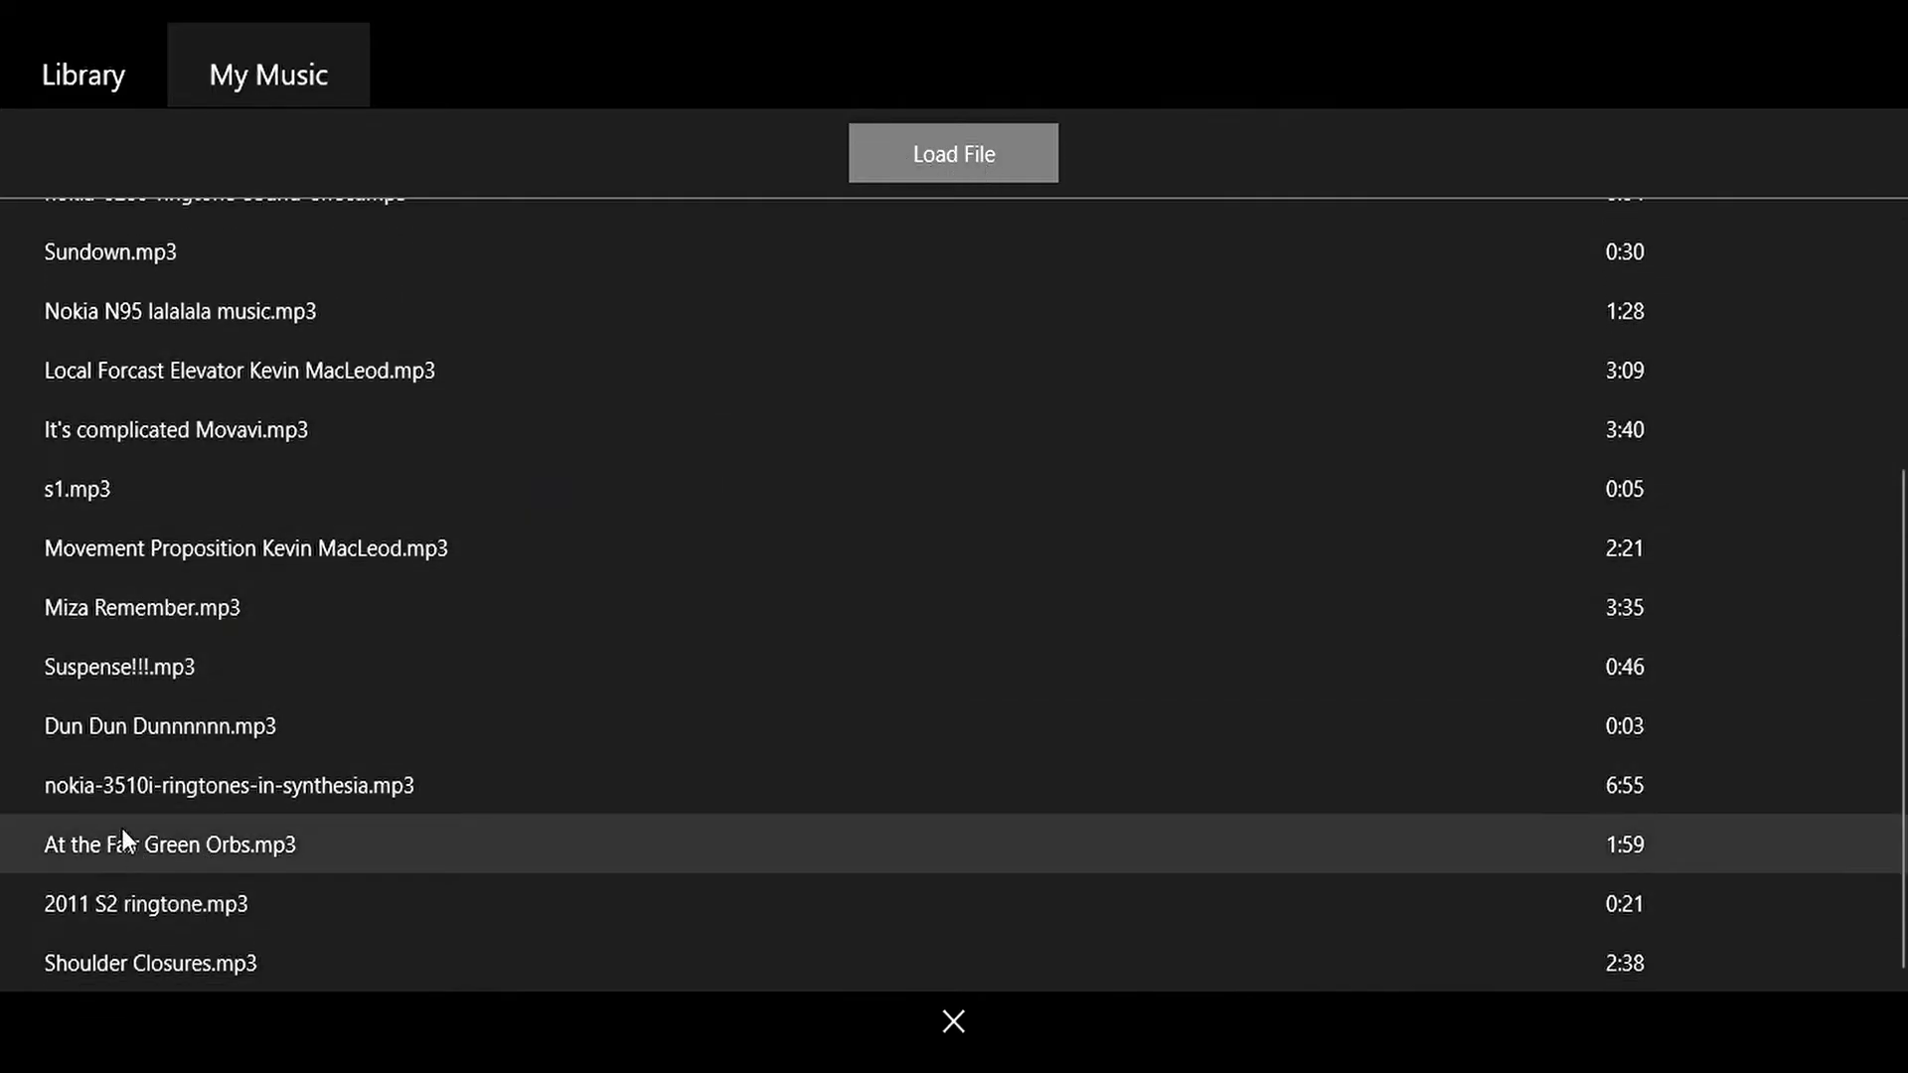
pyautogui.scroll(3)
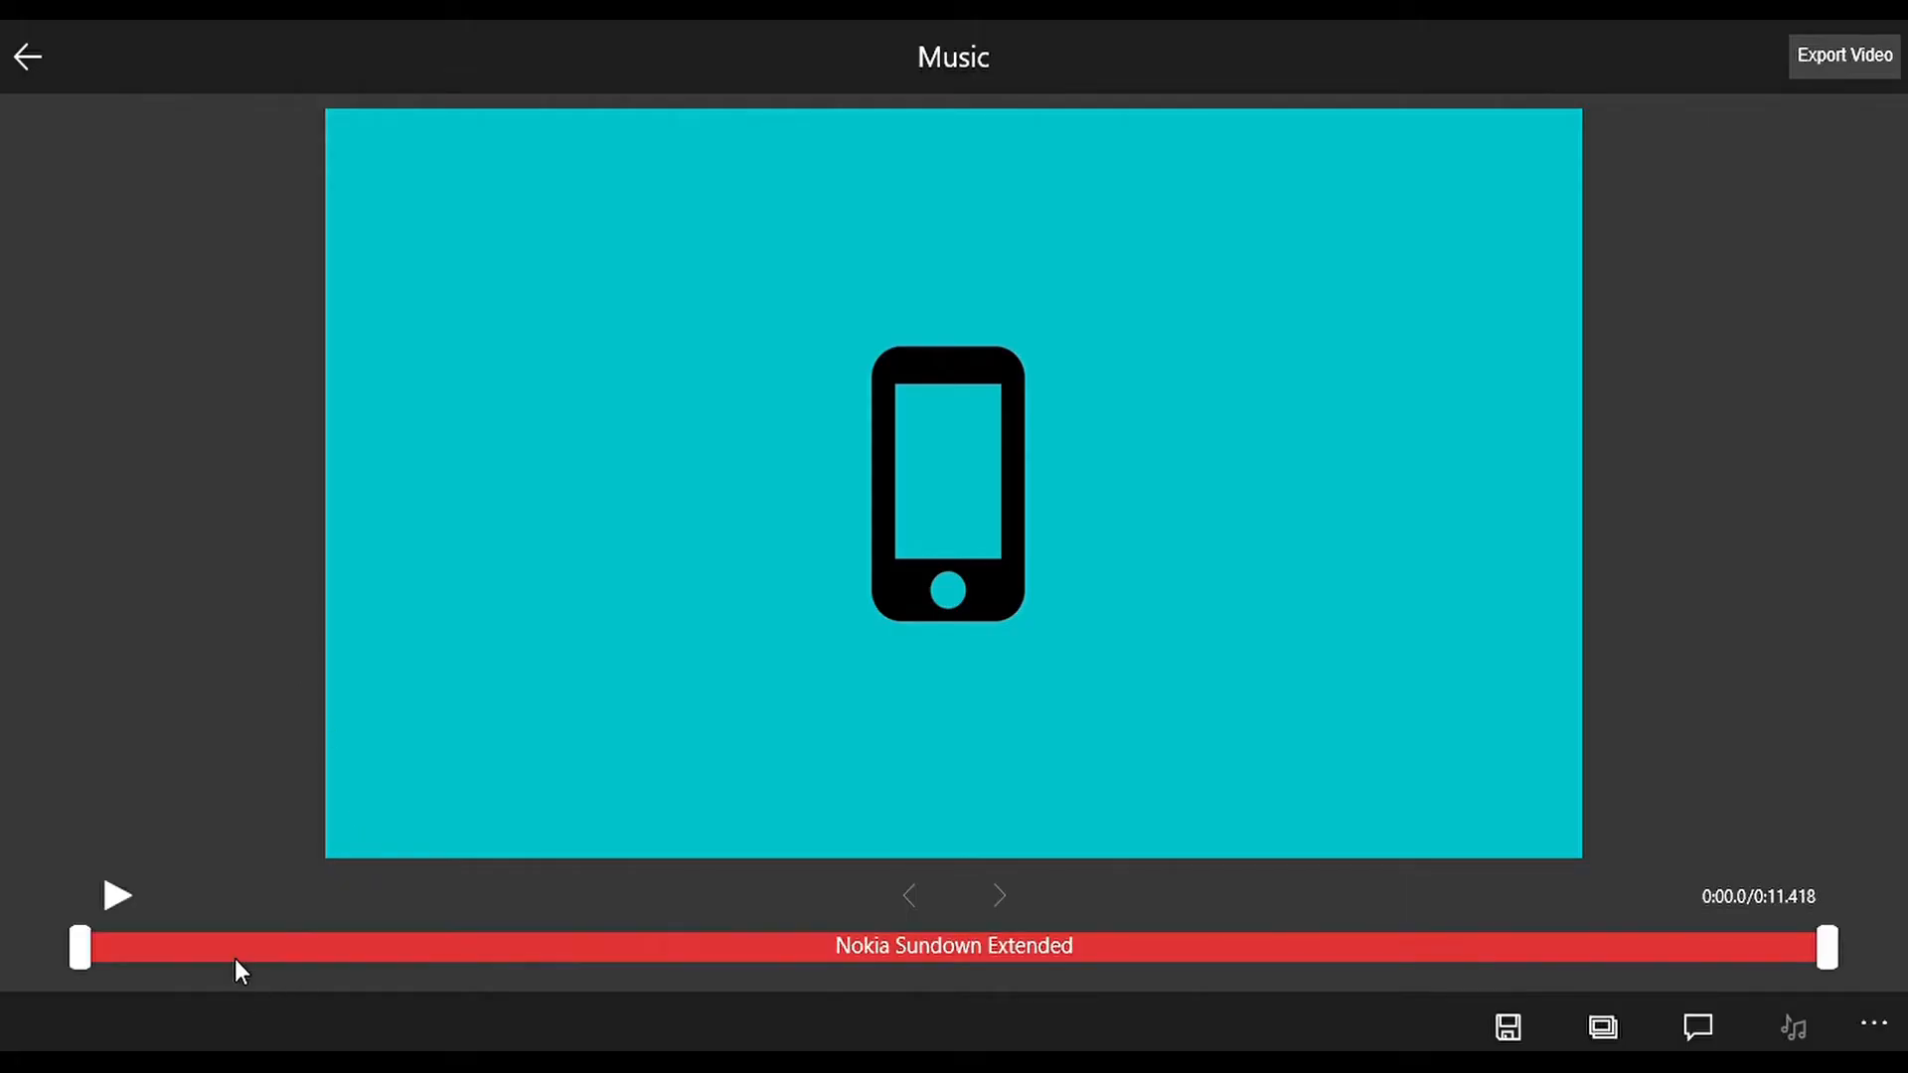
# Start the Nokia Sundown track near 7 seconds at 66% volume with fade-in and fade-out, previewing playback
pyautogui.click(118, 897)
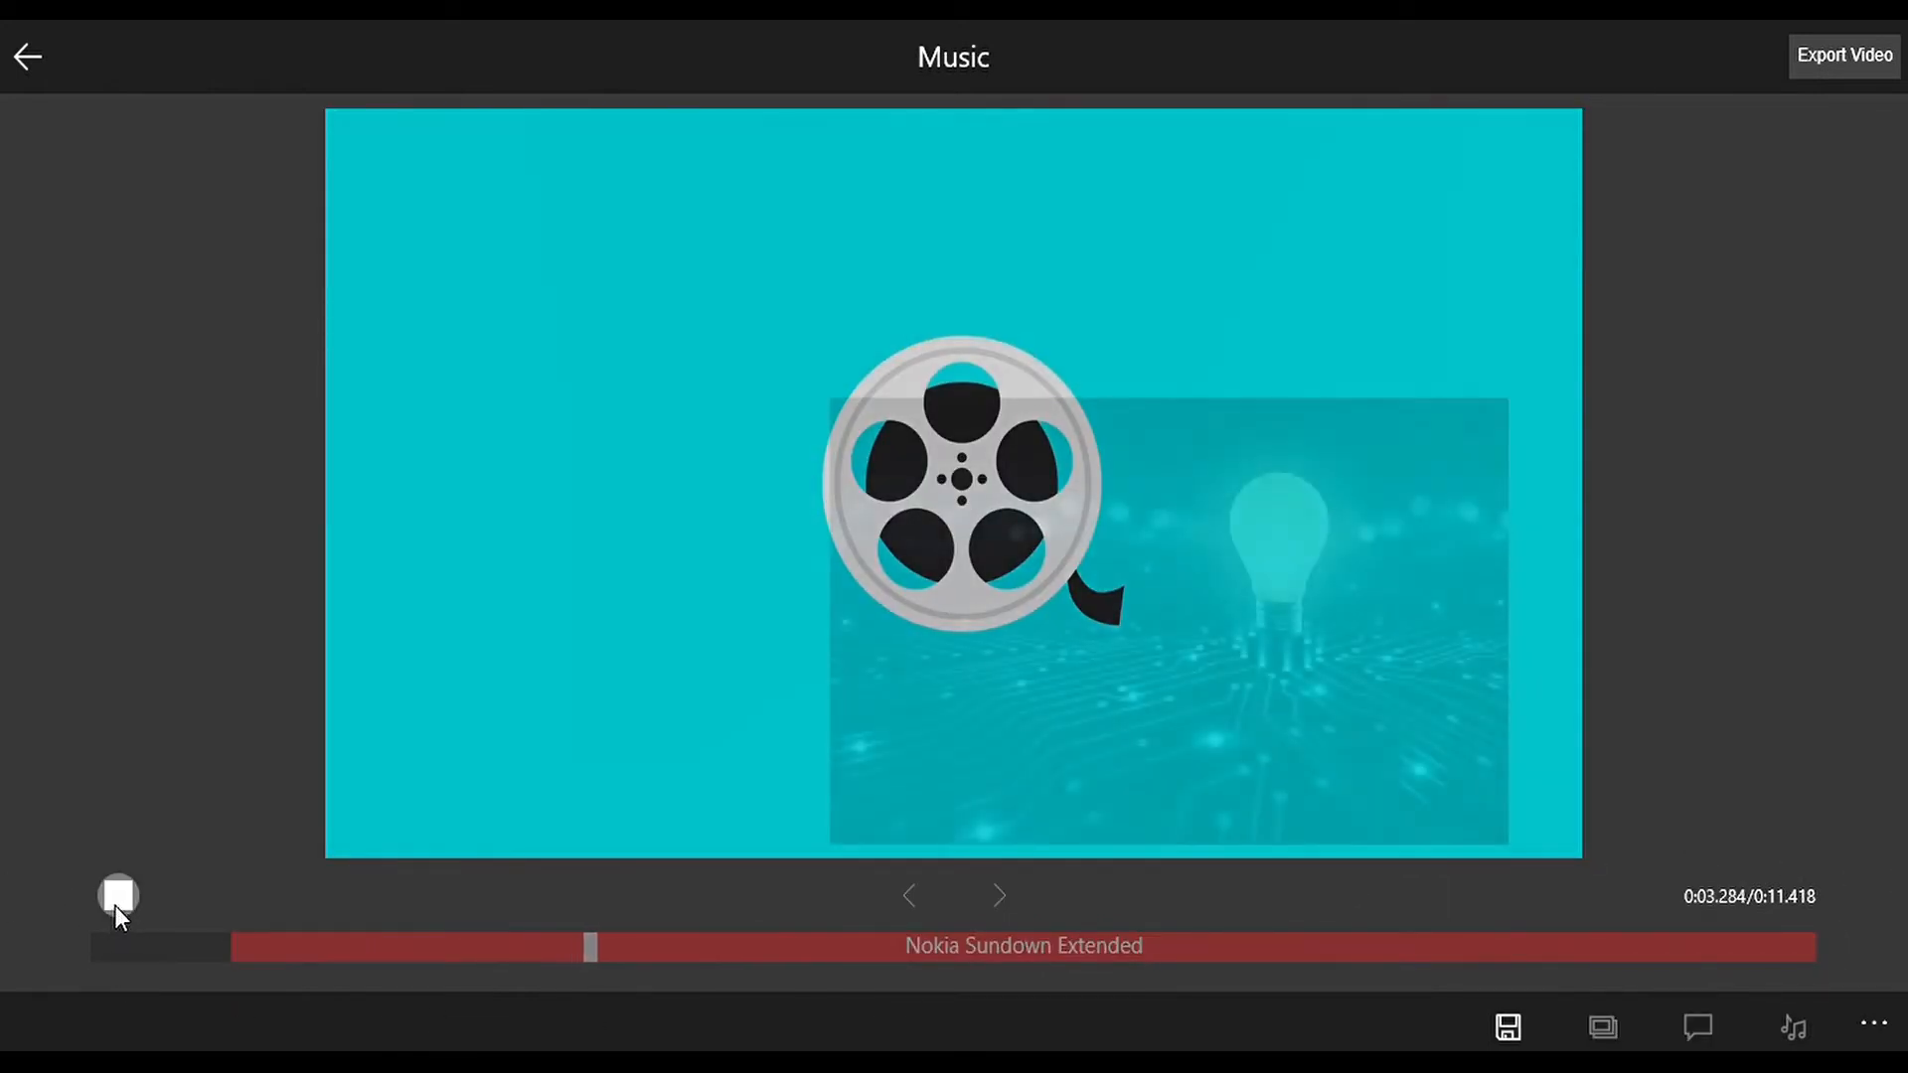
pyautogui.click(119, 895)
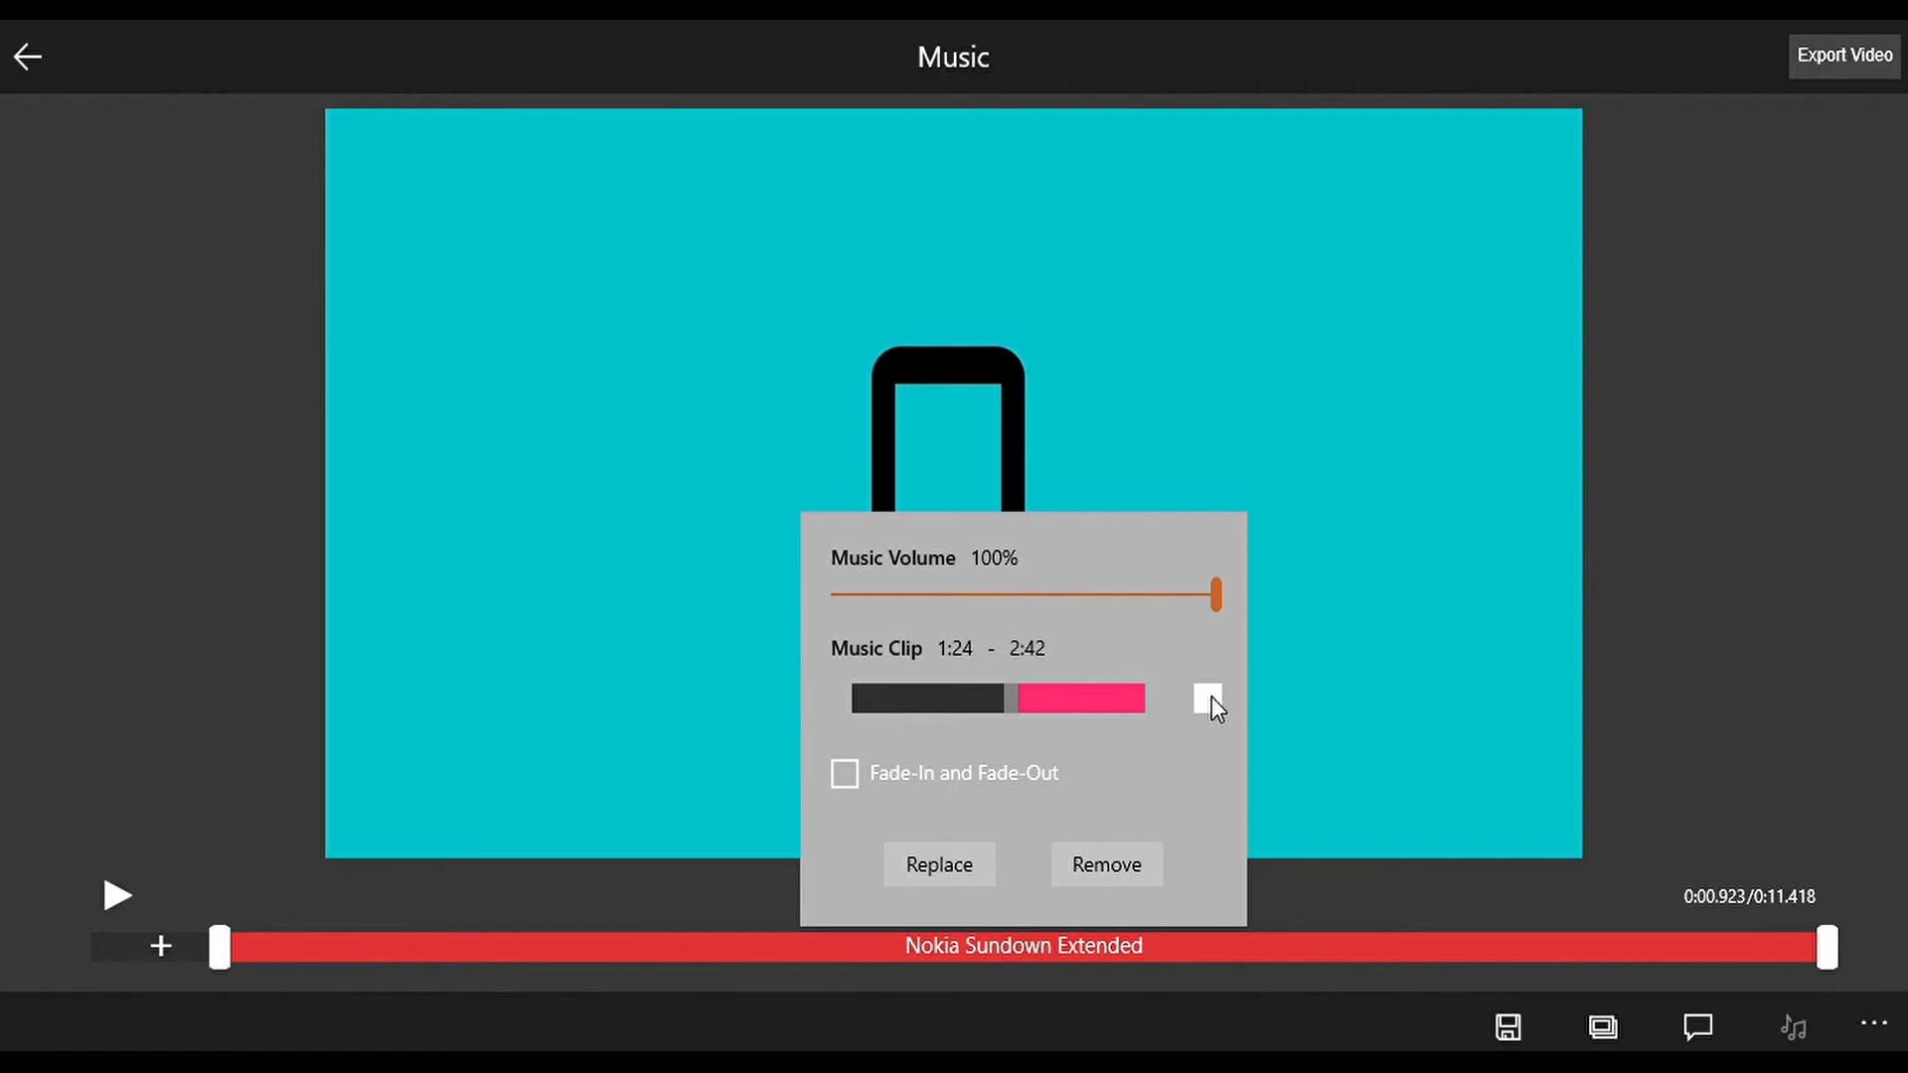
pyautogui.click(1207, 698)
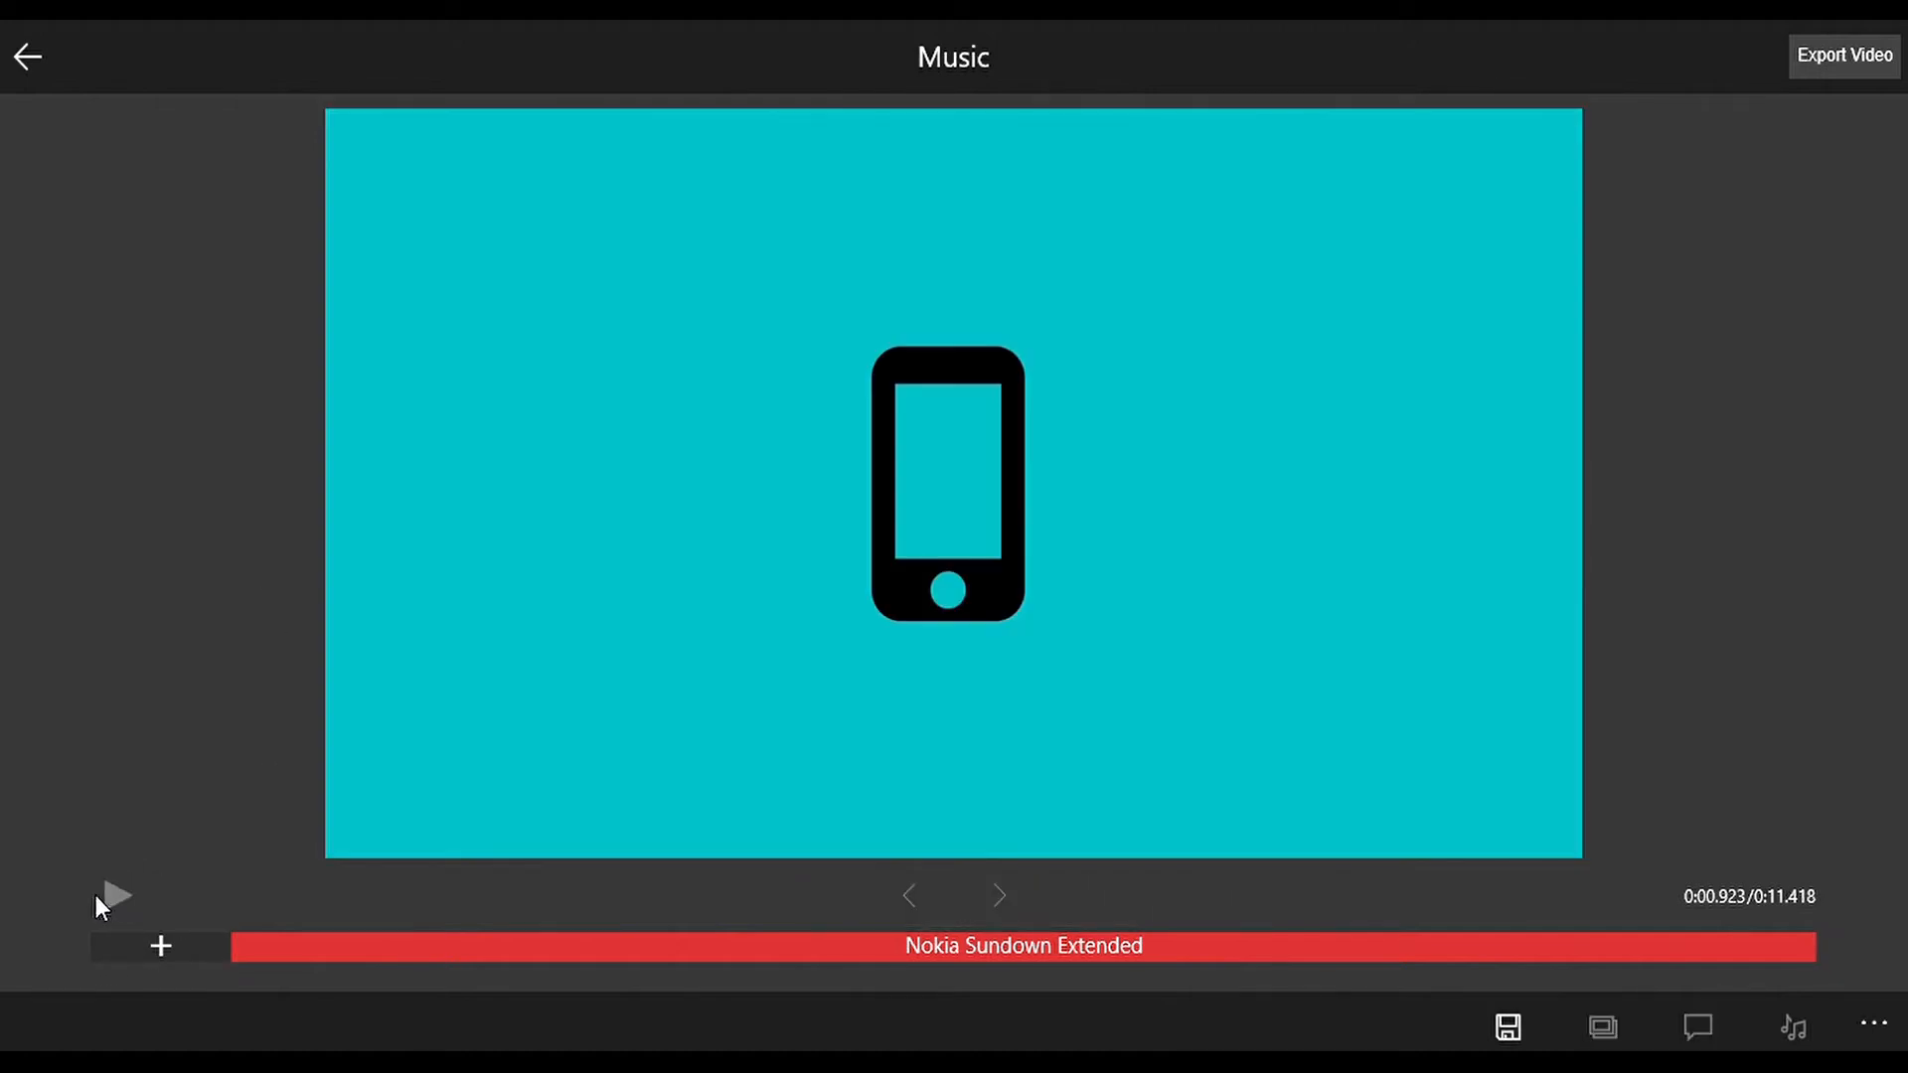
pyautogui.click(114, 896)
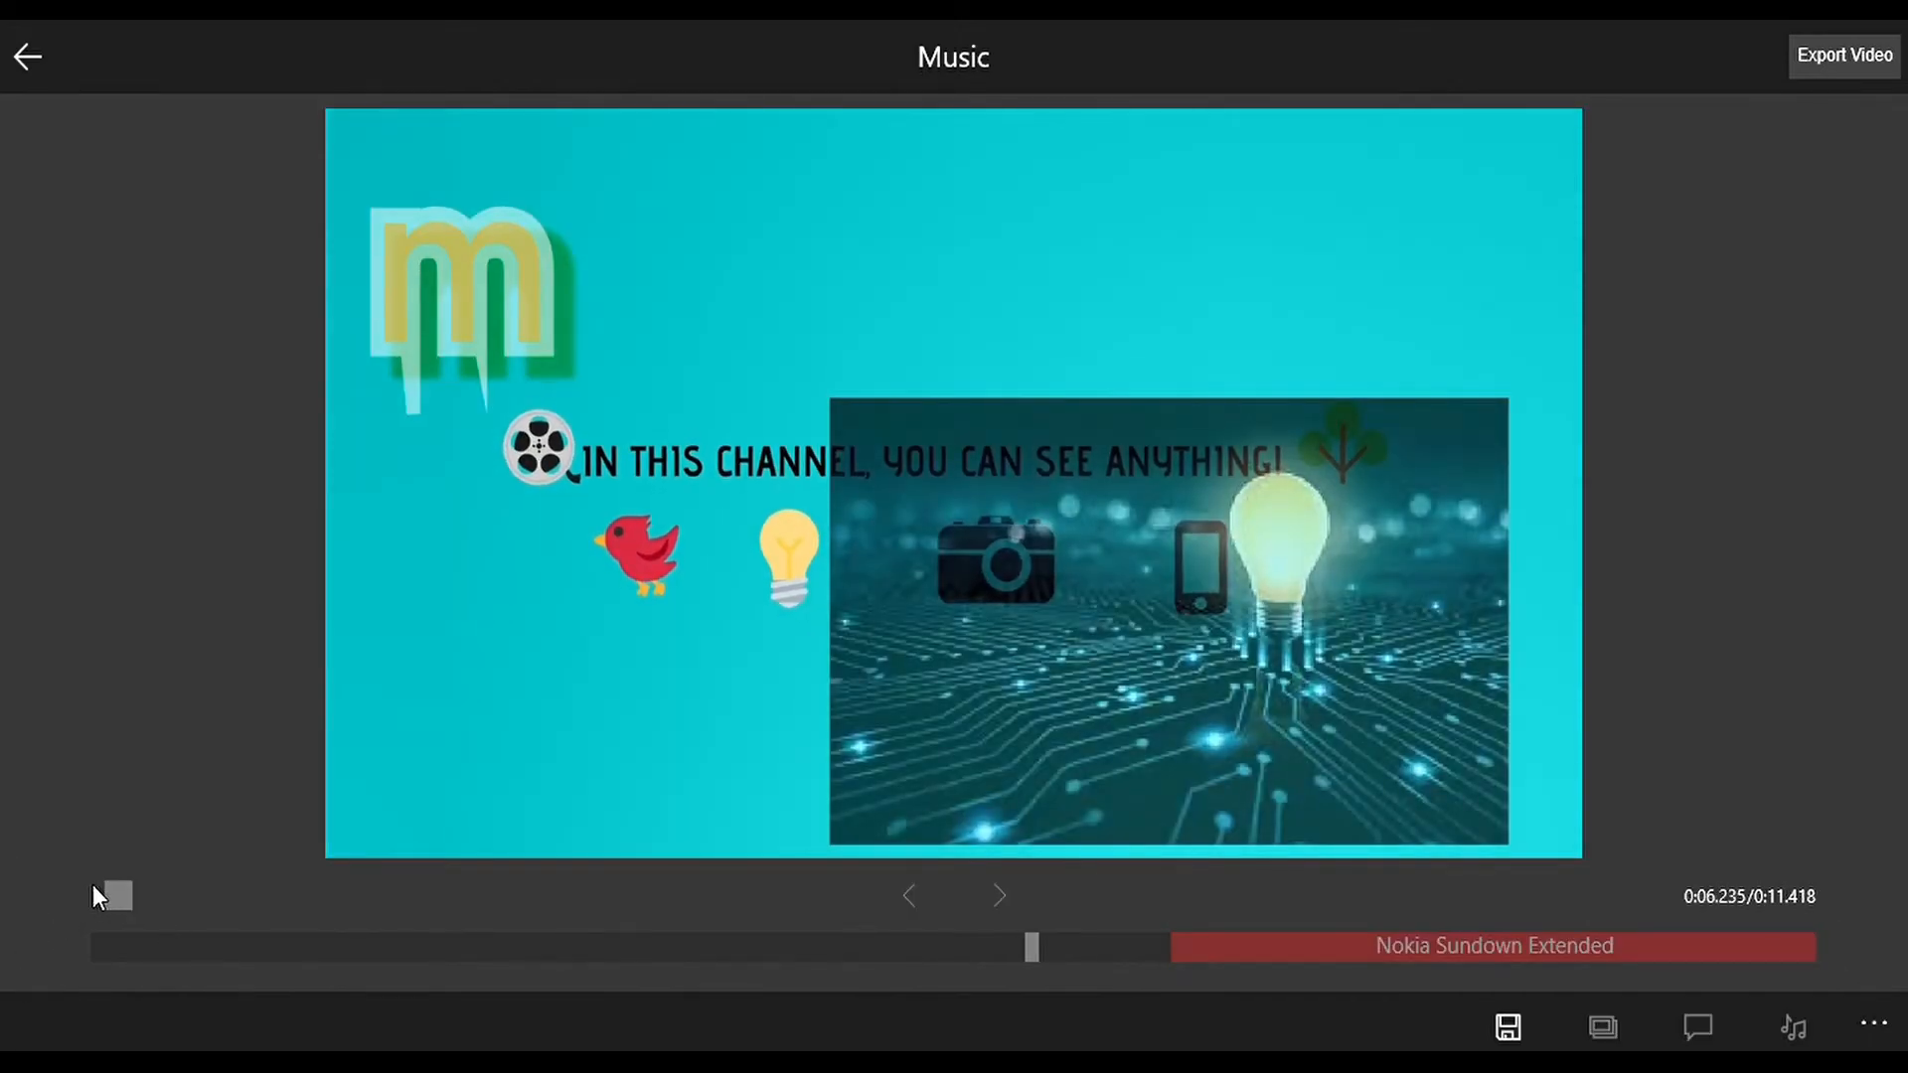
pyautogui.click(110, 897)
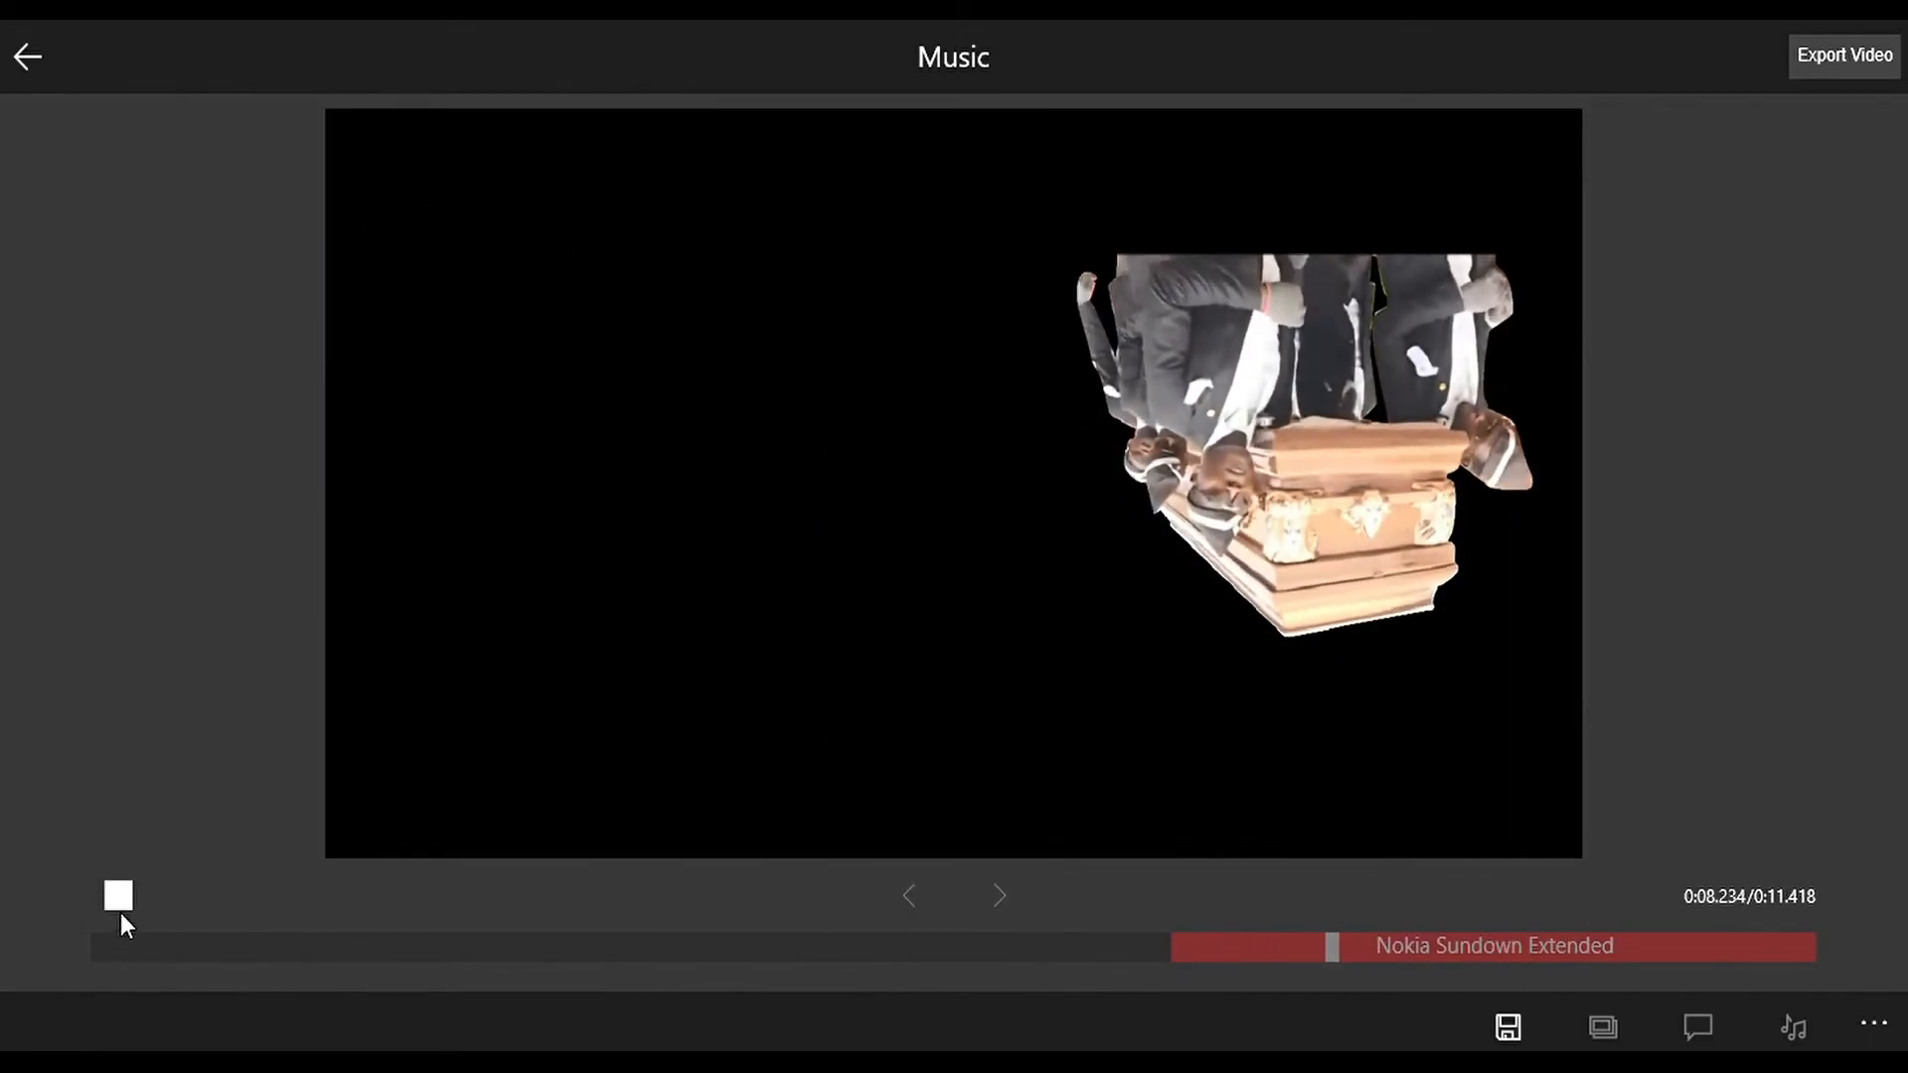
pyautogui.click(117, 896)
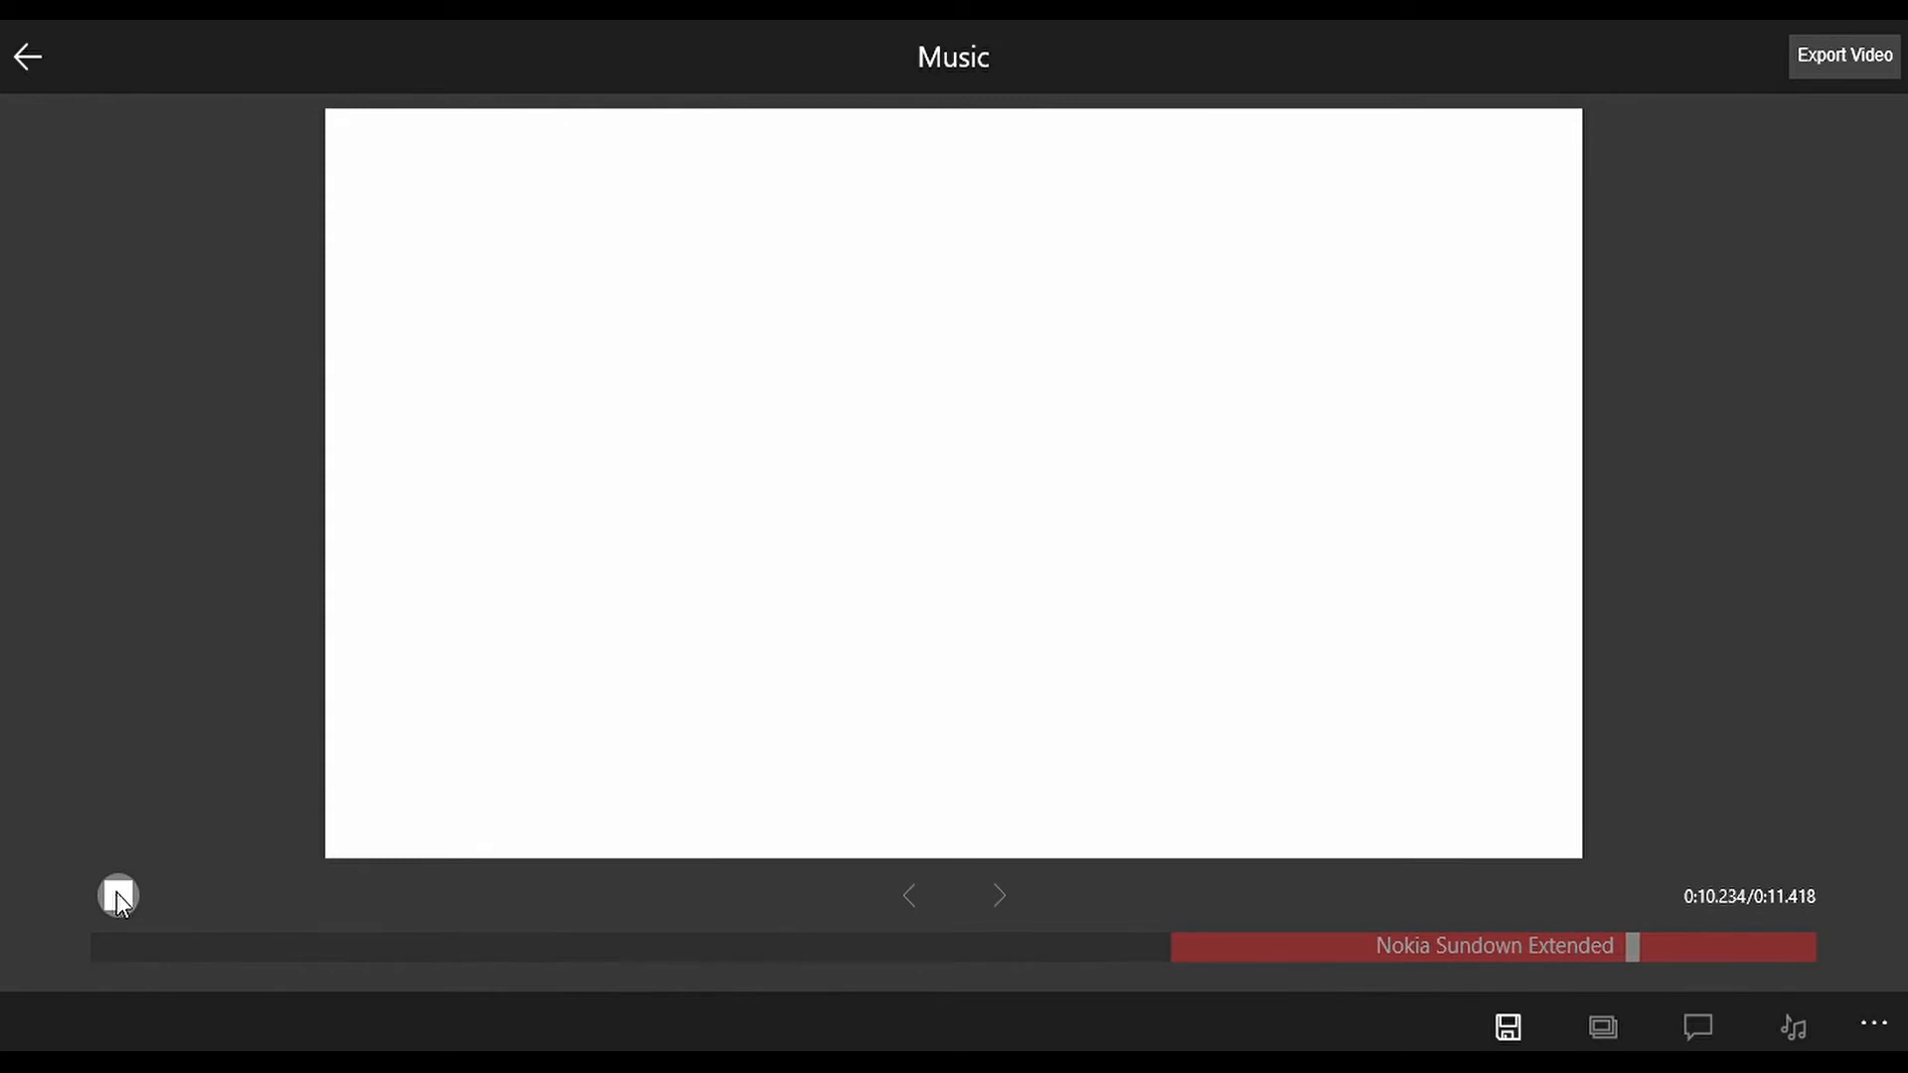
pyautogui.click(1490, 947)
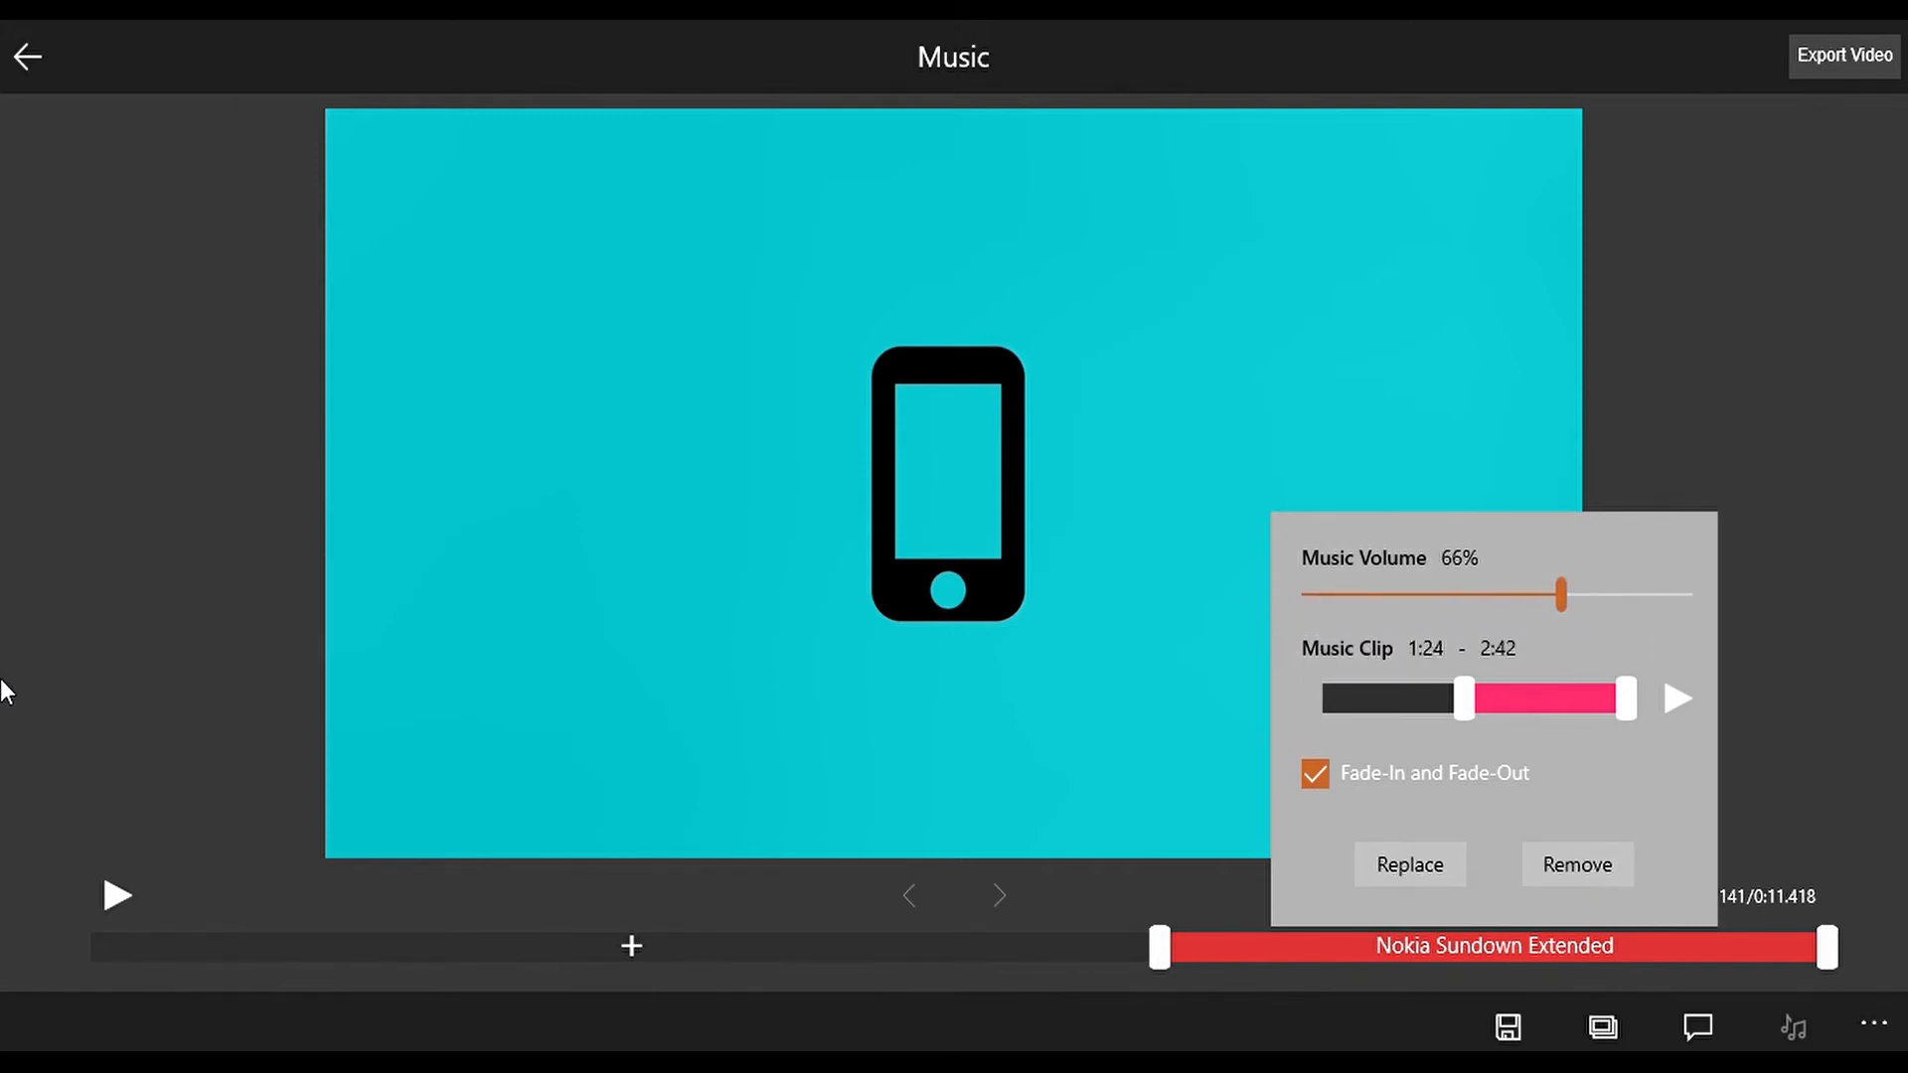
pyautogui.click(117, 895)
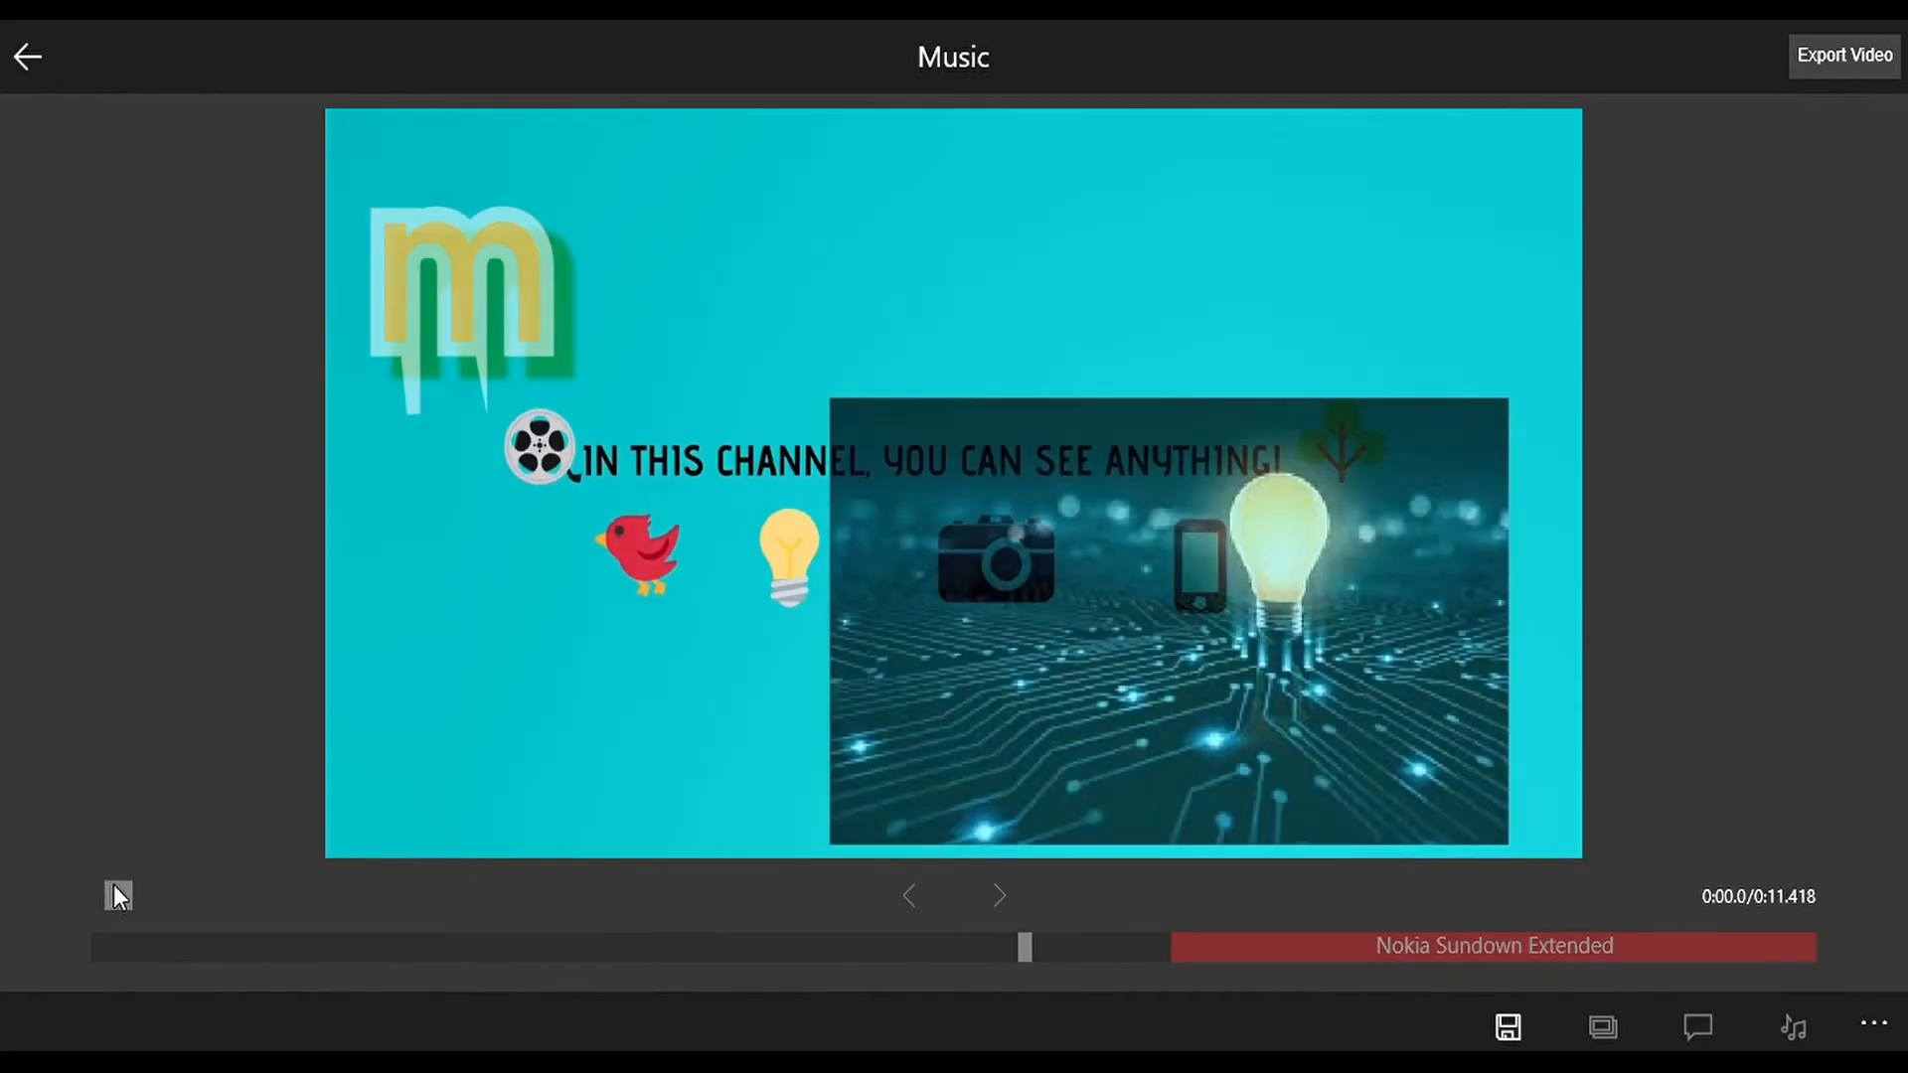
pyautogui.click(119, 897)
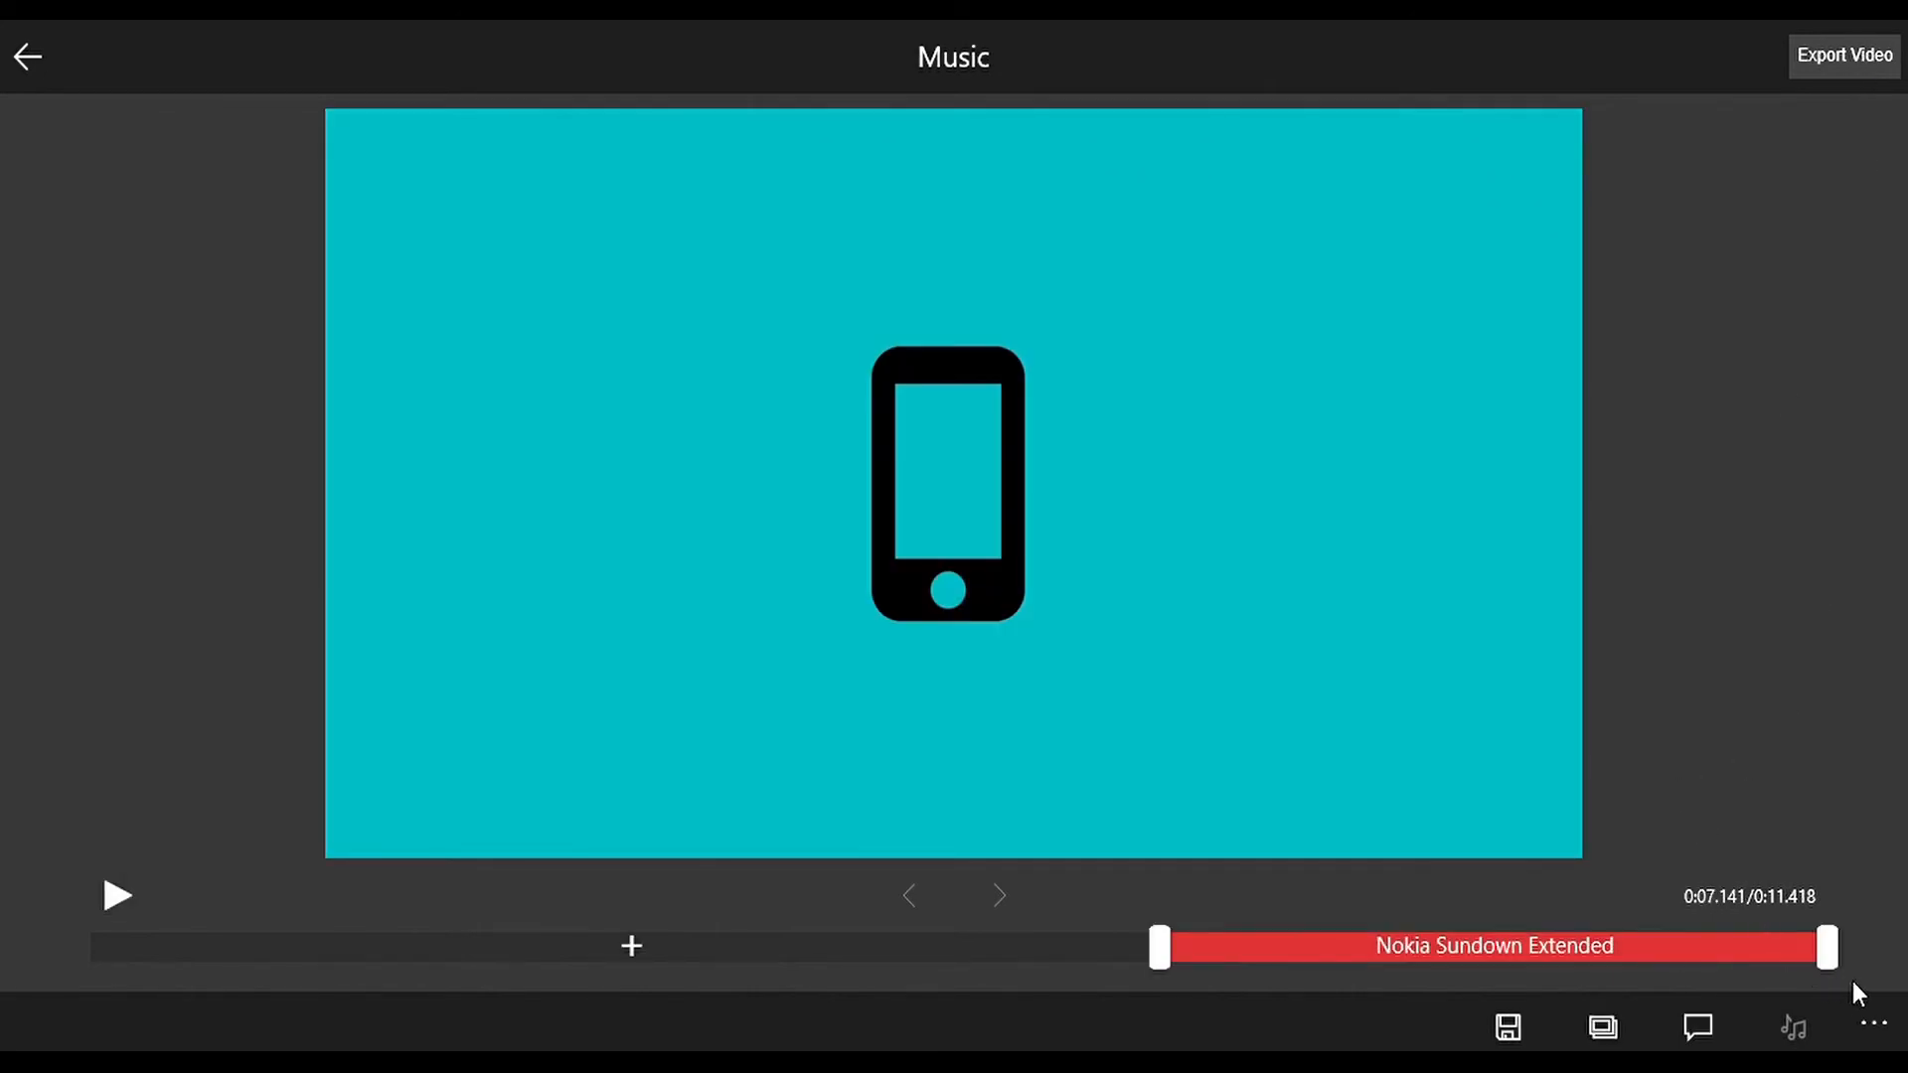
pyautogui.moveTo(764, 878)
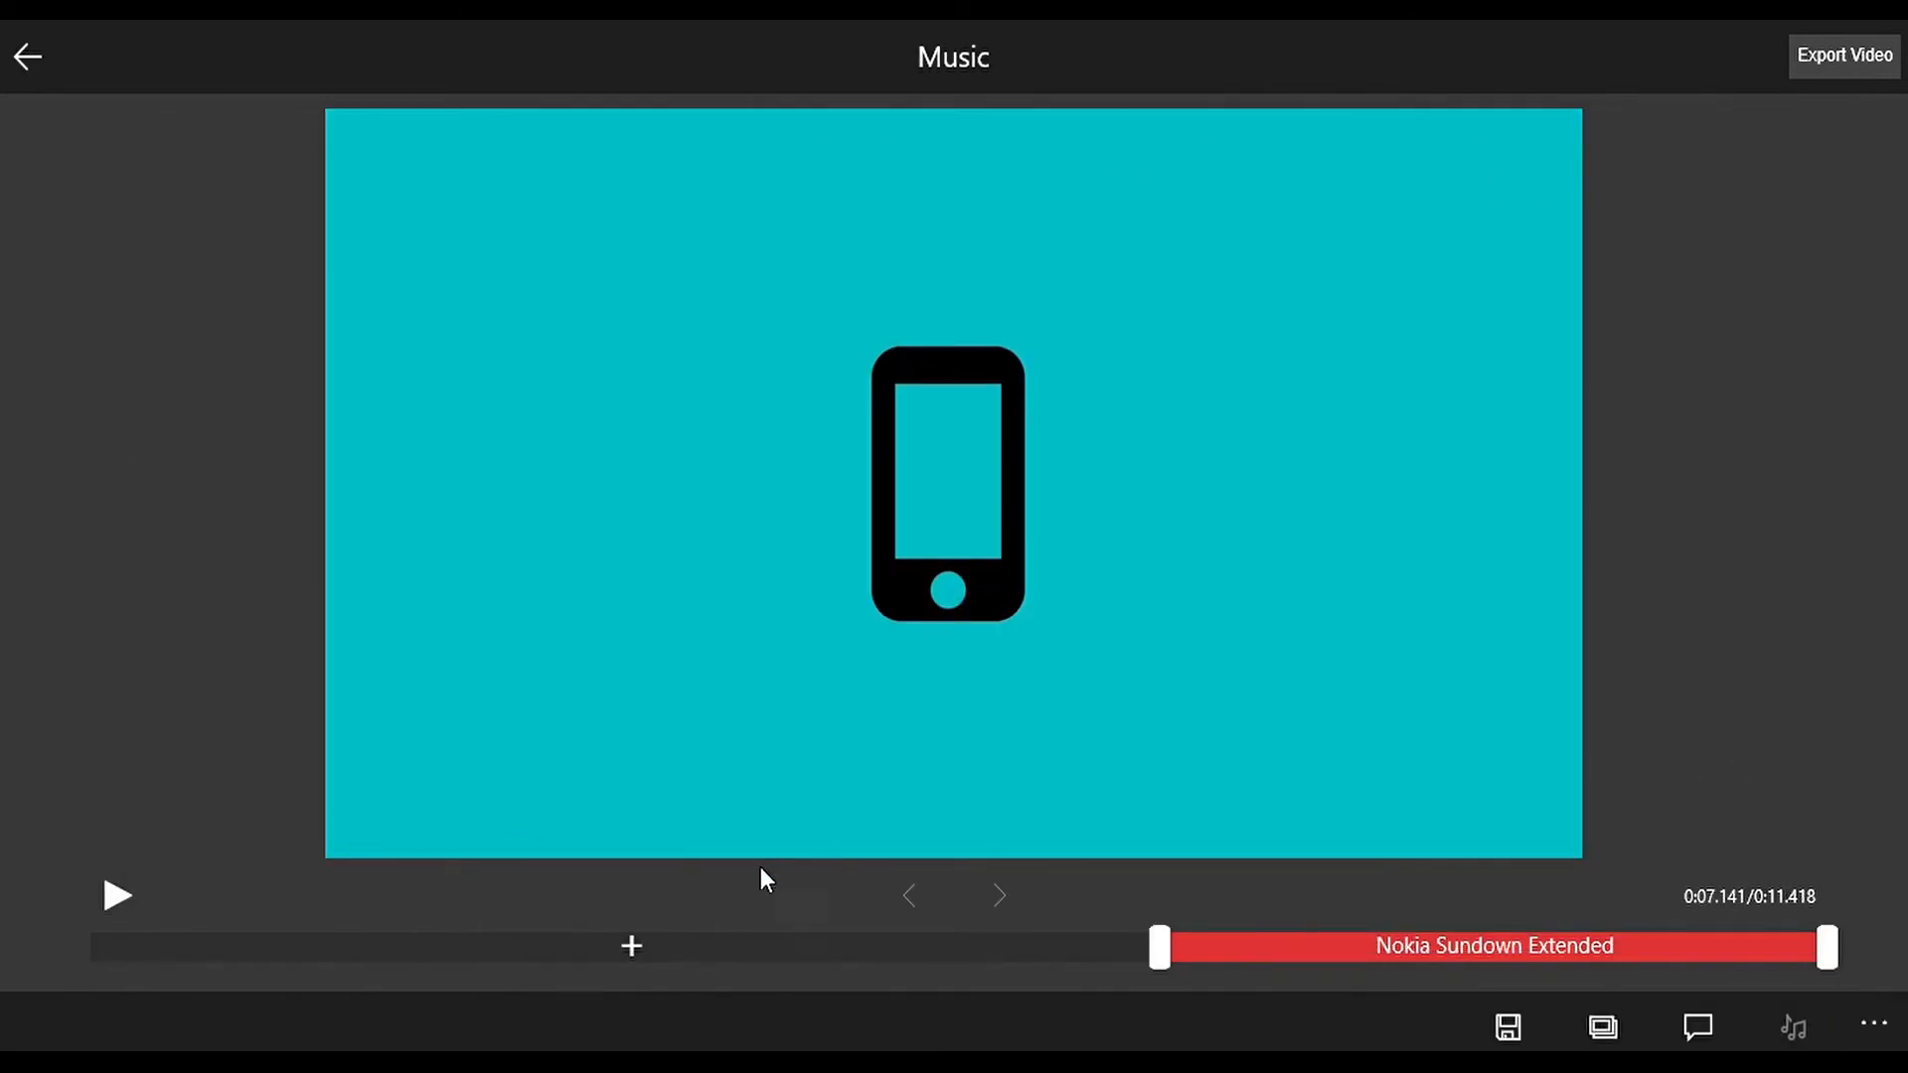
# Set the MP4 export resolution to 360P (640x360) and name the file 'oithmproidj'
pyautogui.click(1791, 1026)
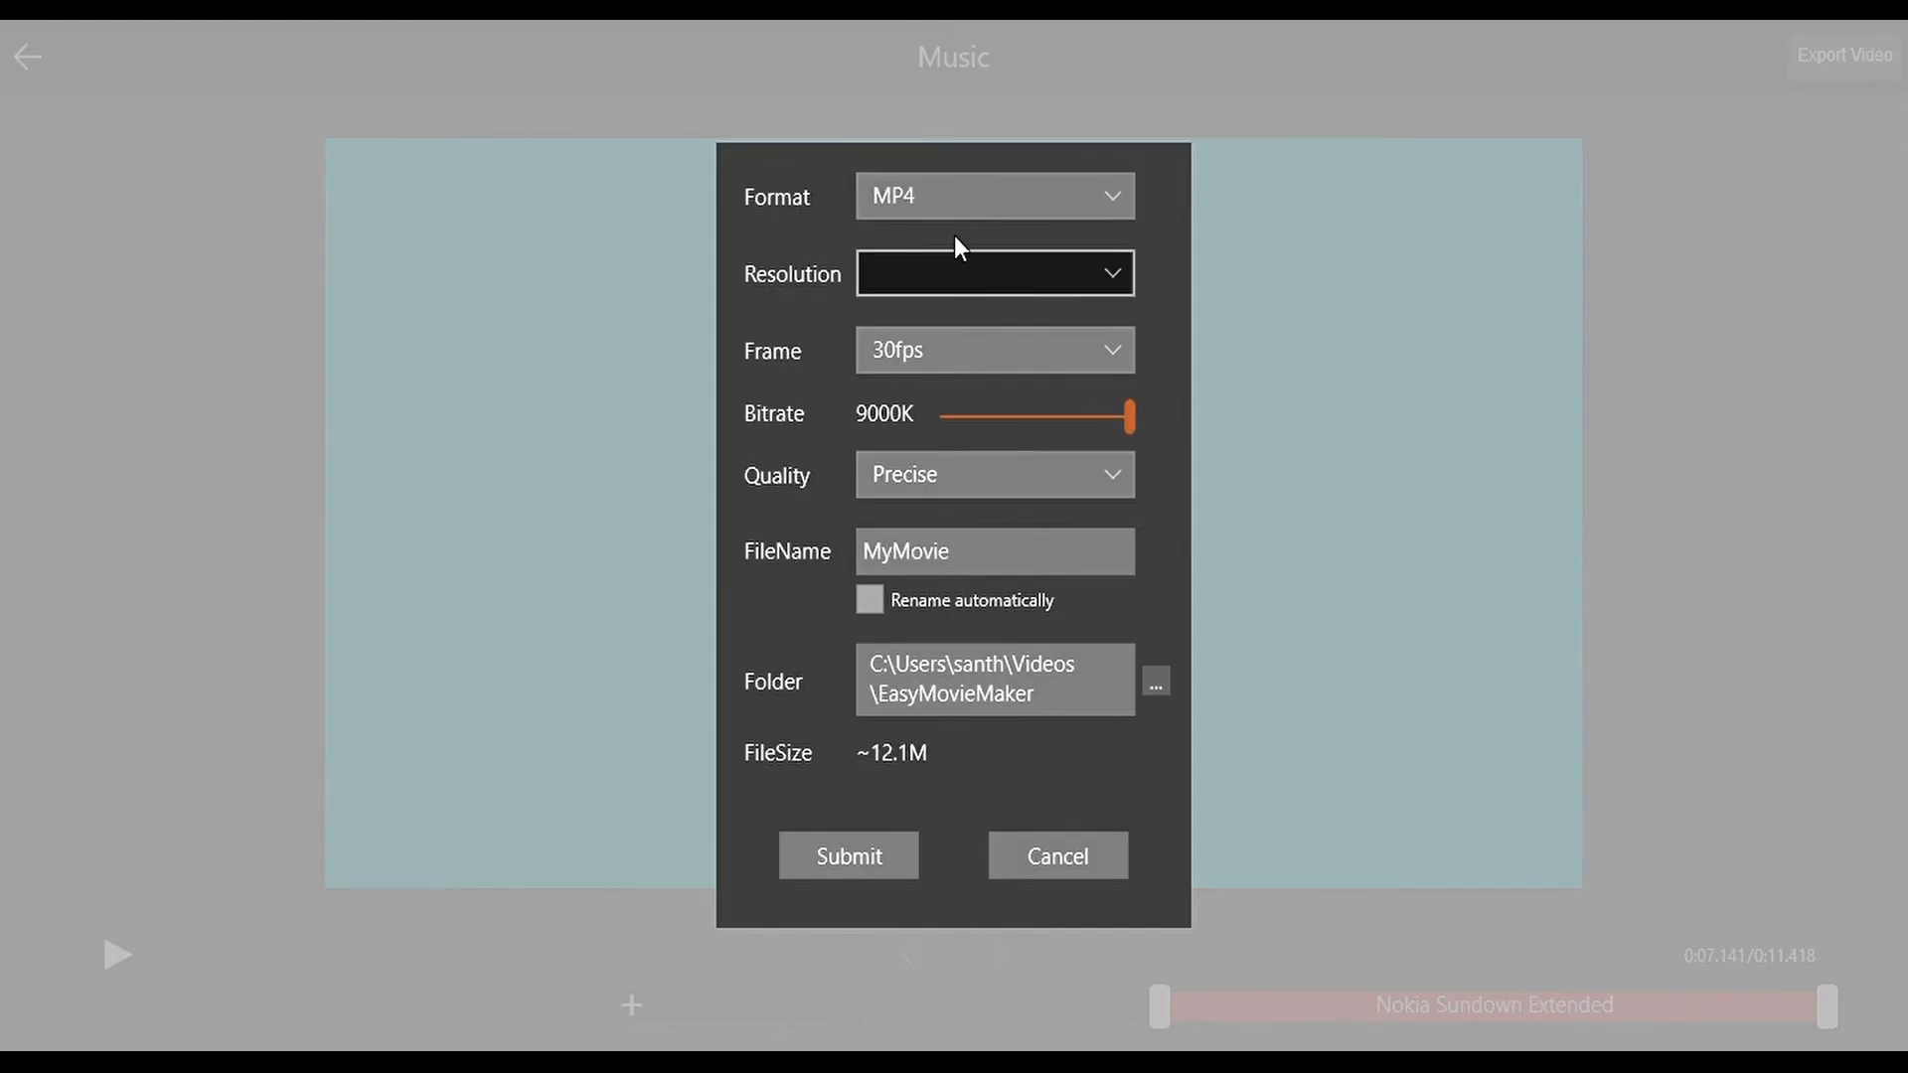
pyautogui.click(994, 272)
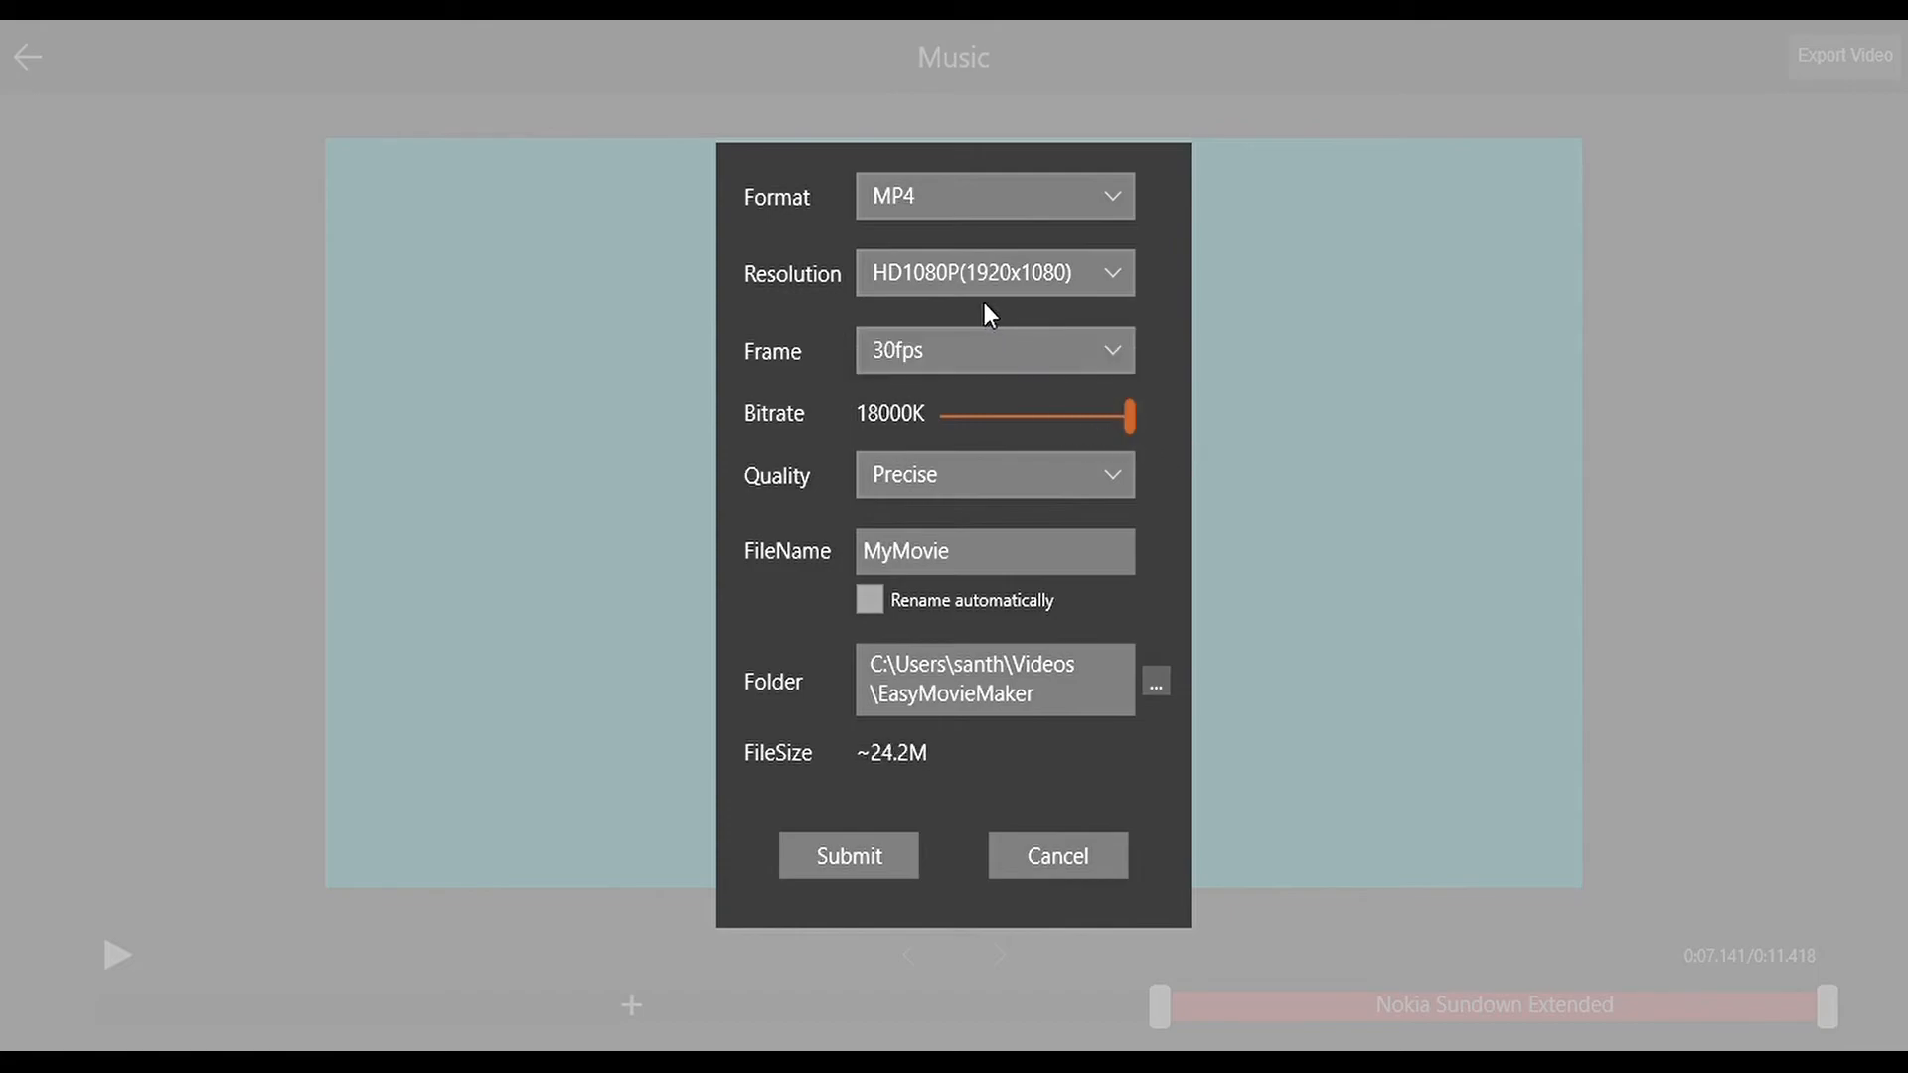
pyautogui.click(992, 273)
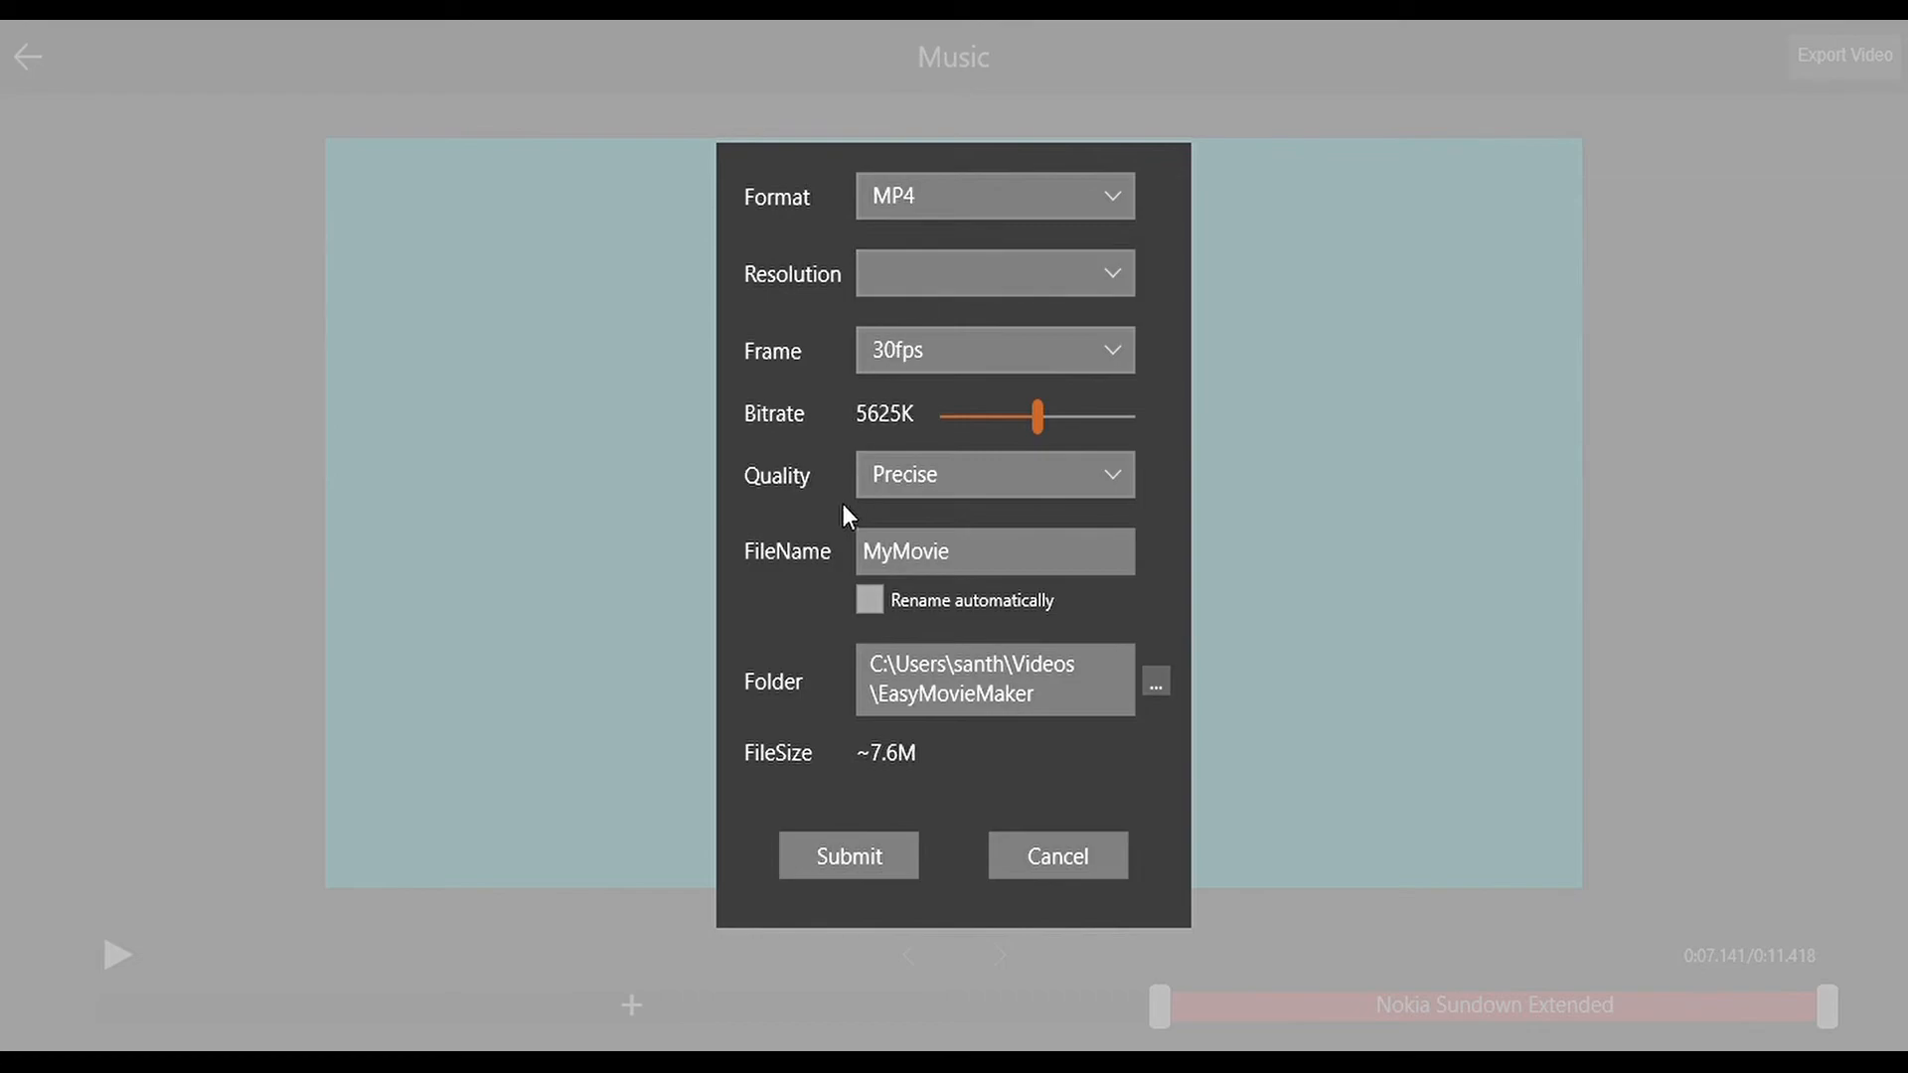
pyautogui.click(992, 273)
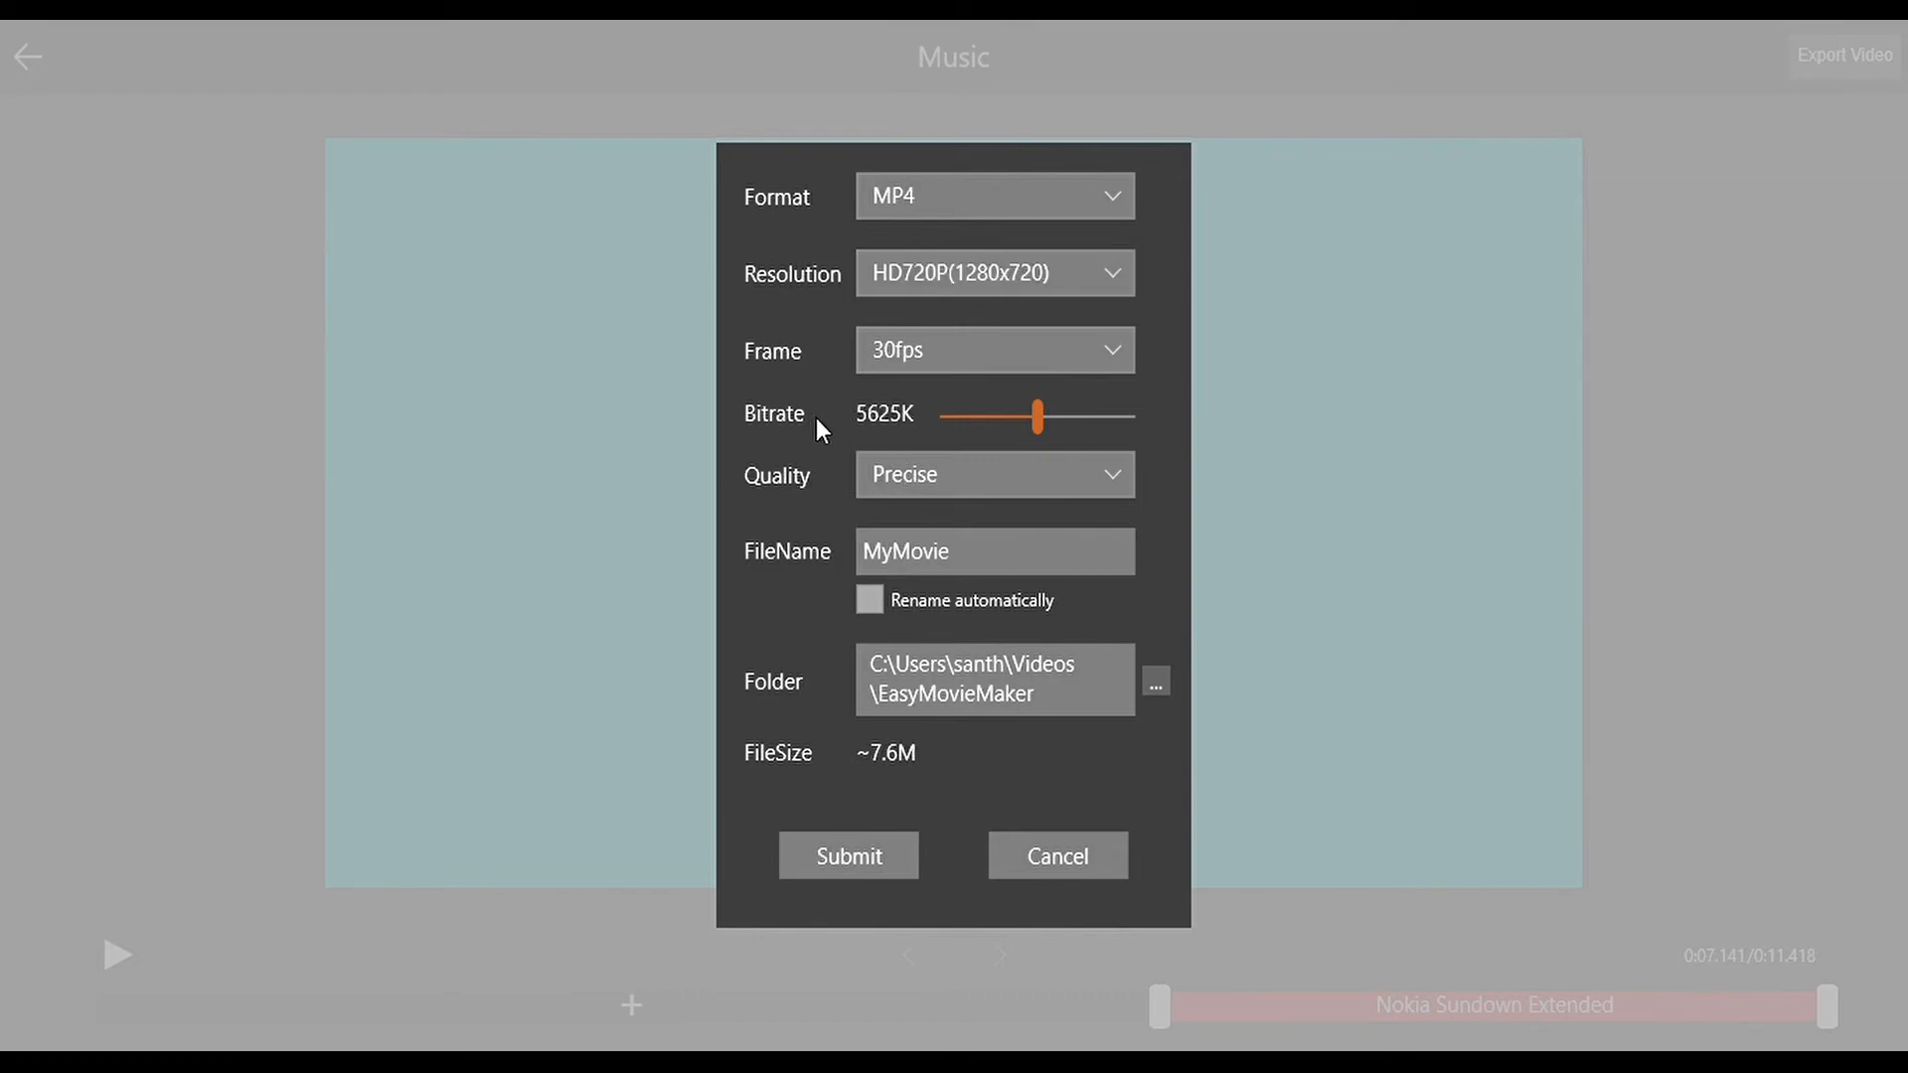
pyautogui.moveTo(948, 341)
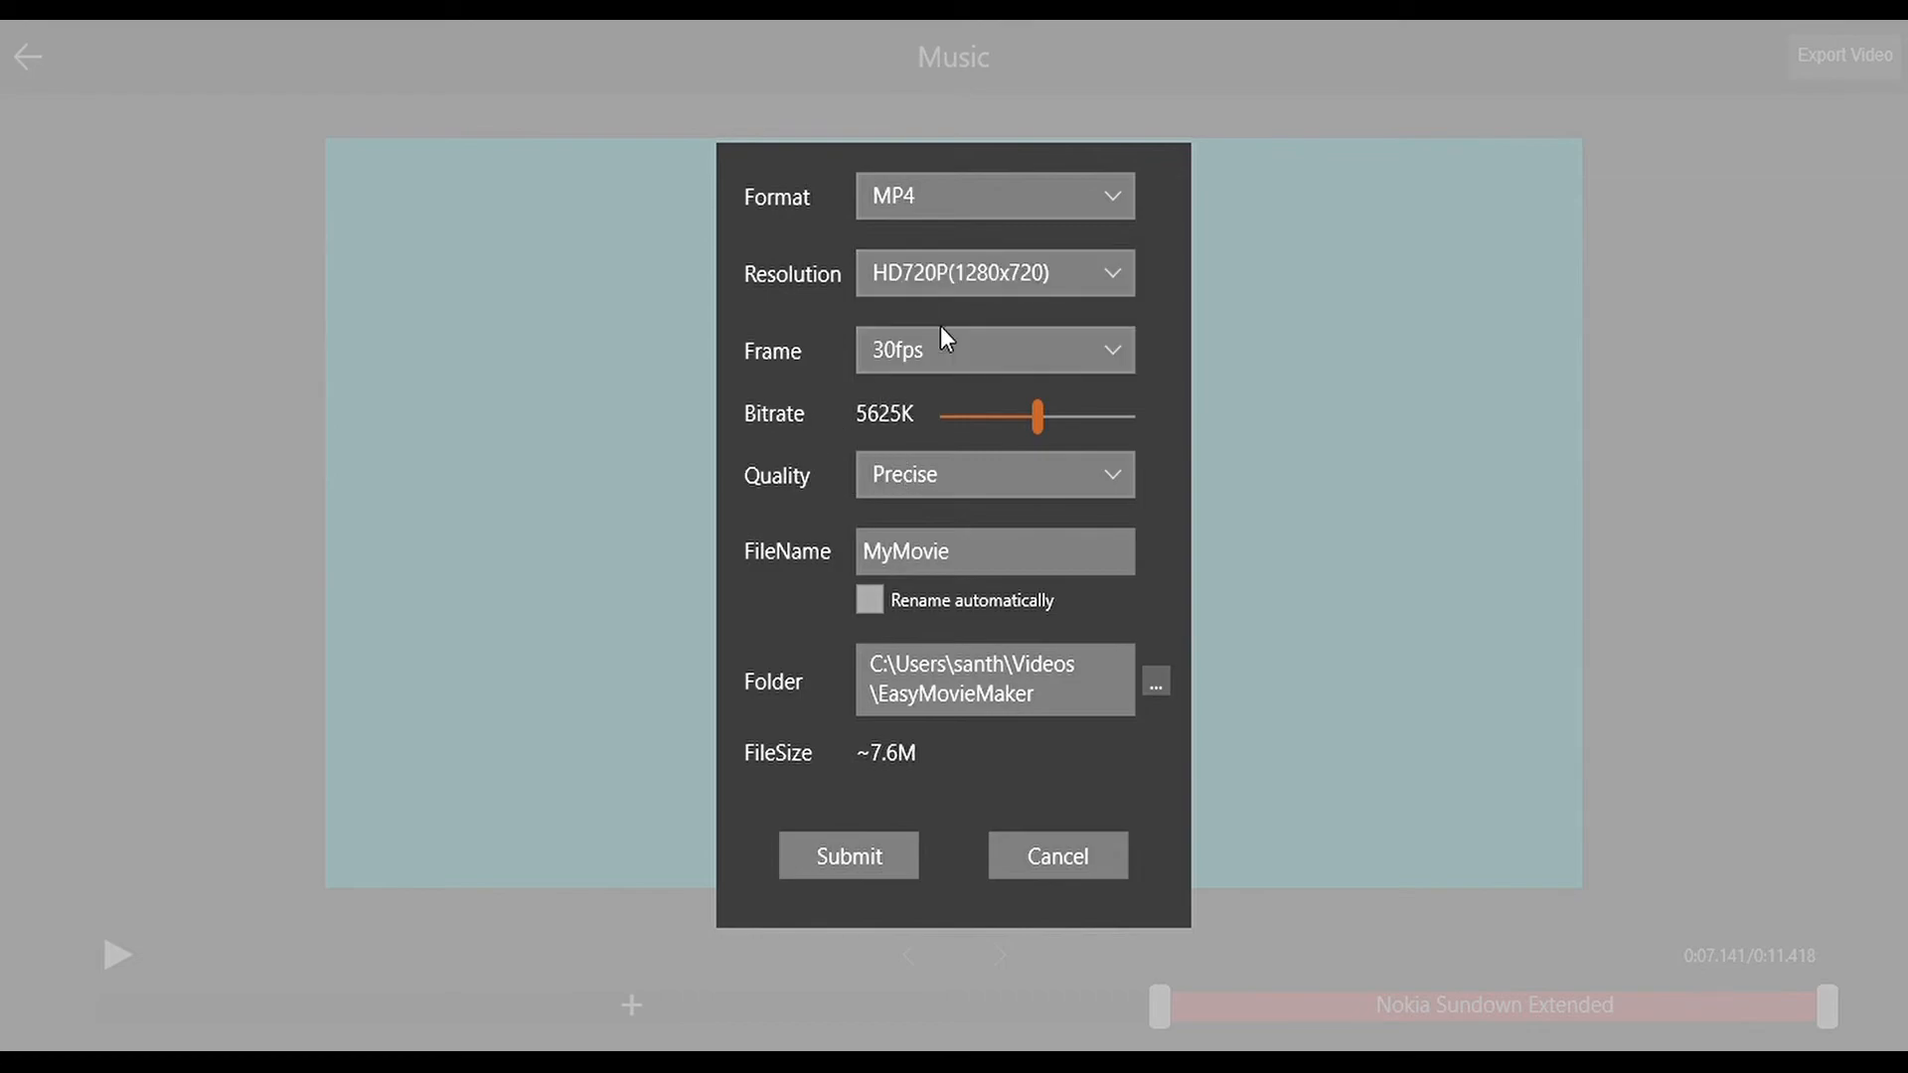
pyautogui.click(993, 273)
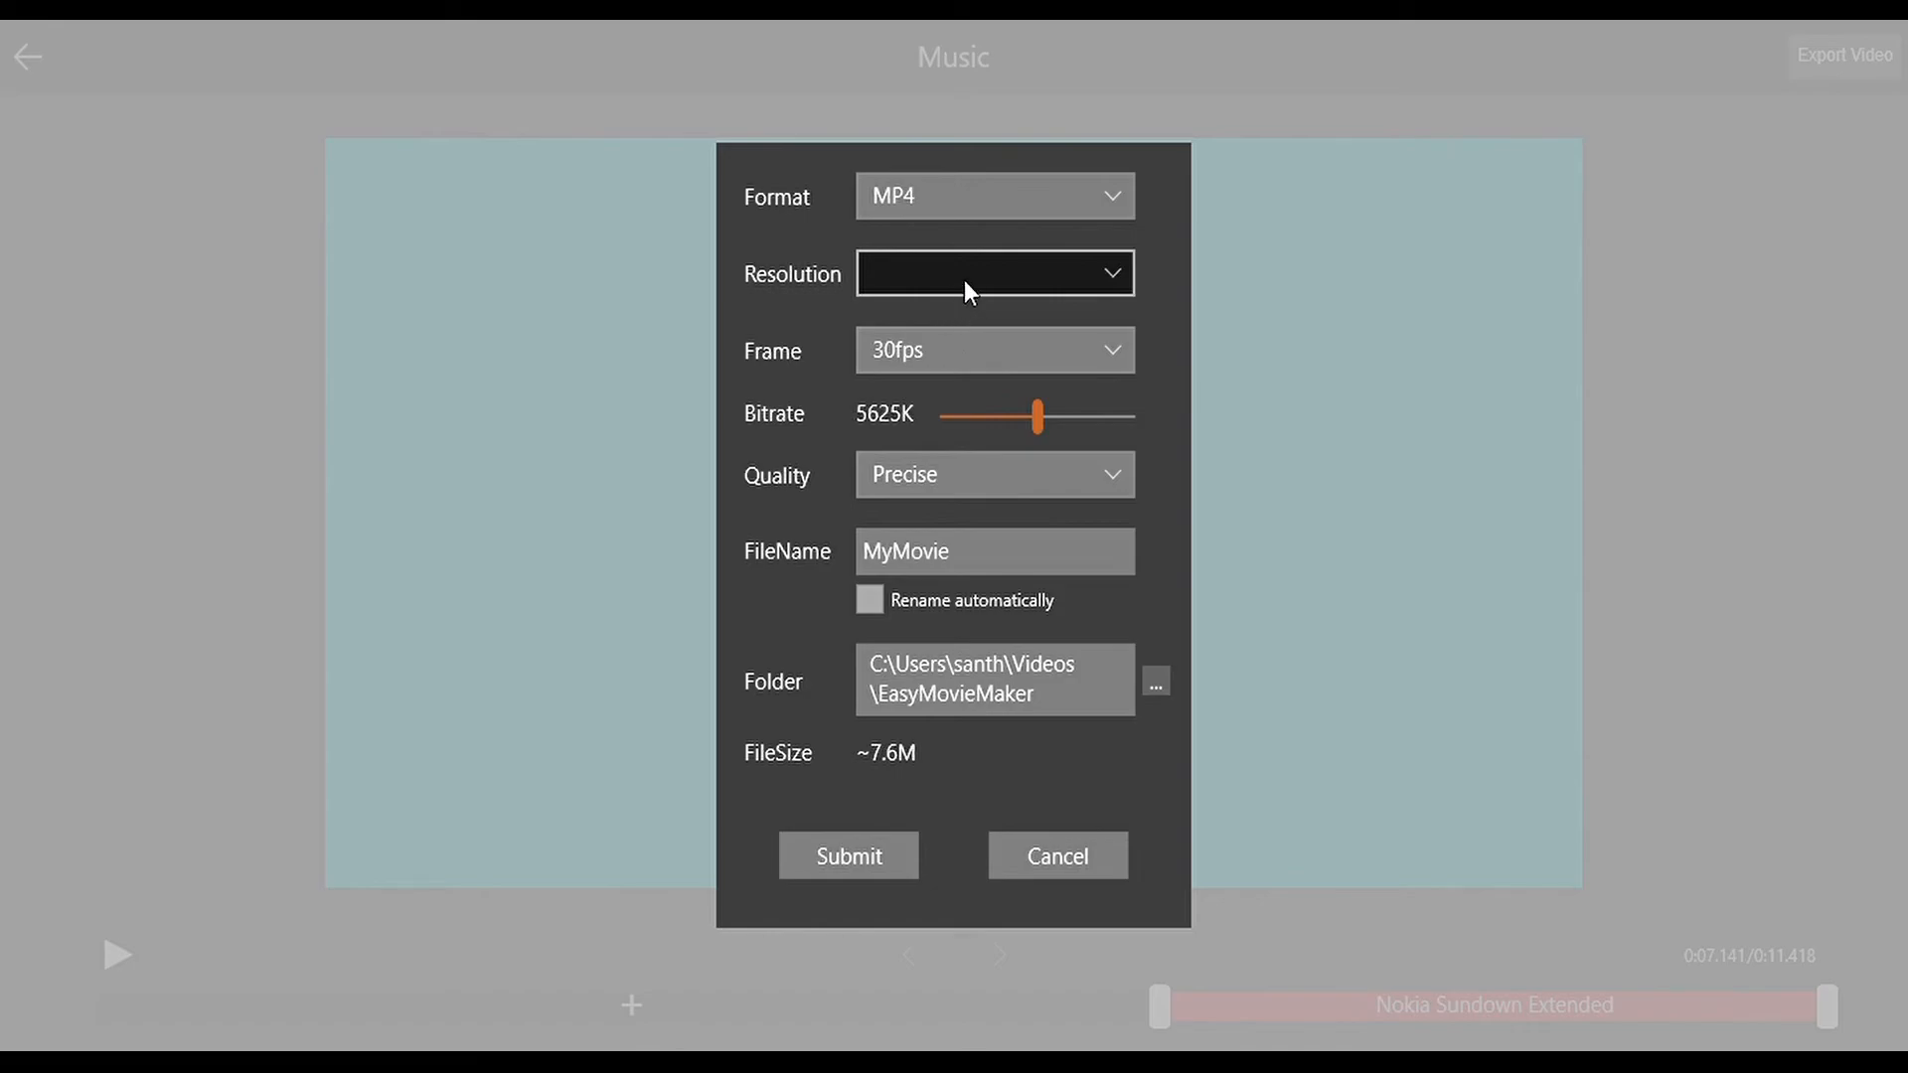
pyautogui.click(993, 272)
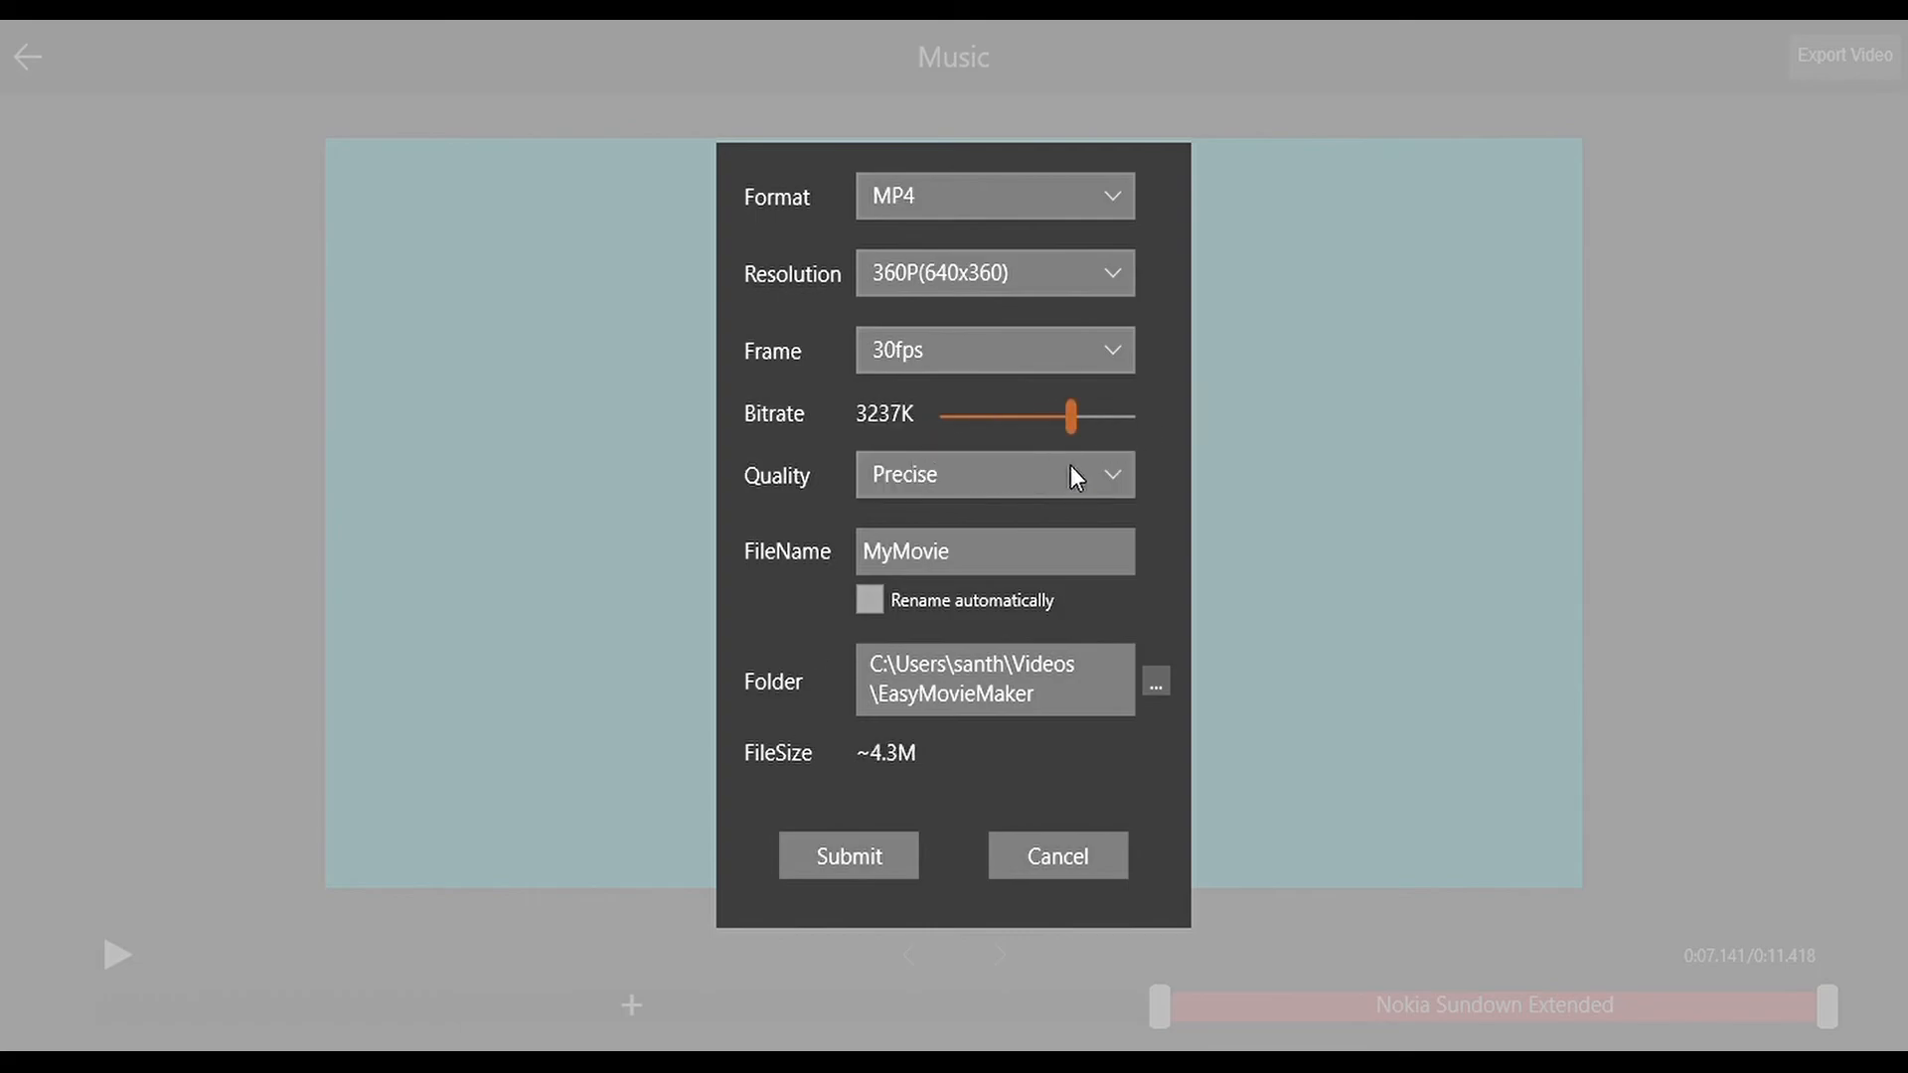
pyautogui.click(992, 351)
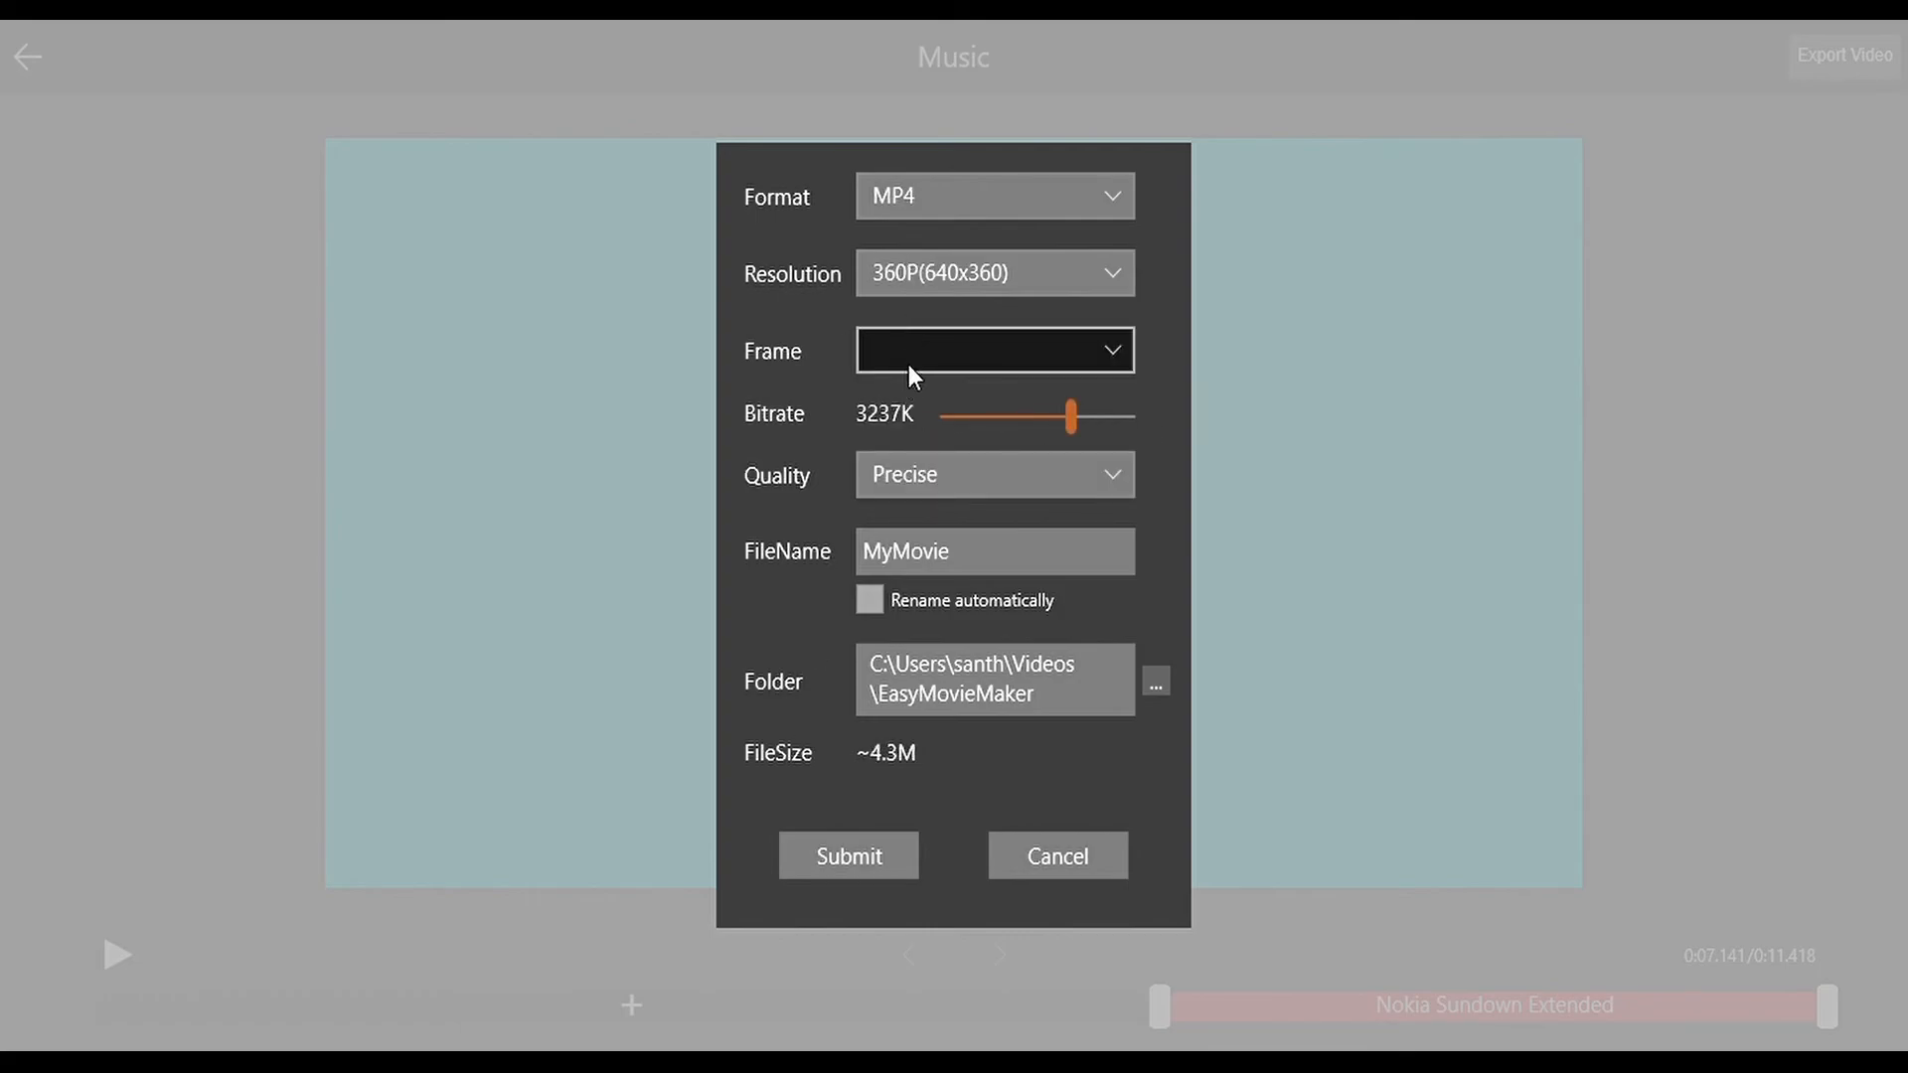
pyautogui.moveTo(915, 331)
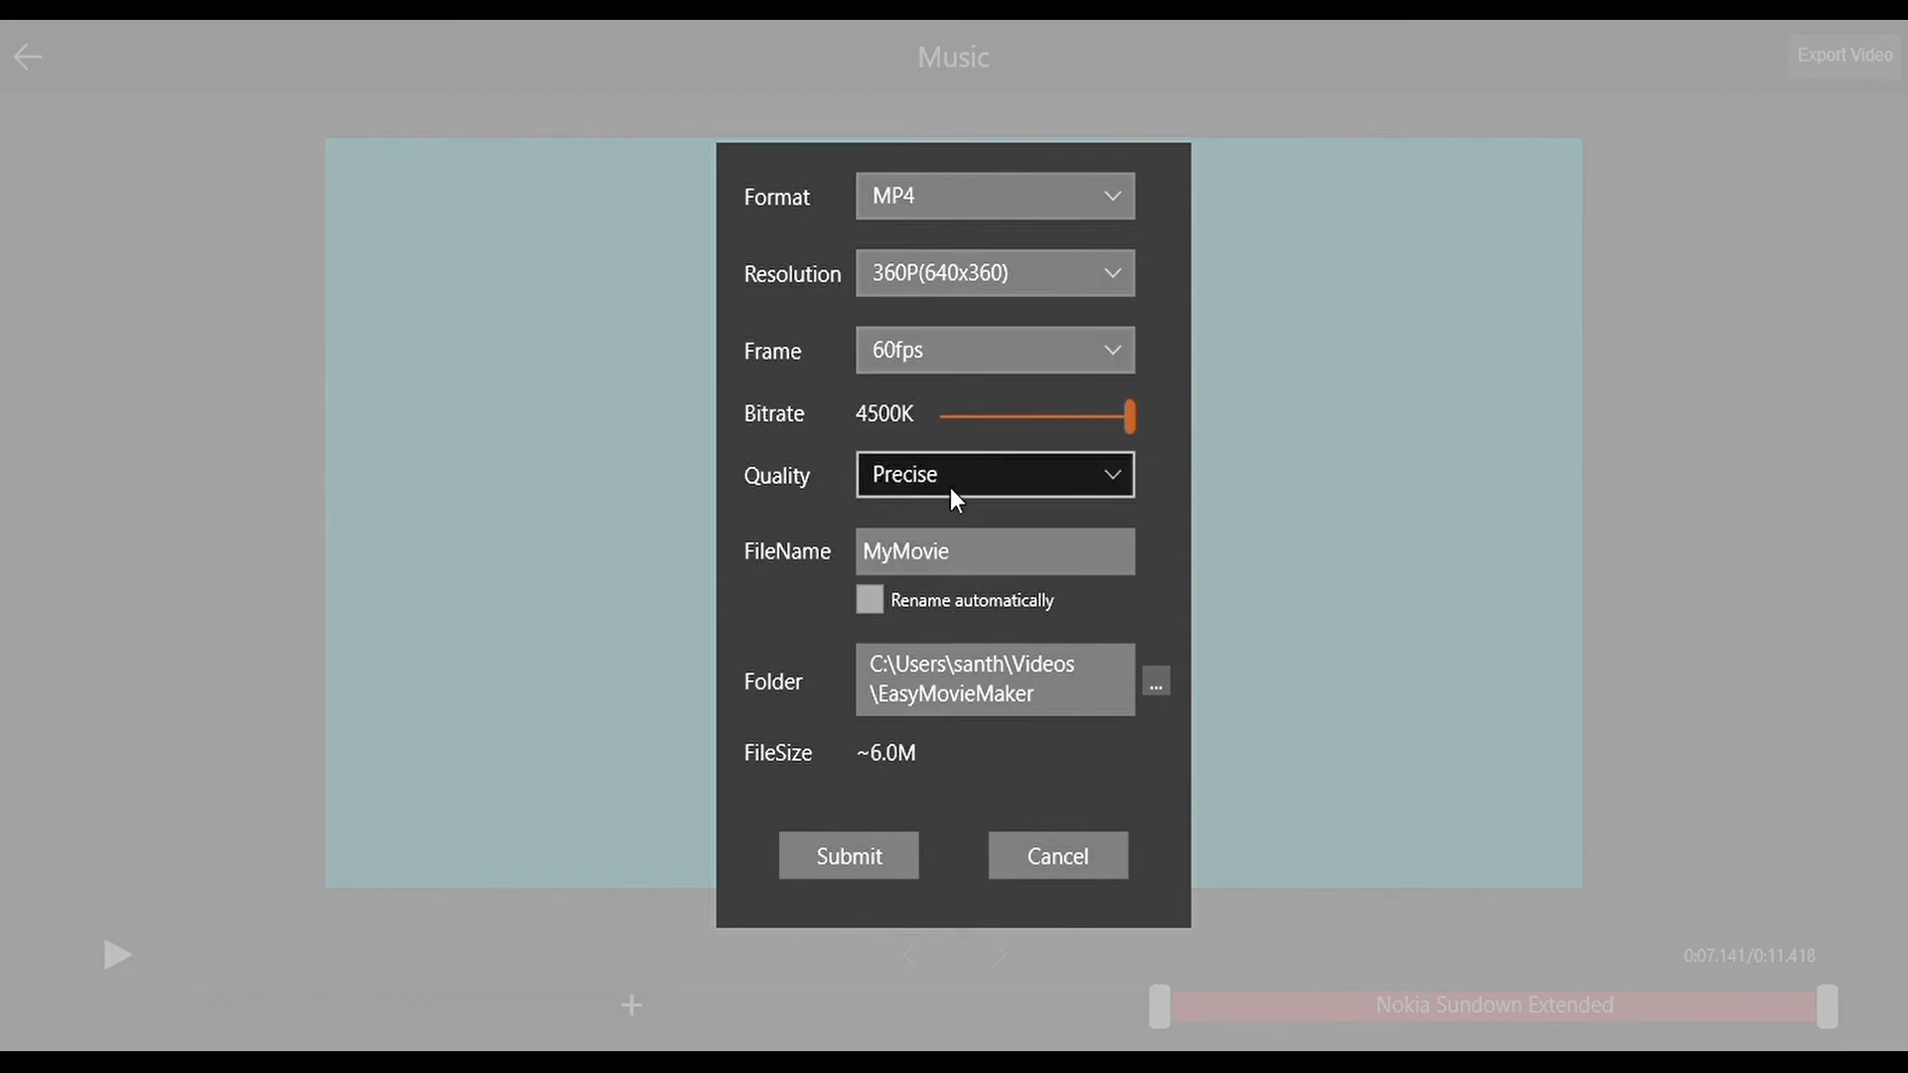
pyautogui.write('oithmproidj')
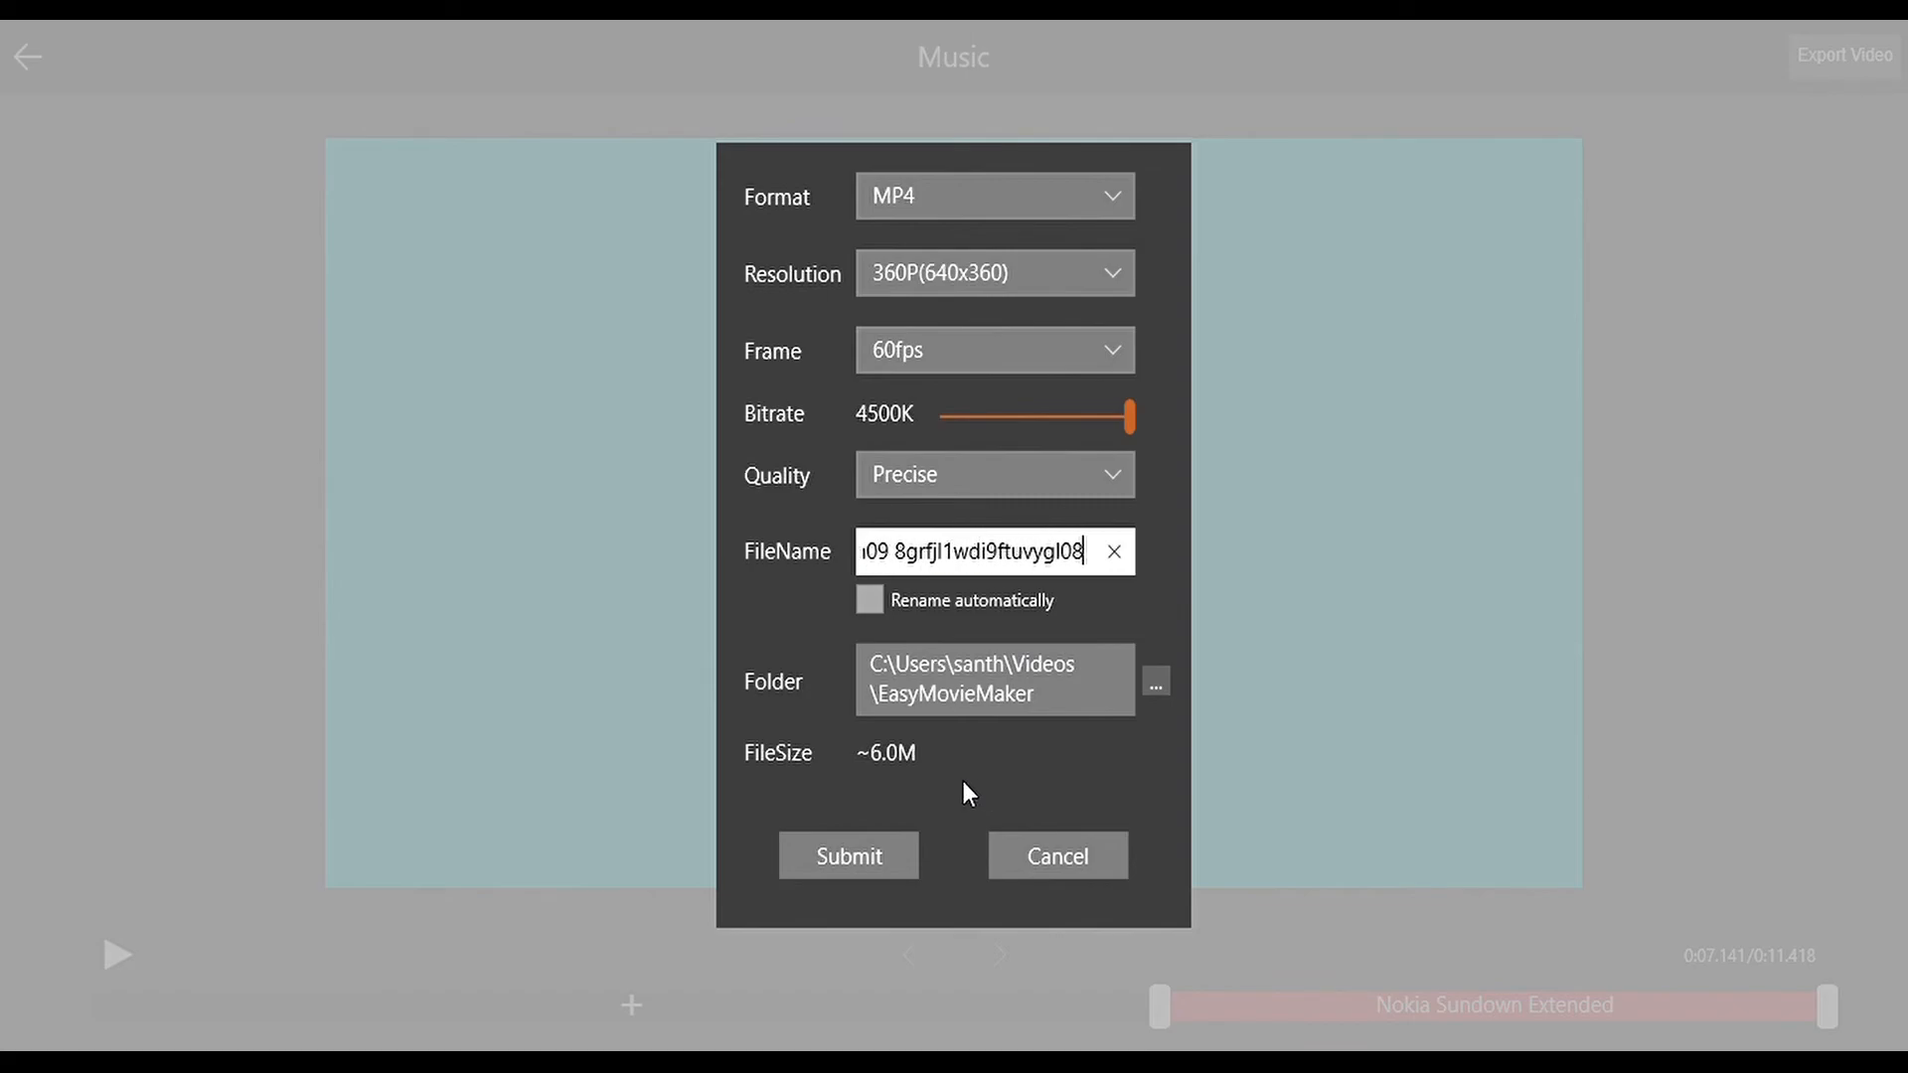
pyautogui.moveTo(1155, 690)
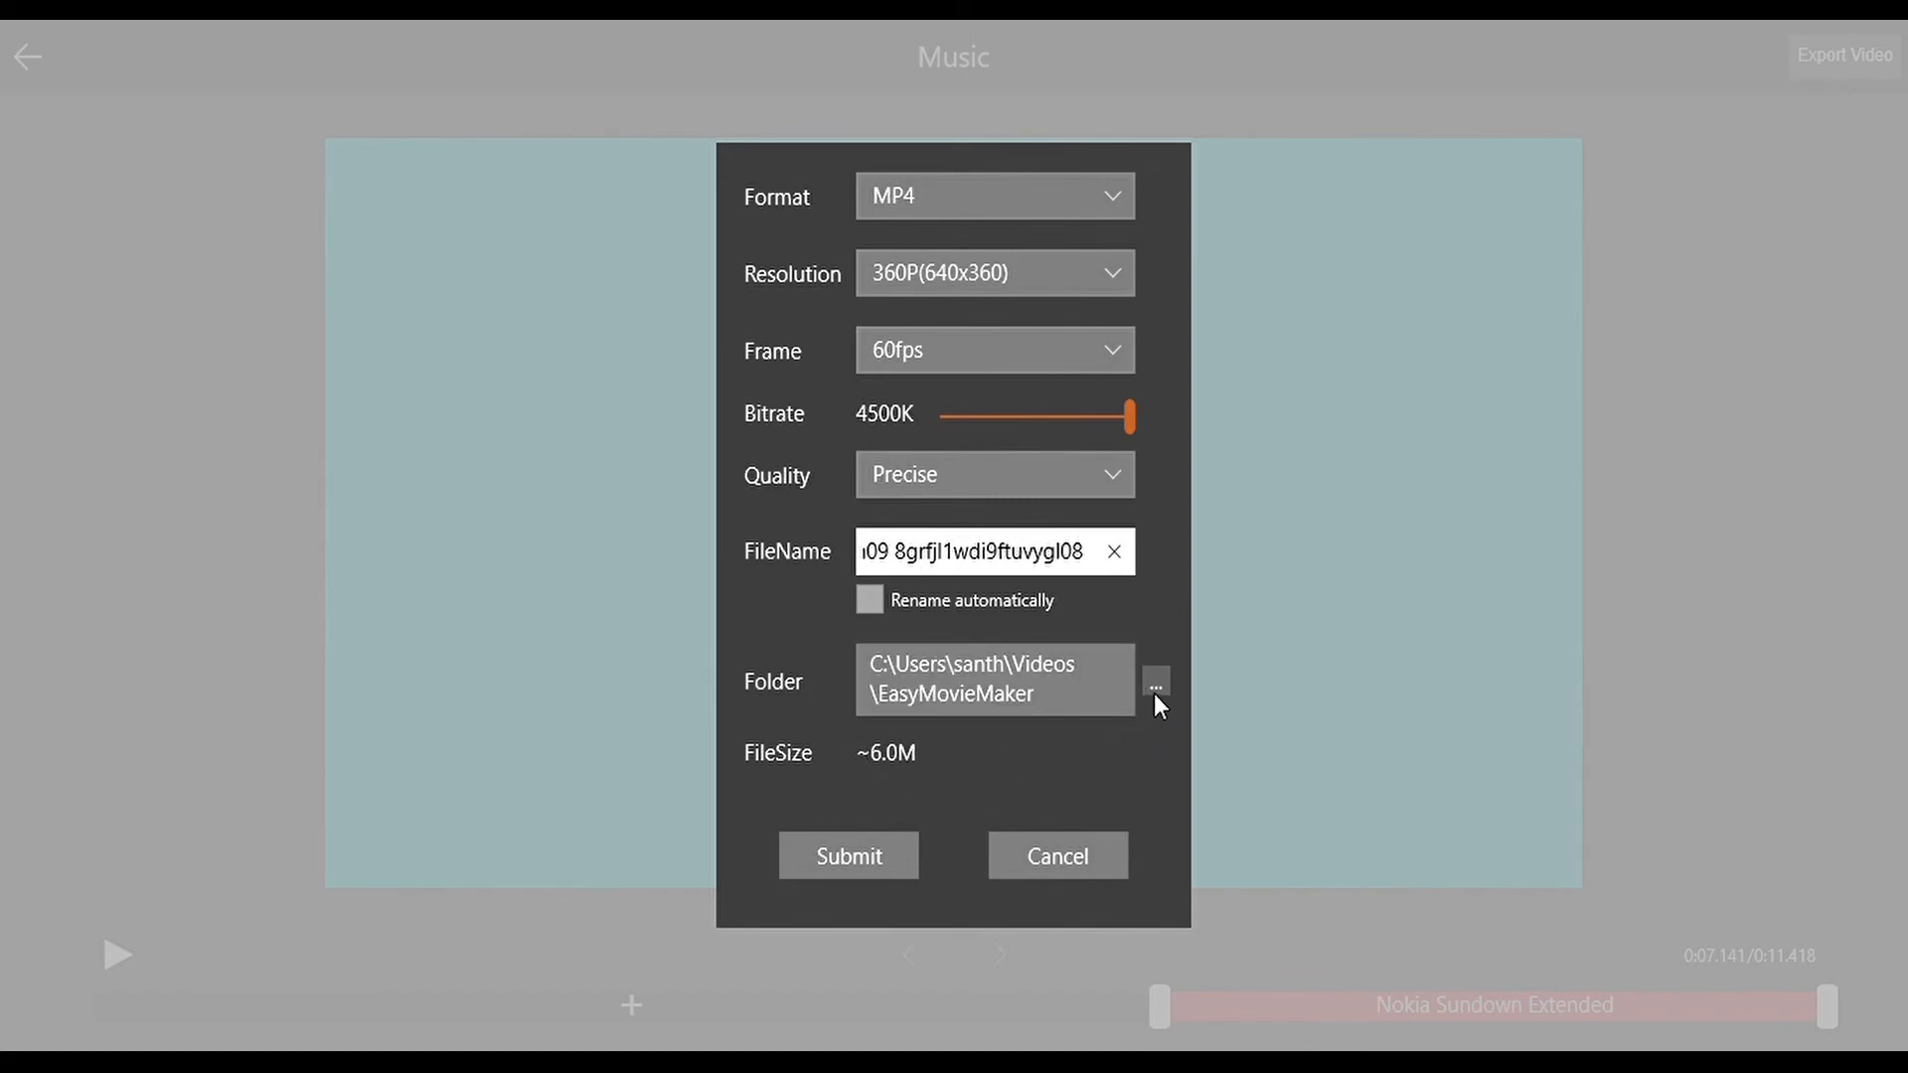
pyautogui.moveTo(788, 596)
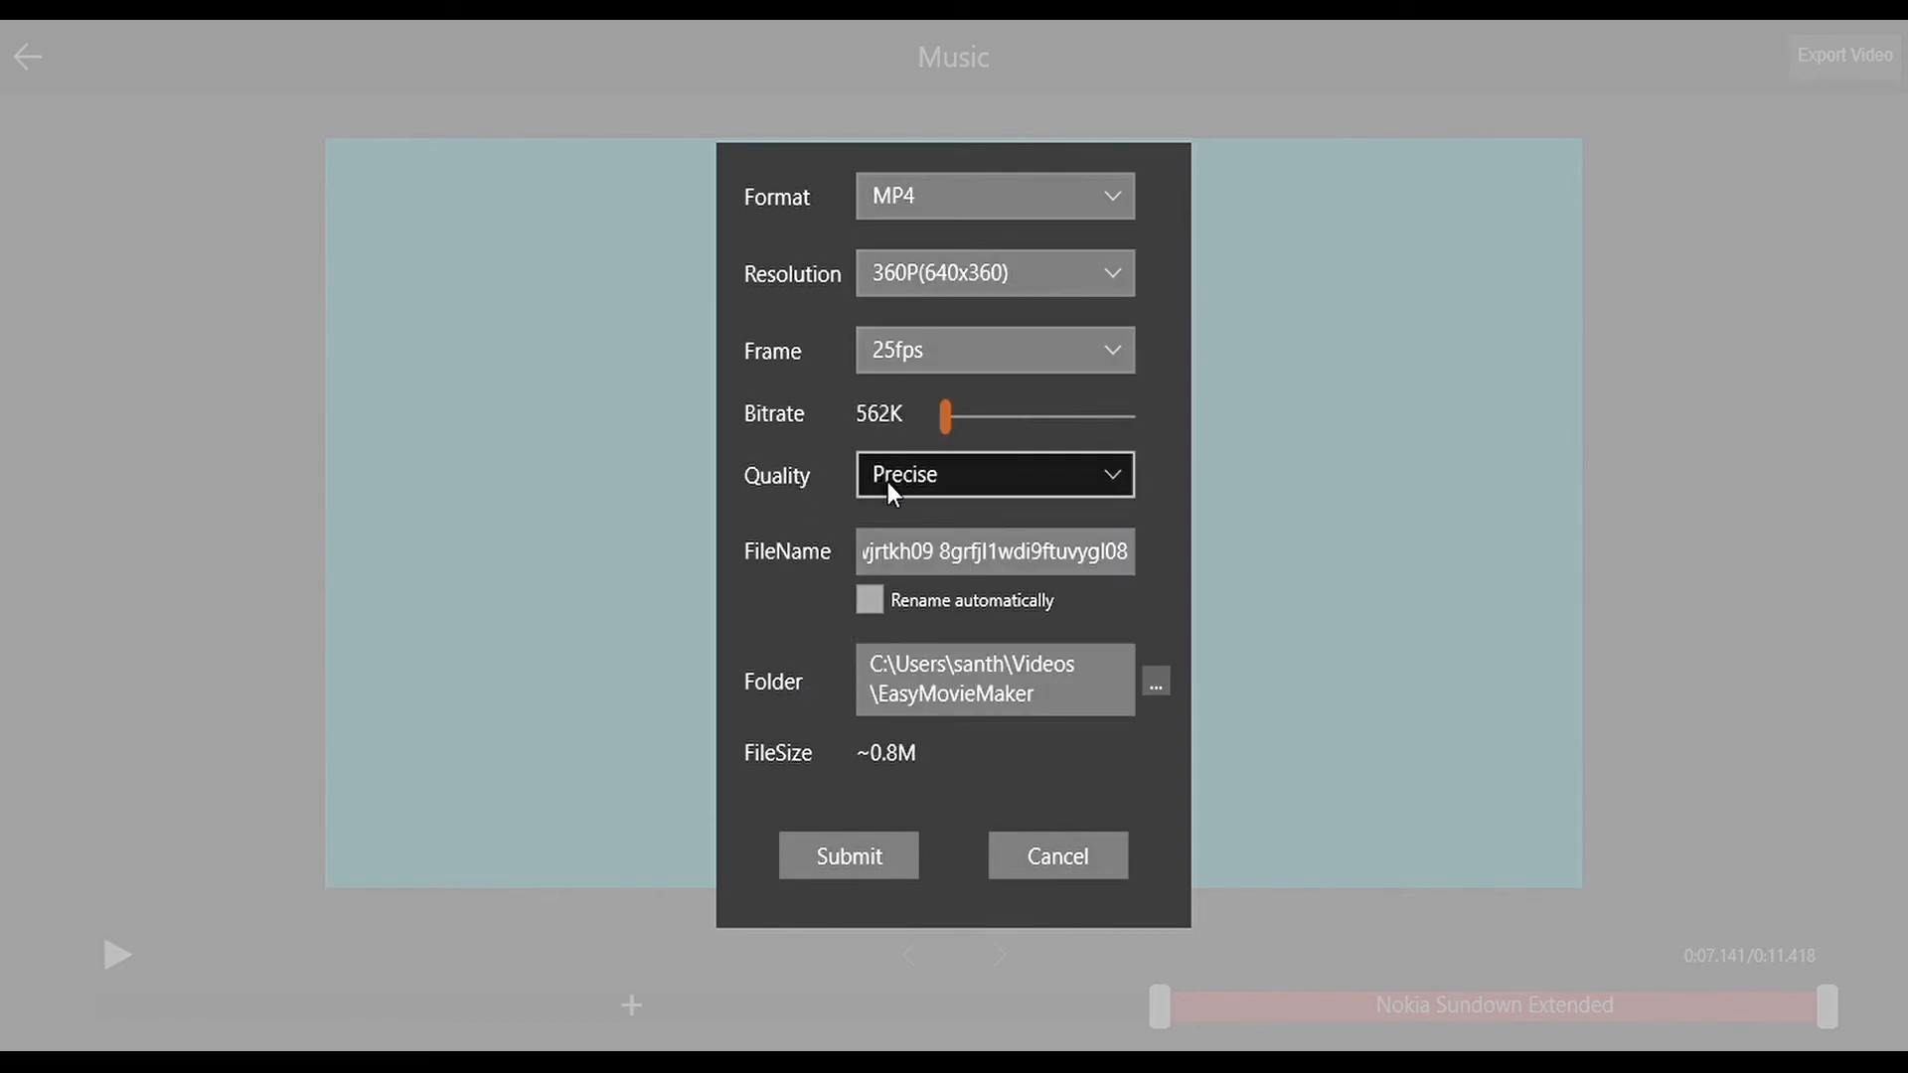
pyautogui.moveTo(1153, 688)
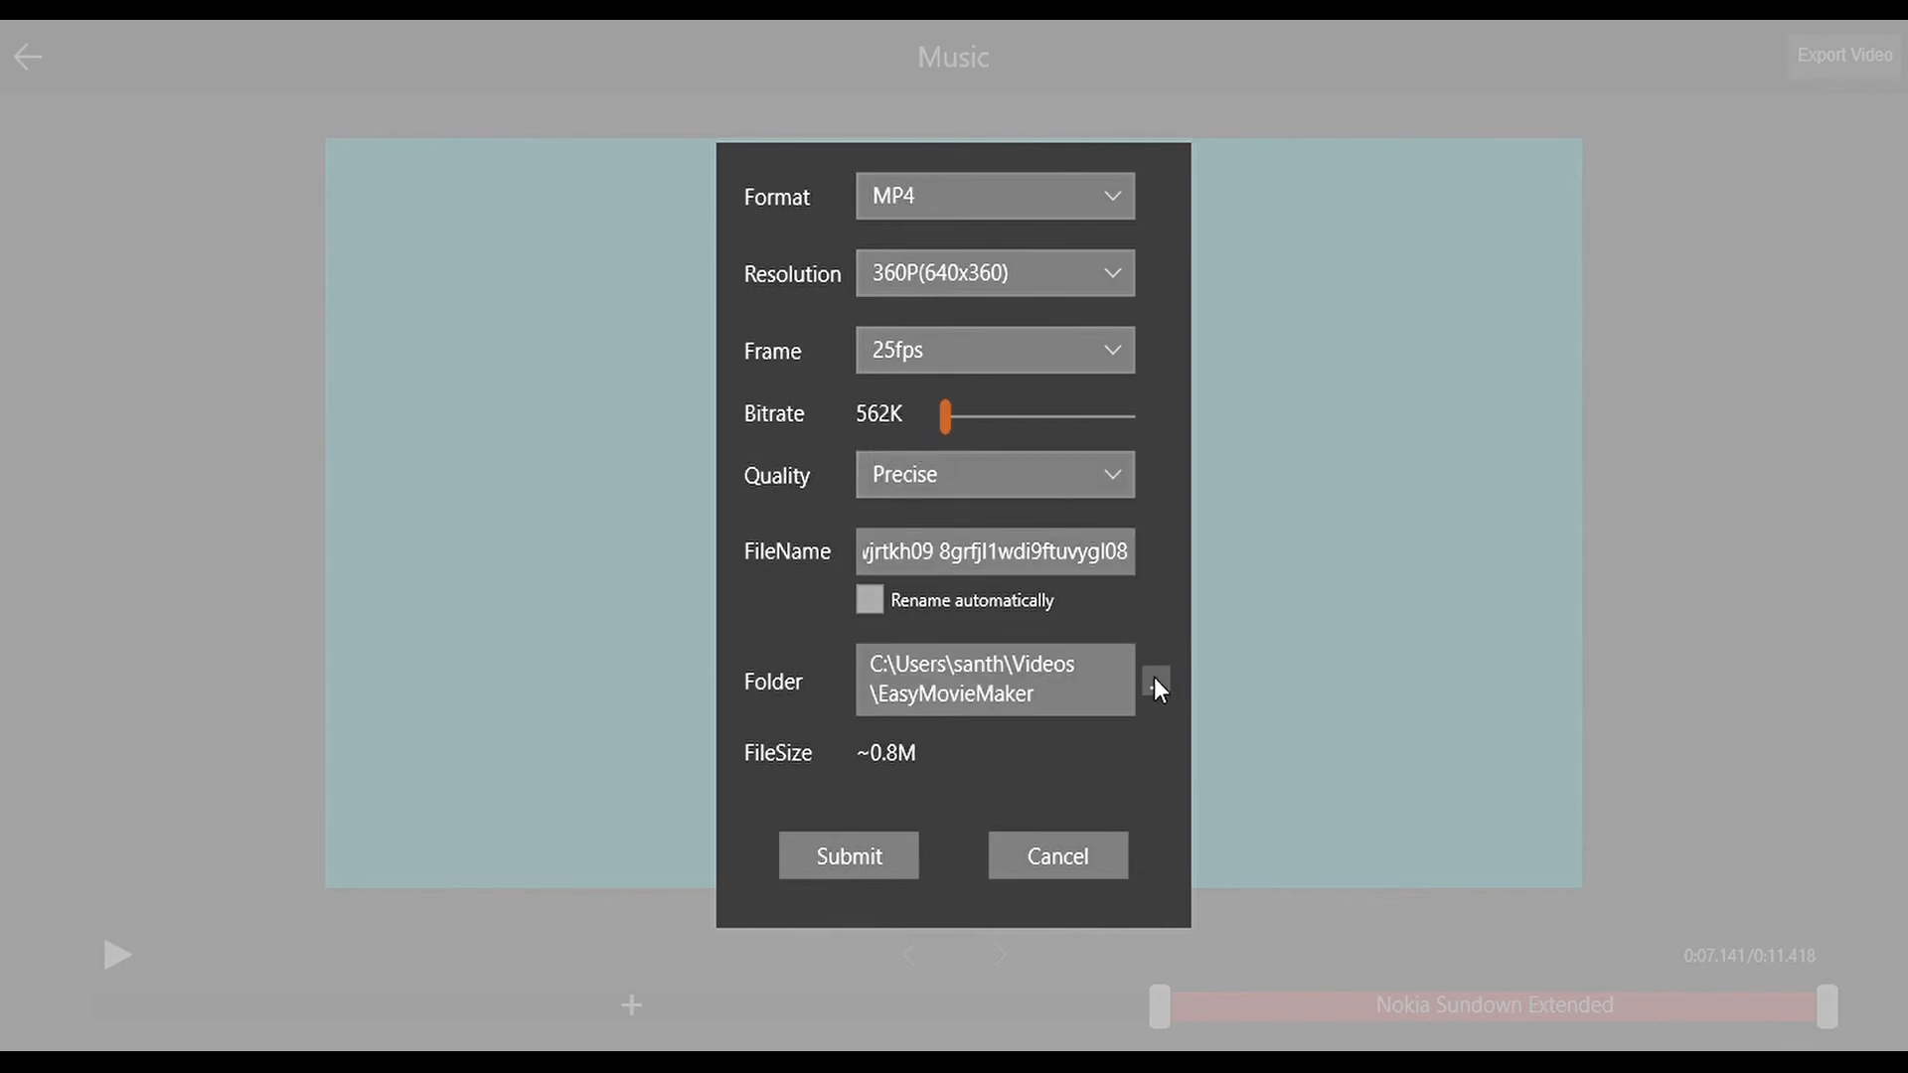
pyautogui.moveTo(834, 882)
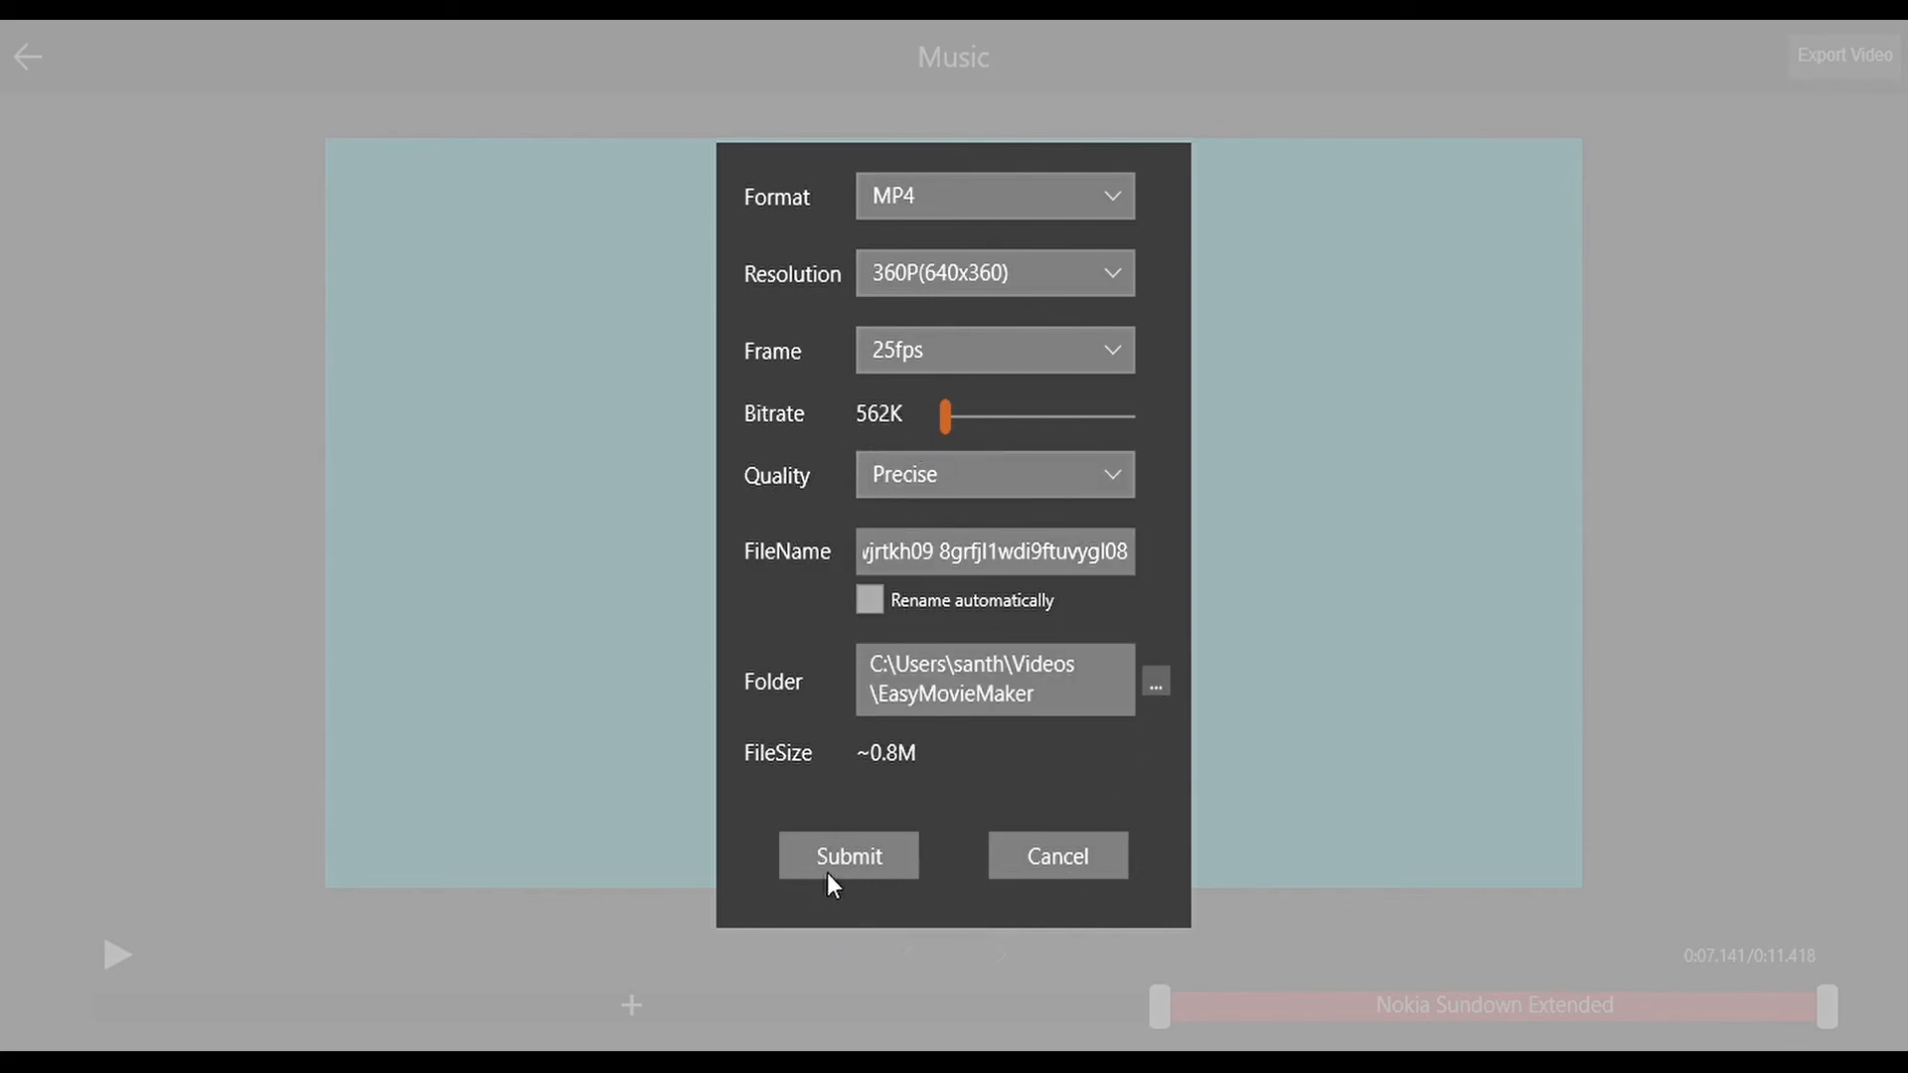
# Submit the export, watch the saved MP4, and return to the home screen
pyautogui.click(847, 855)
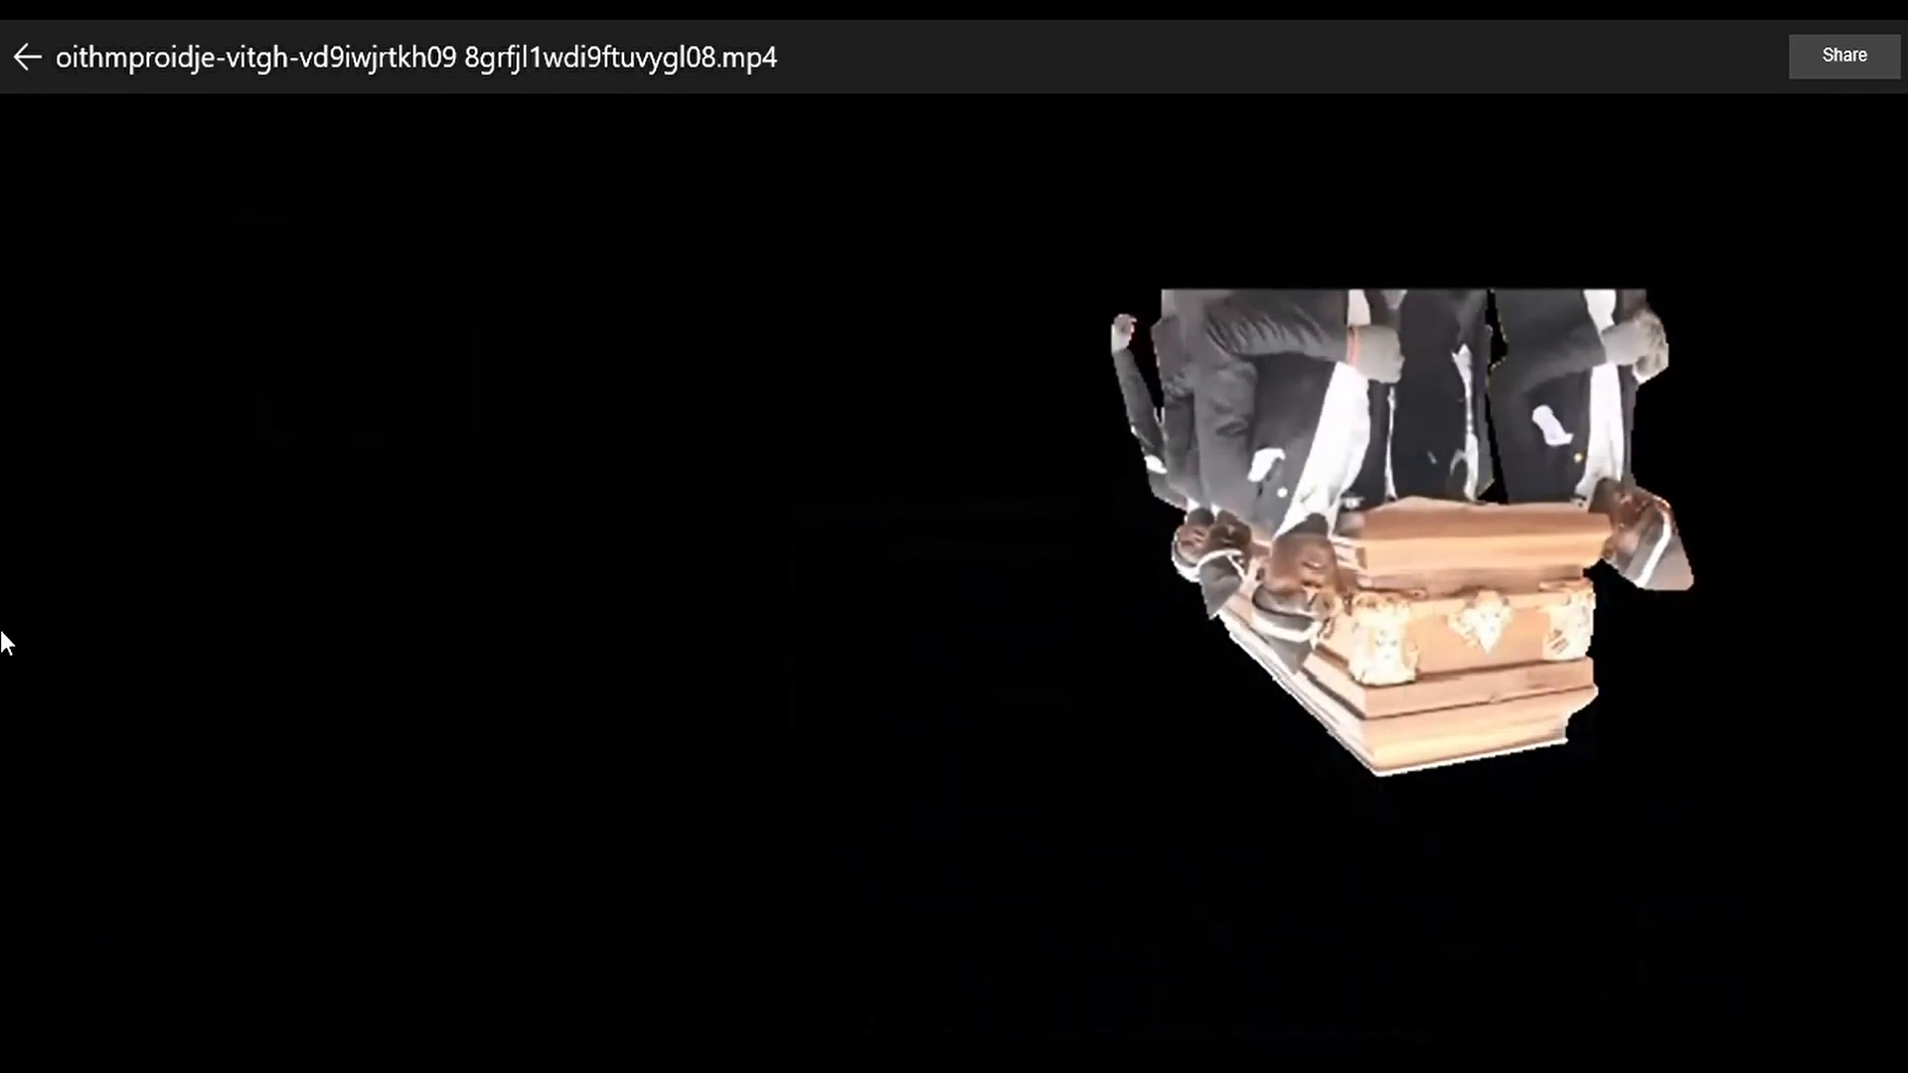
pyautogui.click(26, 56)
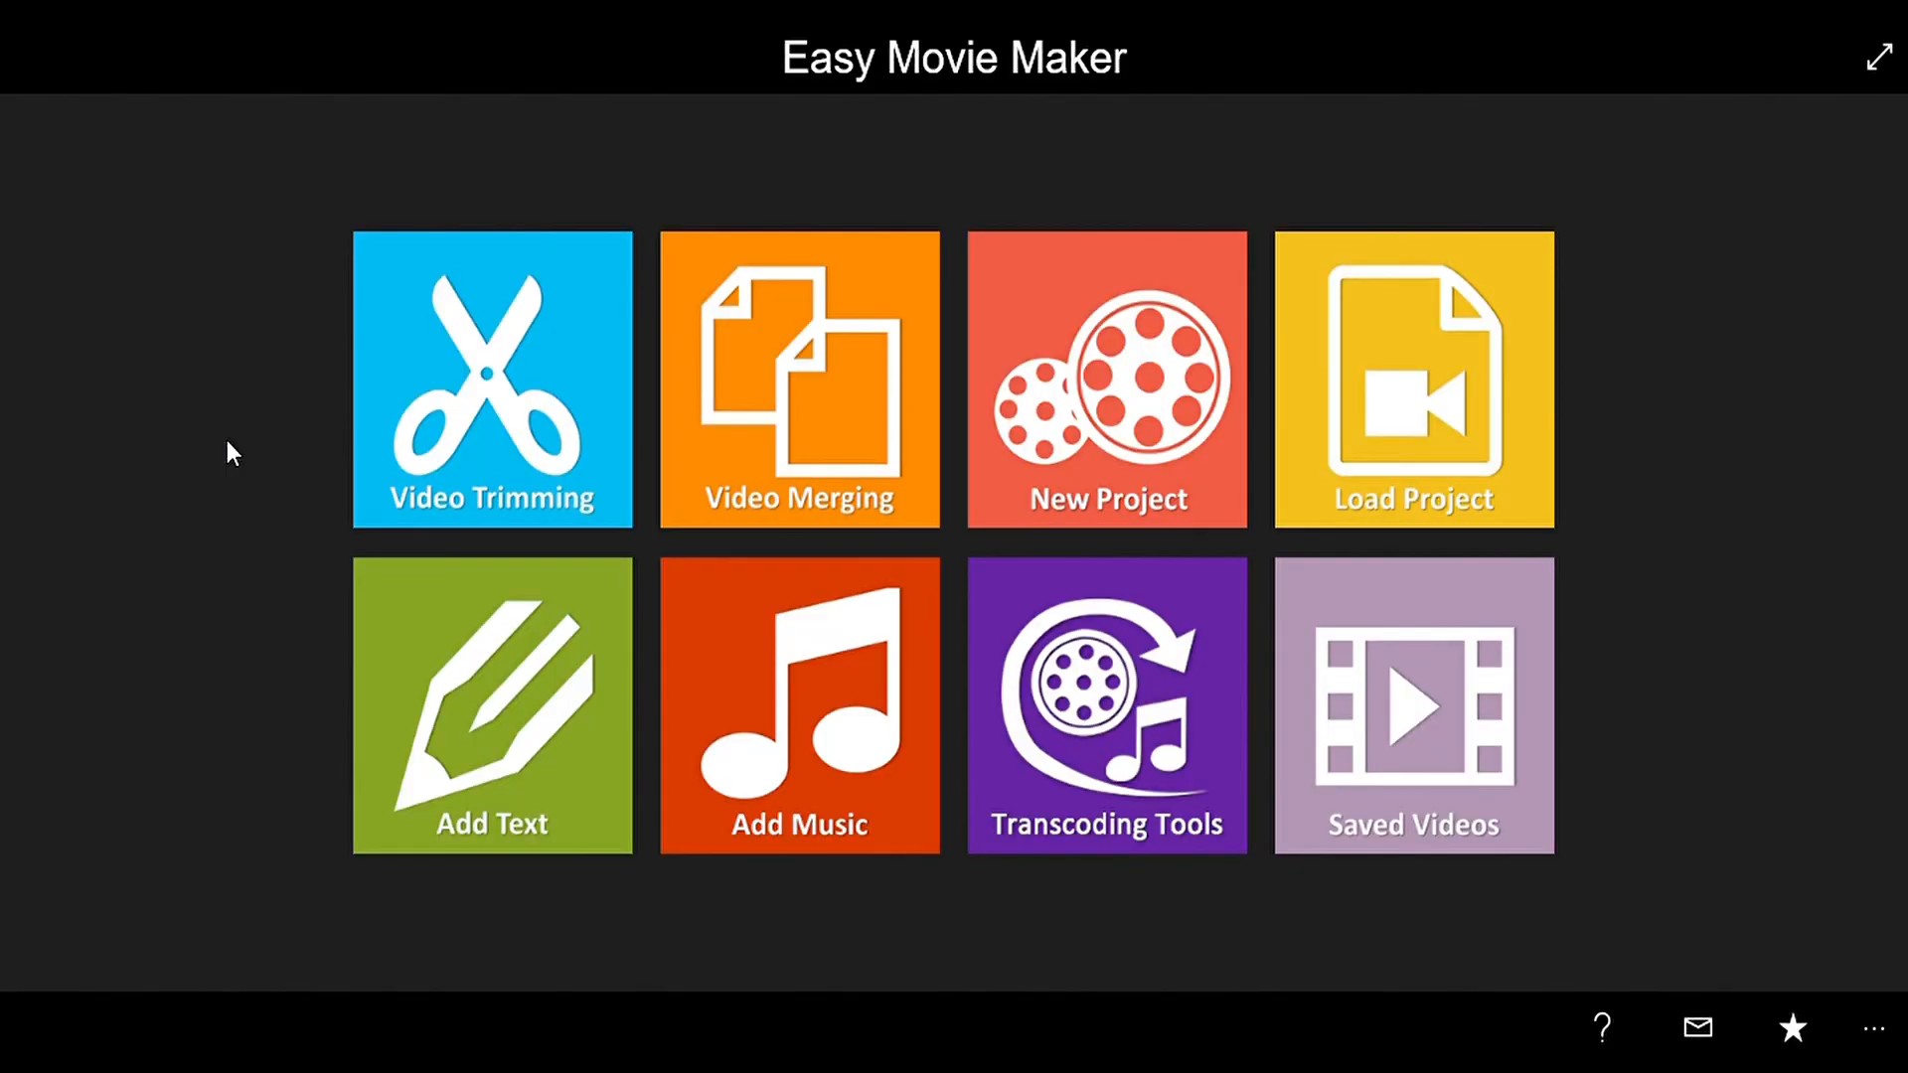
# Switch the home screen to full-screen mode using the top-right toggle
pyautogui.click(1877, 57)
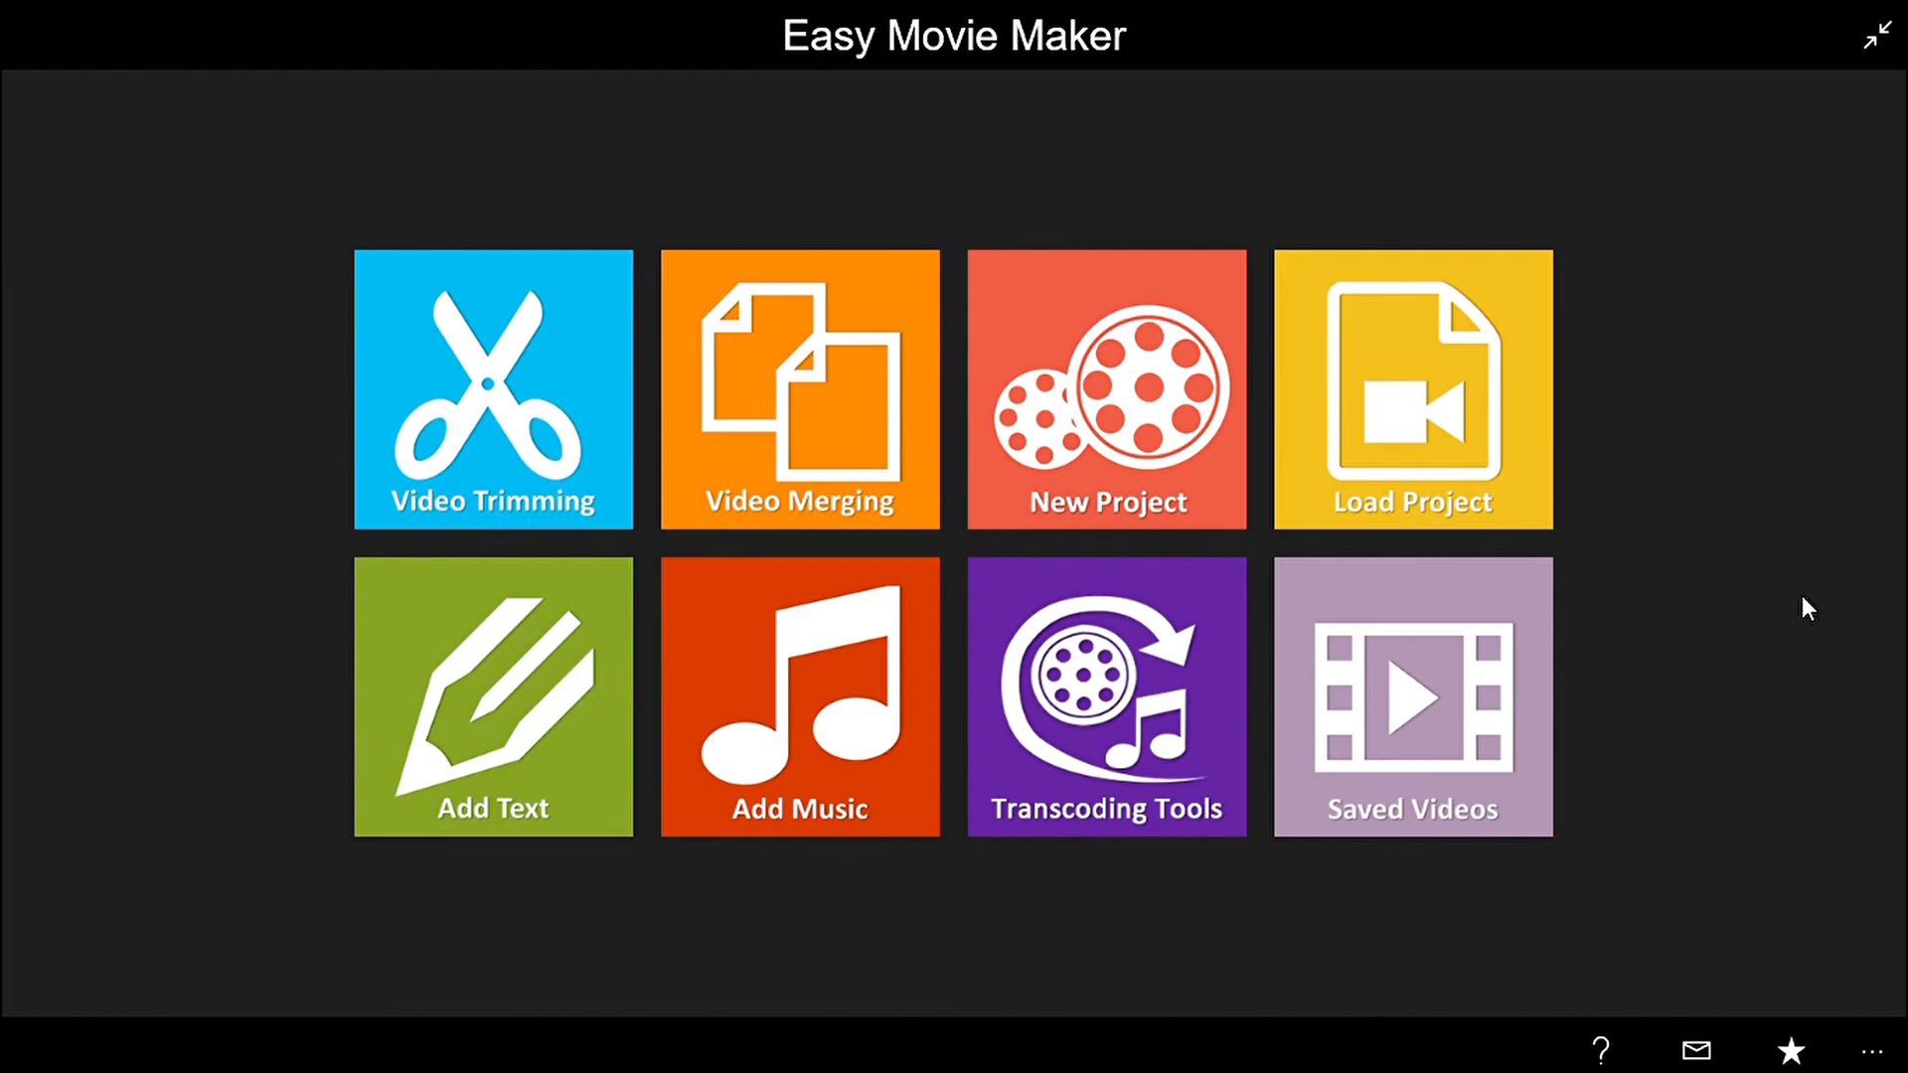
pyautogui.moveTo(1320, 509)
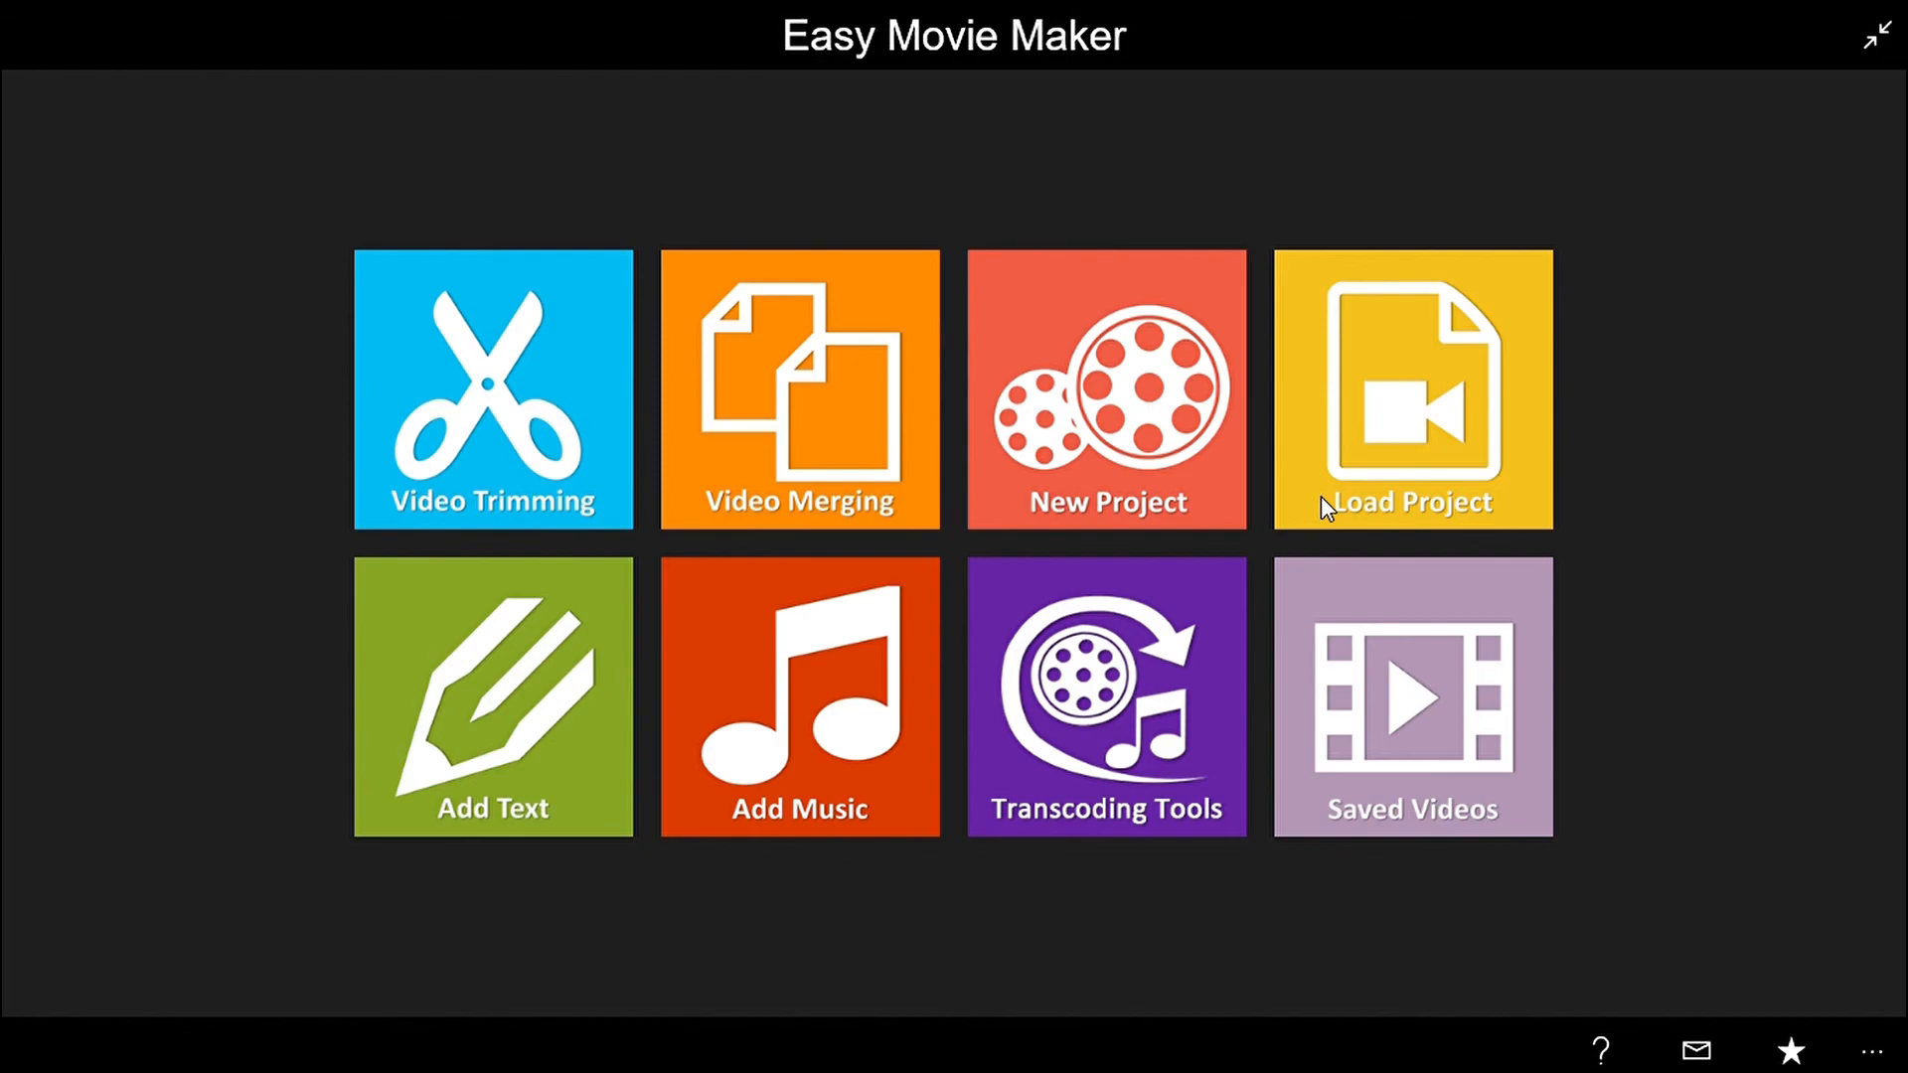
pyautogui.moveTo(1619, 424)
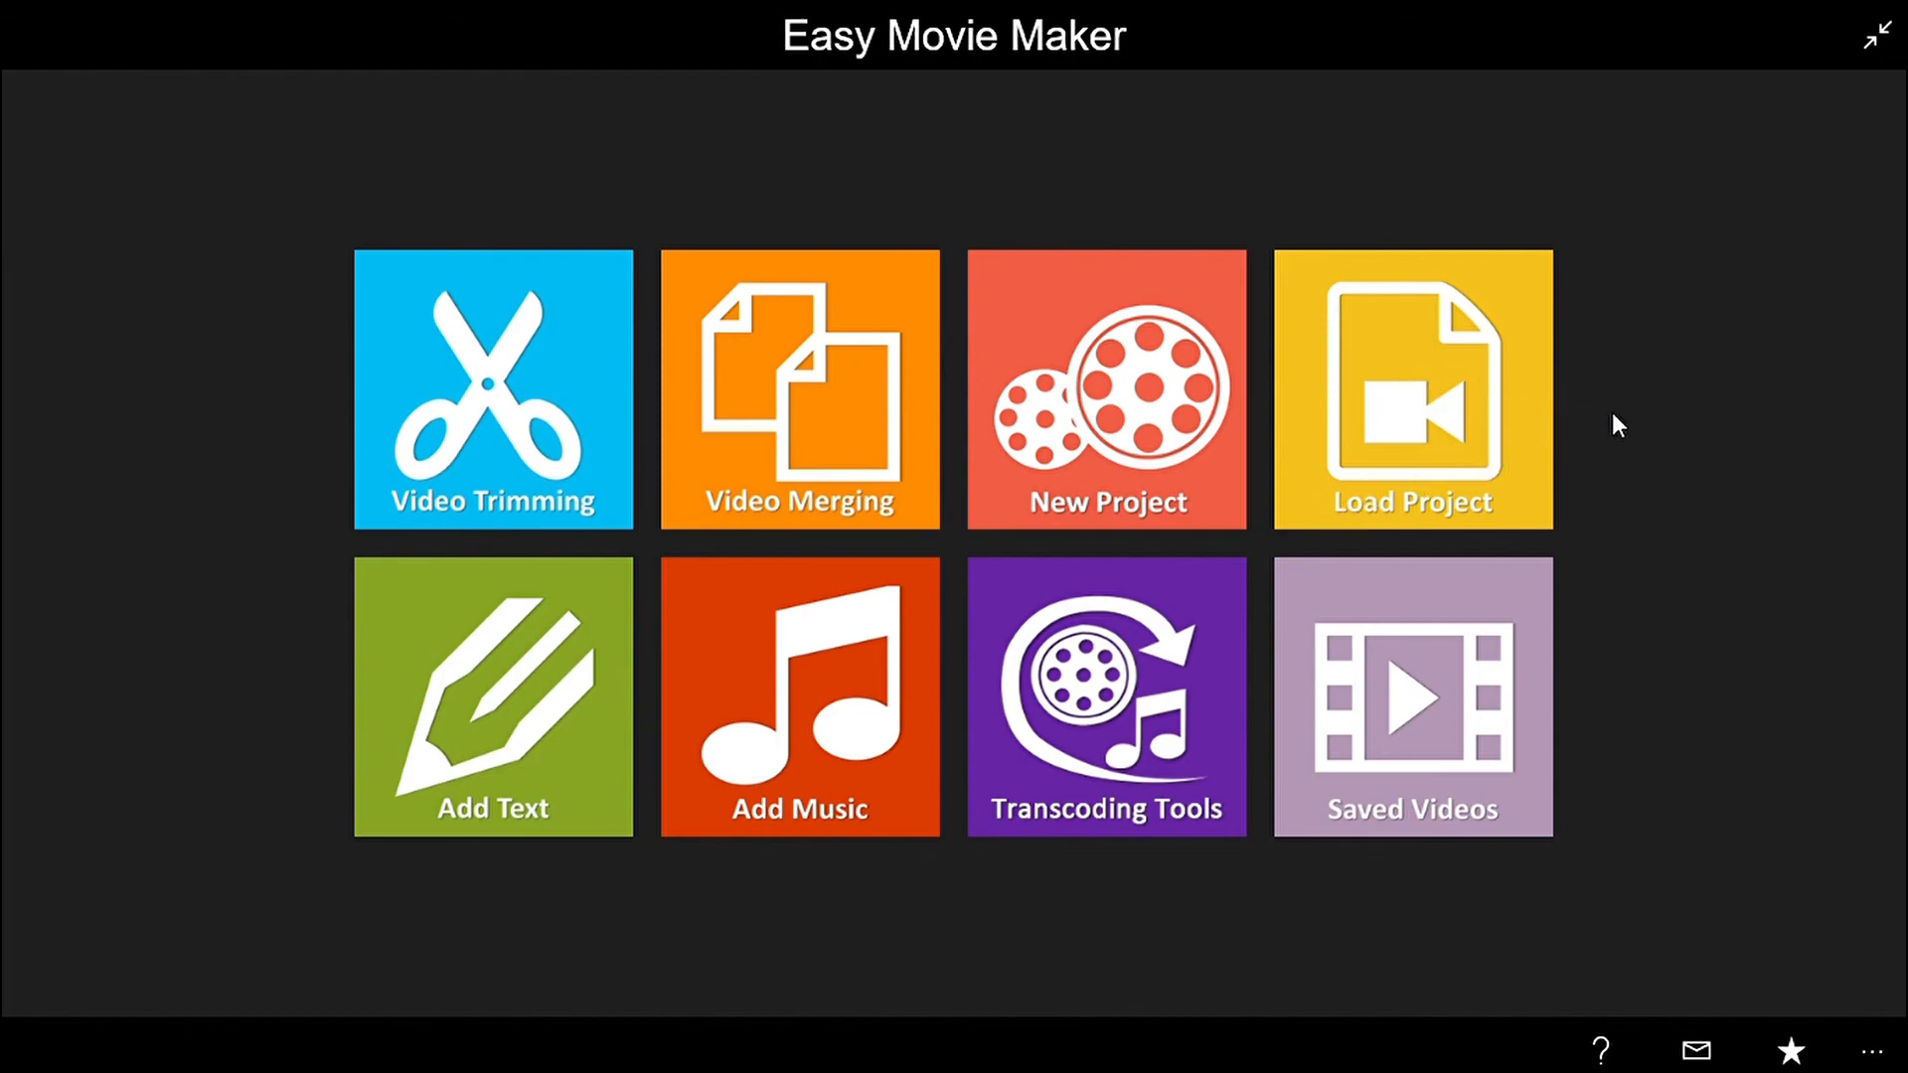